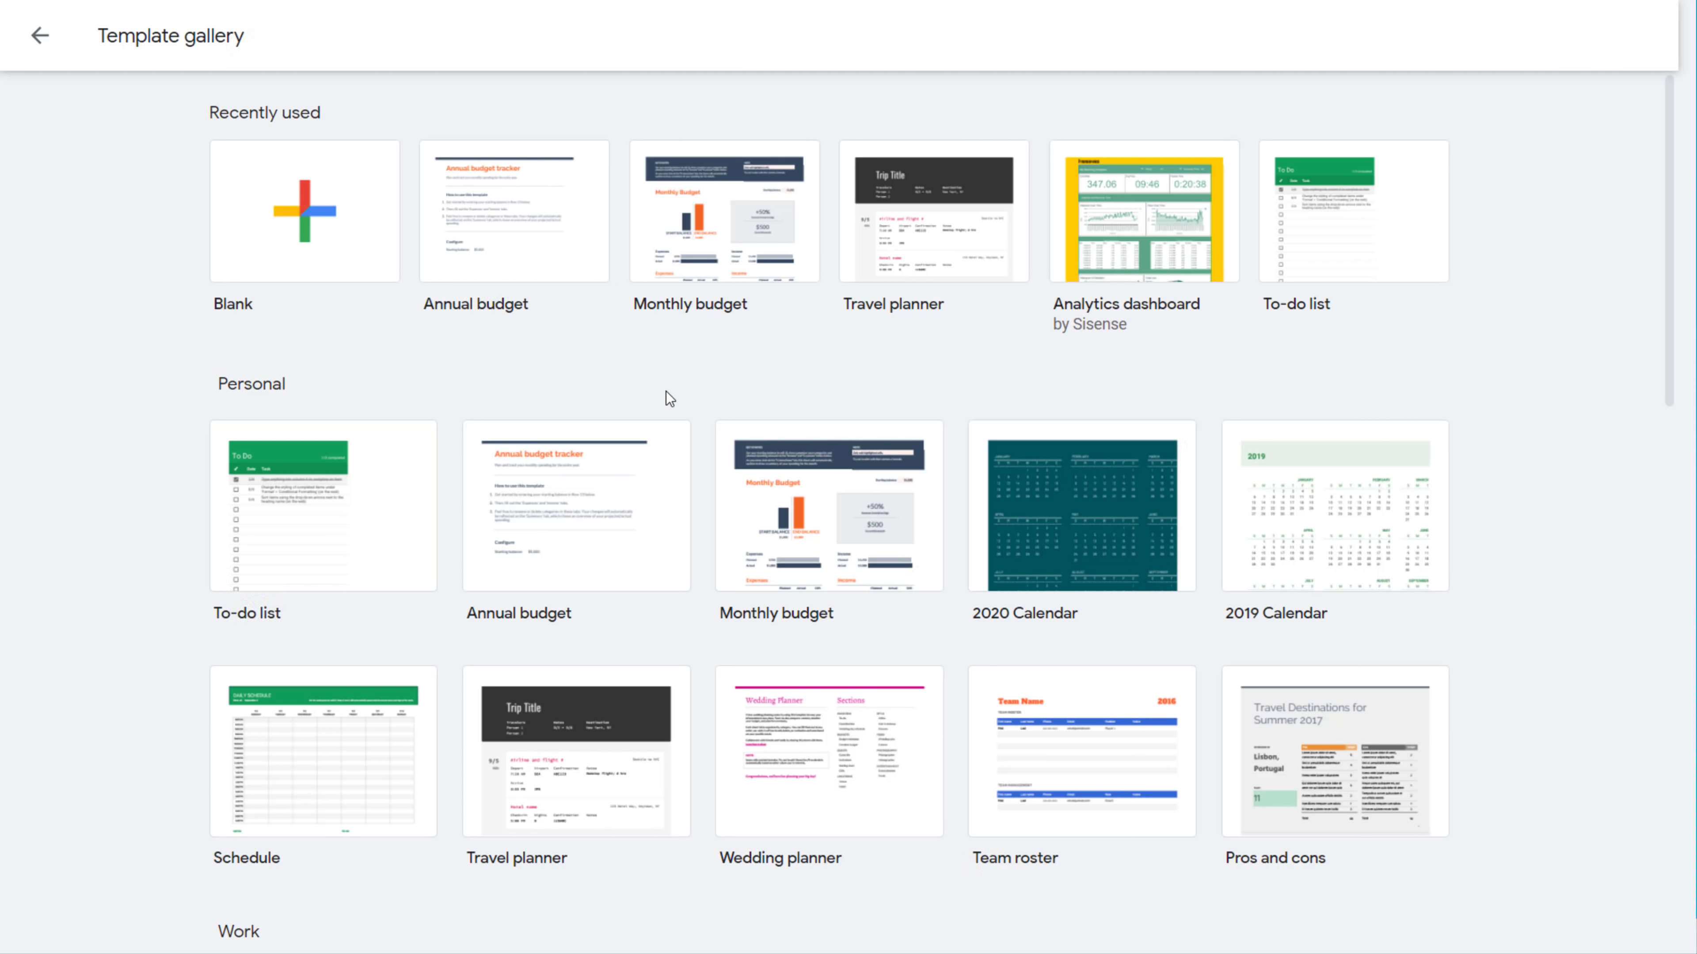
pyautogui.moveTo(546, 292)
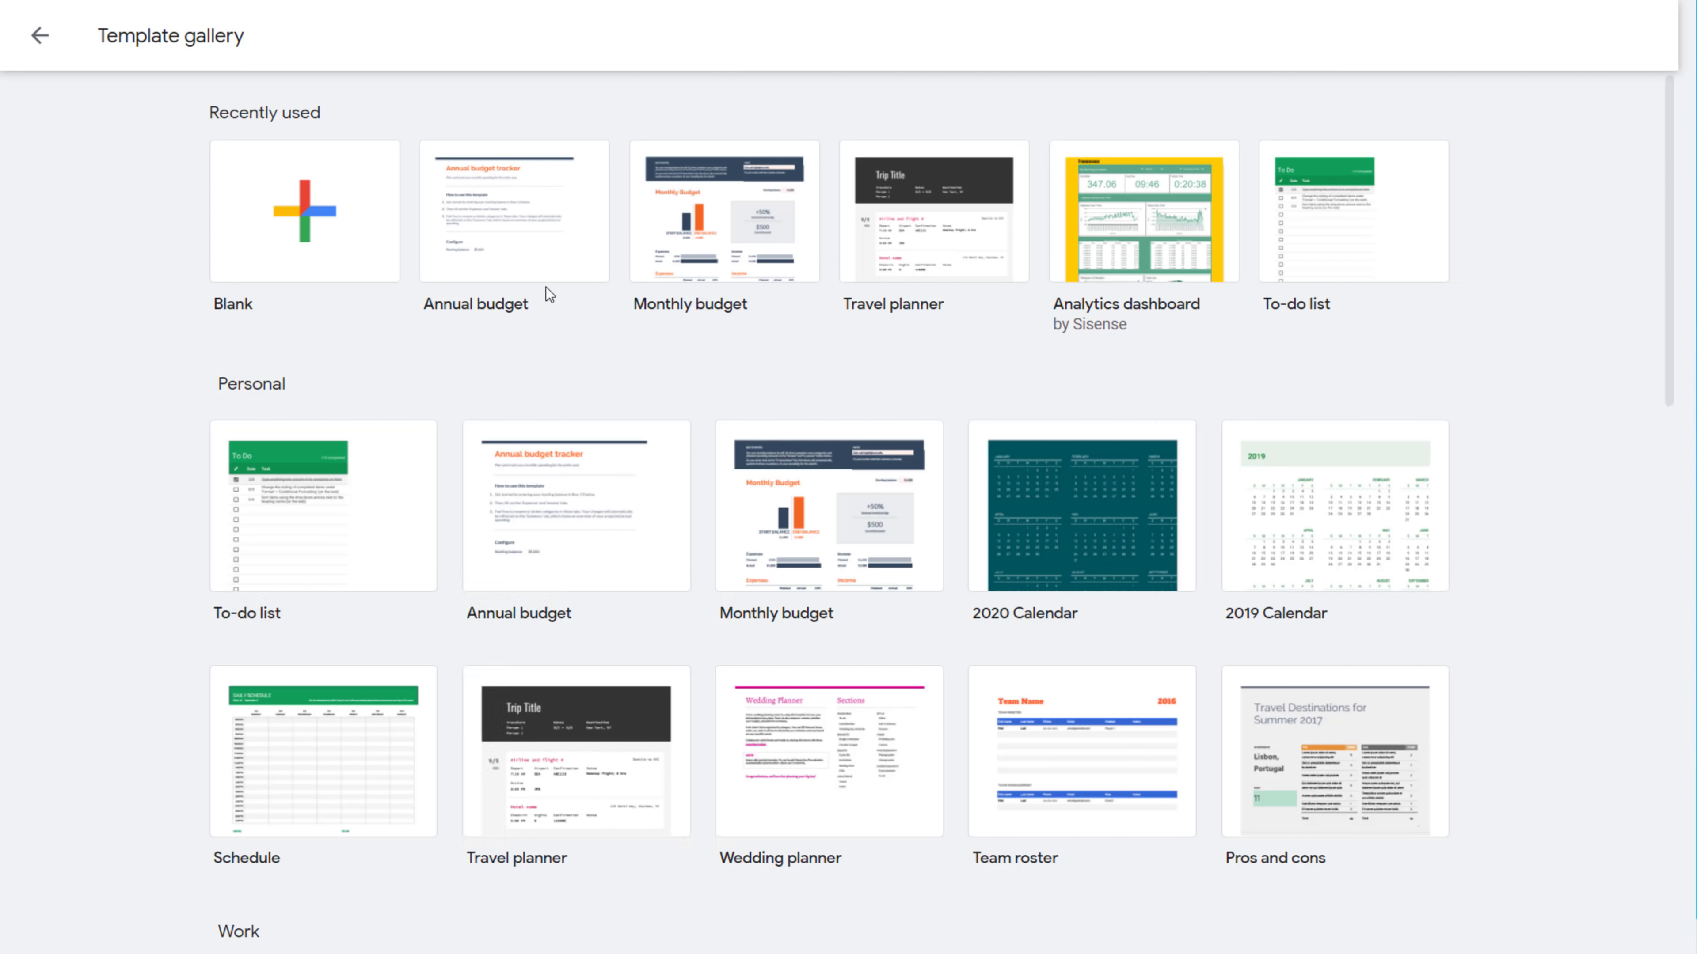
# - Open the Monthly budget template and scroll its Summary sheet of balances, expenses and income
pyautogui.click(724, 212)
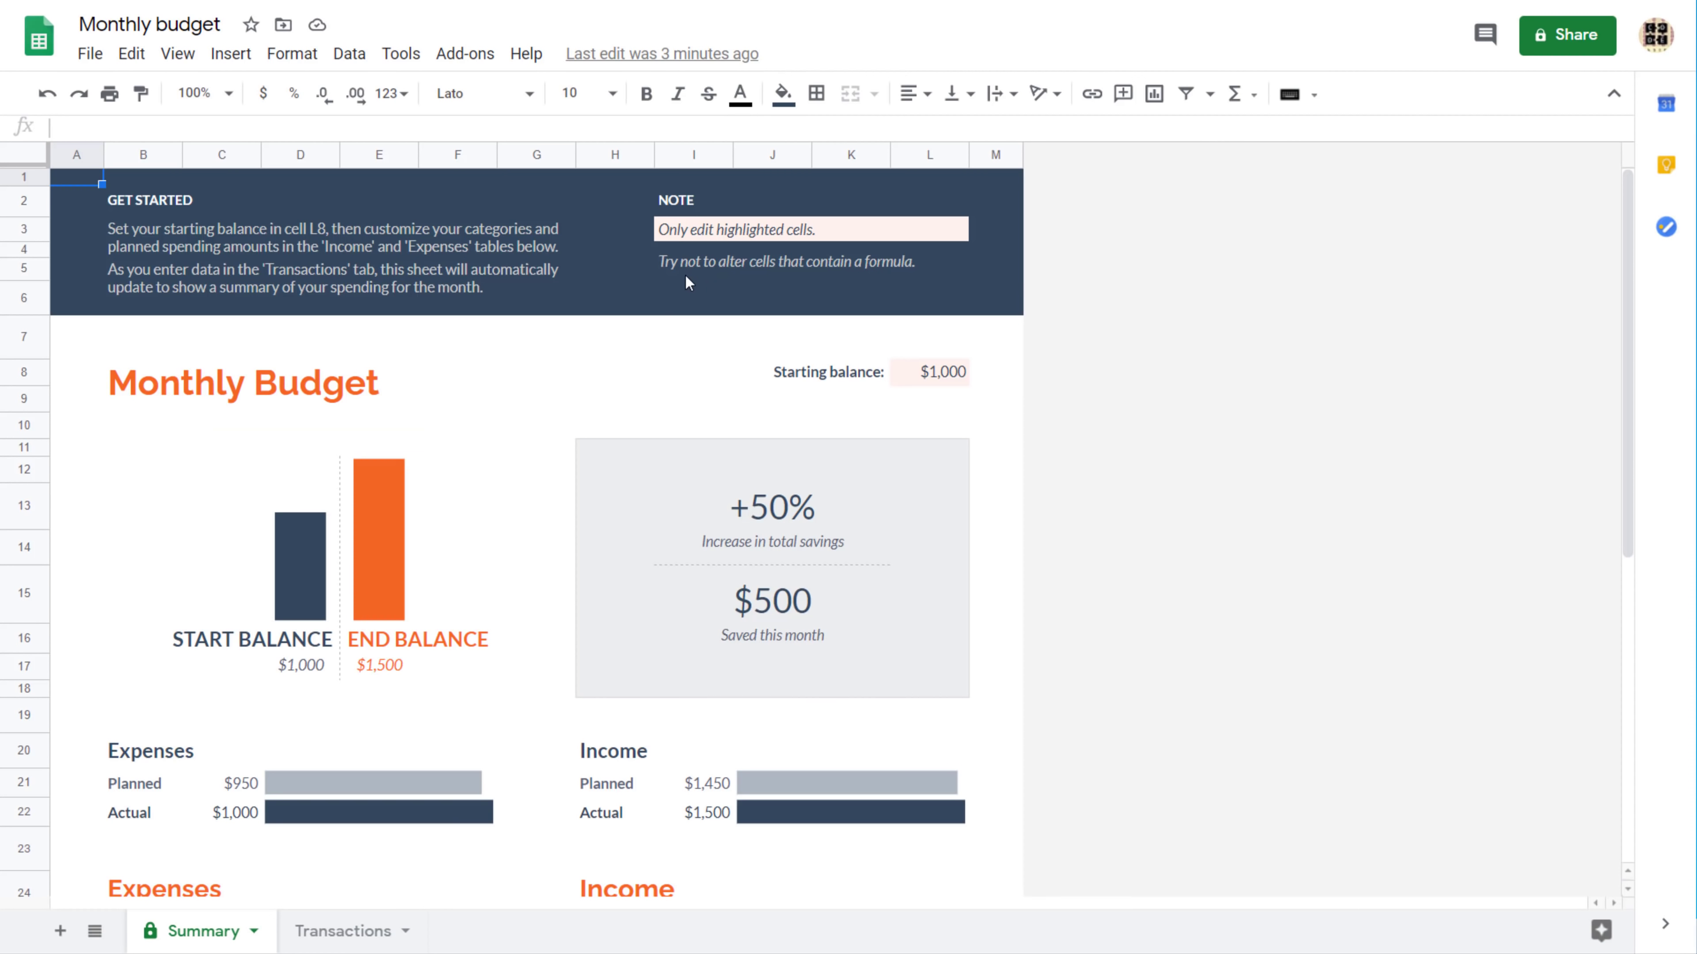
pyautogui.moveTo(449, 506)
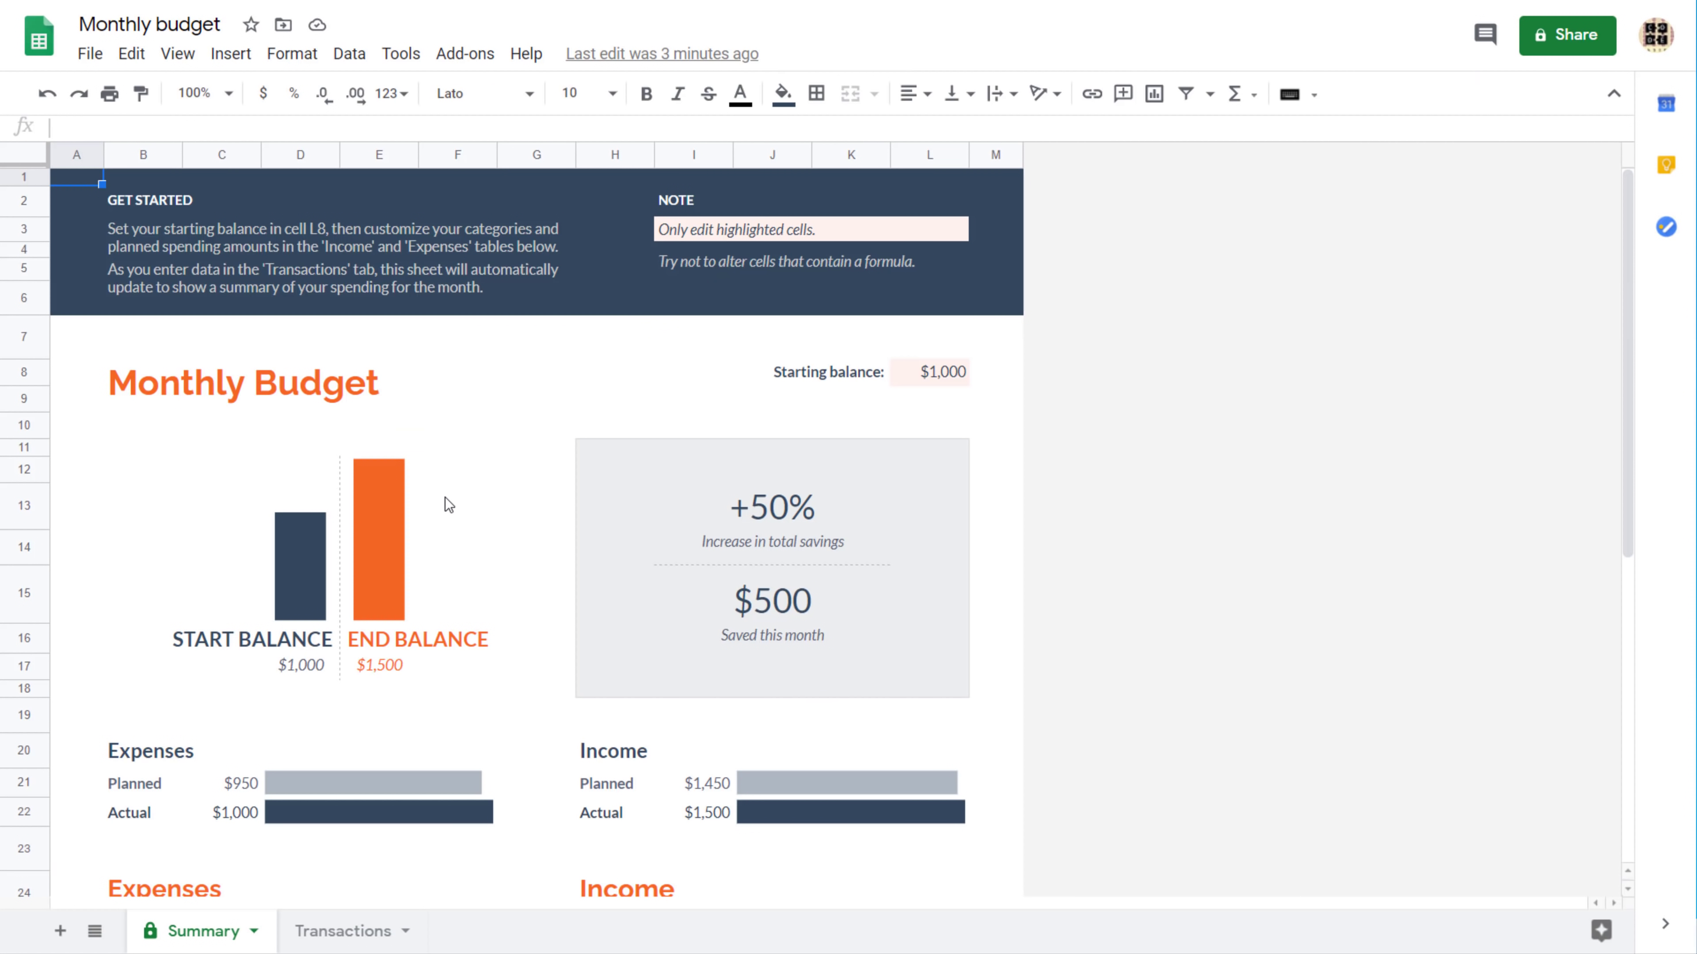
pyautogui.scroll(-3)
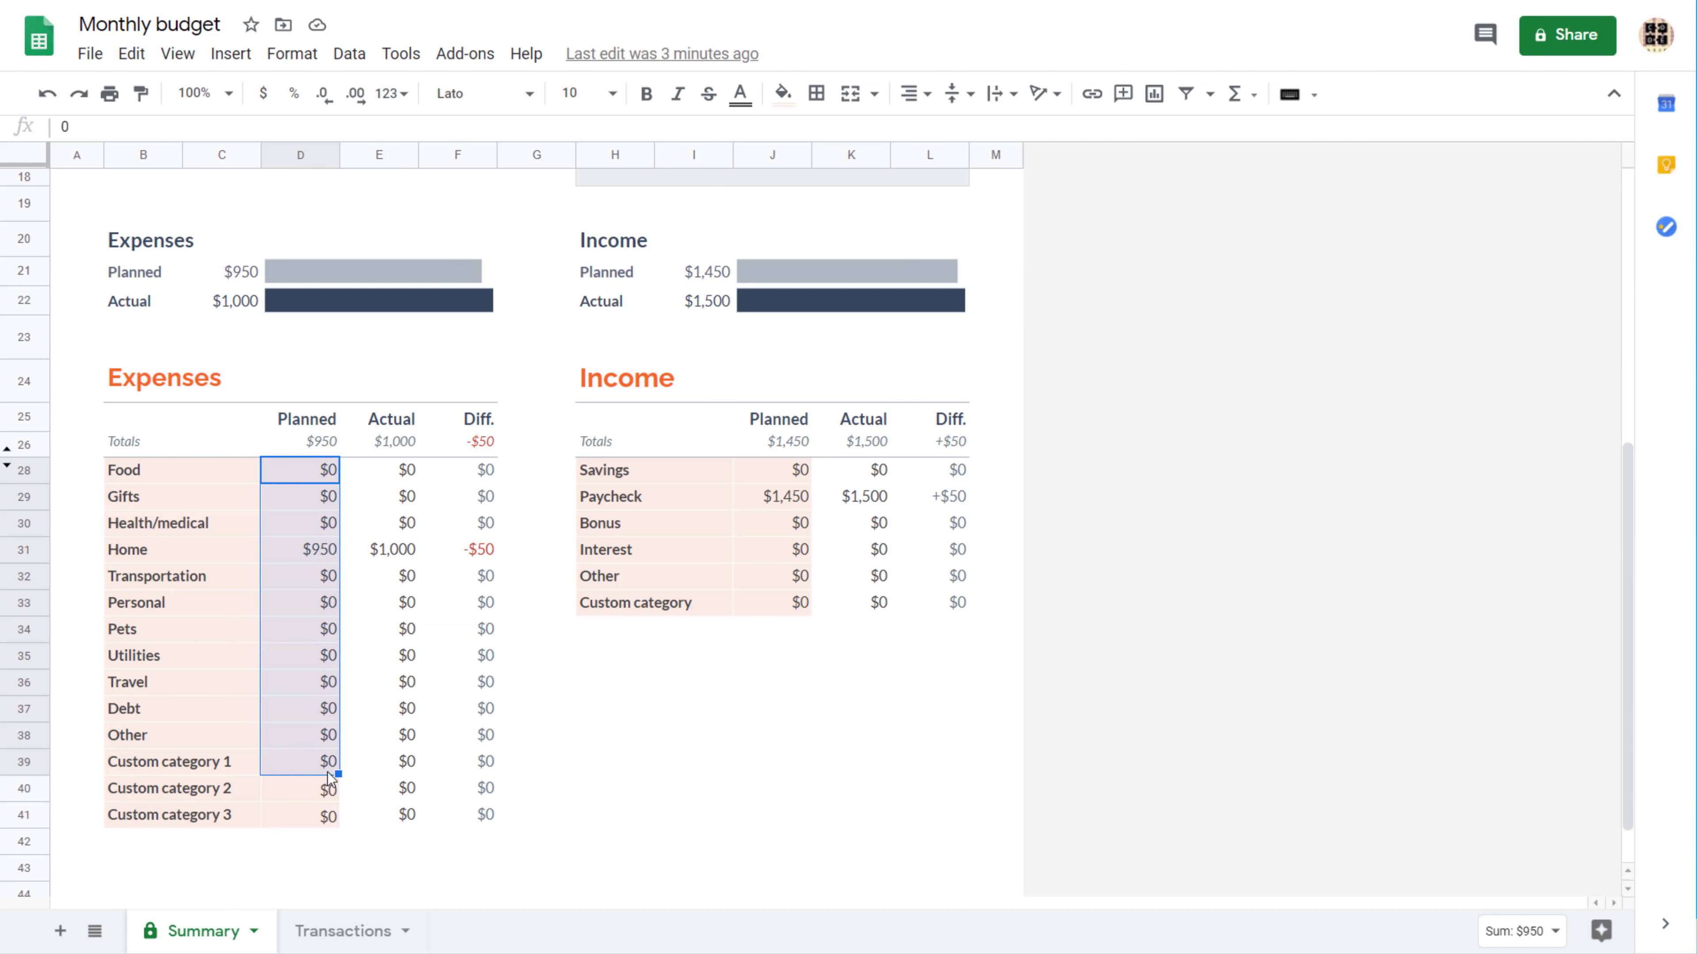
pyautogui.scroll(3)
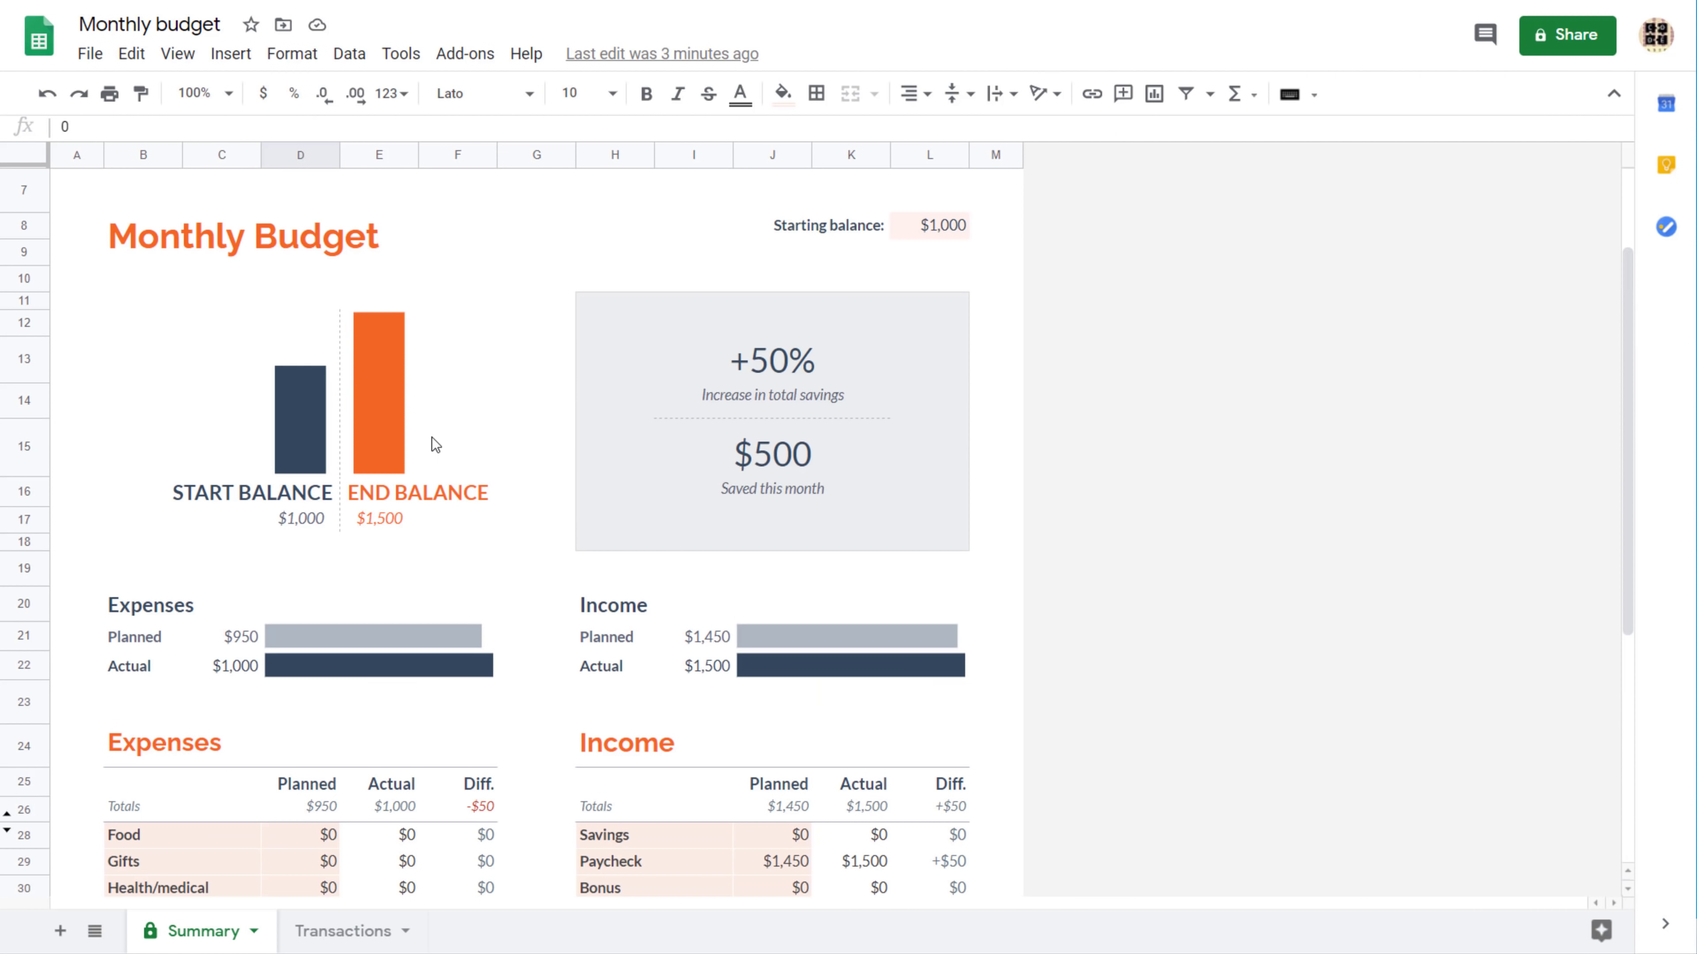
pyautogui.moveTo(492, 527)
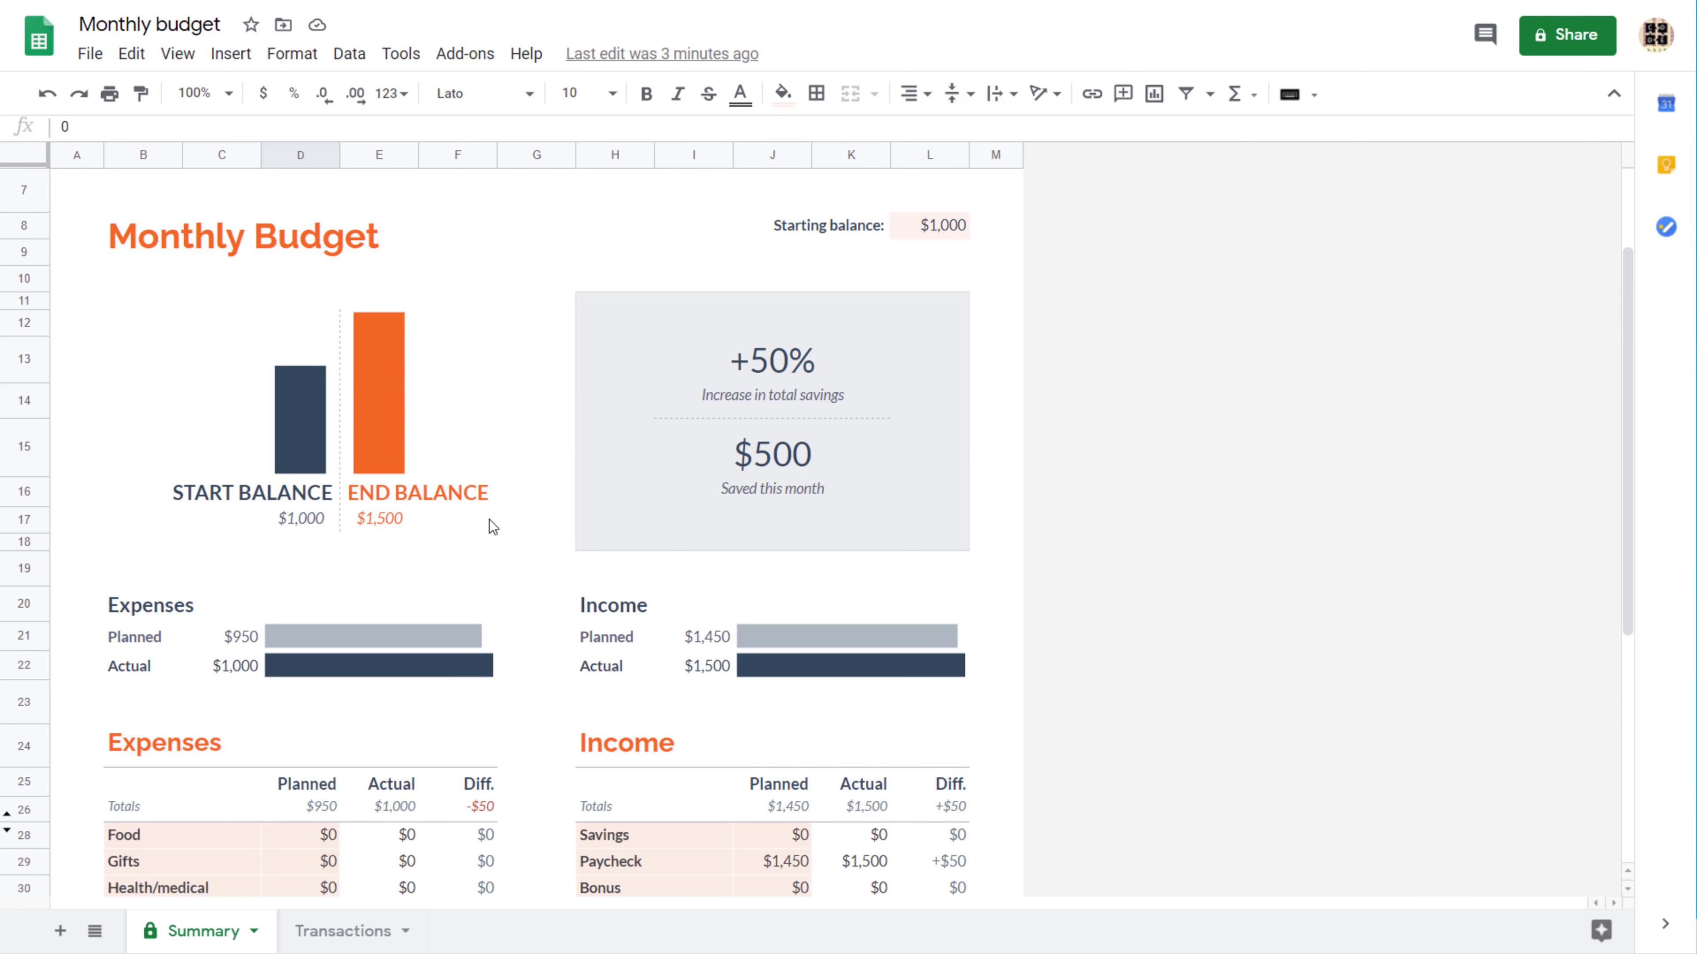
pyautogui.scroll(-3)
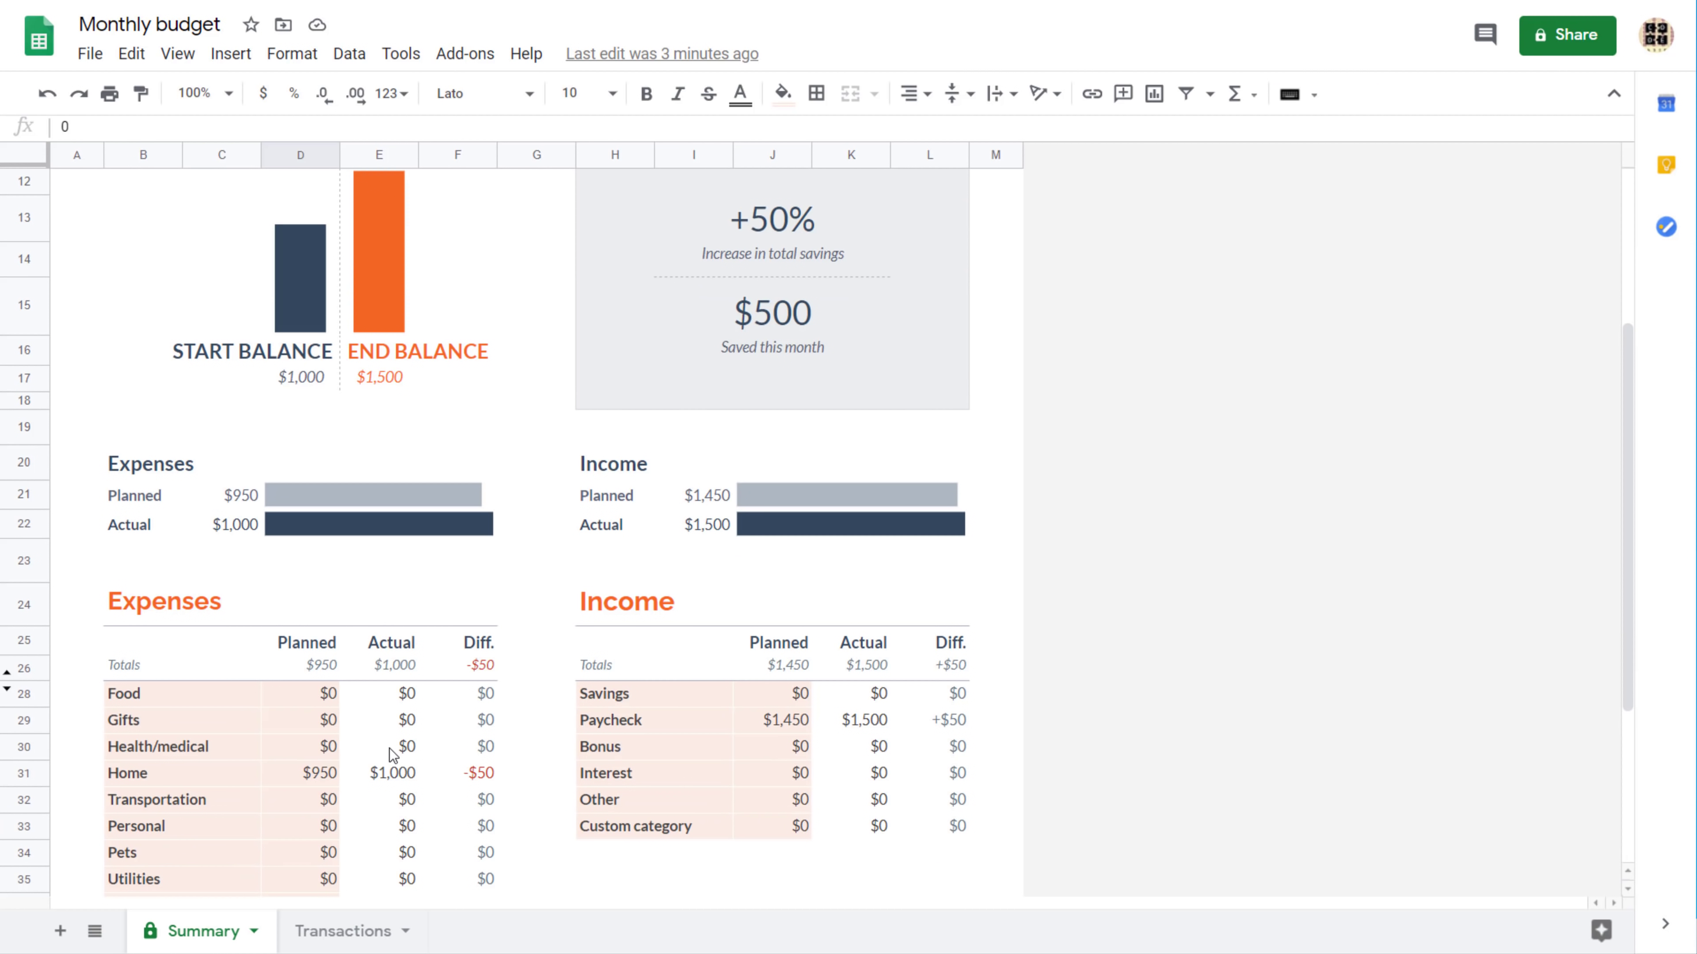
pyautogui.scroll(-3)
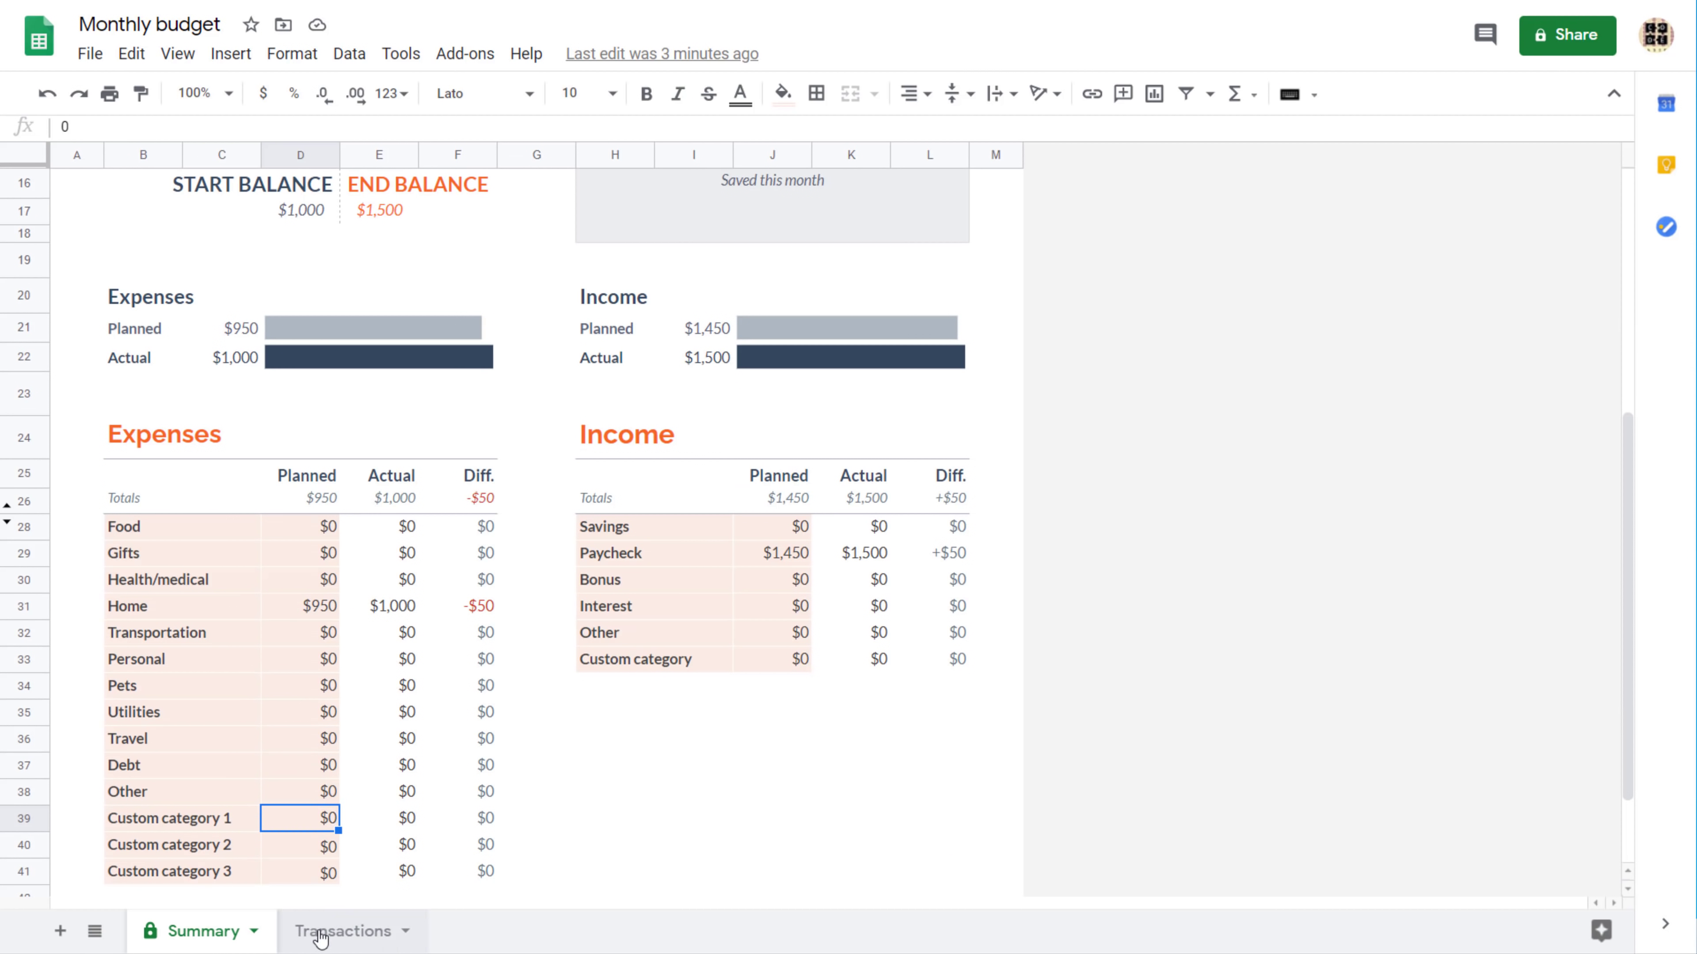
pyautogui.click(344, 930)
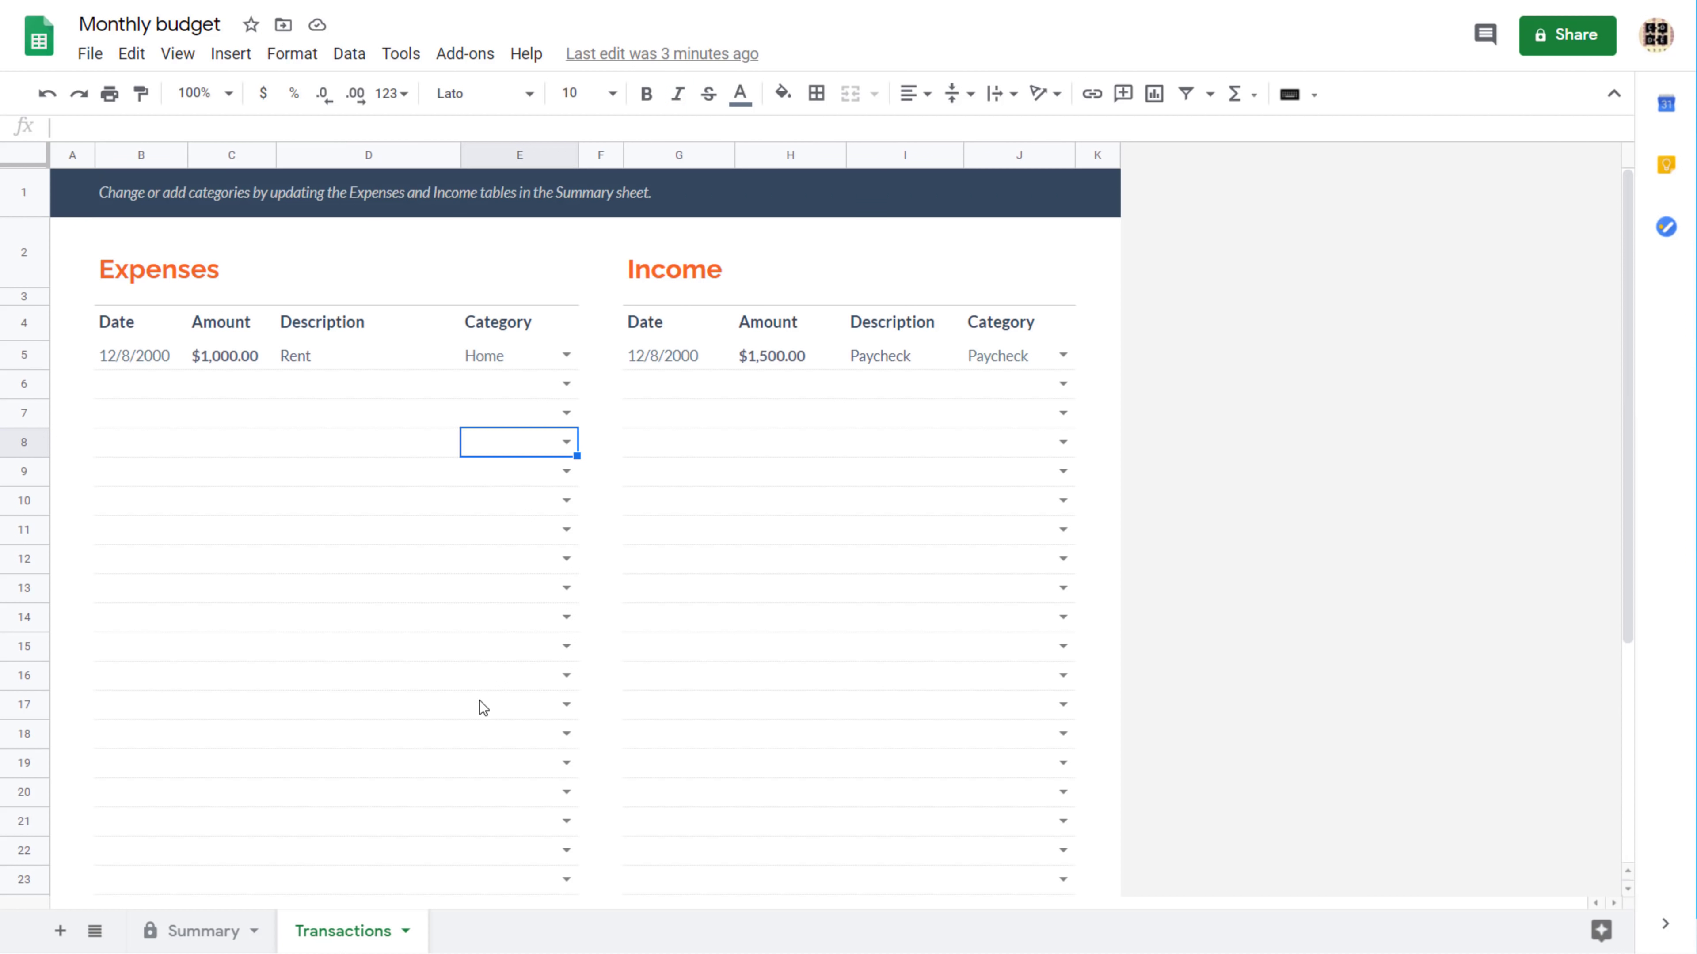
pyautogui.click(203, 931)
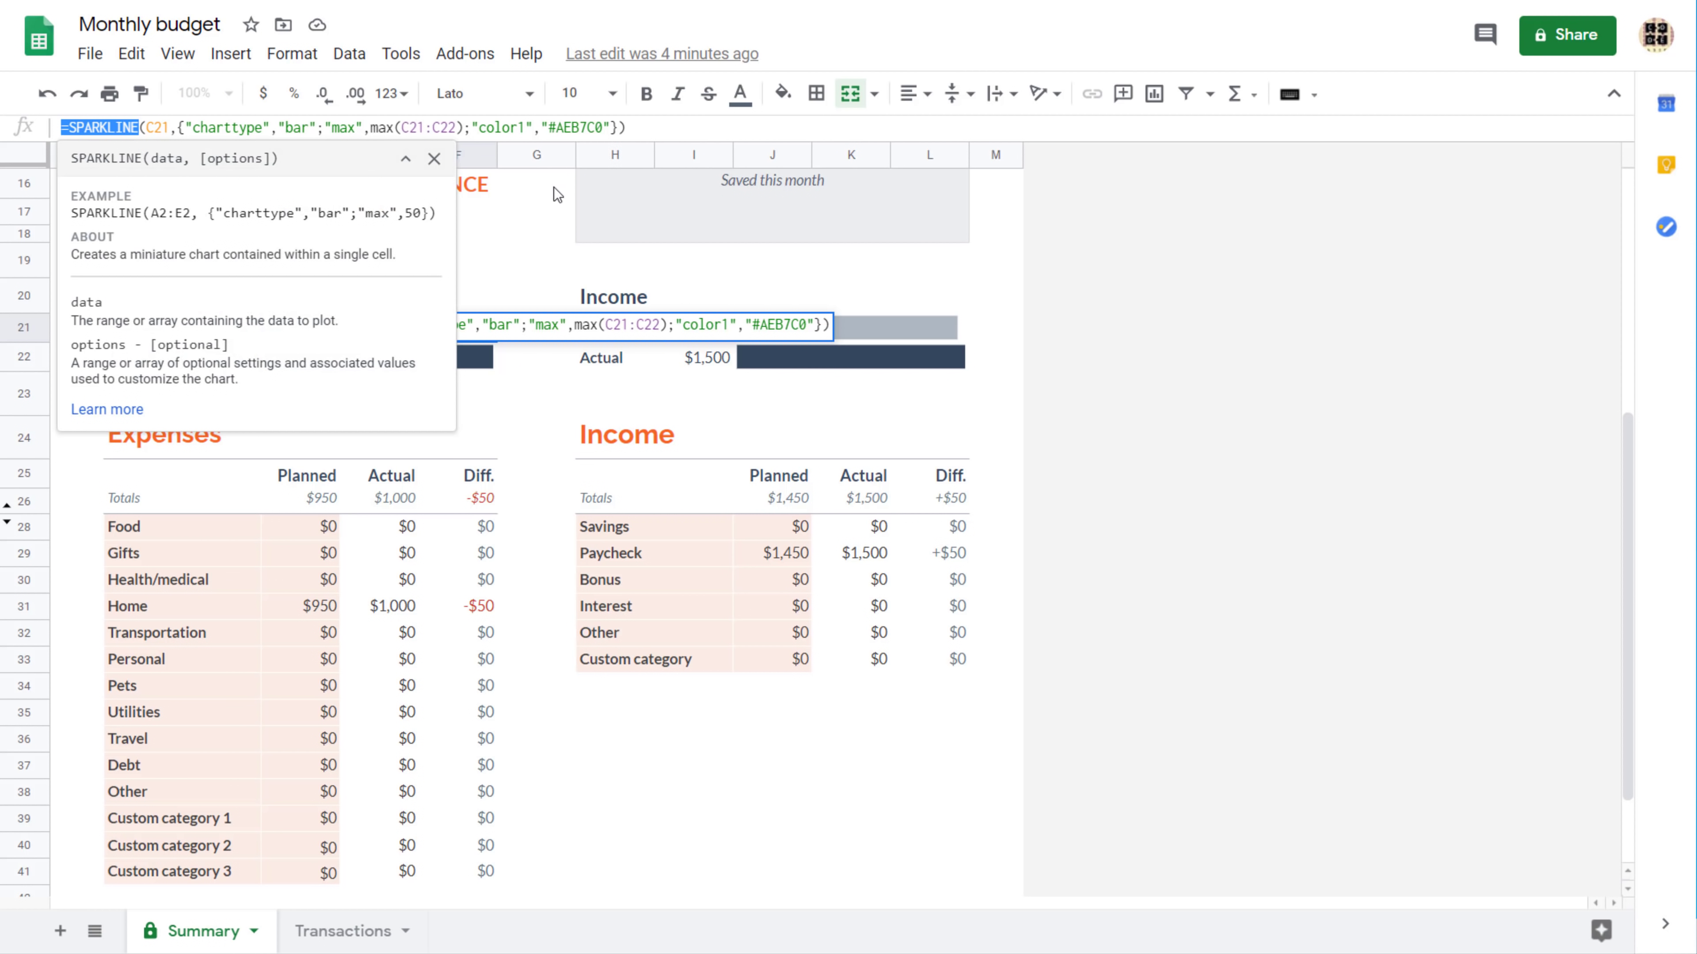
pyautogui.click(434, 158)
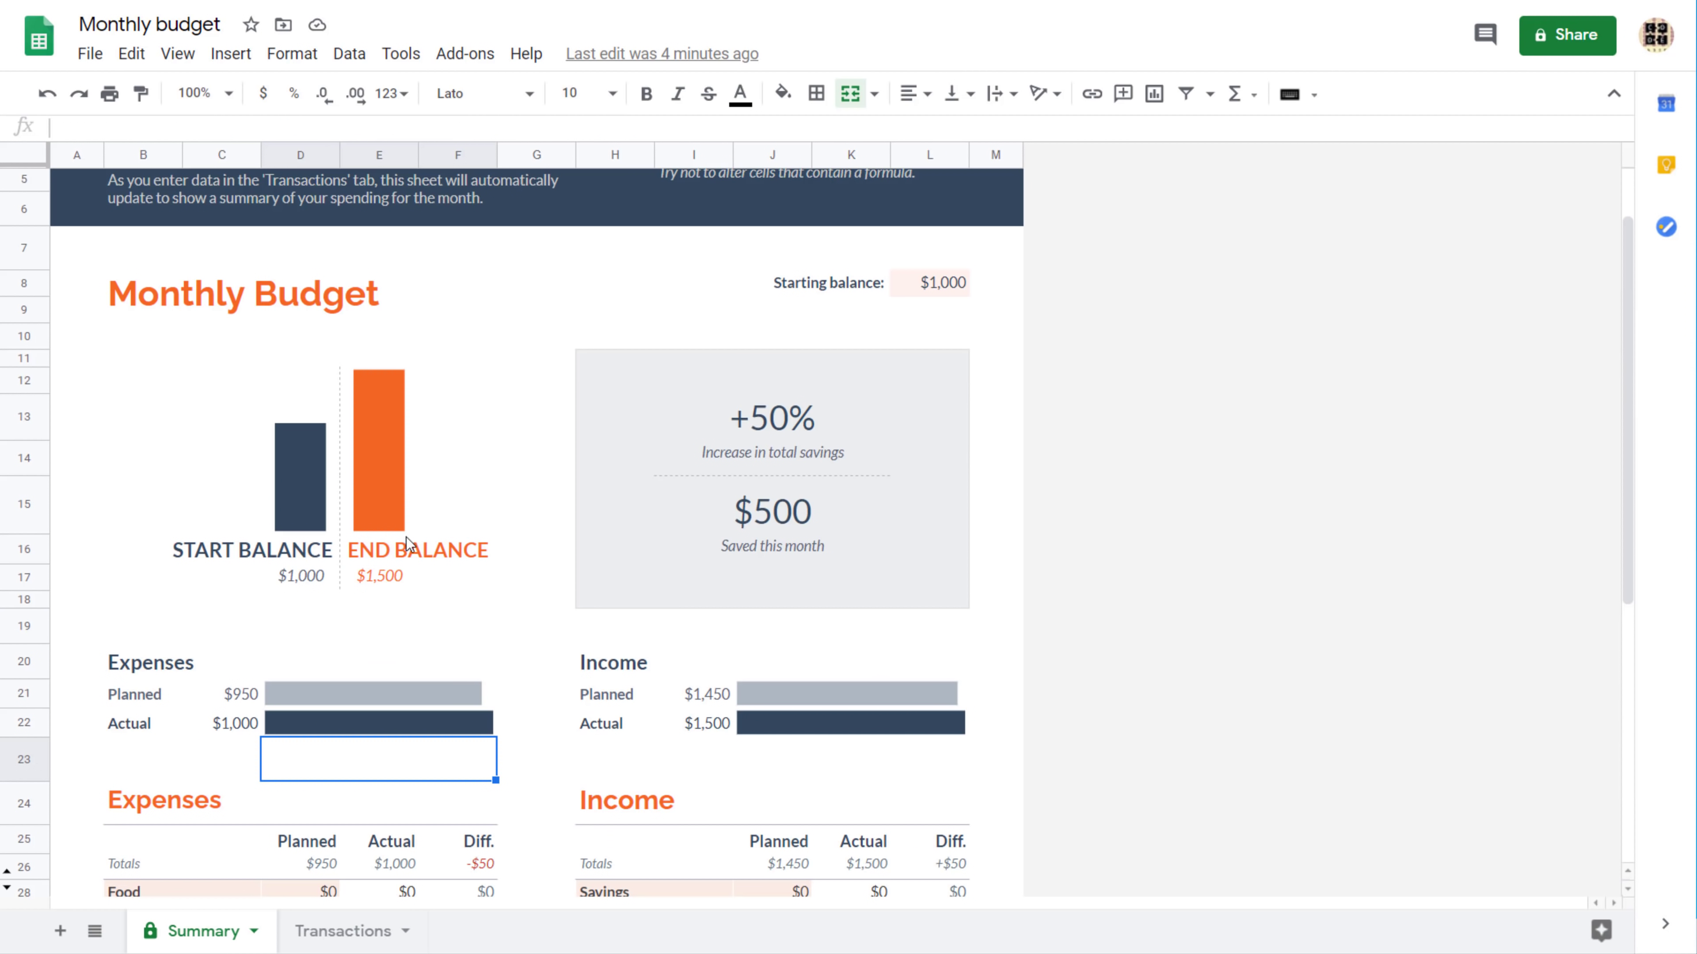
pyautogui.moveTo(454, 692)
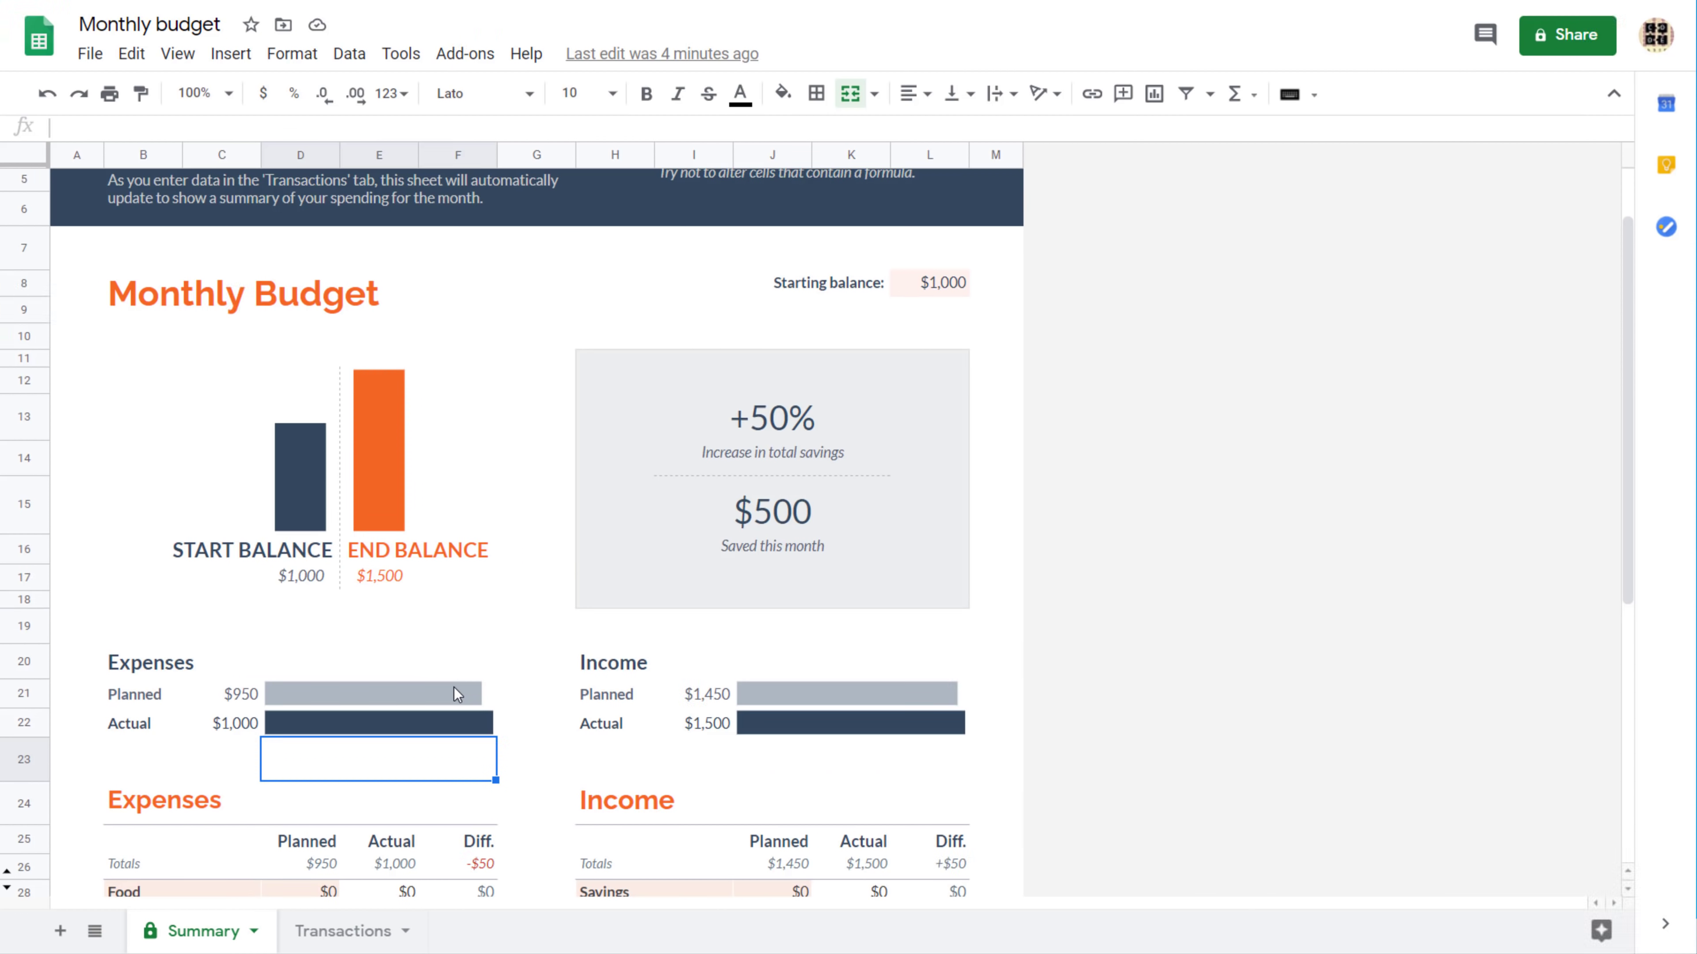
pyautogui.moveTo(458, 724)
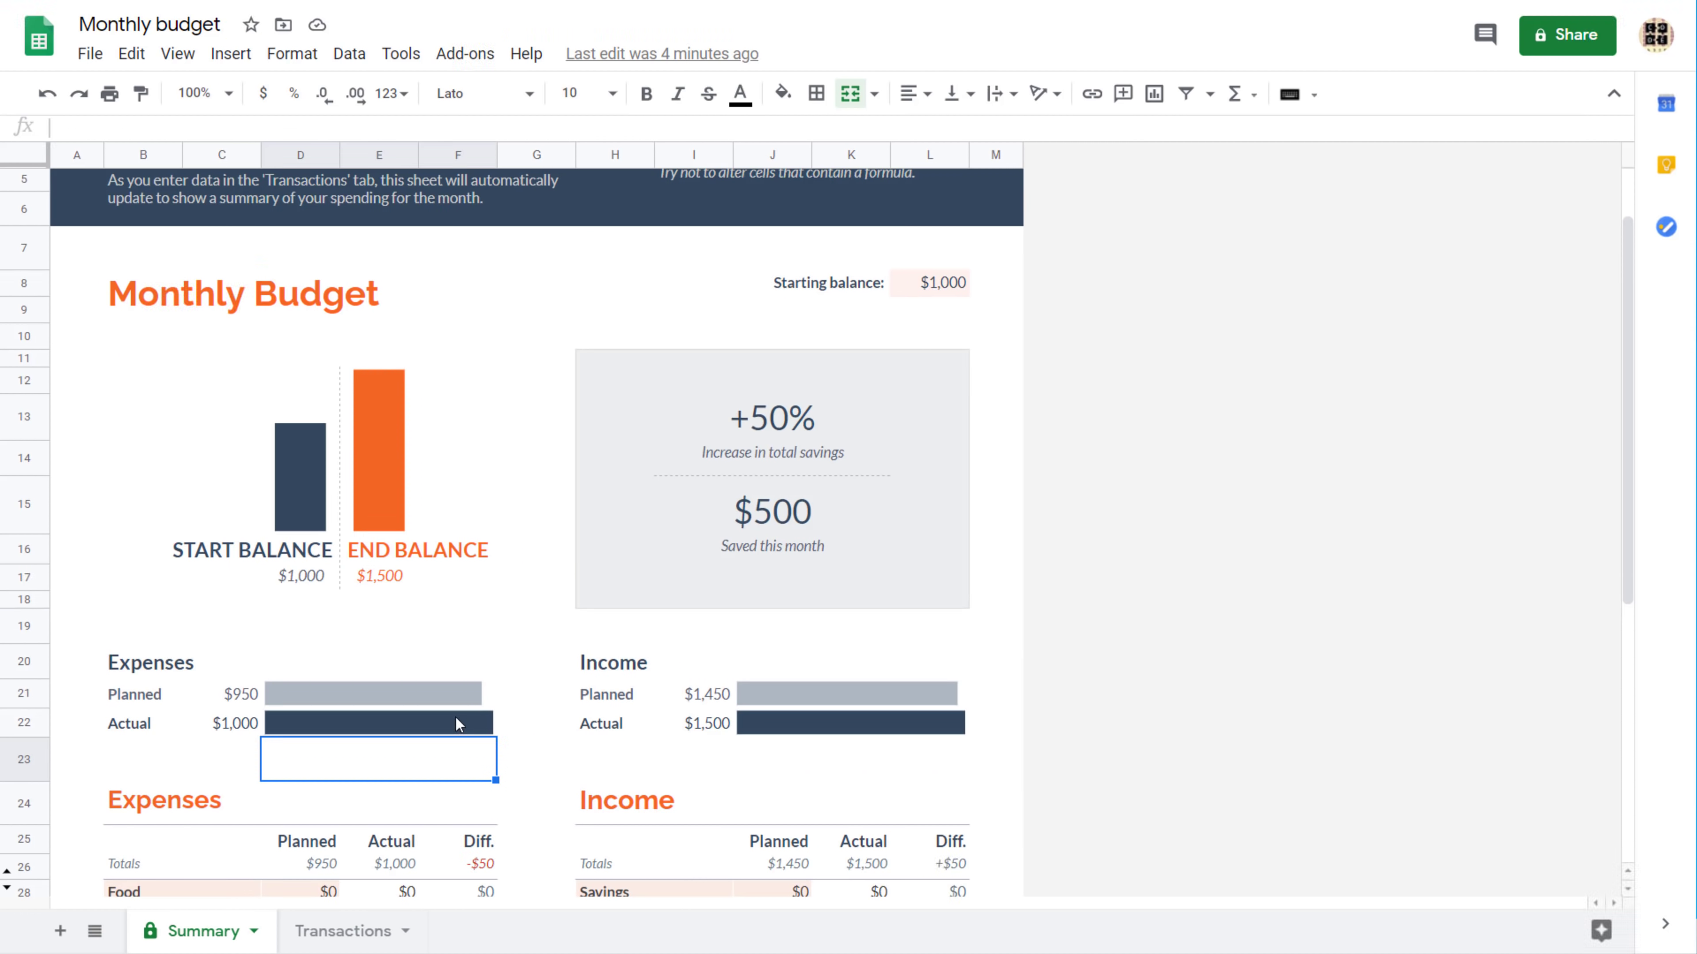
pyautogui.moveTo(452, 718)
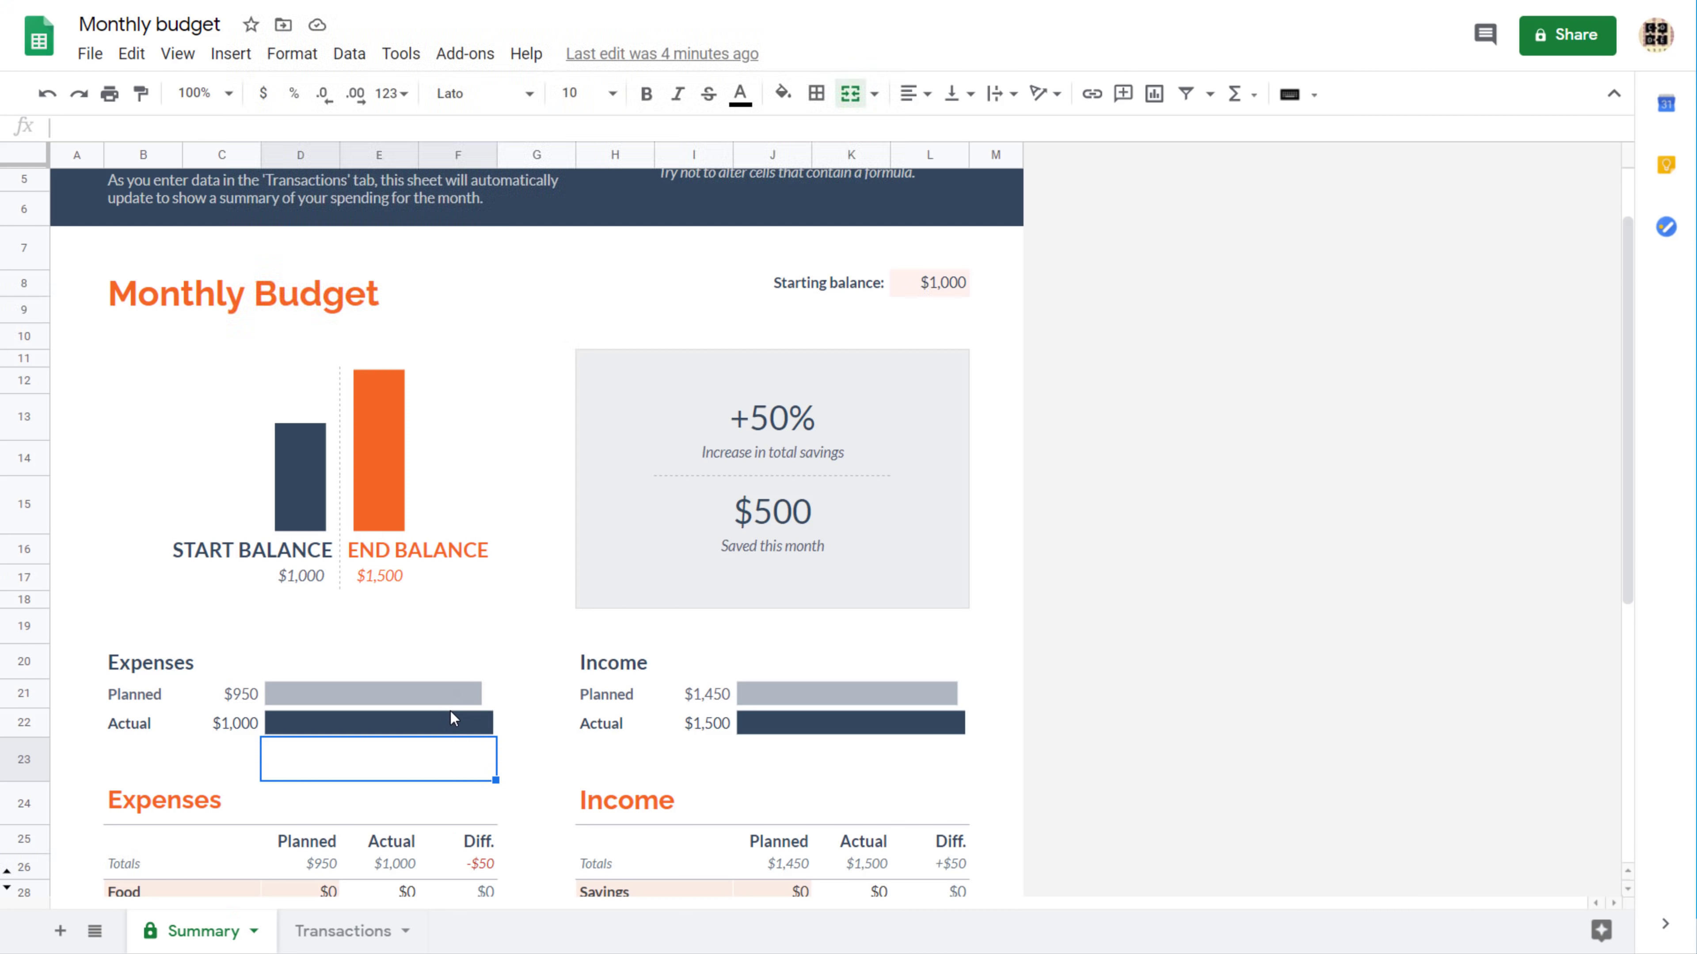
pyautogui.moveTo(449, 367)
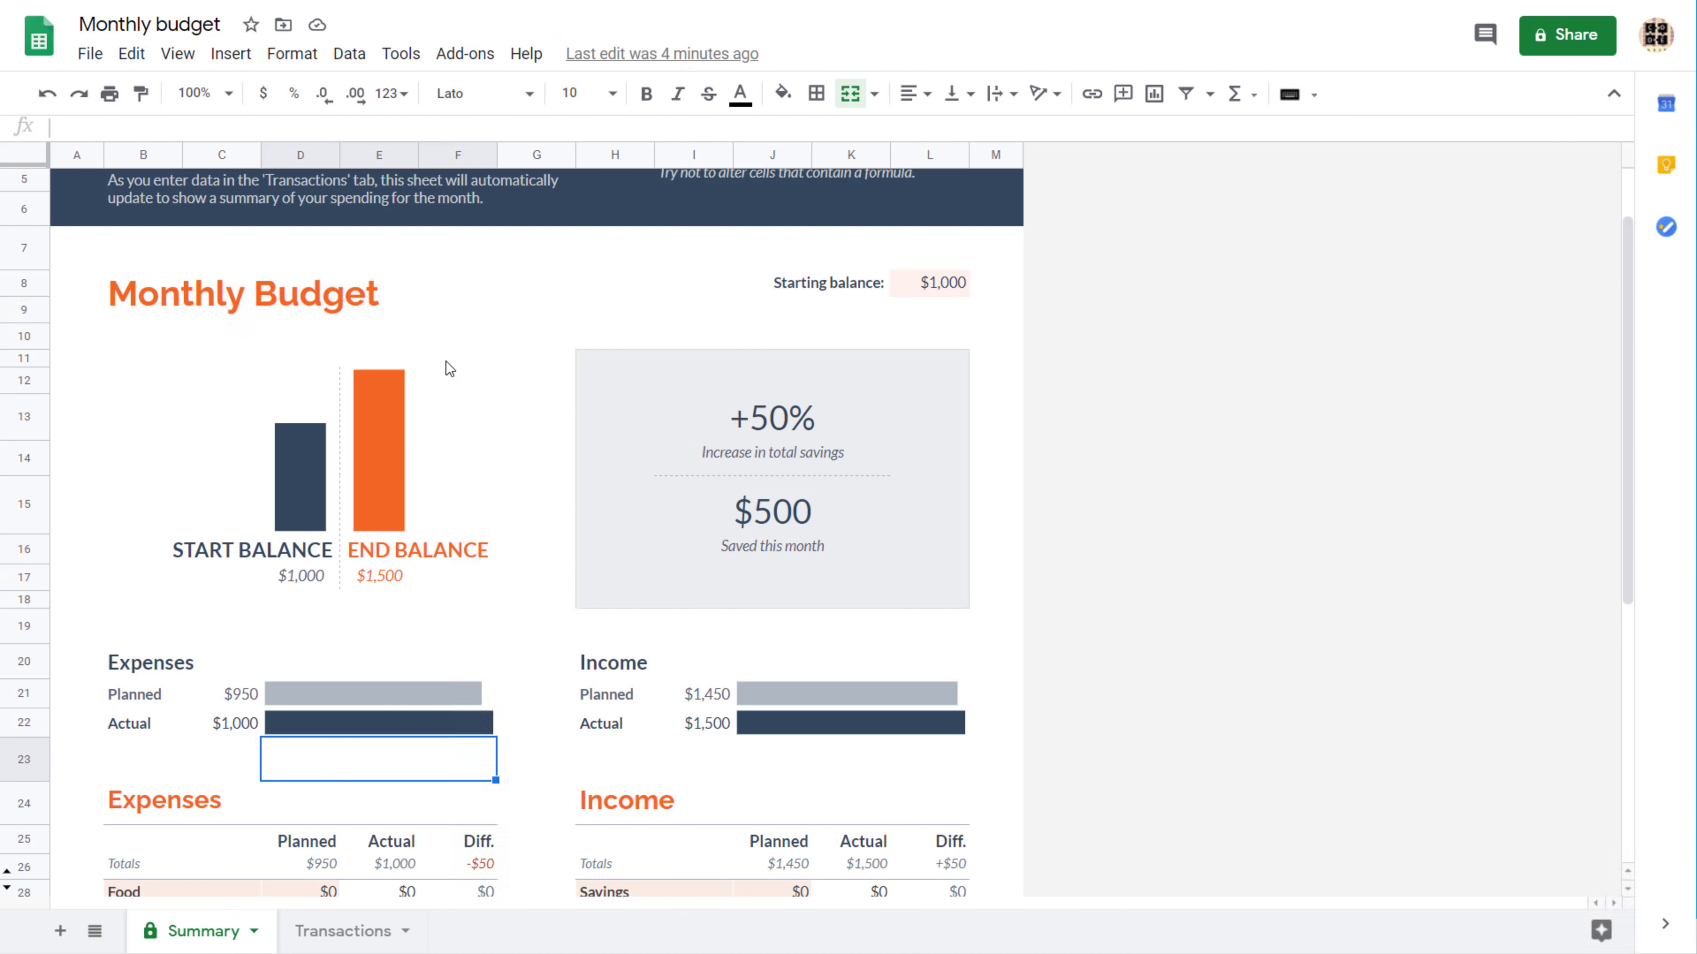
pyautogui.moveTo(418, 497)
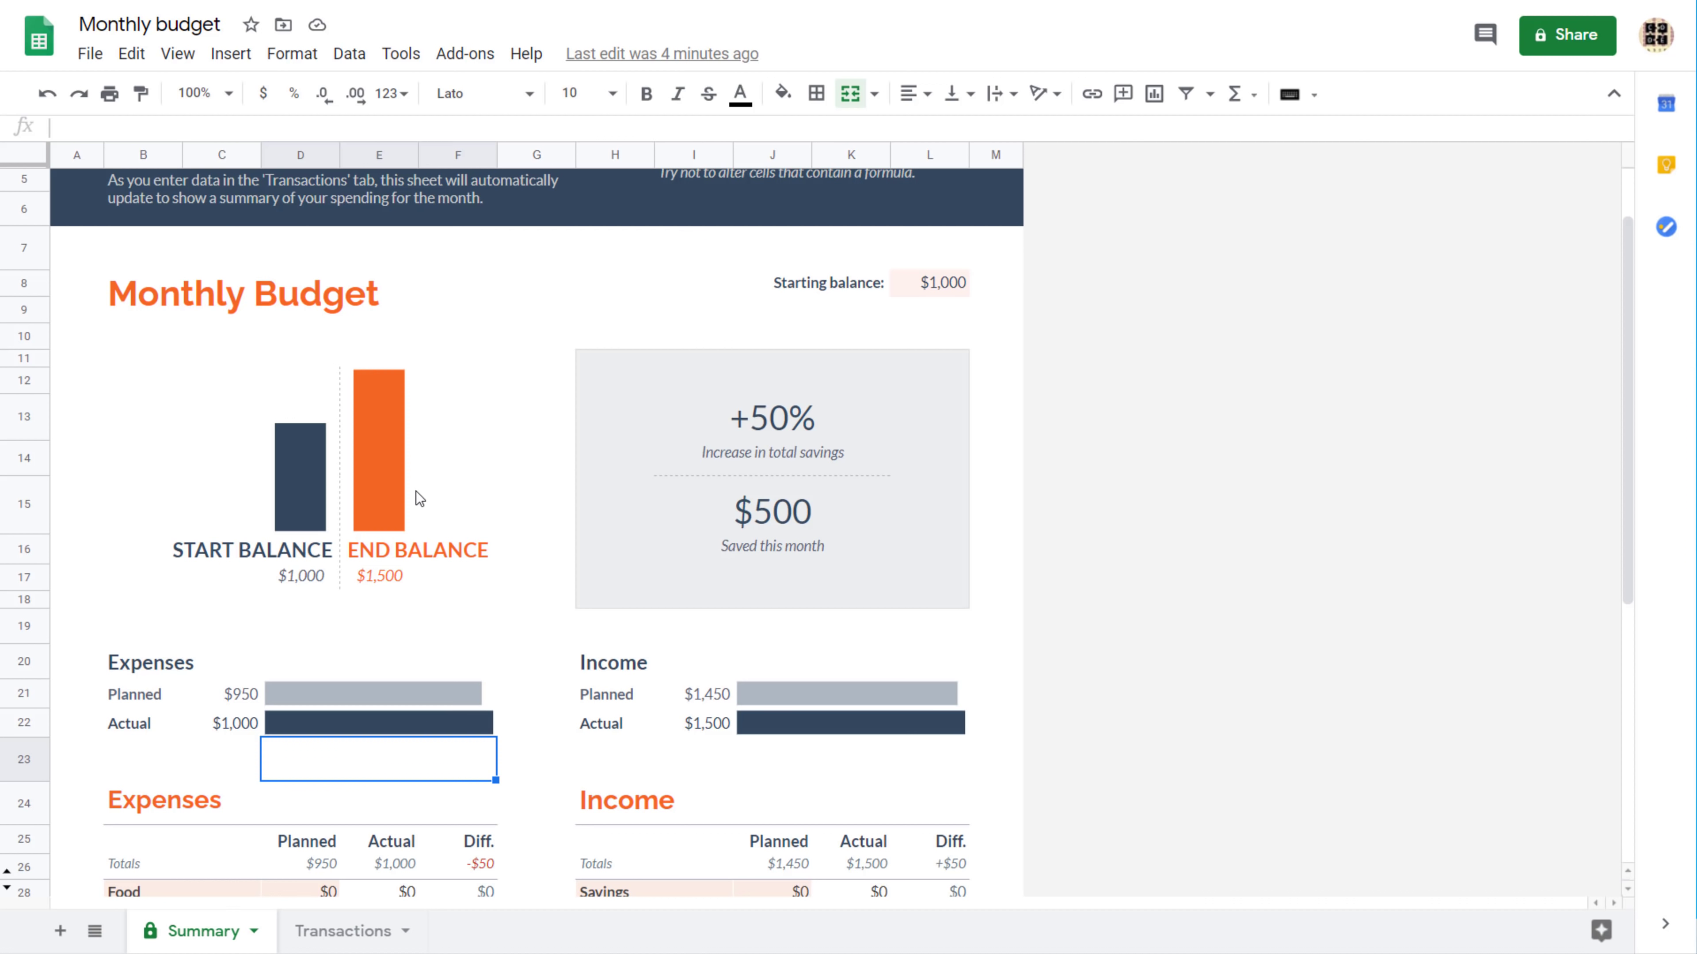
pyautogui.moveTo(529, 339)
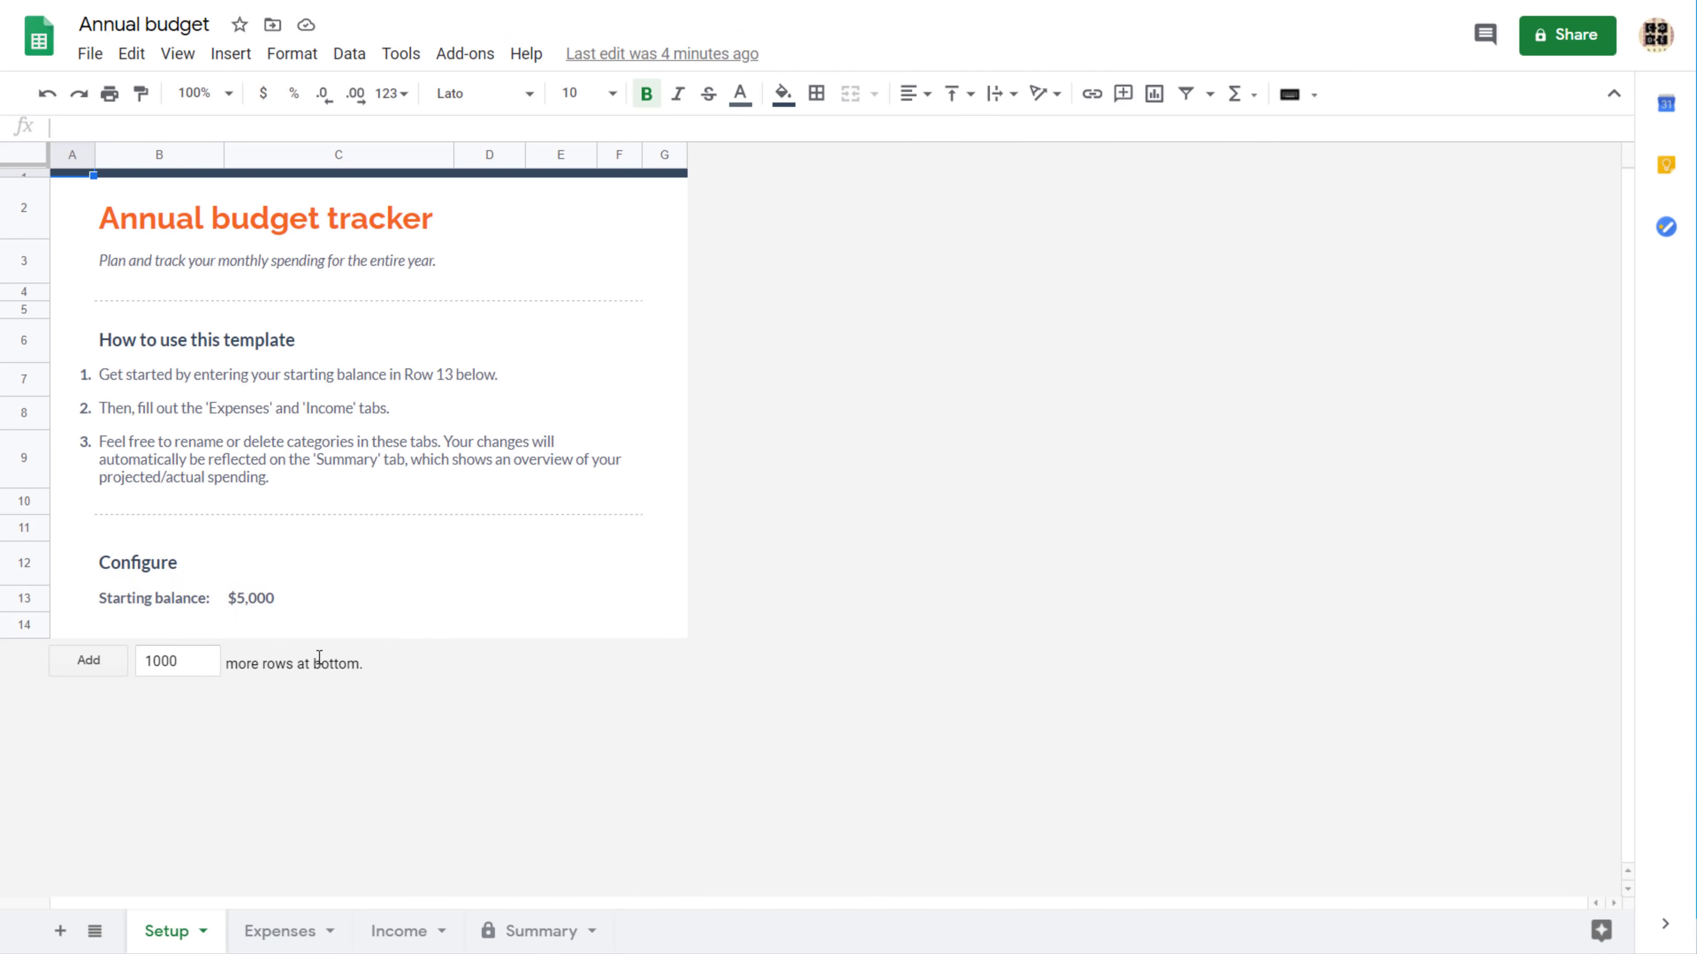
pyautogui.moveTo(271, 930)
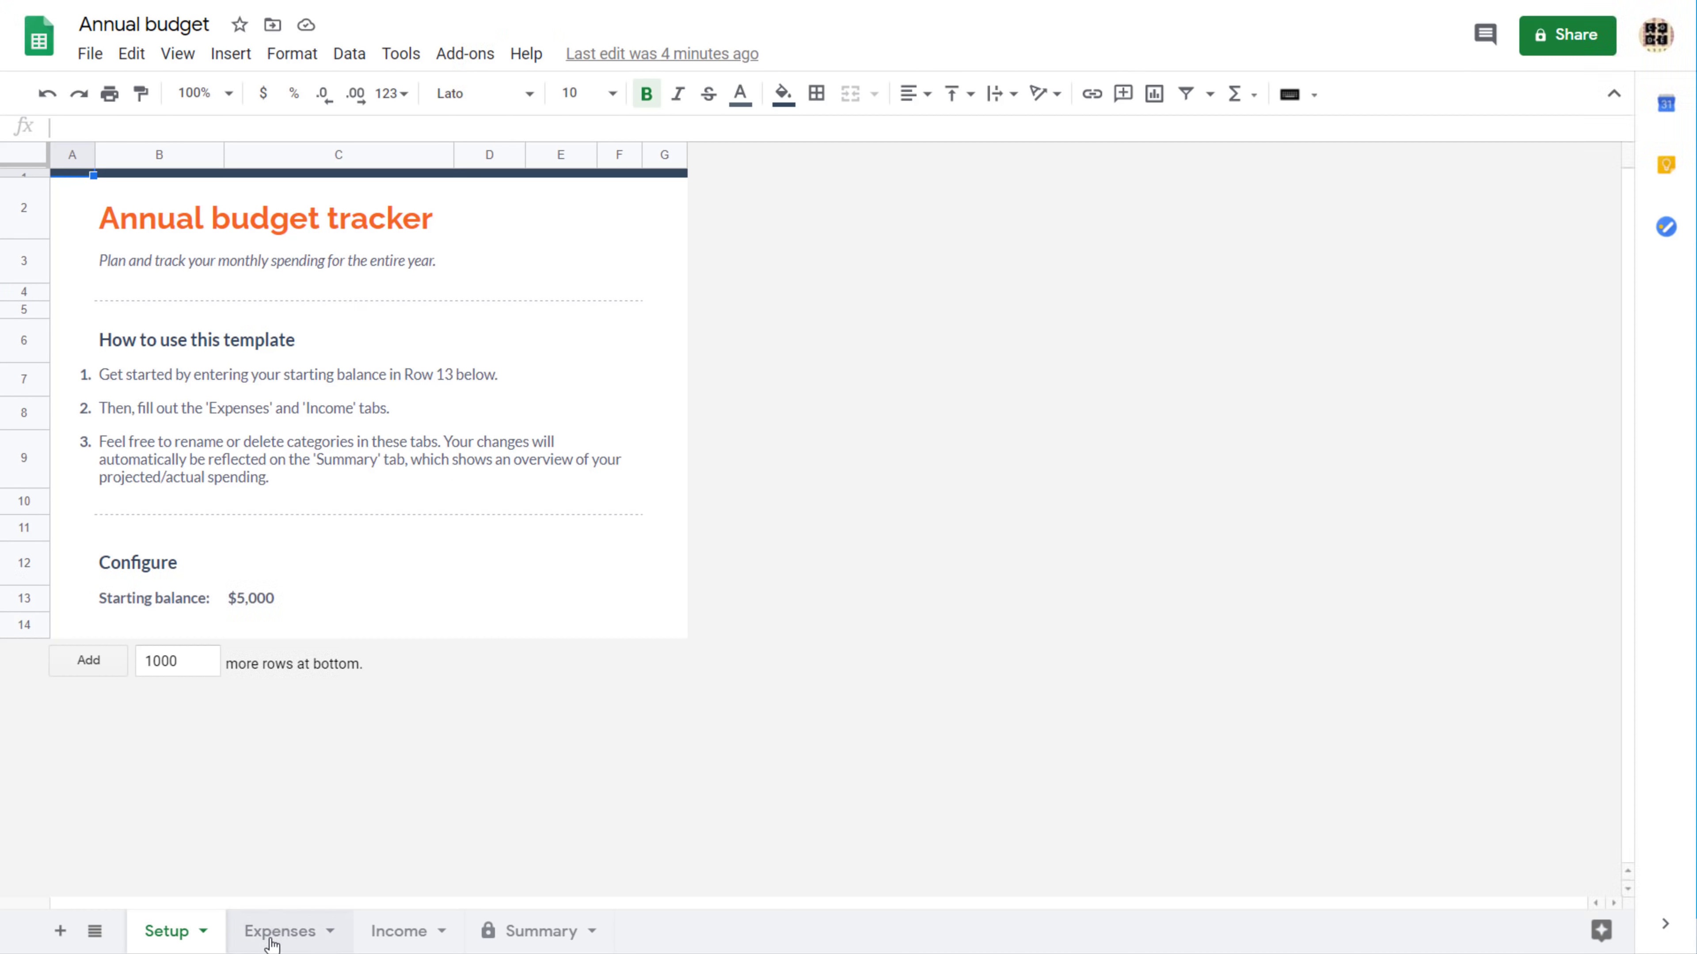
# - Review the Expenses sheet categories and a monthly expense cell, then move to the Income sheet
pyautogui.click(280, 931)
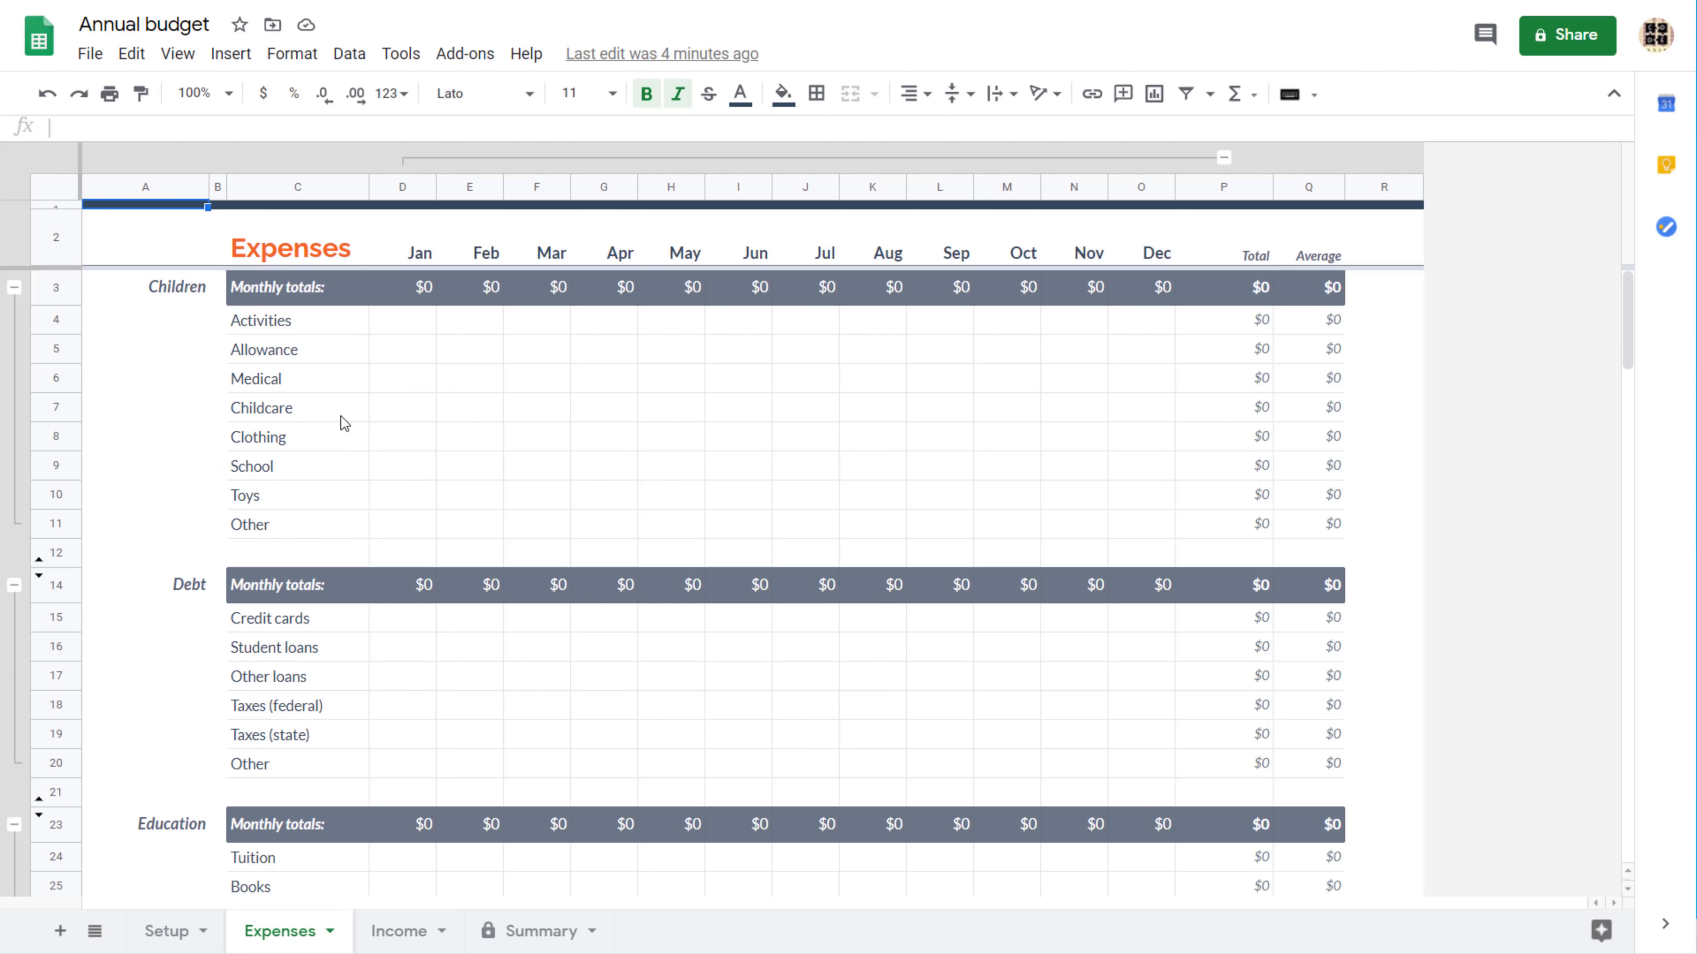
pyautogui.click(602, 466)
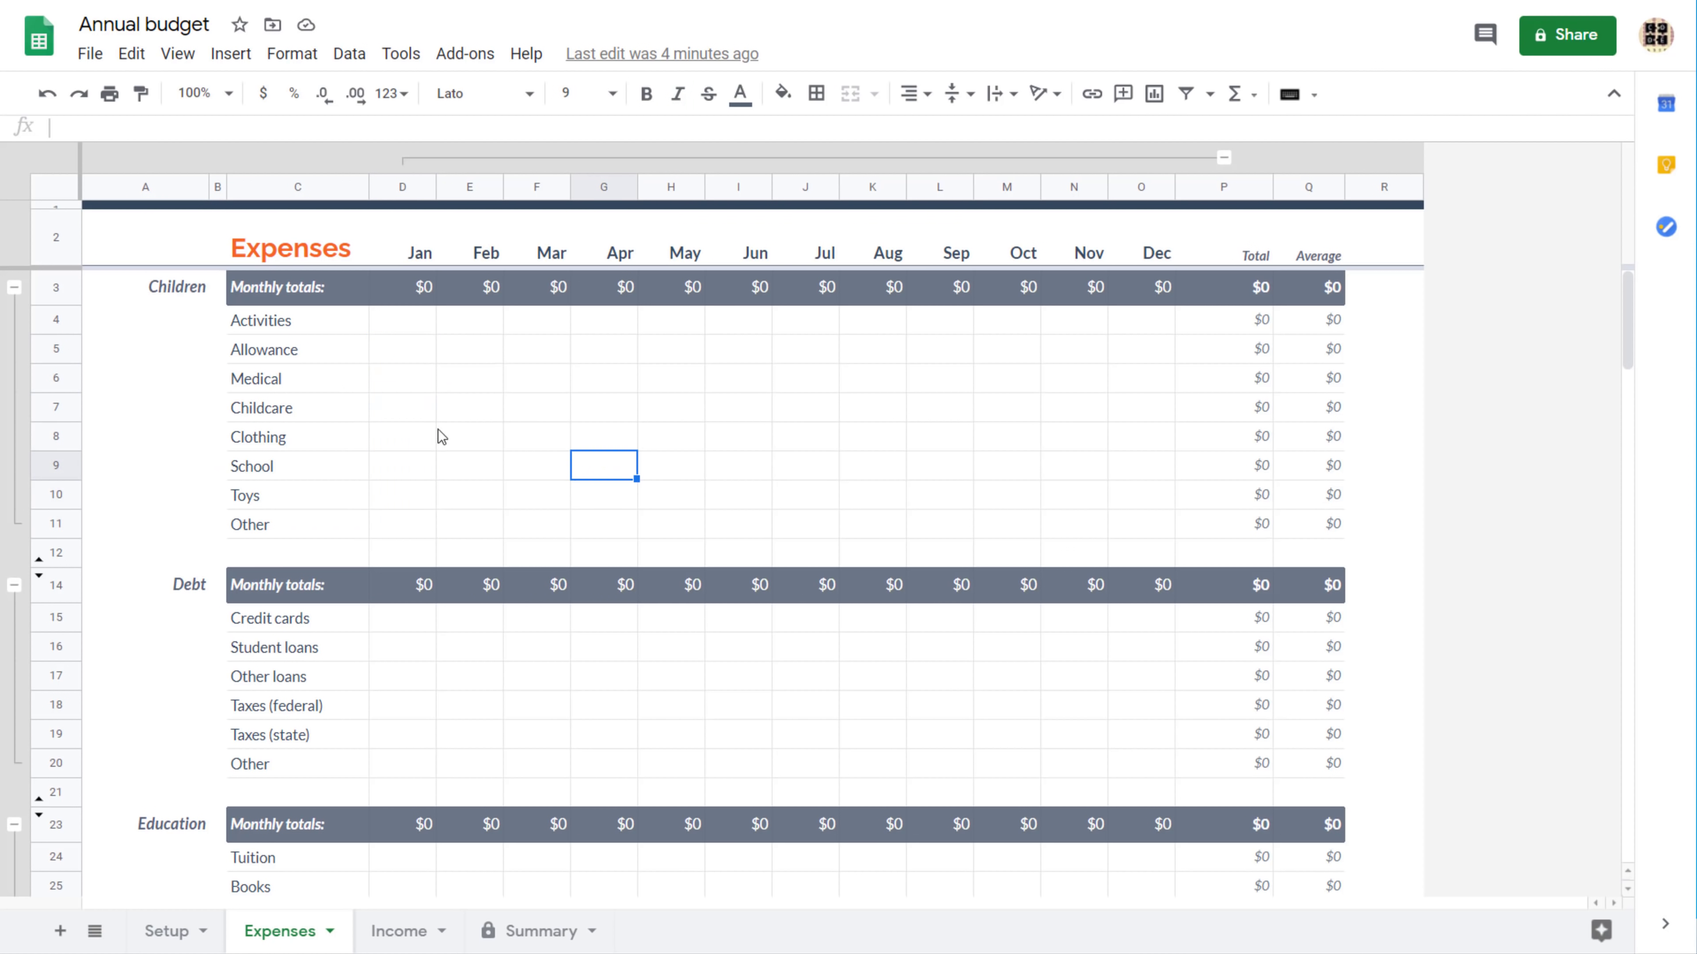
pyautogui.scroll(-3)
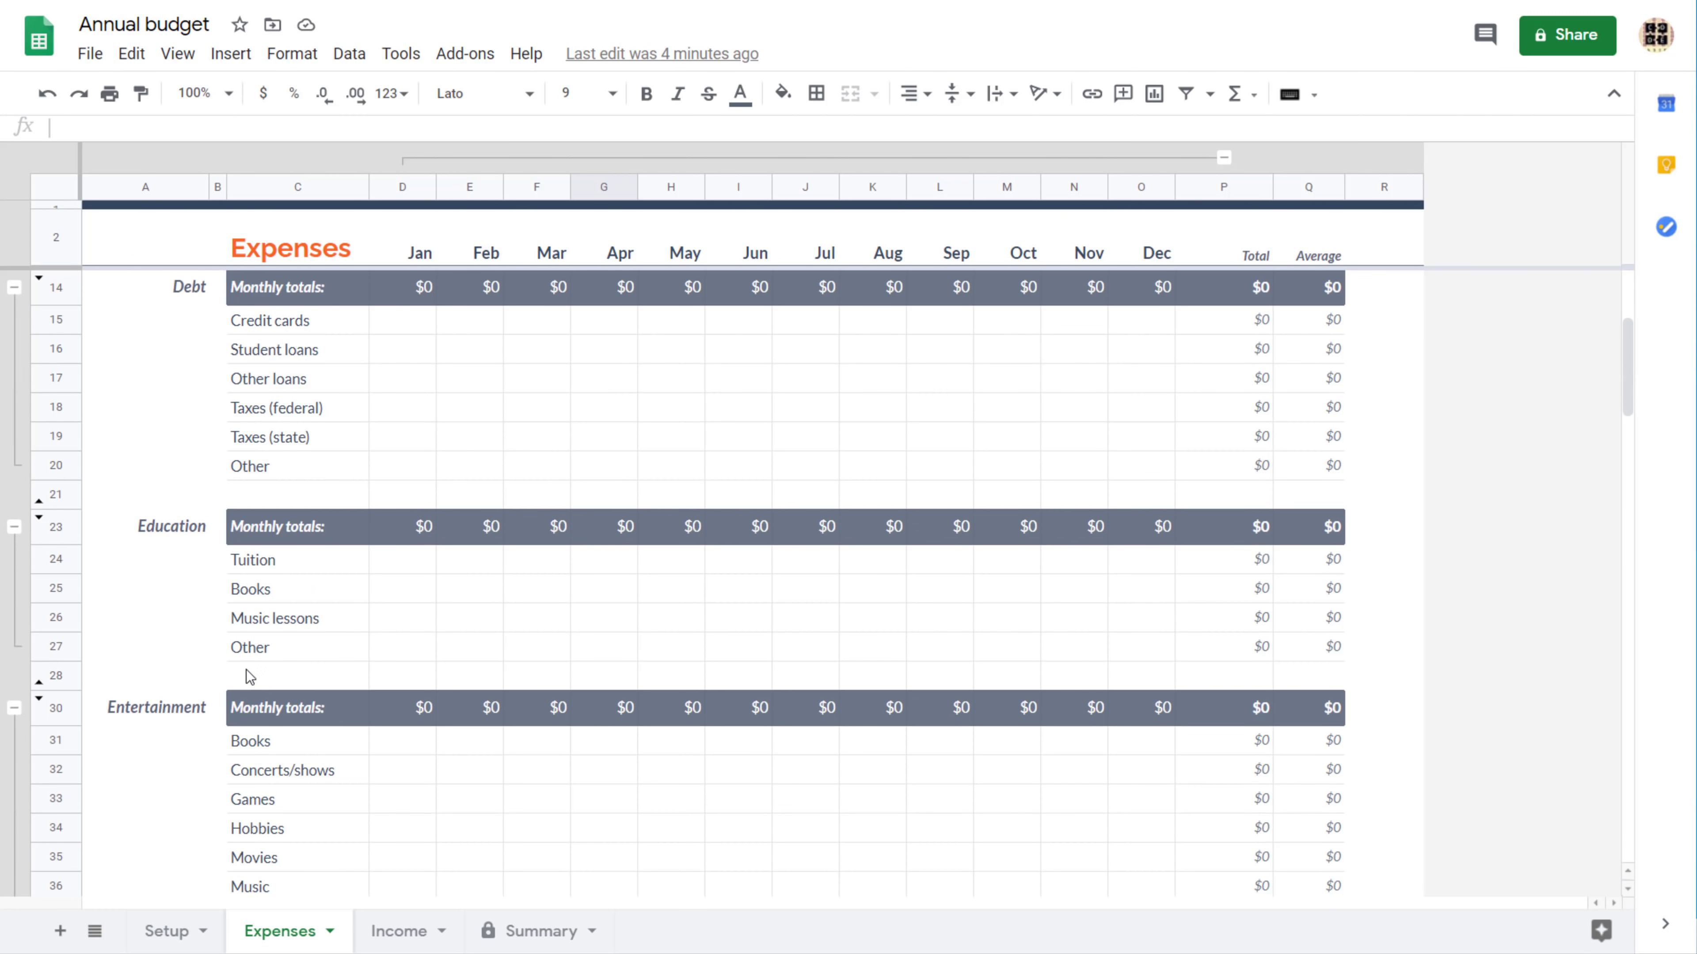
pyautogui.click(396, 931)
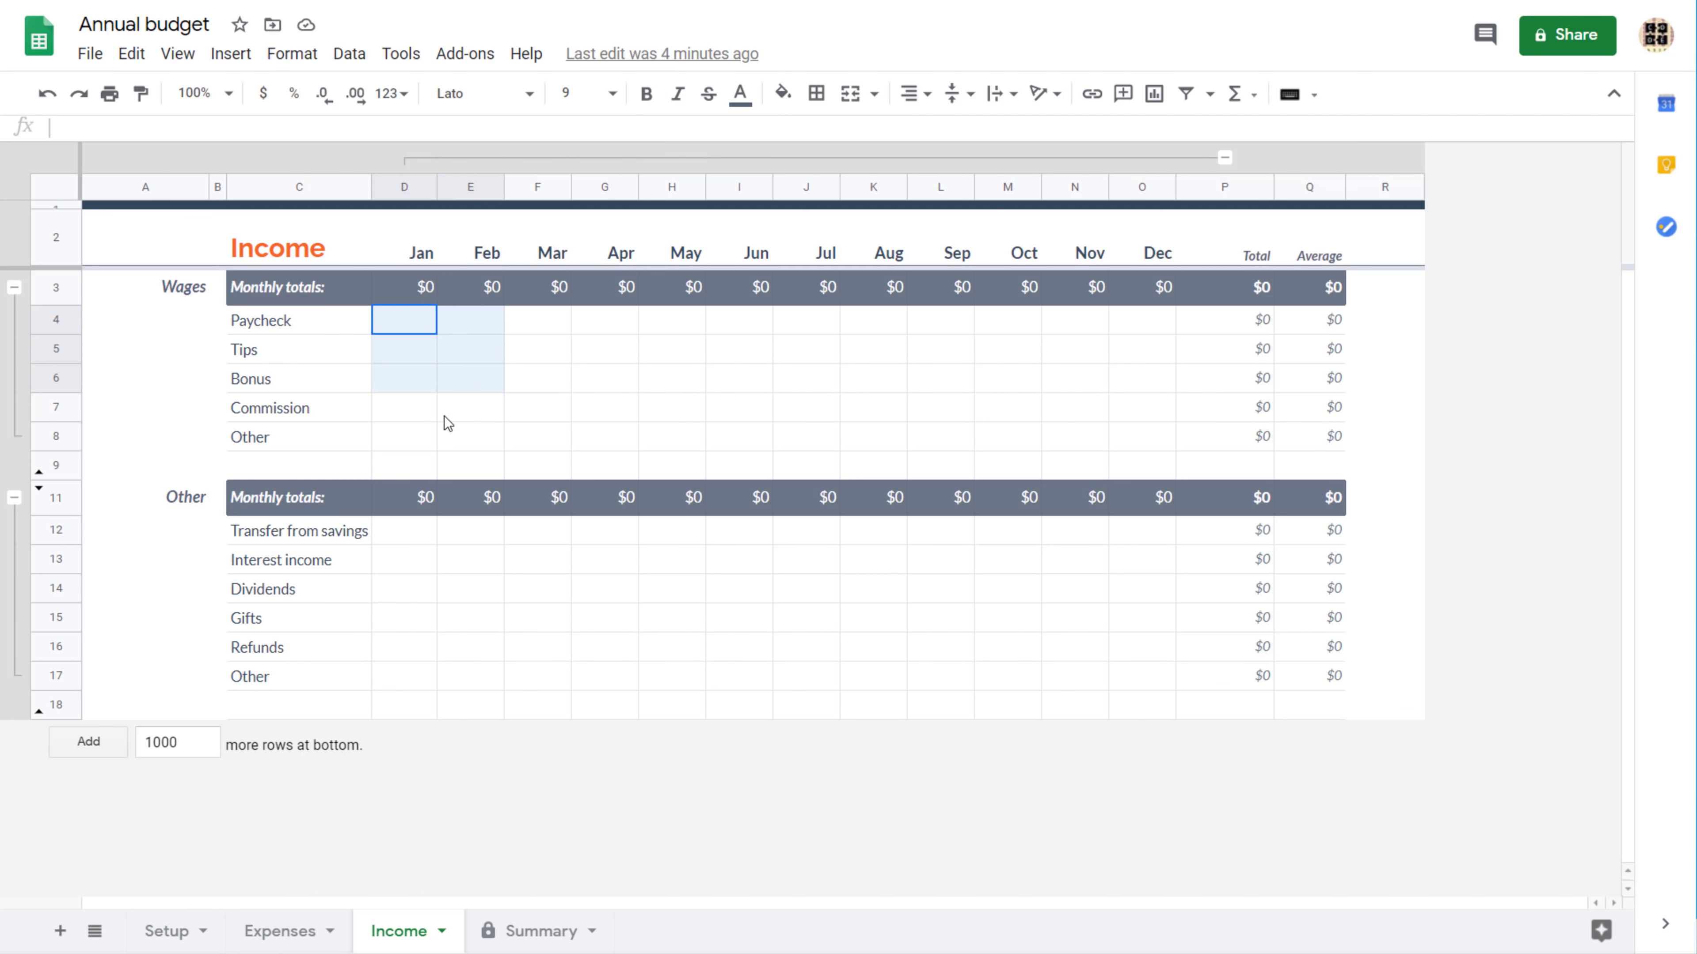
# - On the Summary sheet, inspect the February income total's SUM formula ranges without changing it
pyautogui.click(538, 930)
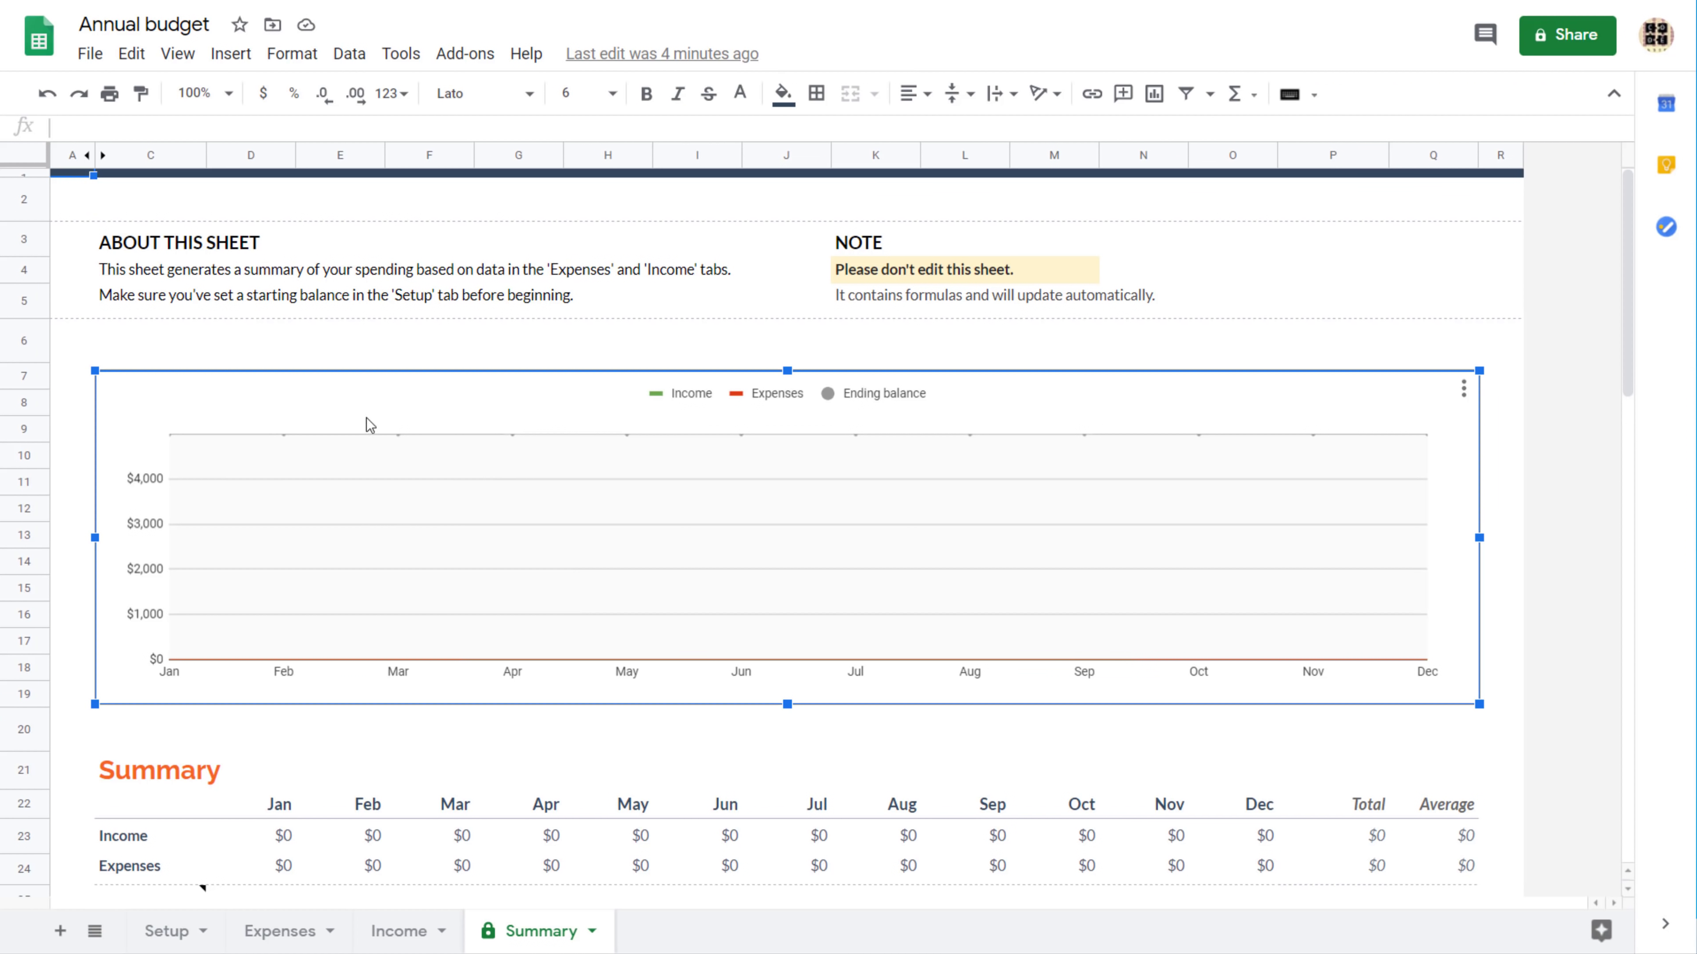
pyautogui.click(366, 834)
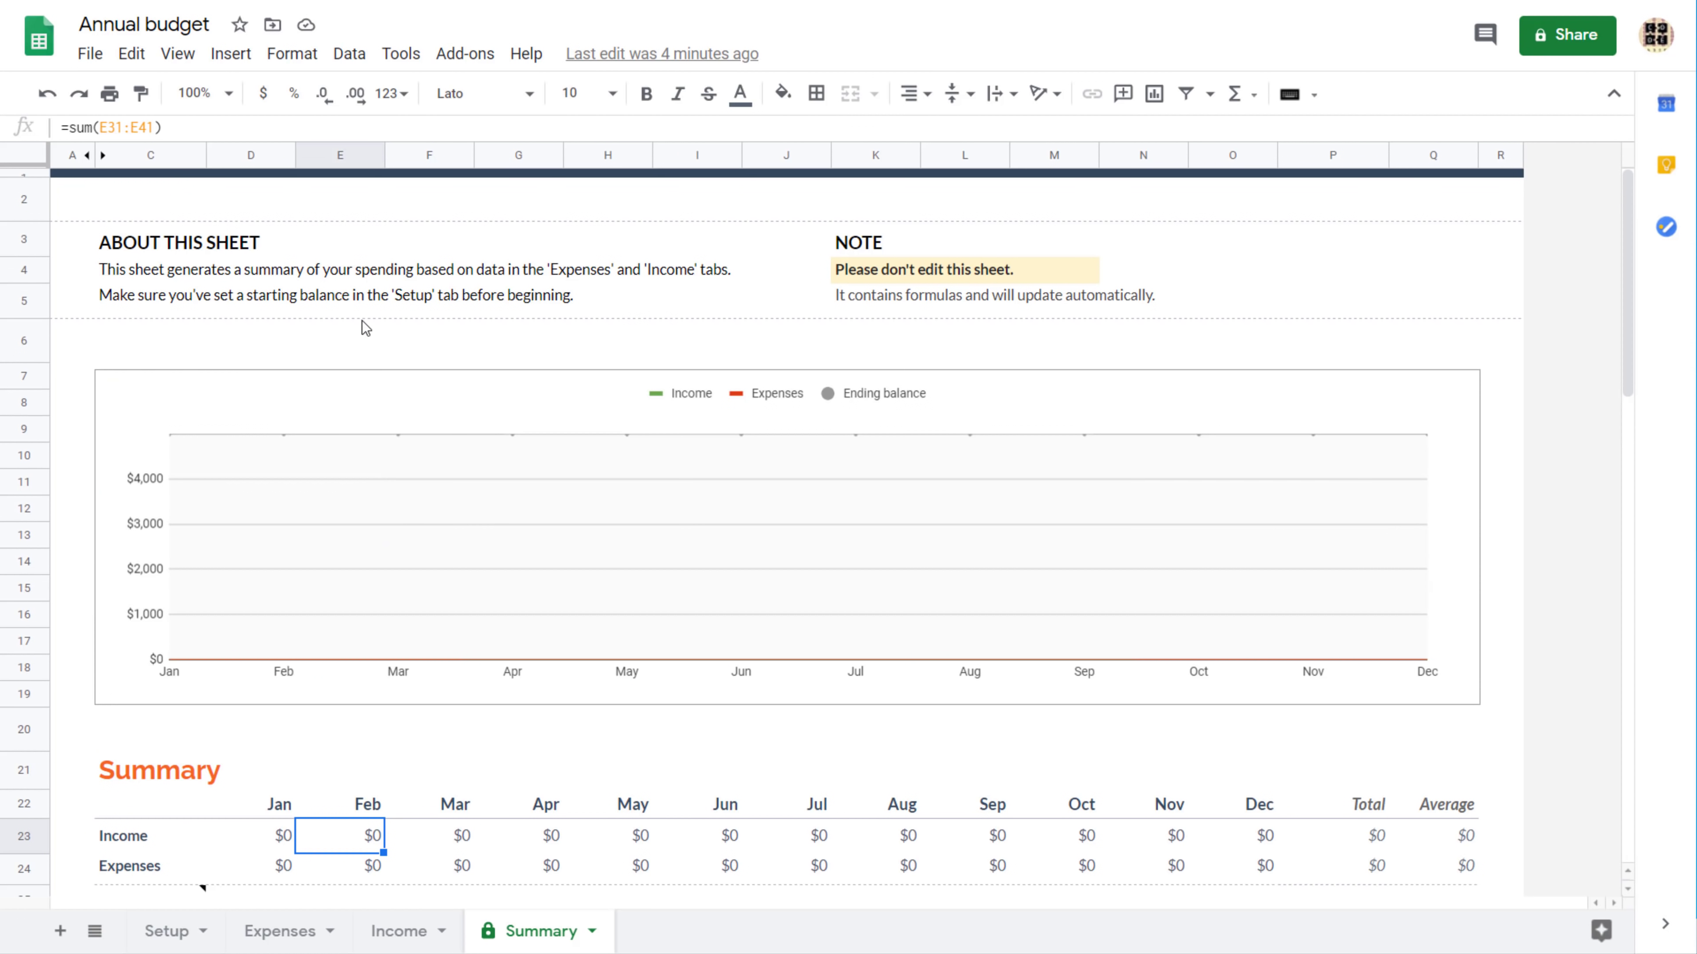
pyautogui.doubleClick(367, 835)
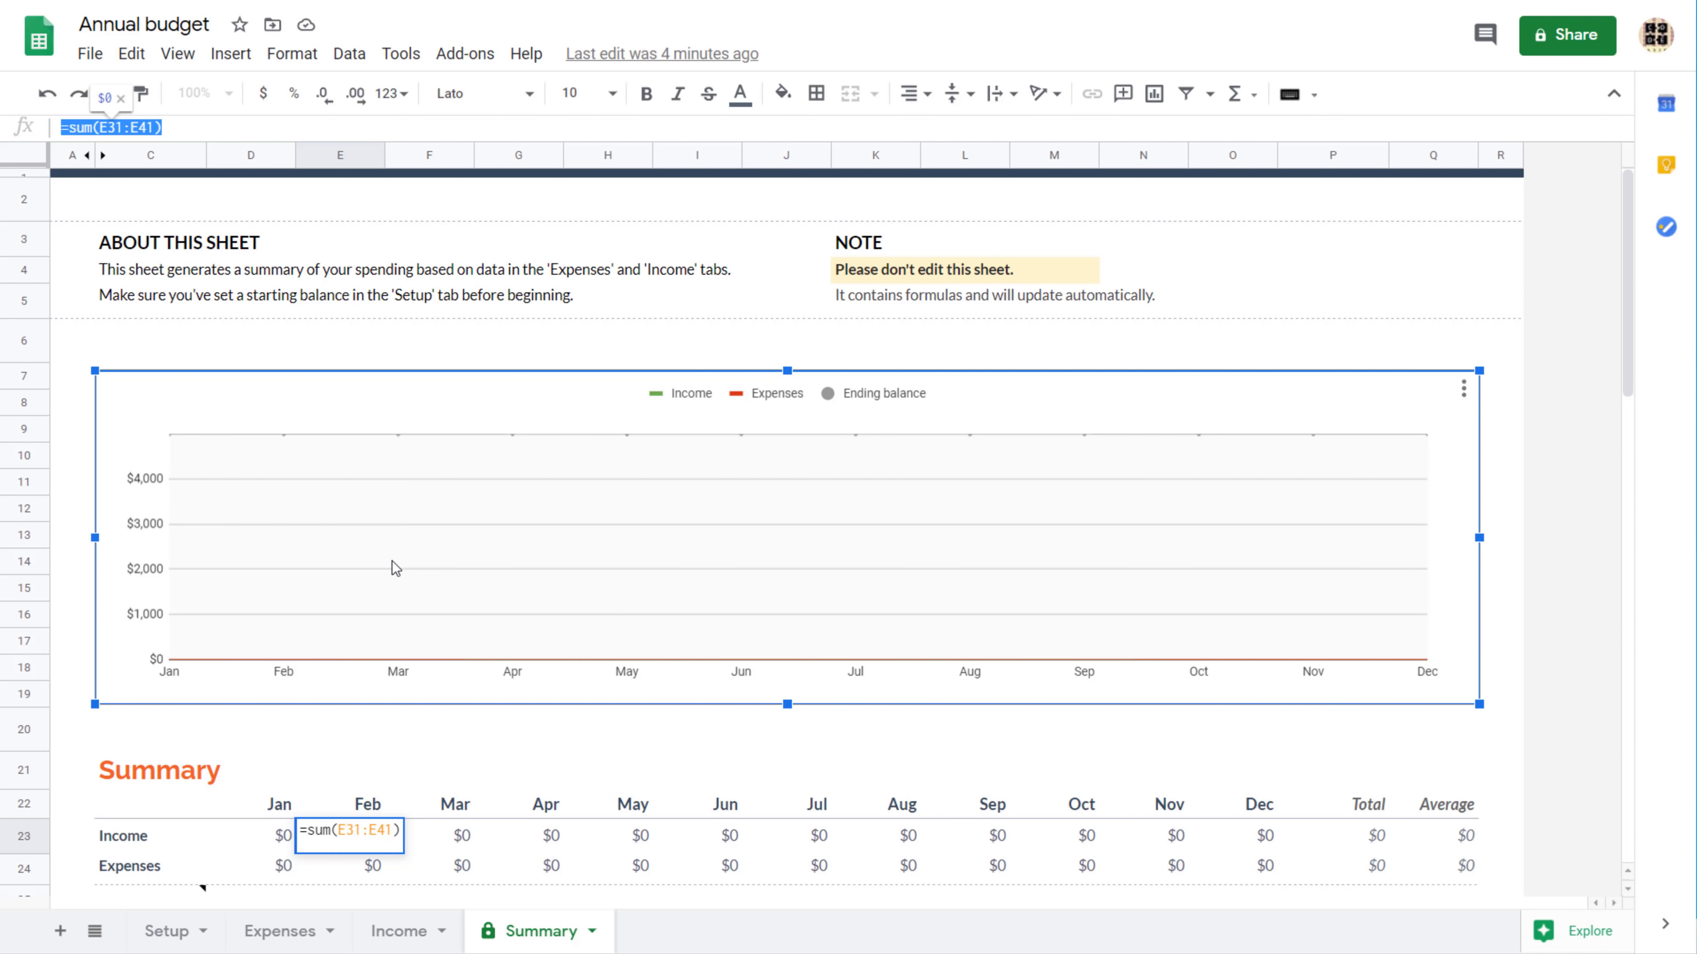
pyautogui.scroll(-3)
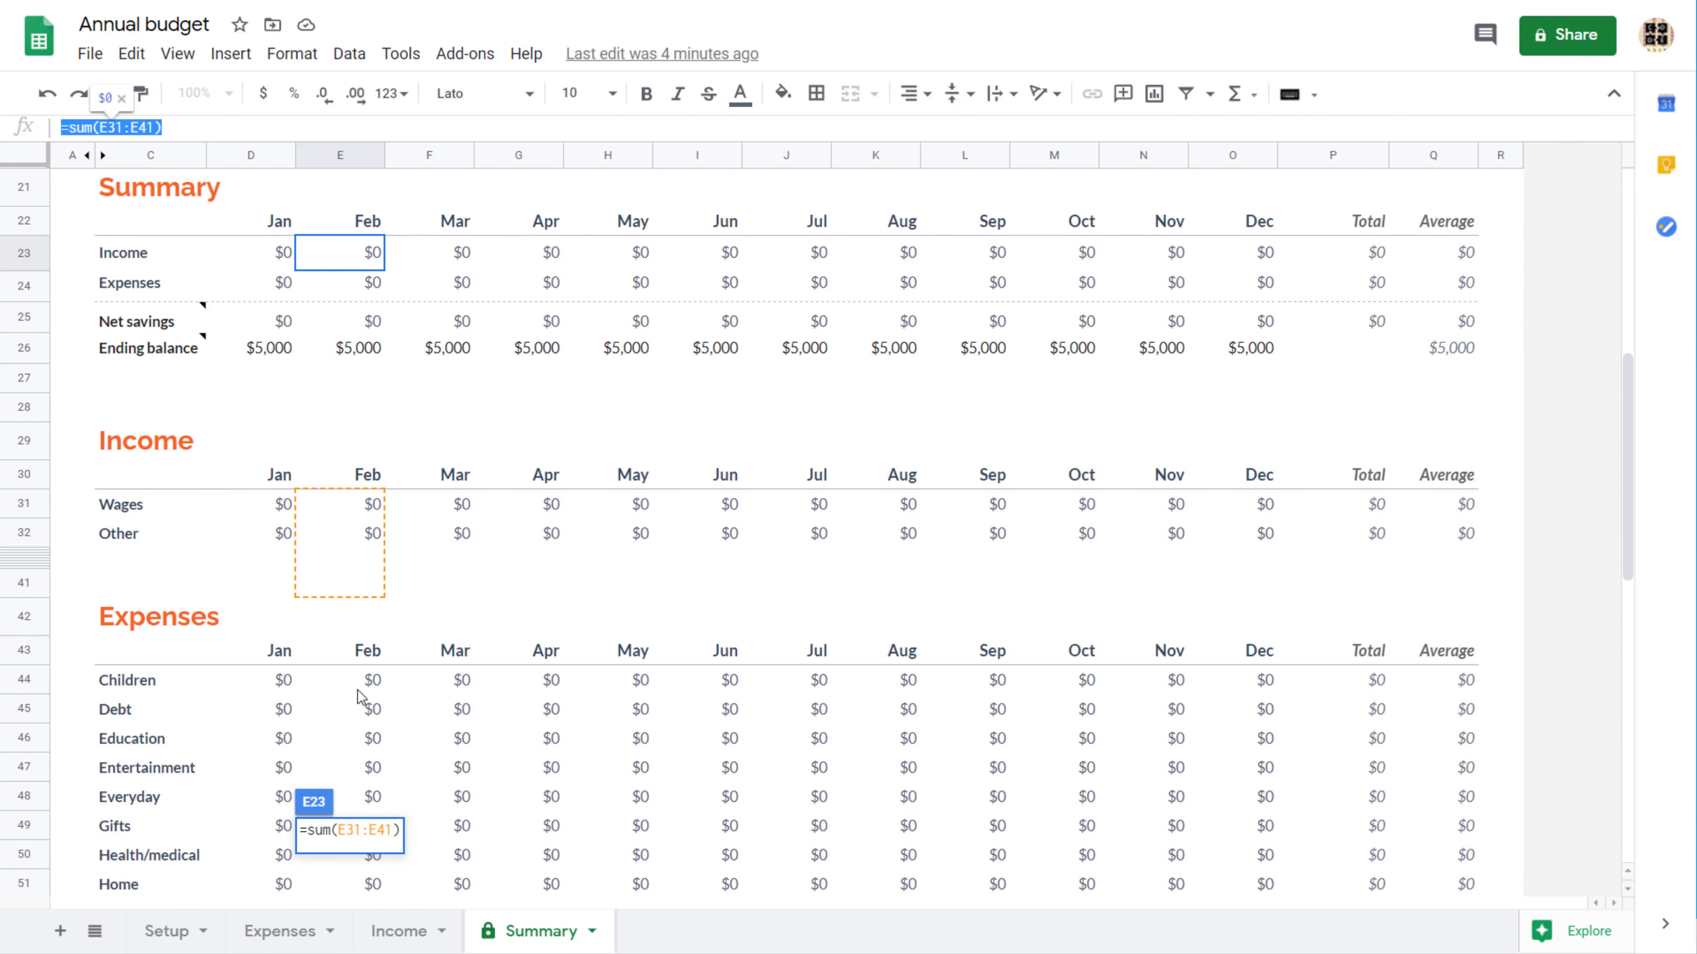
pyautogui.scroll(3)
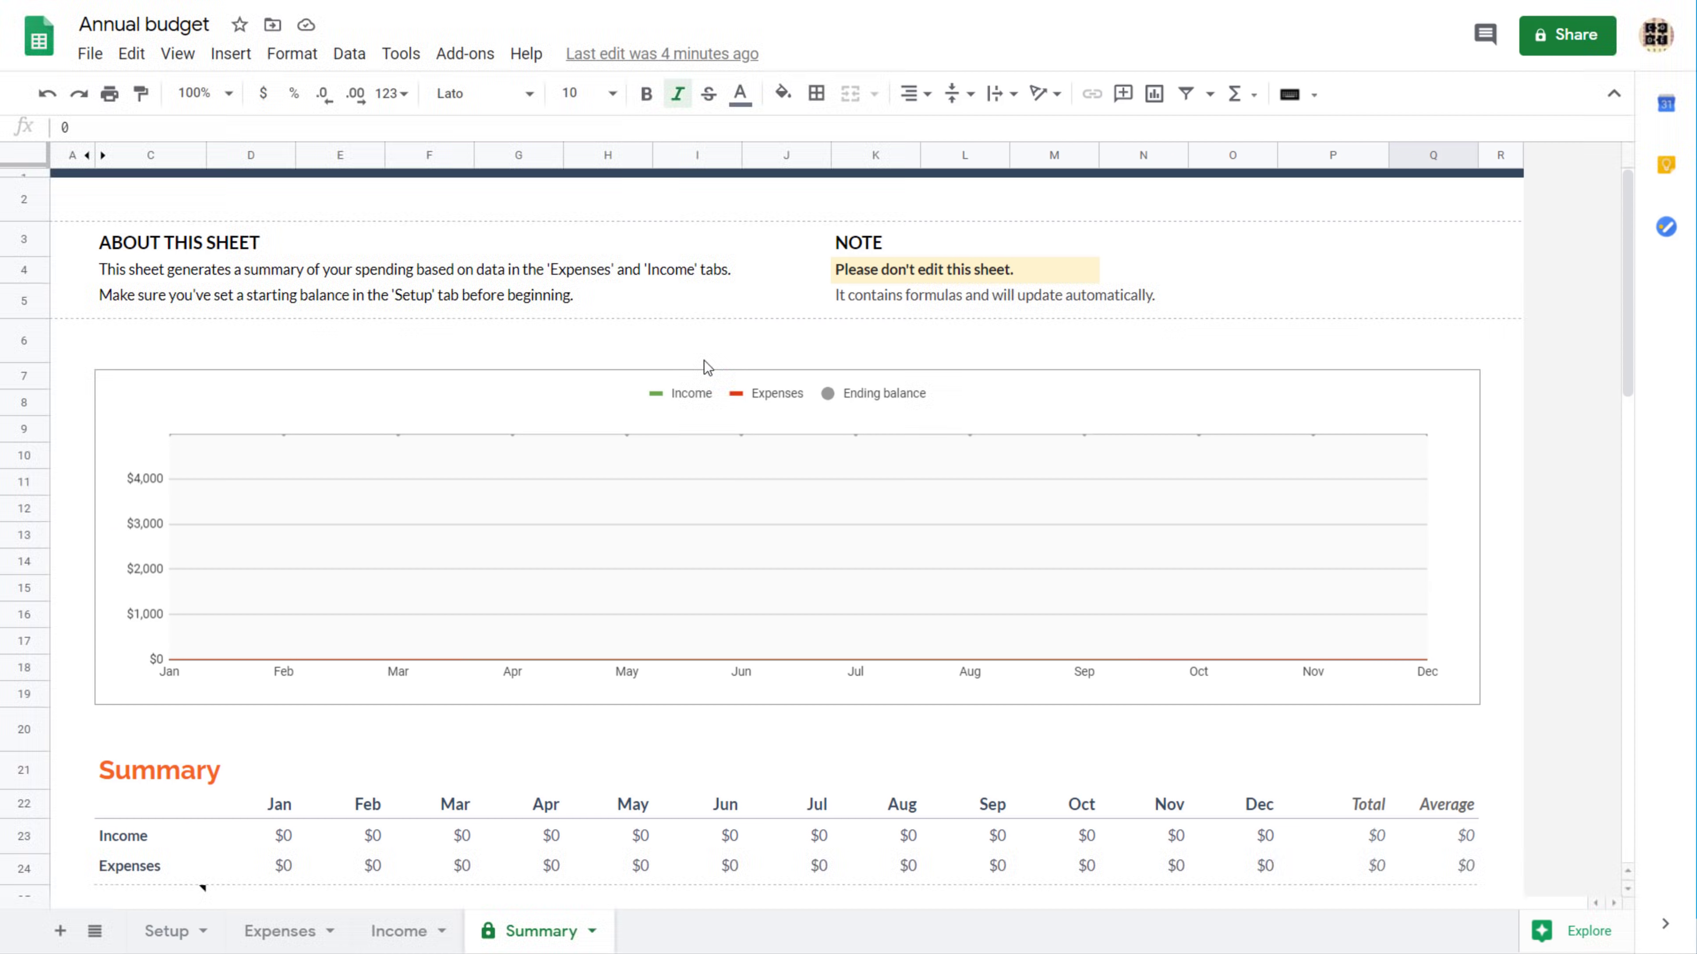
pyautogui.click(517, 295)
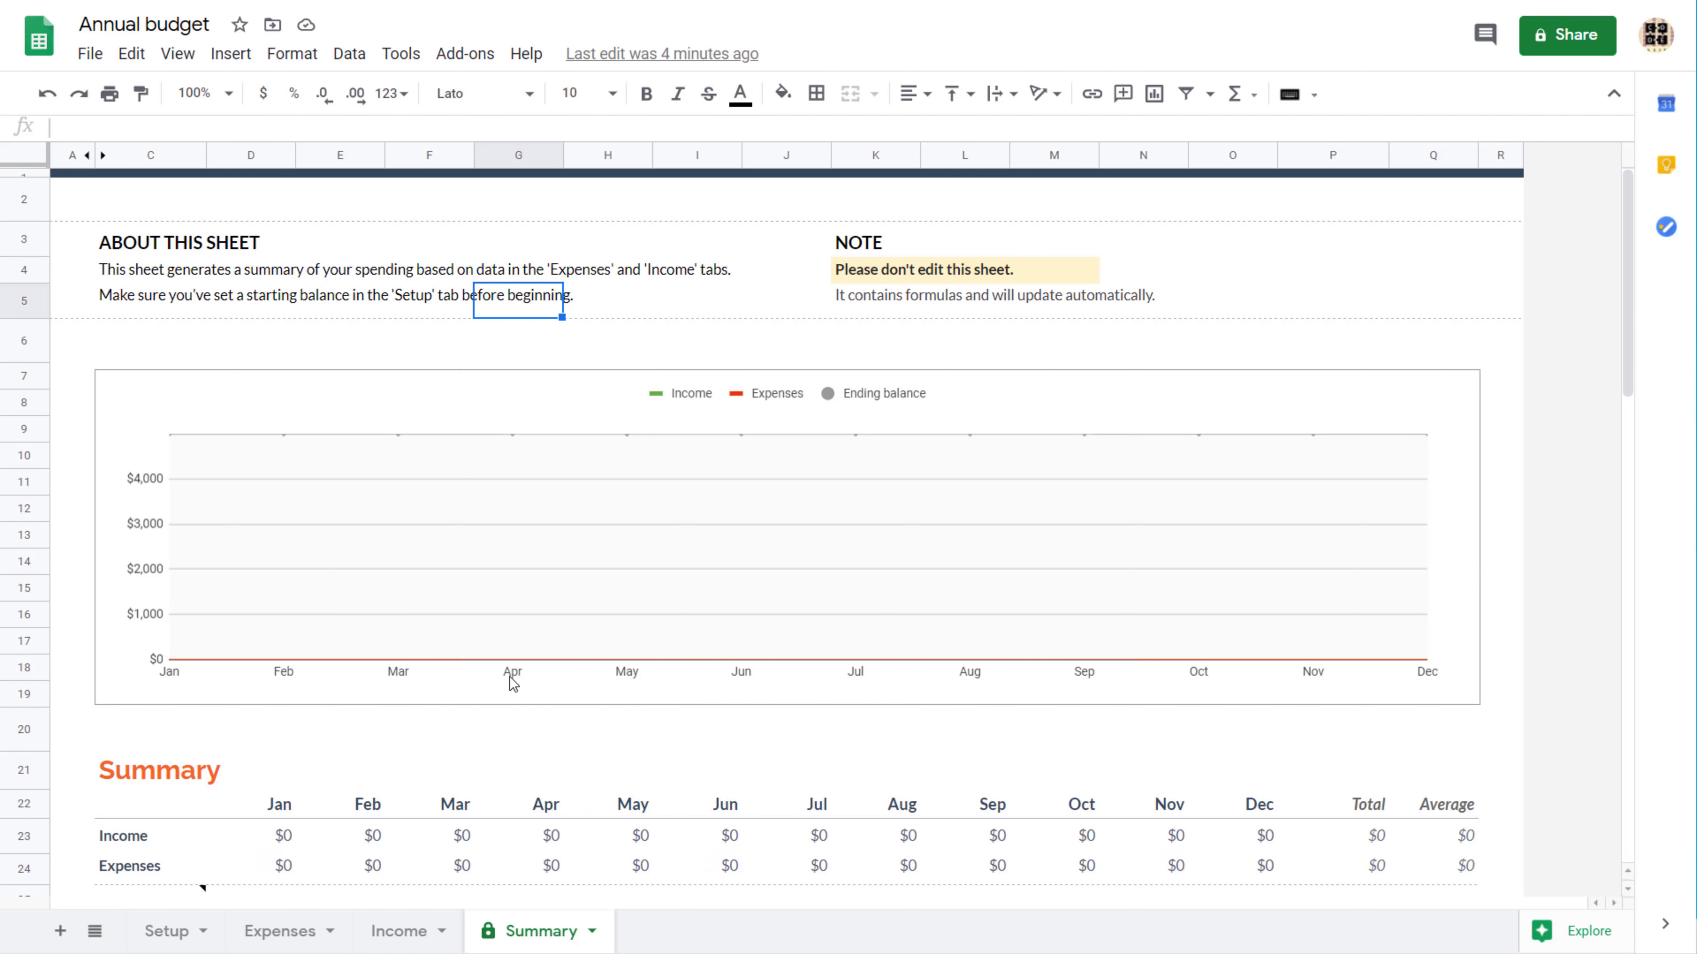
# - Scroll down through the Summary's Income and Expenses sections
pyautogui.scroll(-3)
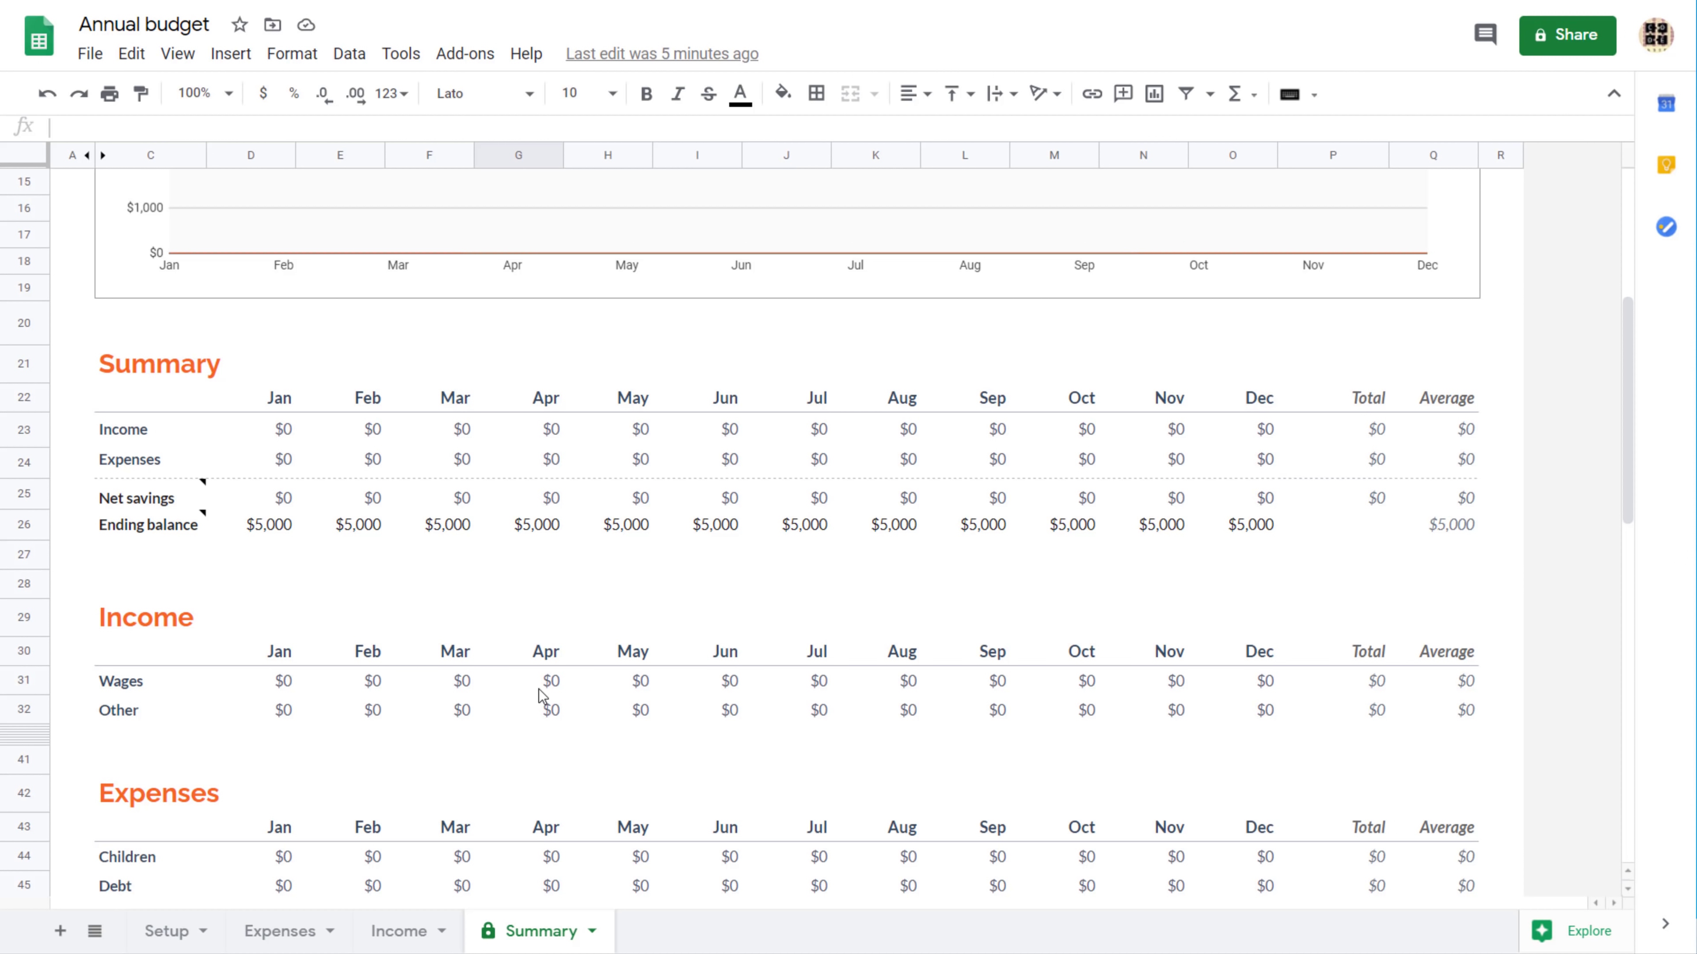
pyautogui.scroll(-3)
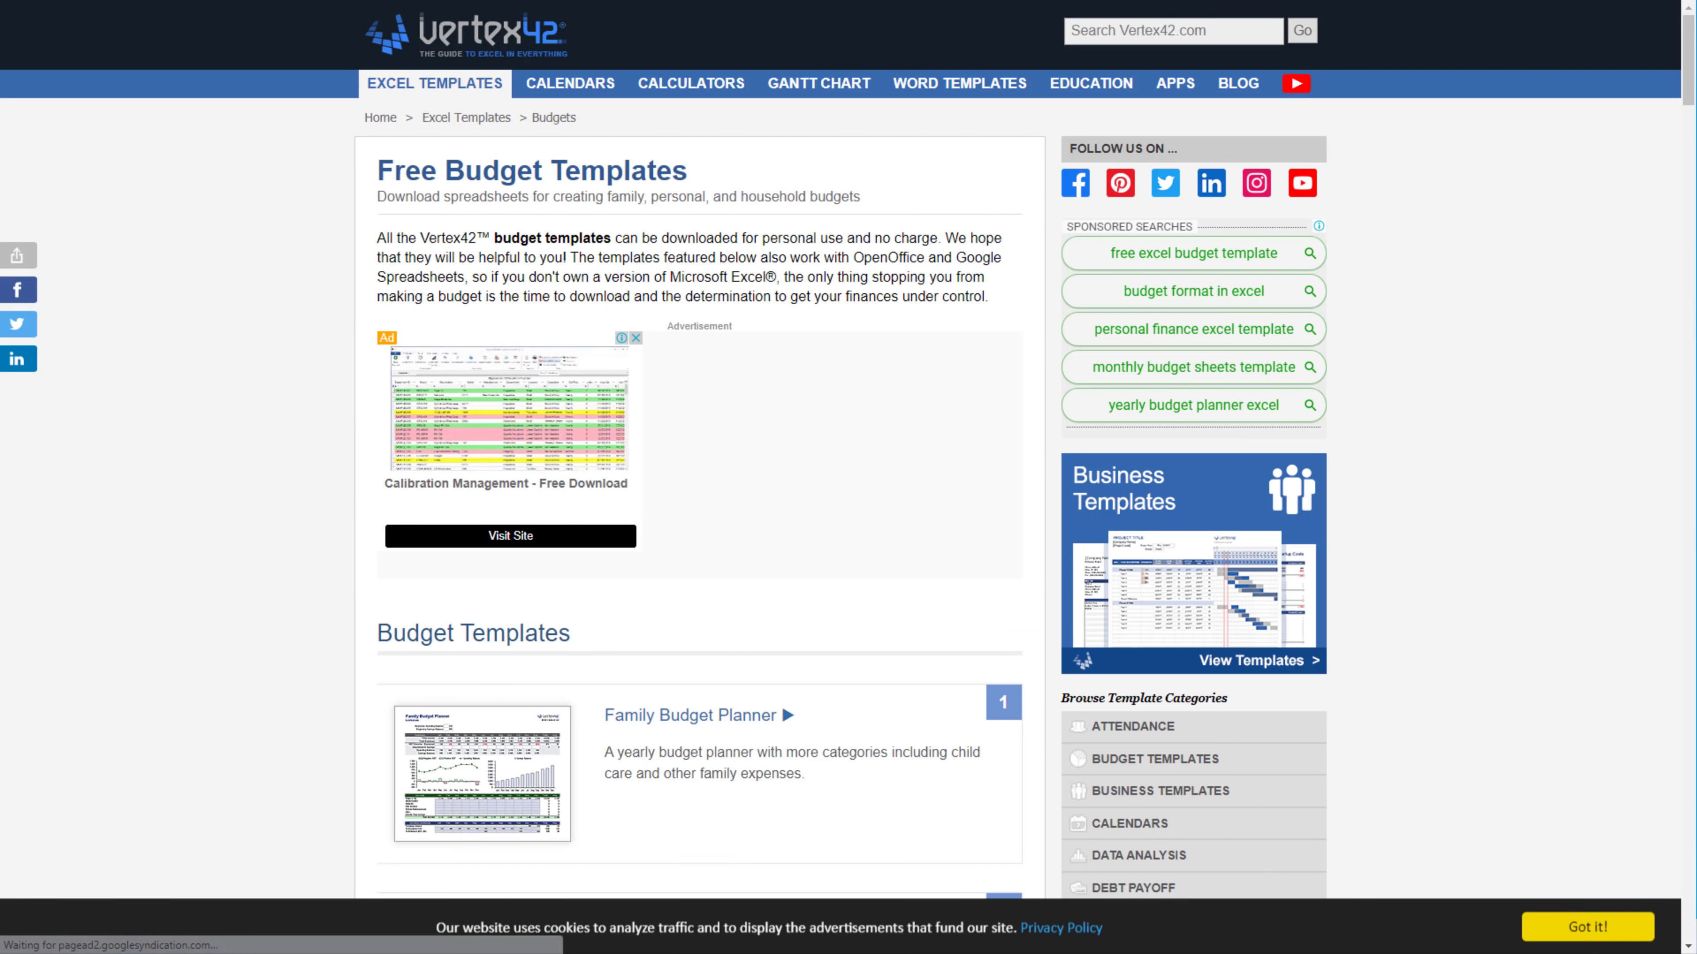
pyautogui.moveTo(265, 659)
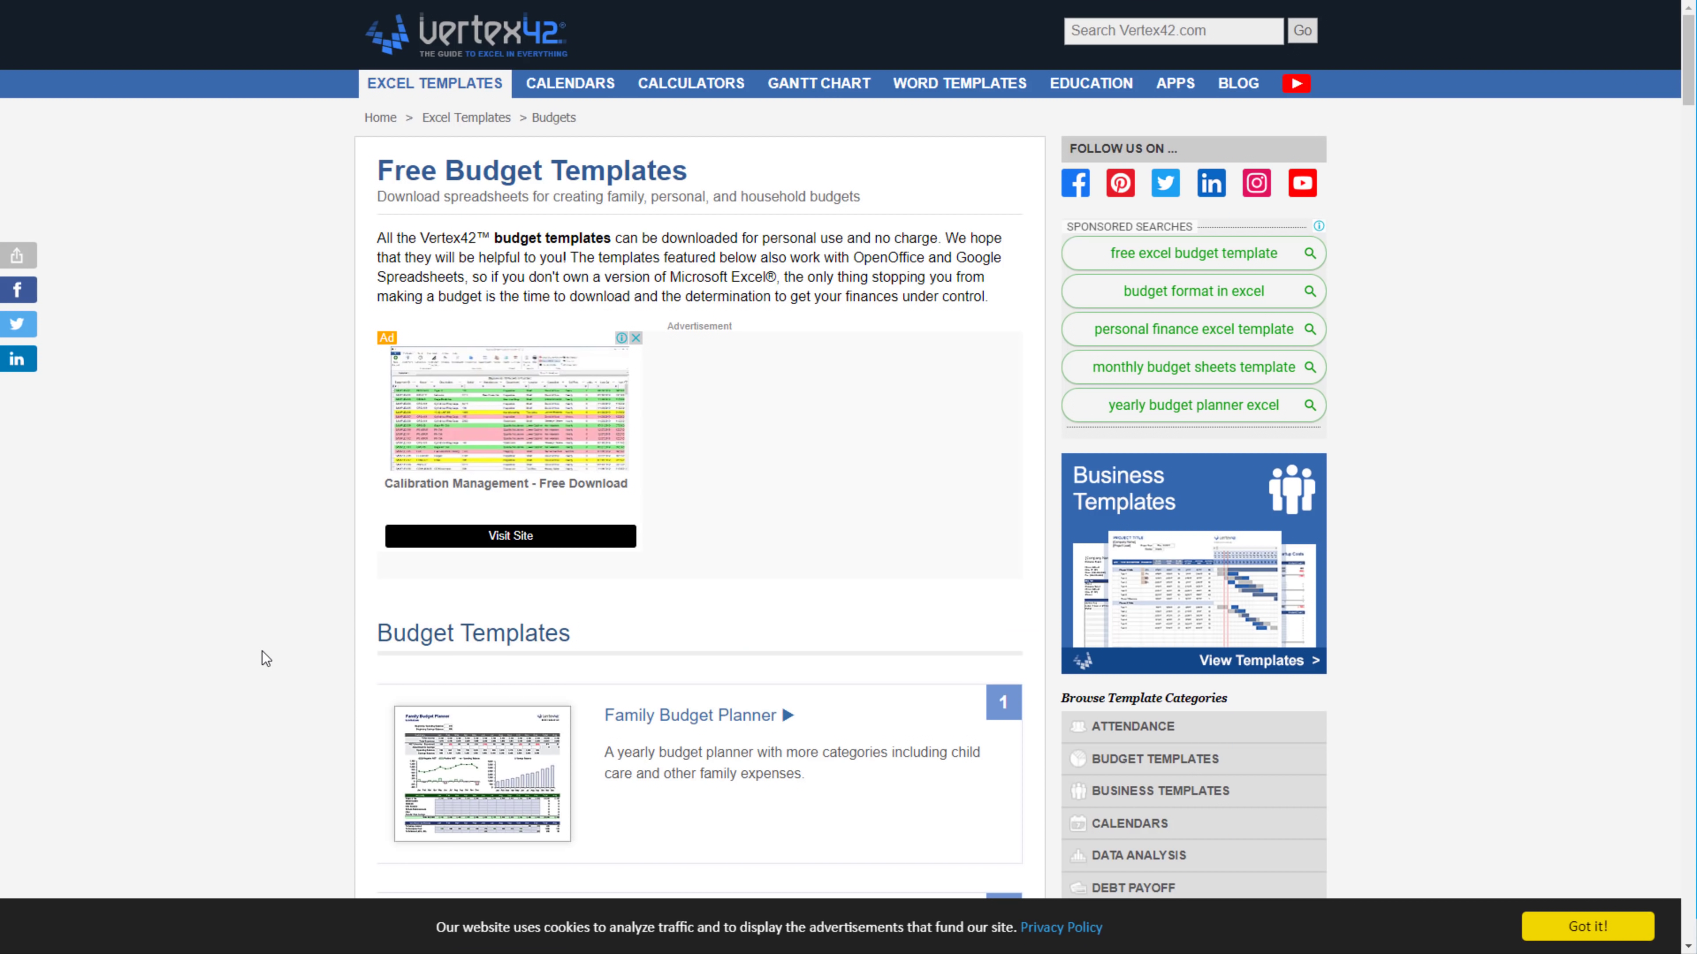
# - Scroll the Vertex42 free budget templates list, including Family Budget Planner and Personal Budget
pyautogui.scroll(-3)
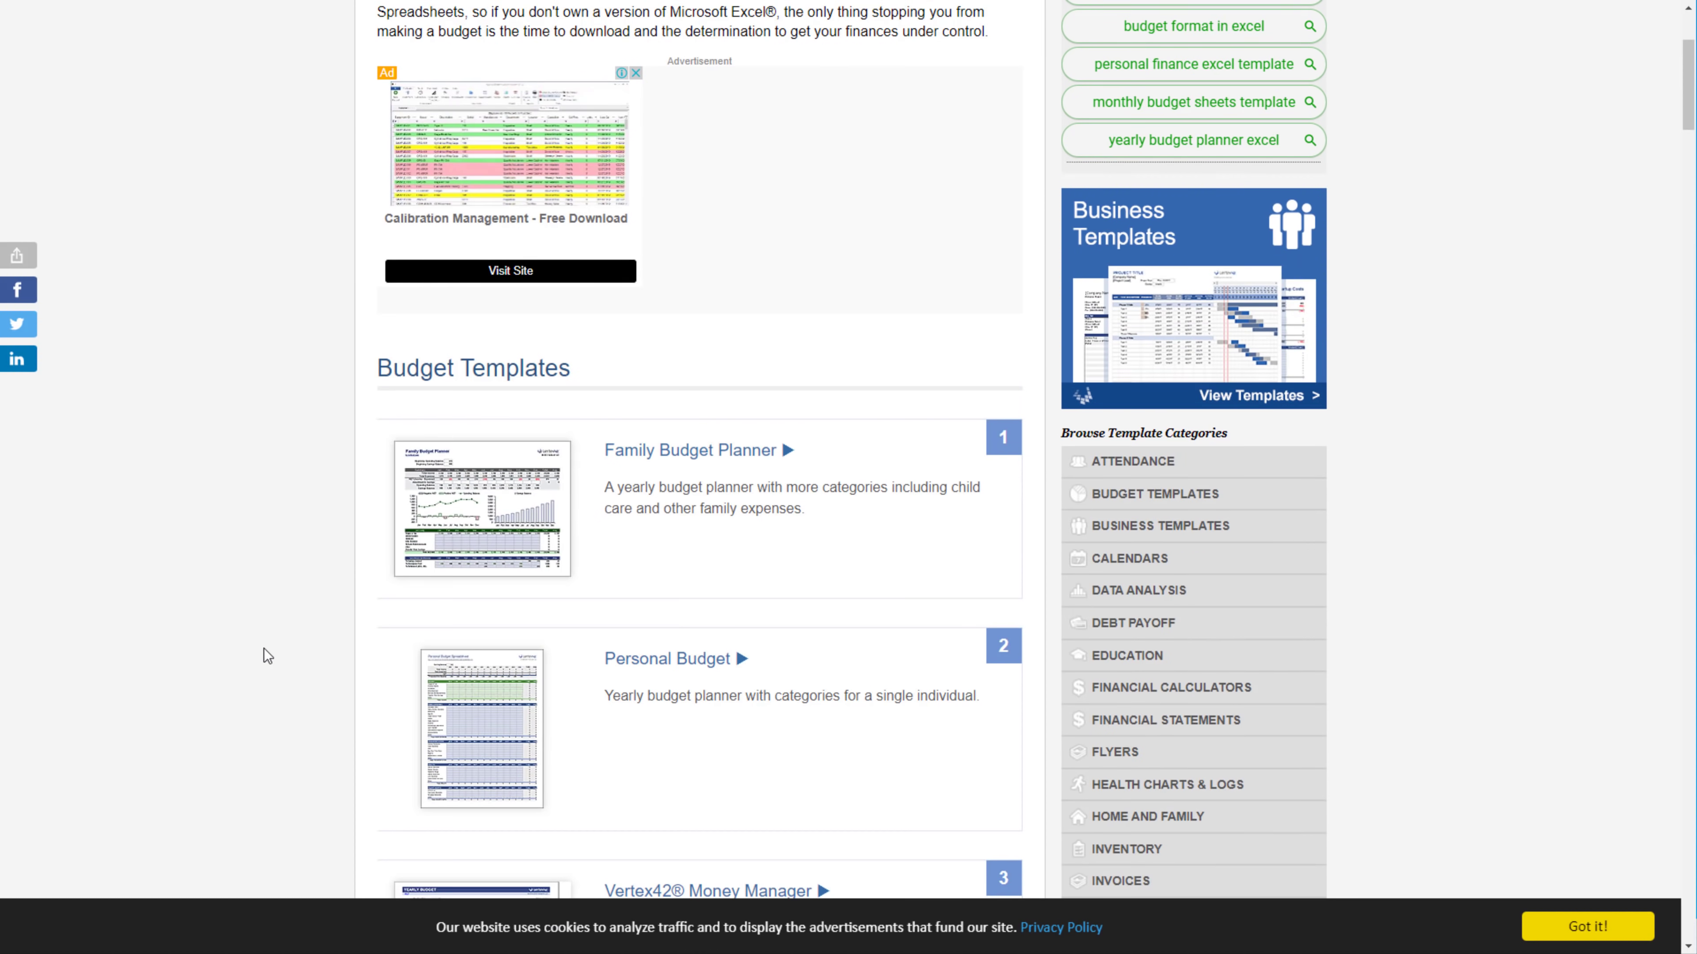
pyautogui.moveTo(693, 450)
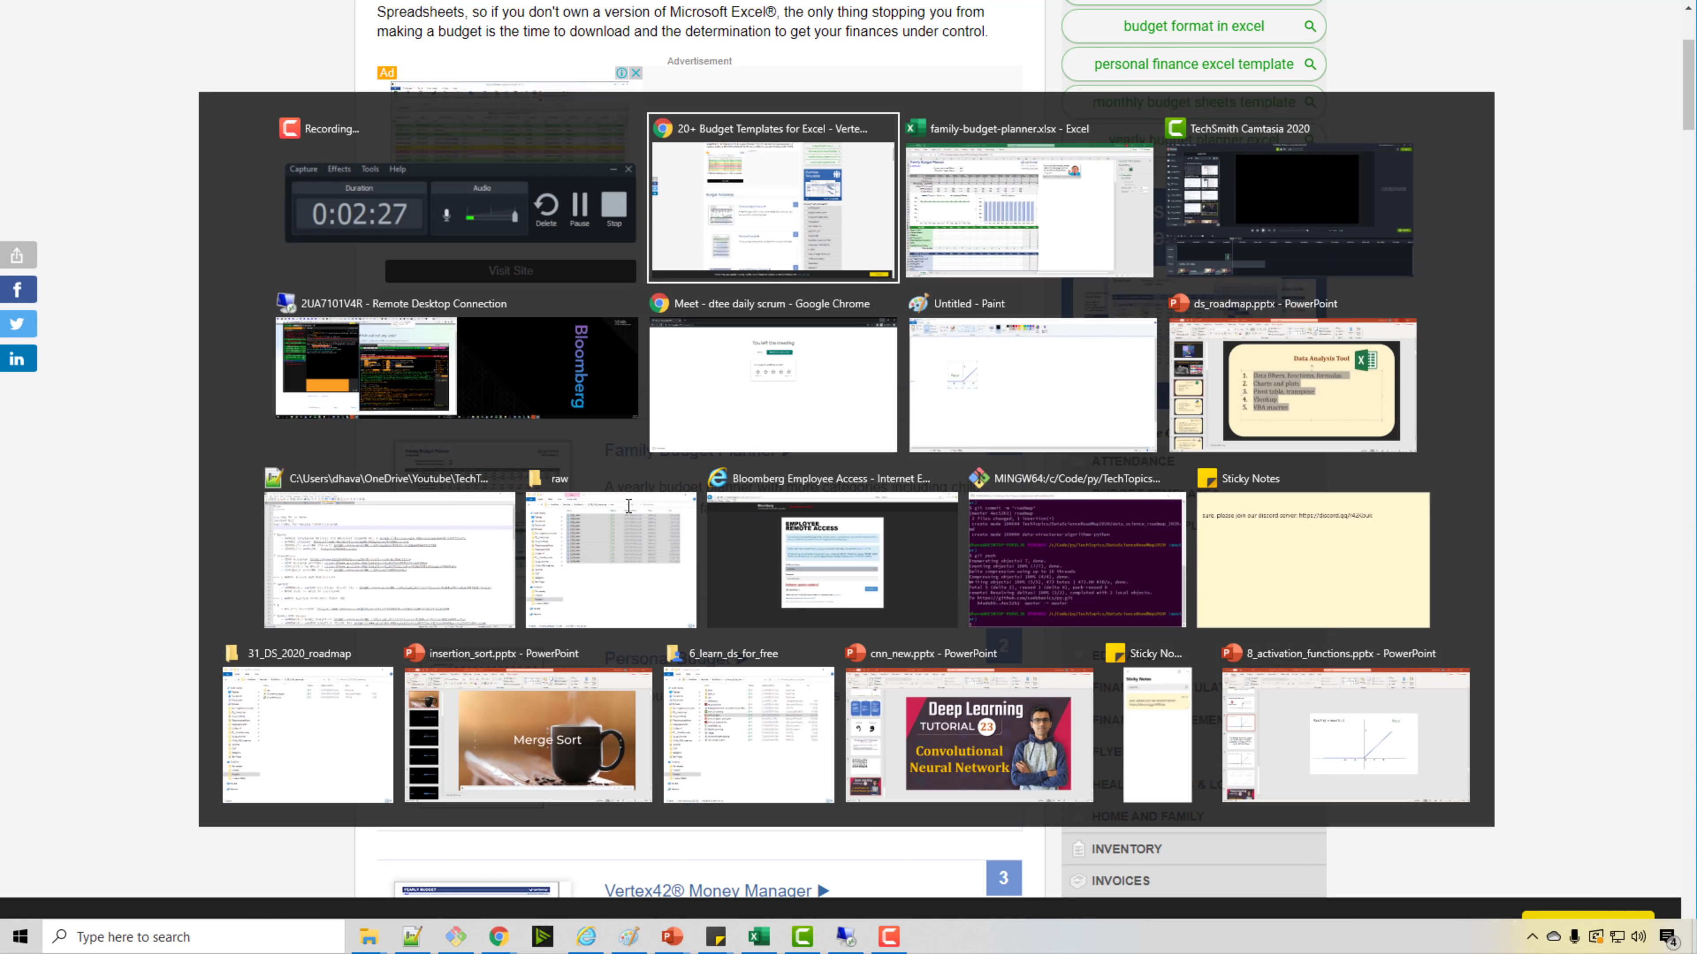
# - Inspect the Family Budget Planner's balance chart series formulas and income table cells
pyautogui.click(1028, 207)
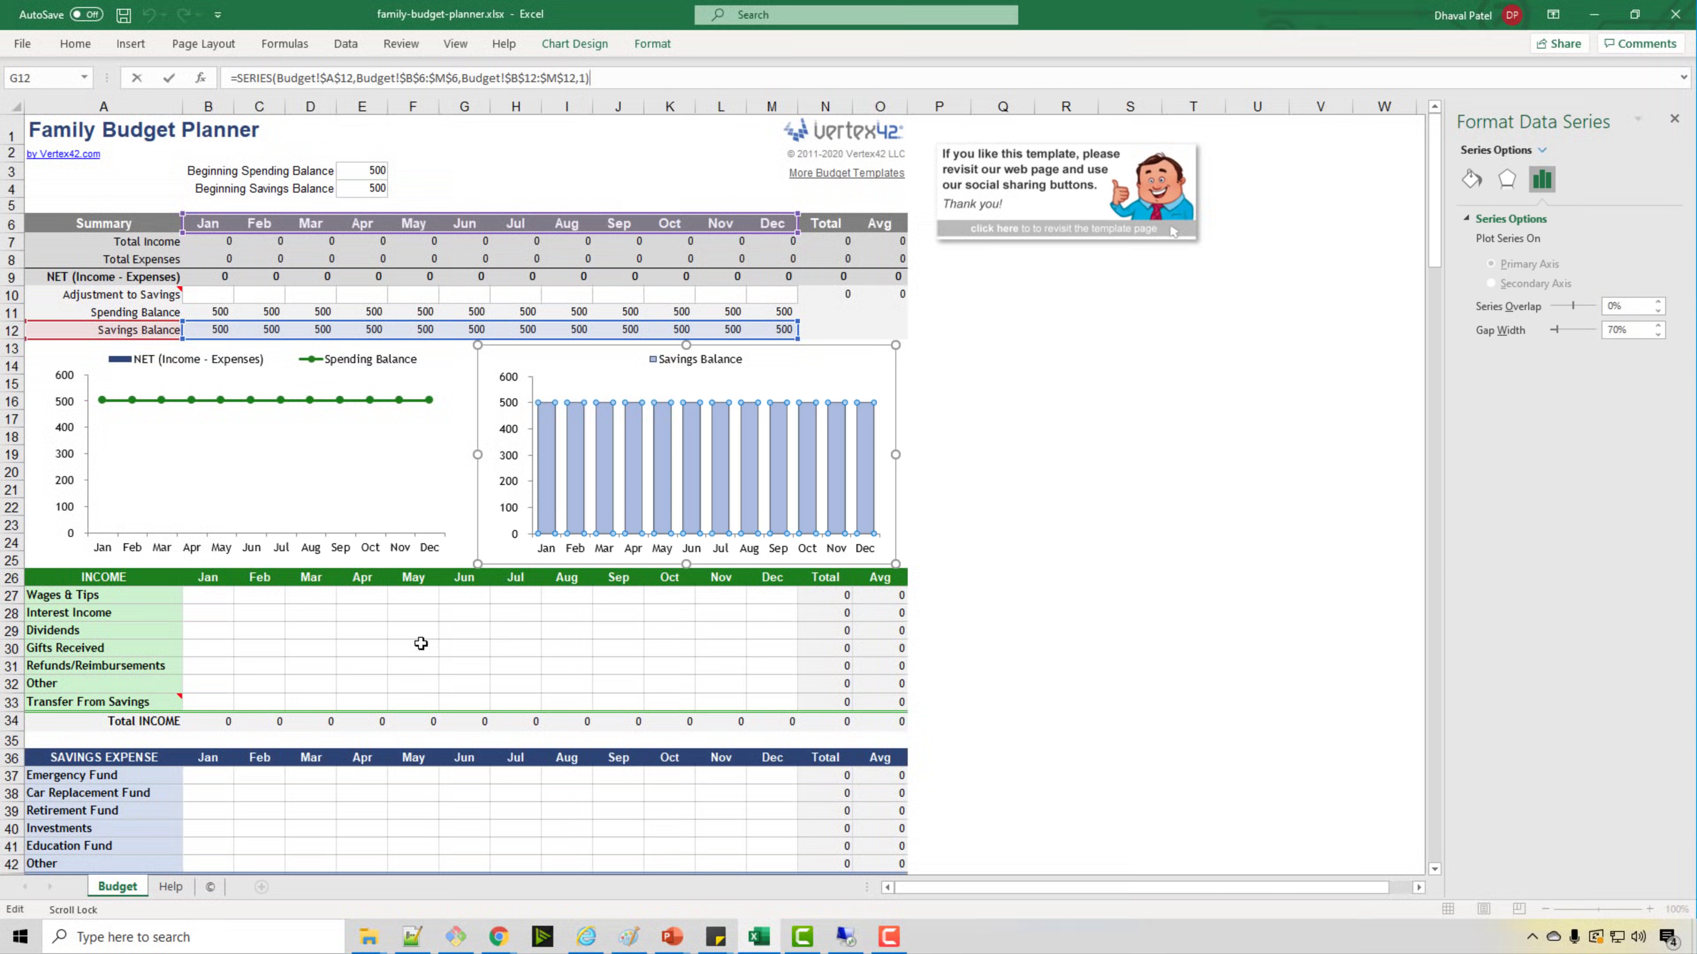
pyautogui.moveTo(545, 592)
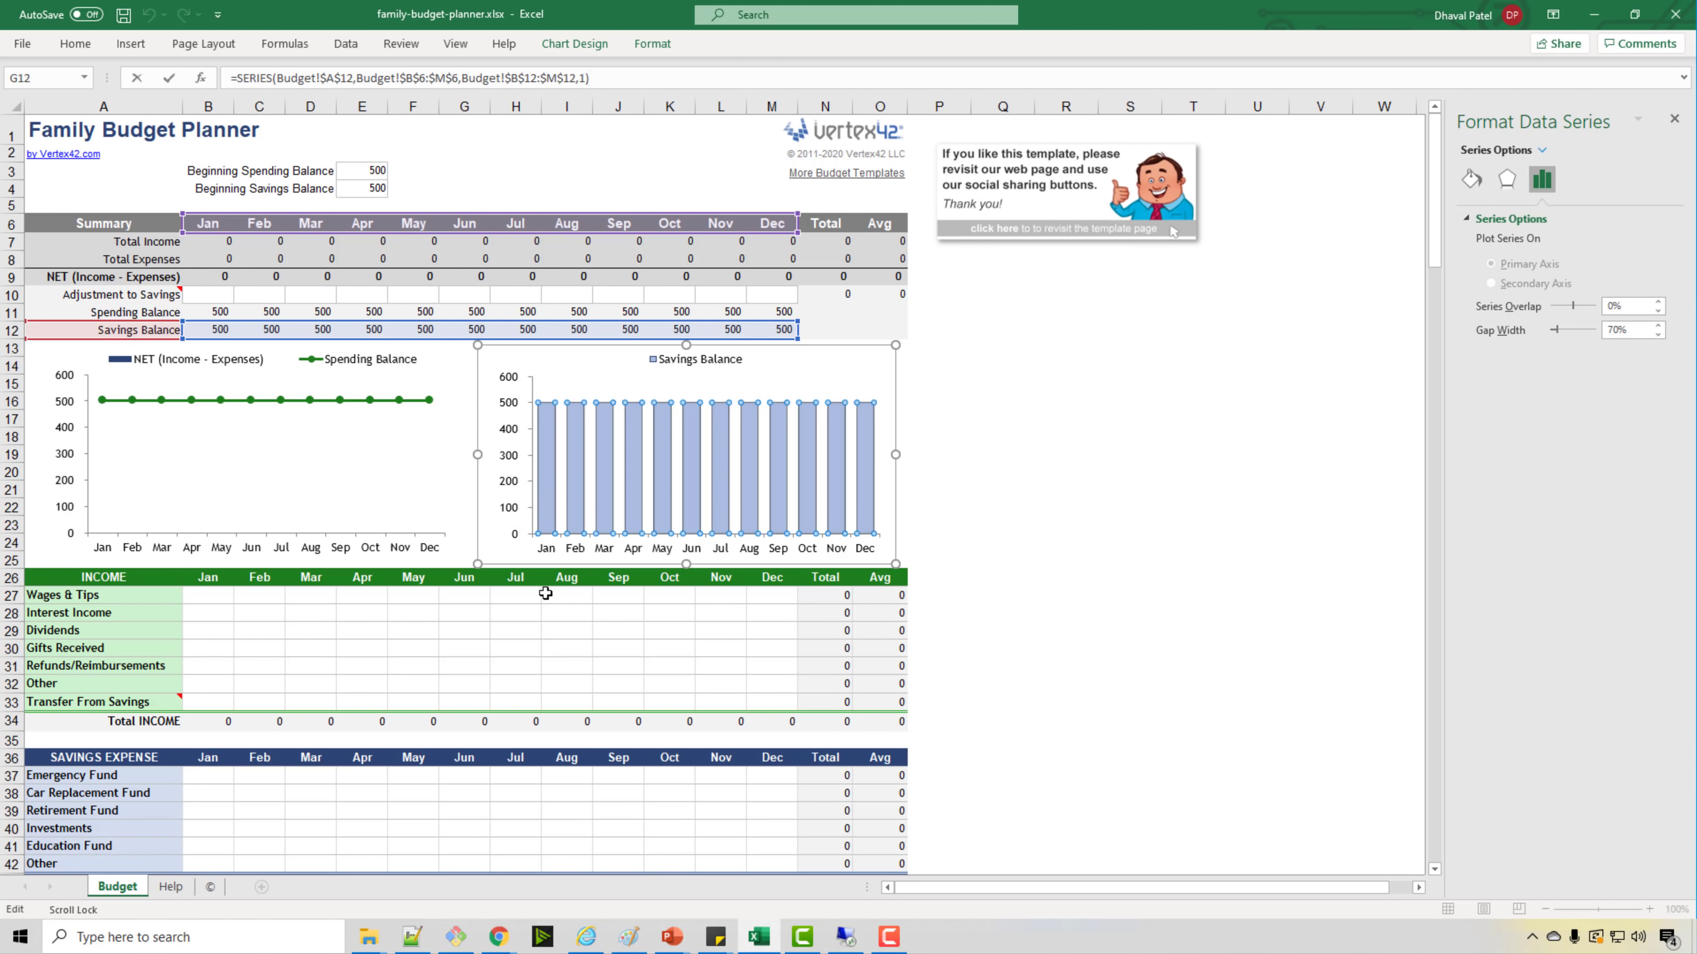
pyautogui.moveTo(641, 473)
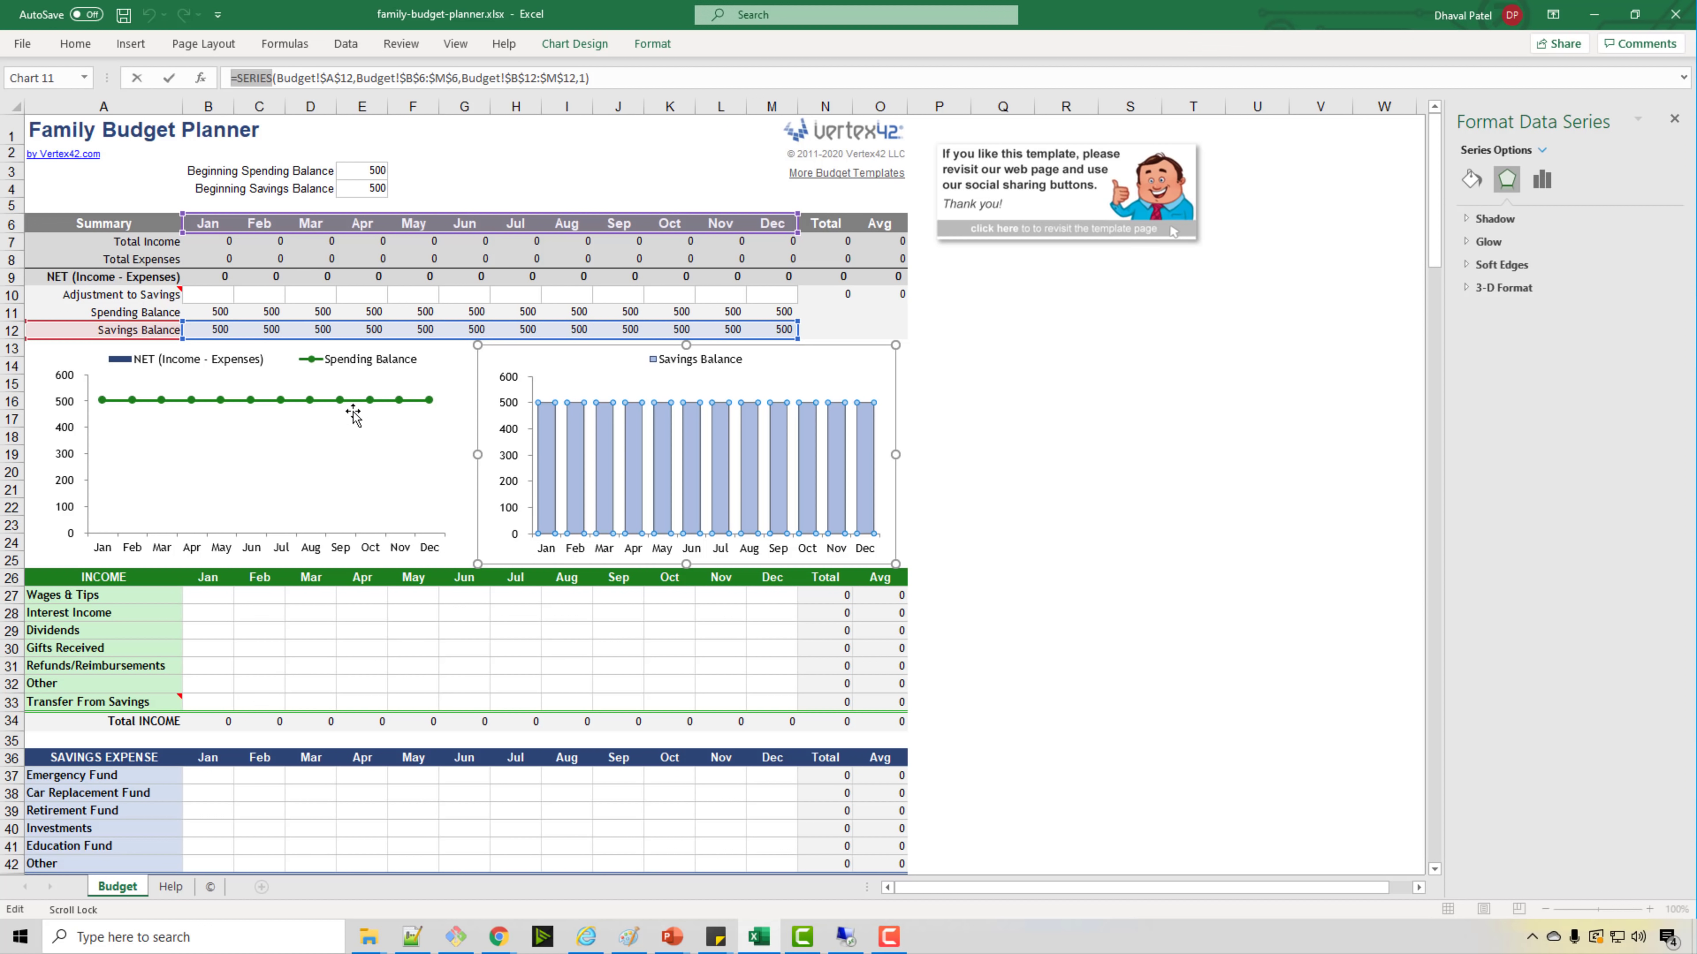
pyautogui.moveTo(382, 639)
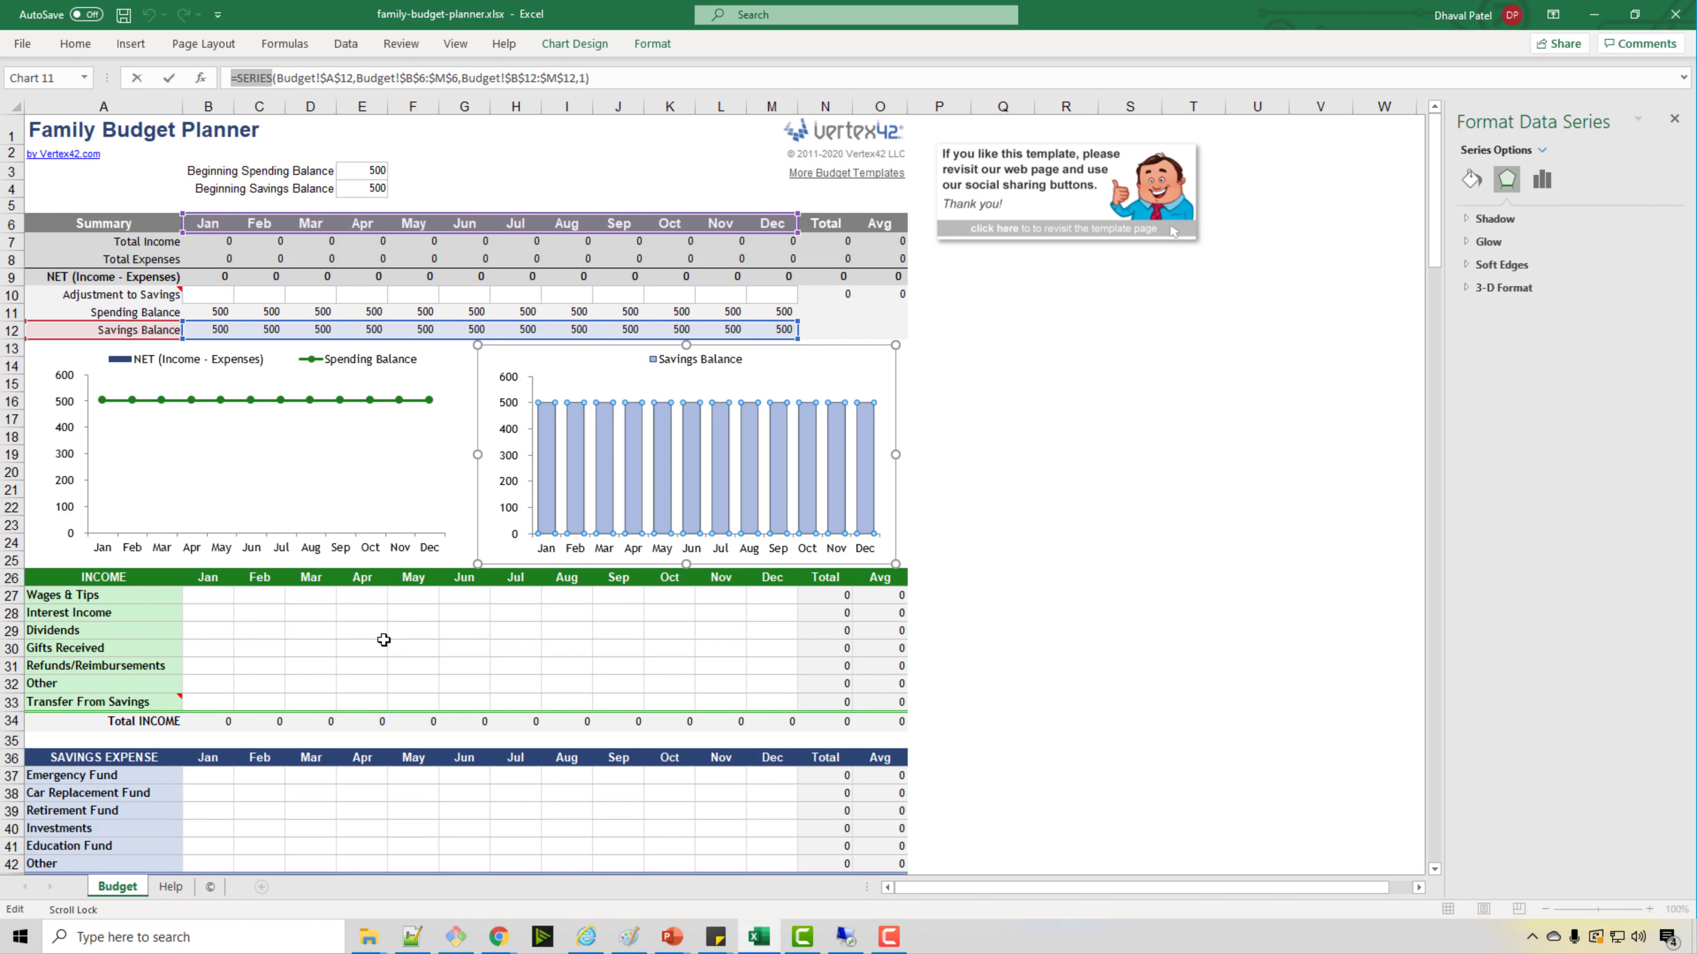
pyautogui.click(413, 646)
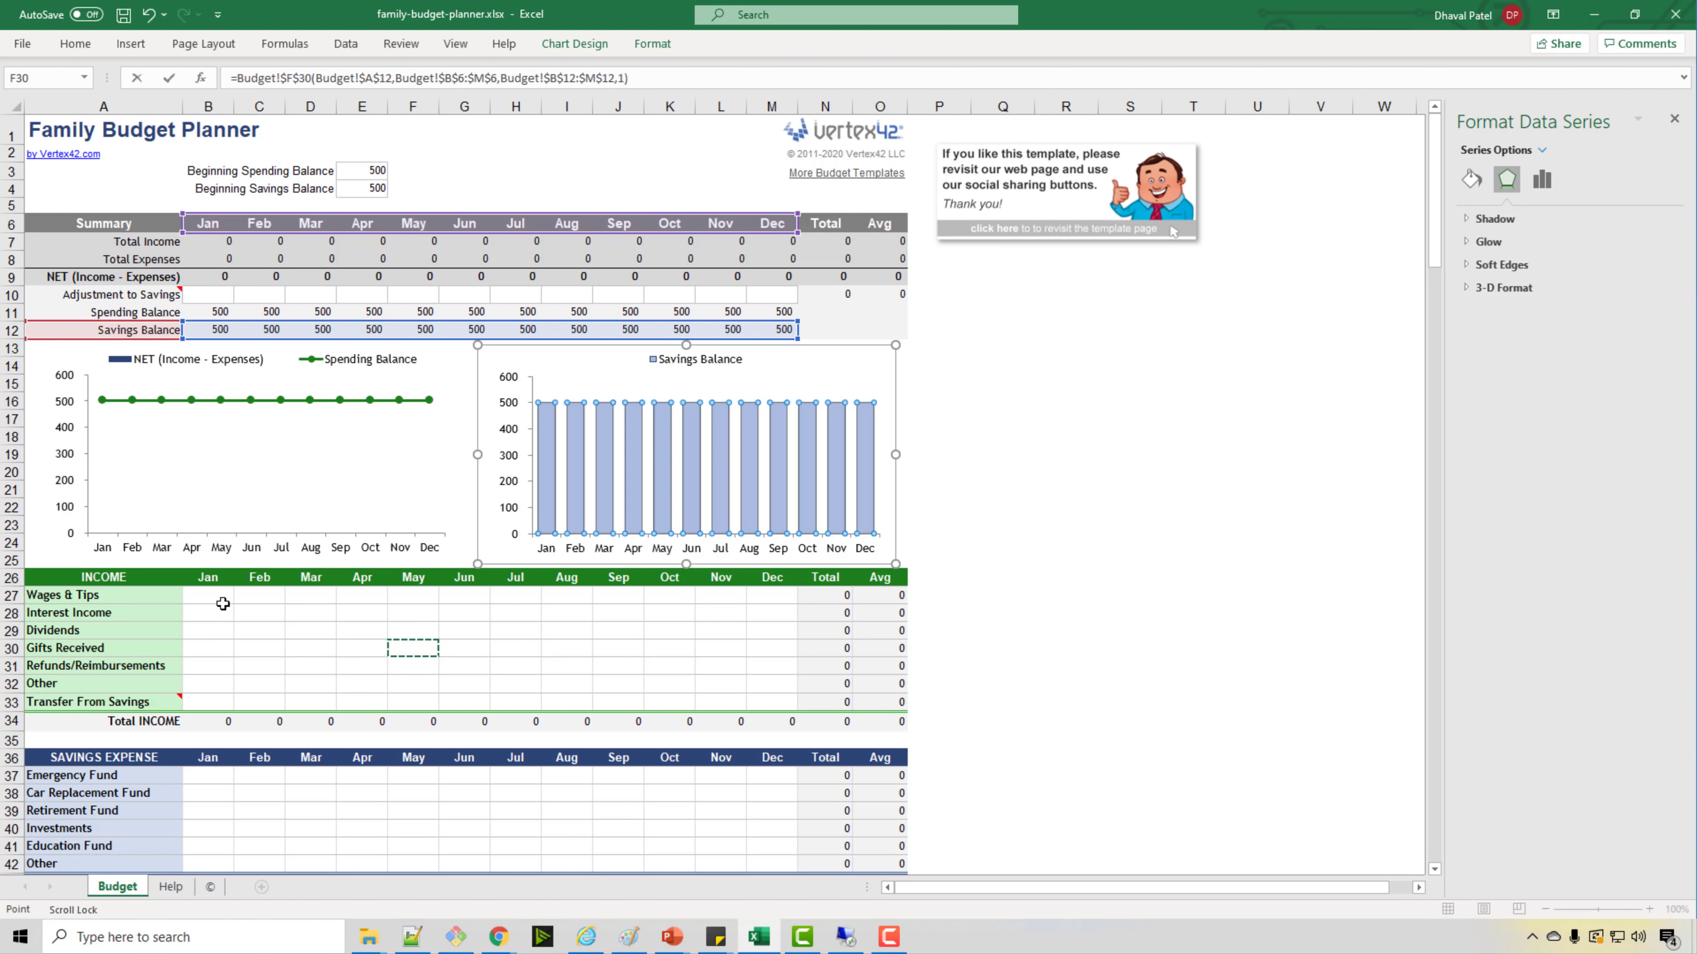
pyautogui.click(208, 594)
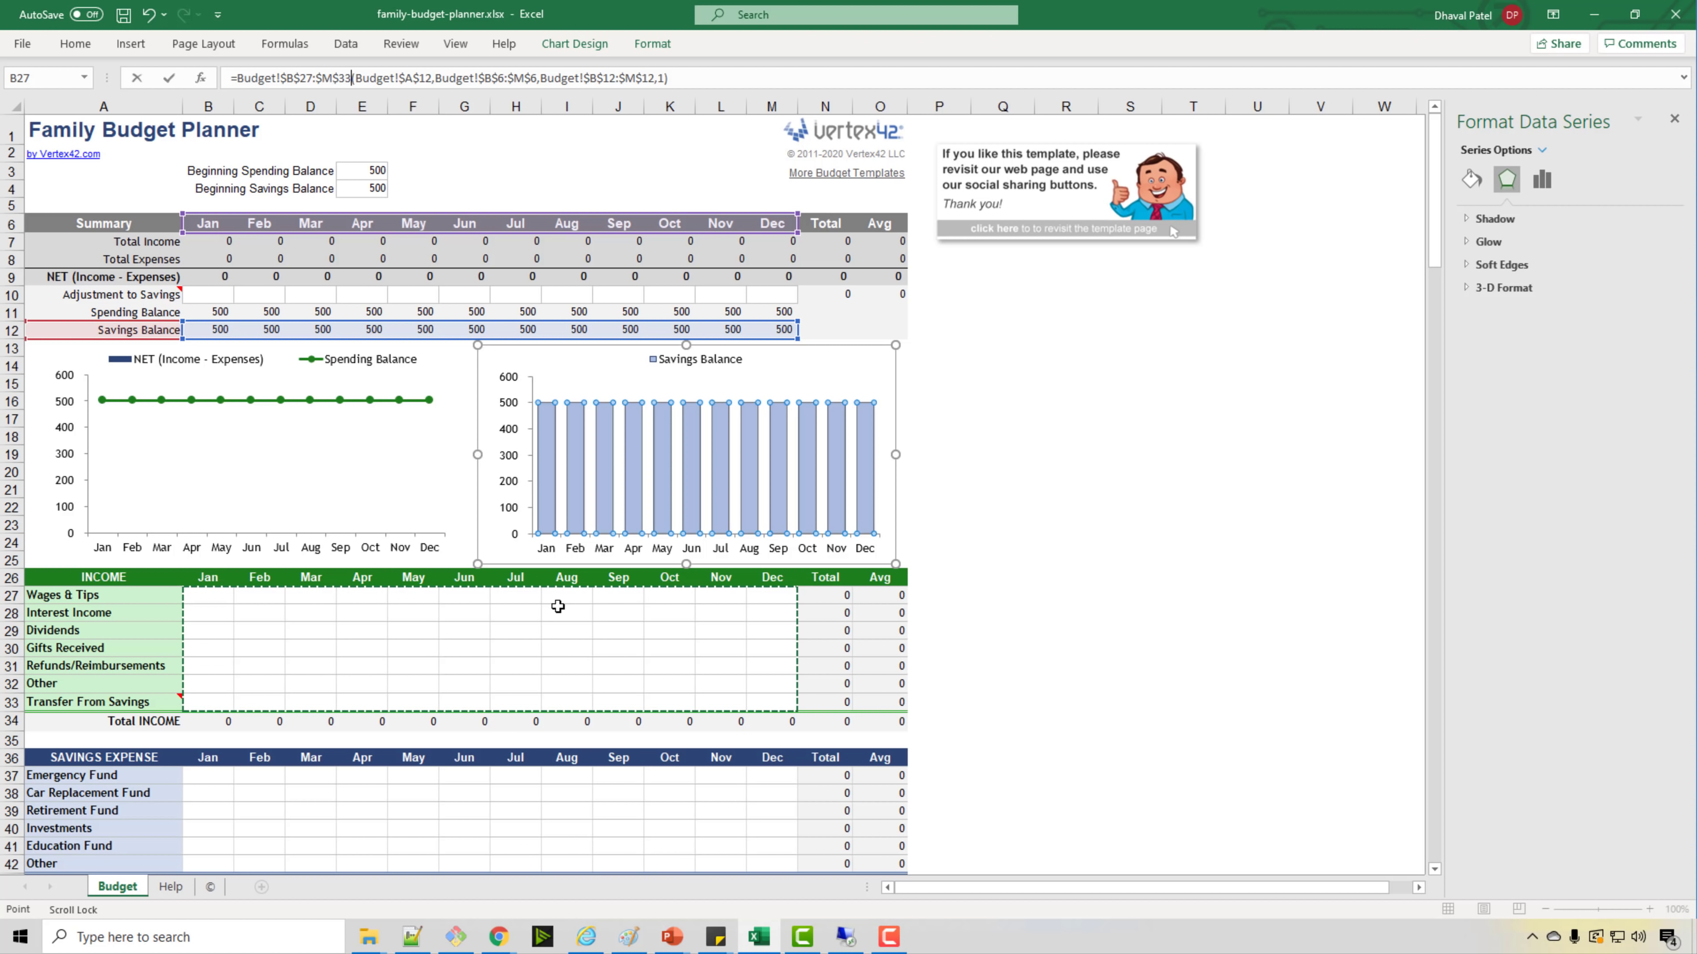
pyautogui.moveTo(559, 680)
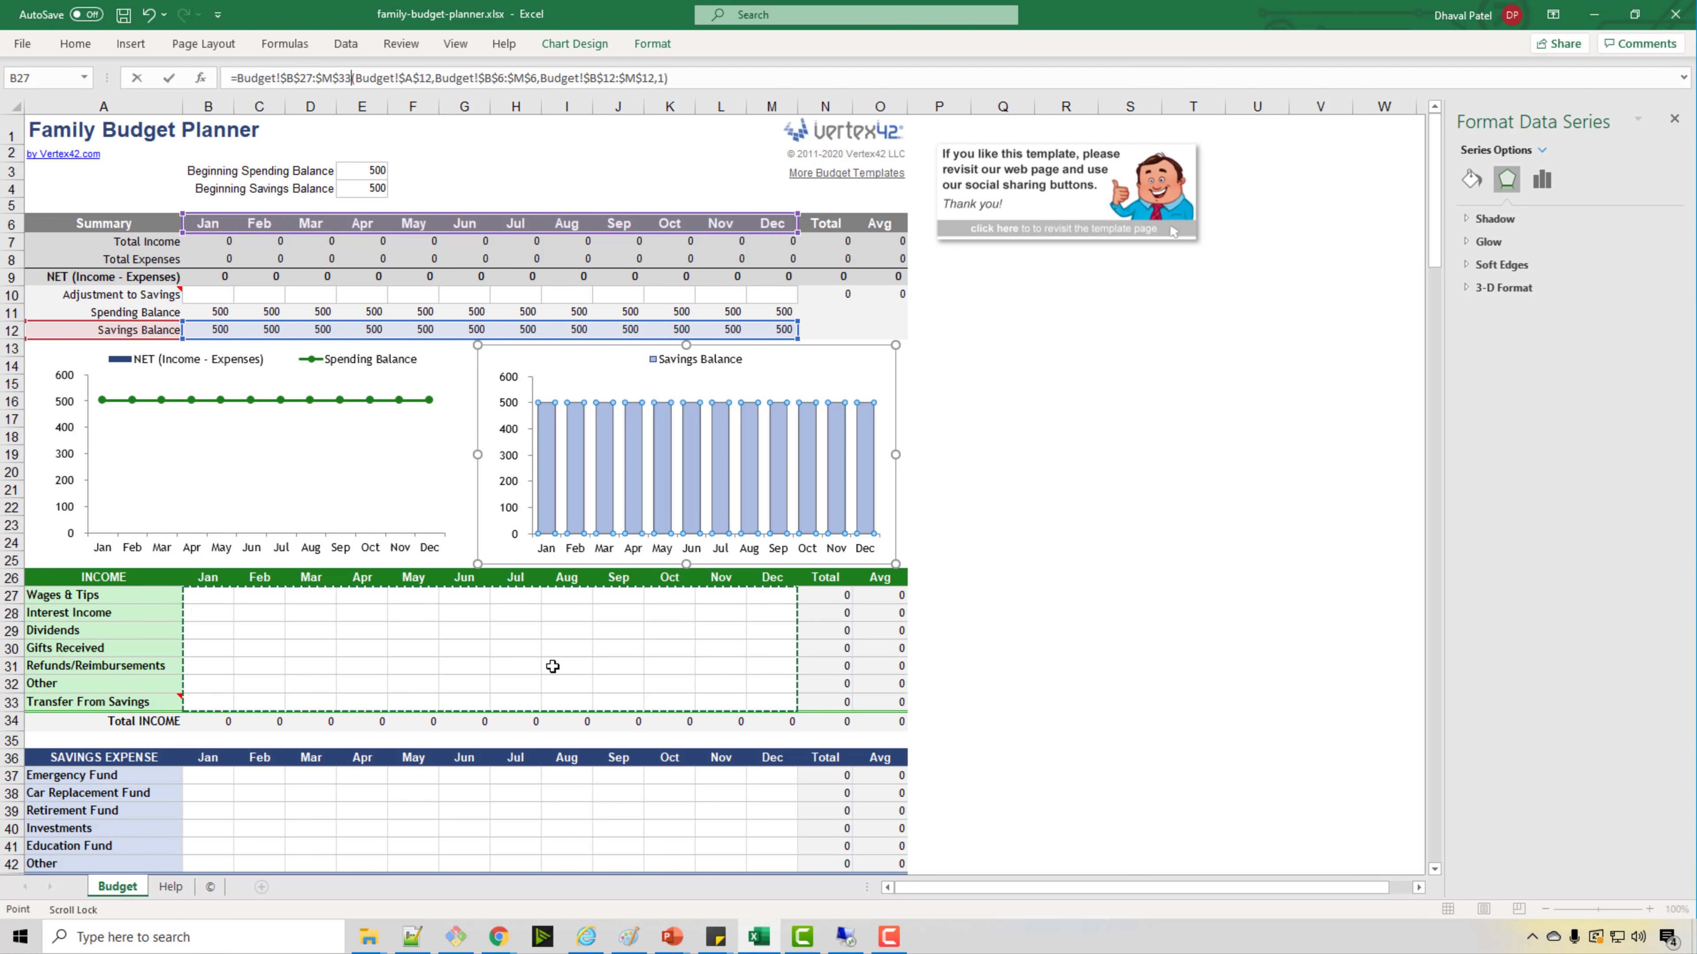
pyautogui.moveTo(597, 669)
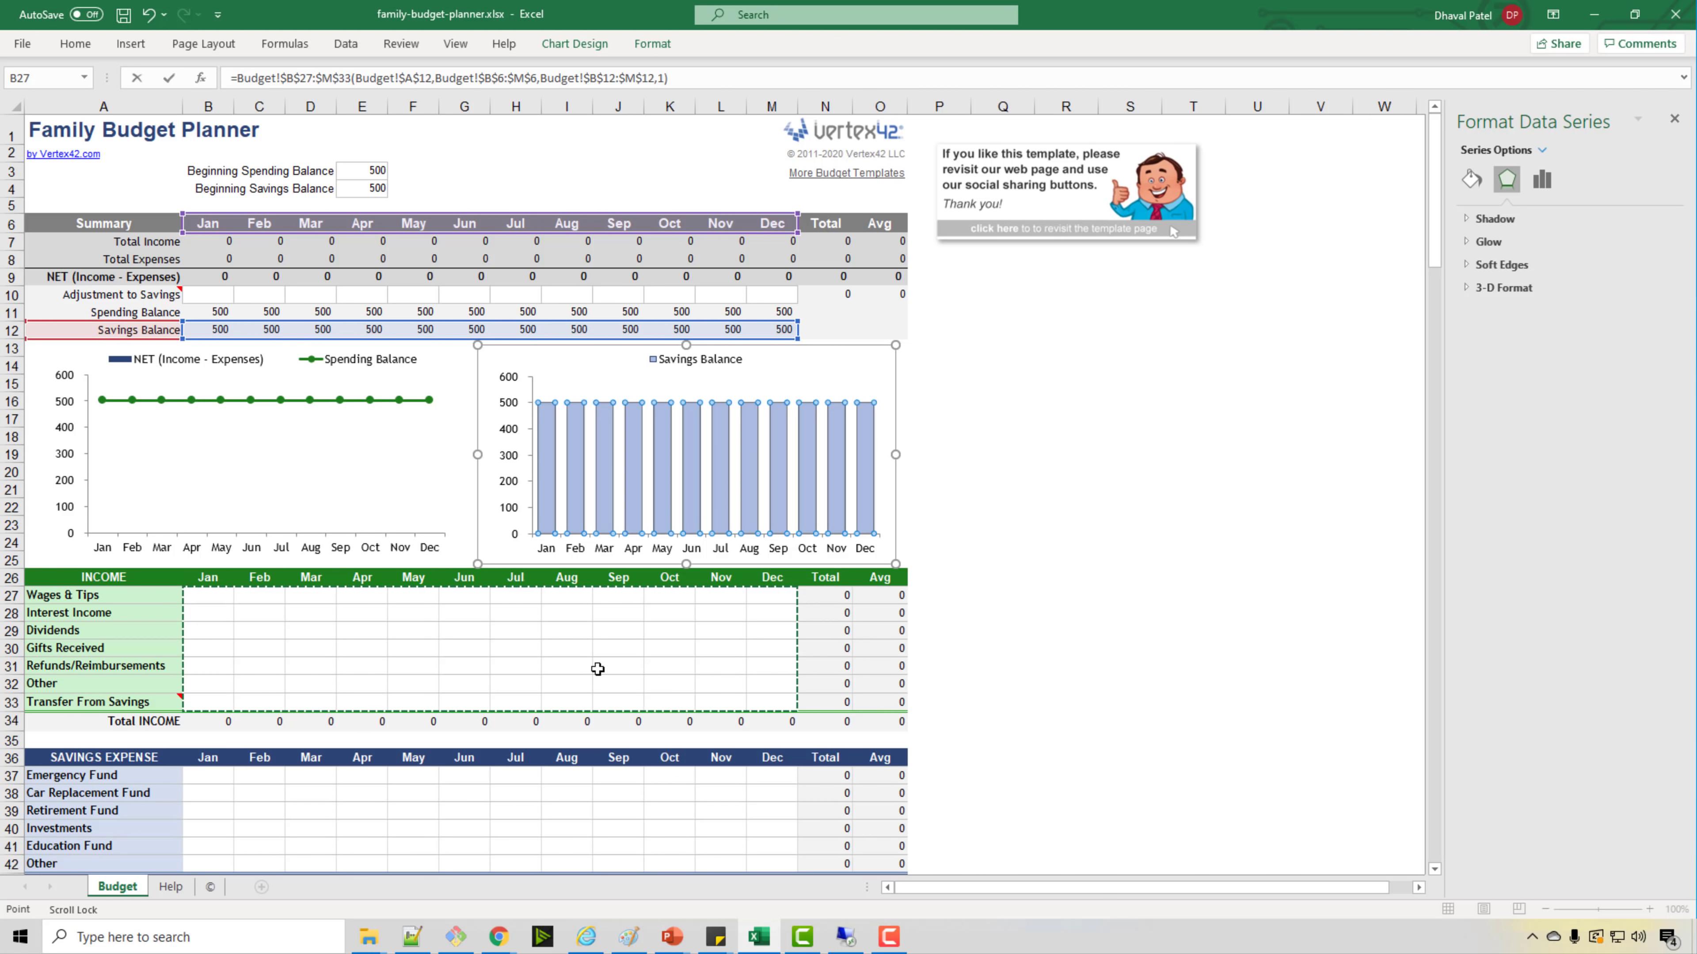
pyautogui.moveTo(754, 657)
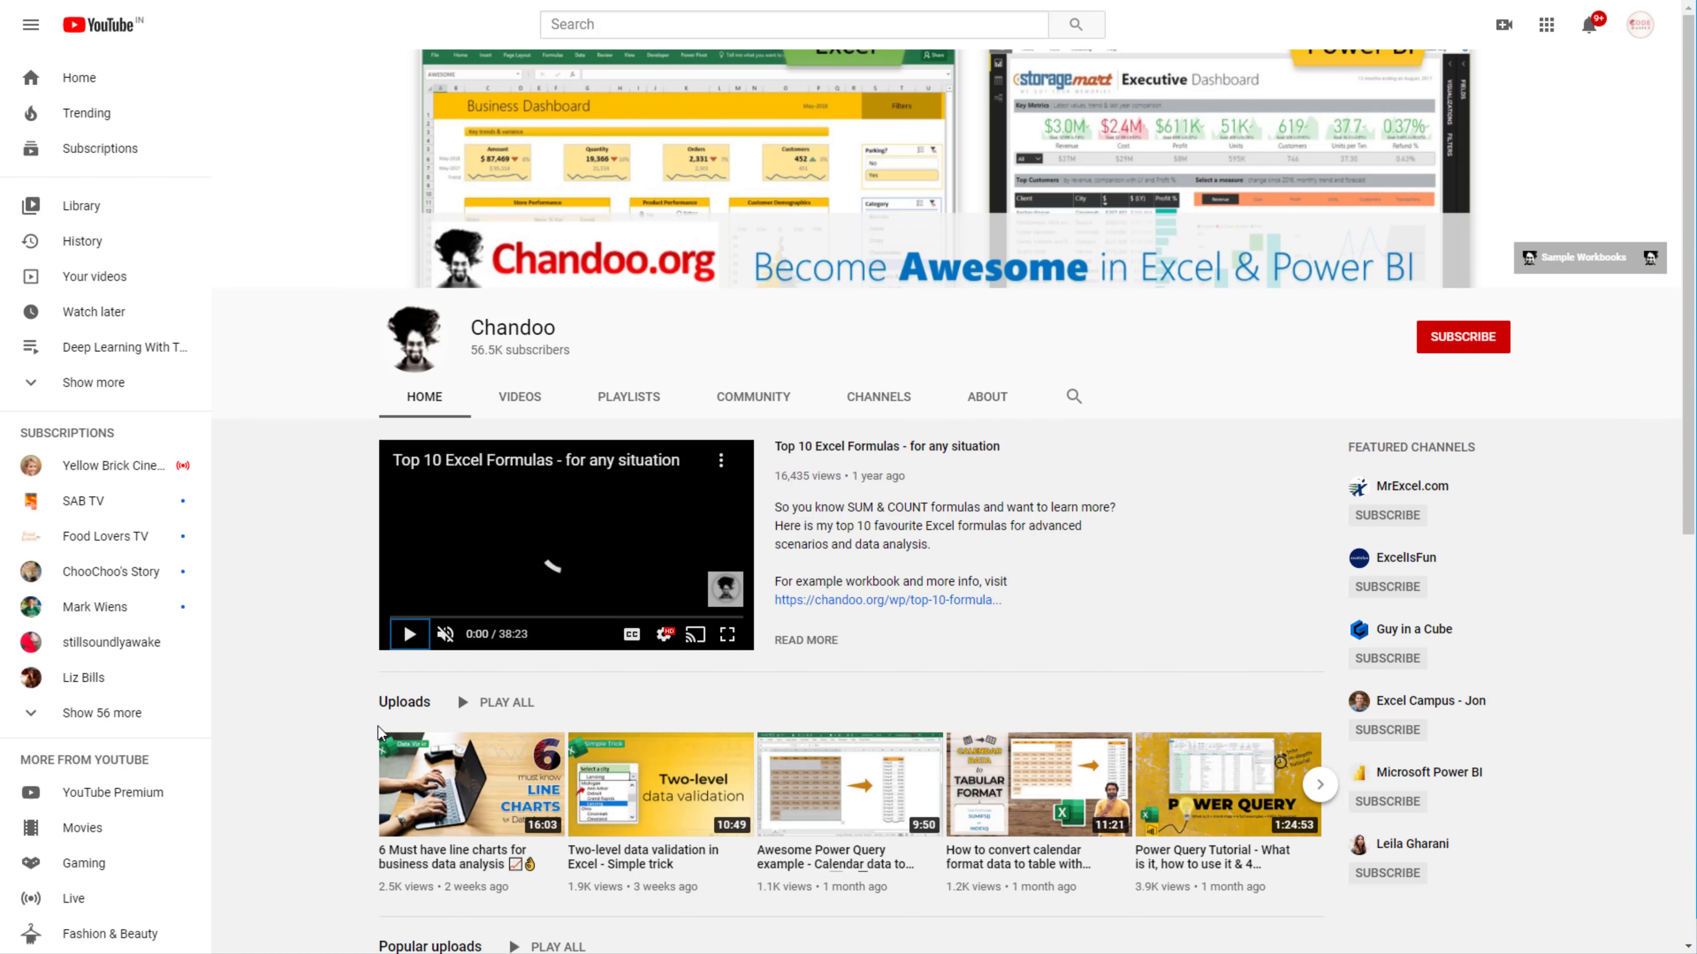
# - Follow the chandoo.org link from the YouTube channel to the Chandoo.org home page
pyautogui.click(564, 544)
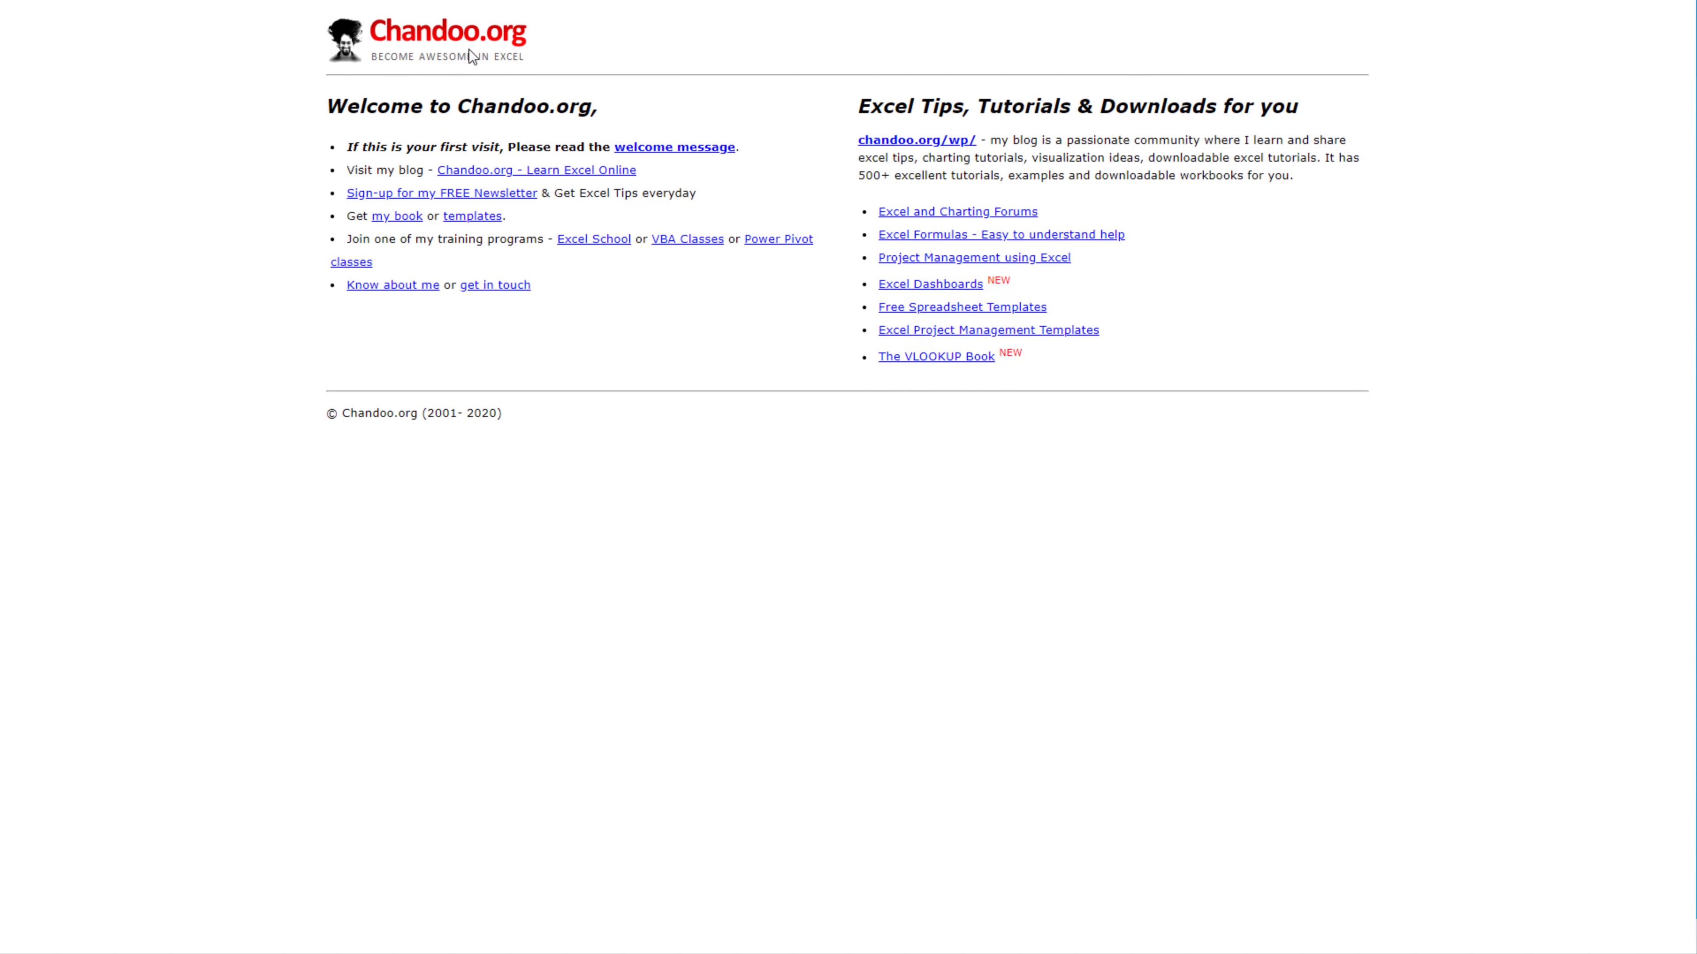
pyautogui.moveTo(886, 328)
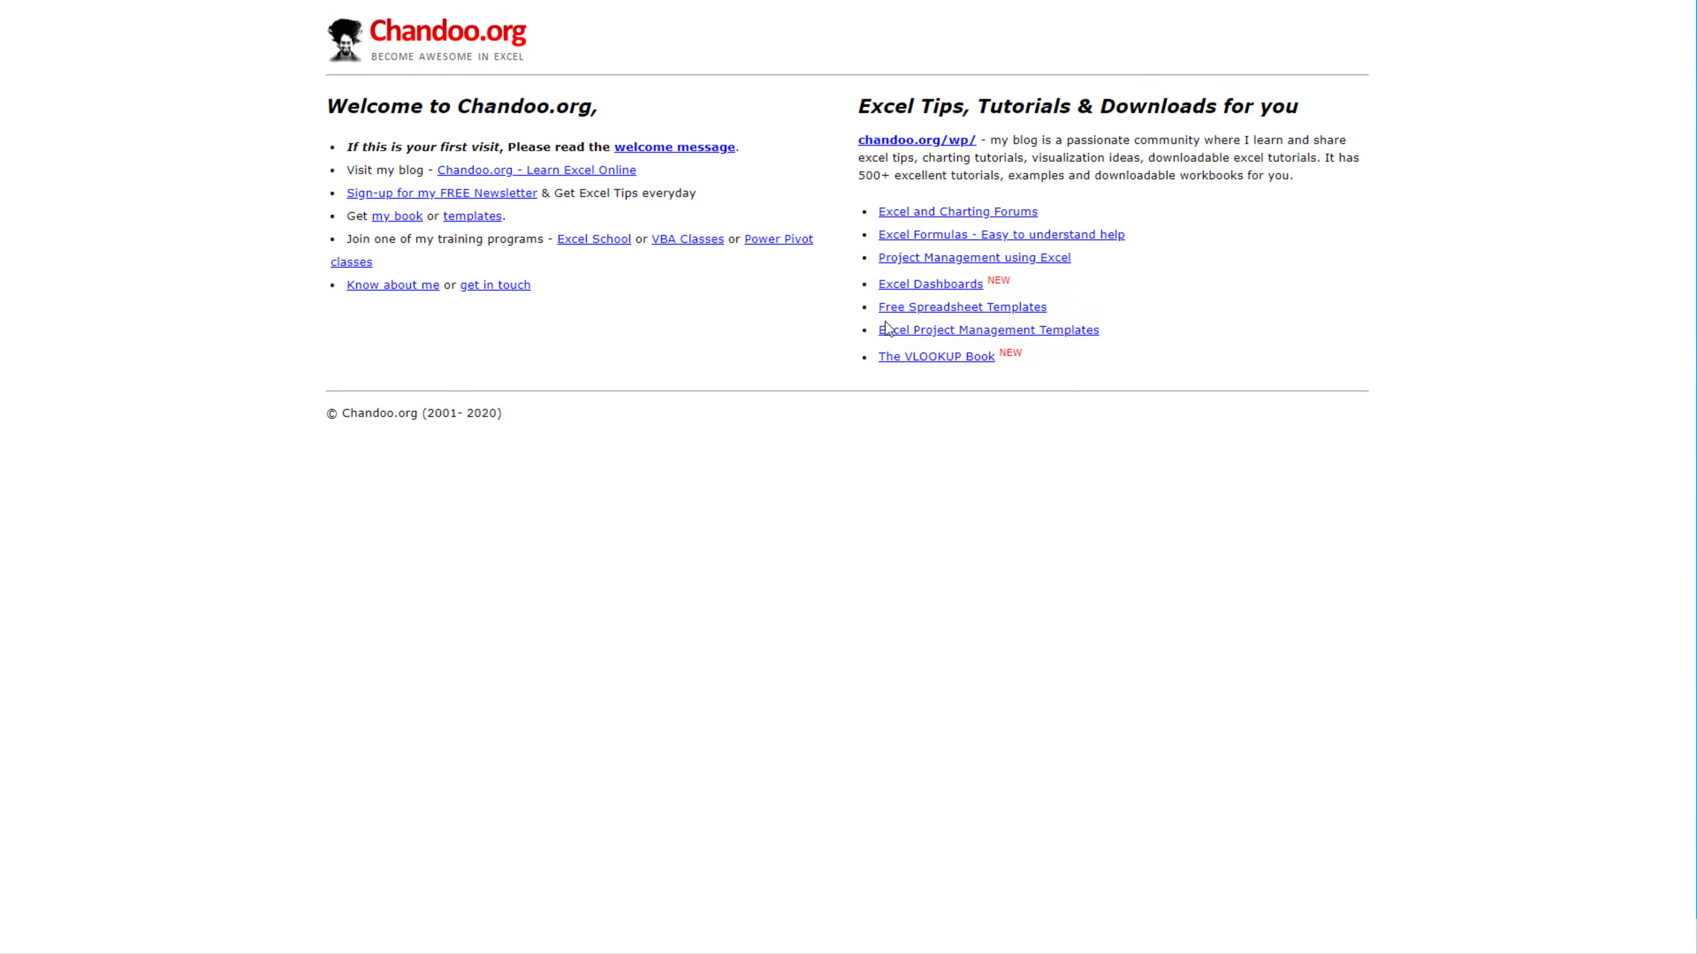
pyautogui.moveTo(663, 501)
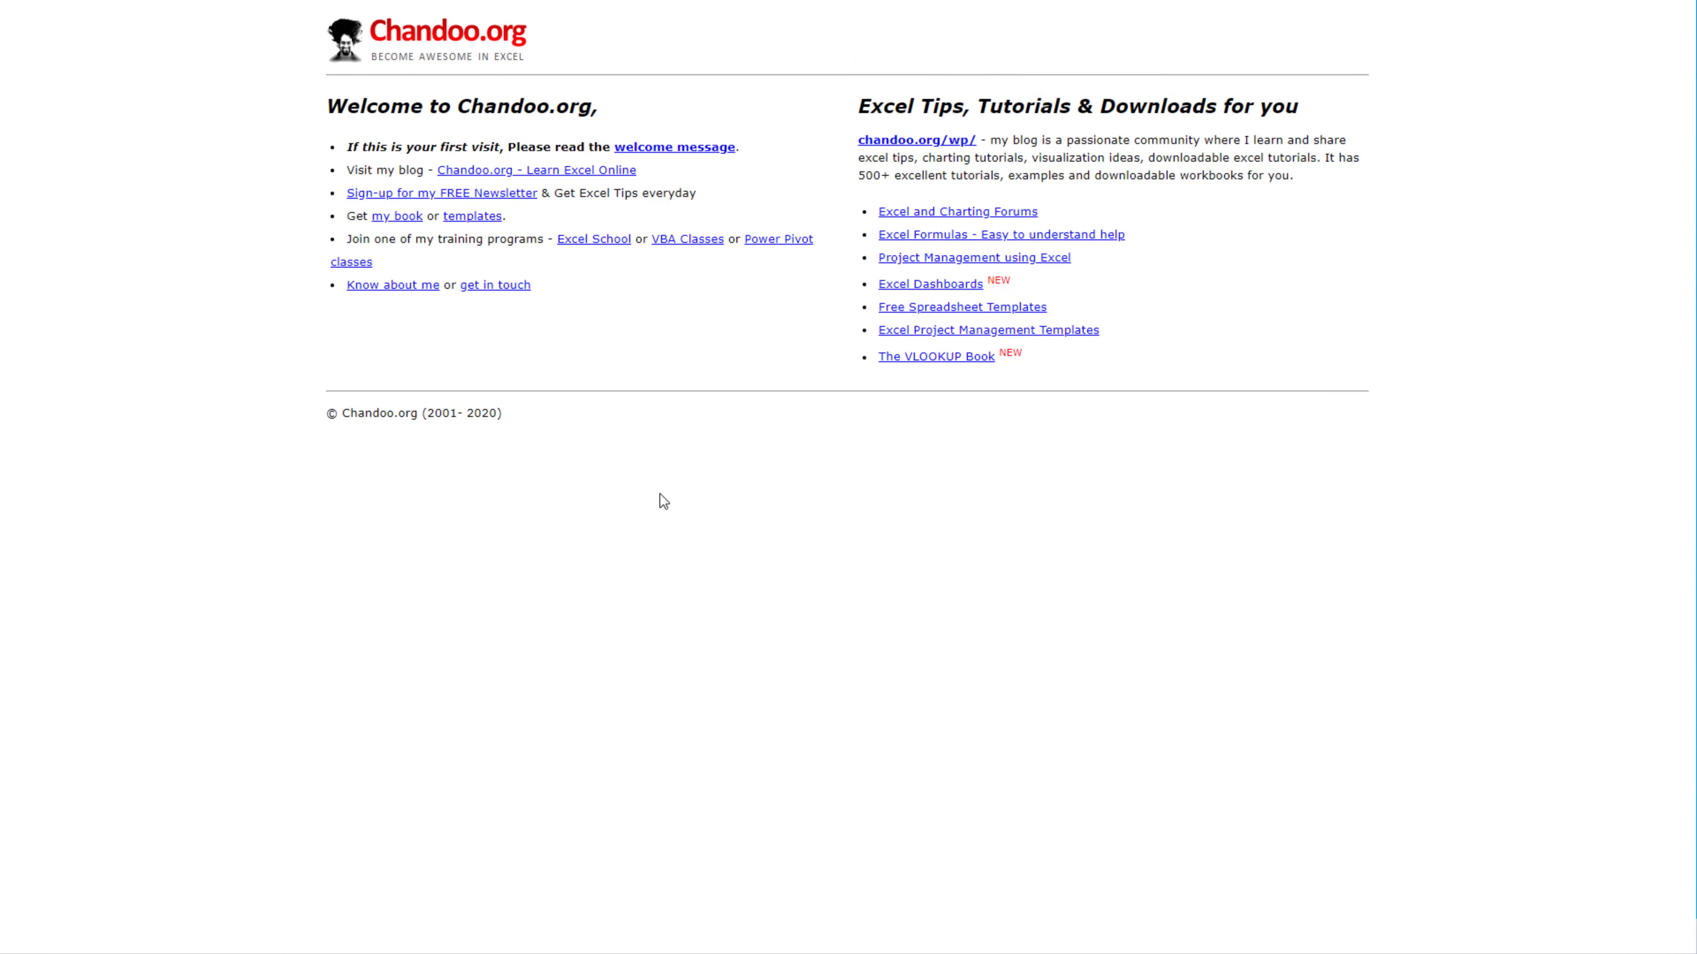
pyautogui.moveTo(1152, 577)
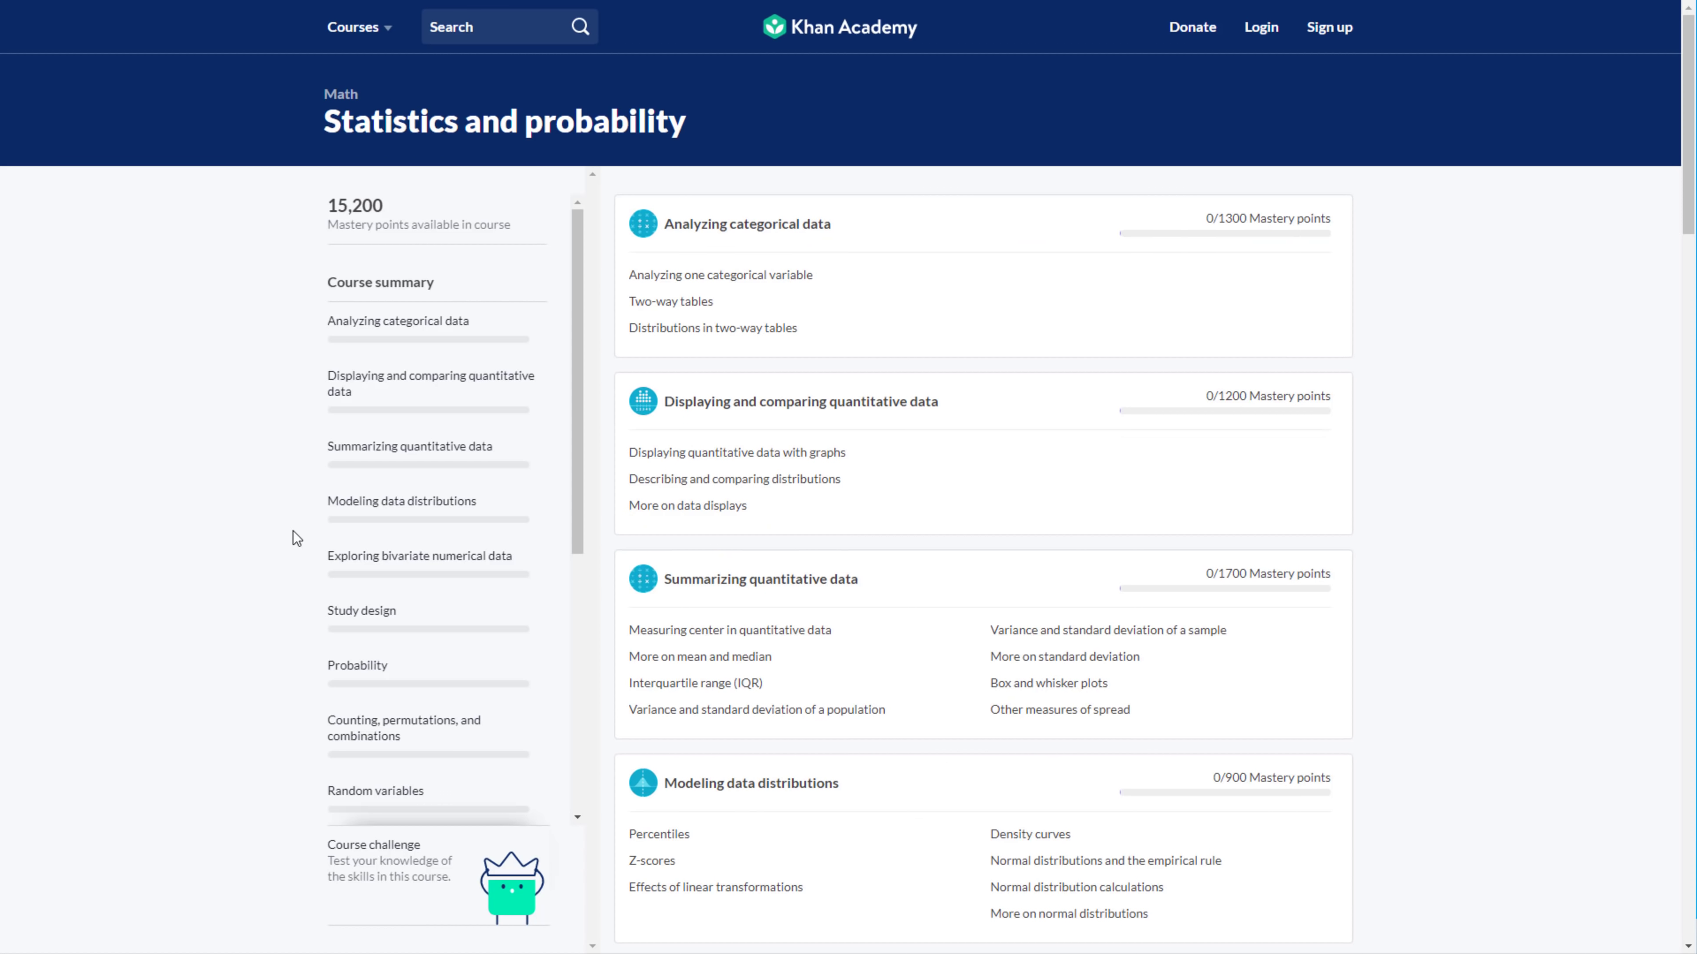
pyautogui.moveTo(393, 590)
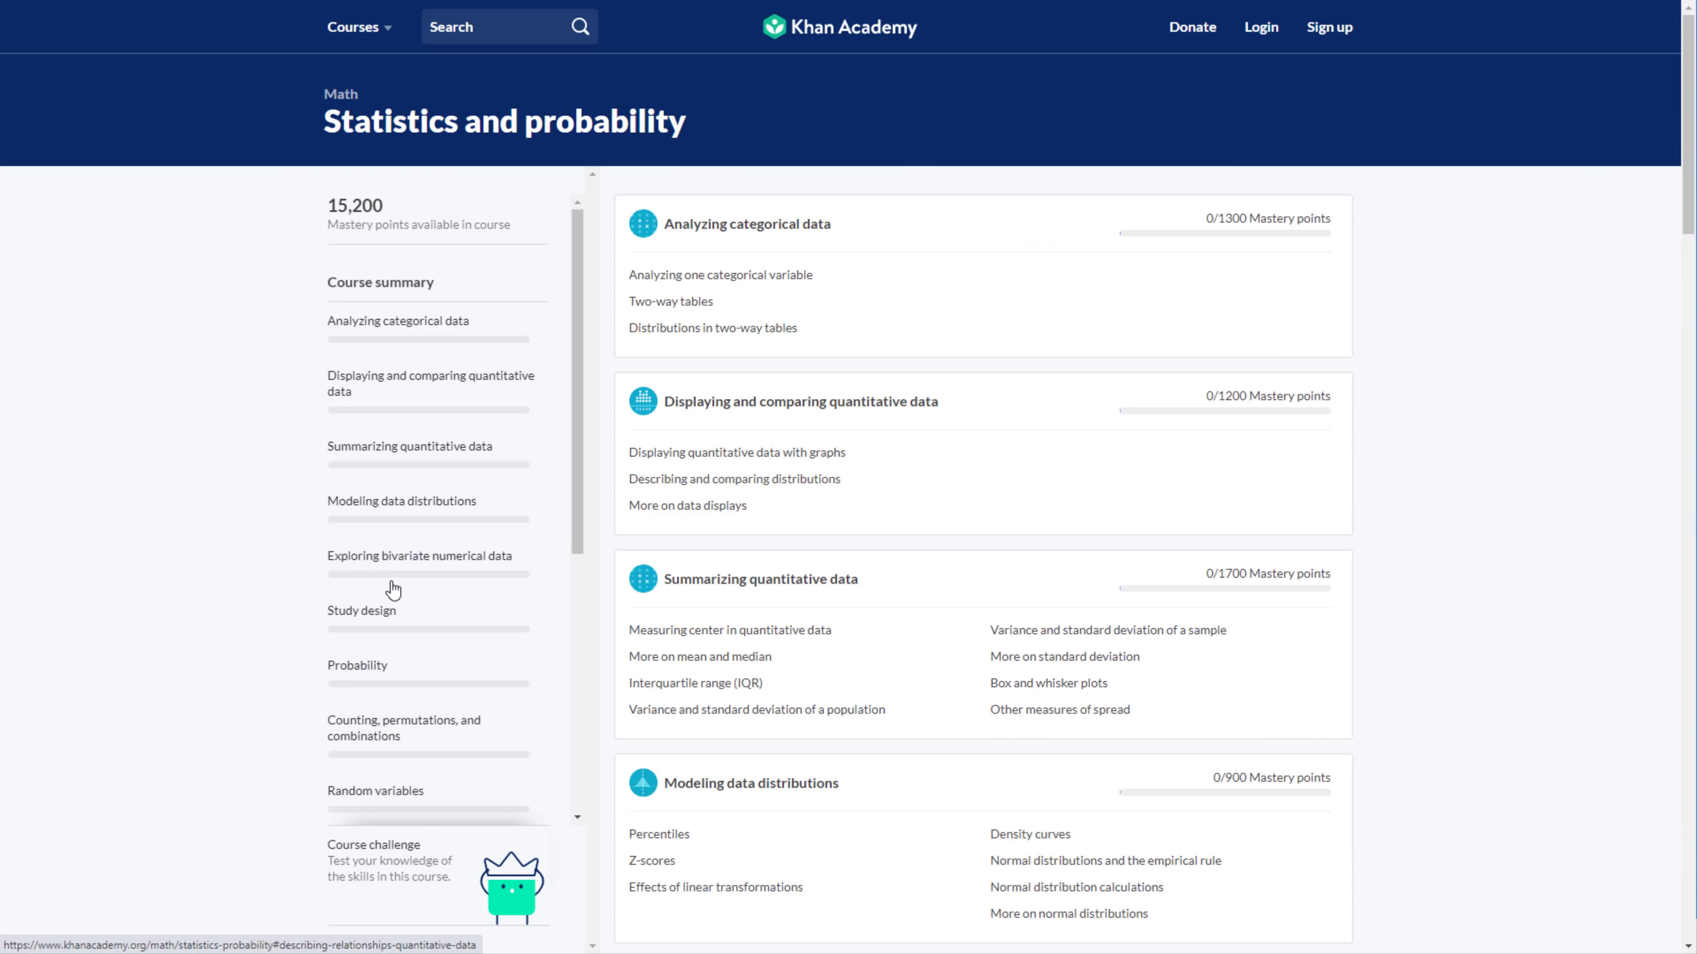
pyautogui.moveTo(395, 596)
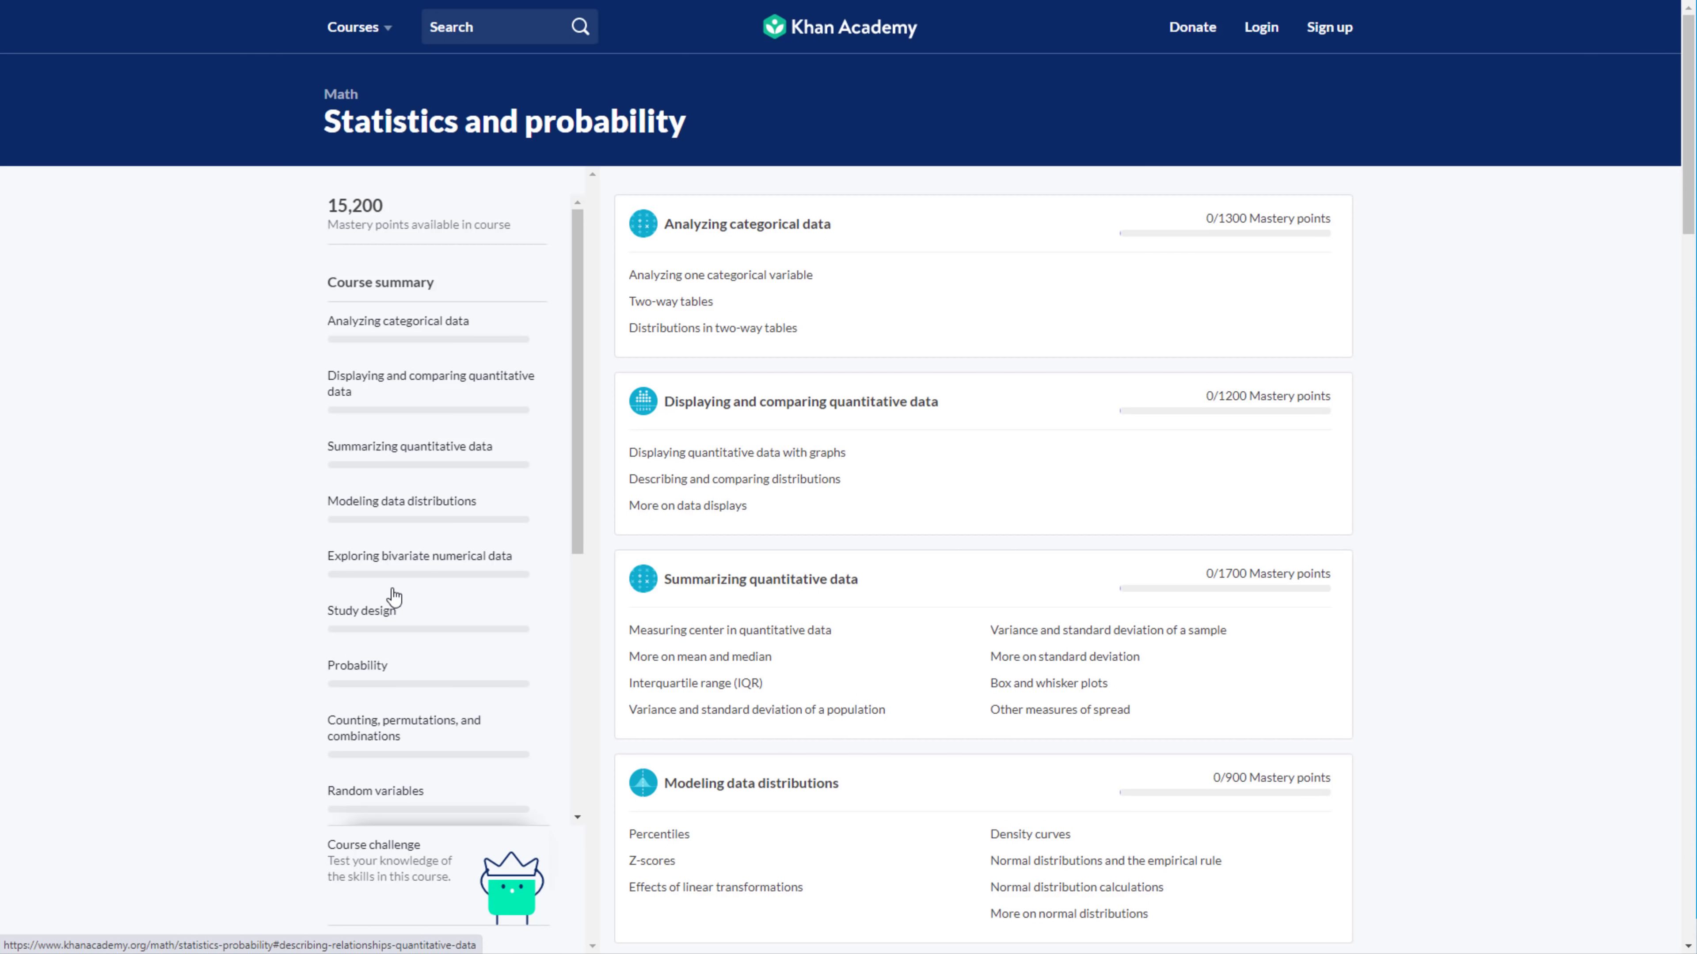
pyautogui.moveTo(801, 650)
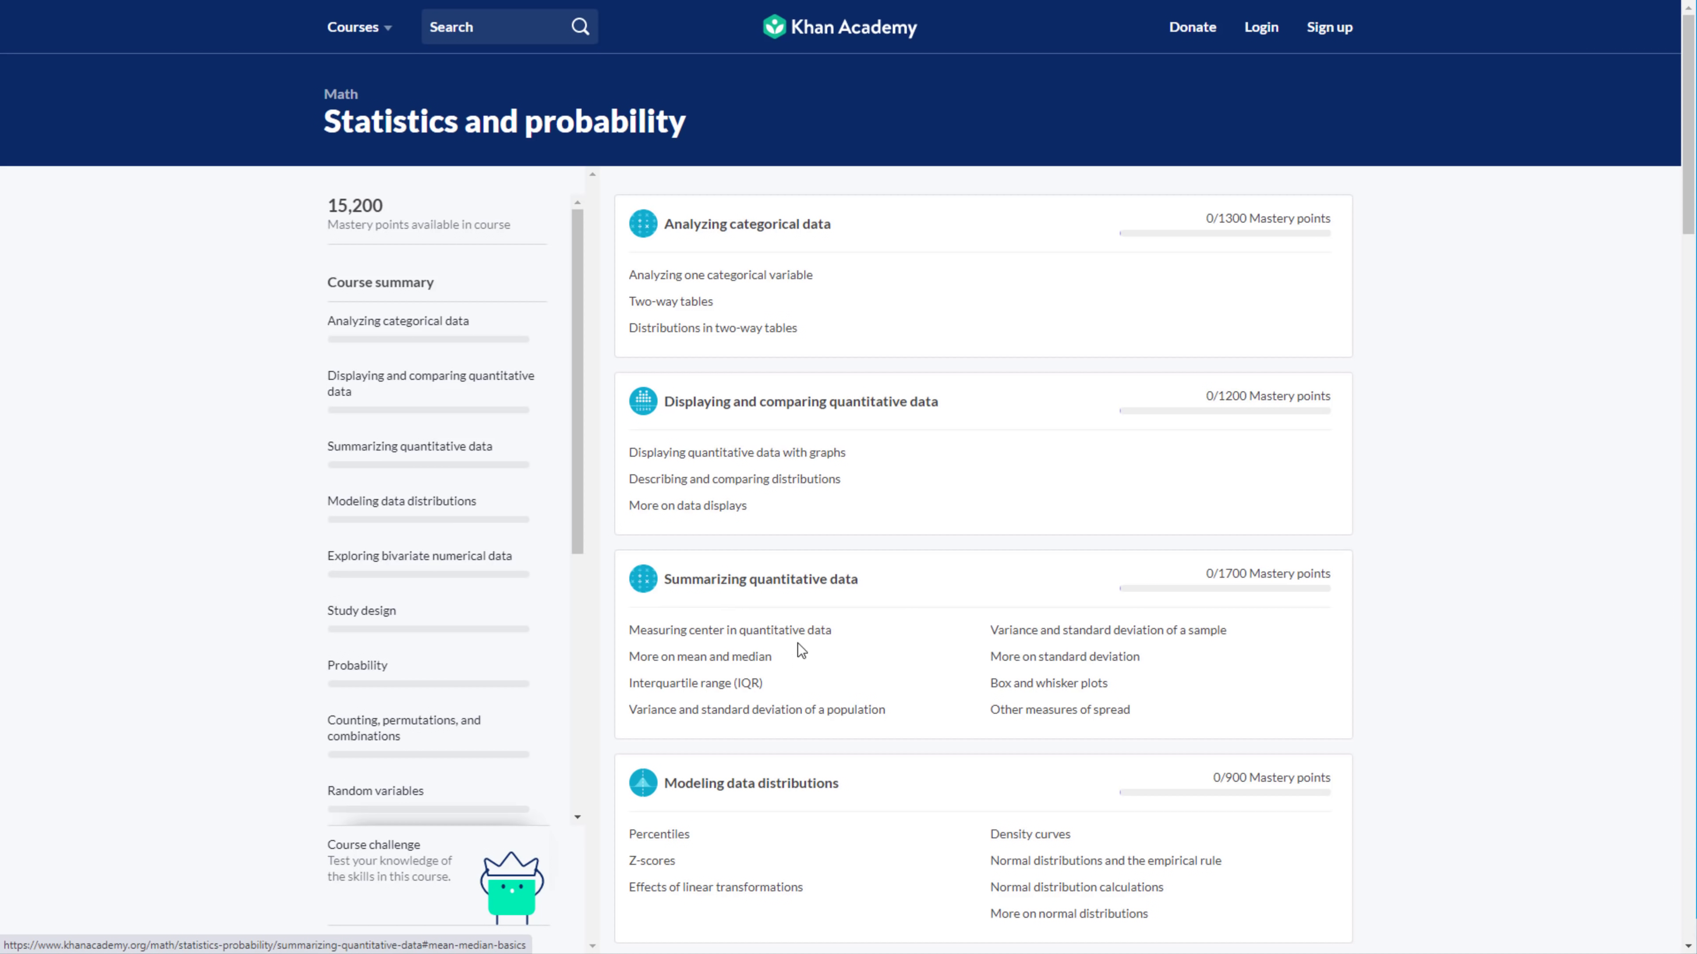
# - Scroll through the Statistics and probability course units, from categorical data to significance tests
pyautogui.scroll(-3)
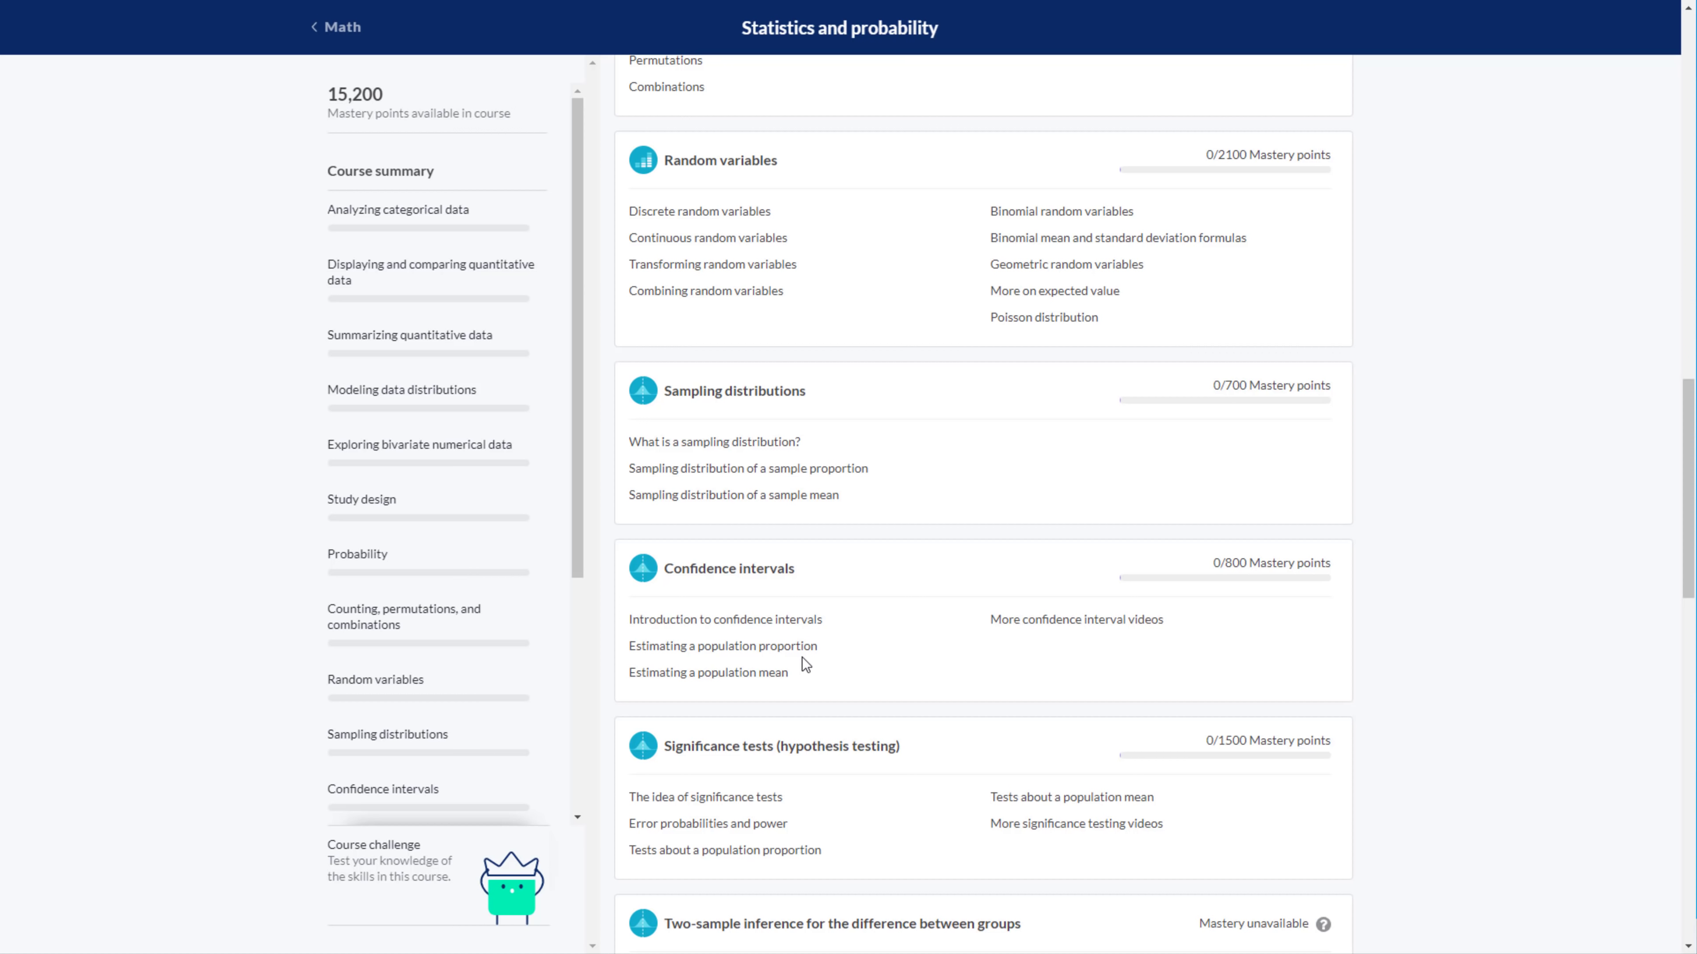
pyautogui.scroll(3)
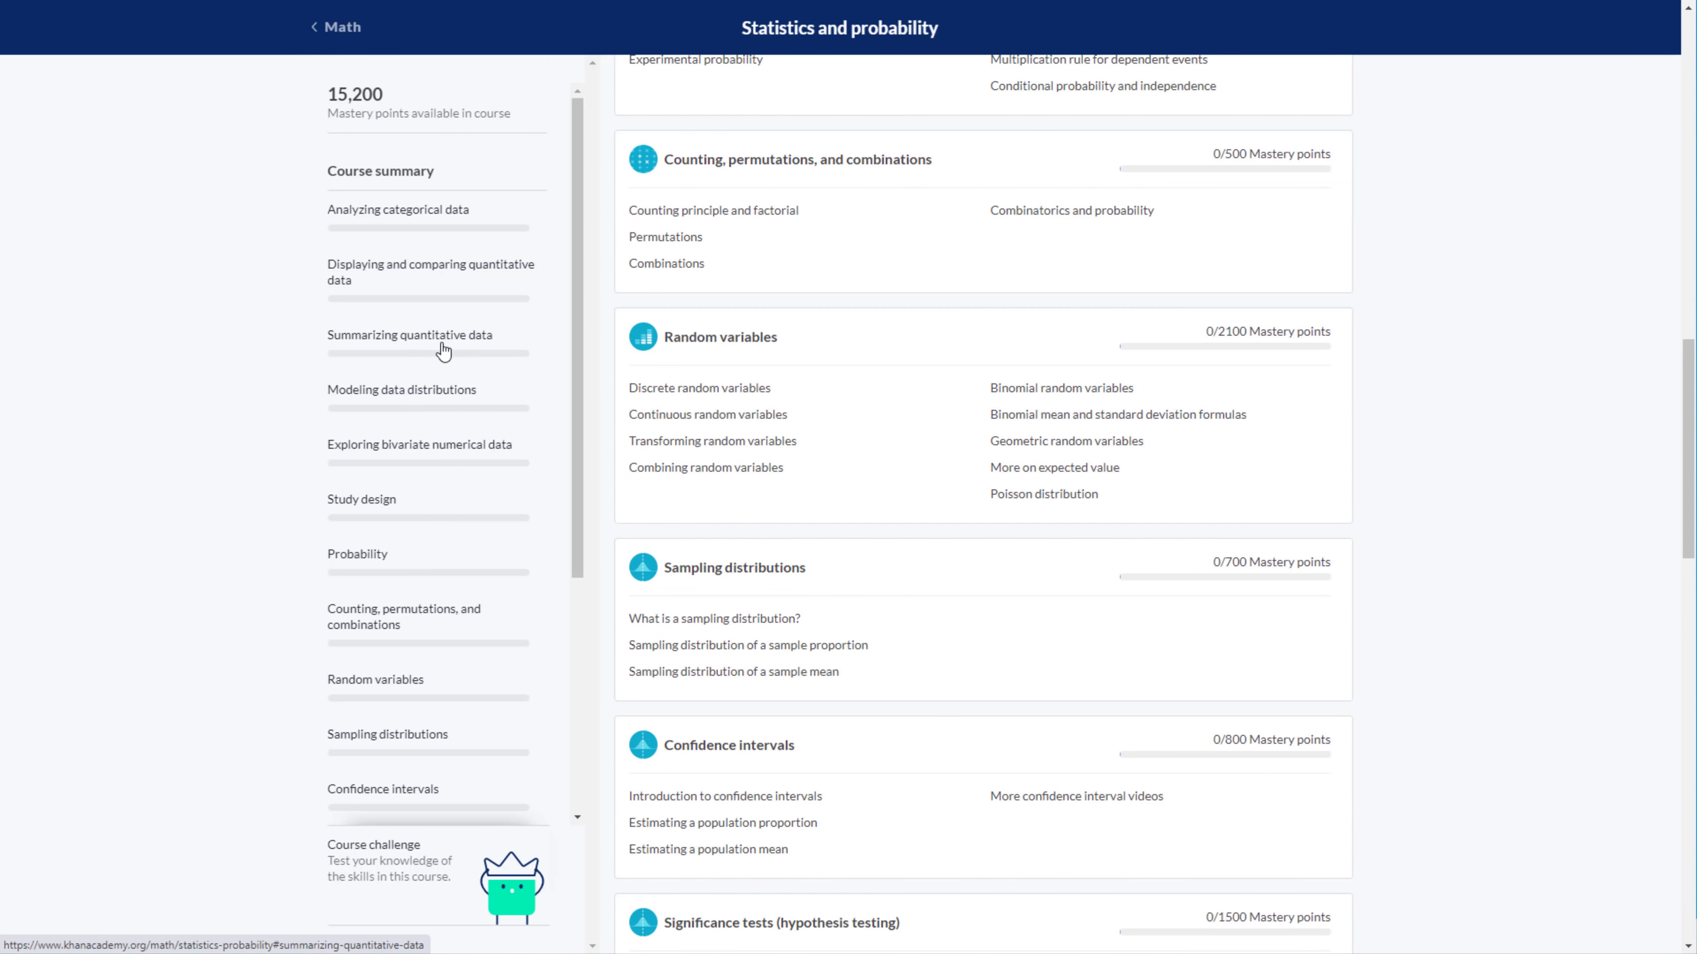
pyautogui.scroll(3)
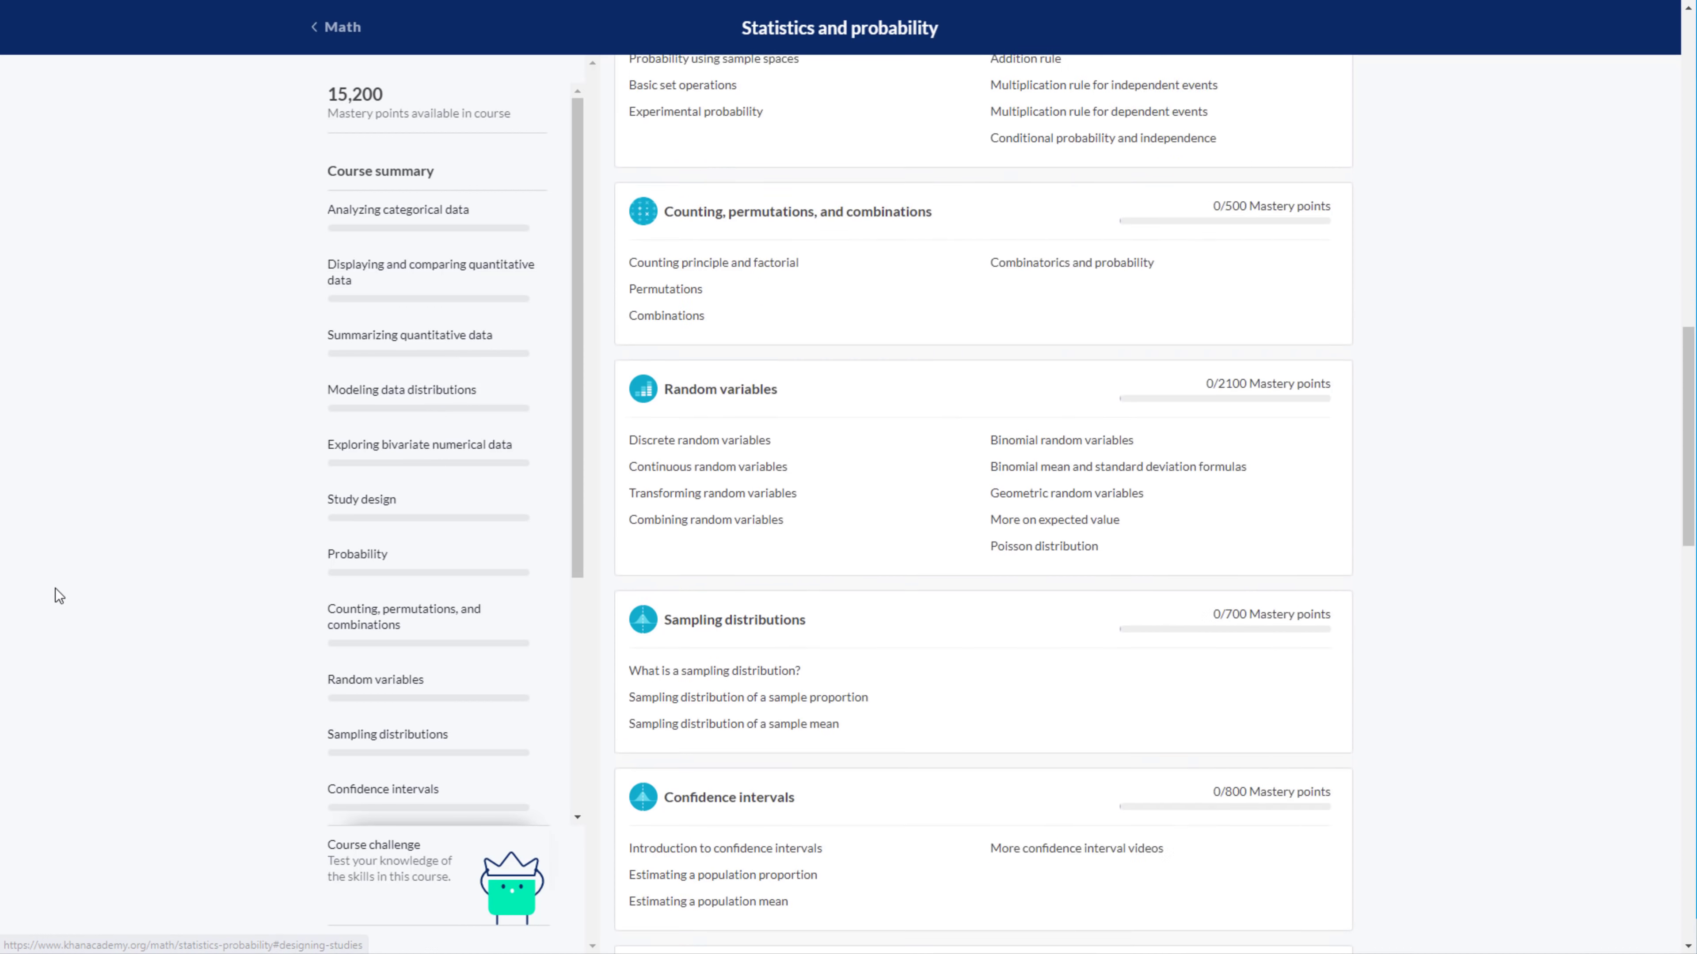
pyautogui.scroll(3)
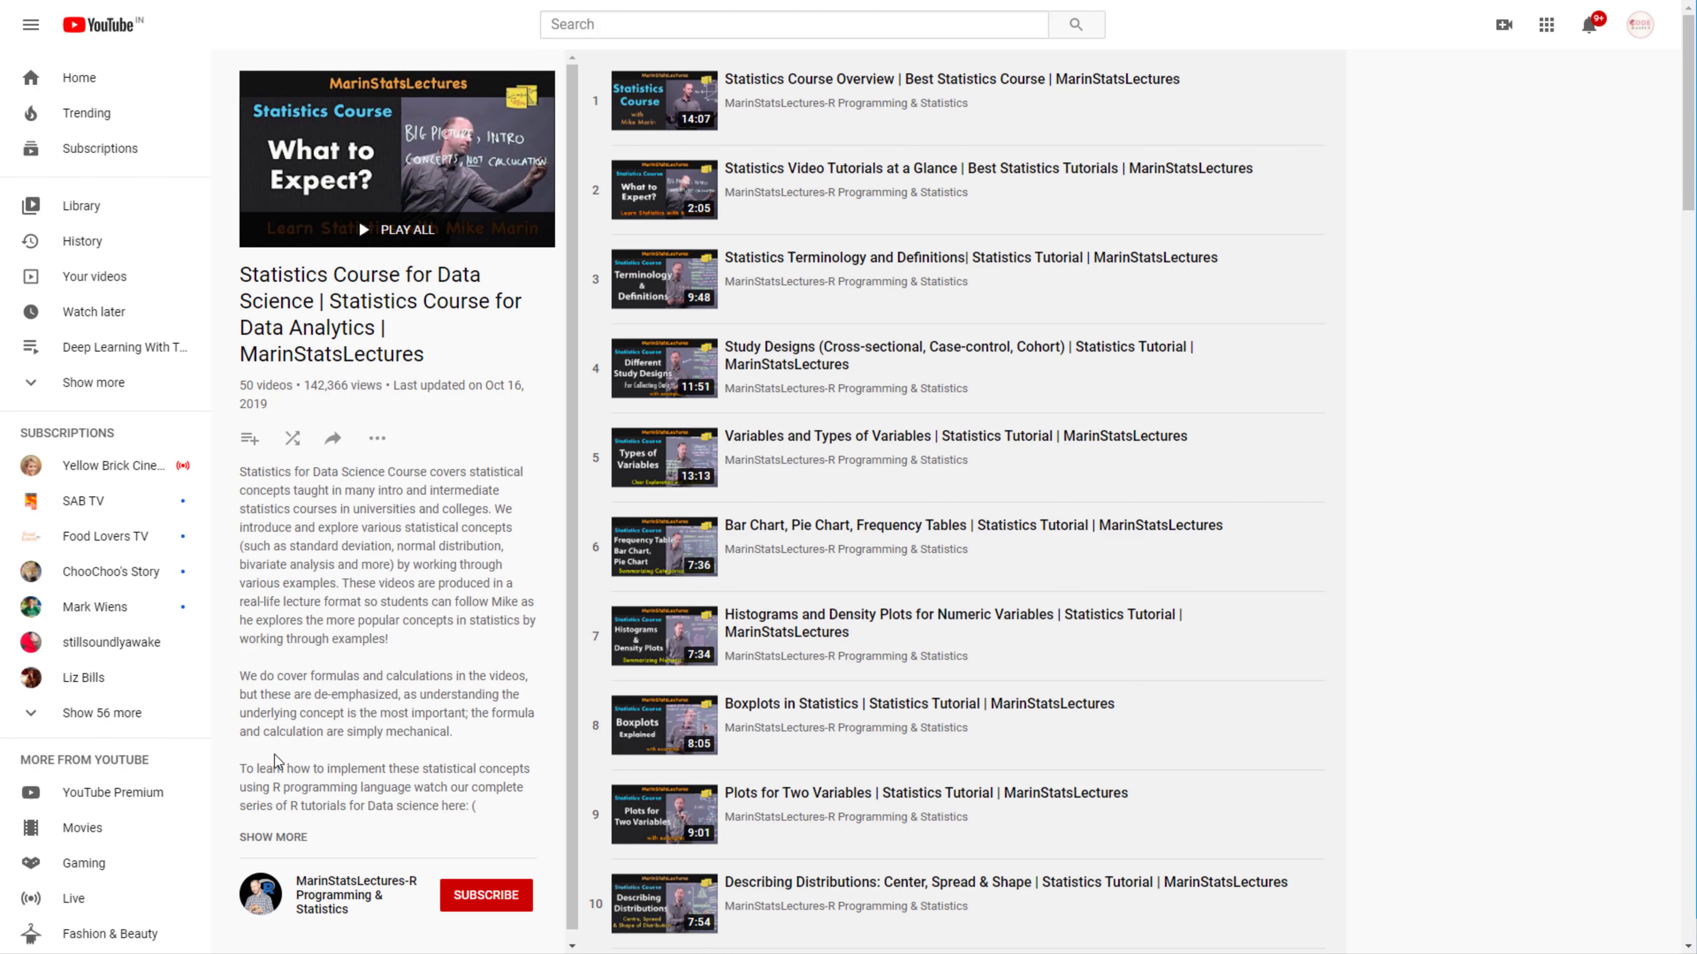
pyautogui.moveTo(905, 538)
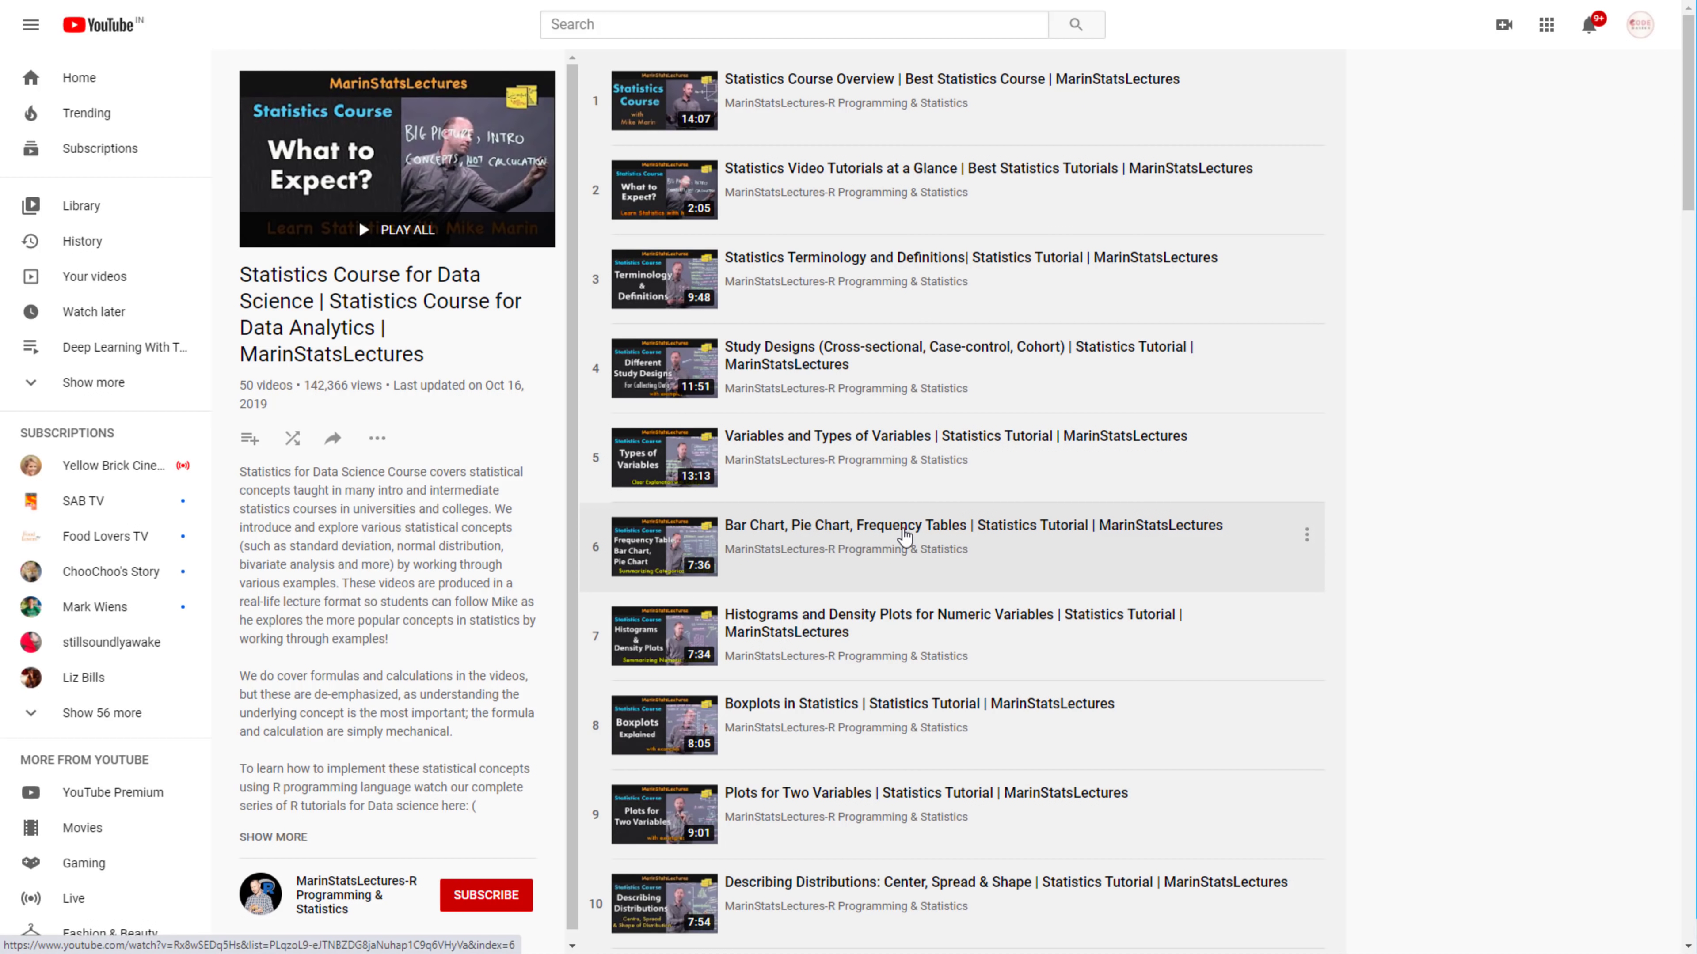
pyautogui.moveTo(813, 626)
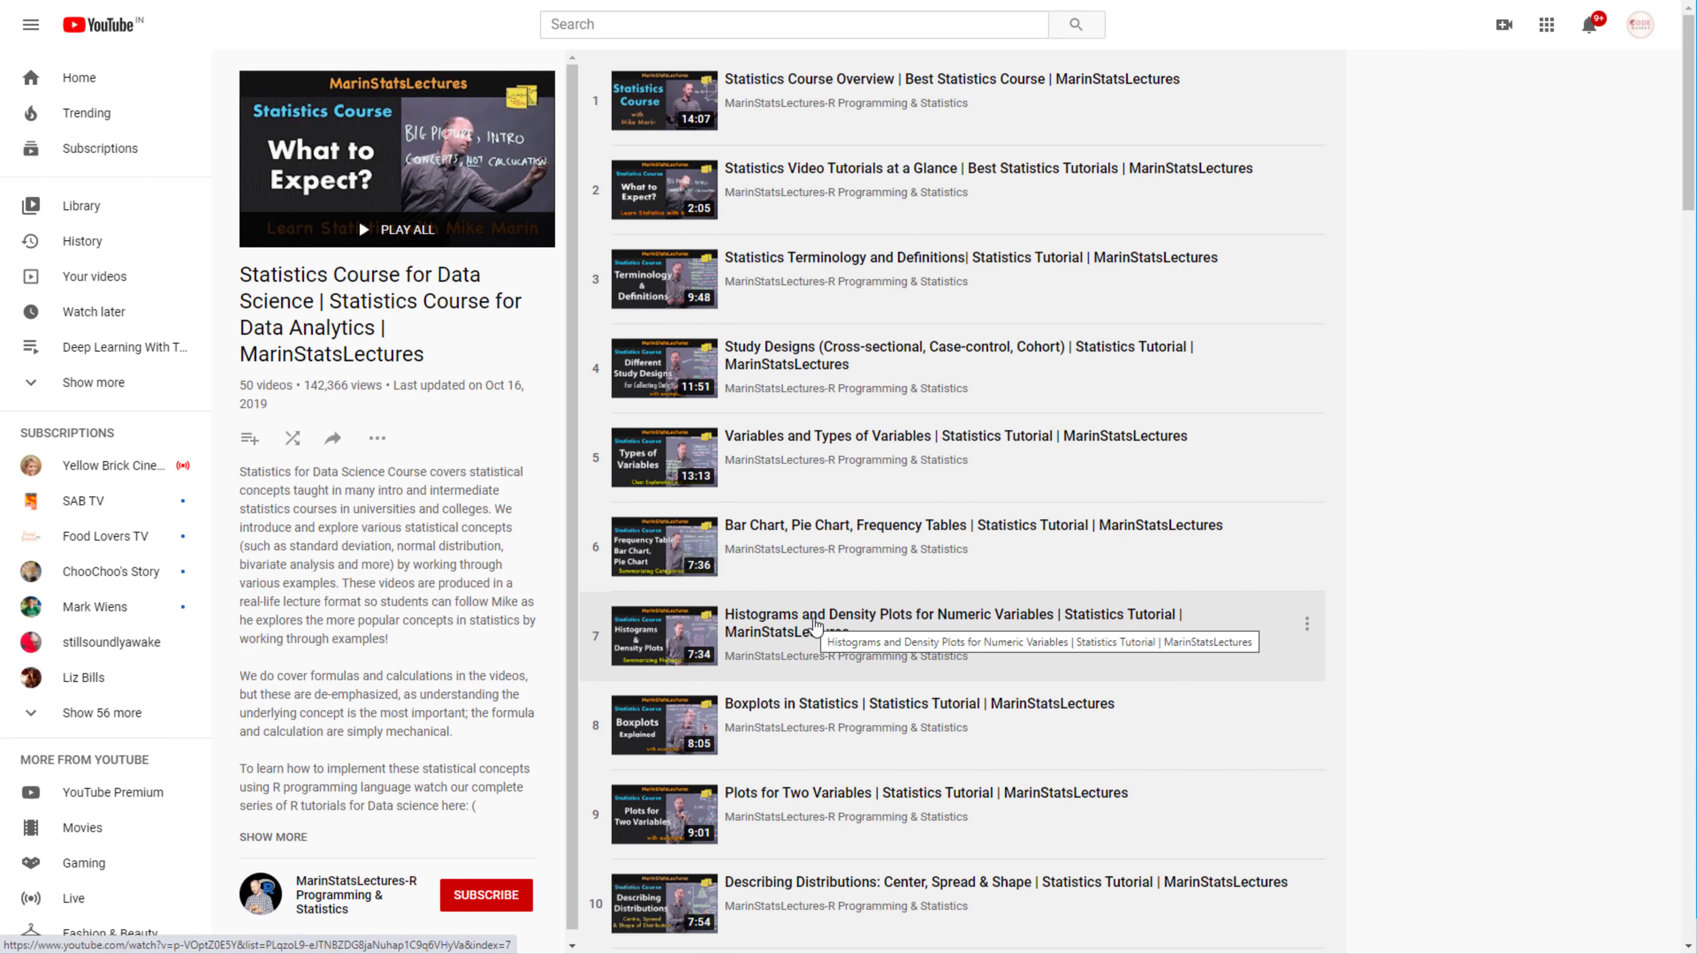
pyautogui.moveTo(775, 718)
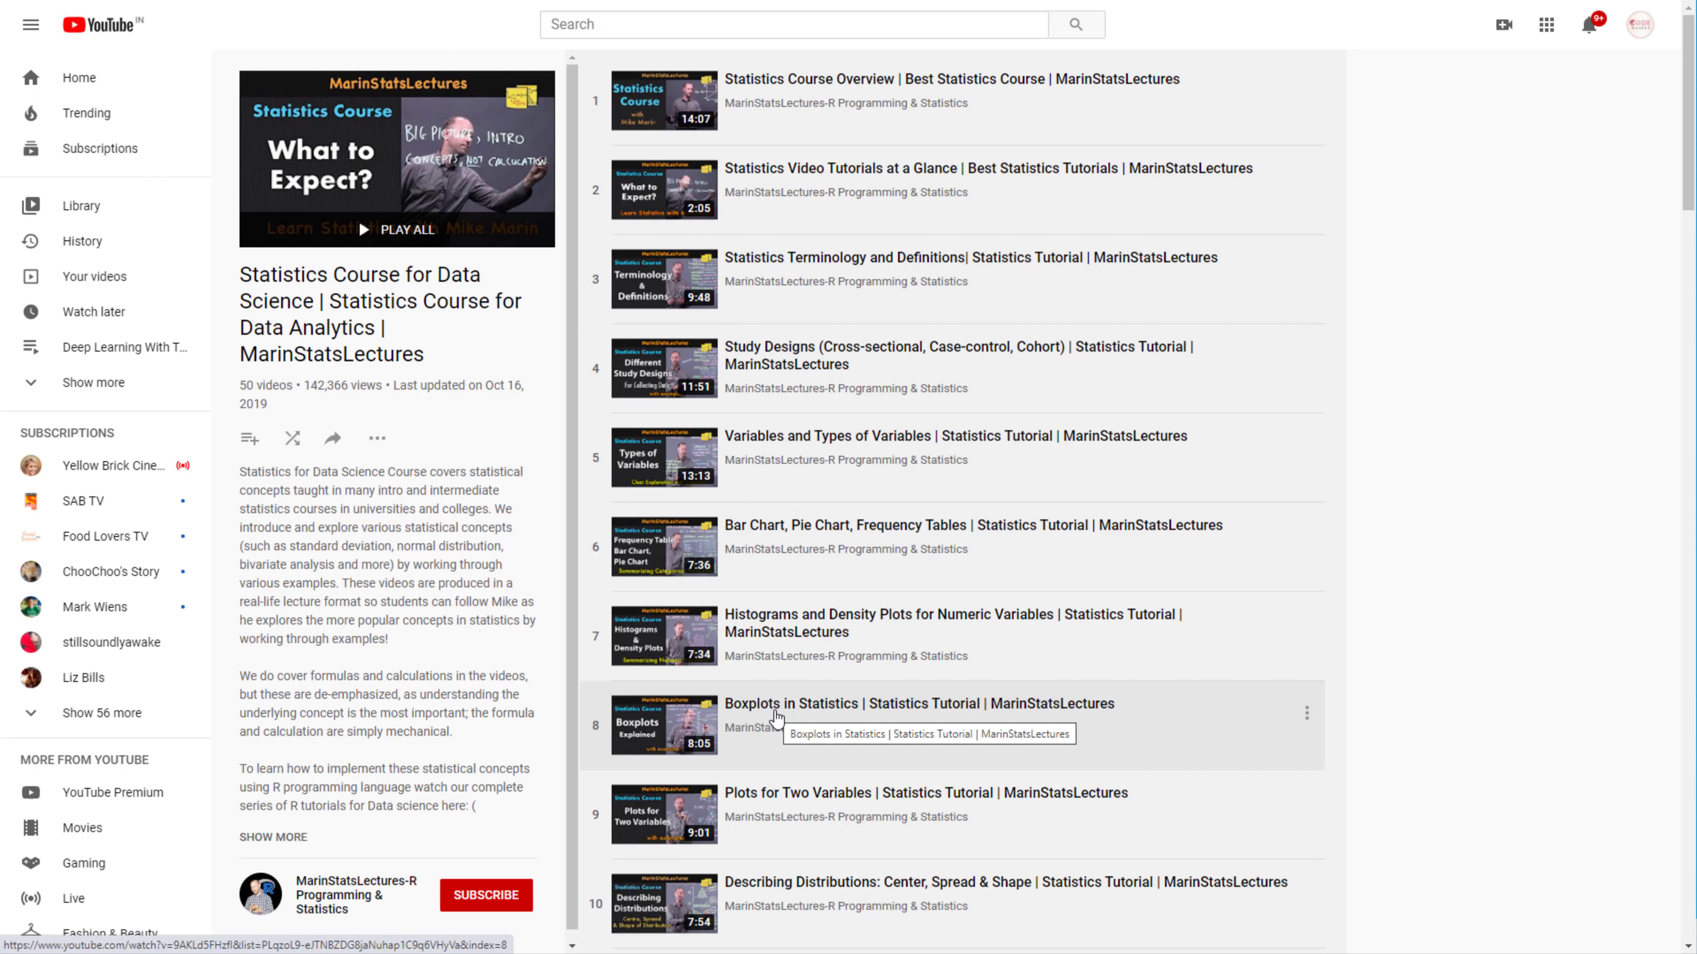
# - Pause the StatQuest channel trailer and scroll to the Statistics Fundamentals video shelf
pyautogui.scroll(-3)
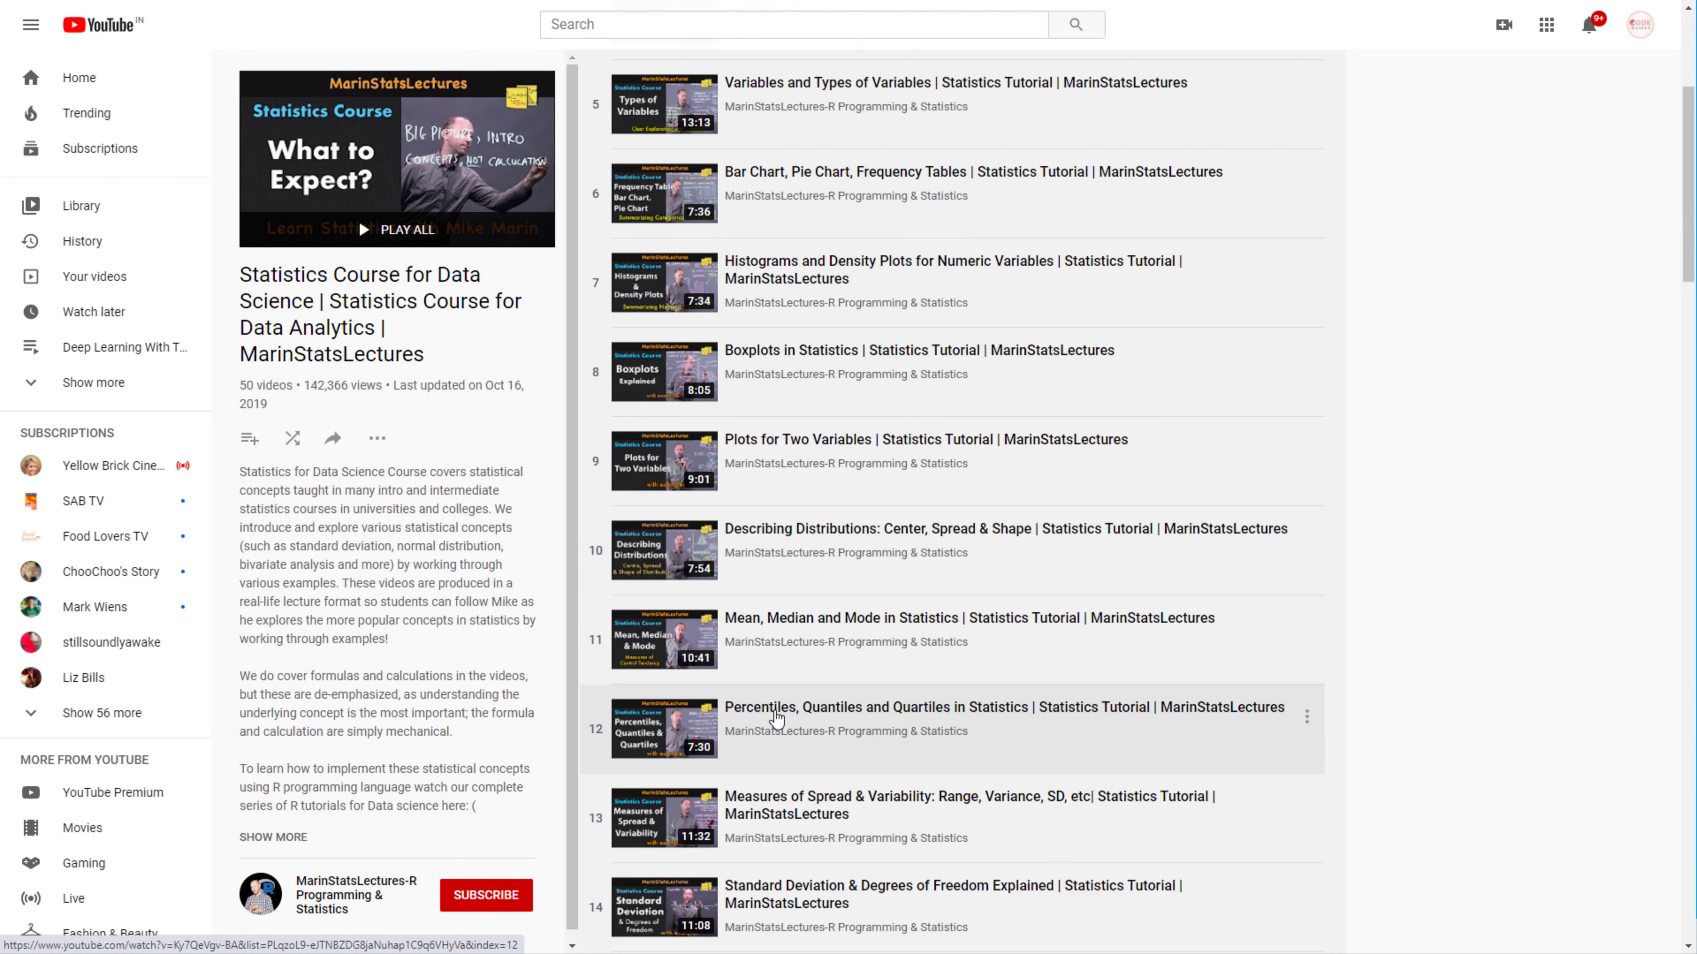
pyautogui.moveTo(431, 713)
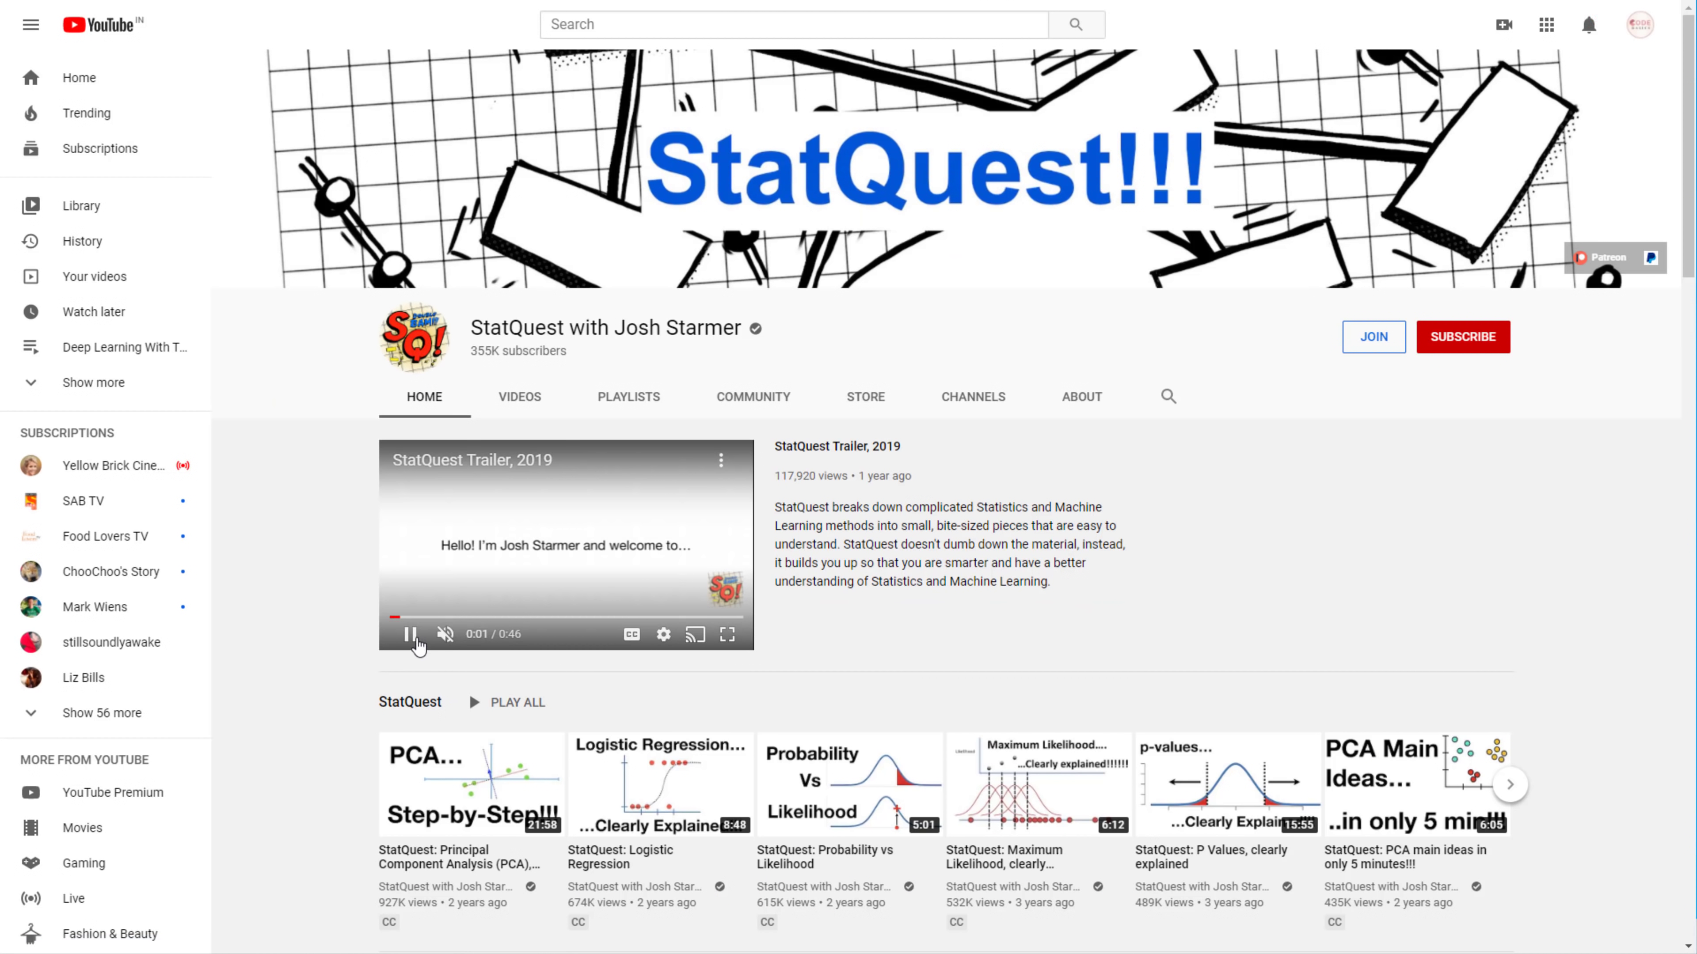
pyautogui.click(409, 635)
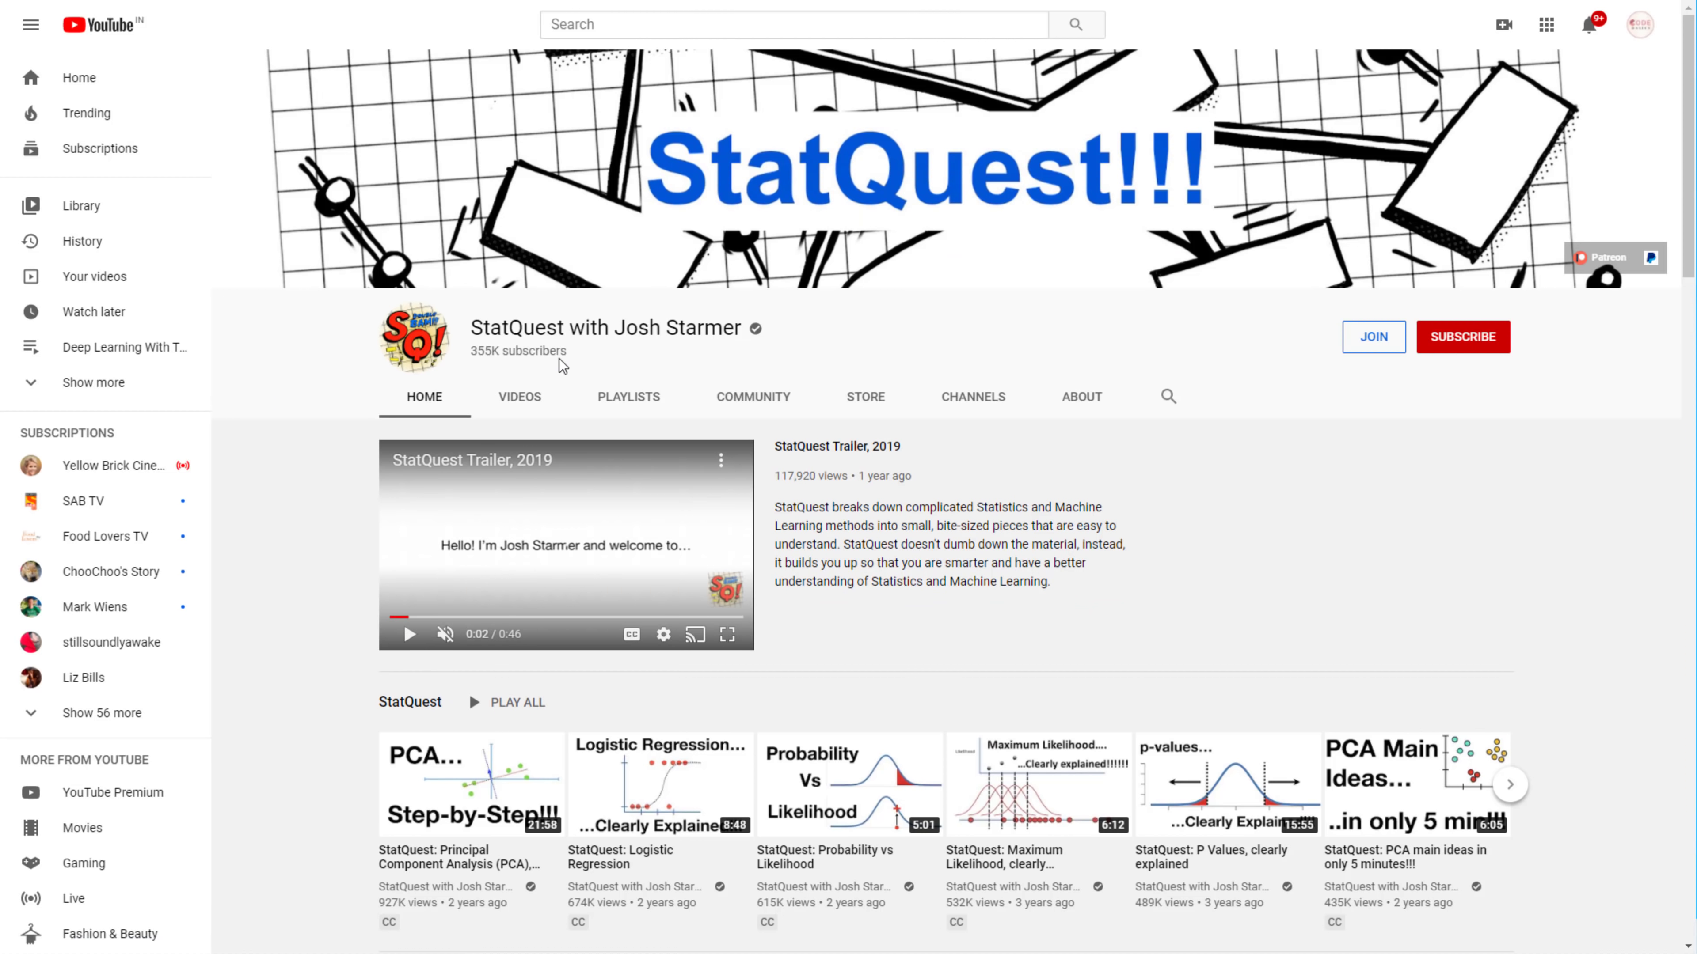
pyautogui.scroll(-3)
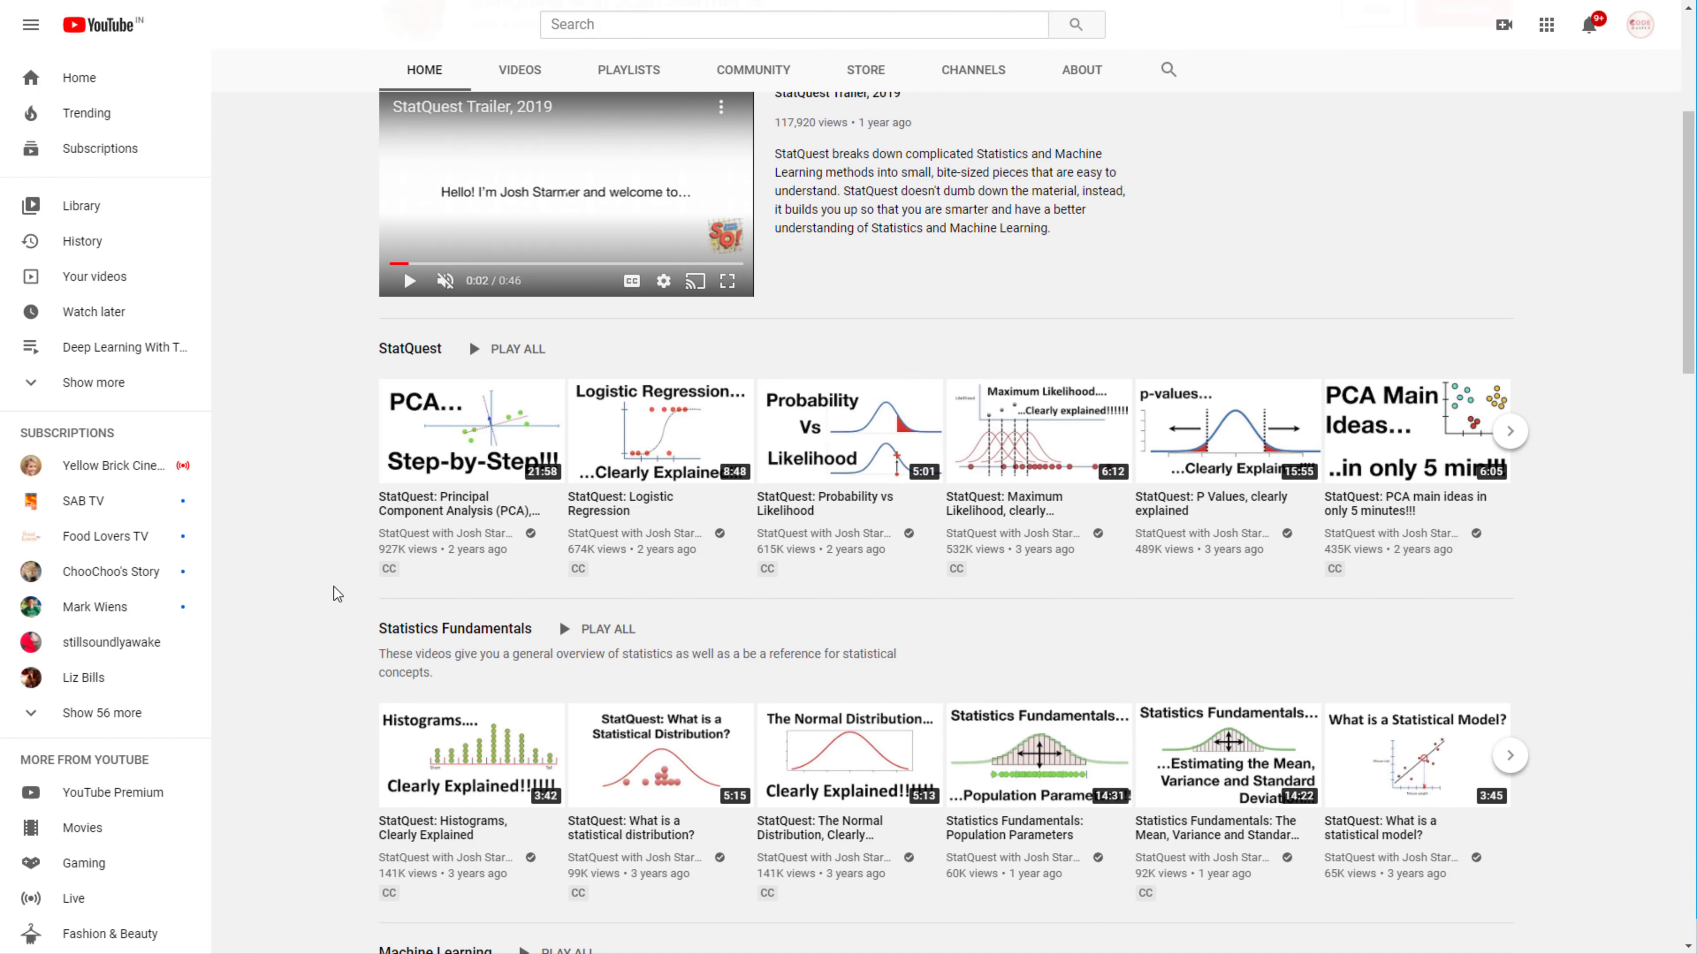
pyautogui.moveTo(412, 622)
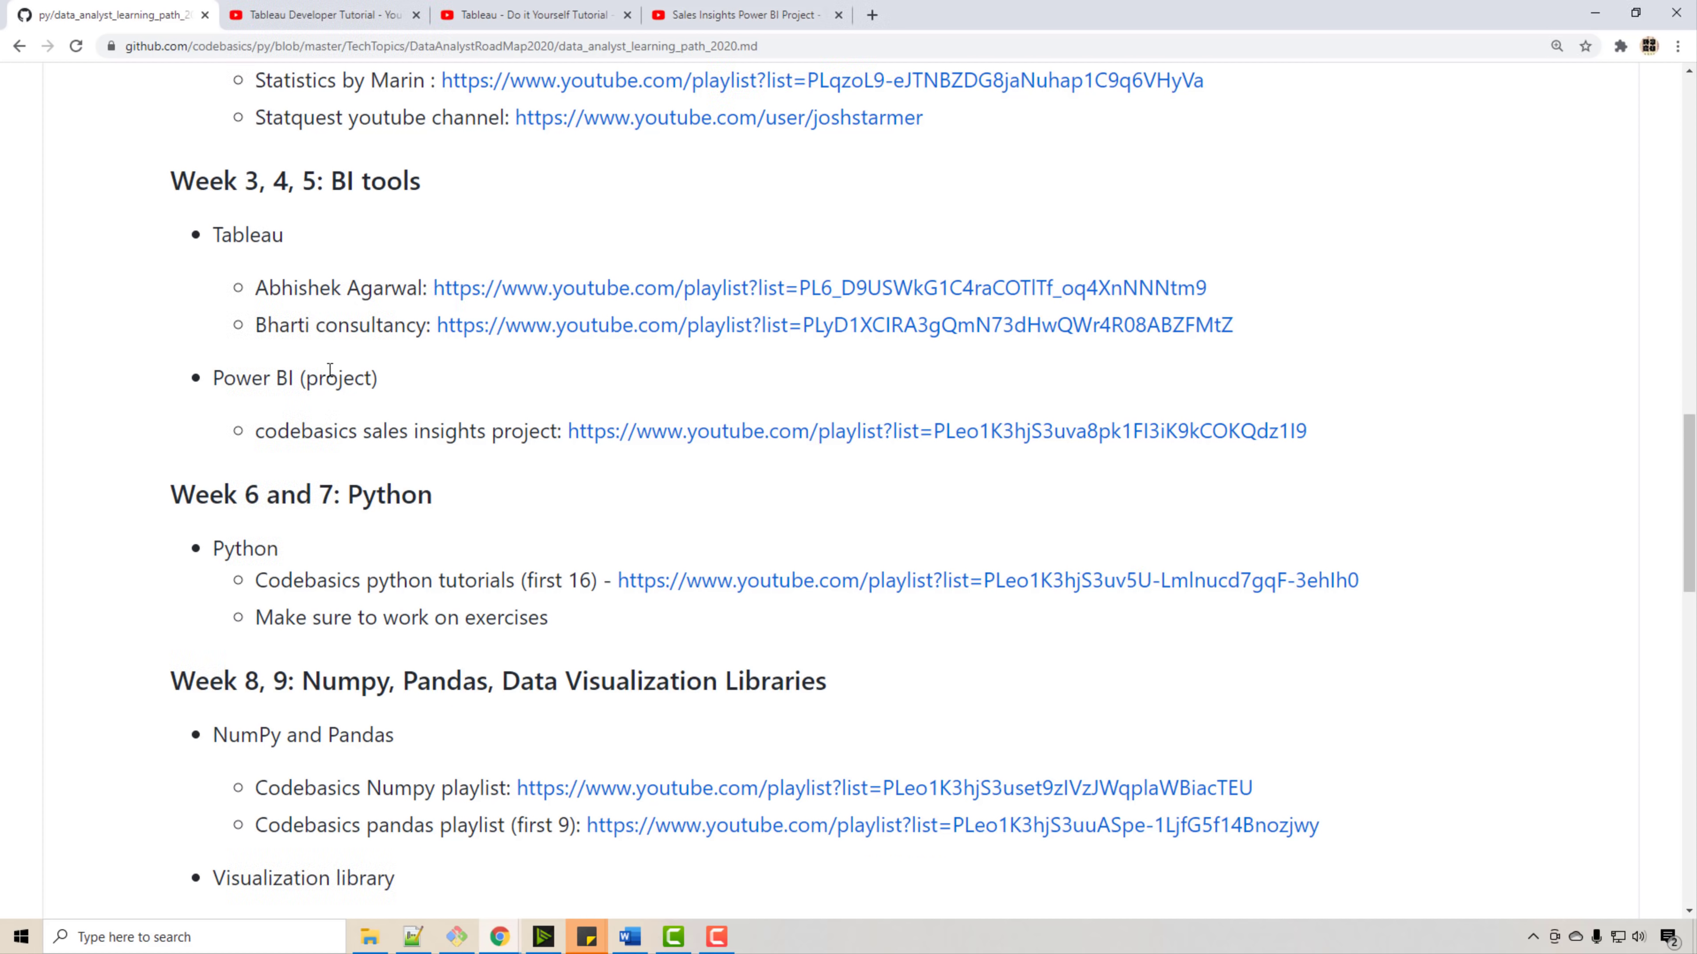
pyautogui.moveTo(649, 446)
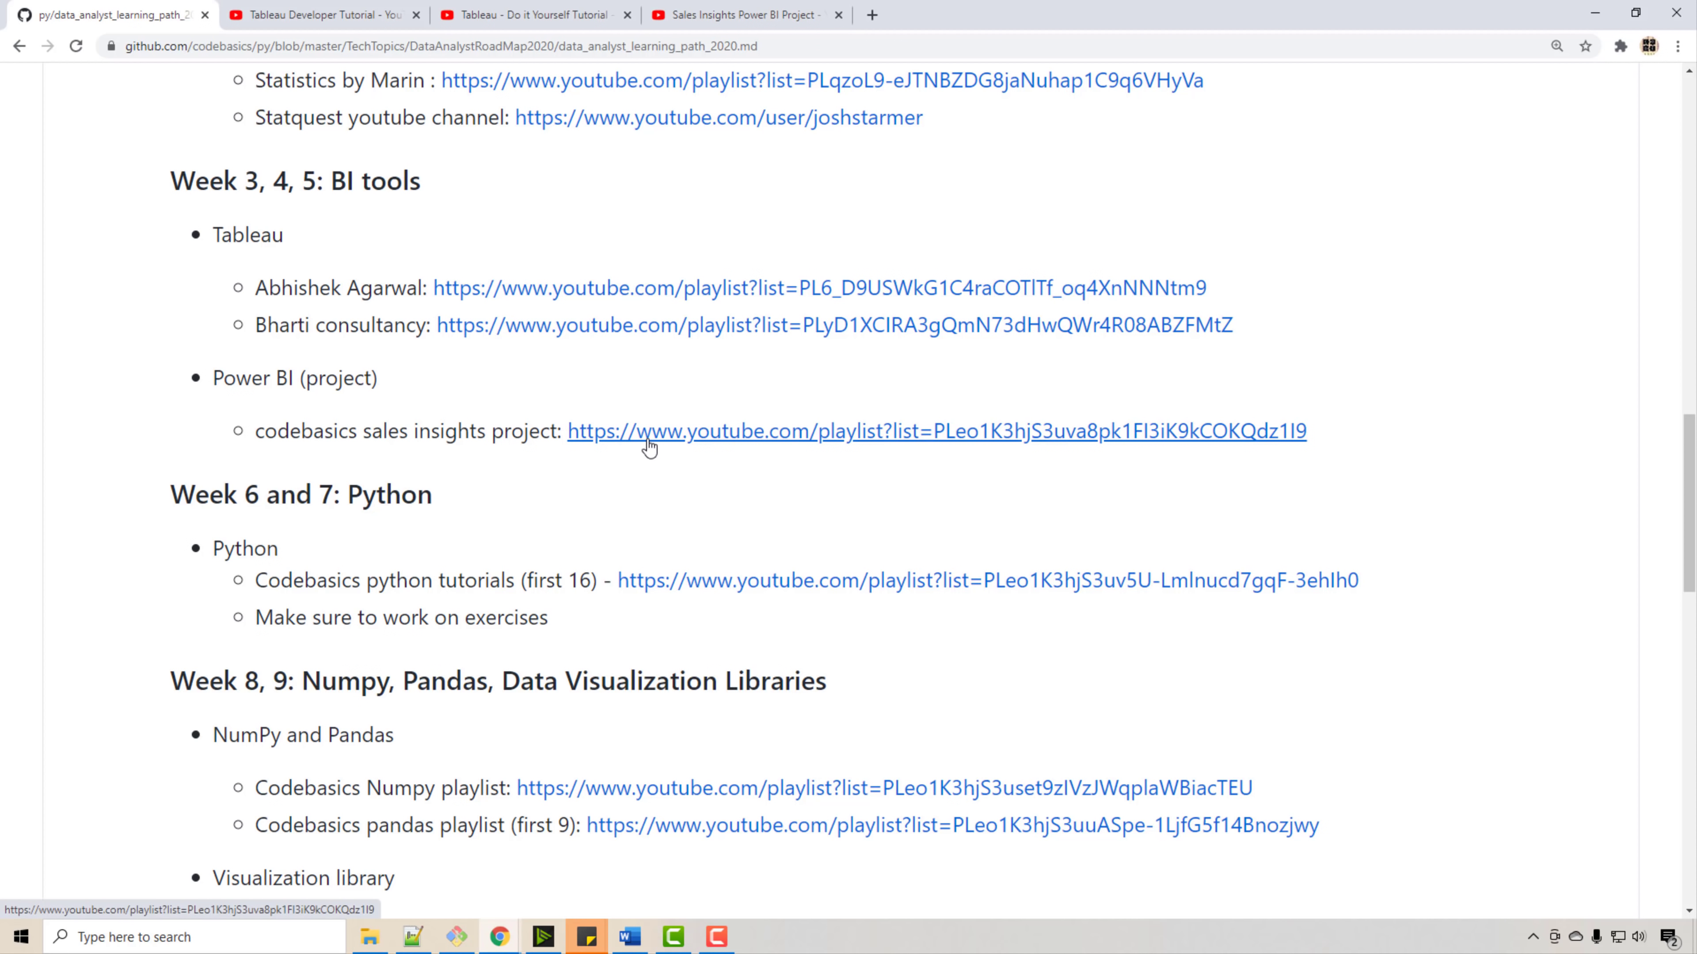
pyautogui.moveTo(602, 448)
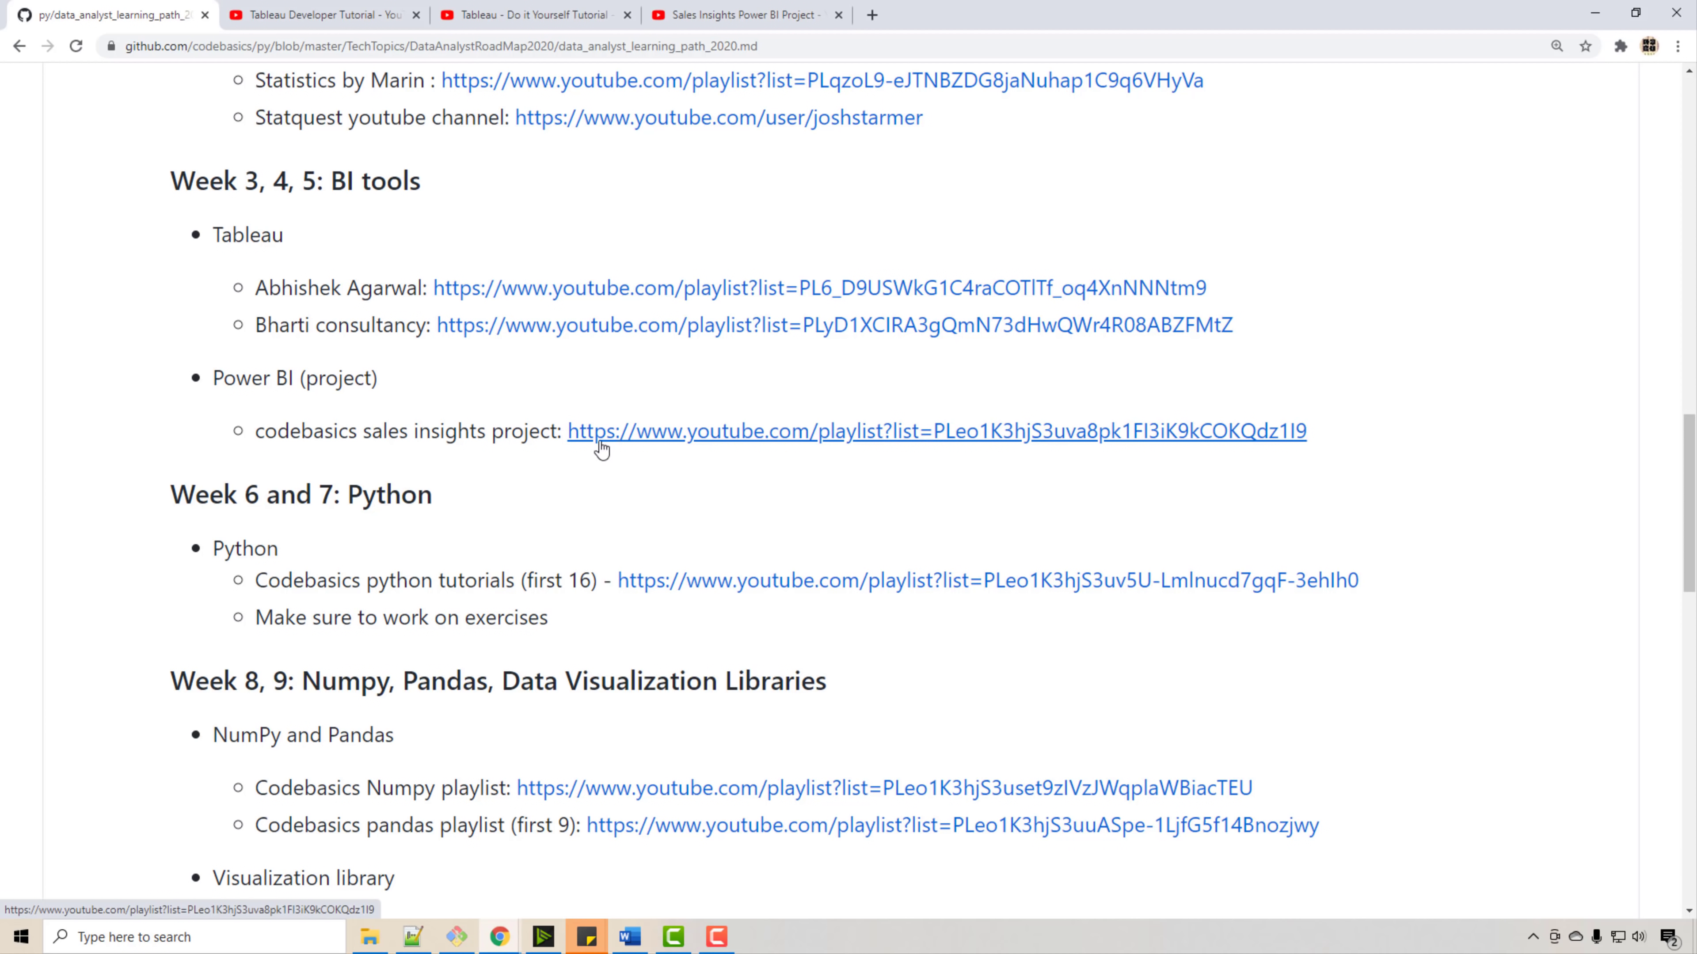
pyautogui.moveTo(718, 117)
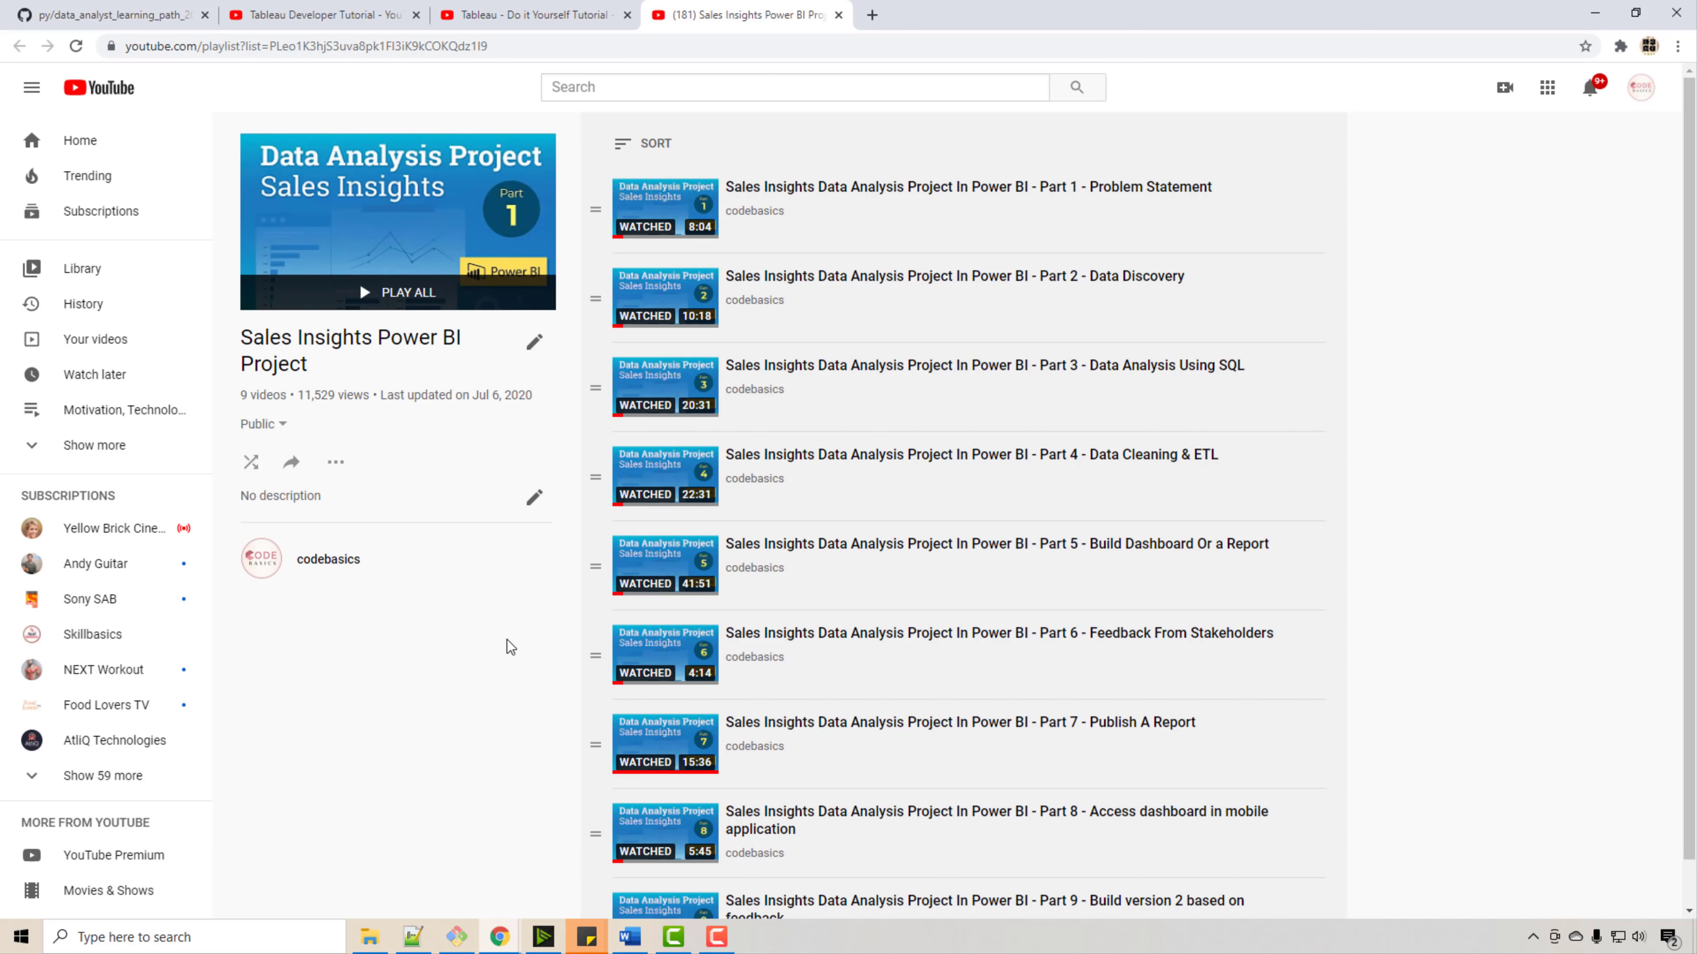
pyautogui.scroll(3)
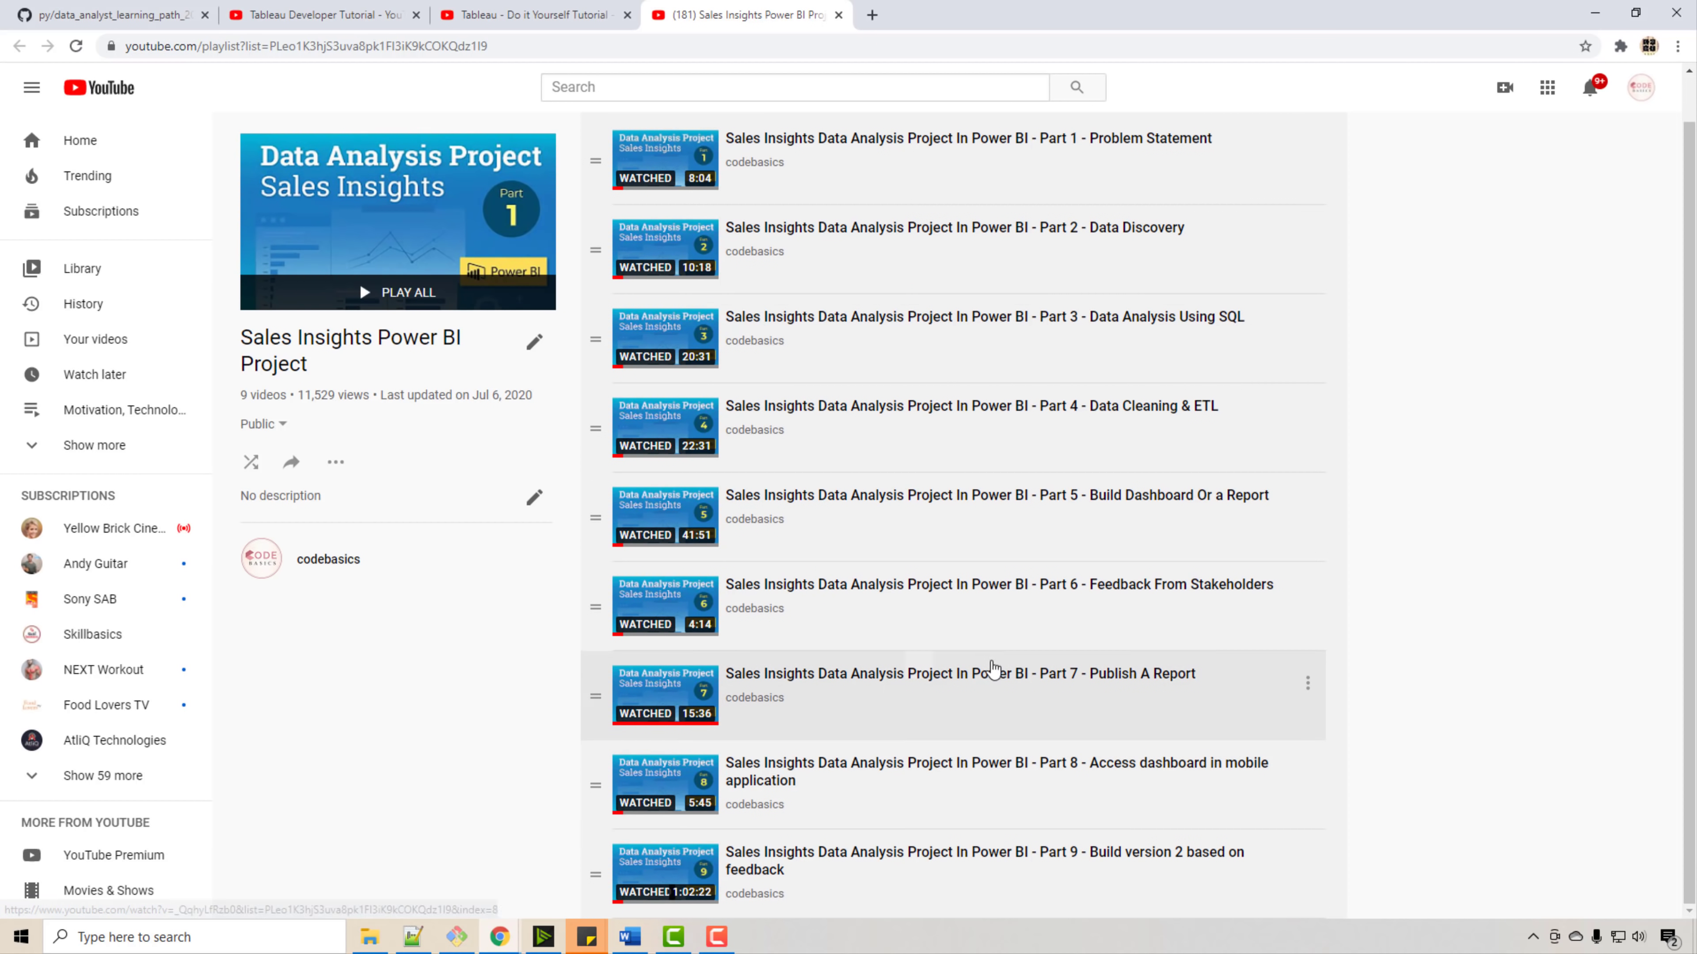
pyautogui.moveTo(892, 794)
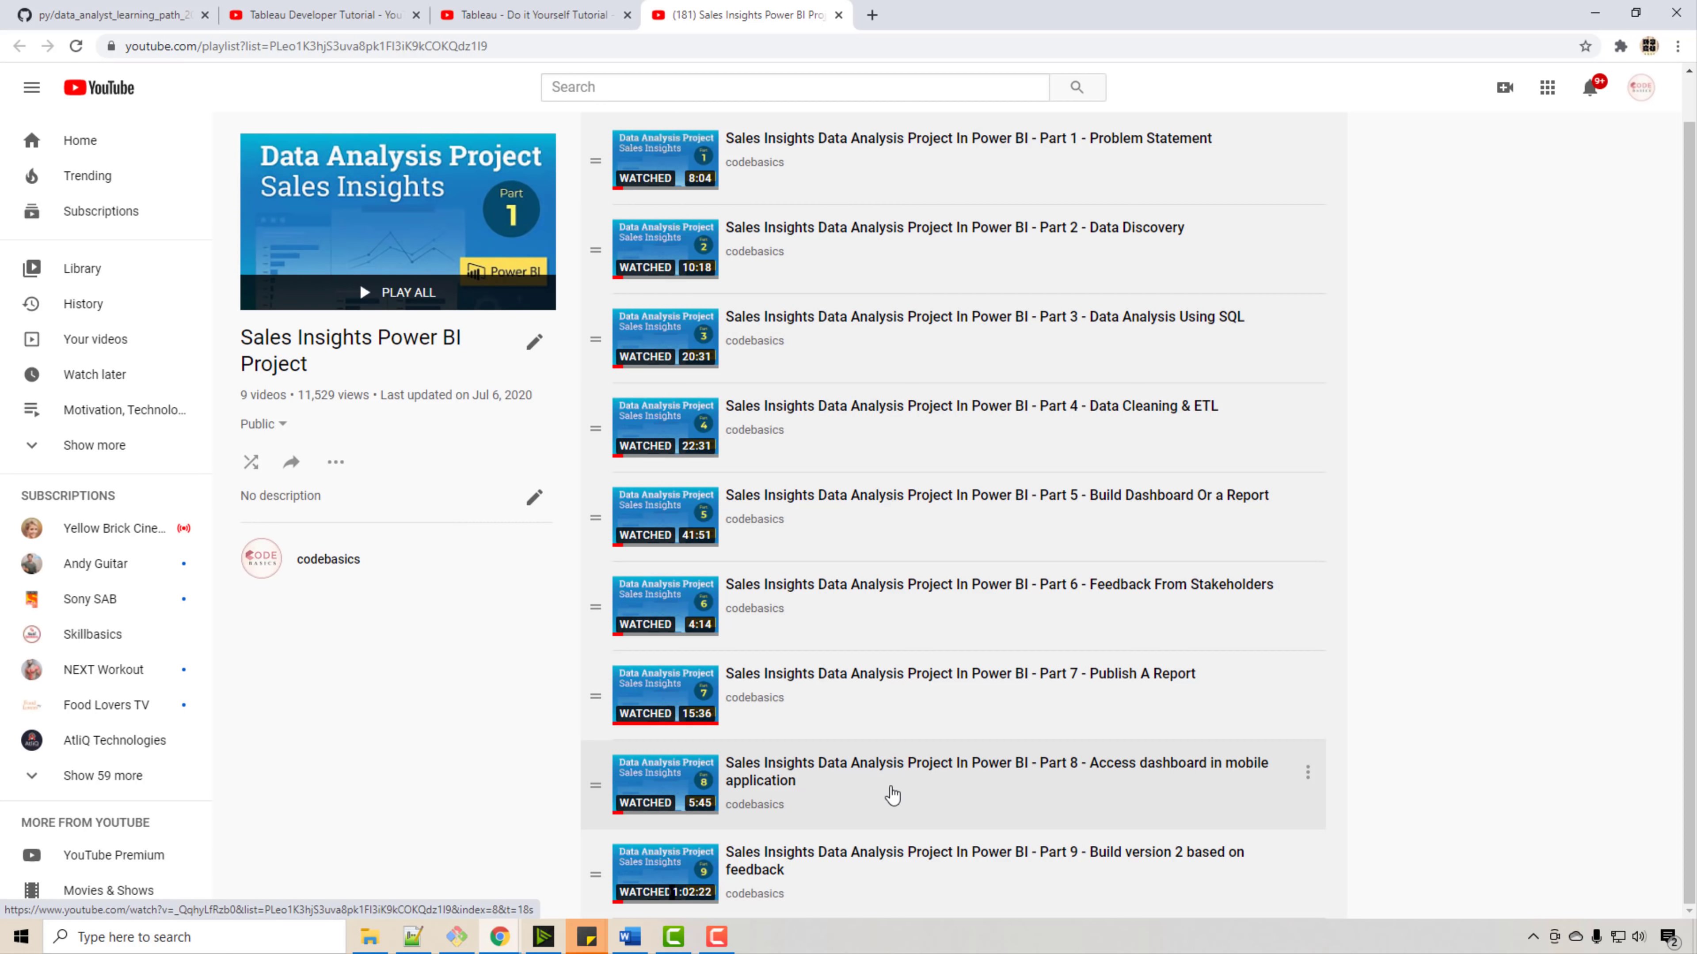
pyautogui.moveTo(893, 794)
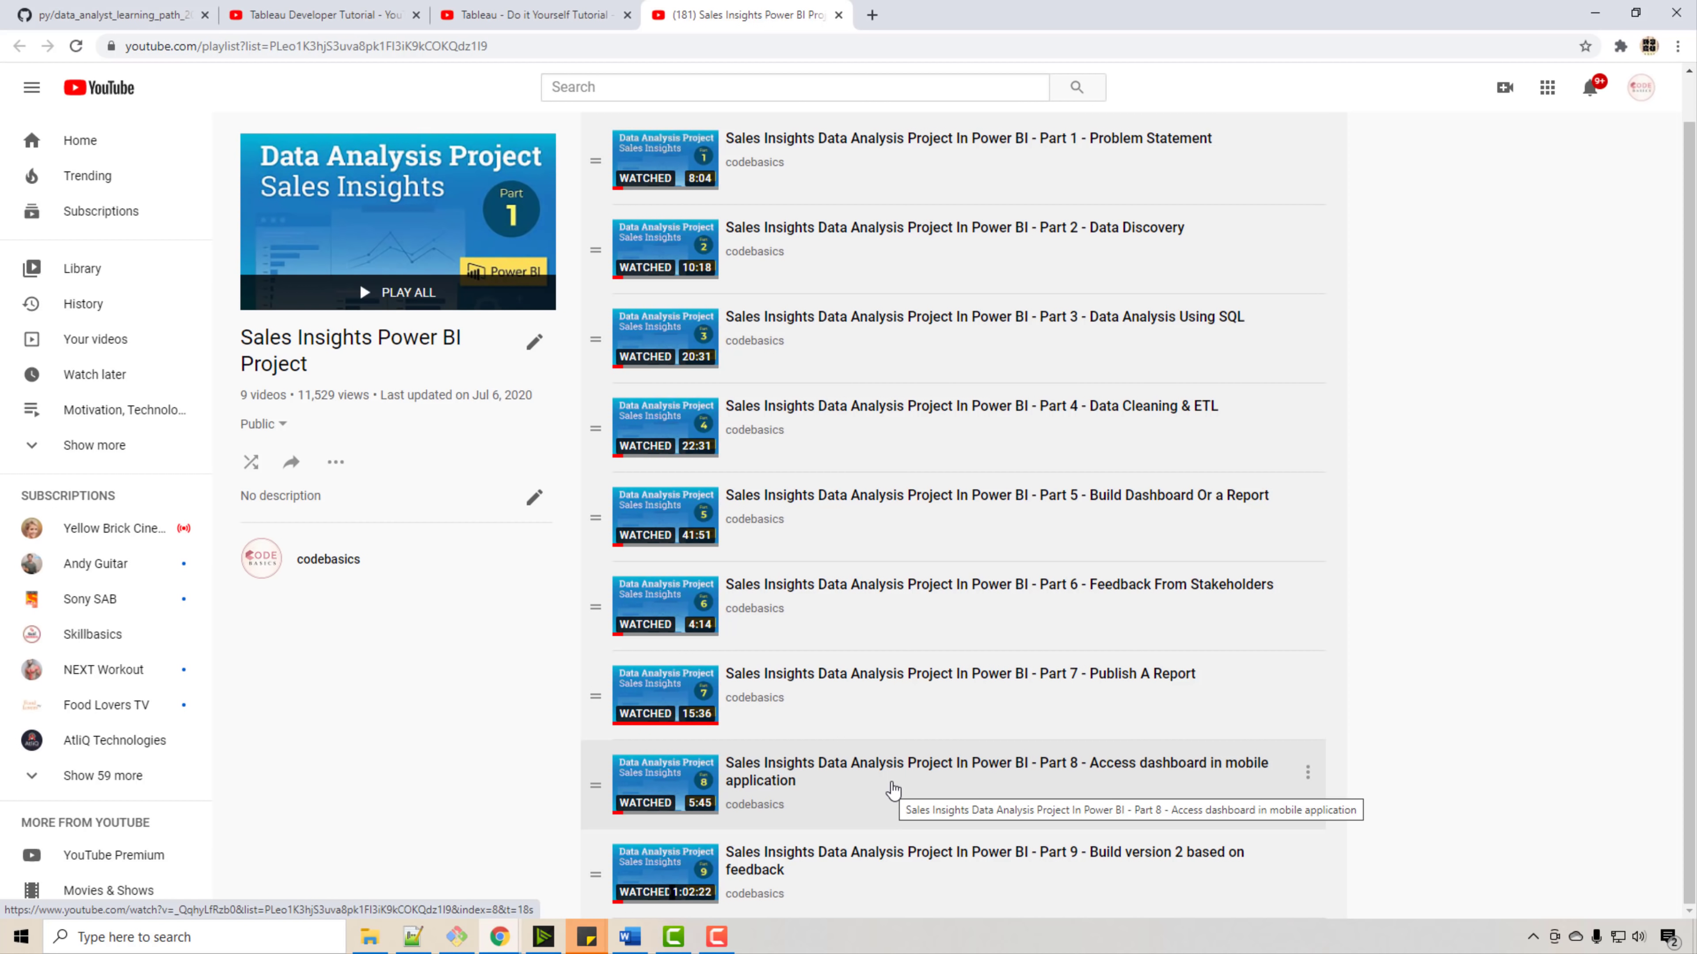
pyautogui.moveTo(894, 785)
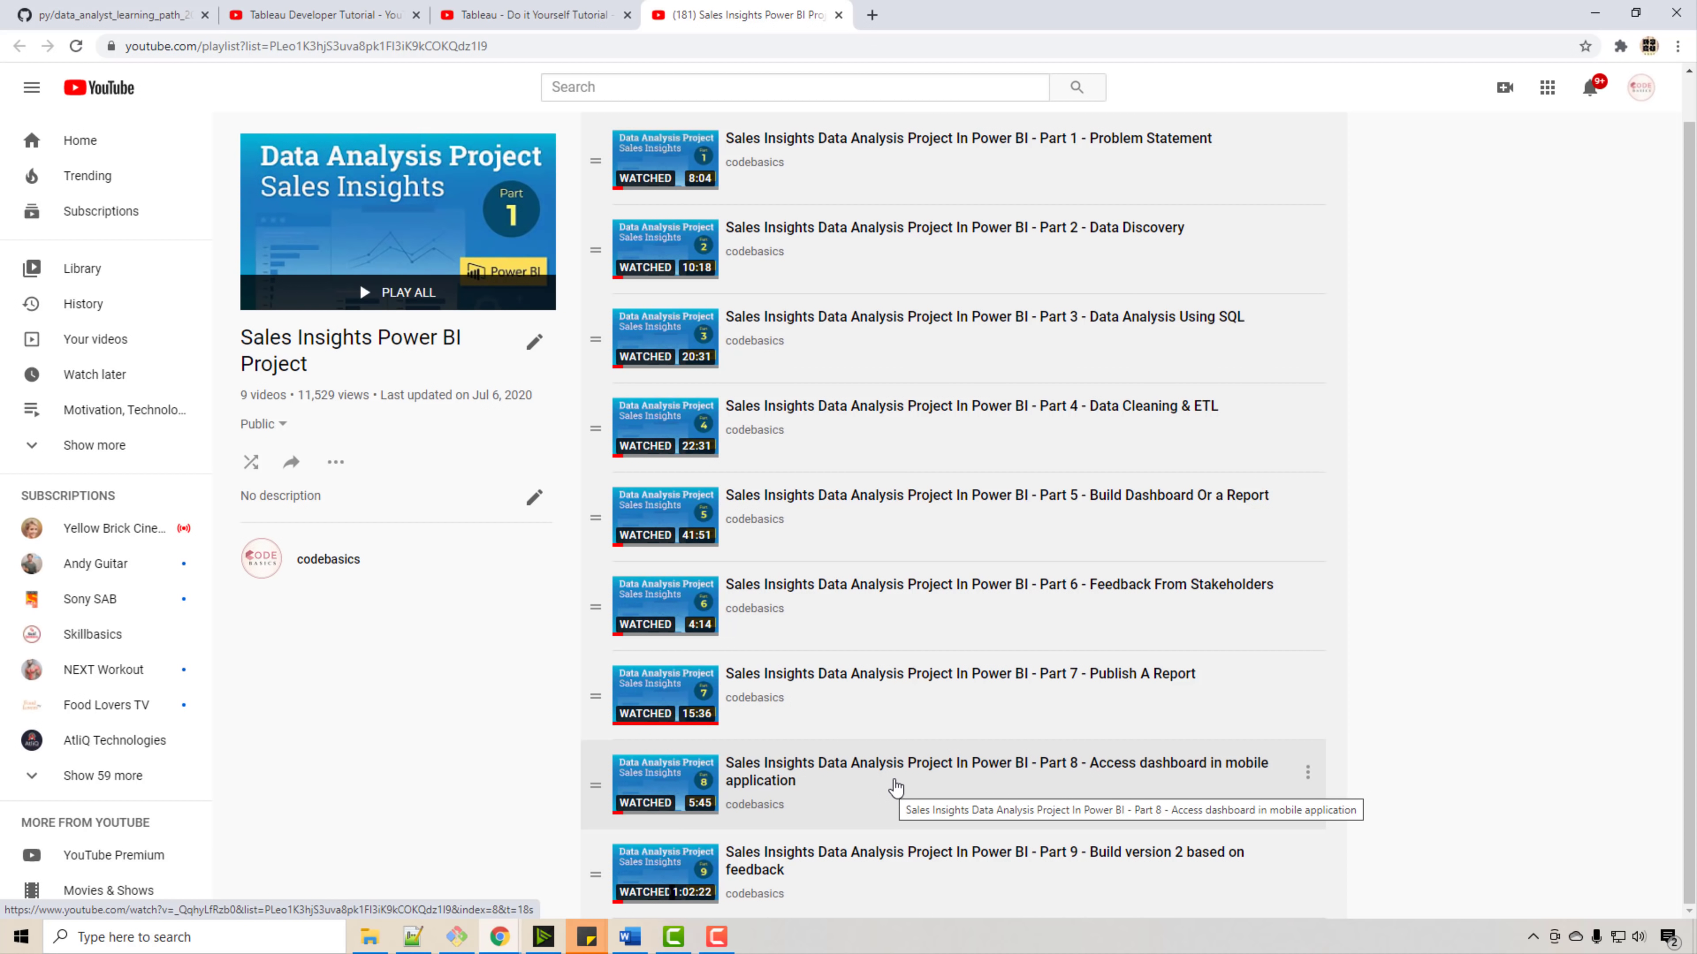
pyautogui.moveTo(463, 703)
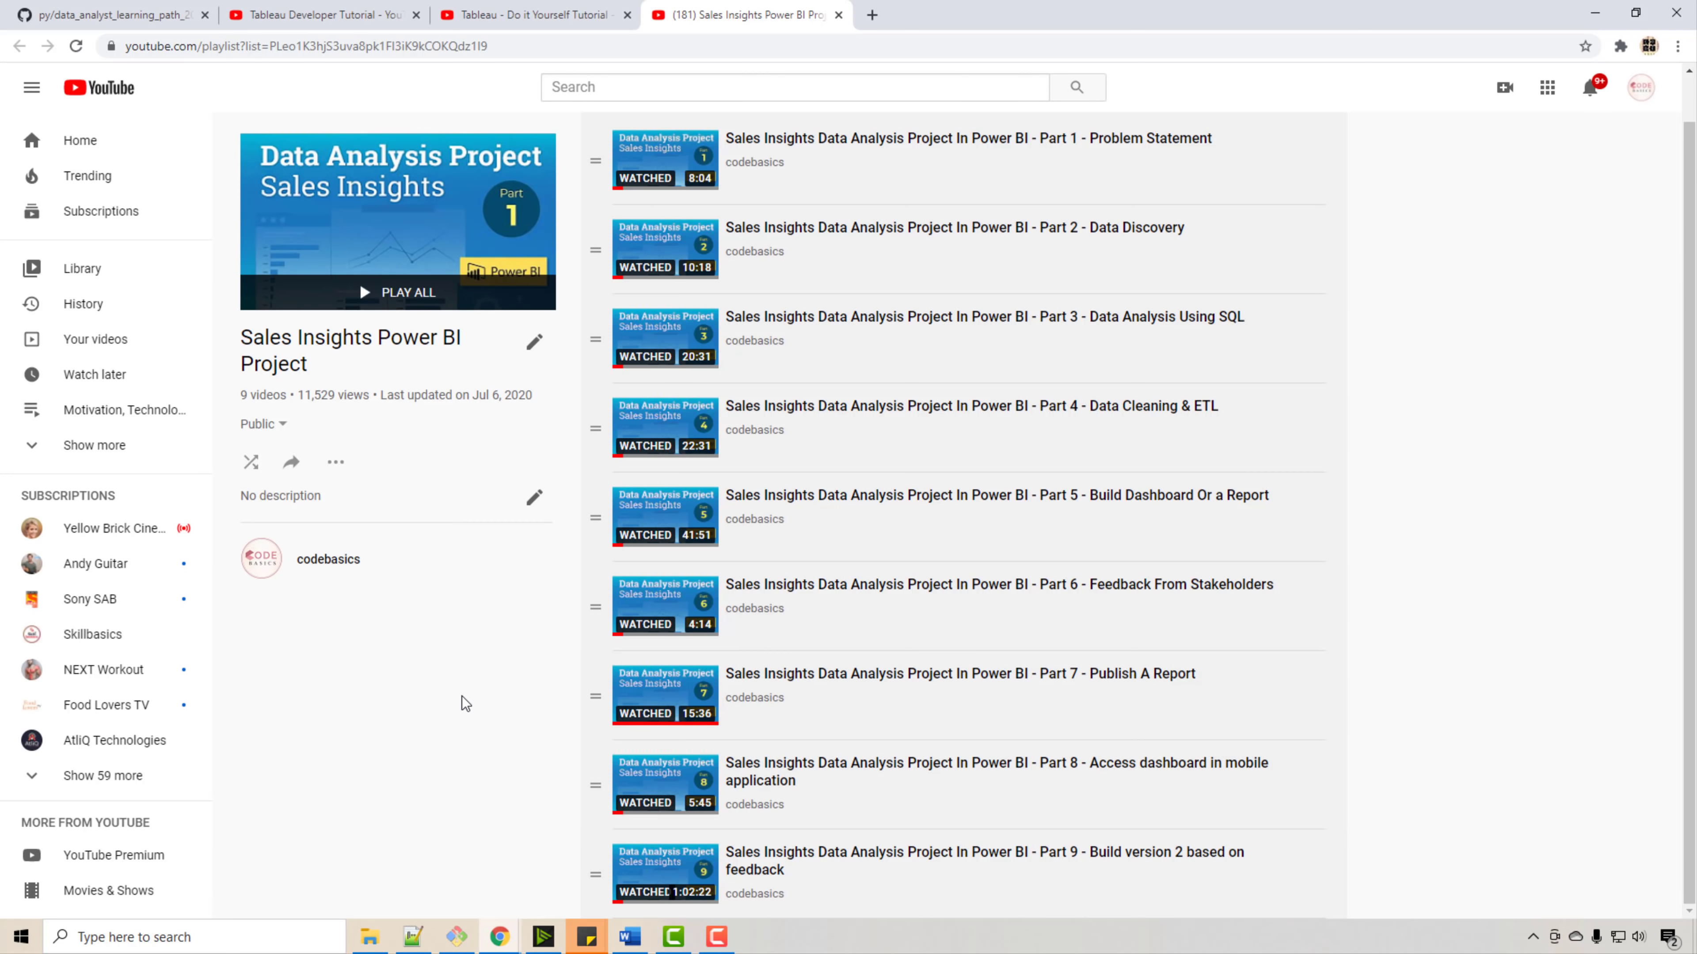
pyautogui.moveTo(1151, 693)
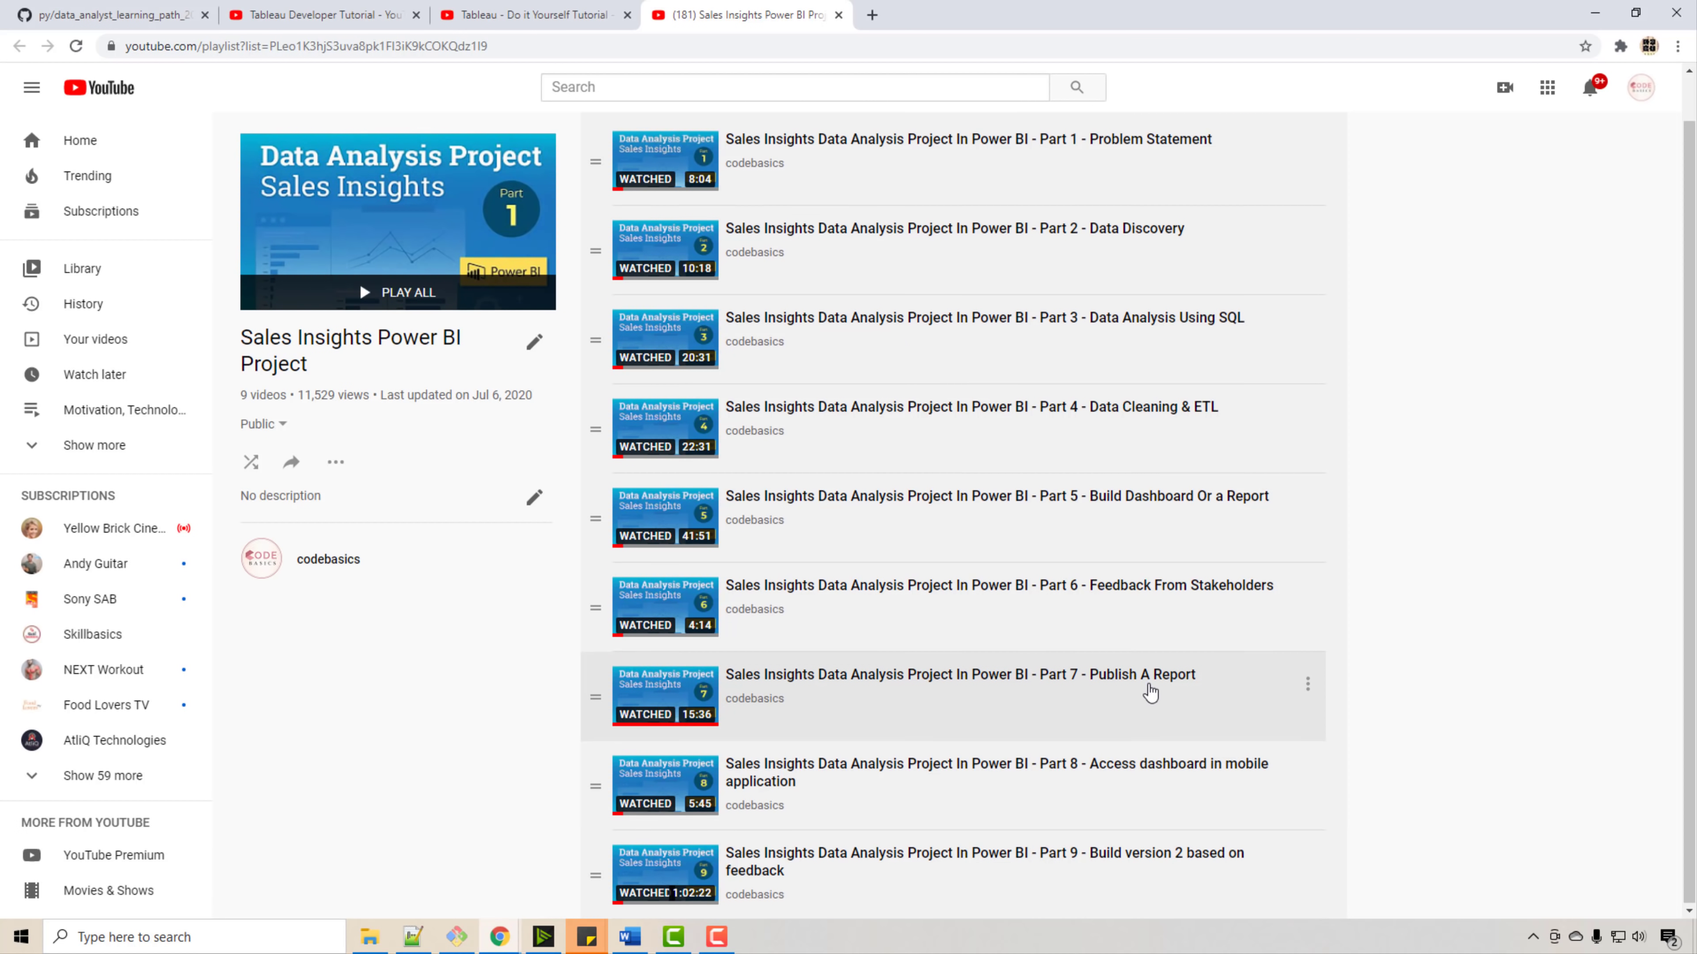
pyautogui.scroll(3)
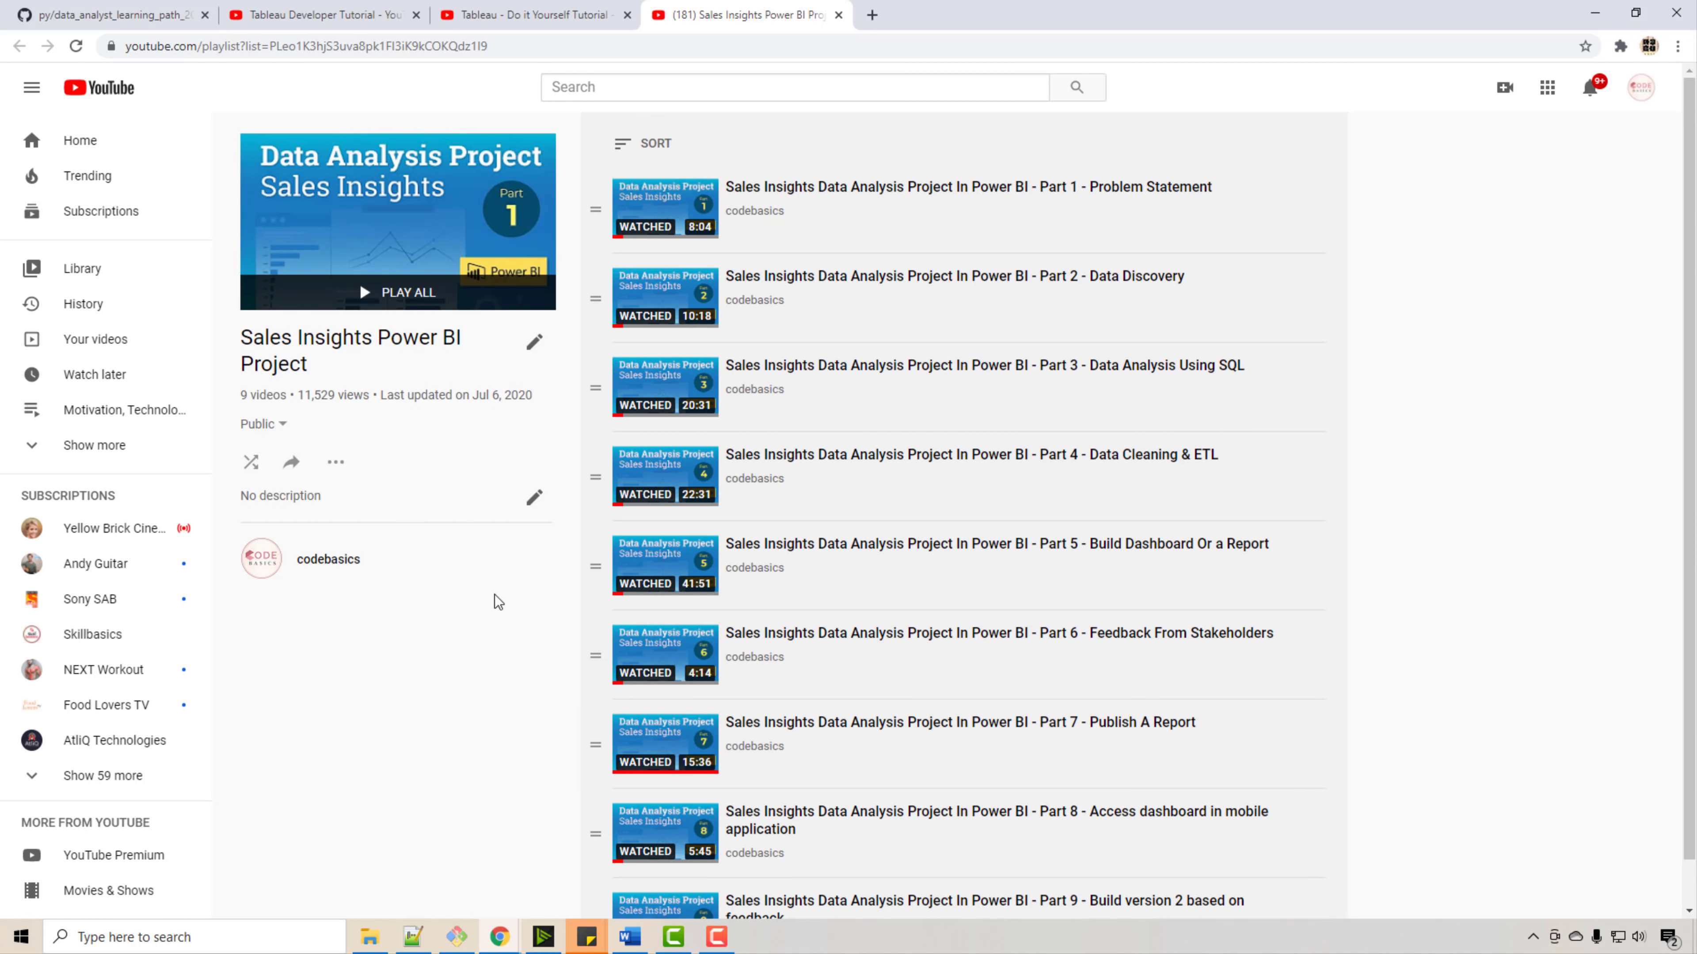
pyautogui.moveTo(796, 221)
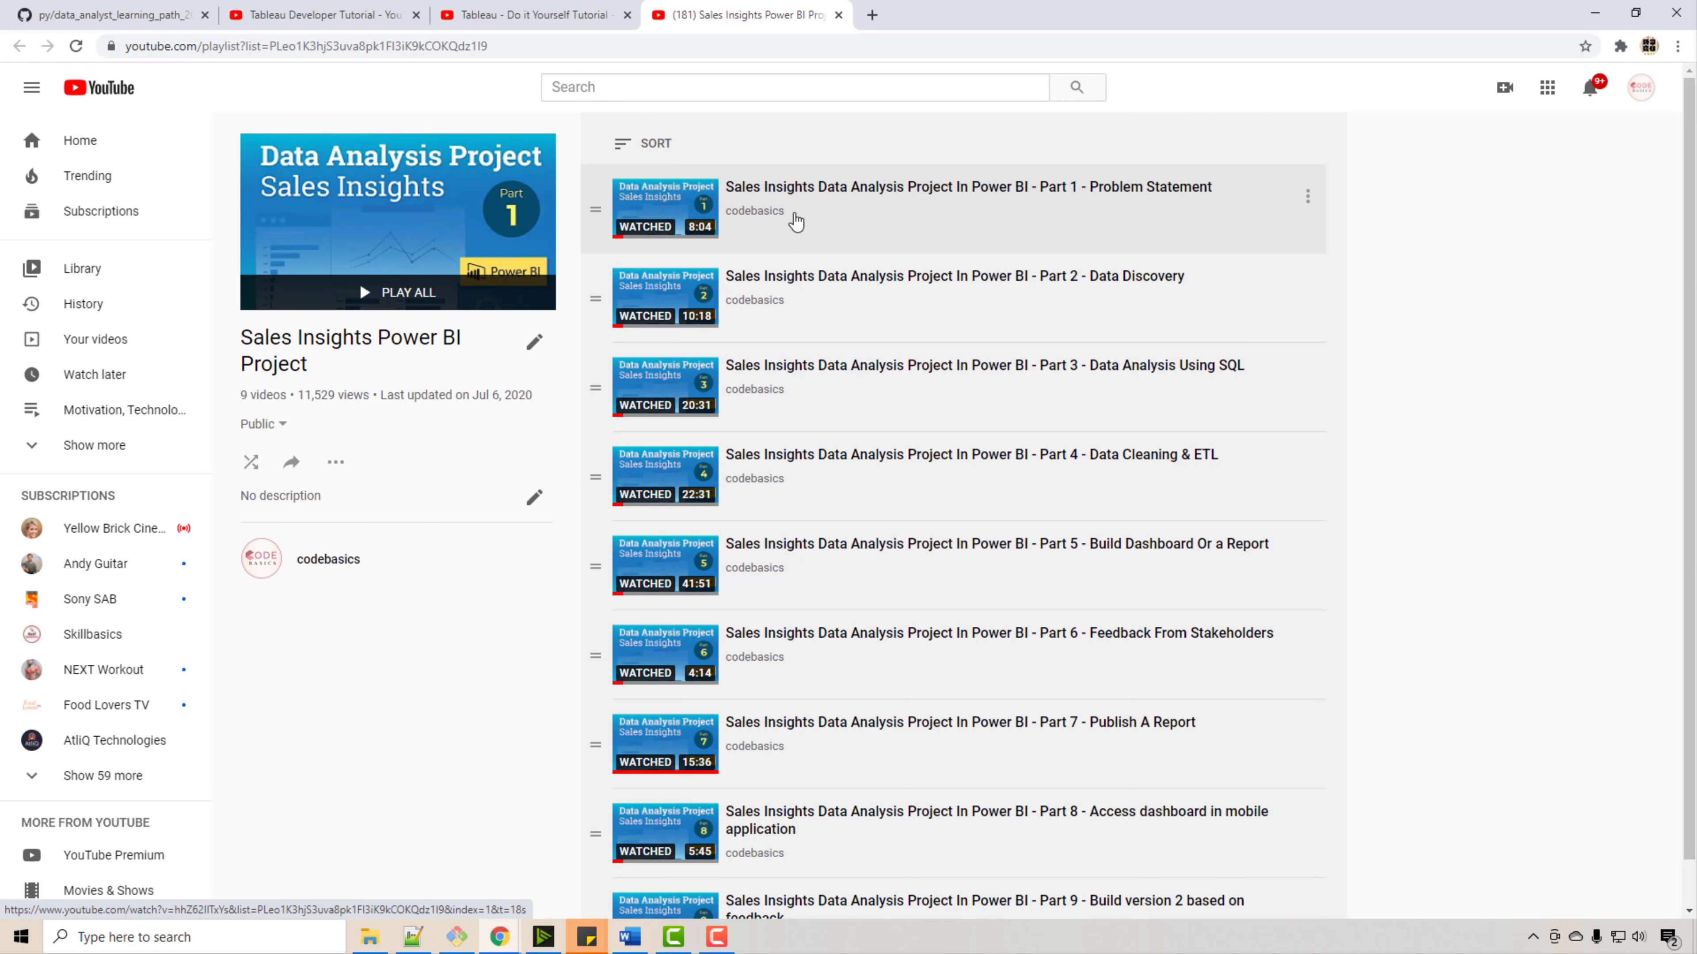
pyautogui.moveTo(810, 237)
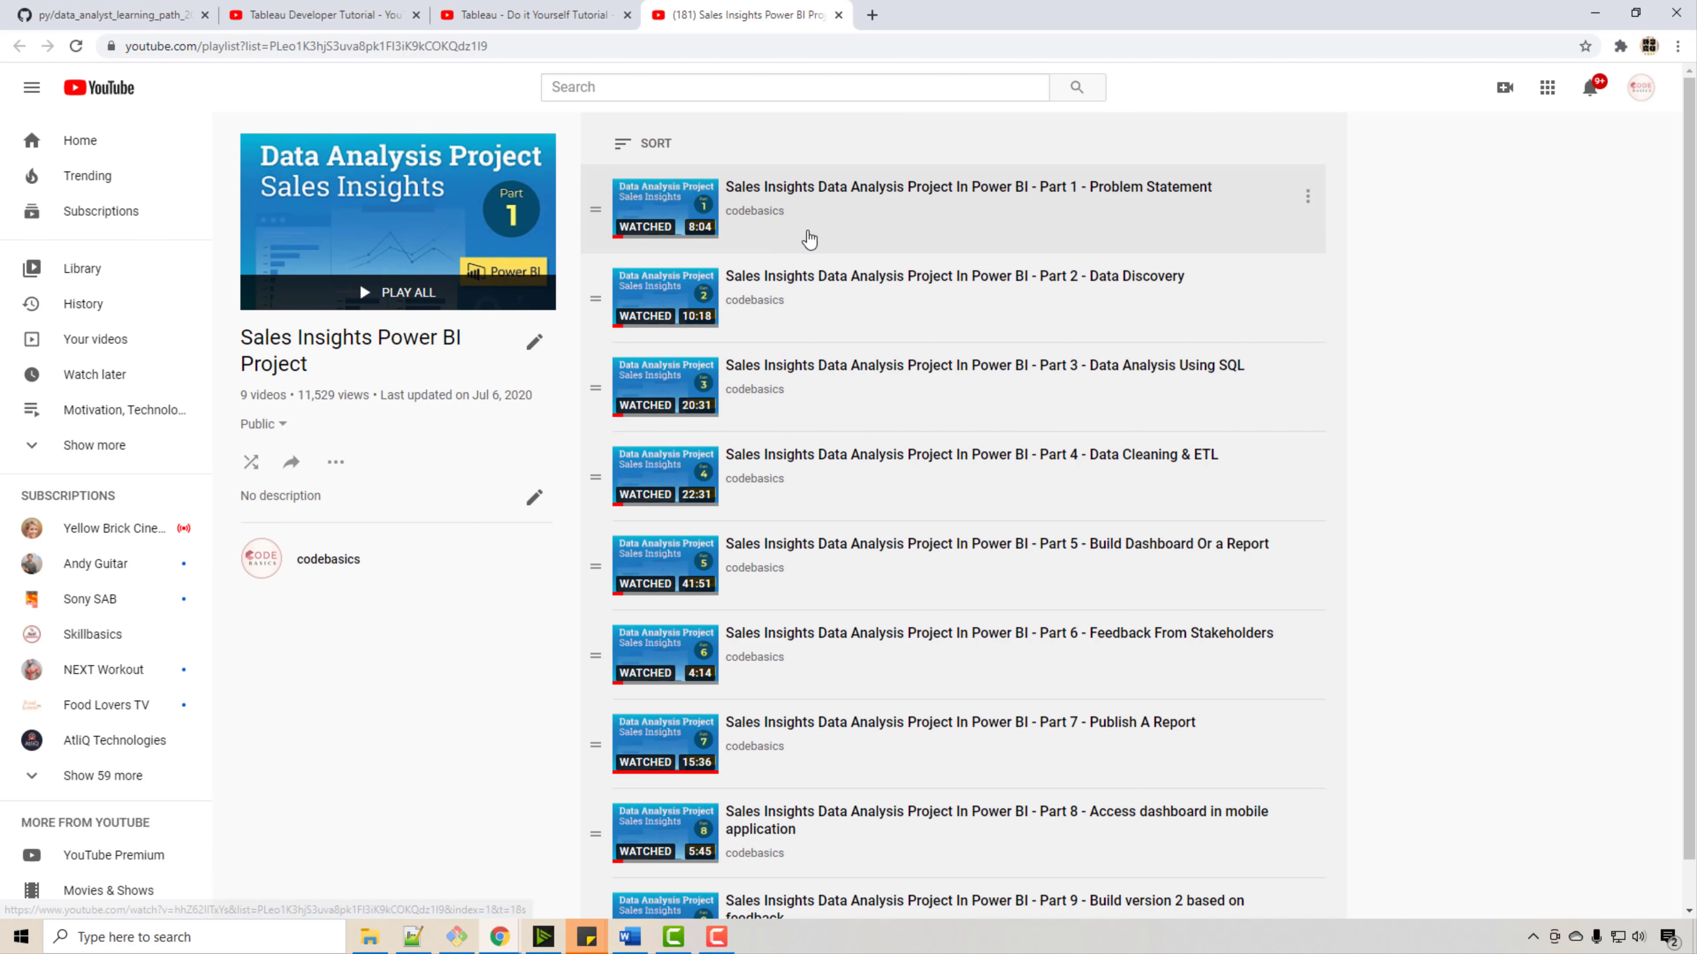
pyautogui.moveTo(416, 654)
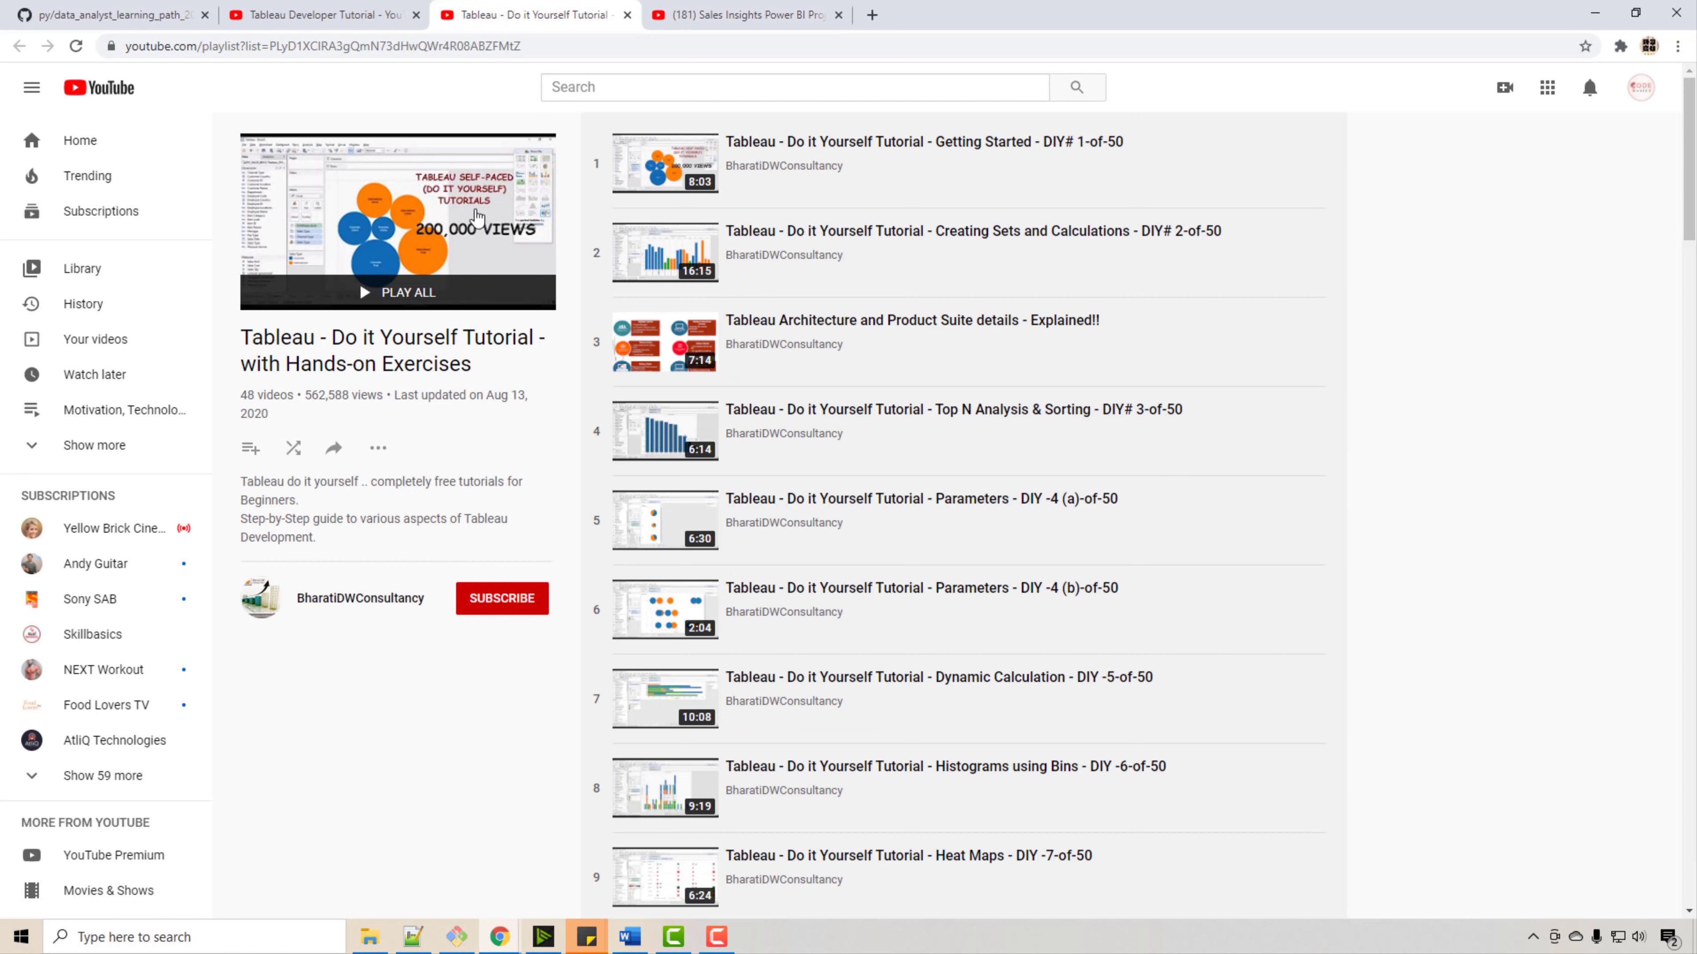
pyautogui.moveTo(350, 438)
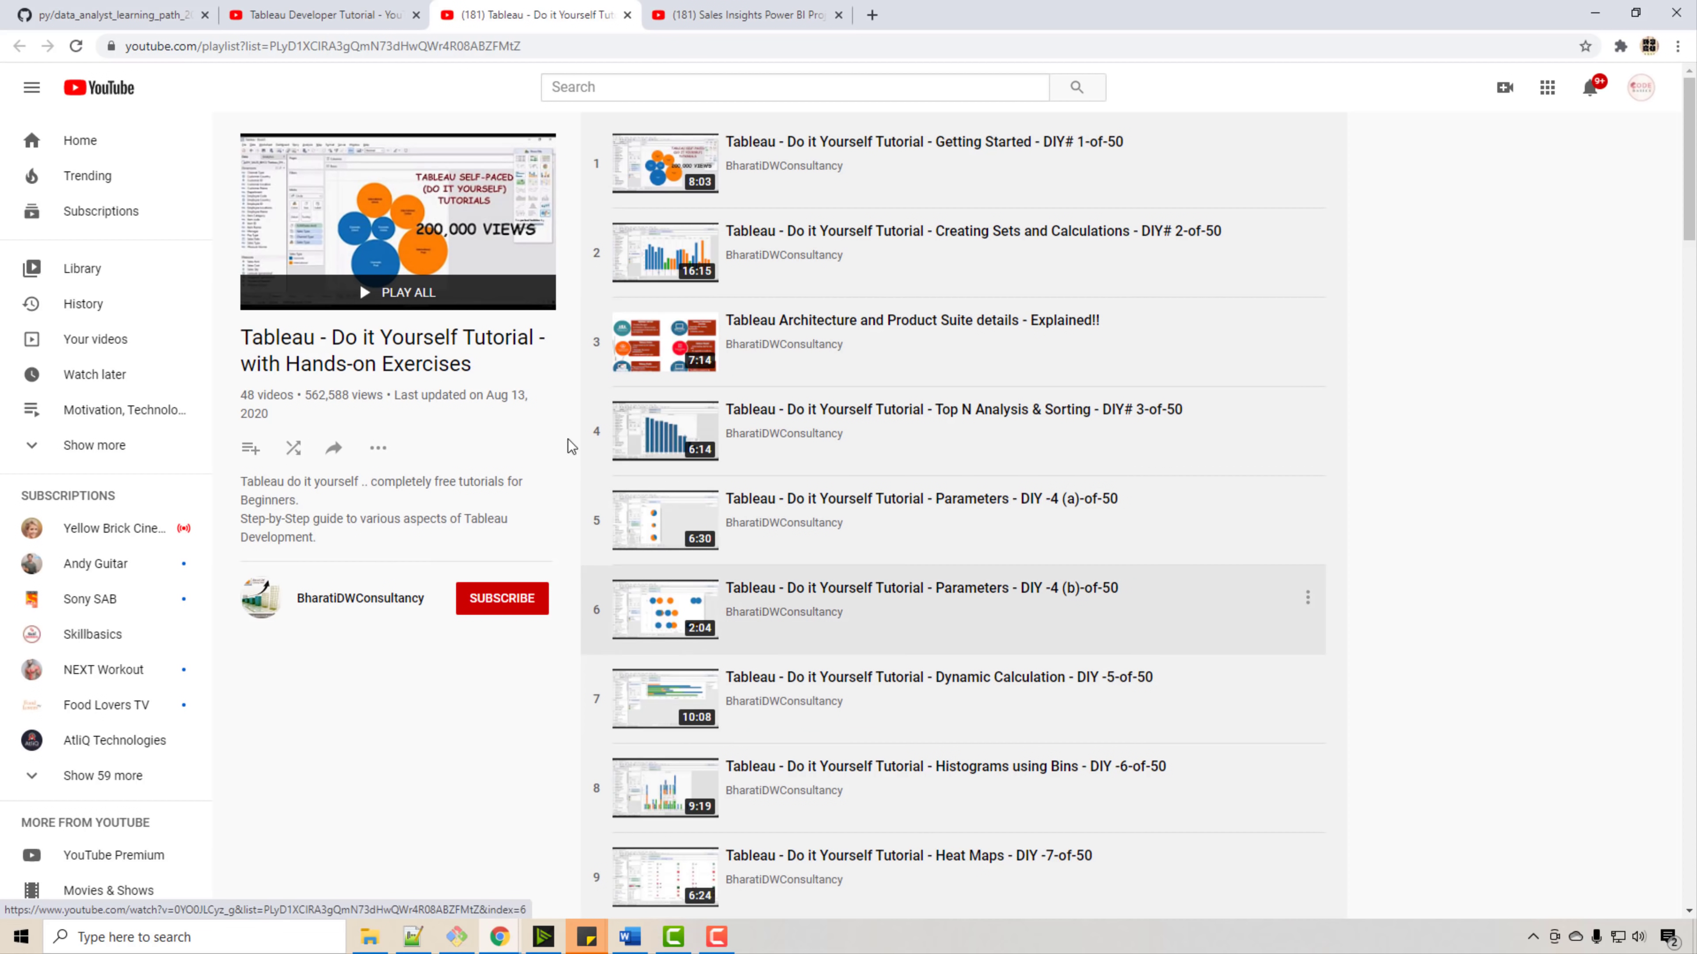
# - Revisit the Tableau Developer Tutorial and Do it Yourself playlists, then return to the GitHub roadmap
pyautogui.click(322, 14)
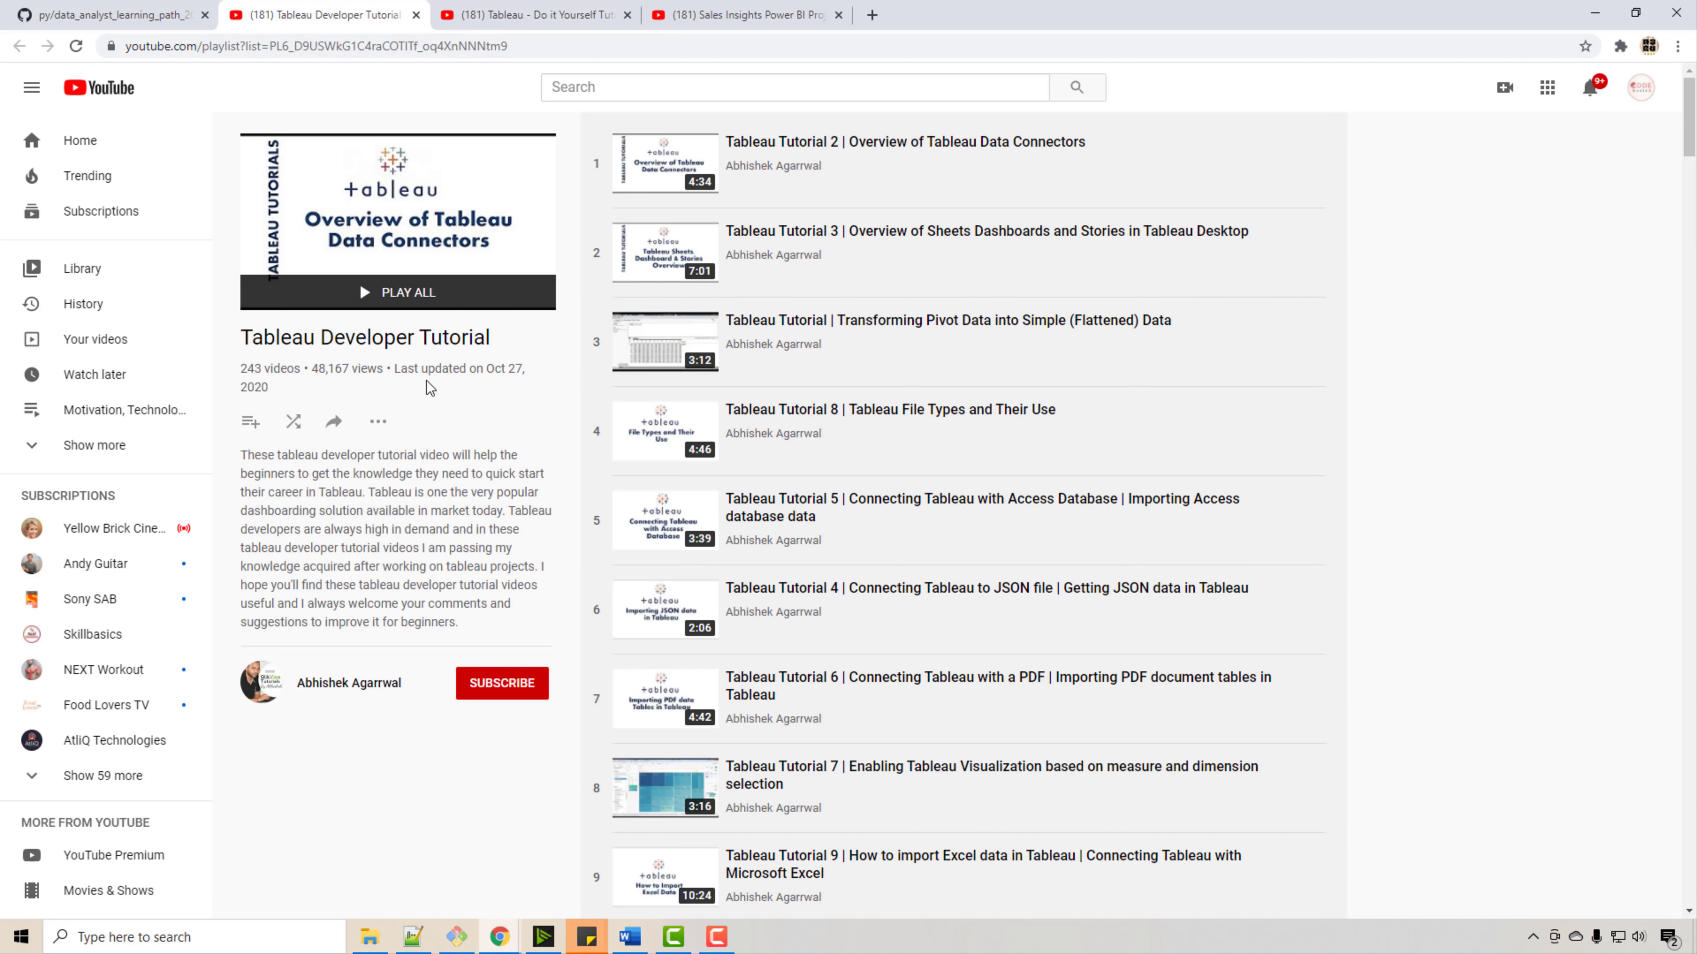
pyautogui.moveTo(385, 673)
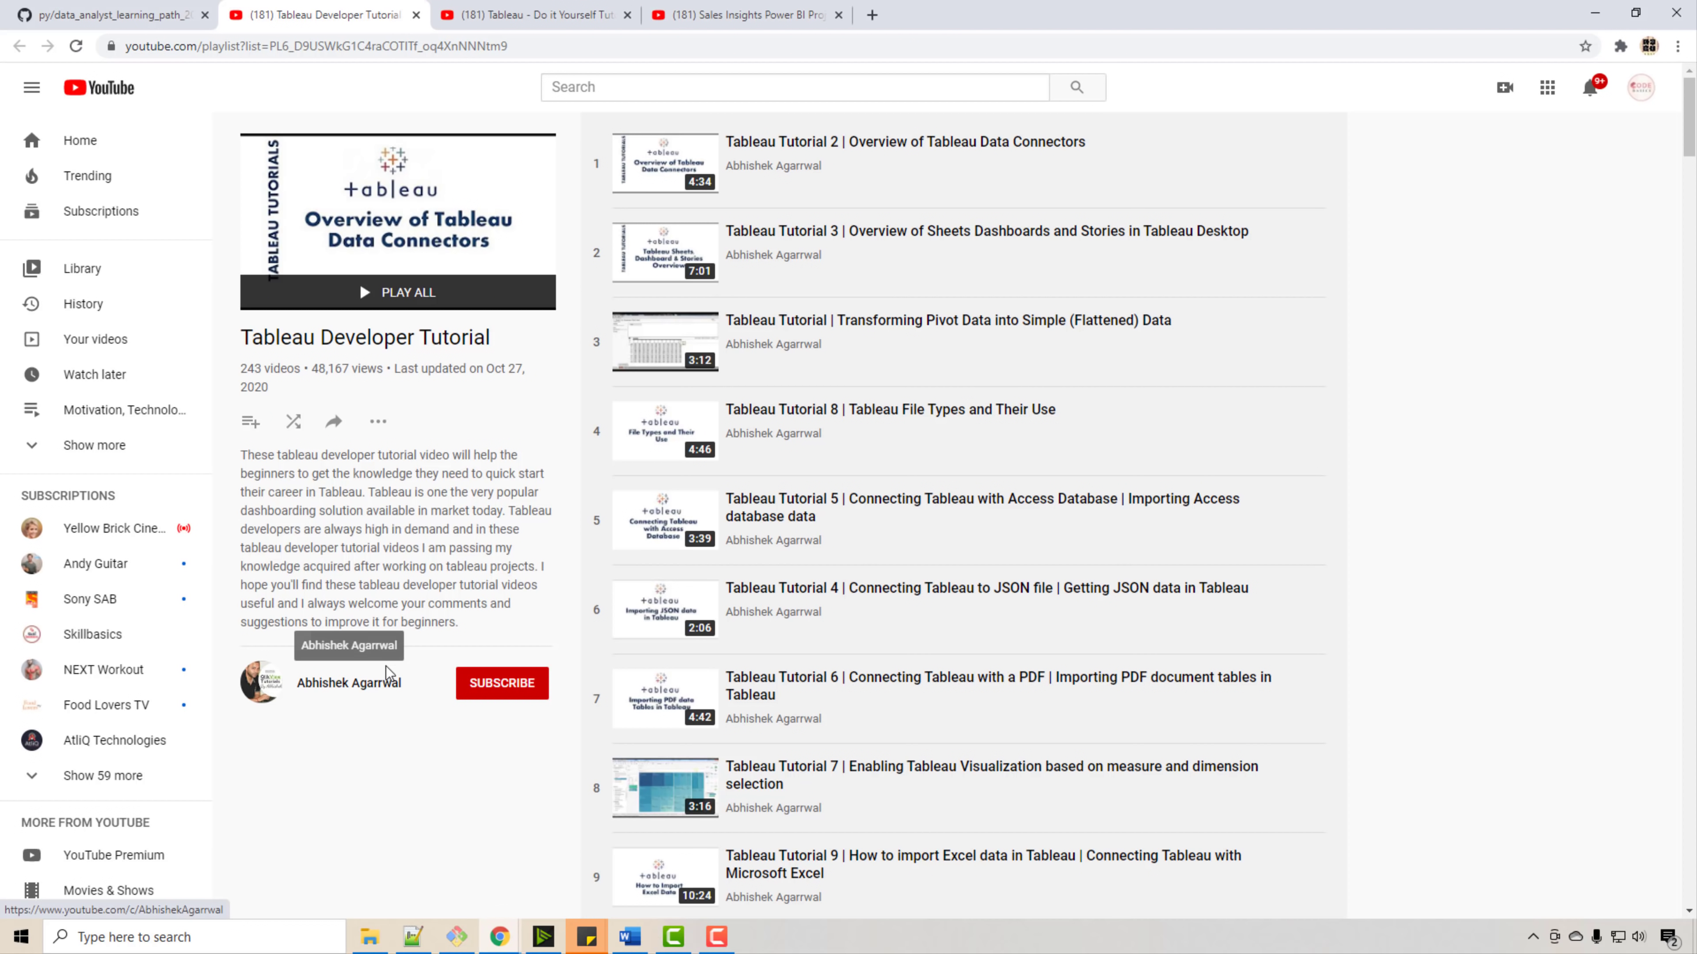
pyautogui.scroll(-3)
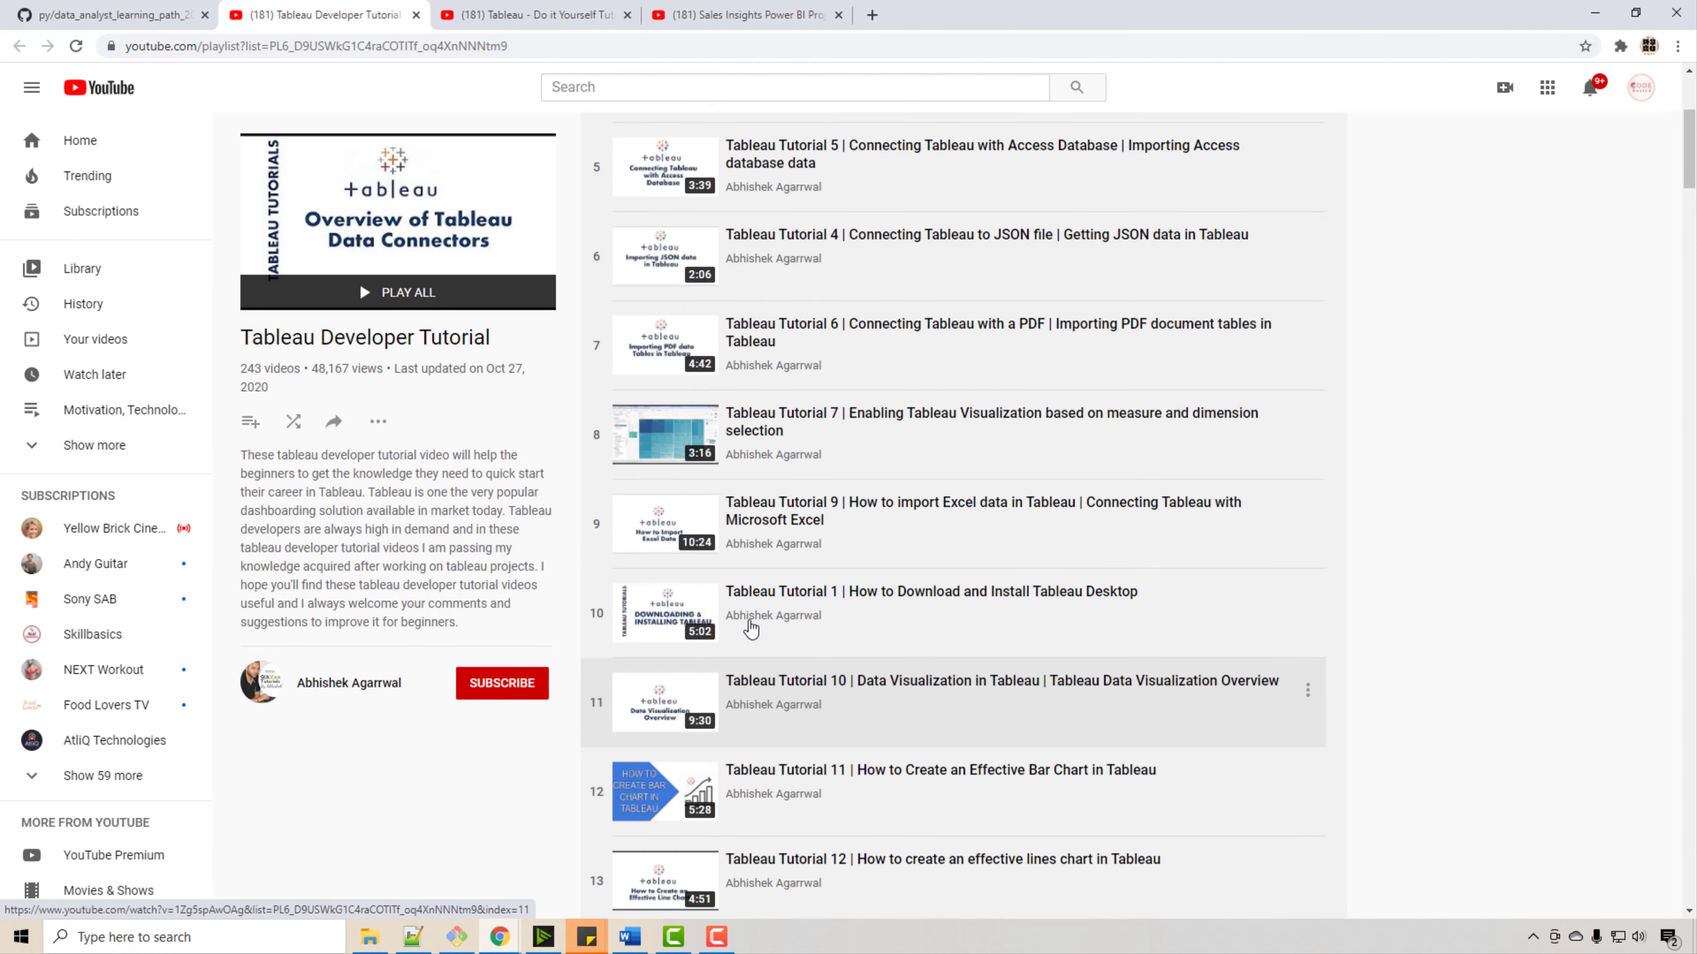
pyautogui.click(530, 15)
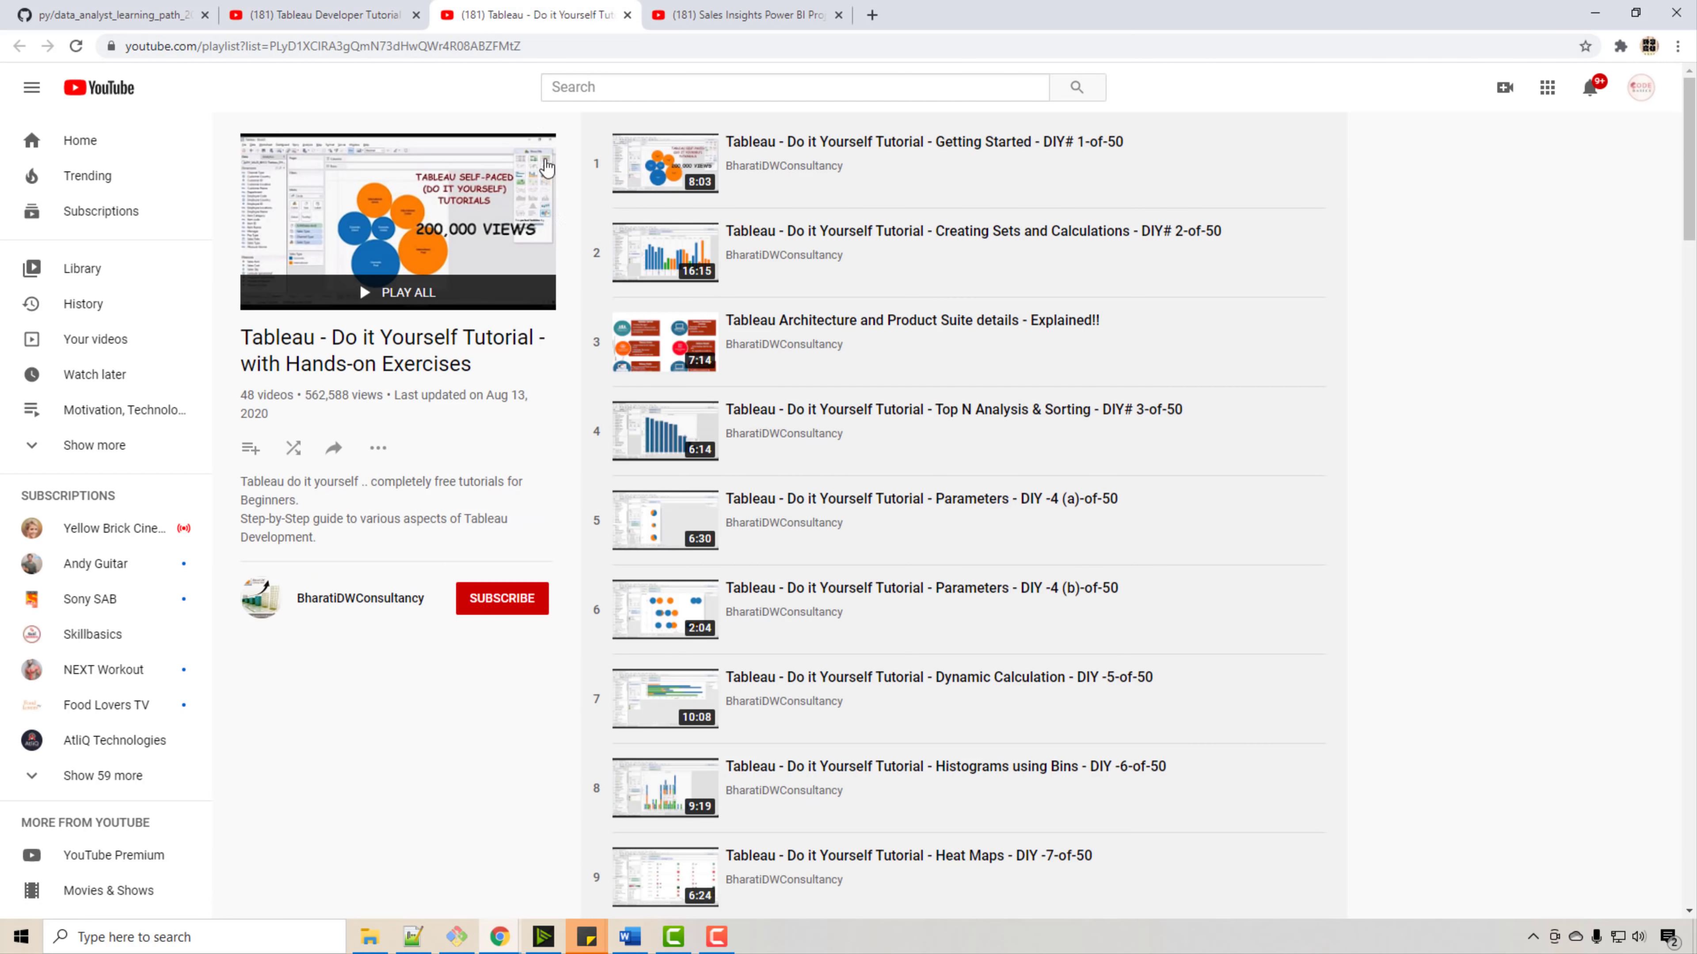
pyautogui.moveTo(613, 652)
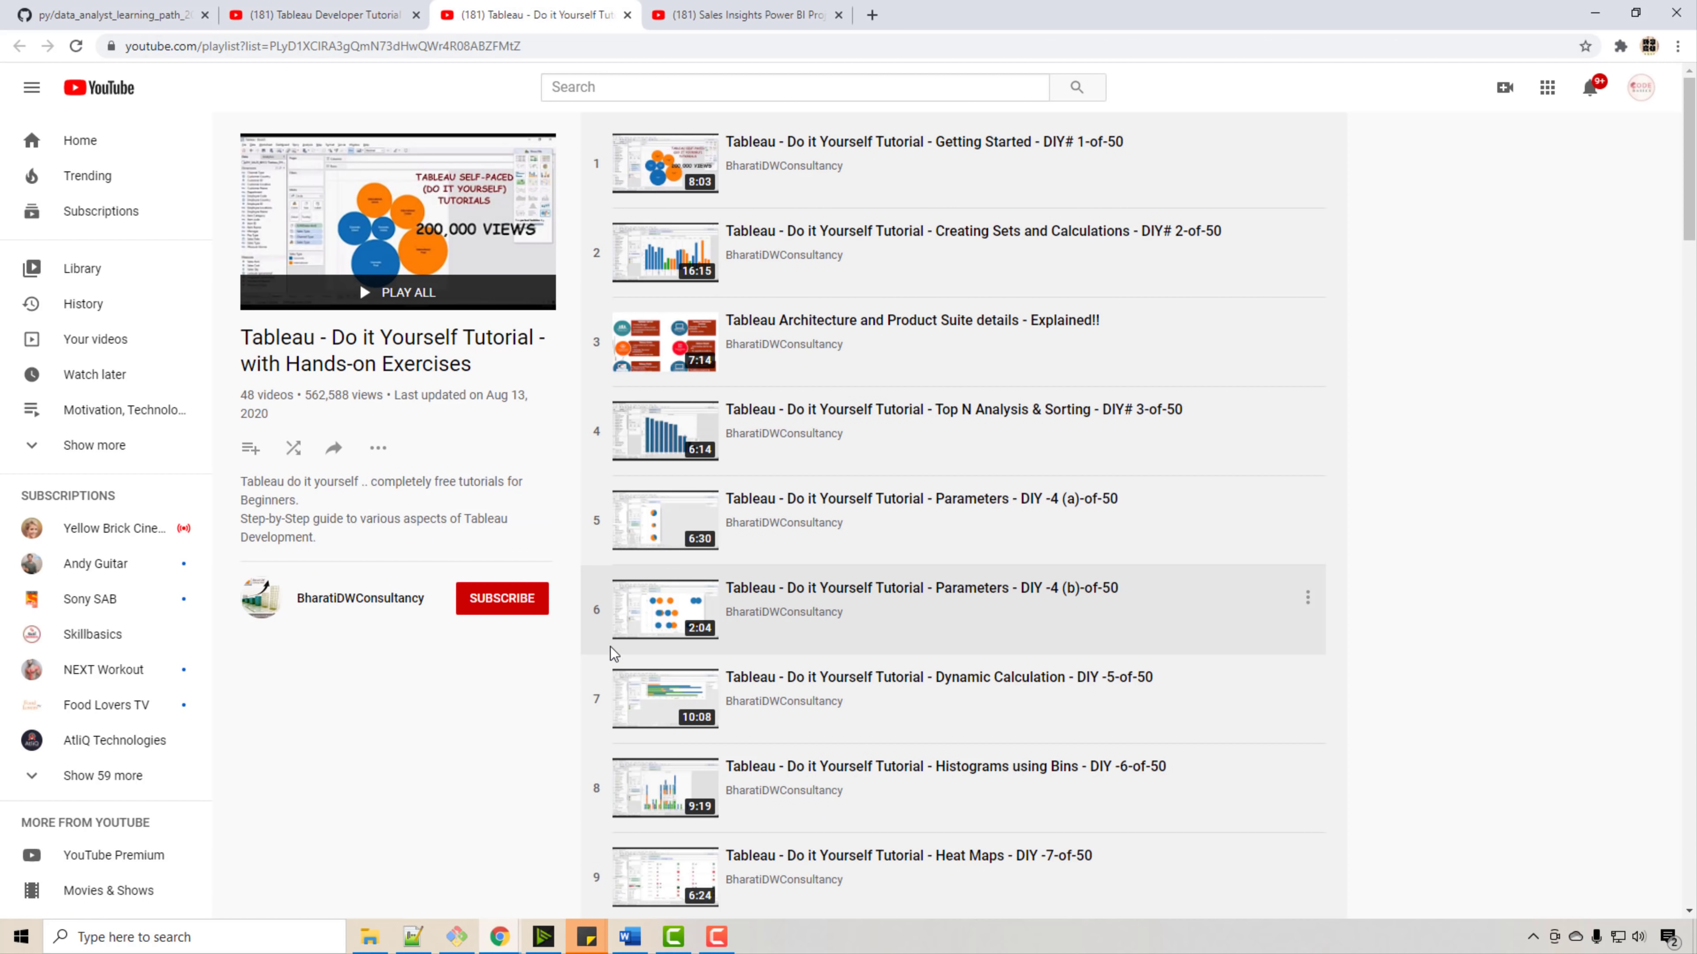
pyautogui.click(108, 14)
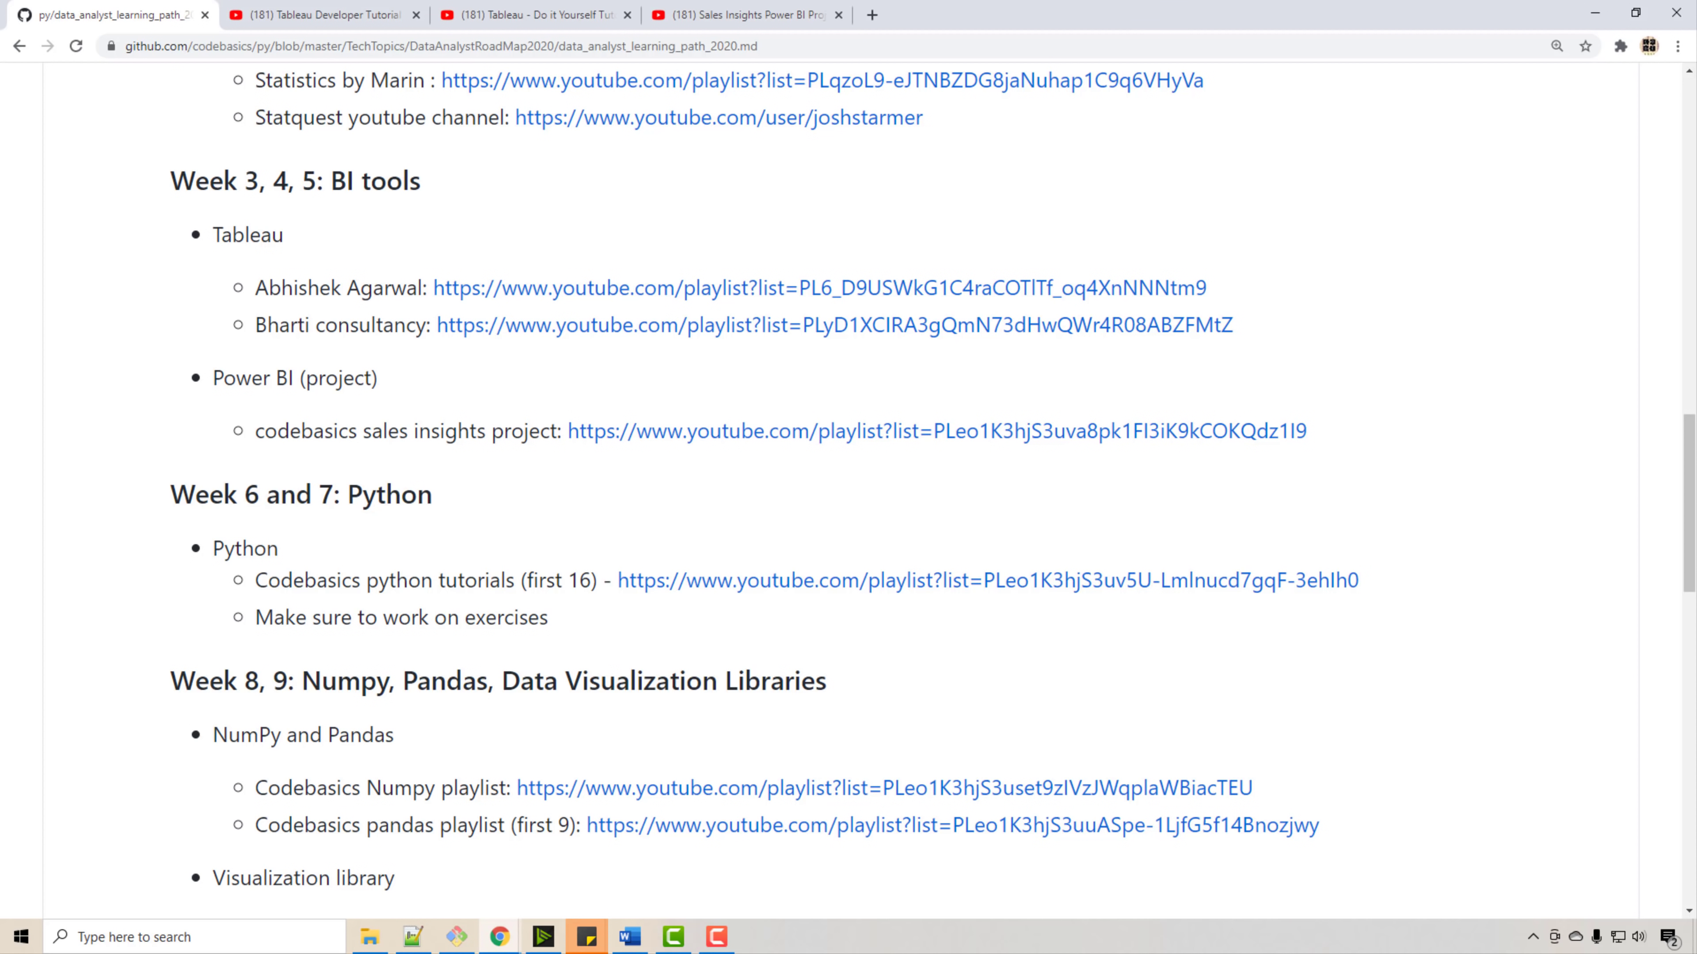
# - Scroll the roadmap's Week 6-7 Python section and the Python 3 Programming Tutorials playlist
pyautogui.scroll(-3)
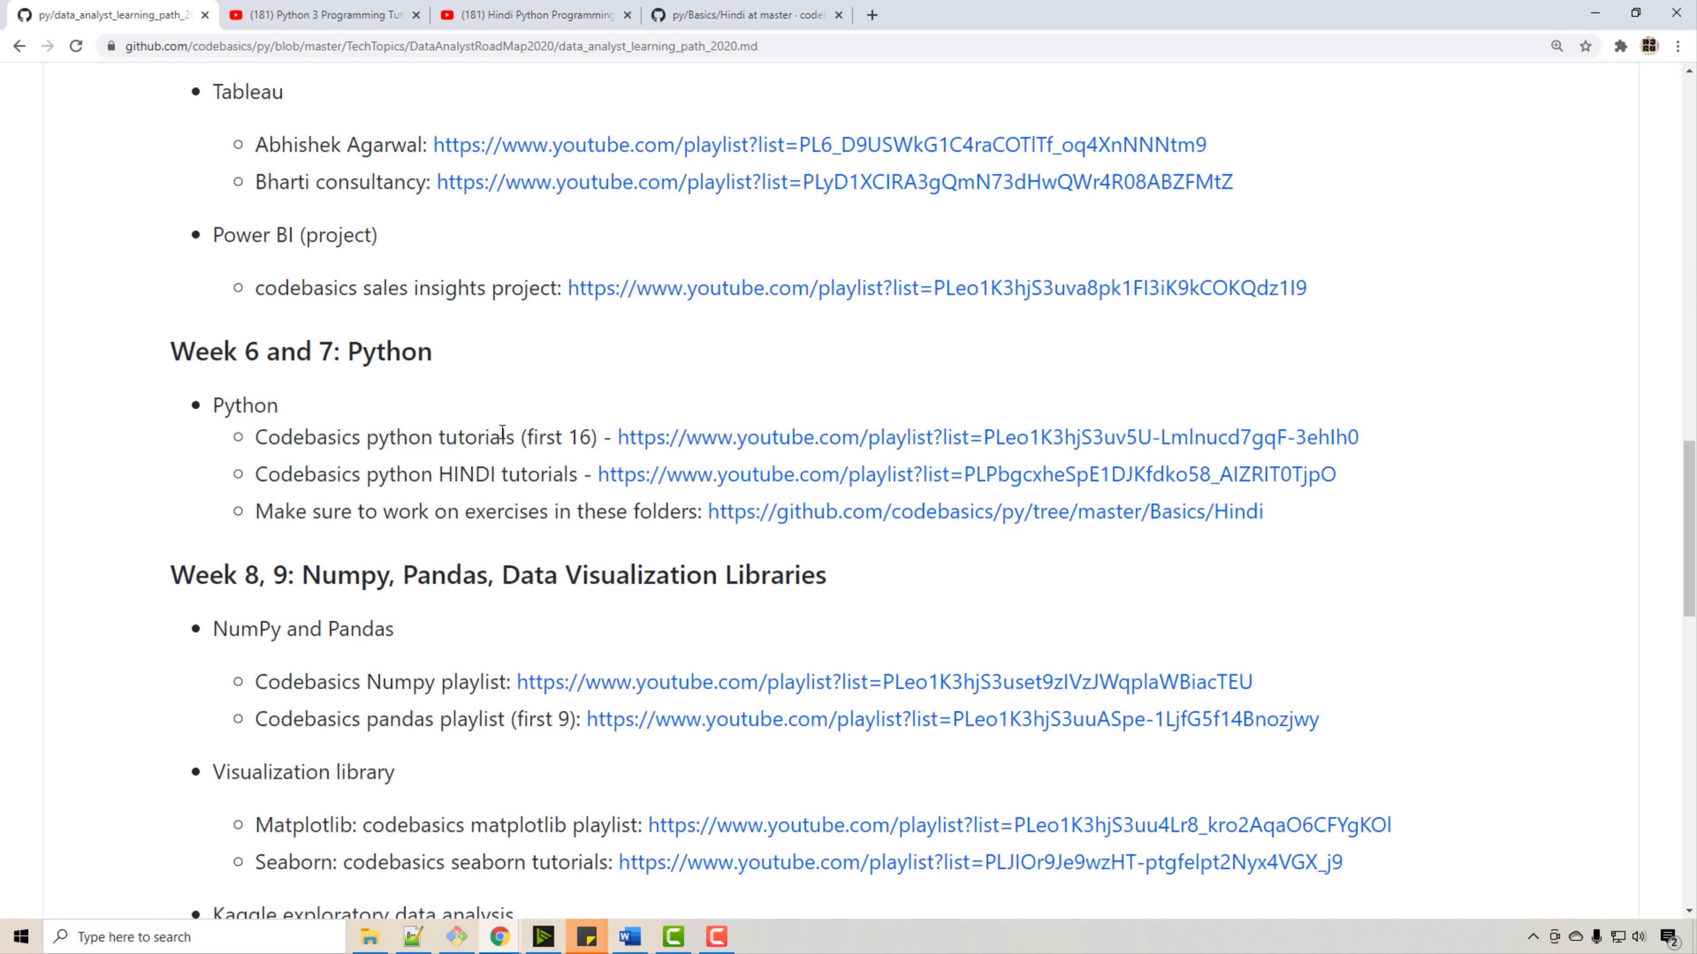
pyautogui.moveTo(725, 438)
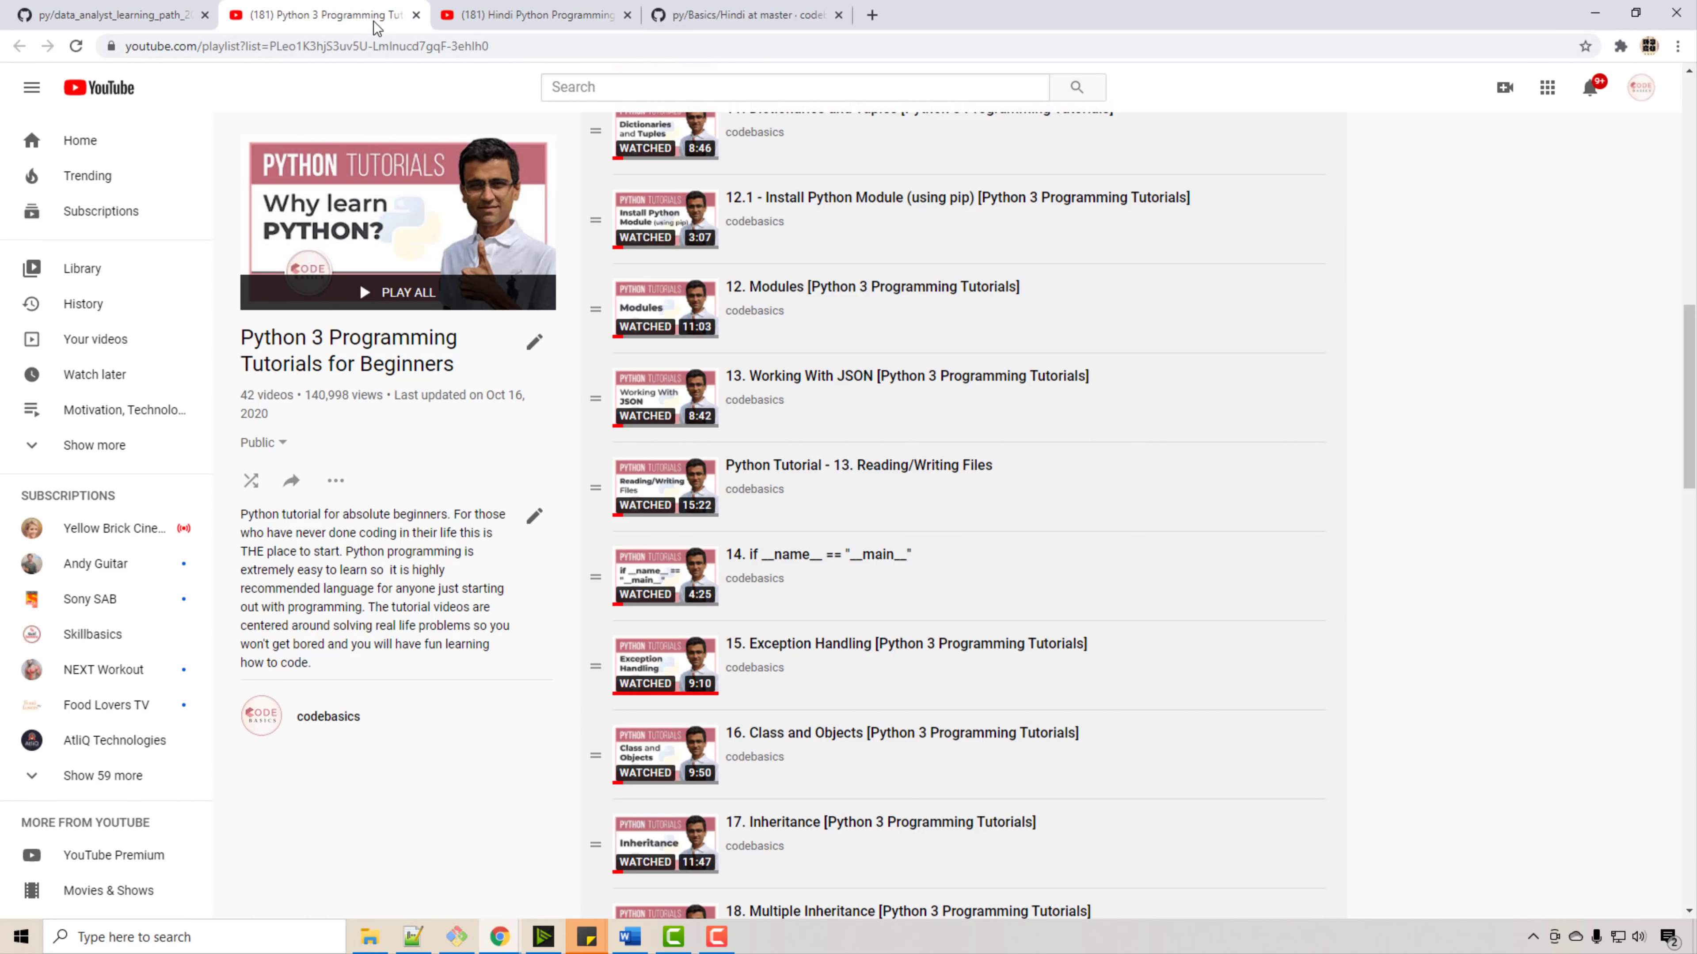
pyautogui.moveTo(535, 515)
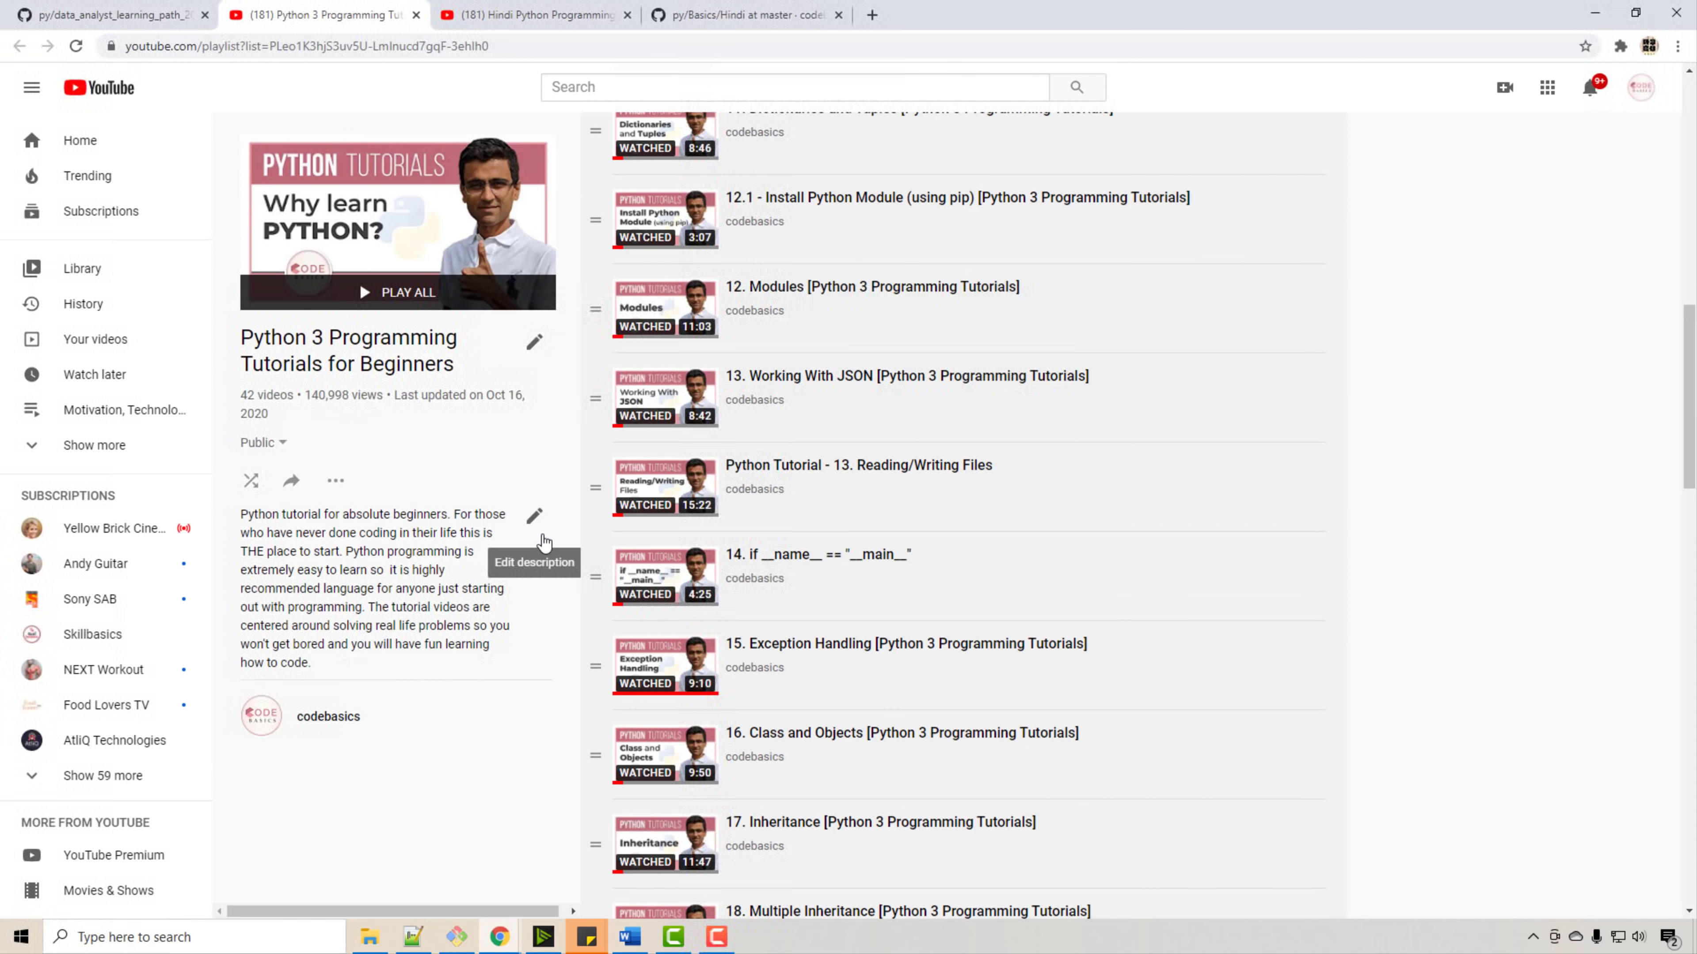
pyautogui.scroll(-3)
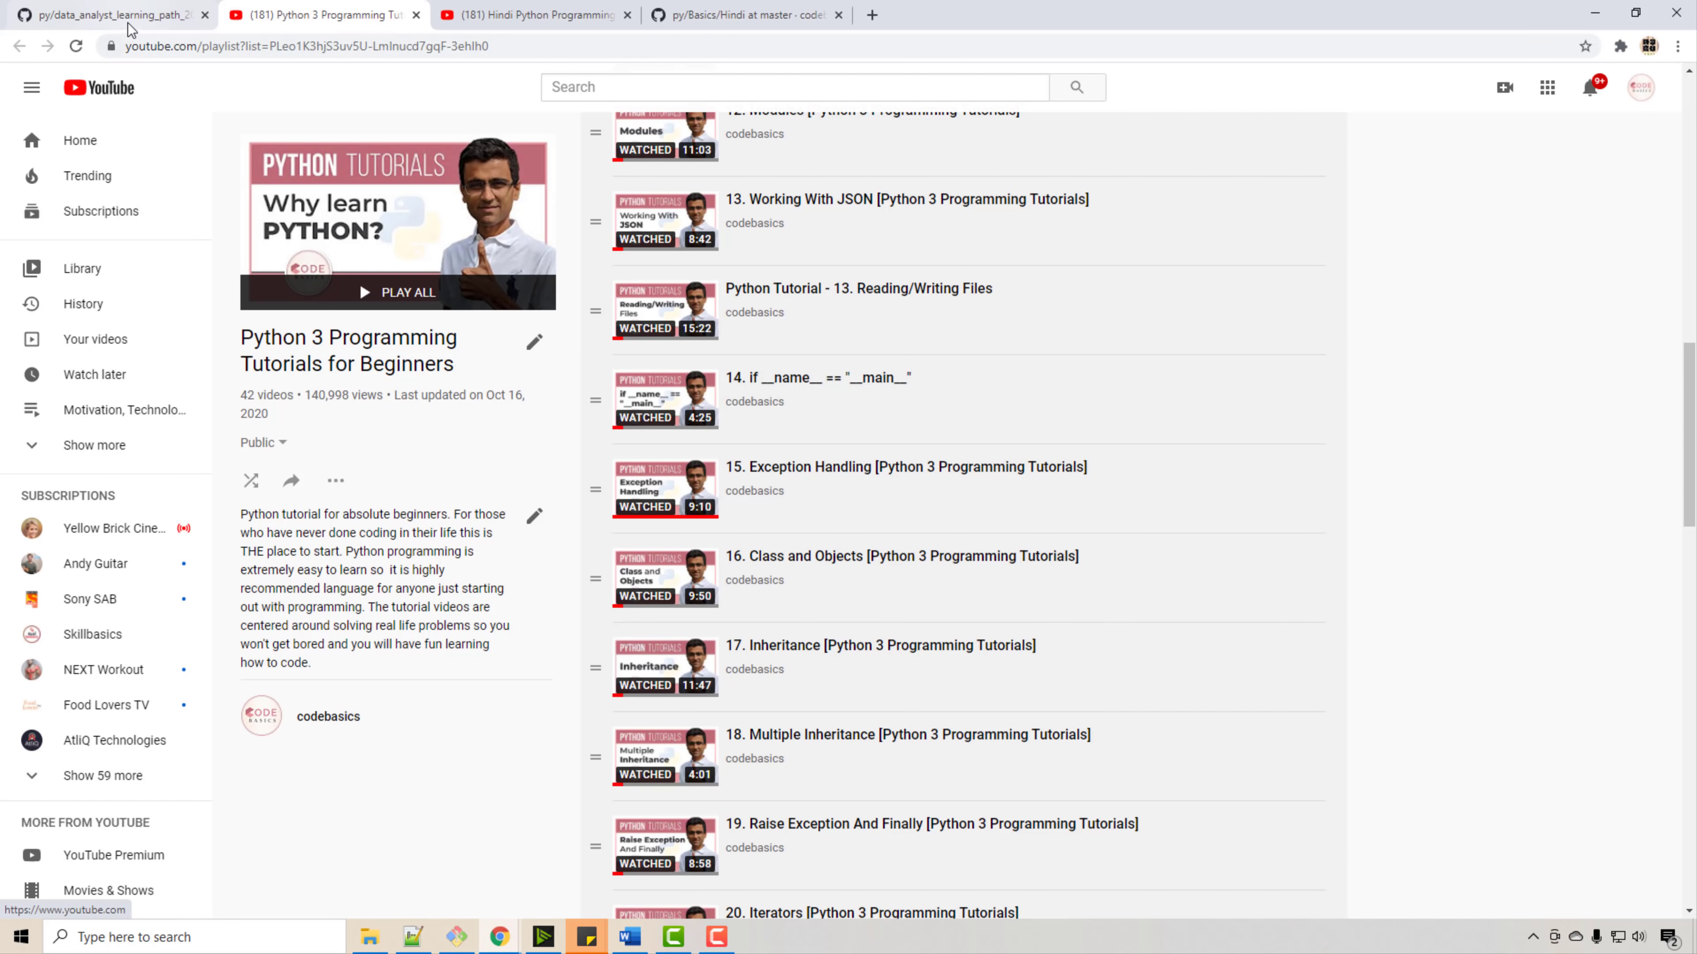
# - From the roadmap, open read_write_file_exercise.md in the 12_read_write_file folder and look over the stocks.csv task
pyautogui.click(108, 15)
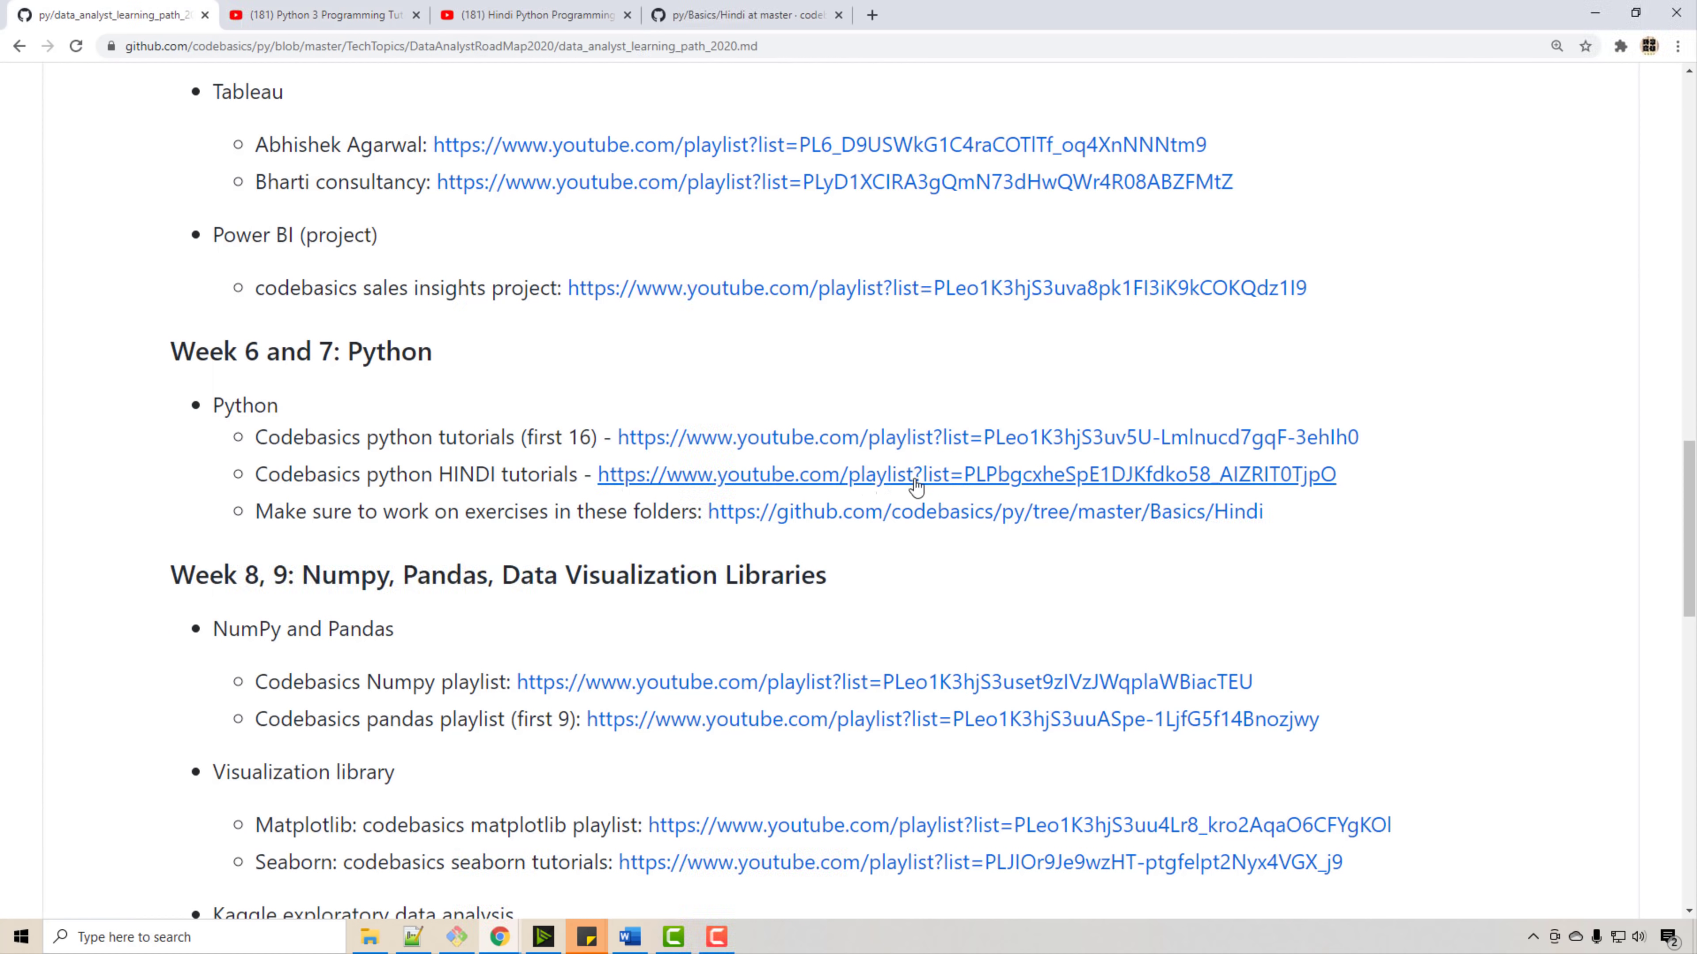
pyautogui.moveTo(863, 512)
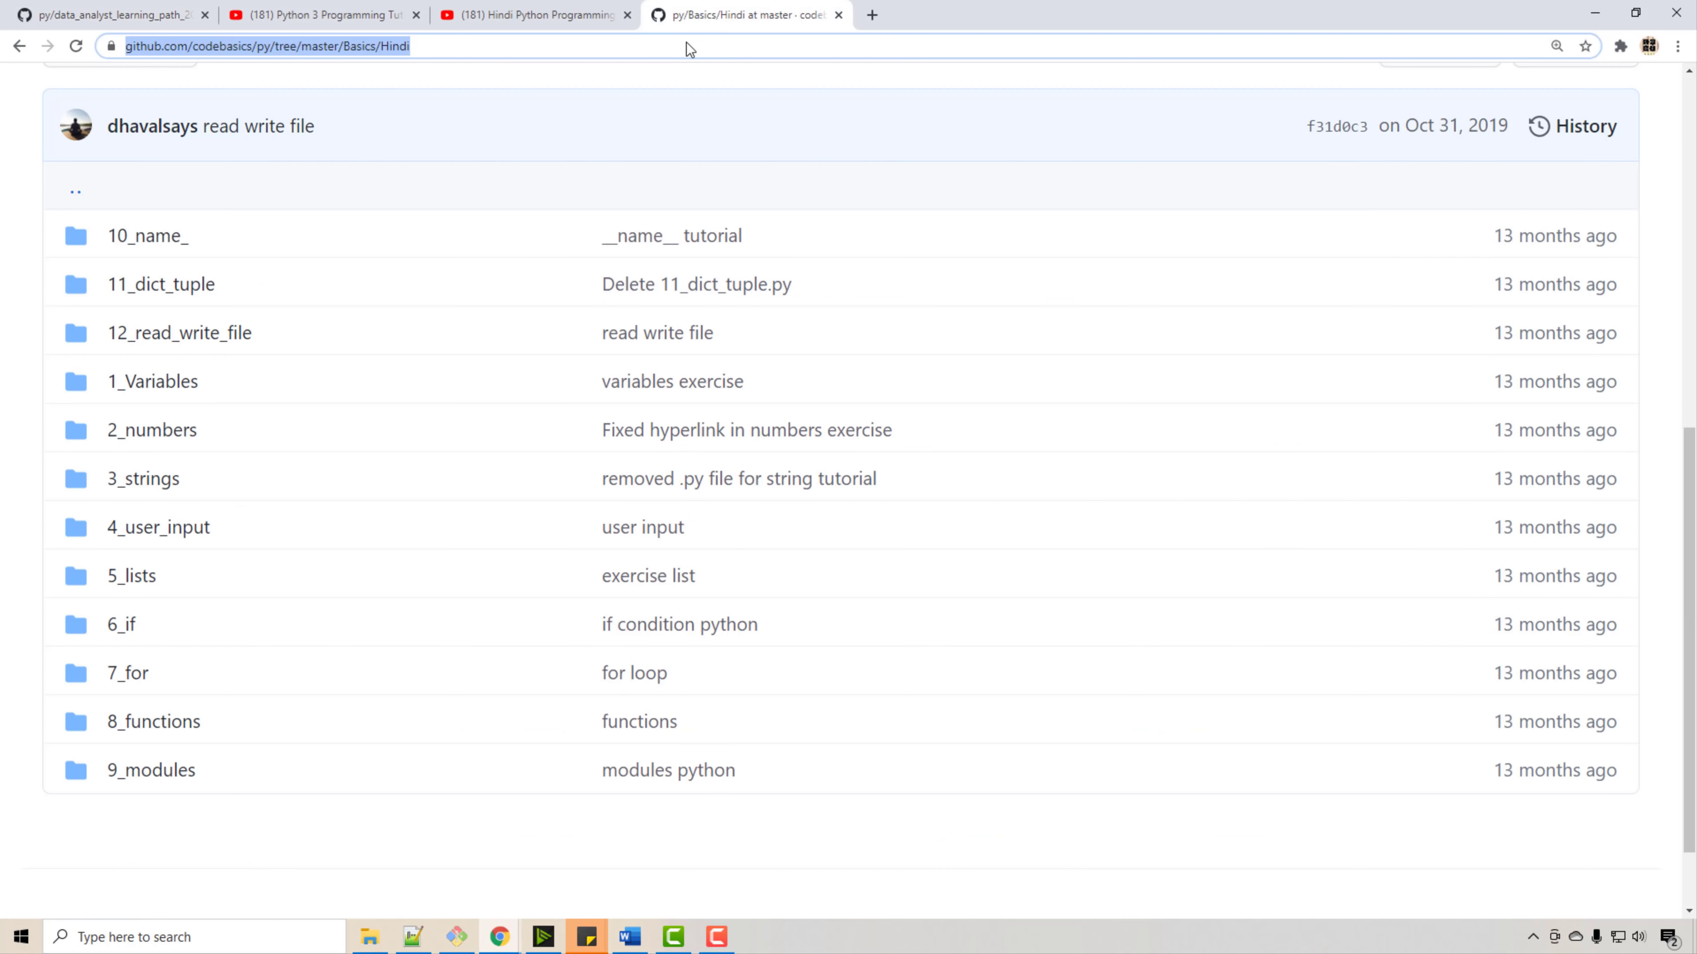
pyautogui.moveTo(195, 483)
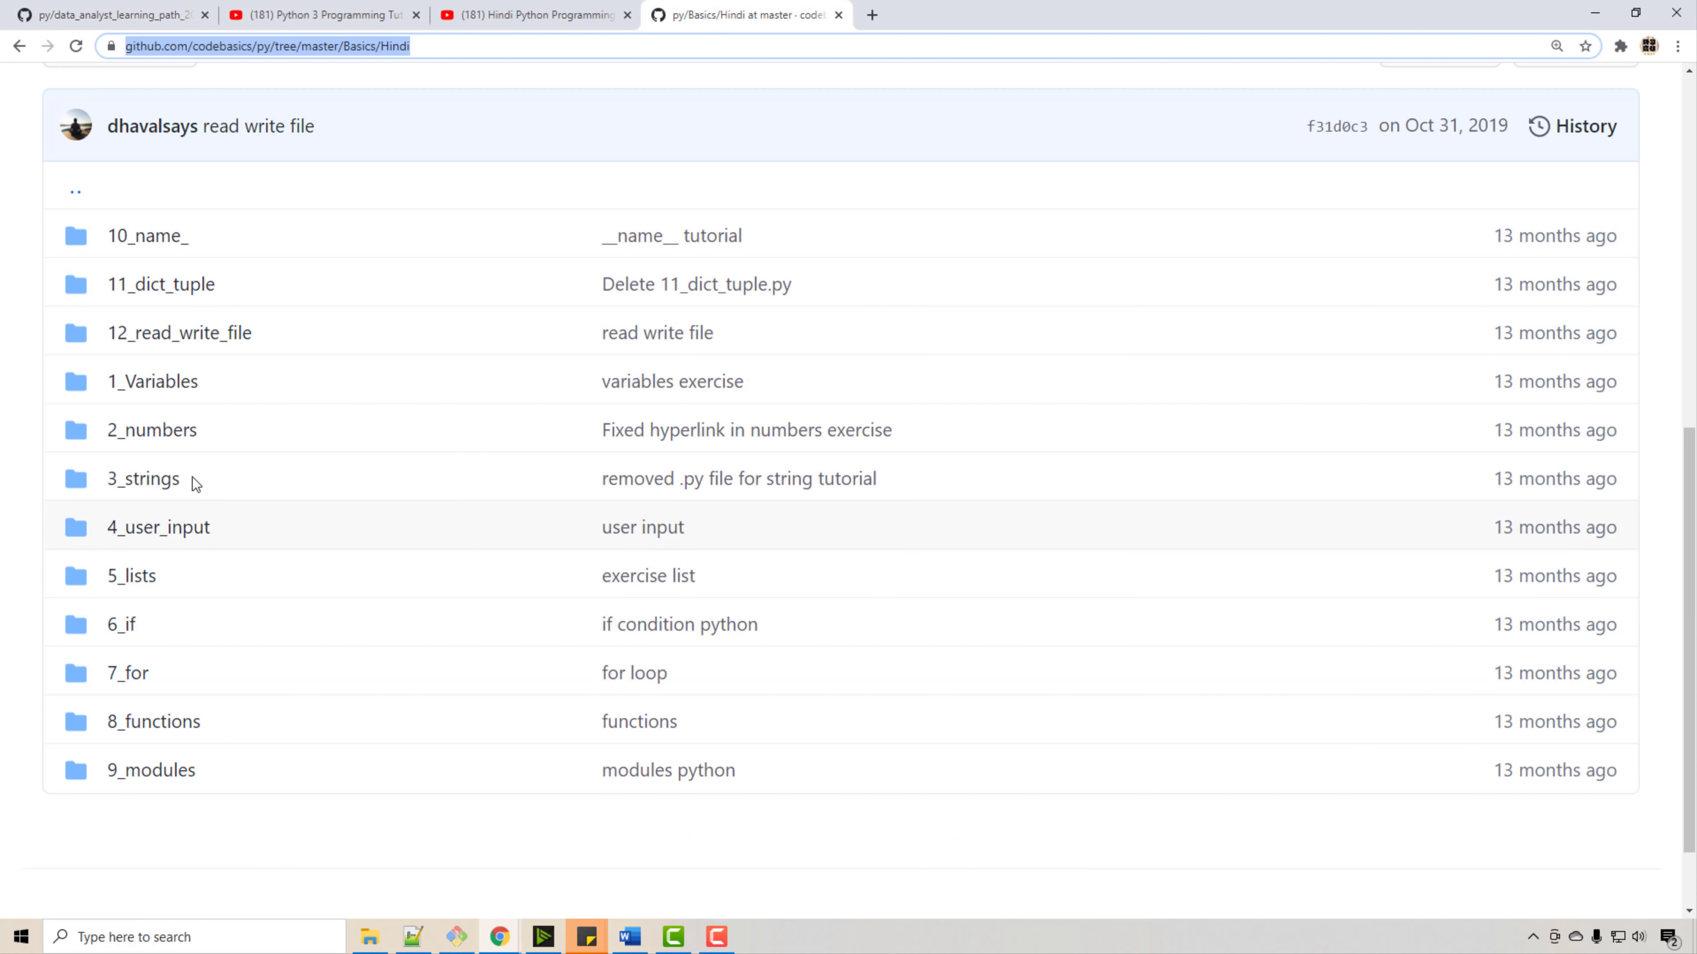
pyautogui.click(180, 332)
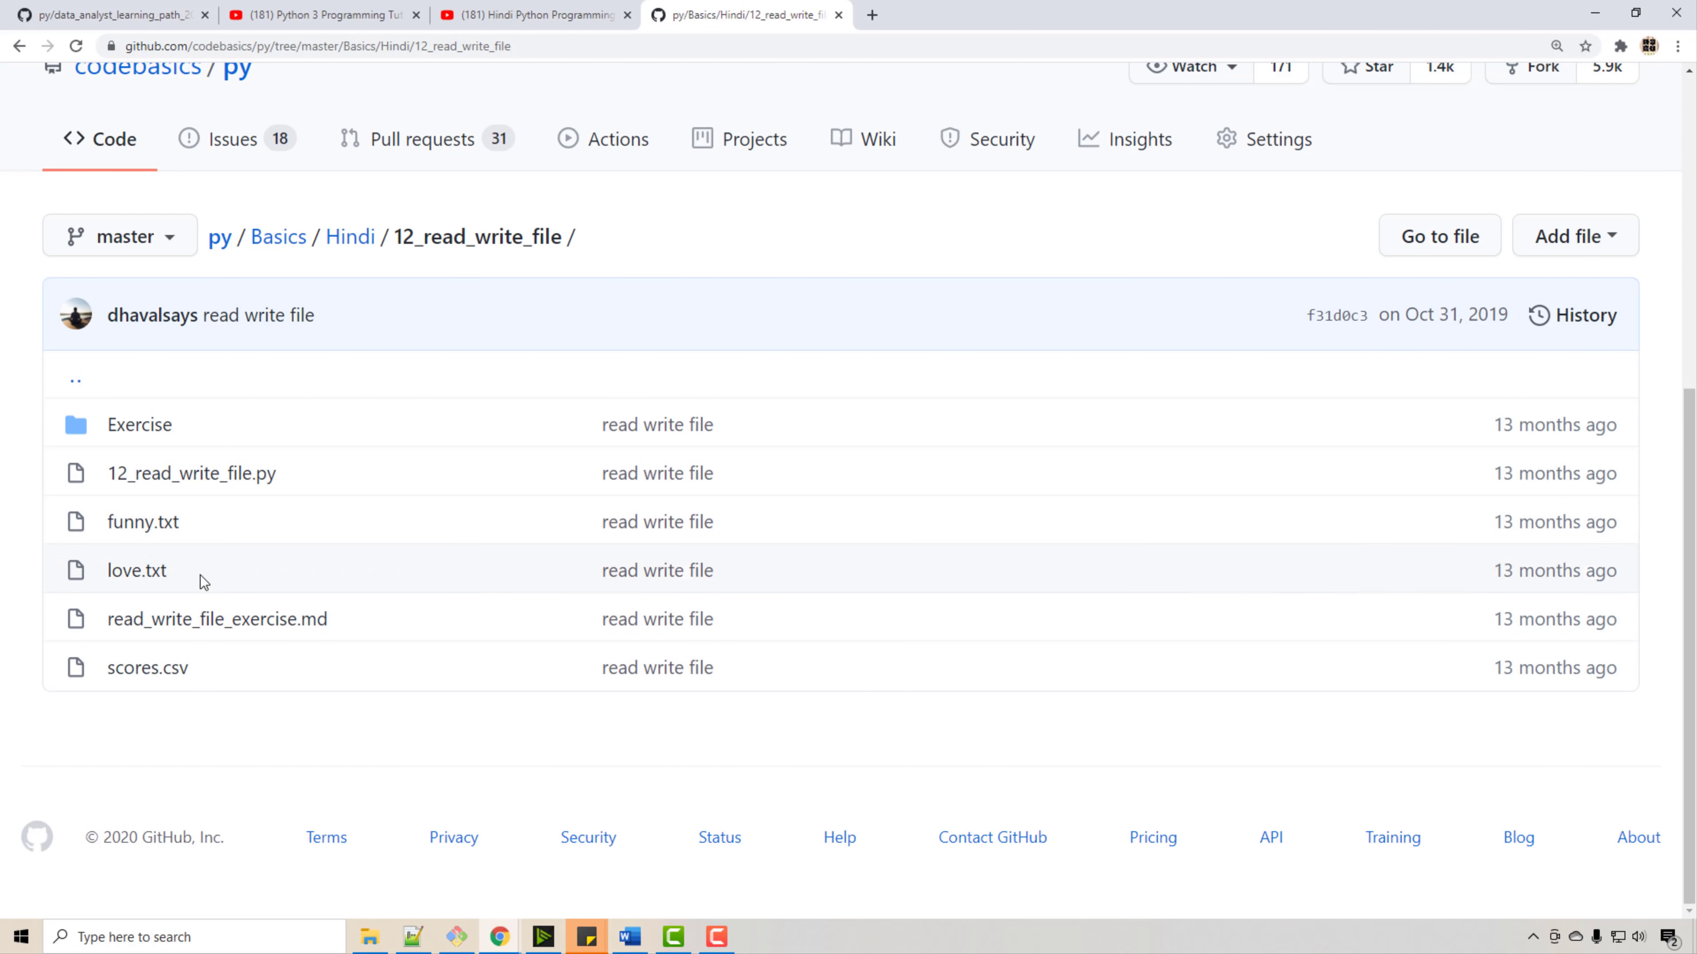
pyautogui.click(216, 618)
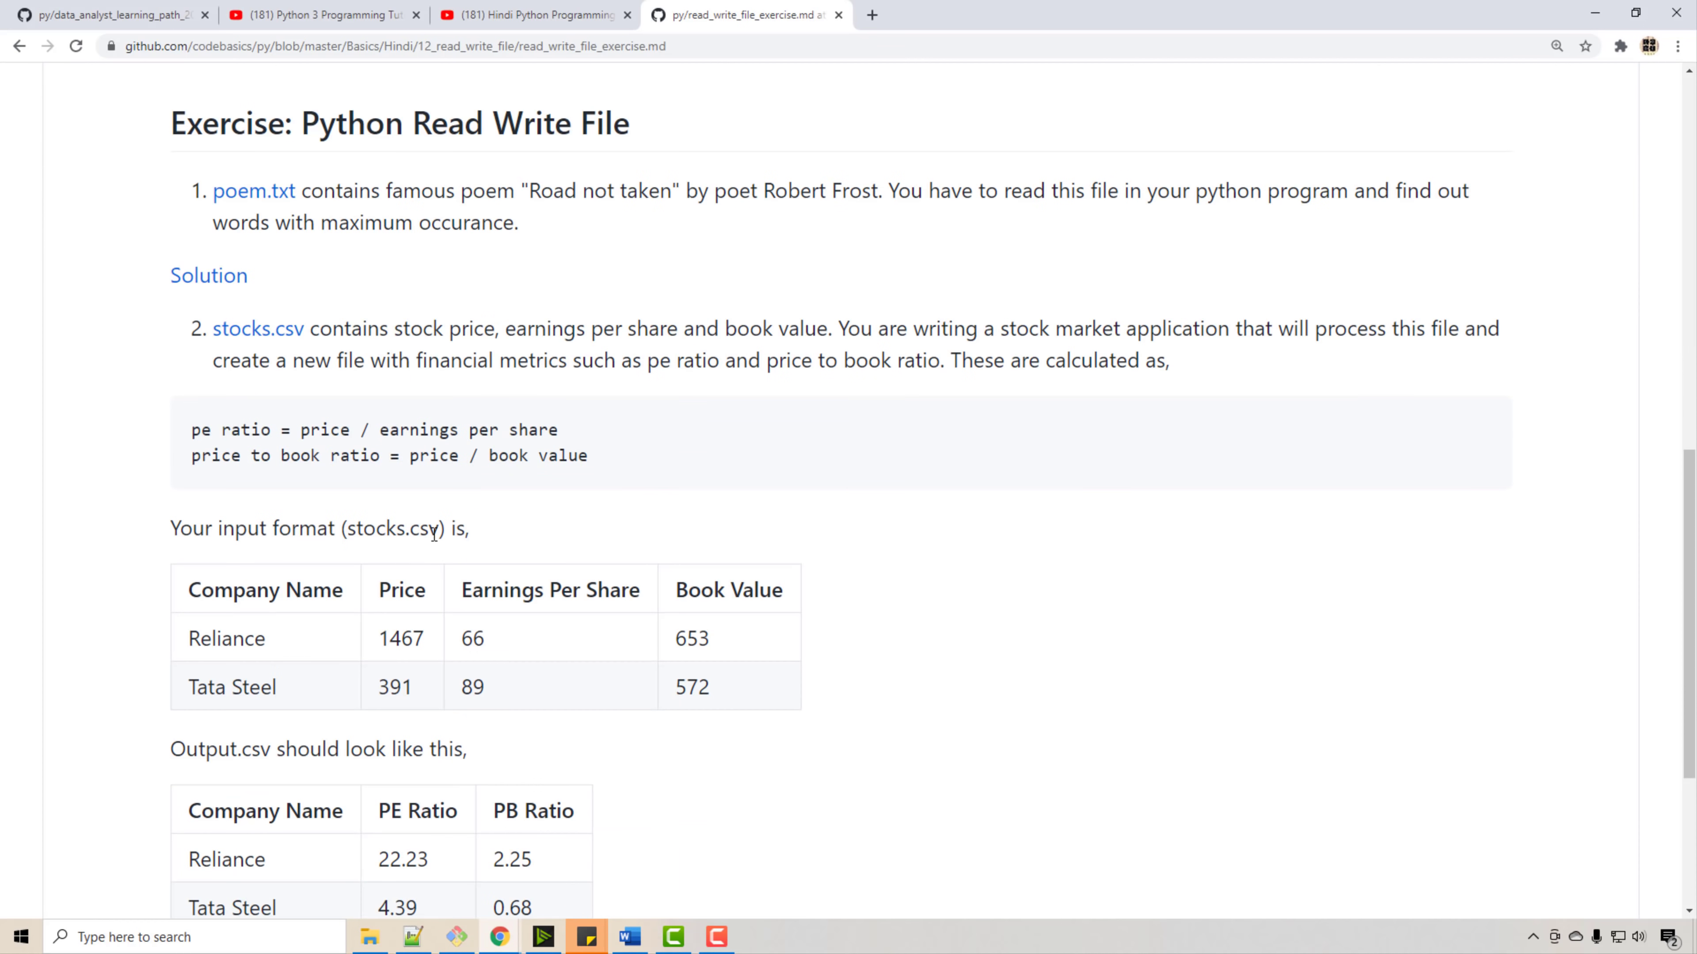
pyautogui.scroll(-3)
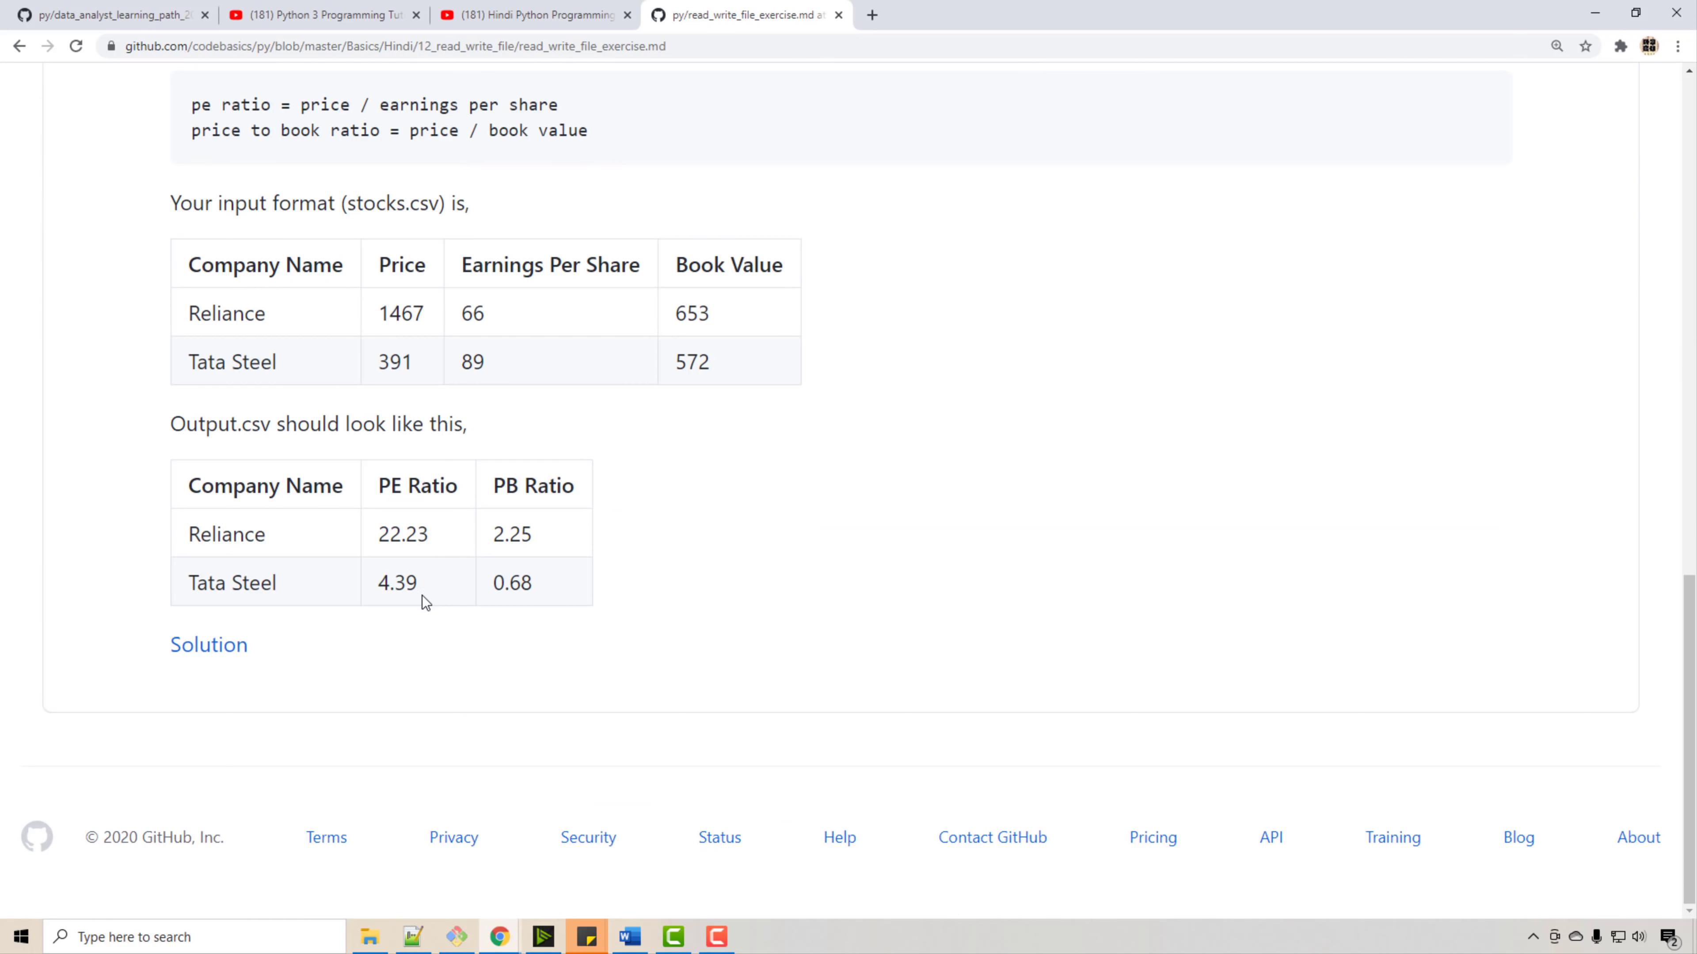
pyautogui.scroll(3)
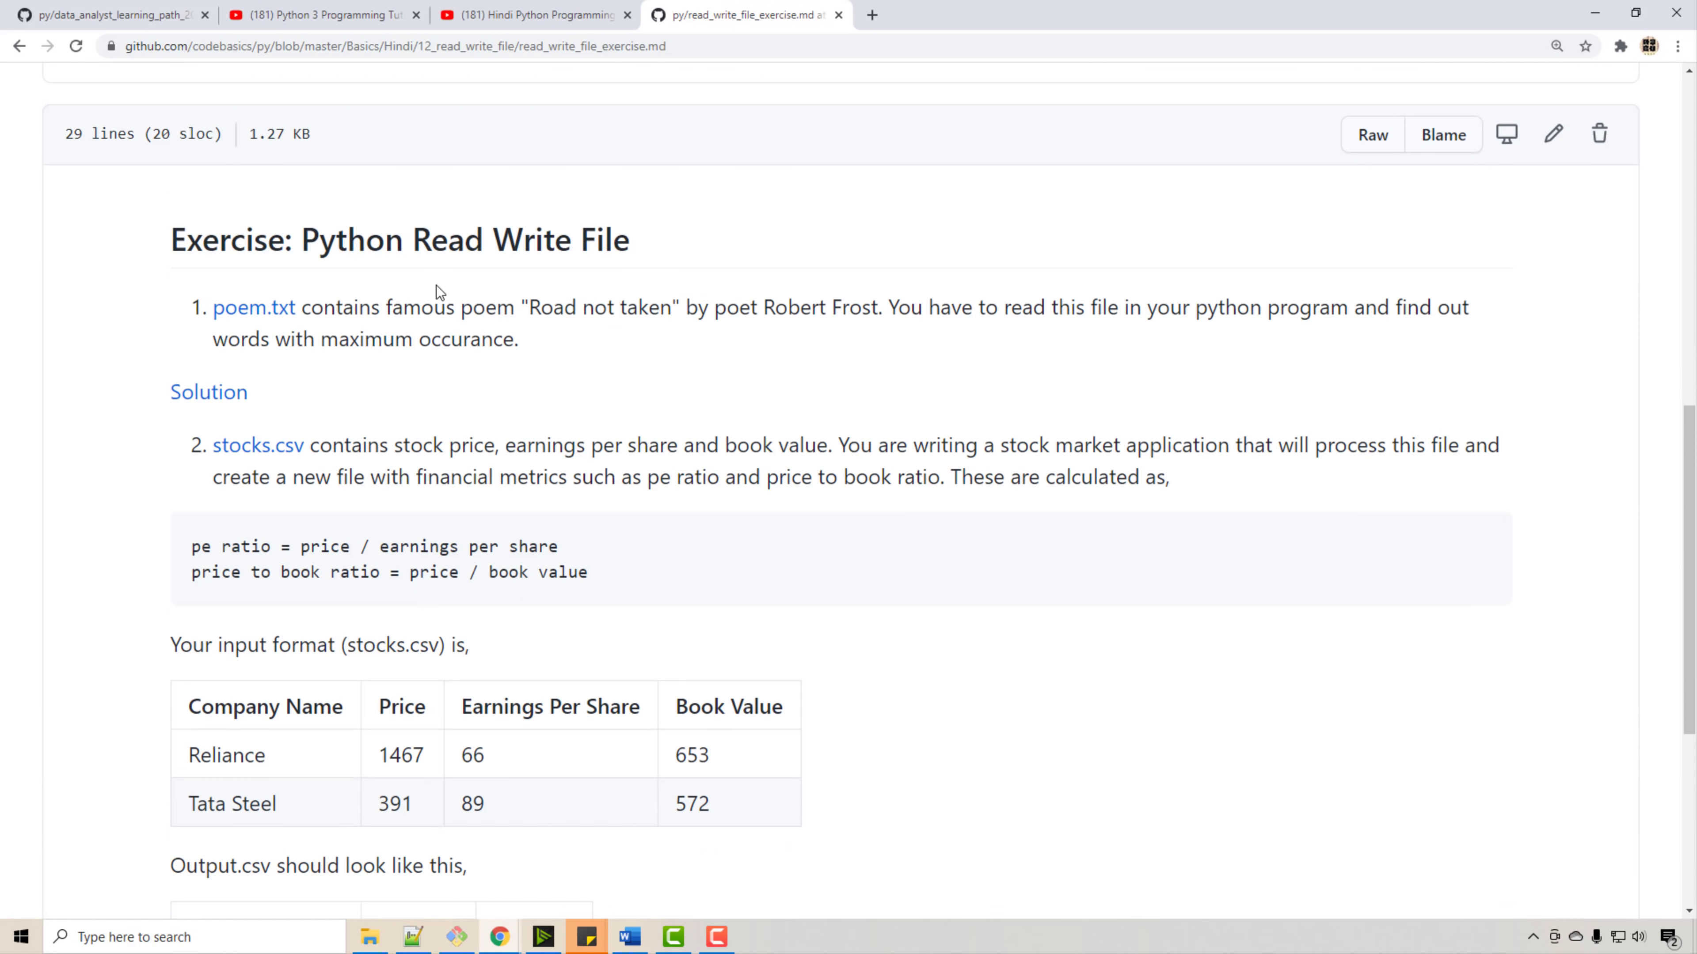
pyautogui.moveTo(498, 373)
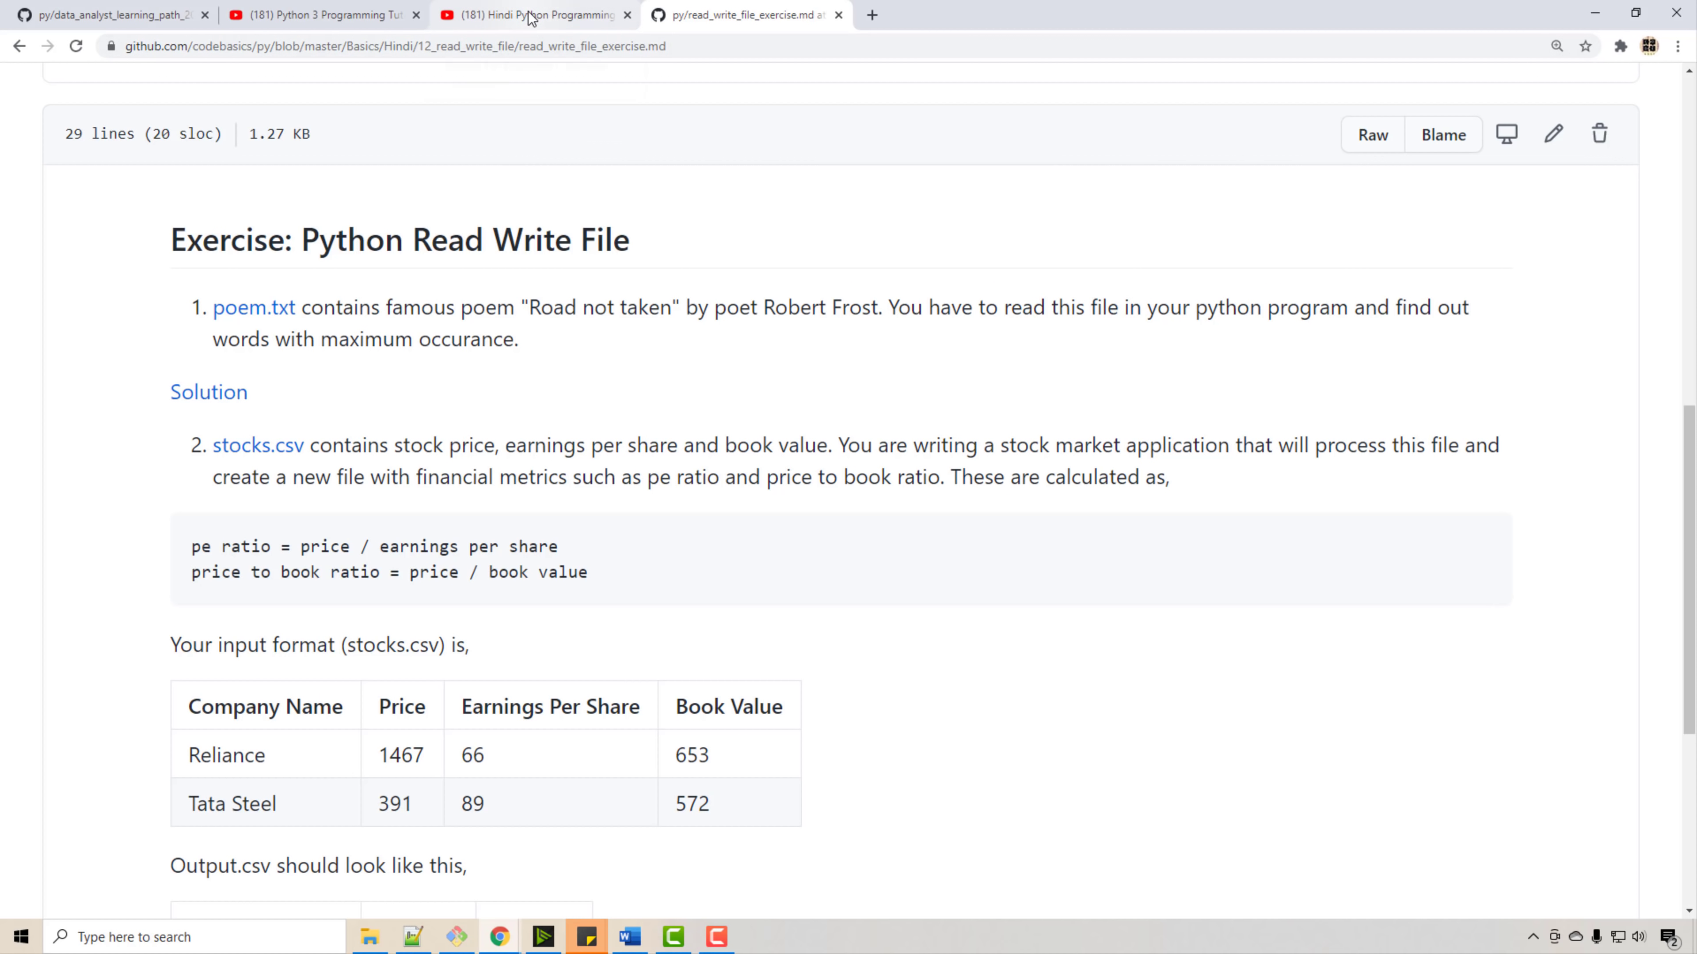
# - Switch to the codebasics Hindi Python Programming Tutorial For Beginners playlist on YouTube
pyautogui.click(530, 14)
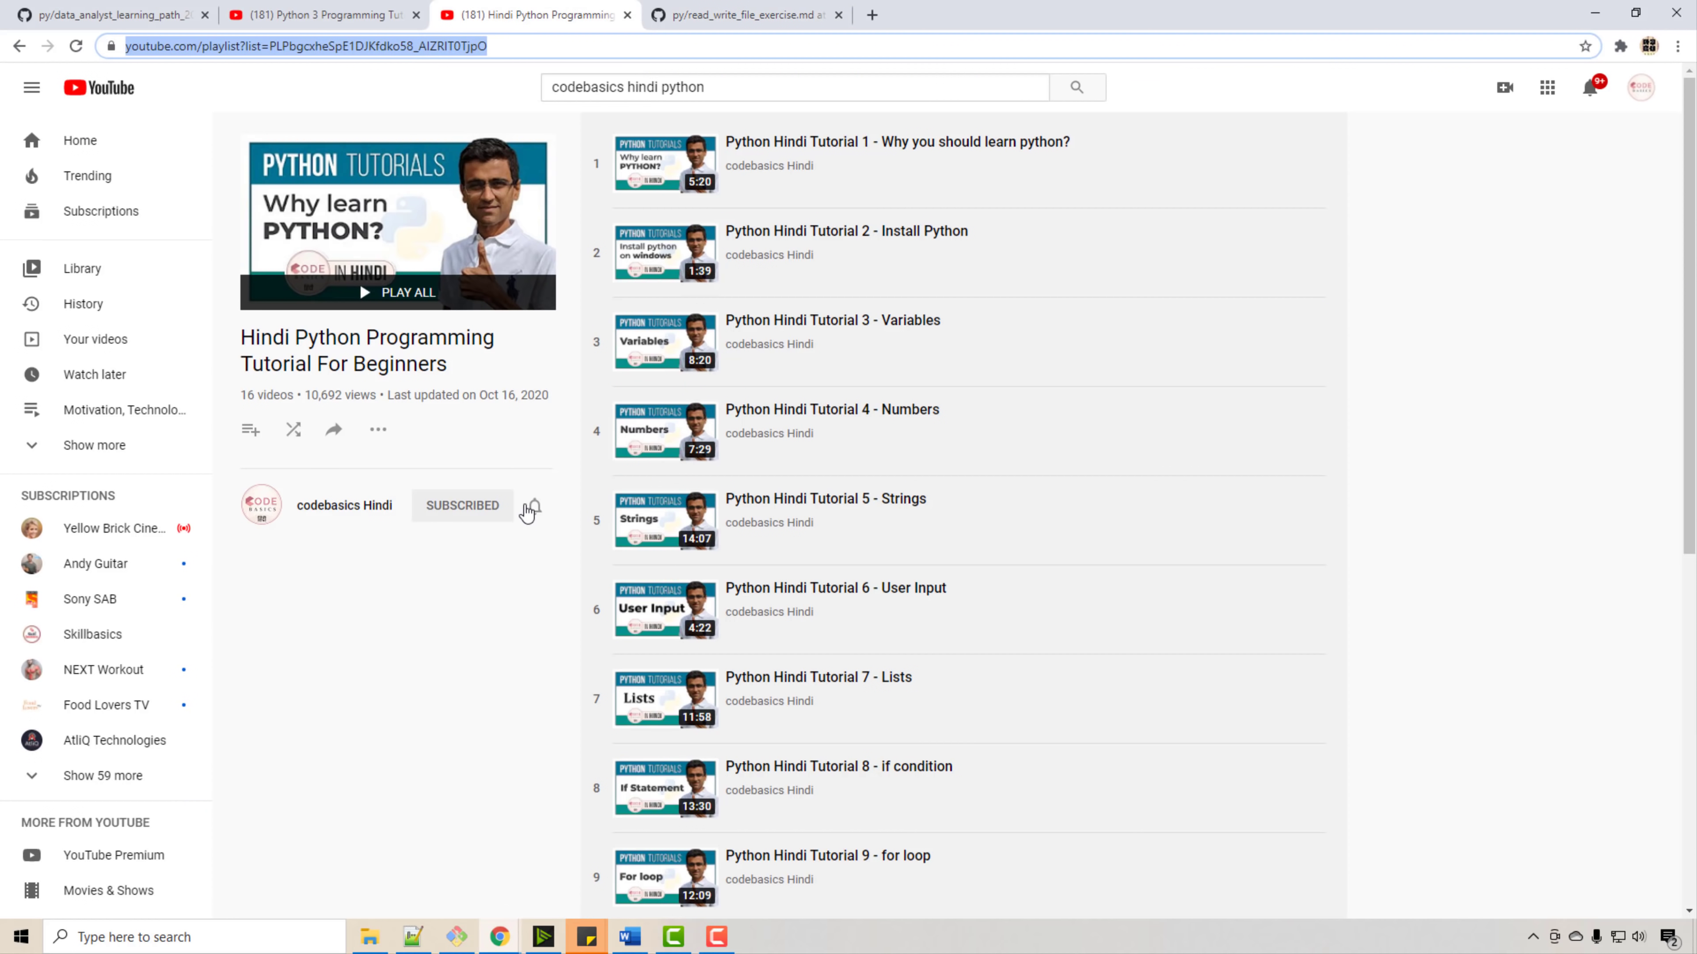
pyautogui.moveTo(628, 86)
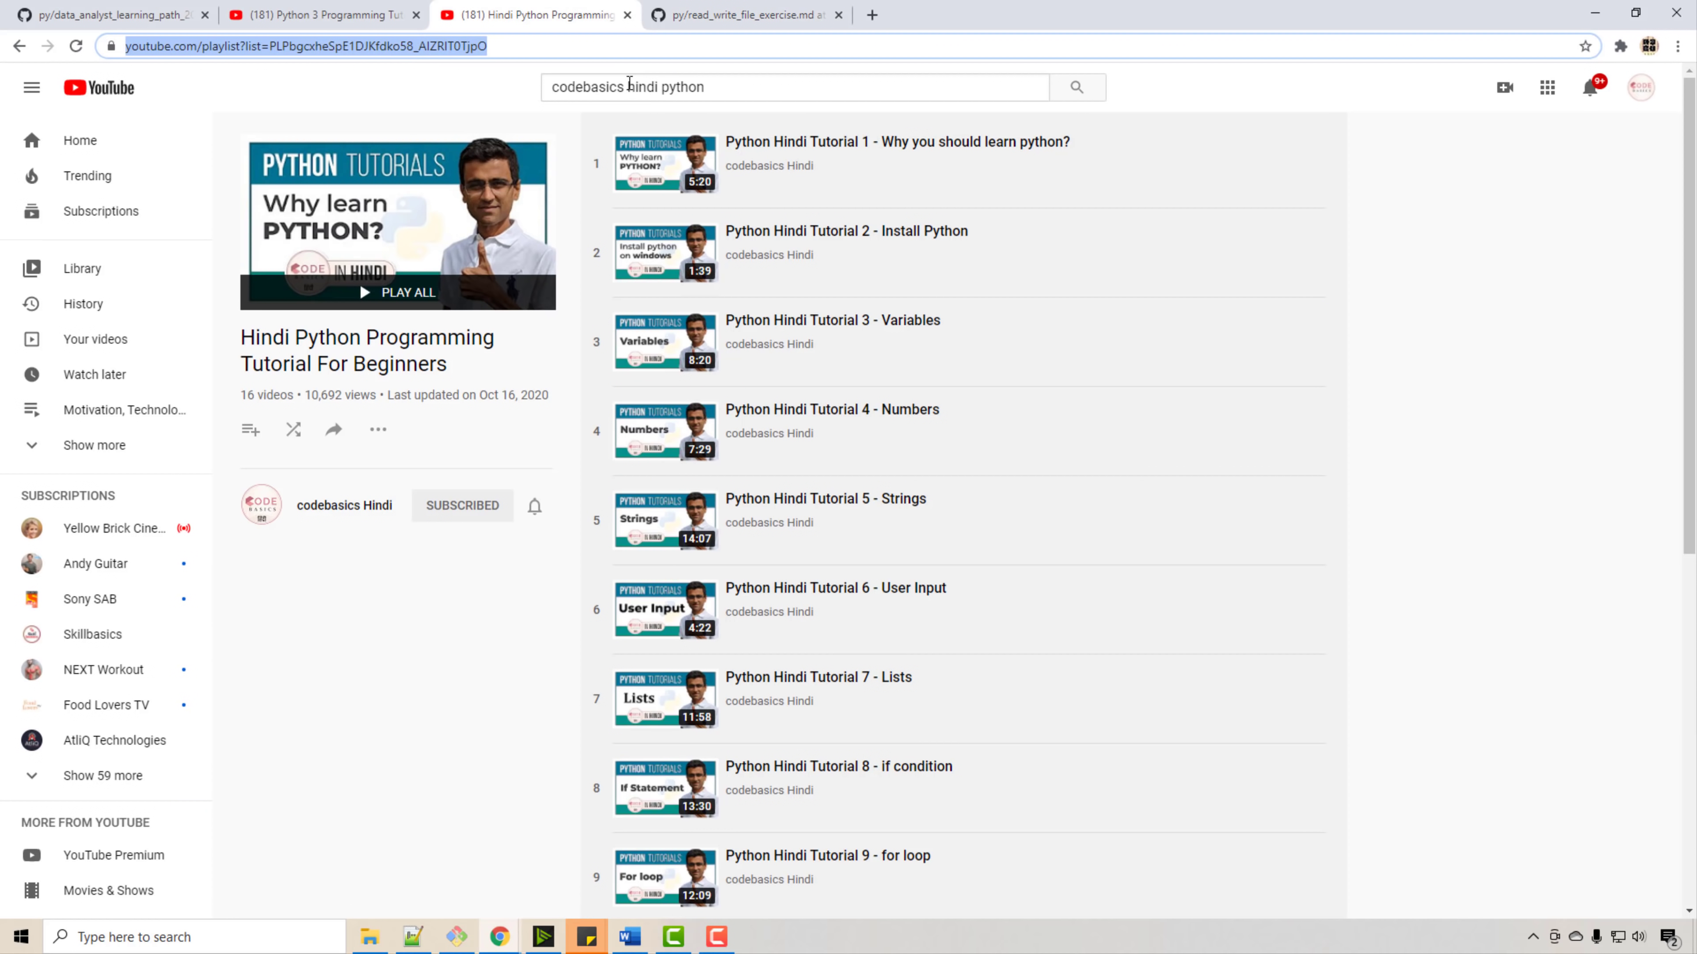
pyautogui.moveTo(697, 73)
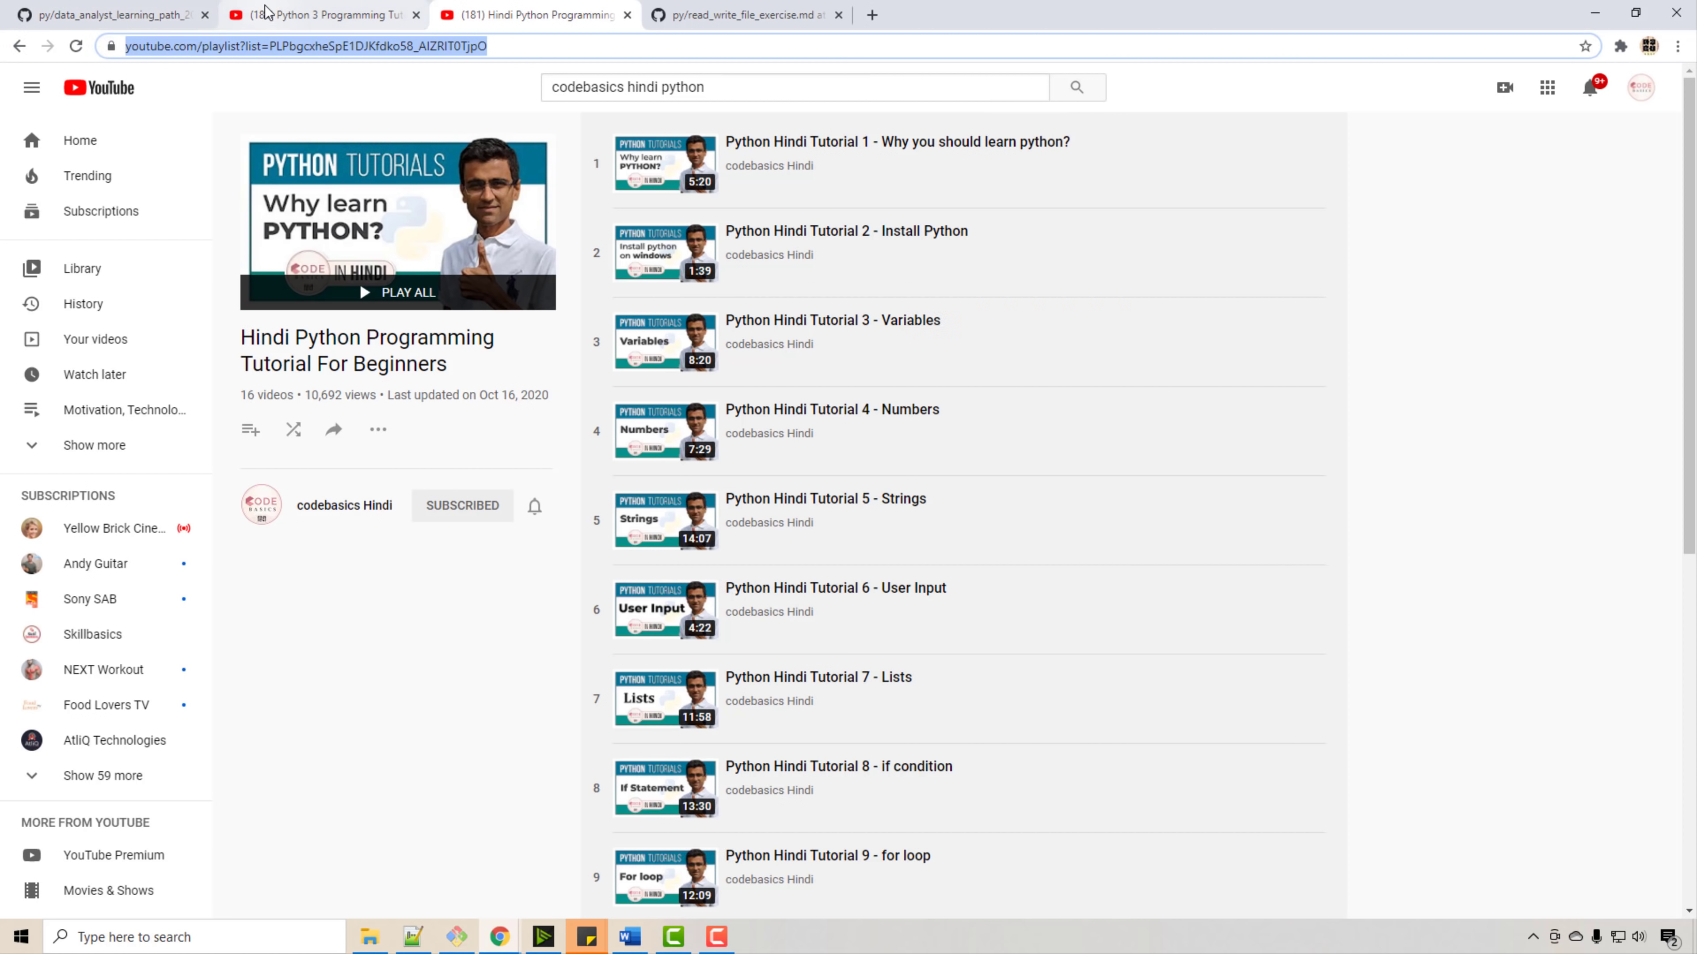
# - Return to the roadmap's Week 8, 9 NumPy, Pandas and visualization resources
pyautogui.click(108, 14)
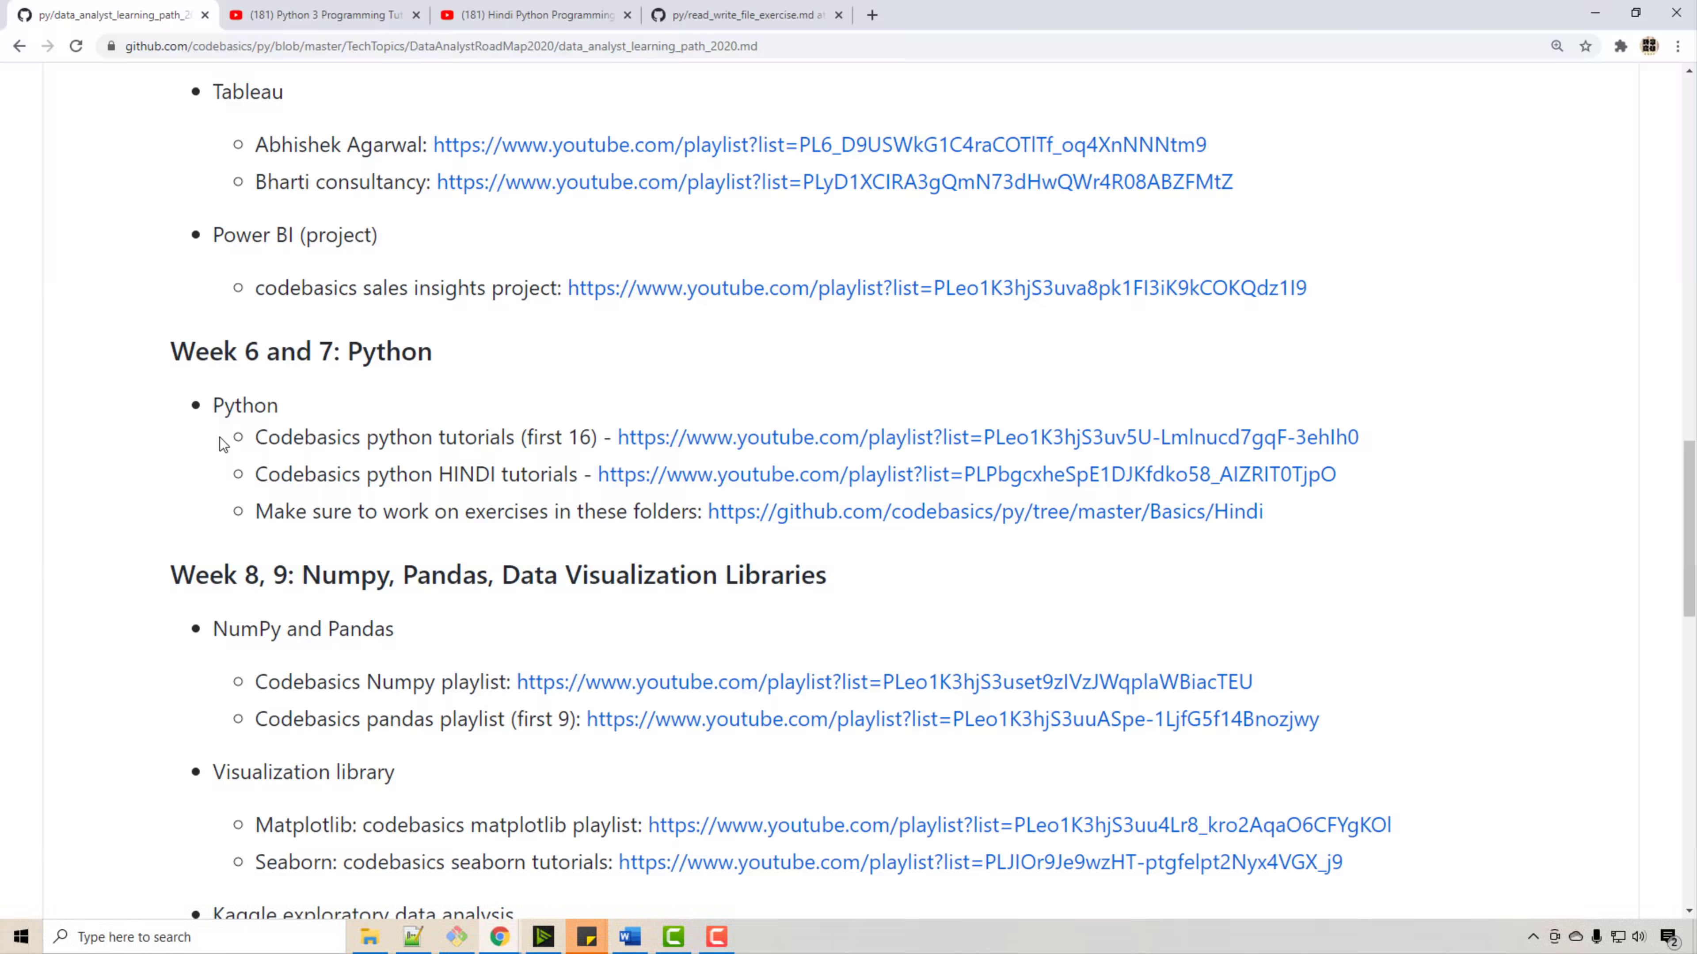
pyautogui.moveTo(349, 394)
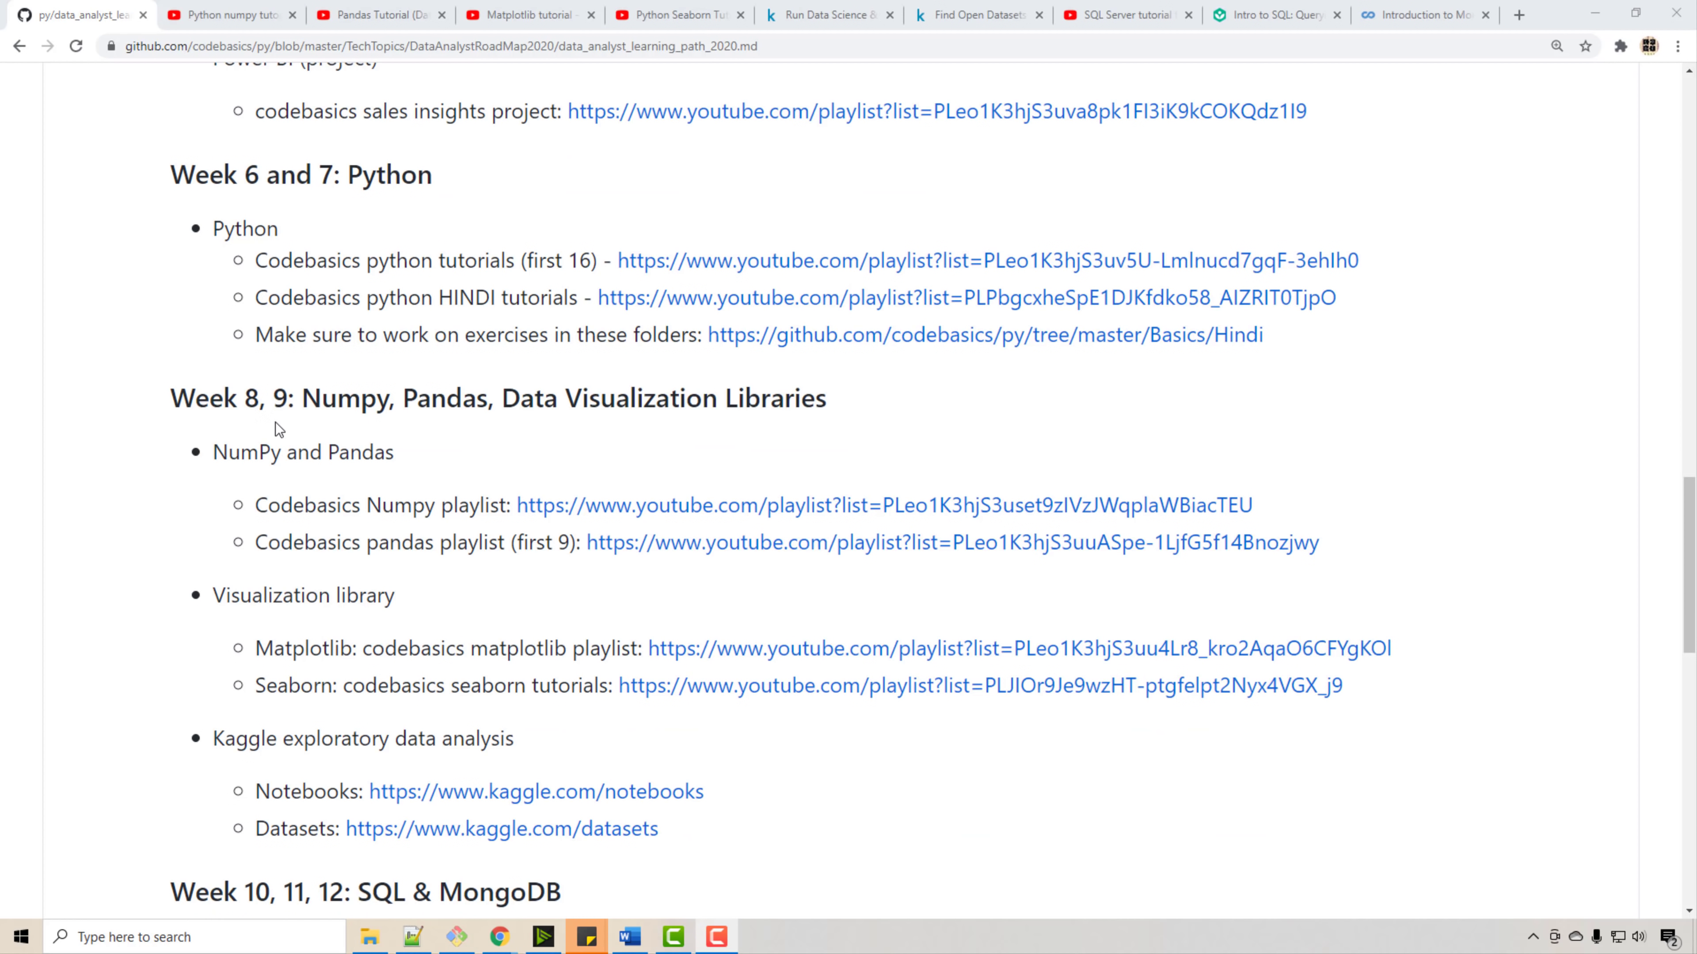
pyautogui.doubleClick(254, 399)
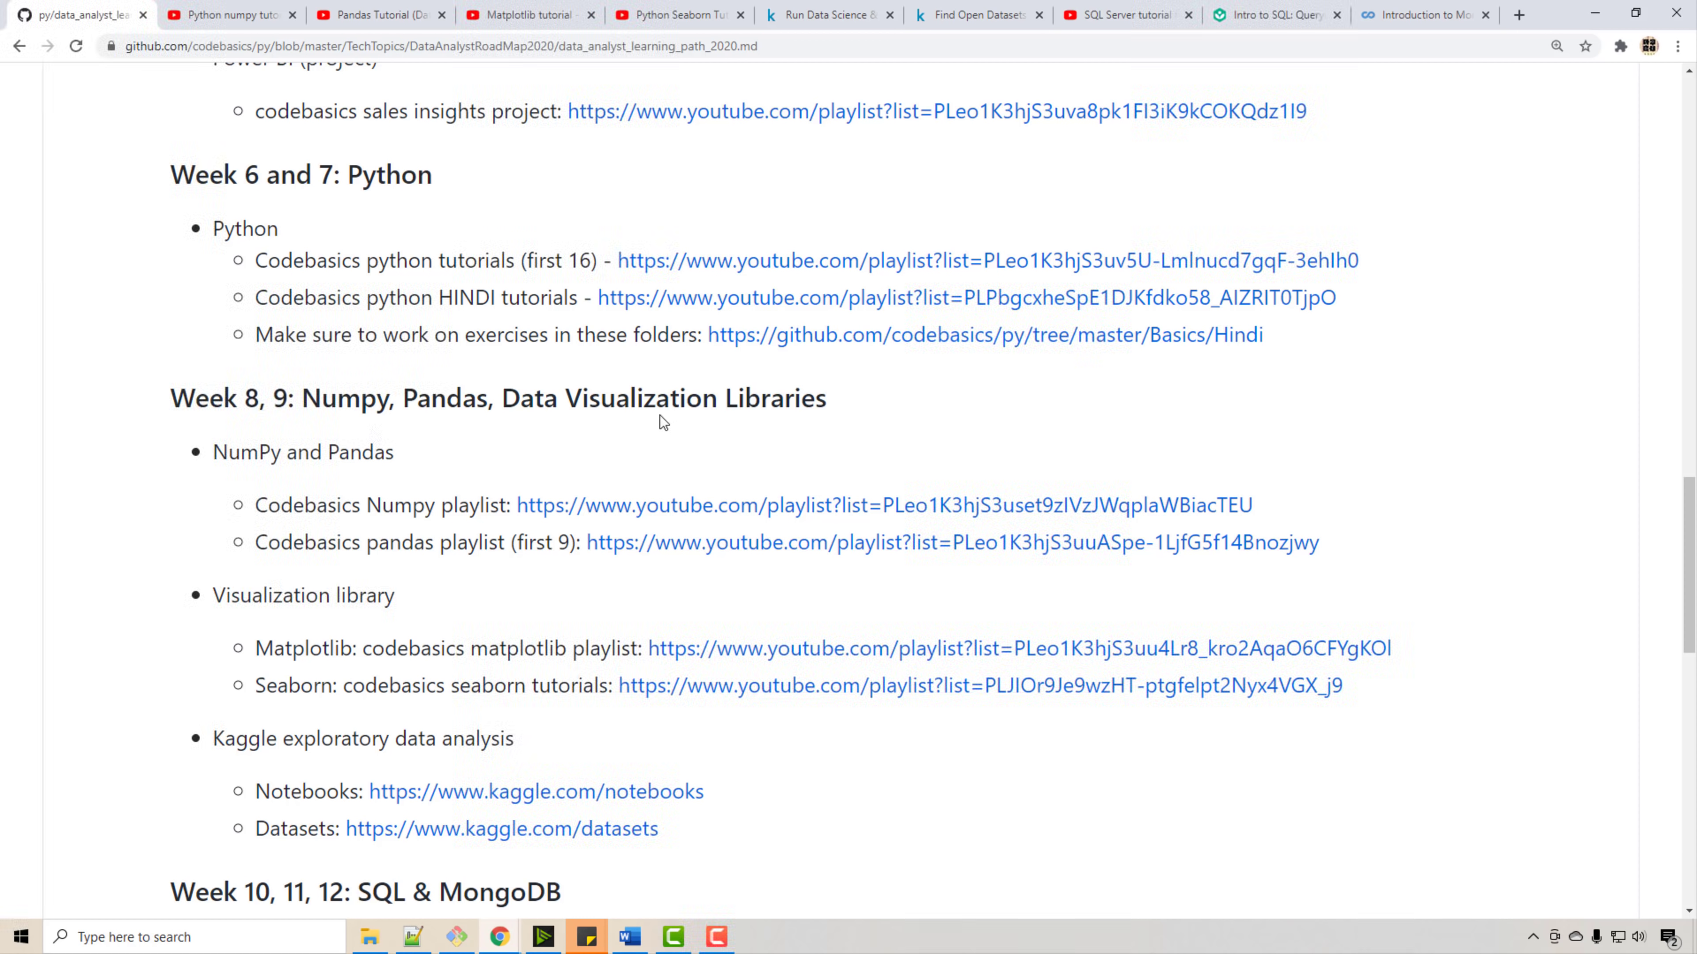
pyautogui.moveTo(422, 485)
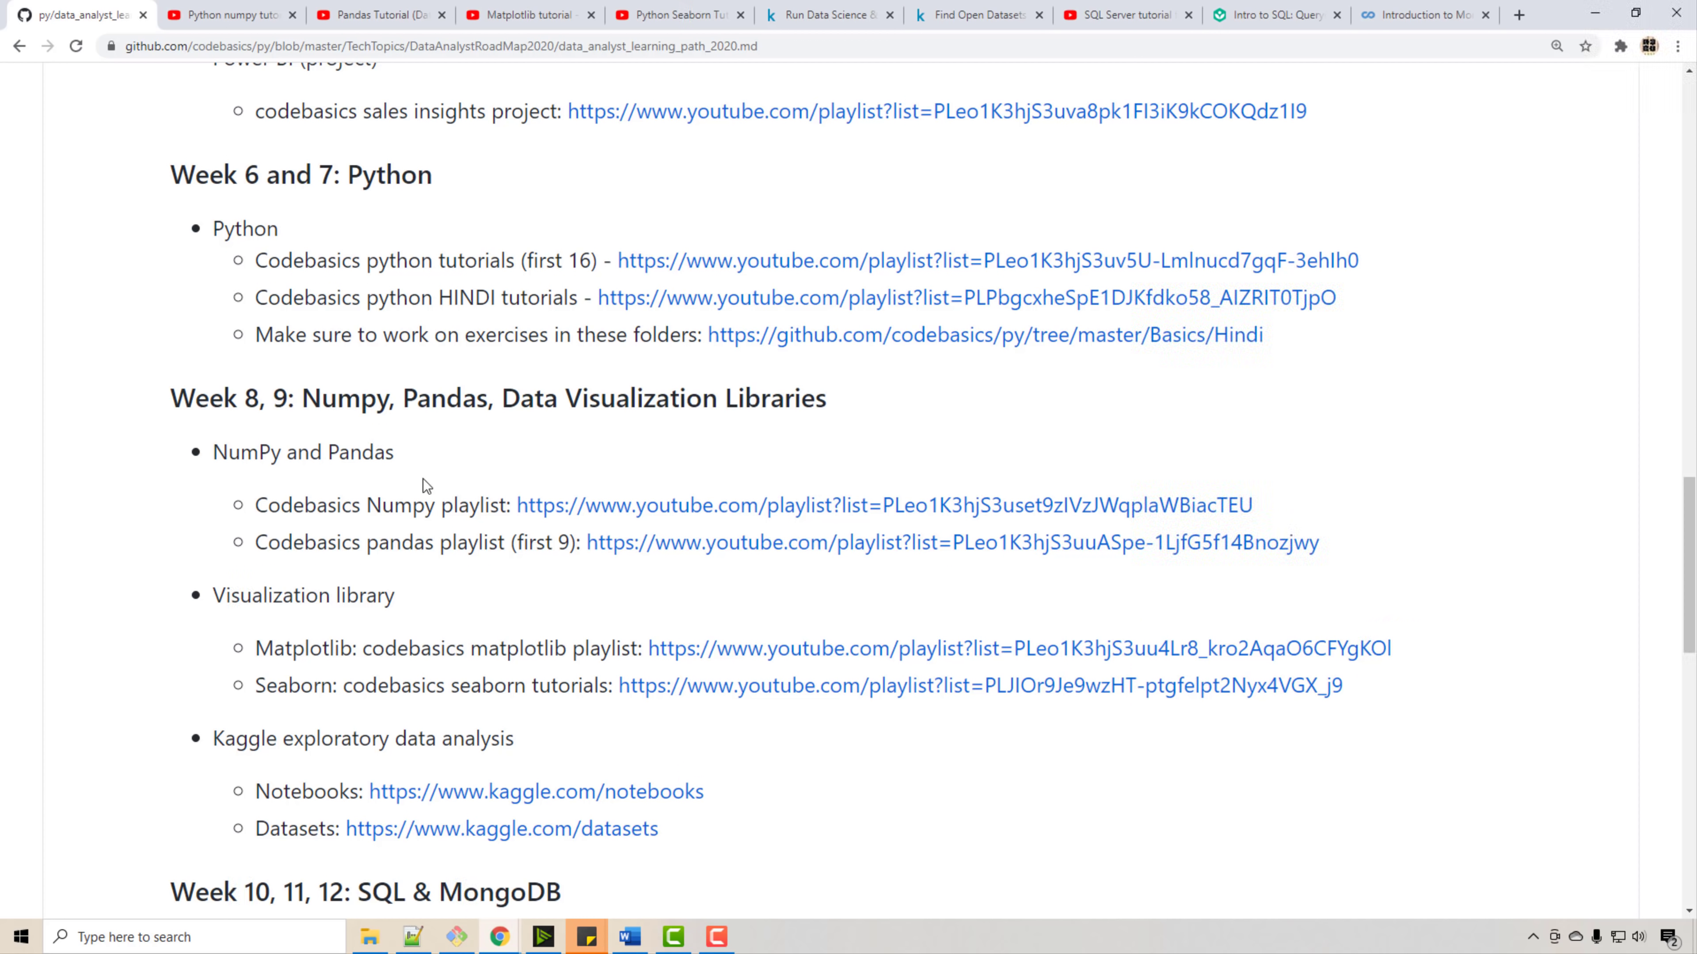
pyautogui.moveTo(362, 517)
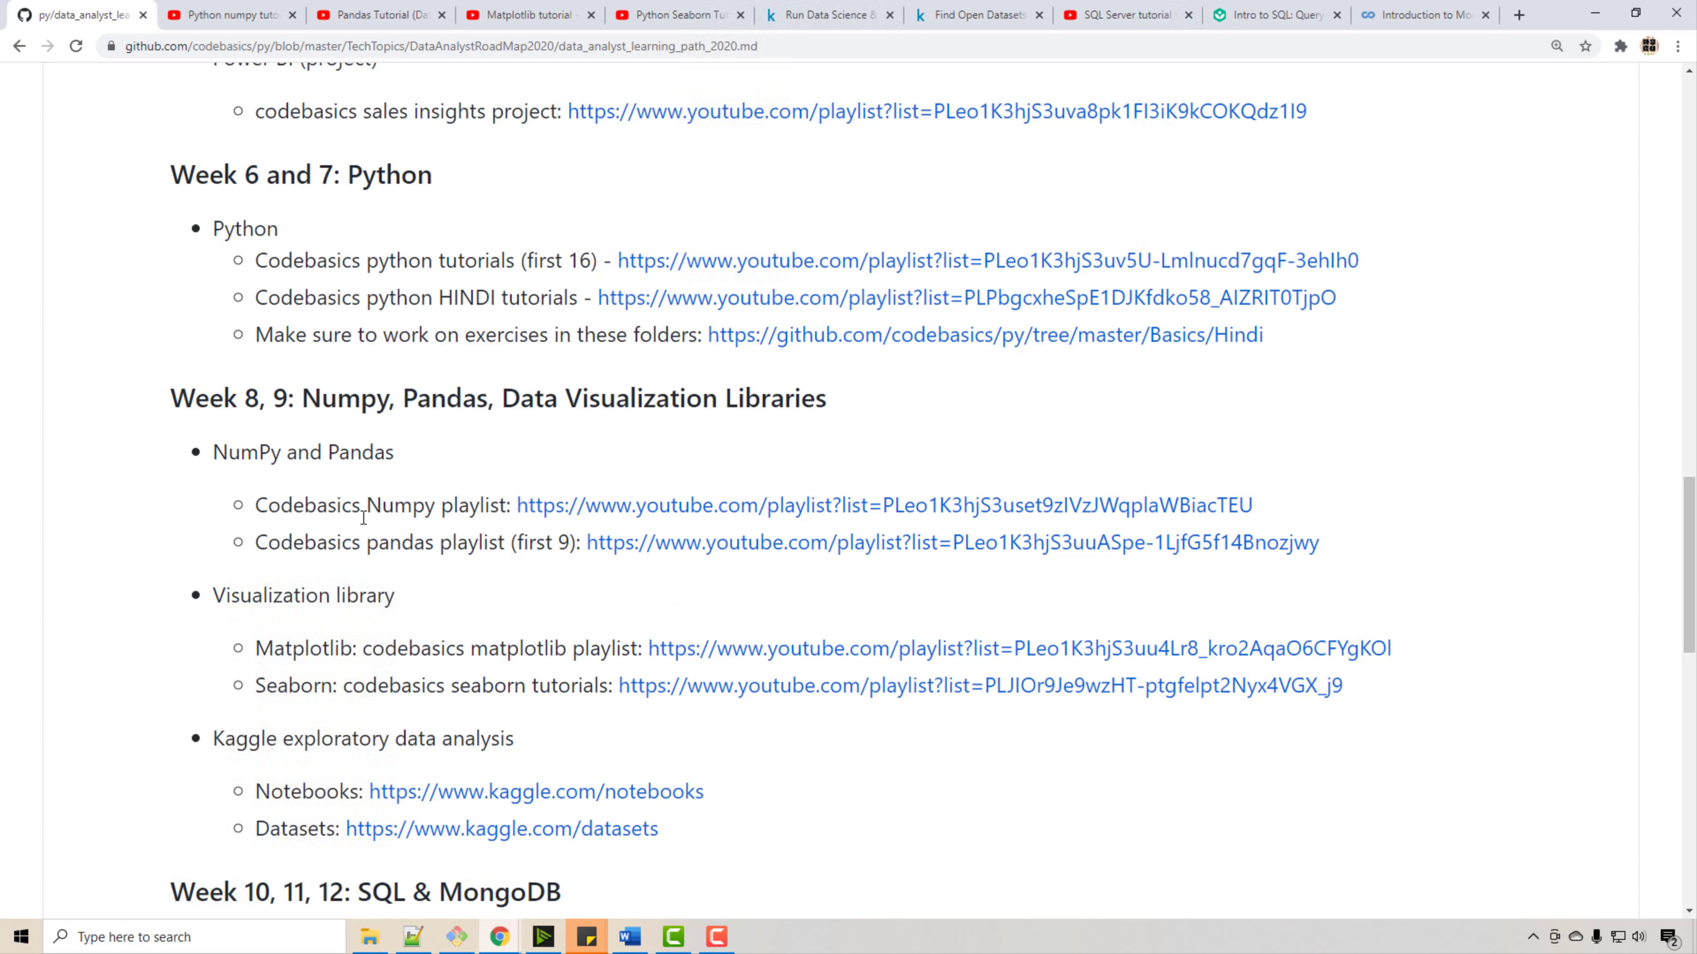
pyautogui.moveTo(481, 579)
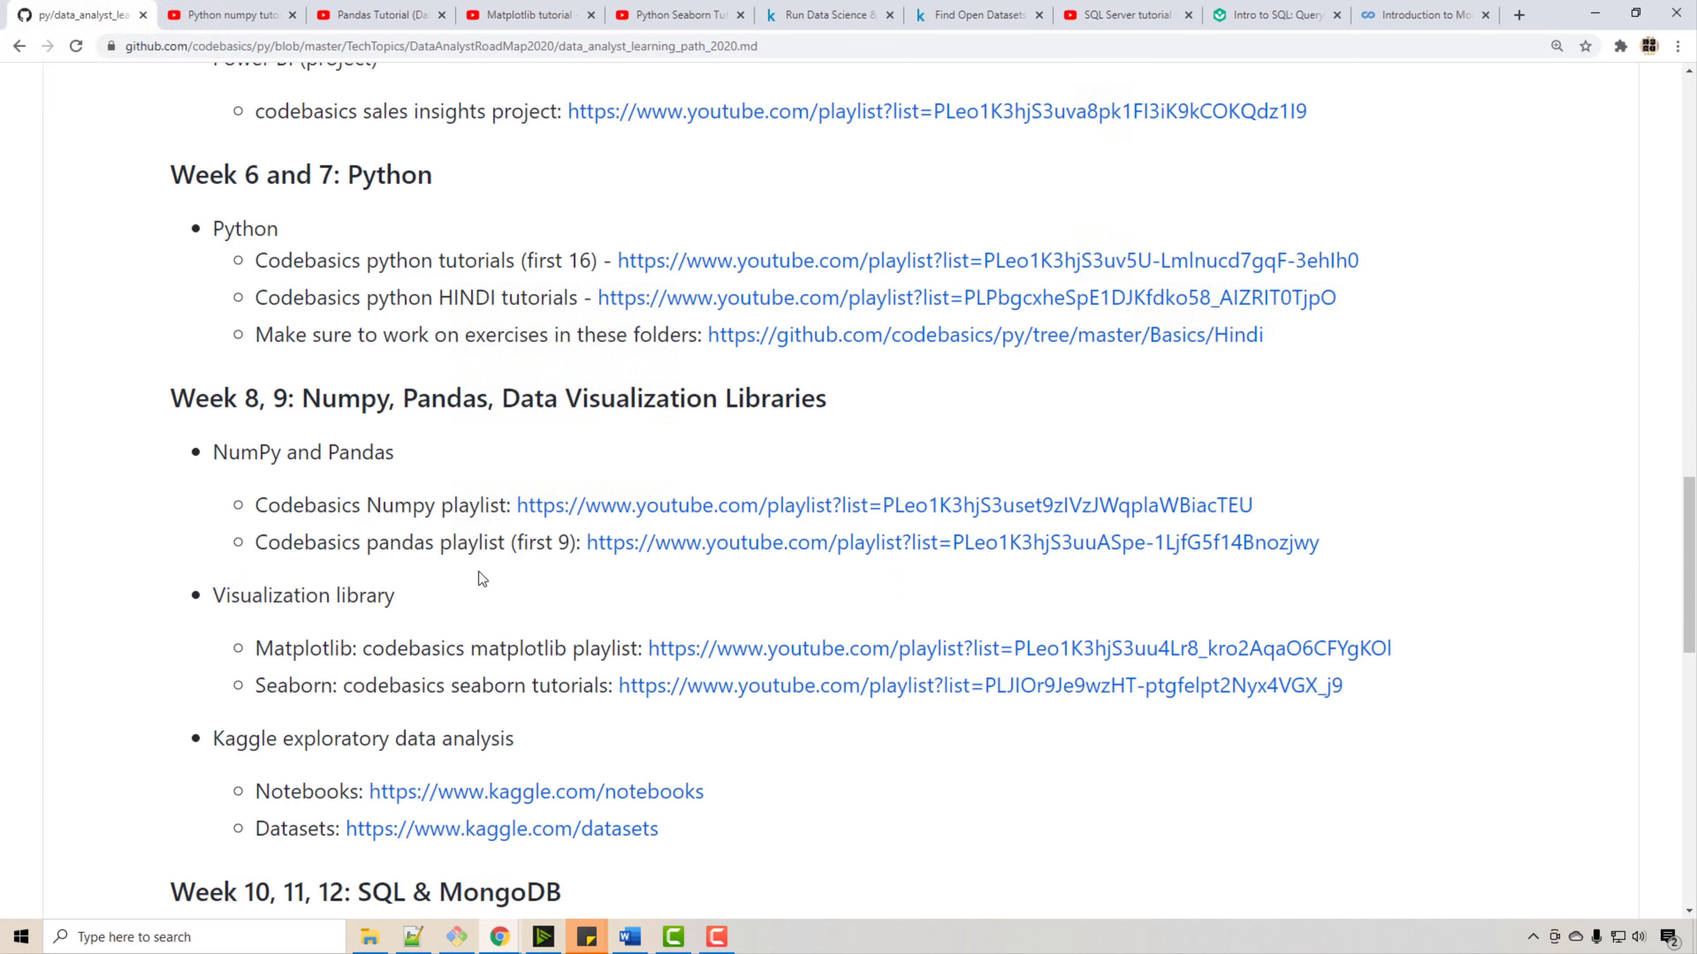
pyautogui.moveTo(427, 546)
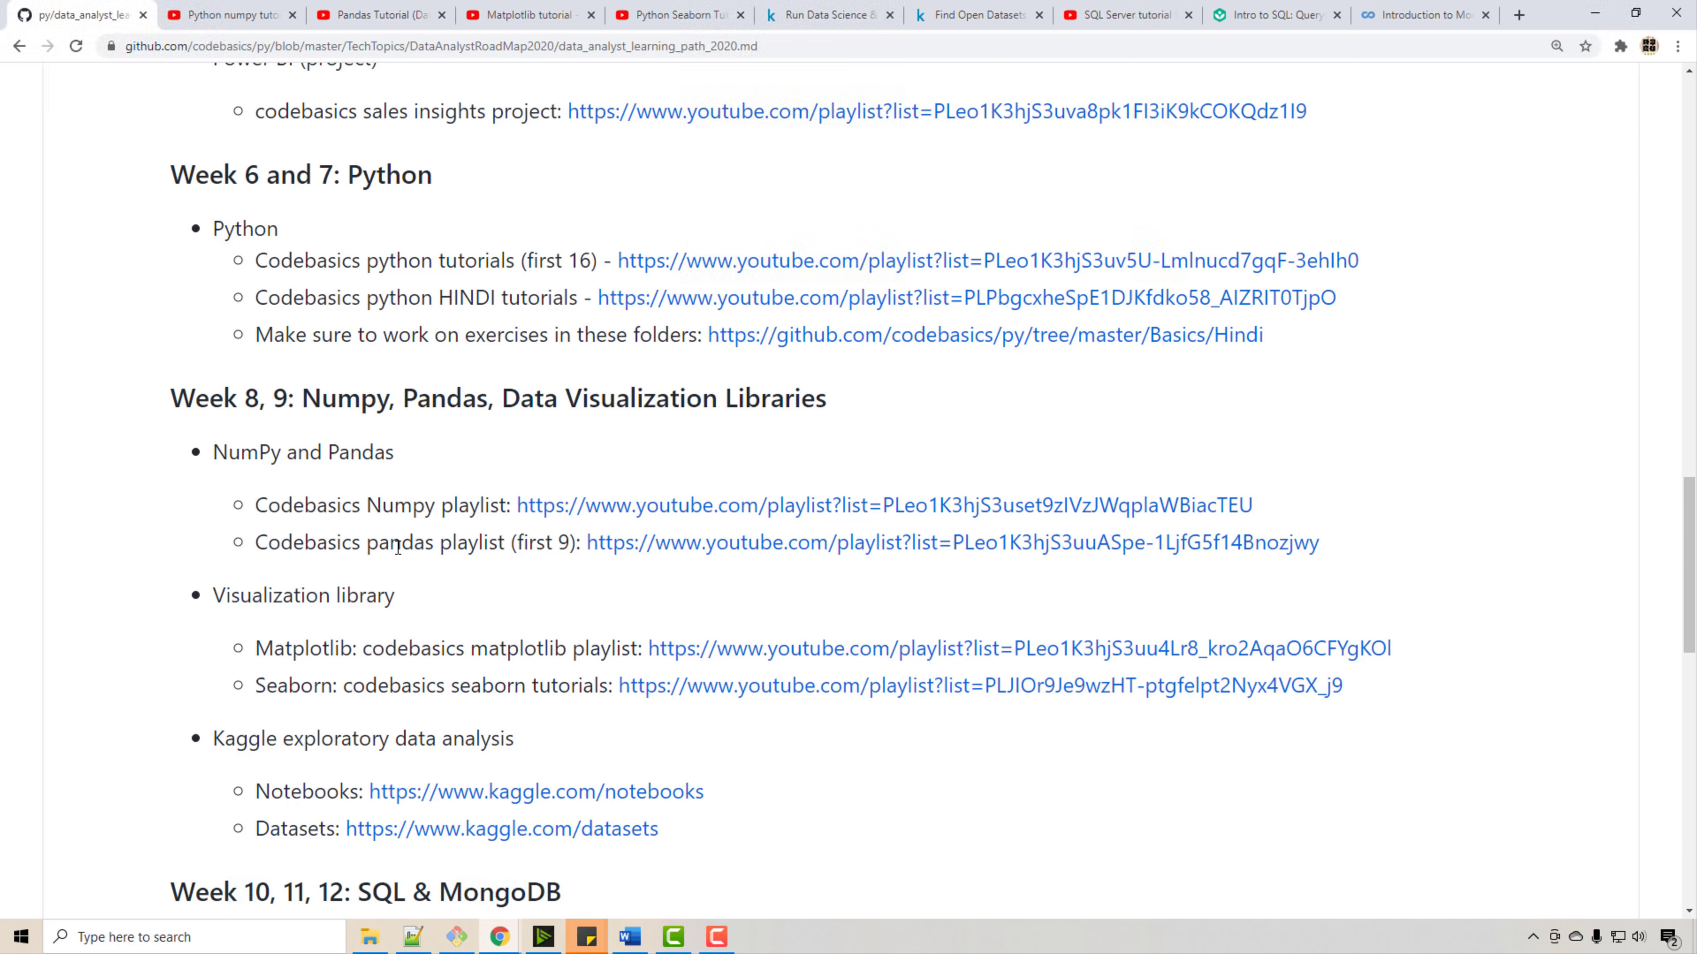
pyautogui.moveTo(614, 522)
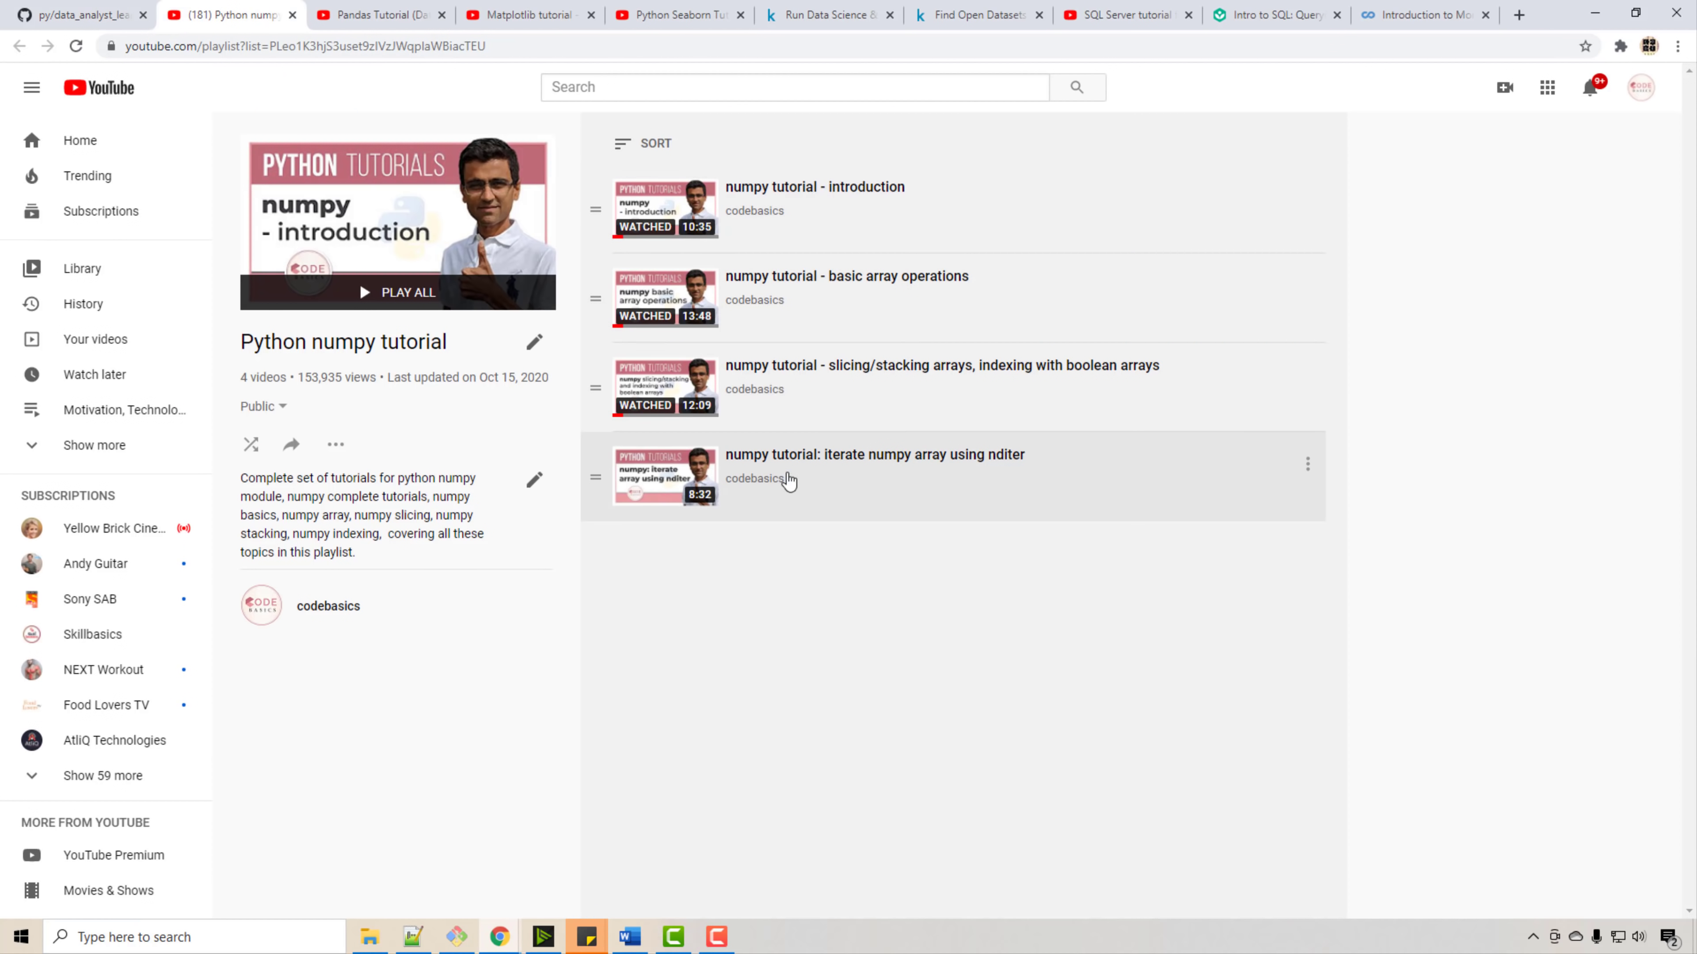
pyautogui.moveTo(474, 423)
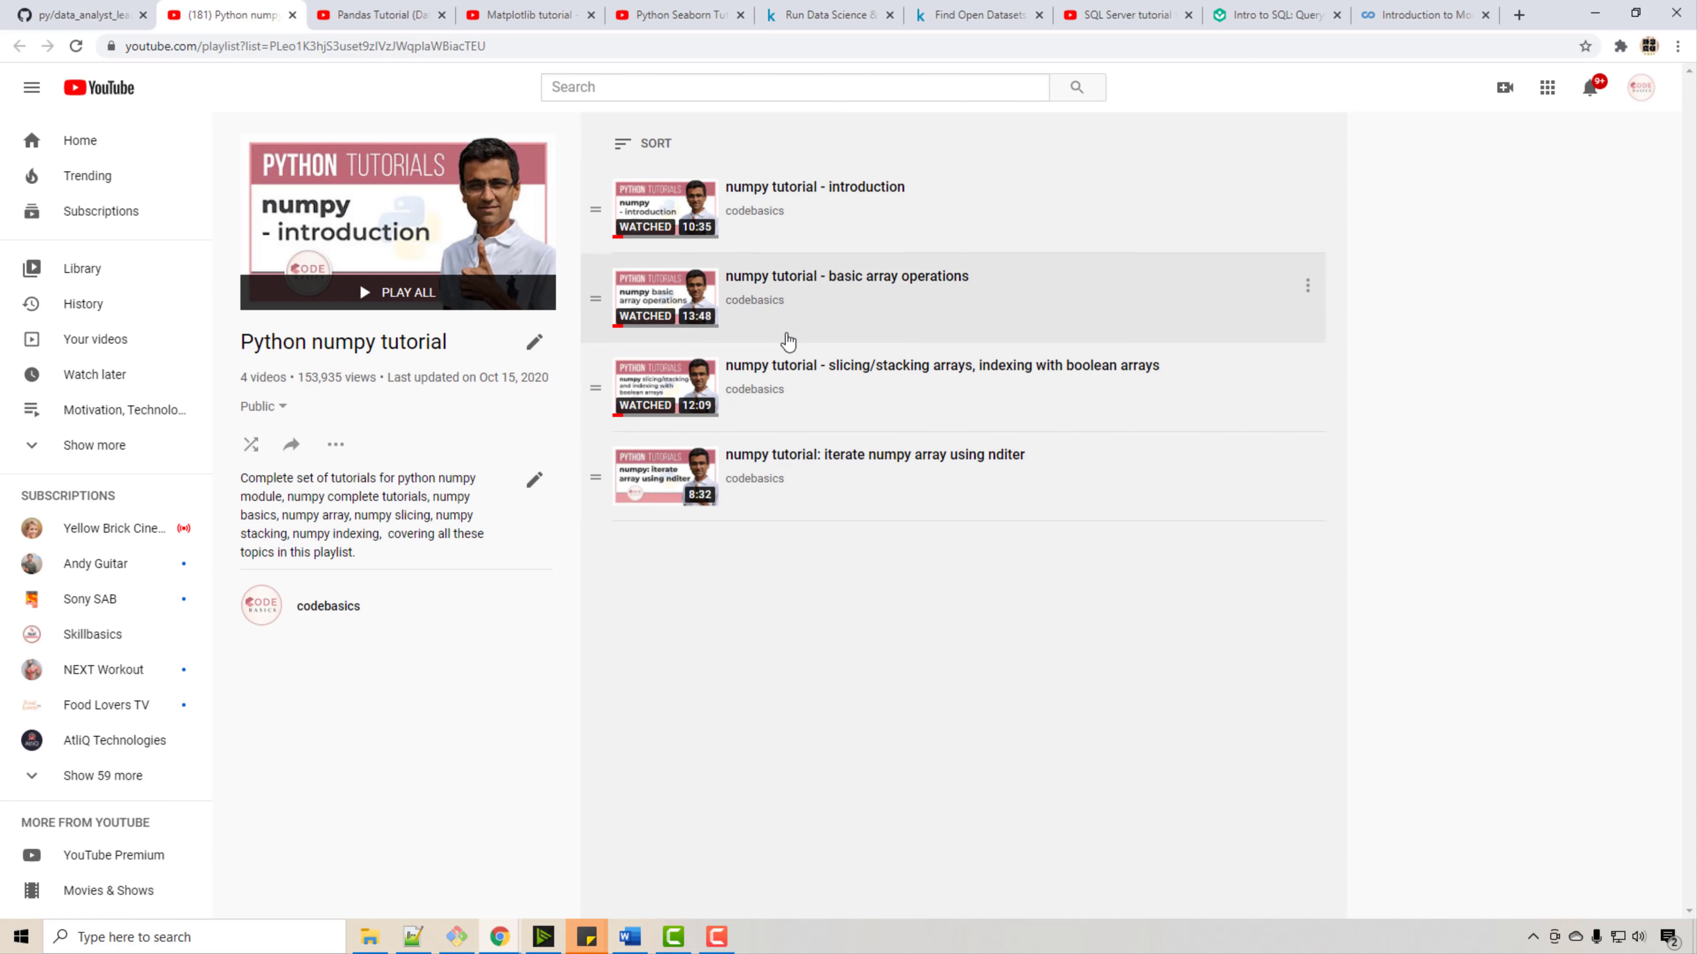
# - Close the numpy tutorial playlist and scroll through the 21-video Pandas Tutorial playlist
pyautogui.click(292, 14)
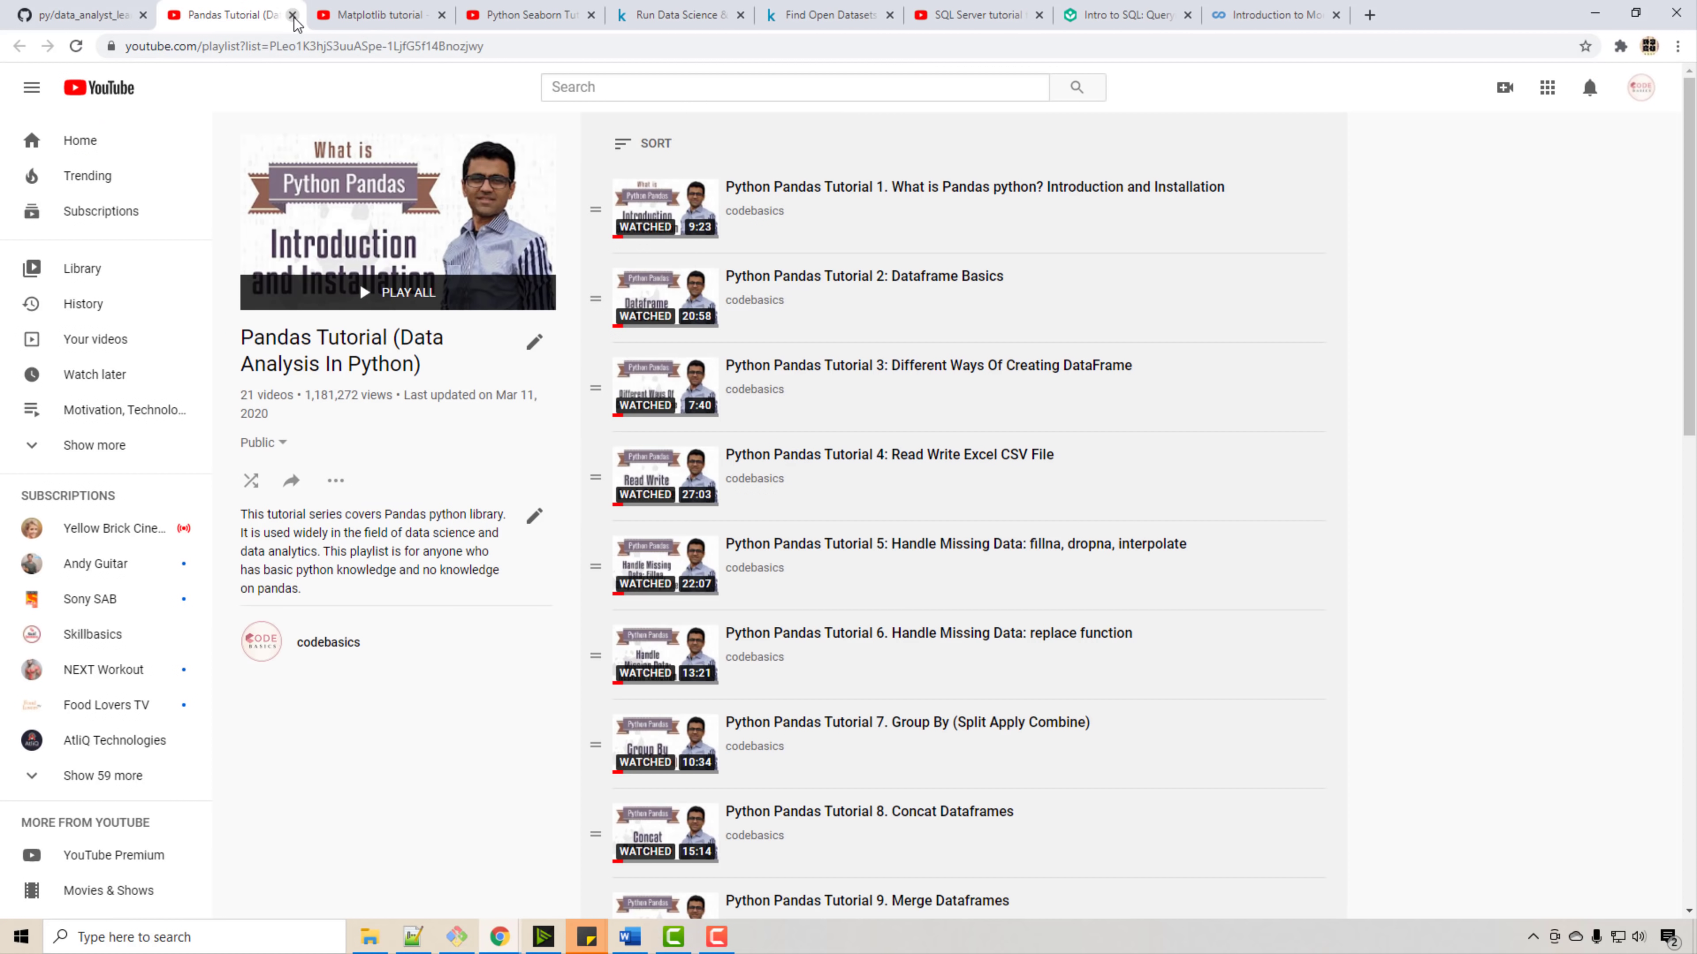
pyautogui.scroll(-3)
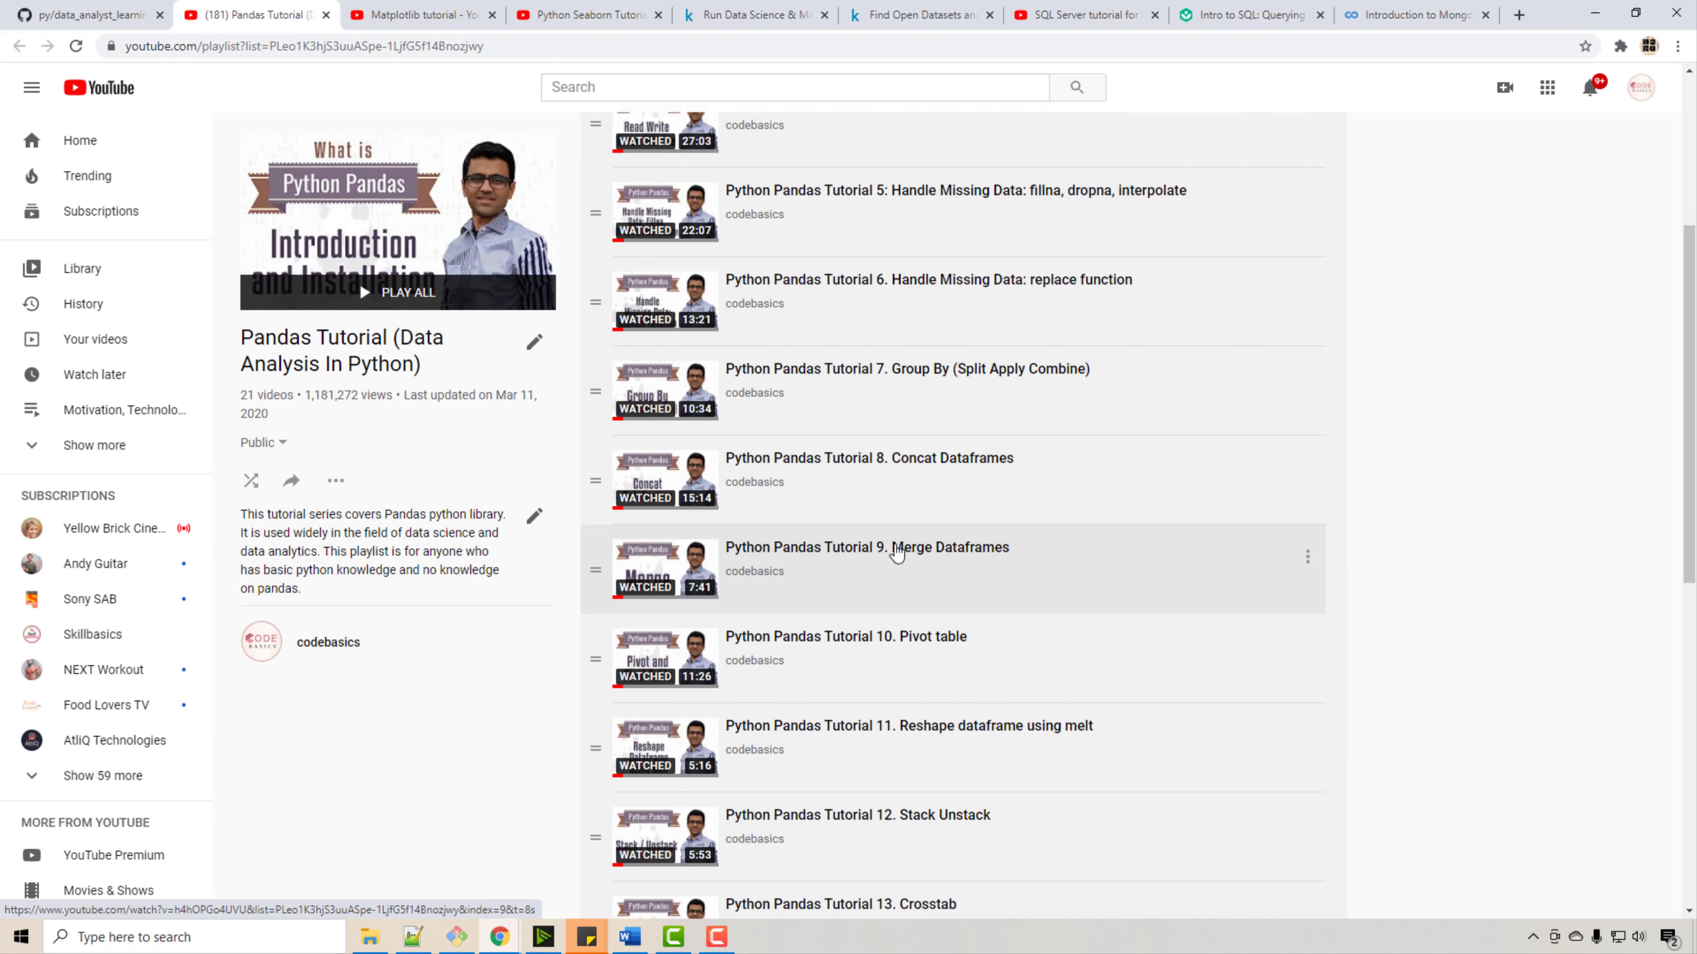
pyautogui.scroll(-3)
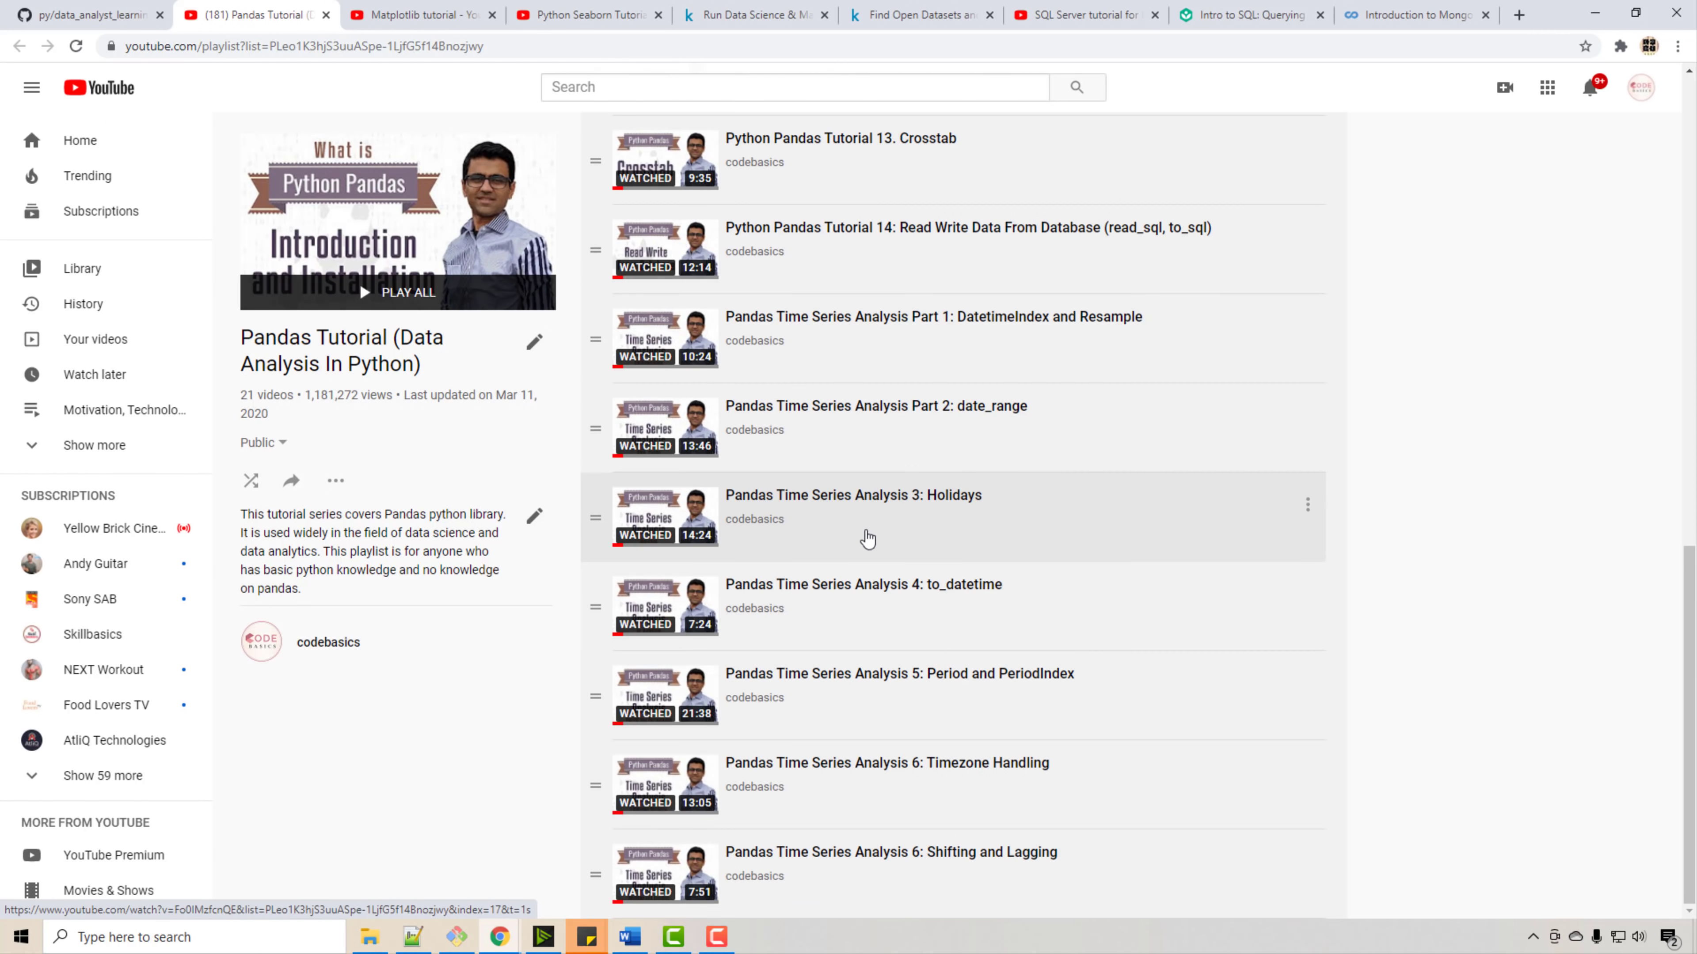
pyautogui.scroll(3)
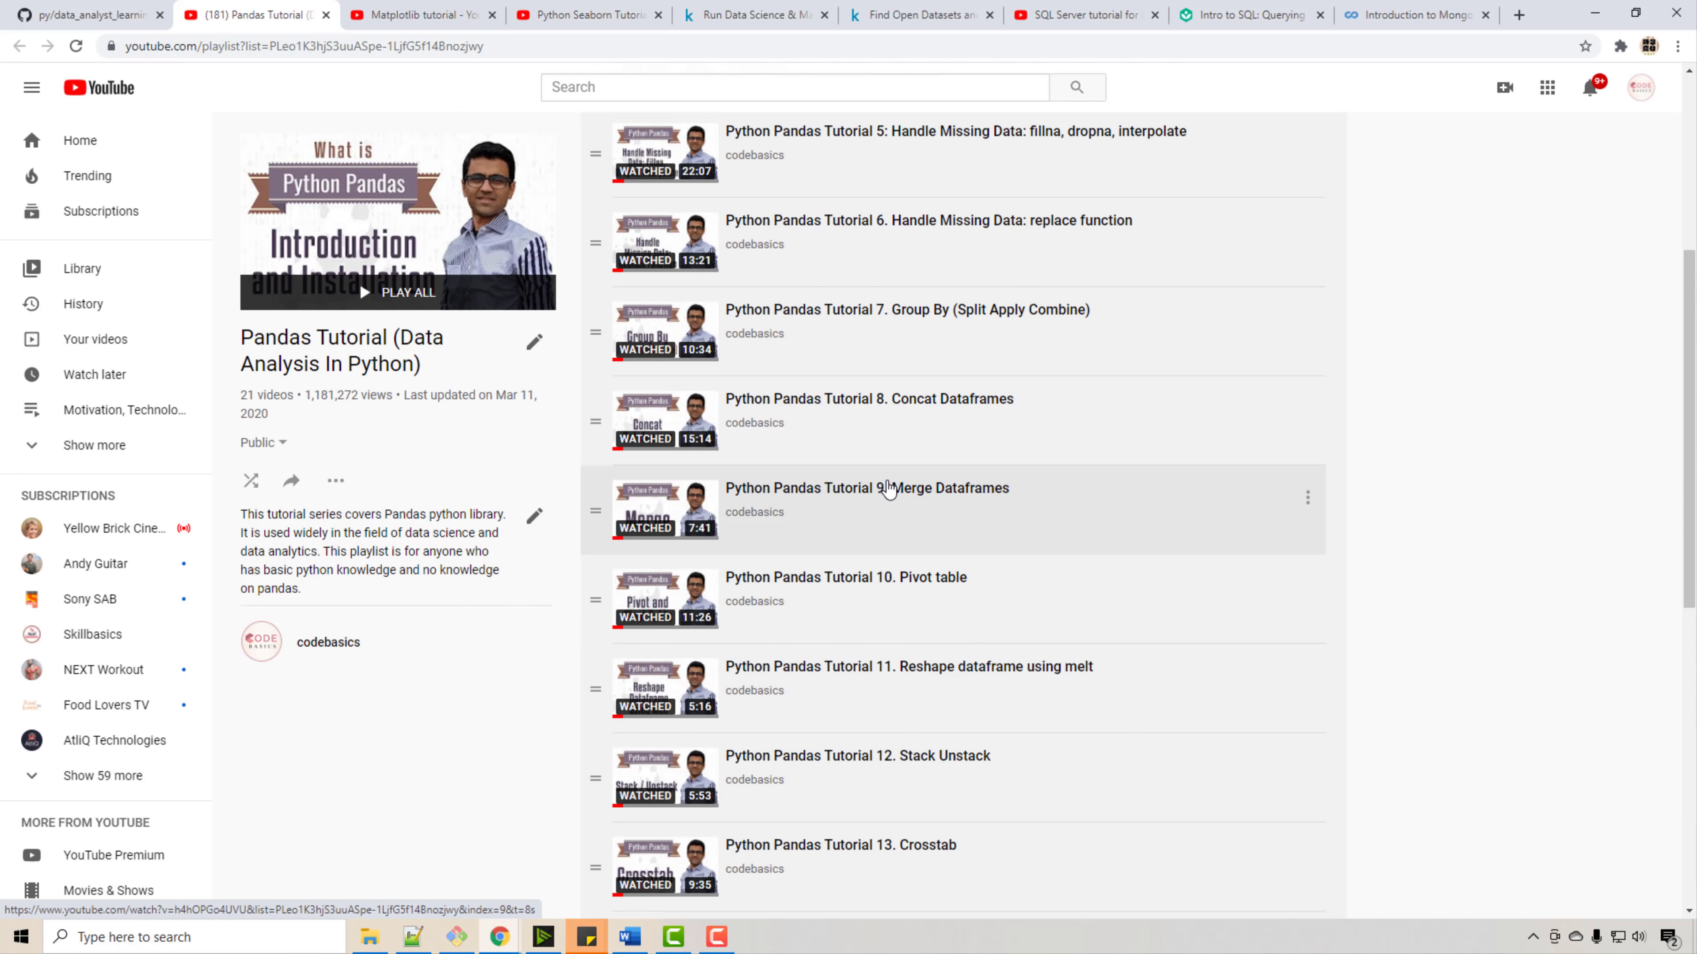
pyautogui.moveTo(337, 271)
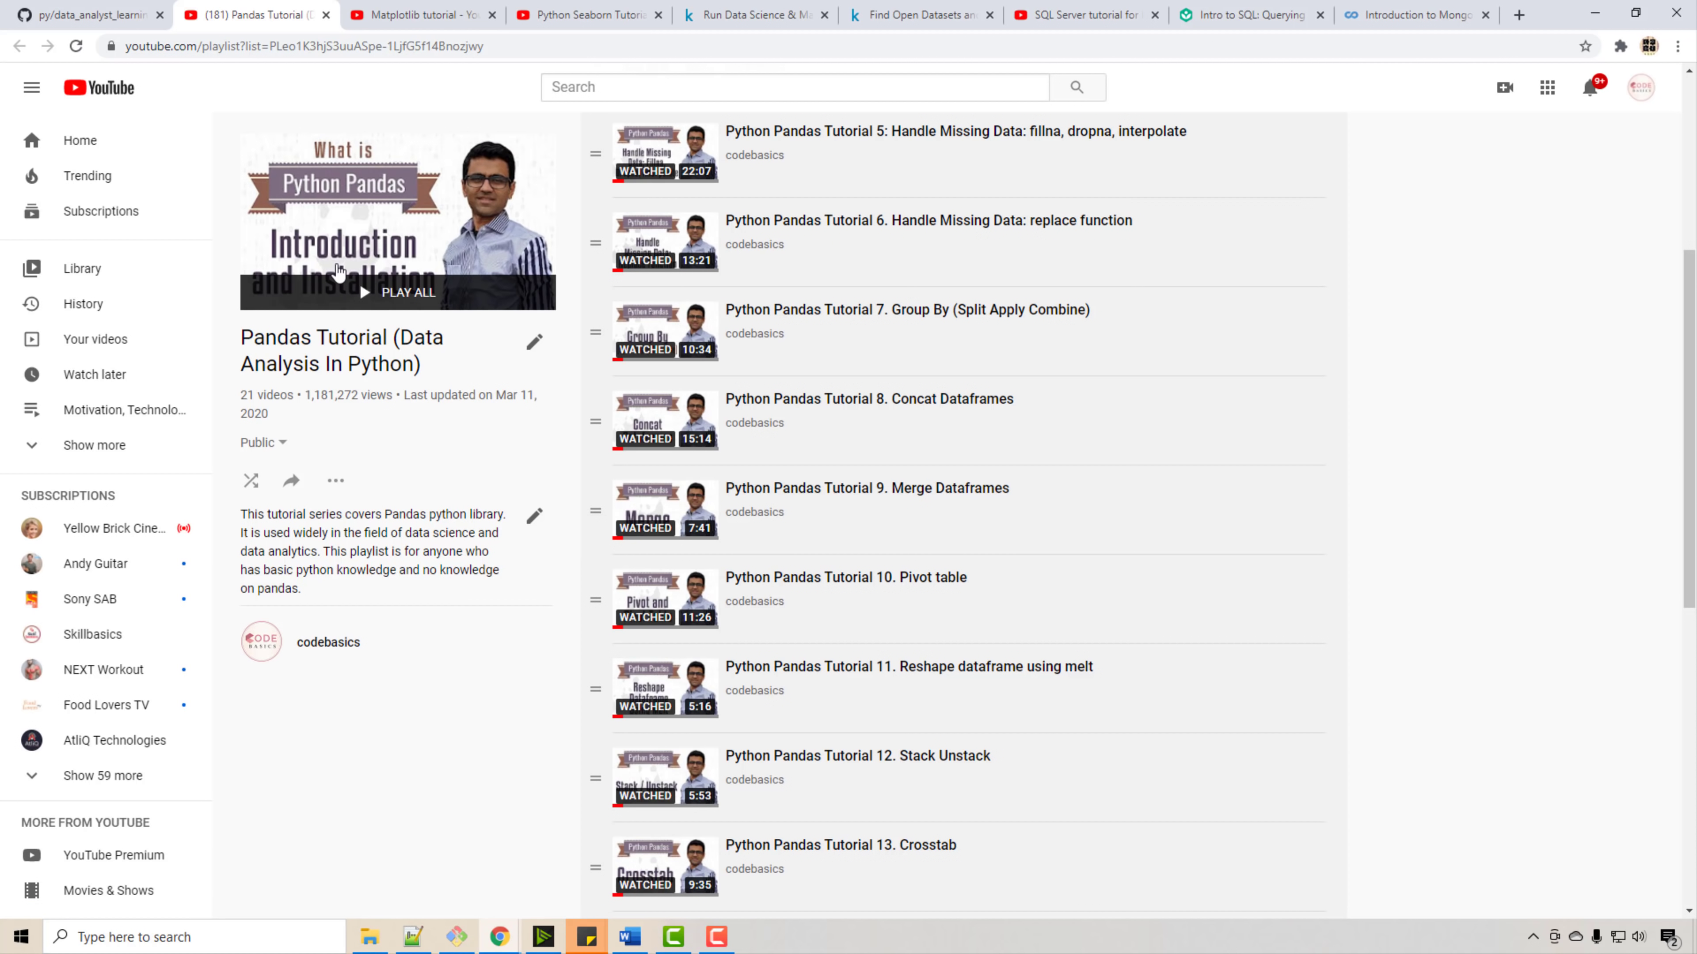
# - Return to the roadmap and scroll down to the Week 10, 11, 12 SQL & MongoDB section
pyautogui.click(87, 14)
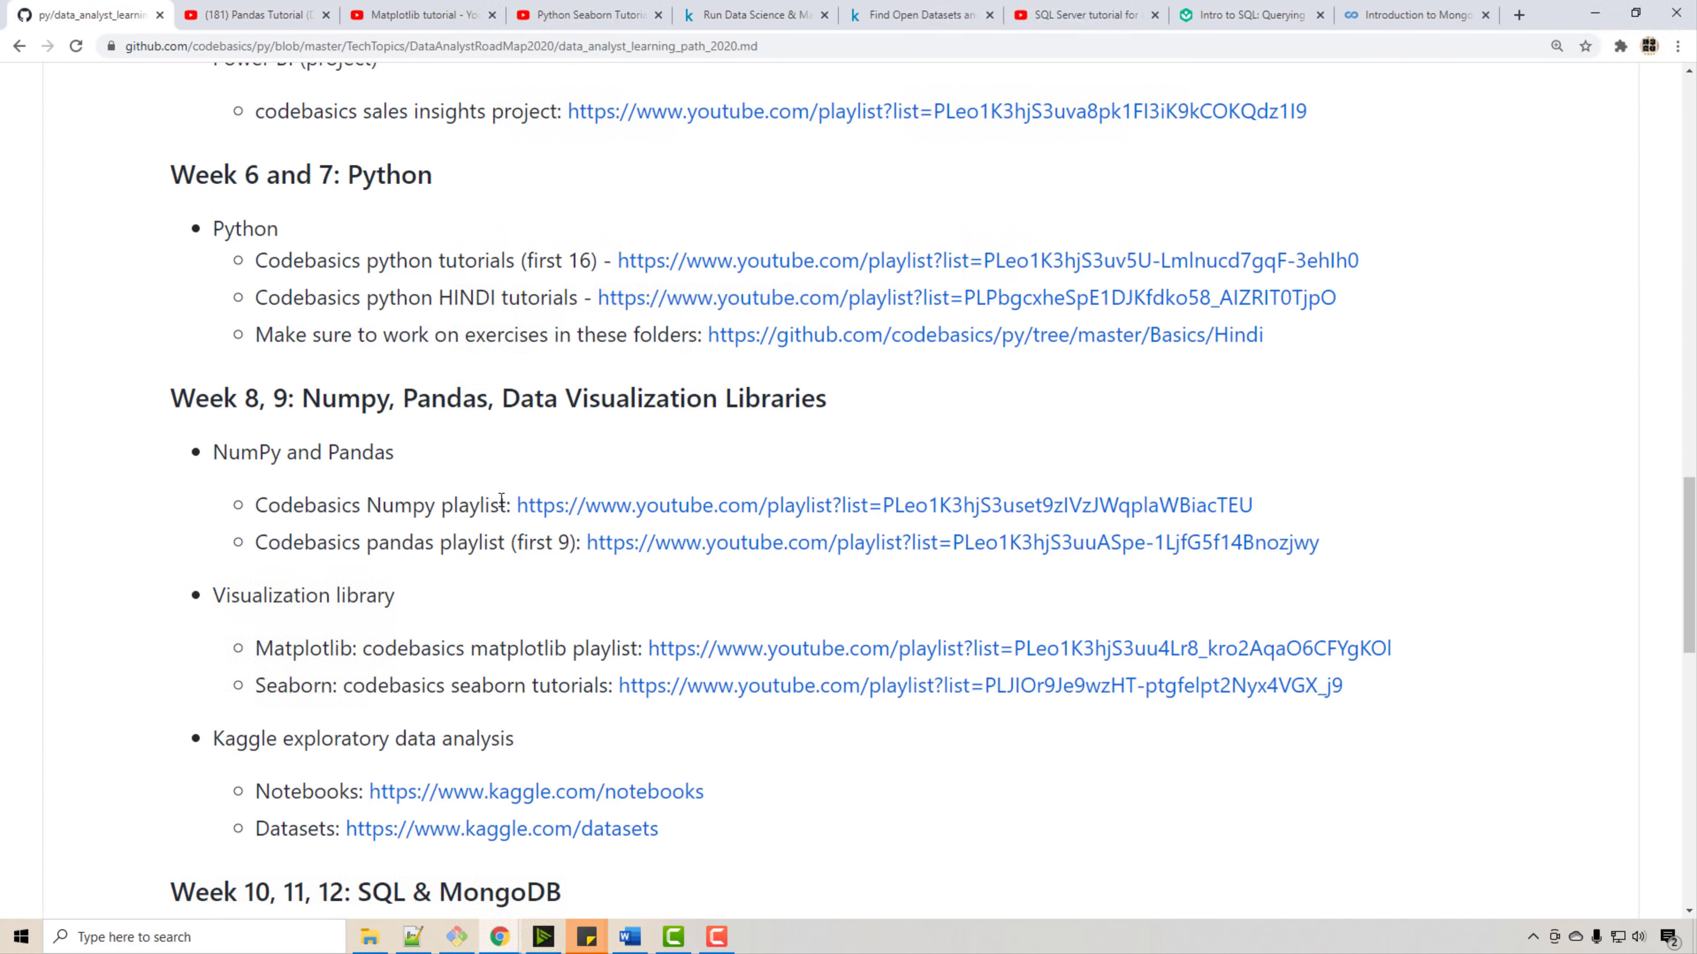
pyautogui.scroll(-3)
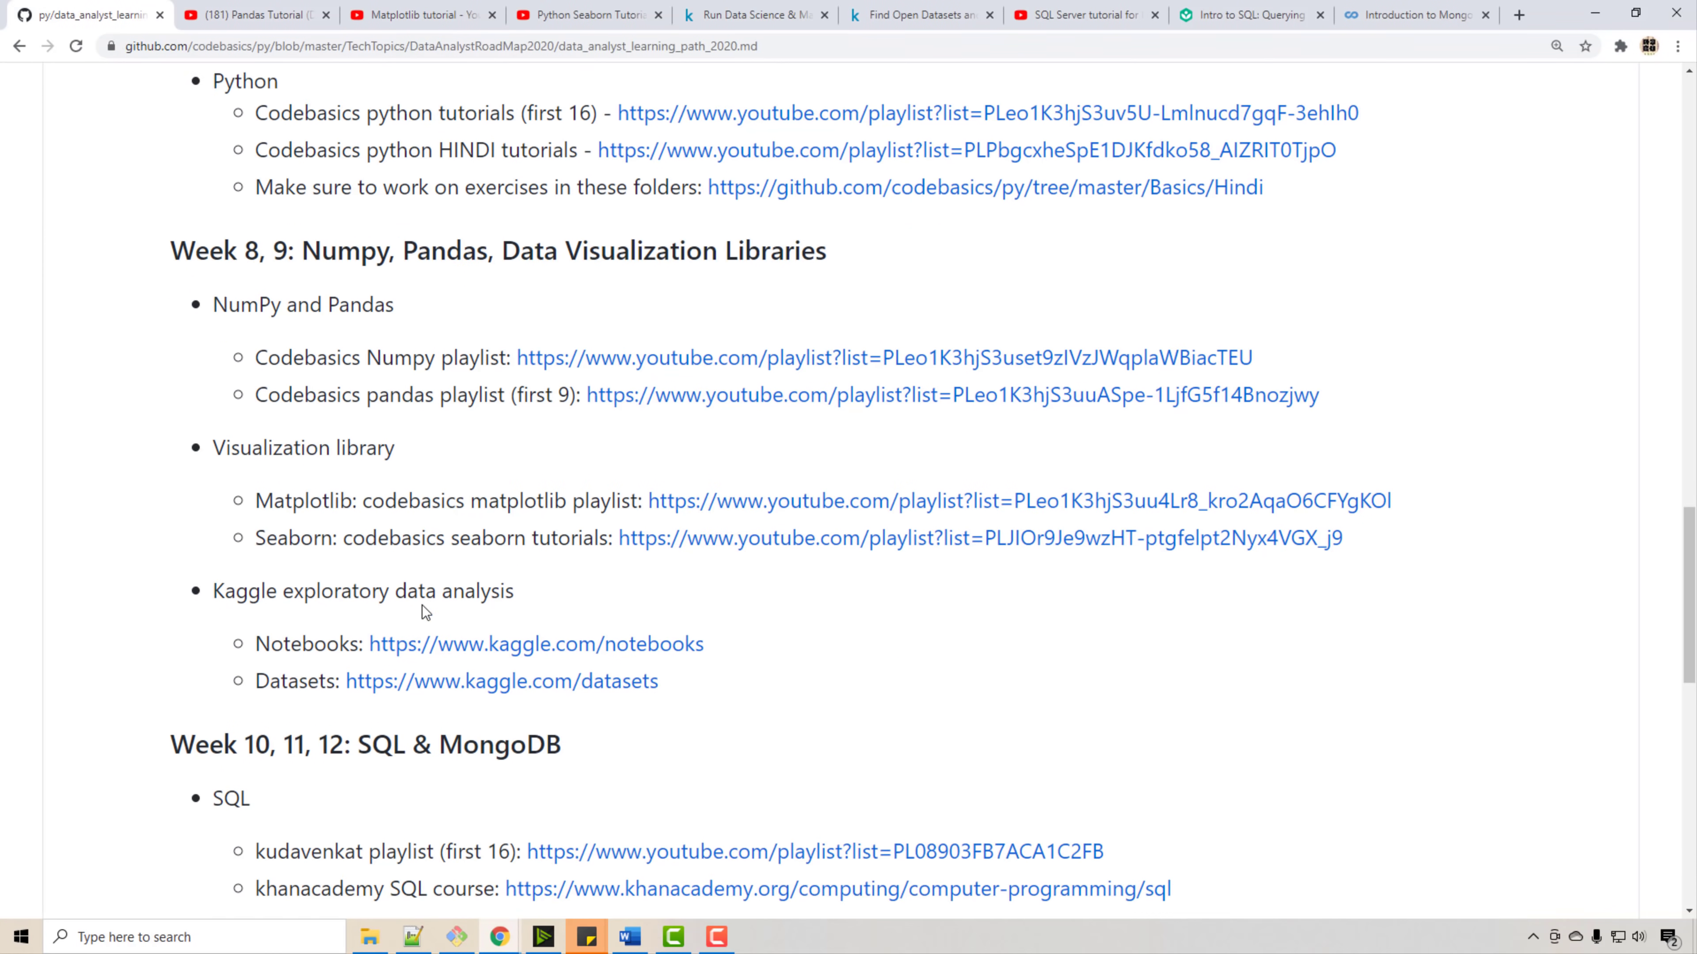
pyautogui.scroll(-3)
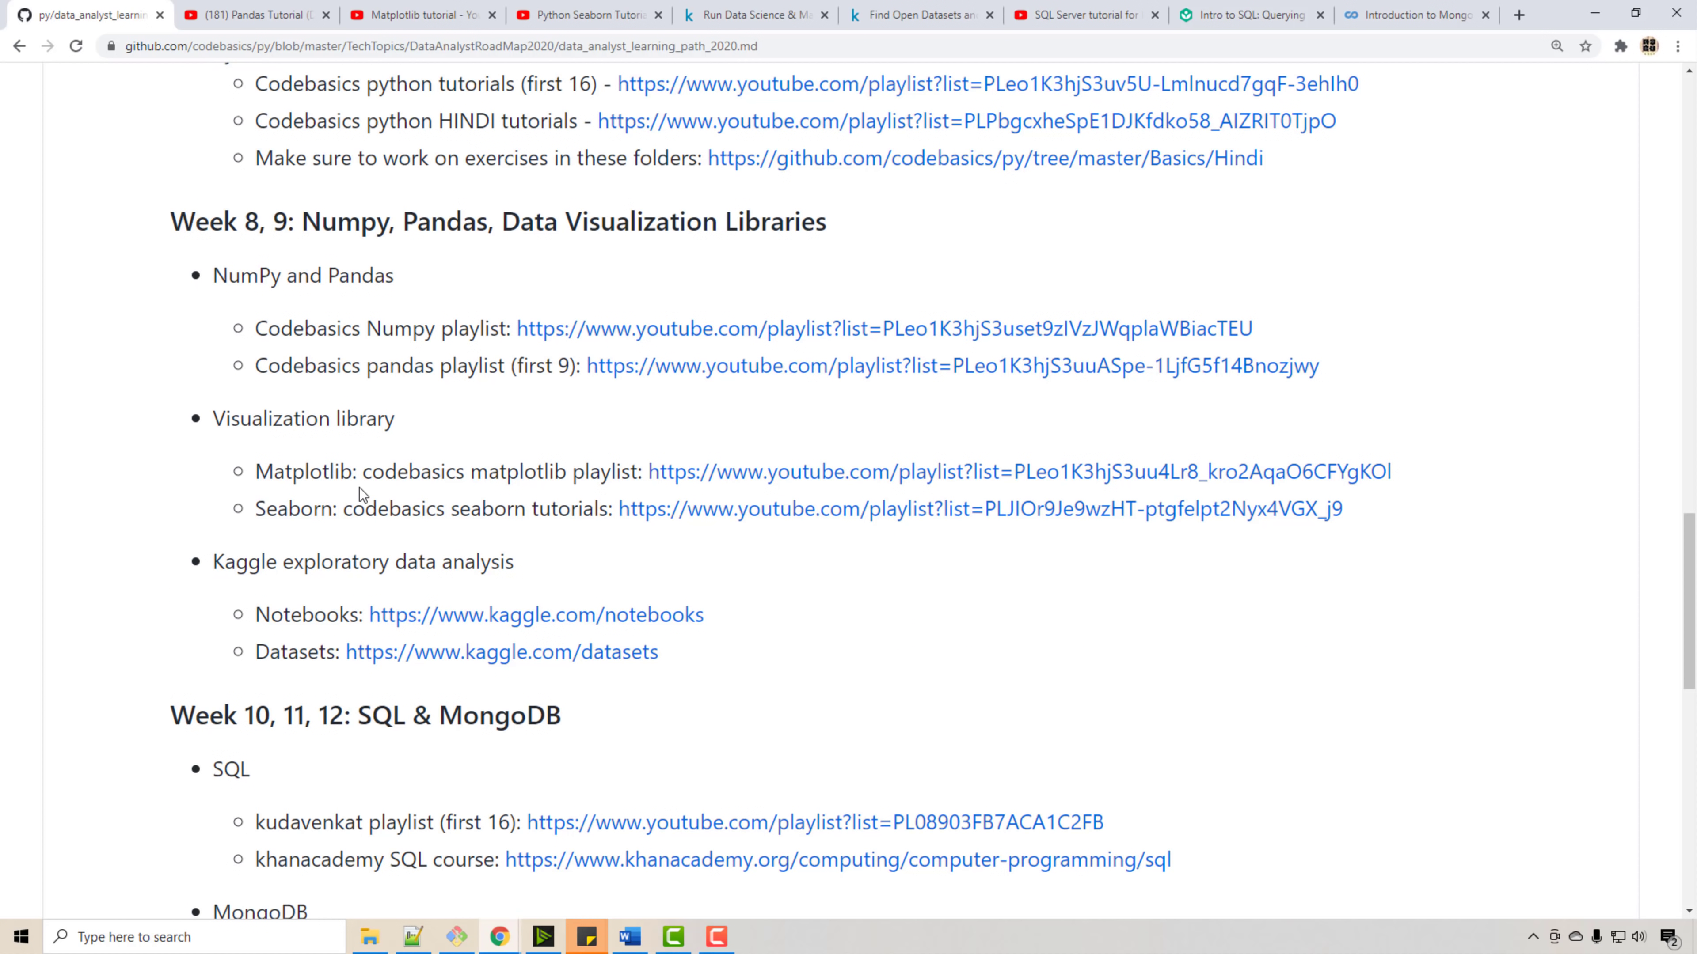
pyautogui.doubleClick(367, 472)
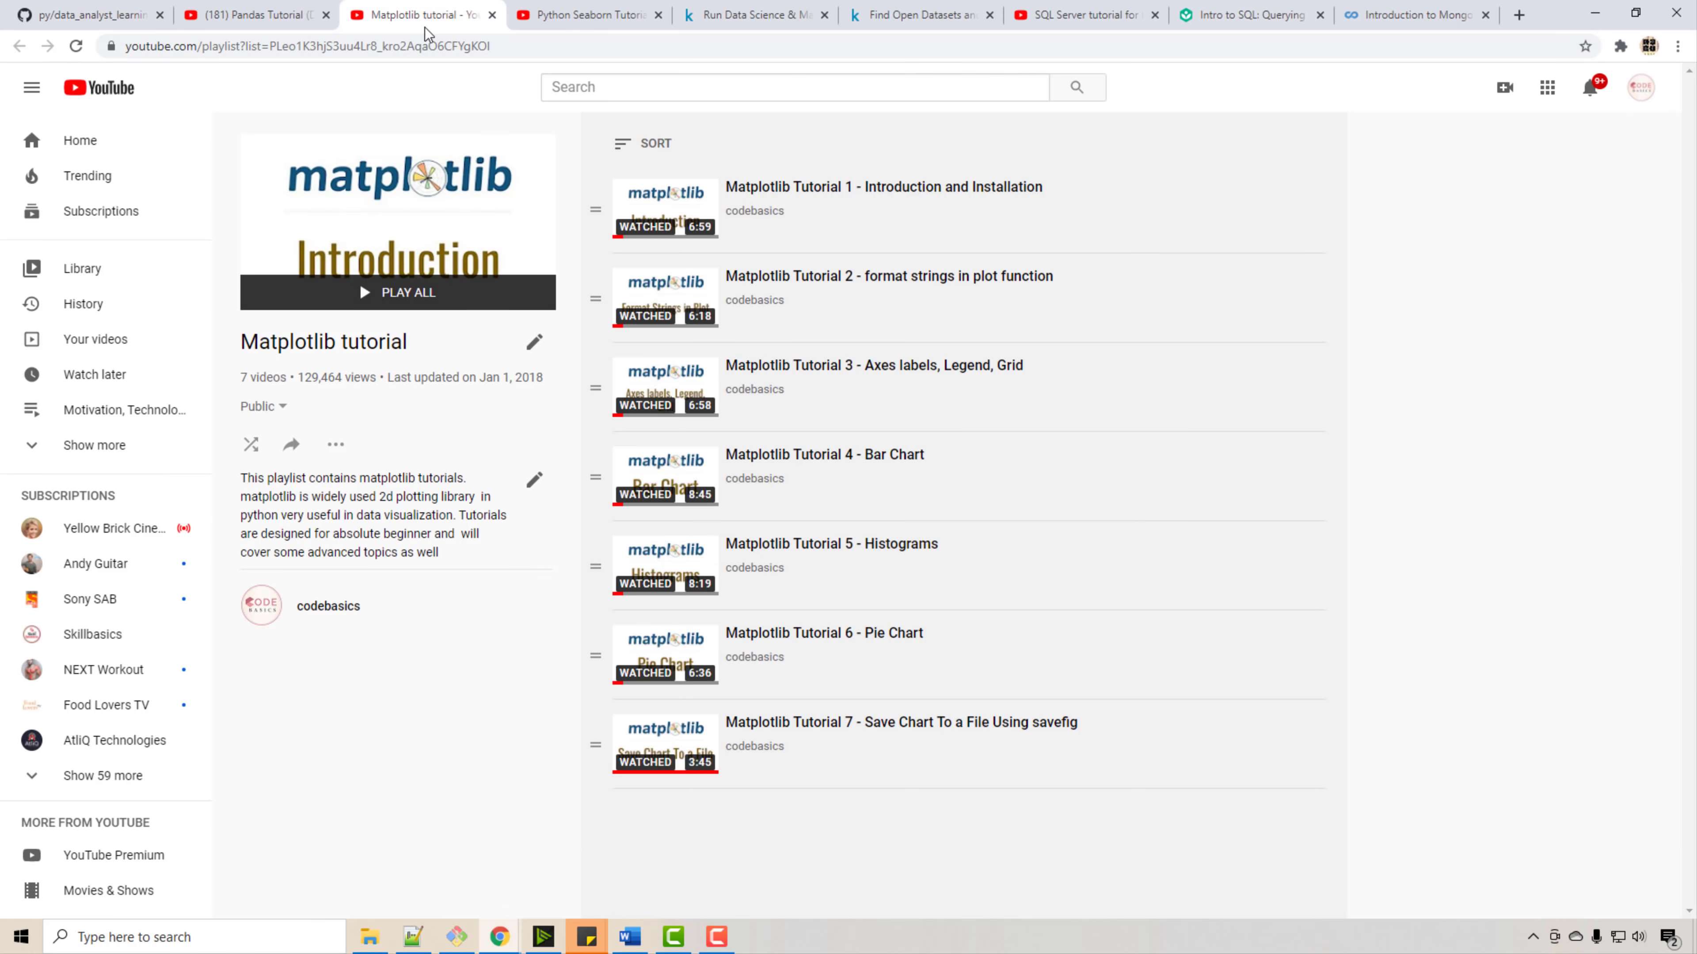
# - Look over the Python Seaborn Tutorials playlist, then go back to the Matplotlib tutorial playlist
pyautogui.click(584, 14)
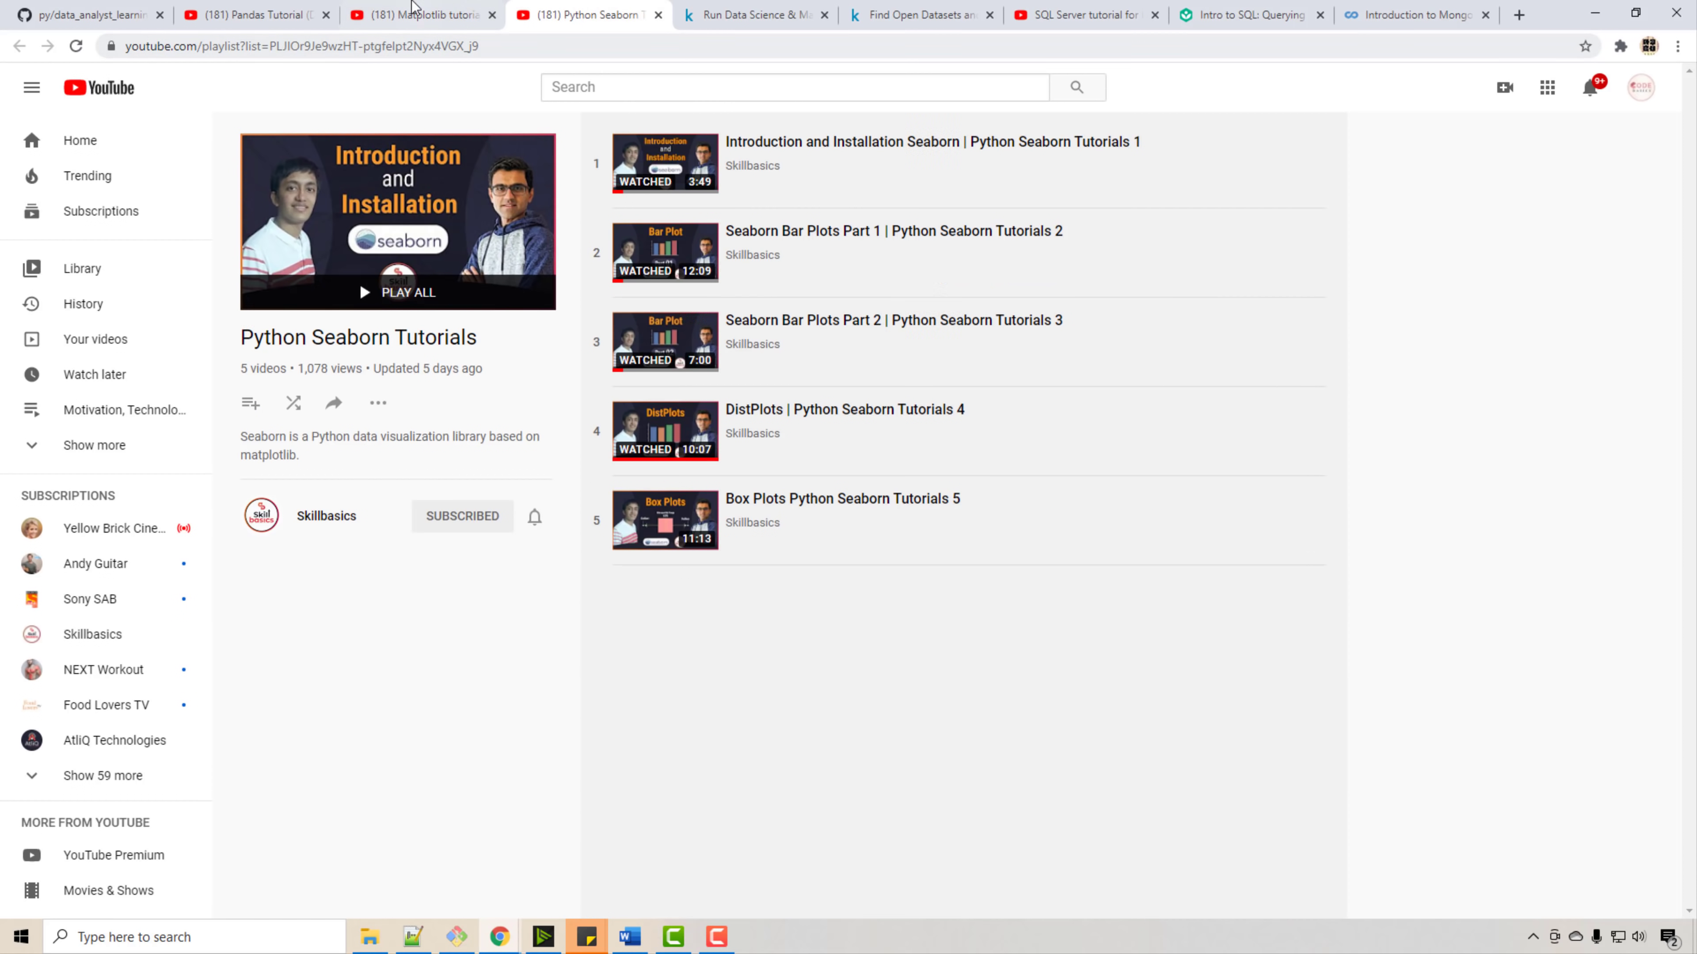
pyautogui.click(422, 14)
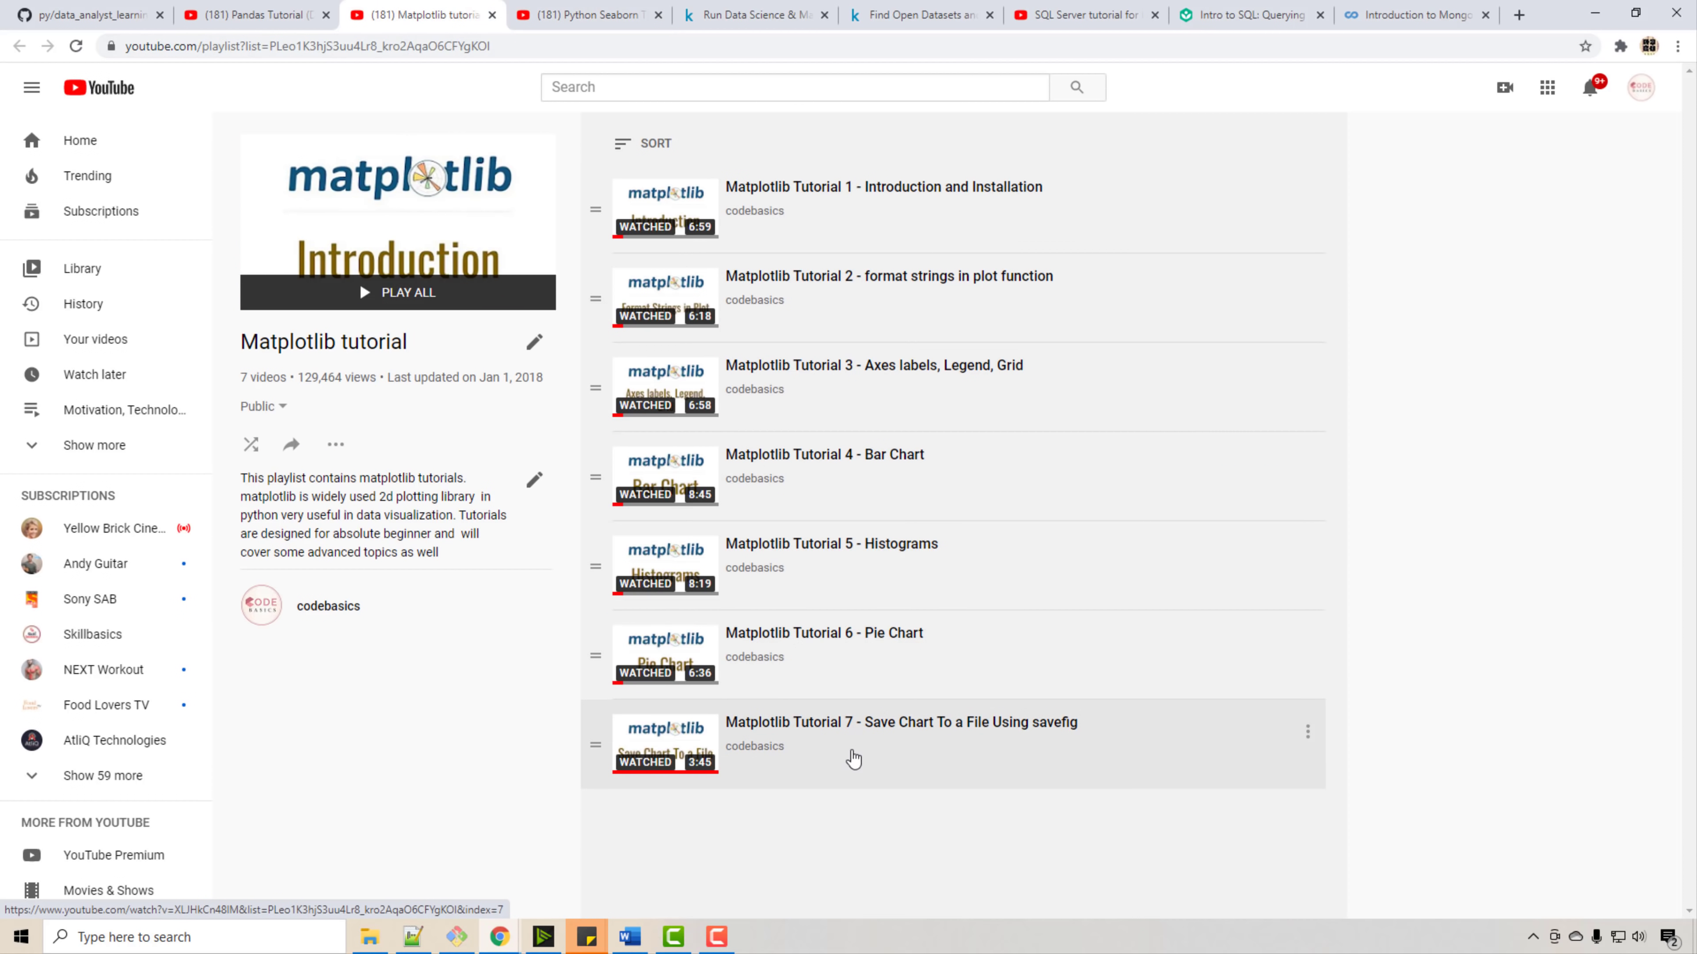
pyautogui.moveTo(734, 668)
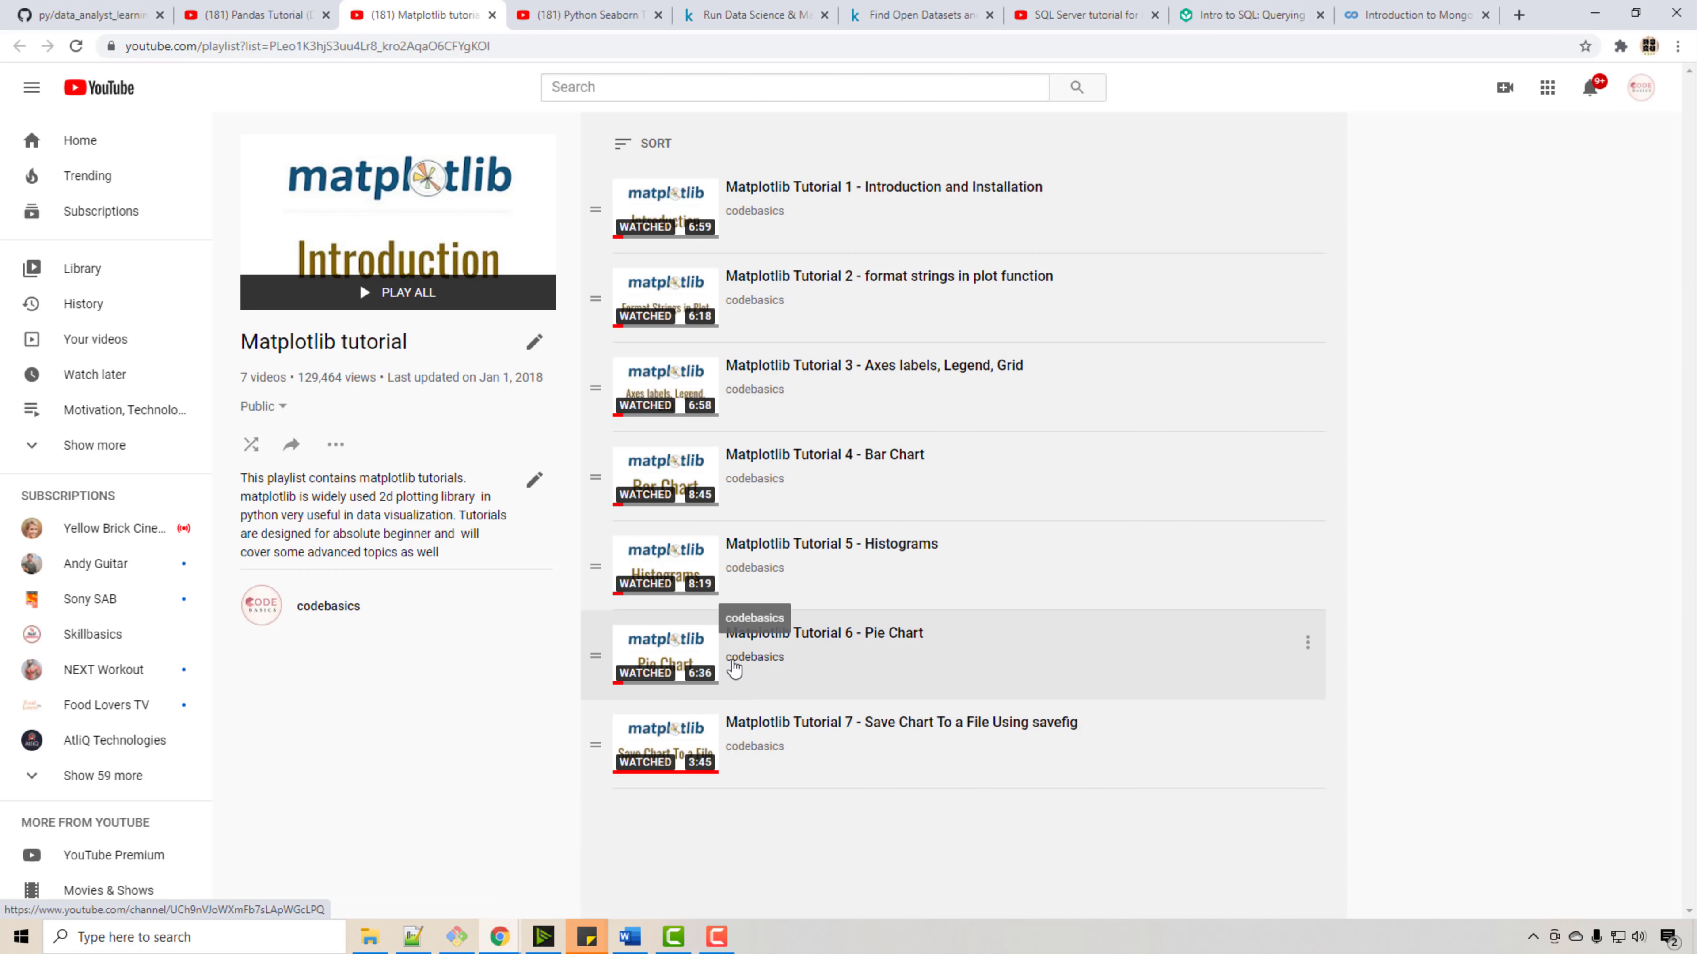
pyautogui.moveTo(862, 701)
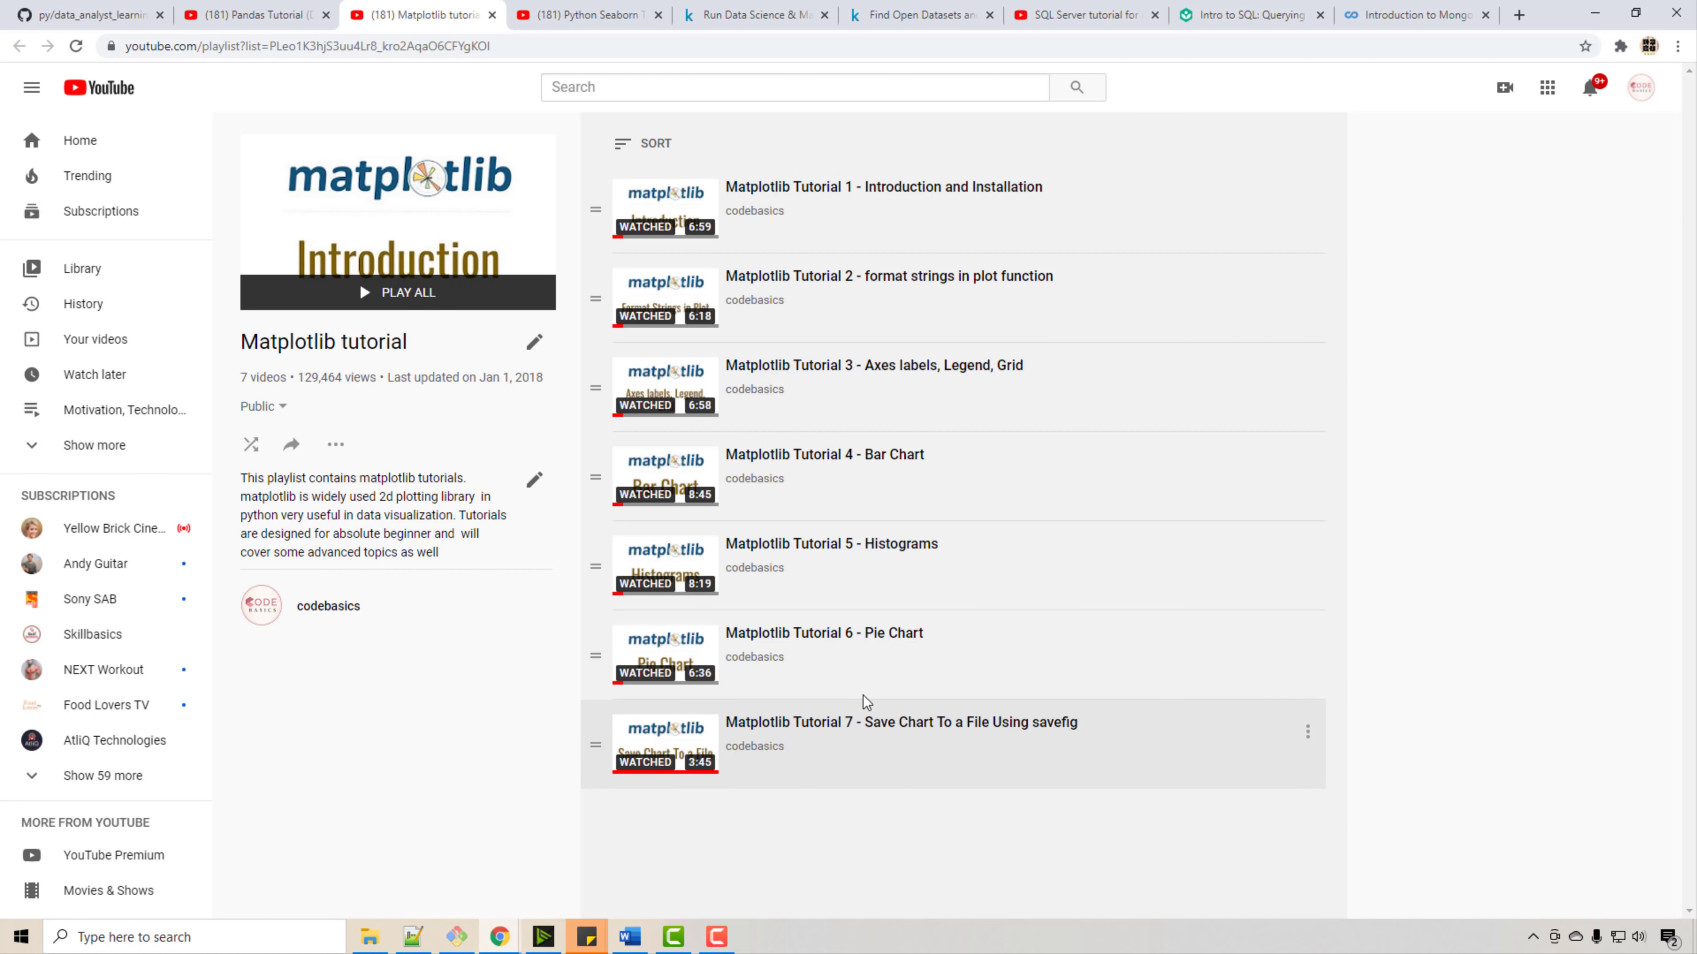
pyautogui.moveTo(735, 574)
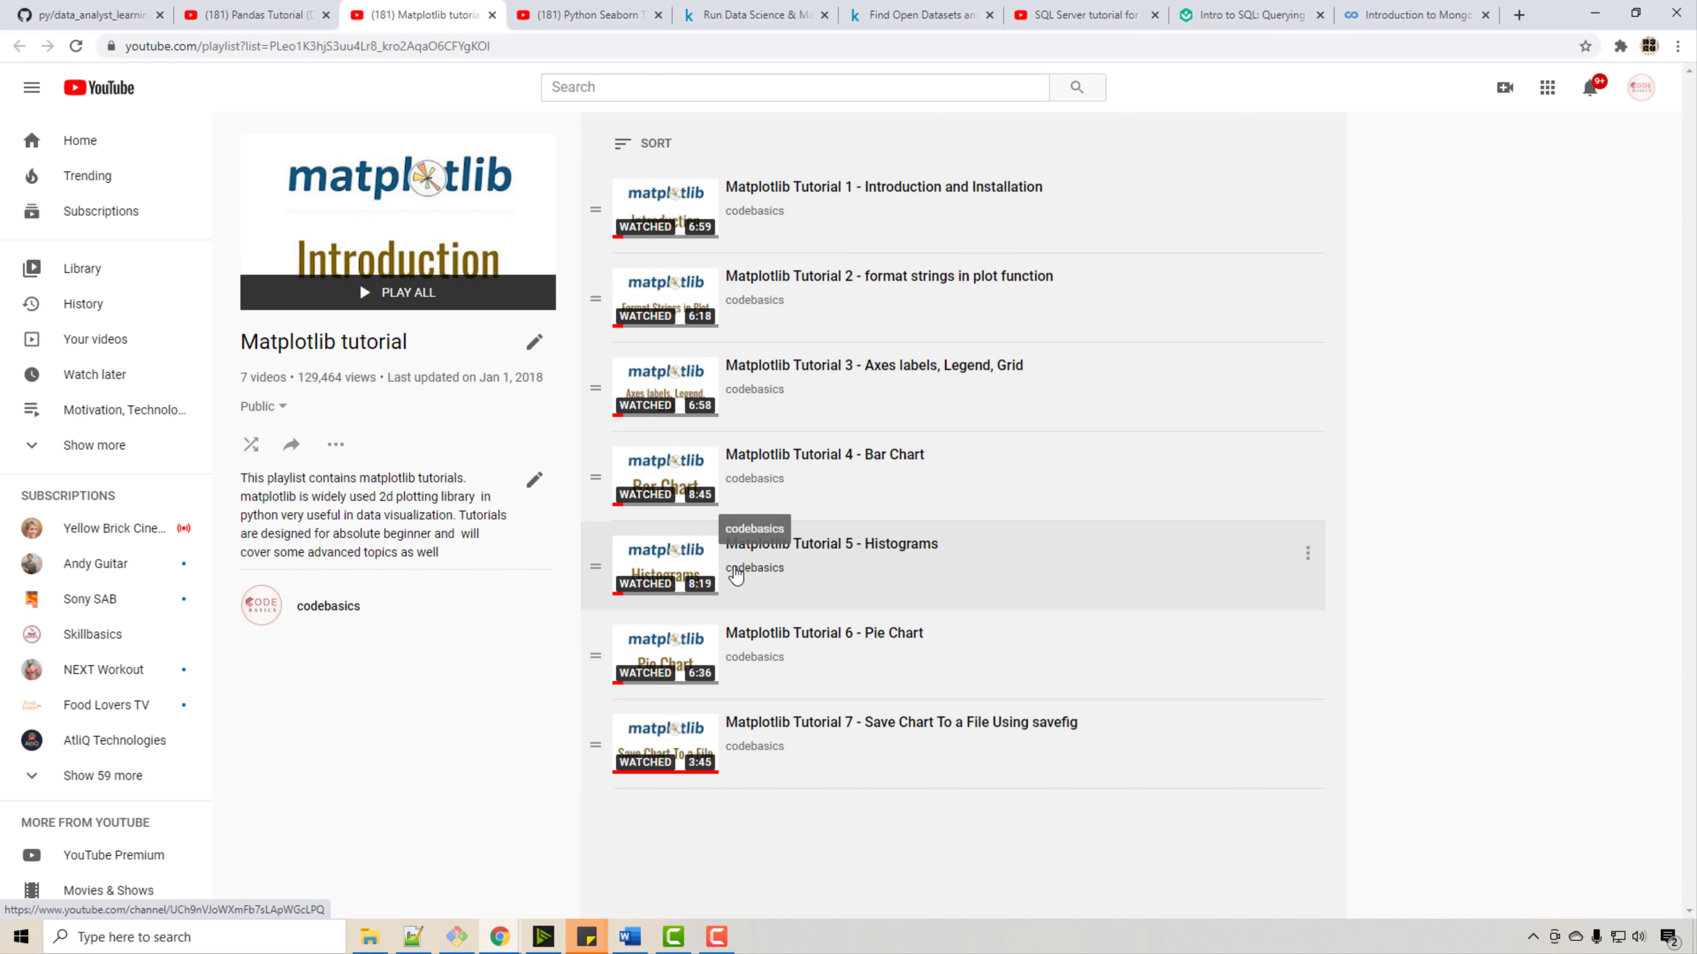
pyautogui.moveTo(92, 15)
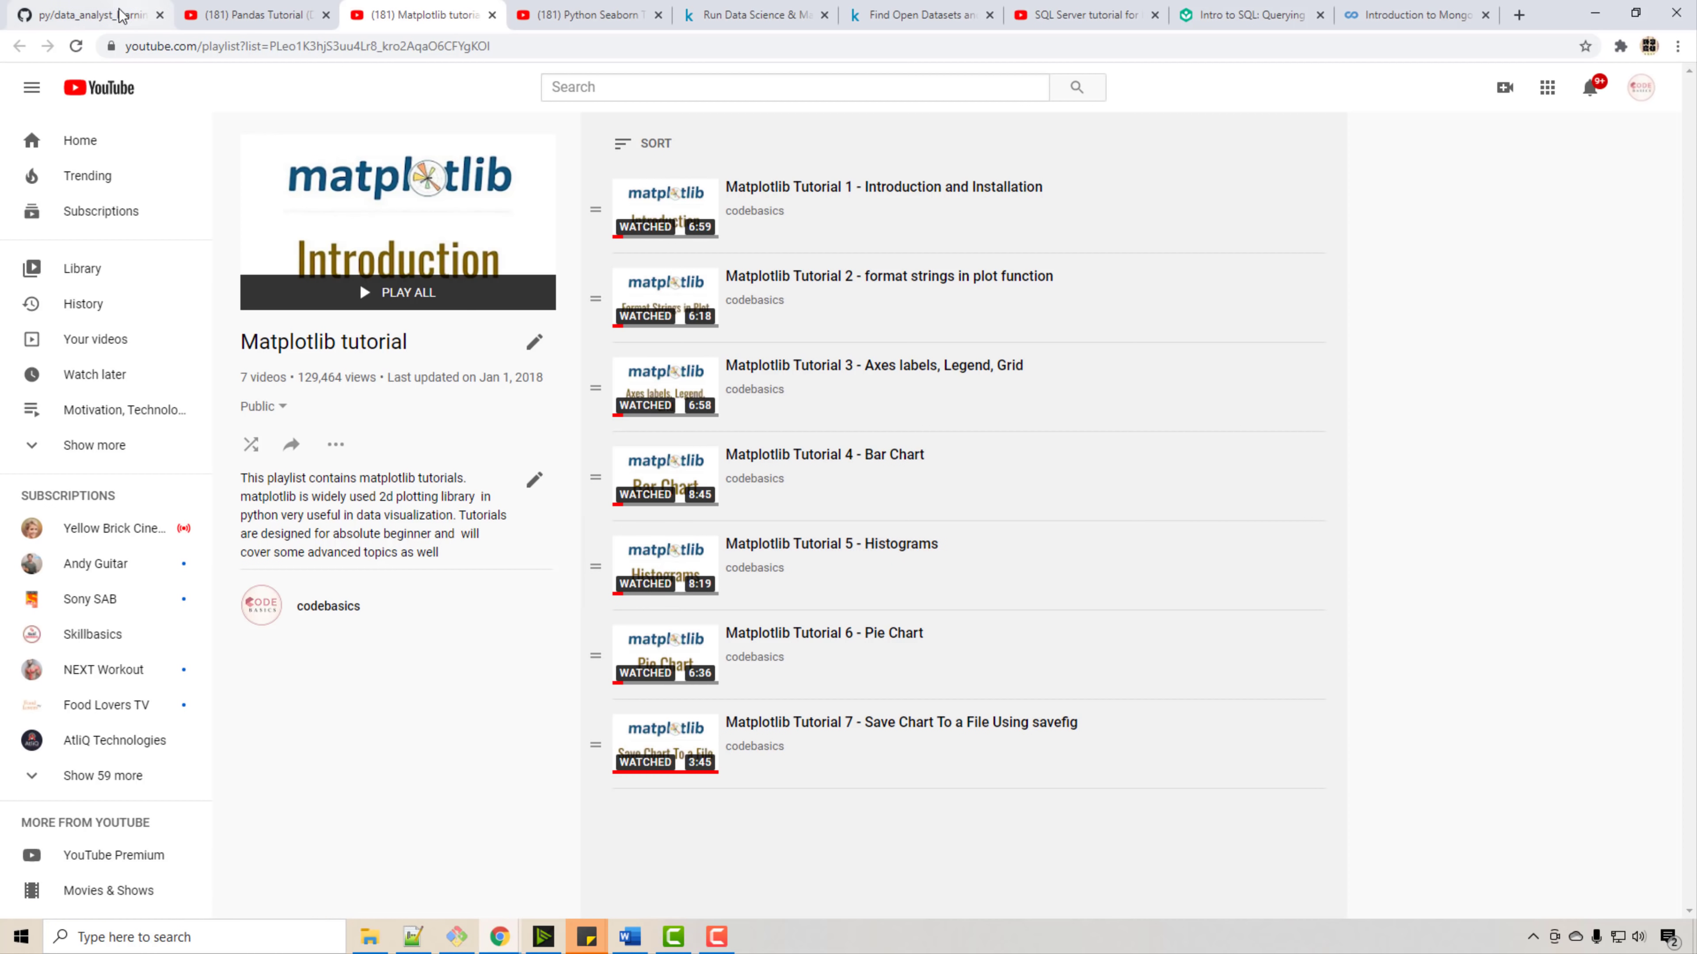
# - From the roadmap's Kaggle exploratory data analysis links, browse the Kaggle Notebooks list
pyautogui.click(82, 14)
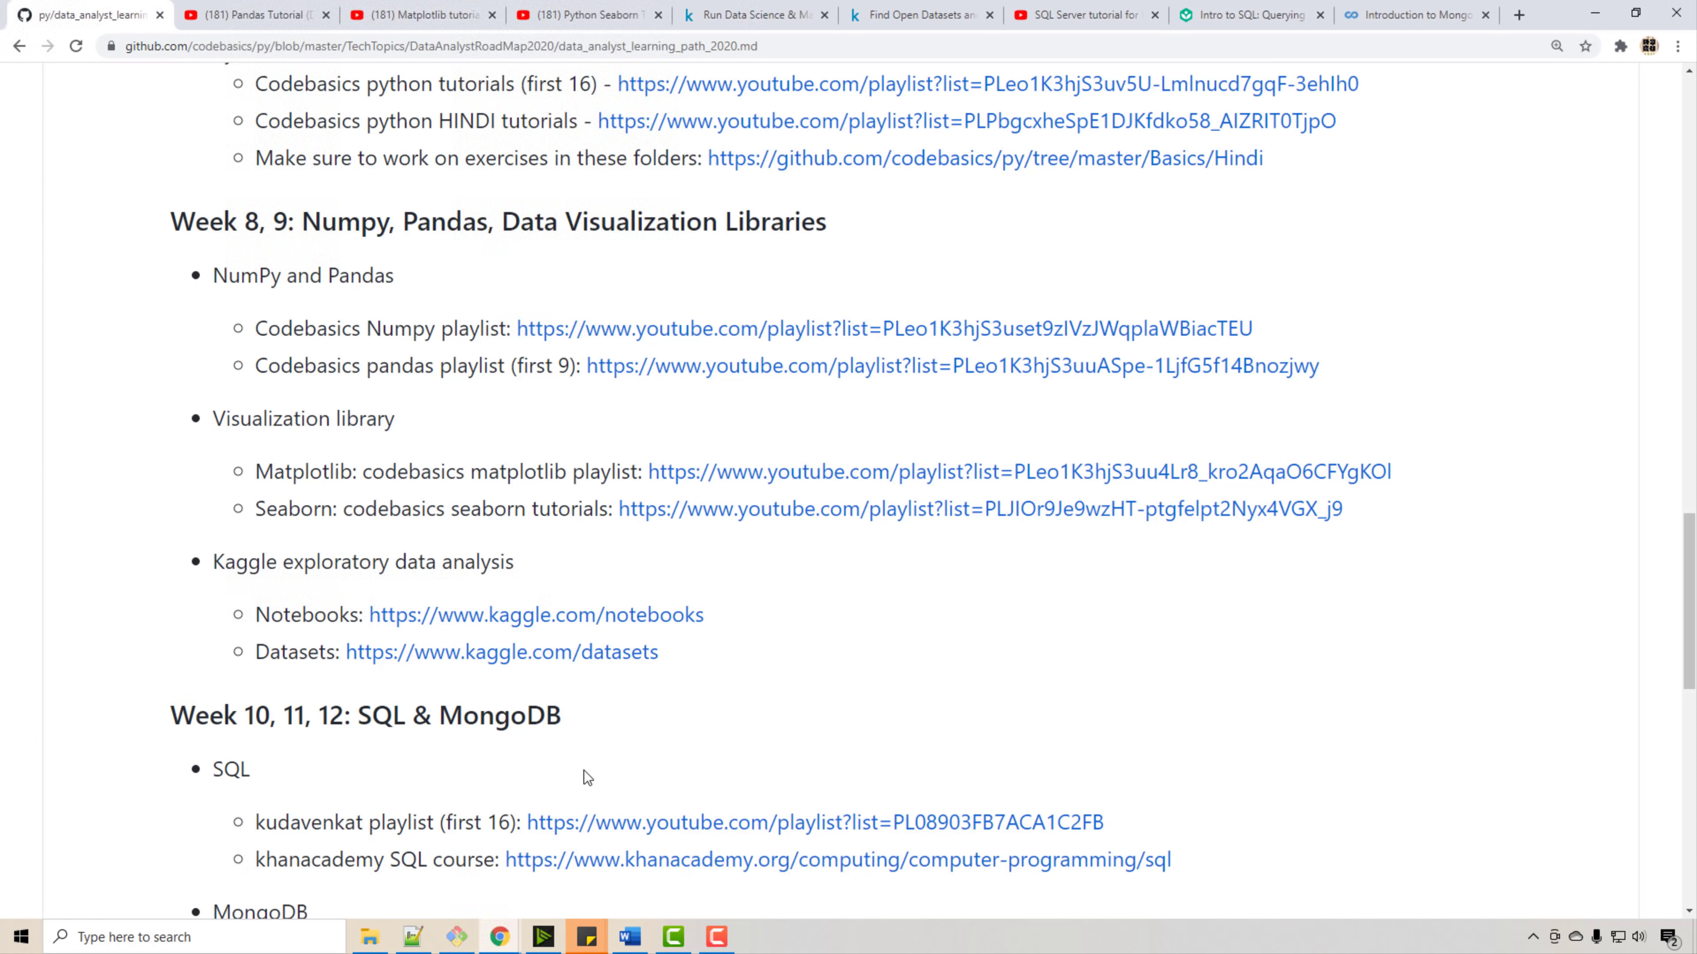
pyautogui.moveTo(604, 704)
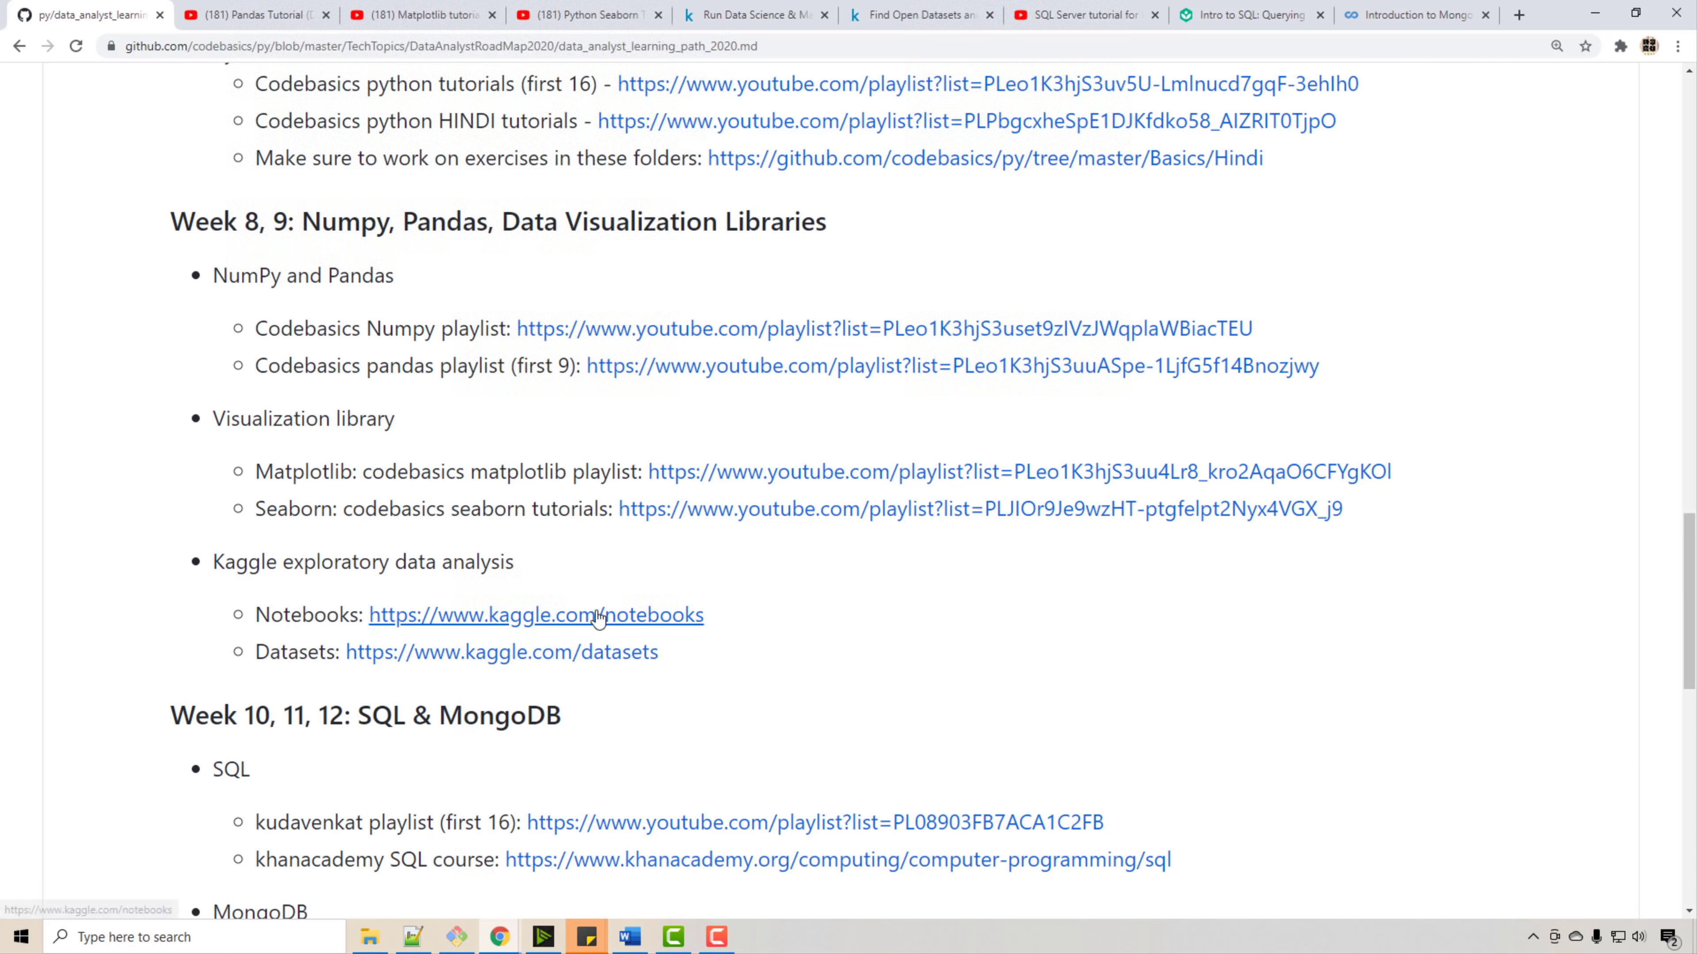
pyautogui.moveTo(502, 623)
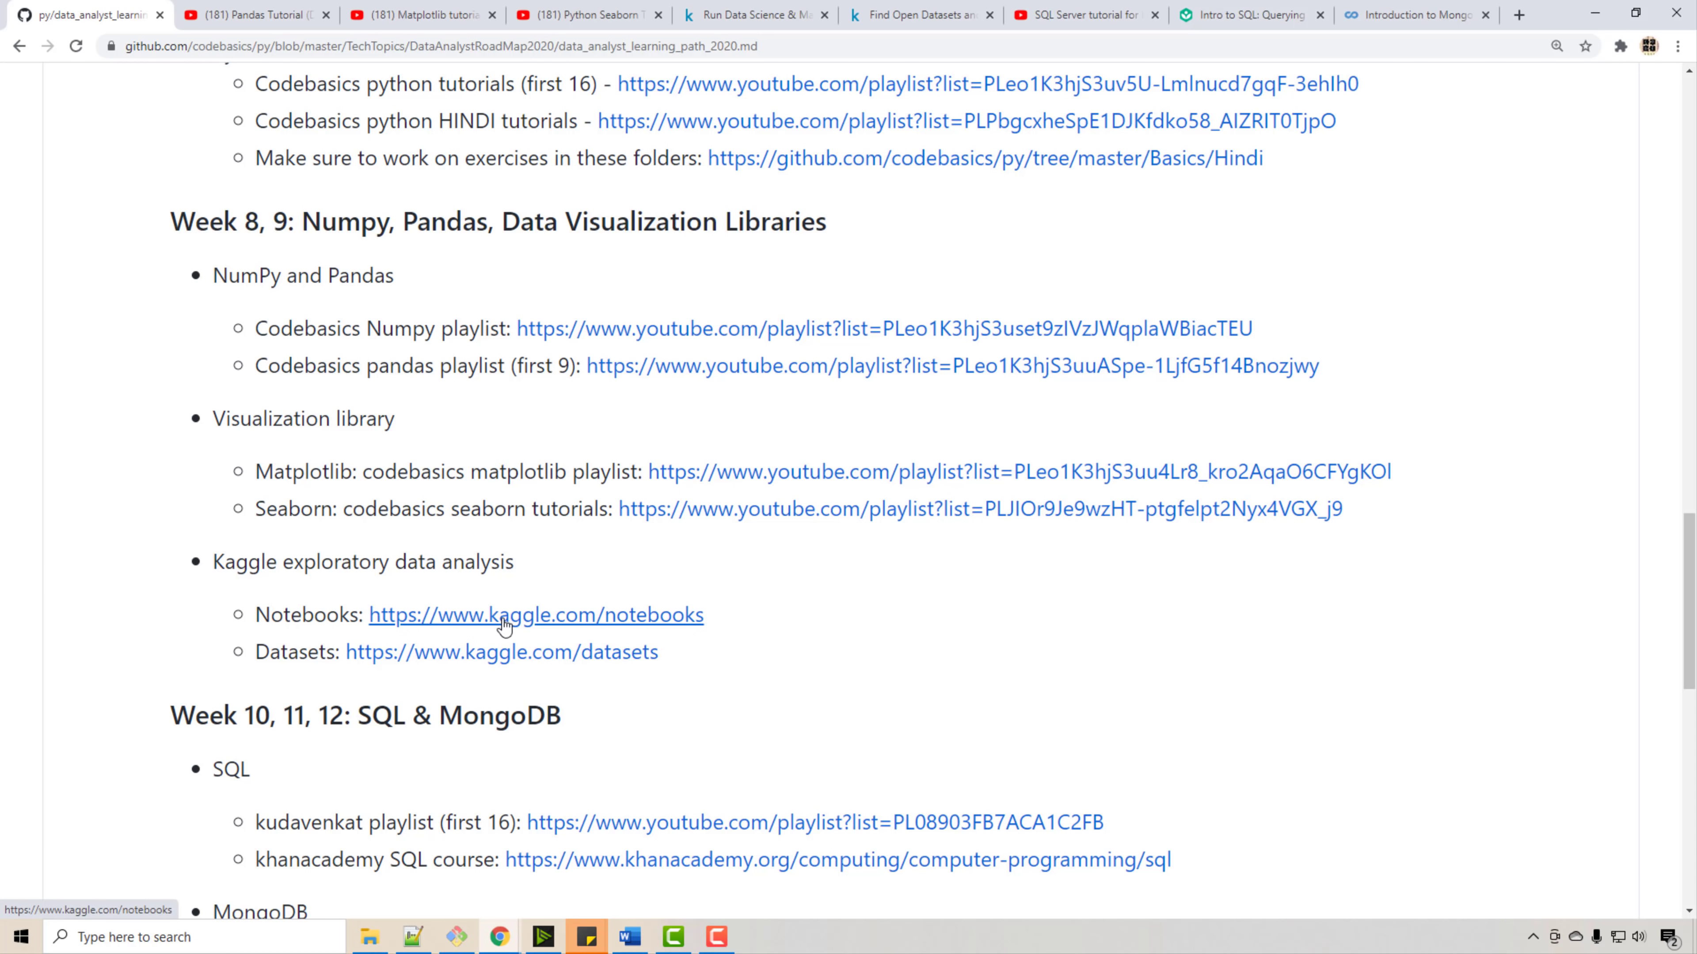
pyautogui.moveTo(692, 438)
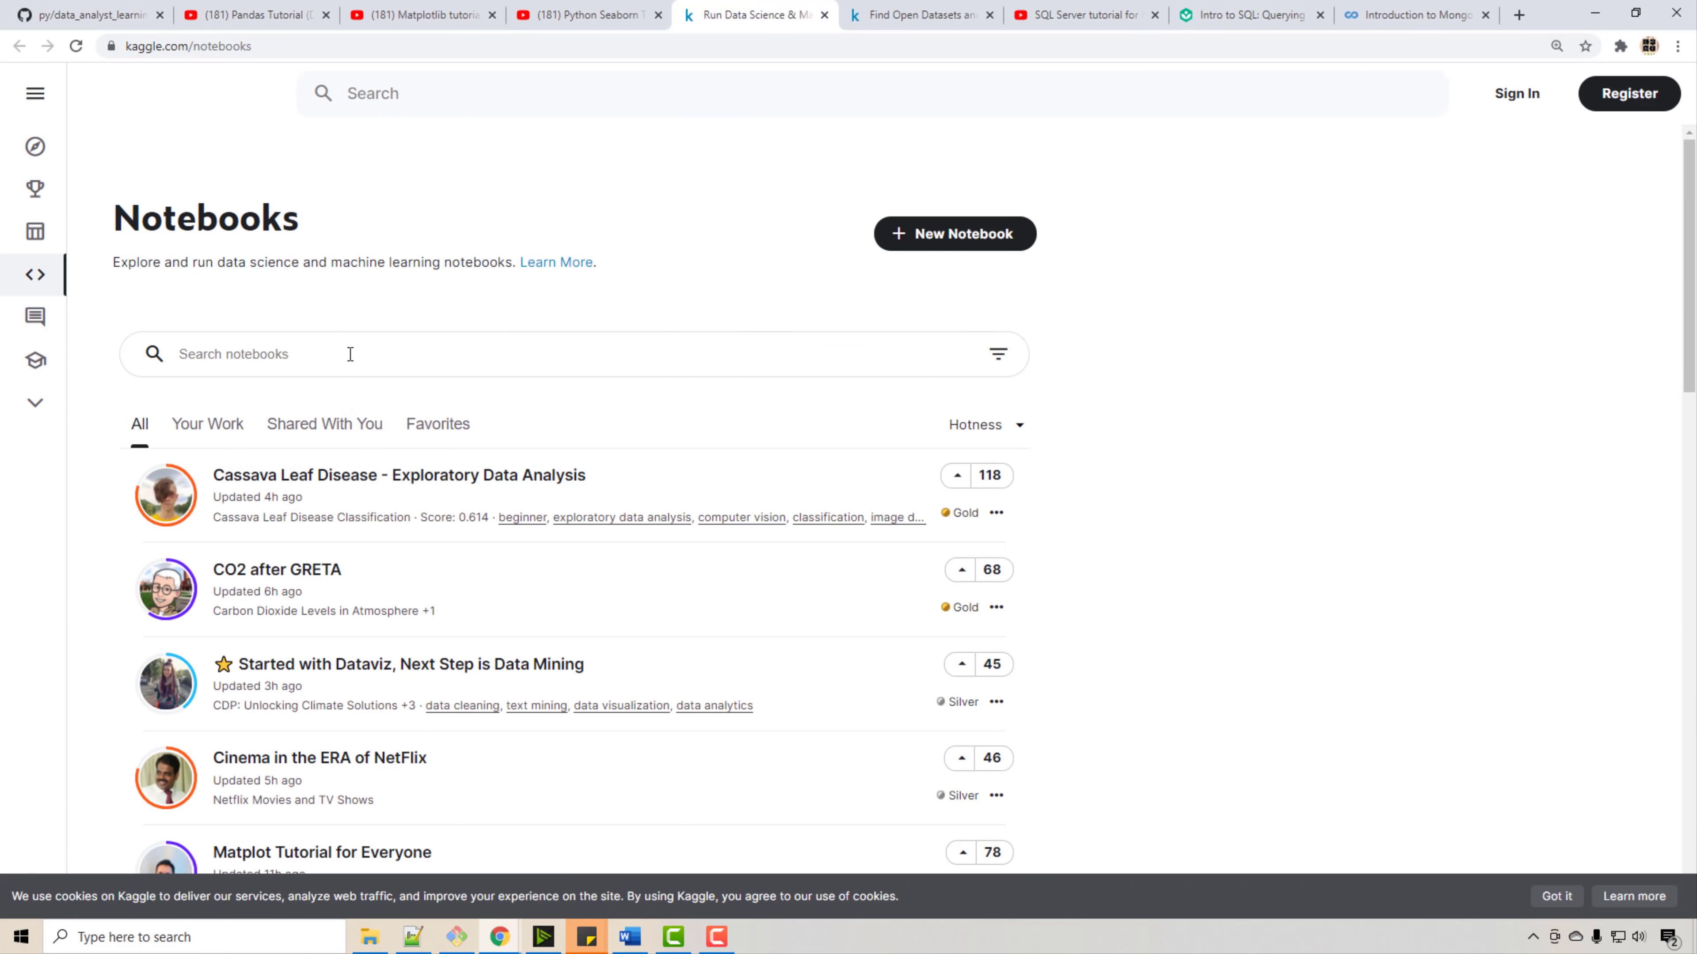
pyautogui.scroll(-3)
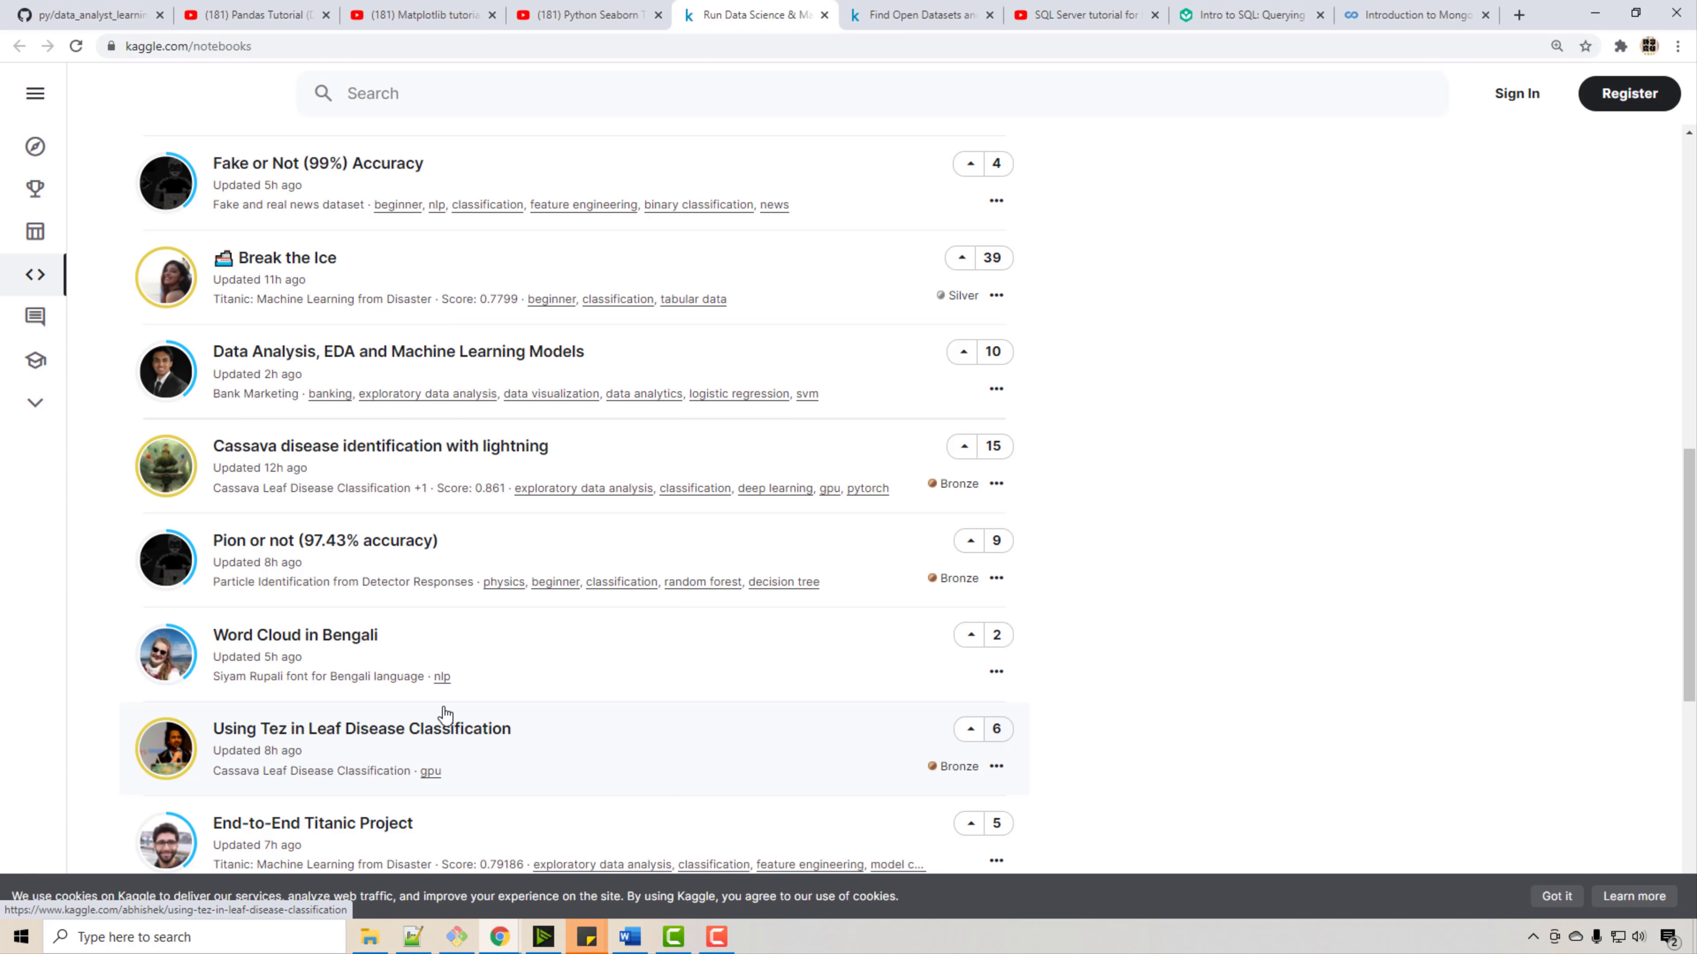
pyautogui.moveTo(454, 711)
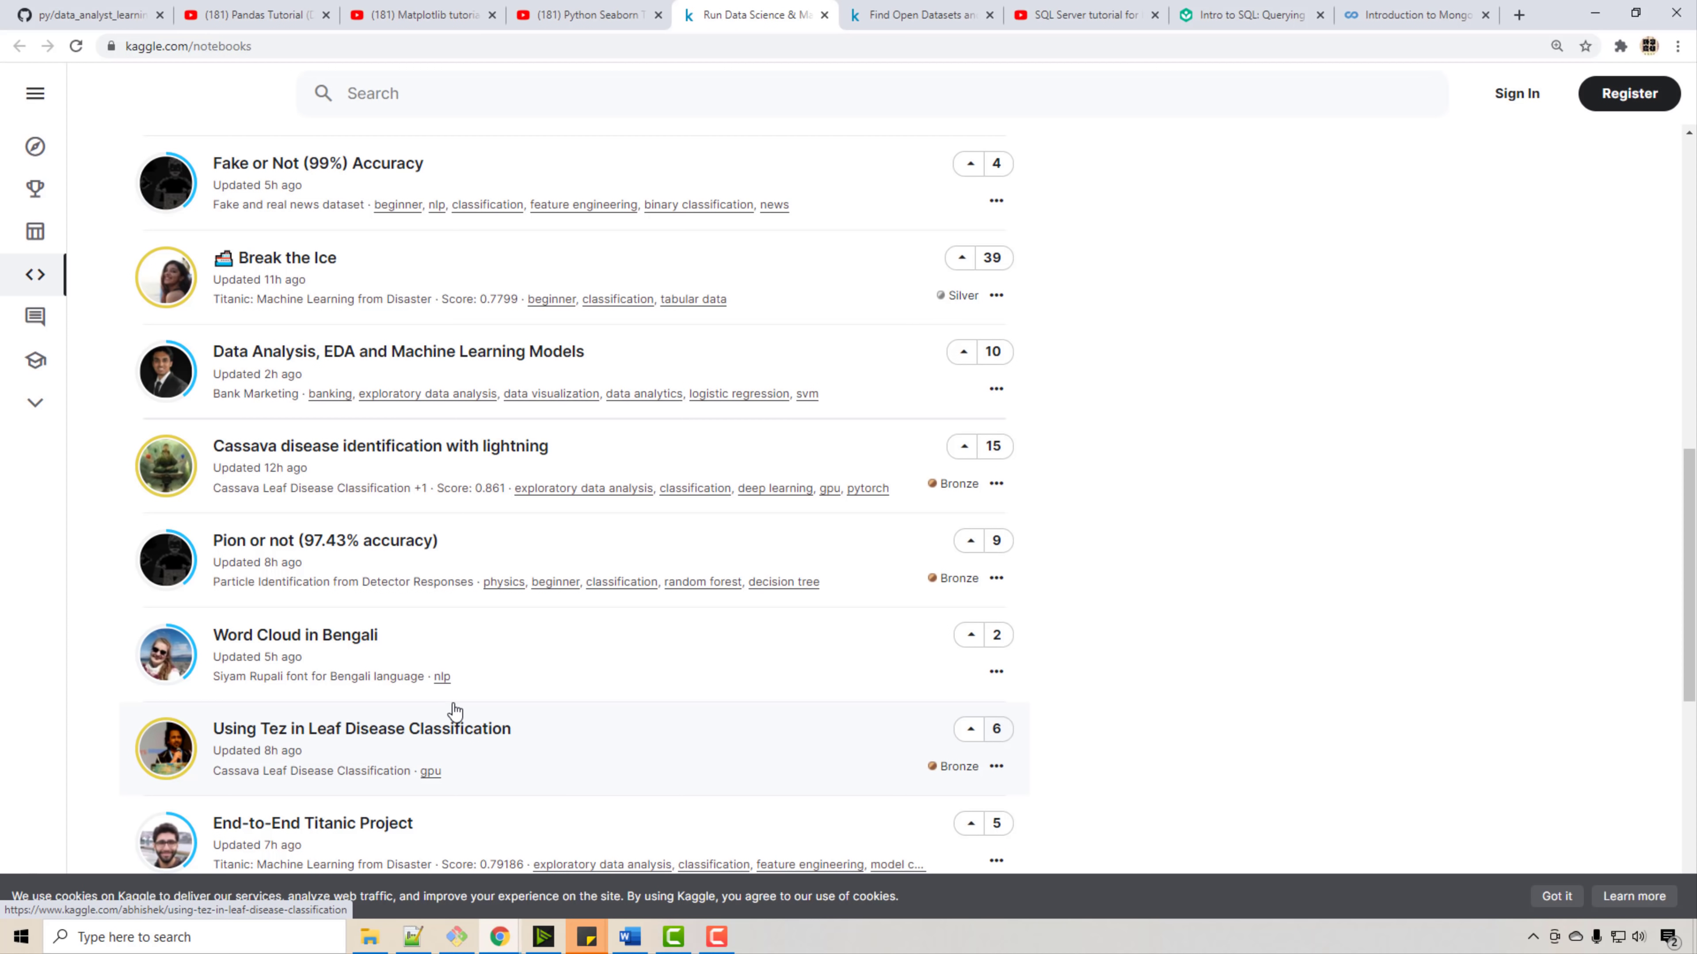
pyautogui.moveTo(403, 573)
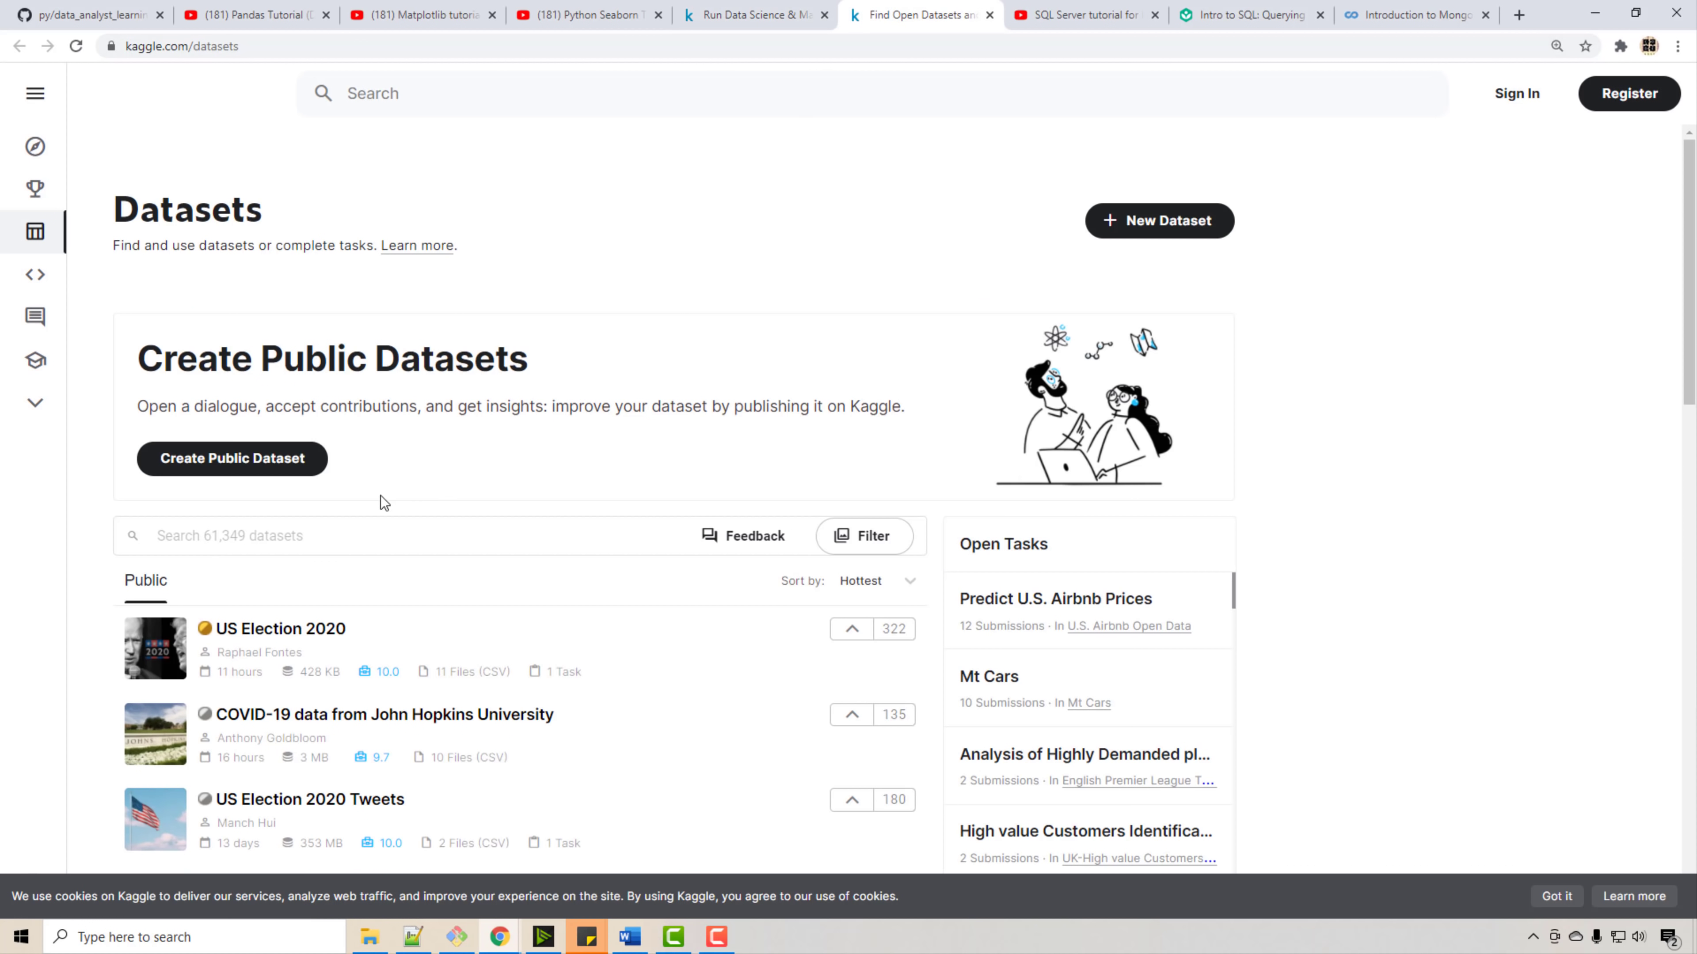
# - Browse Kaggle's hottest public datasets such as US Election 2020 and Amazon bestselling books, then return to the roadmap
pyautogui.click(324, 535)
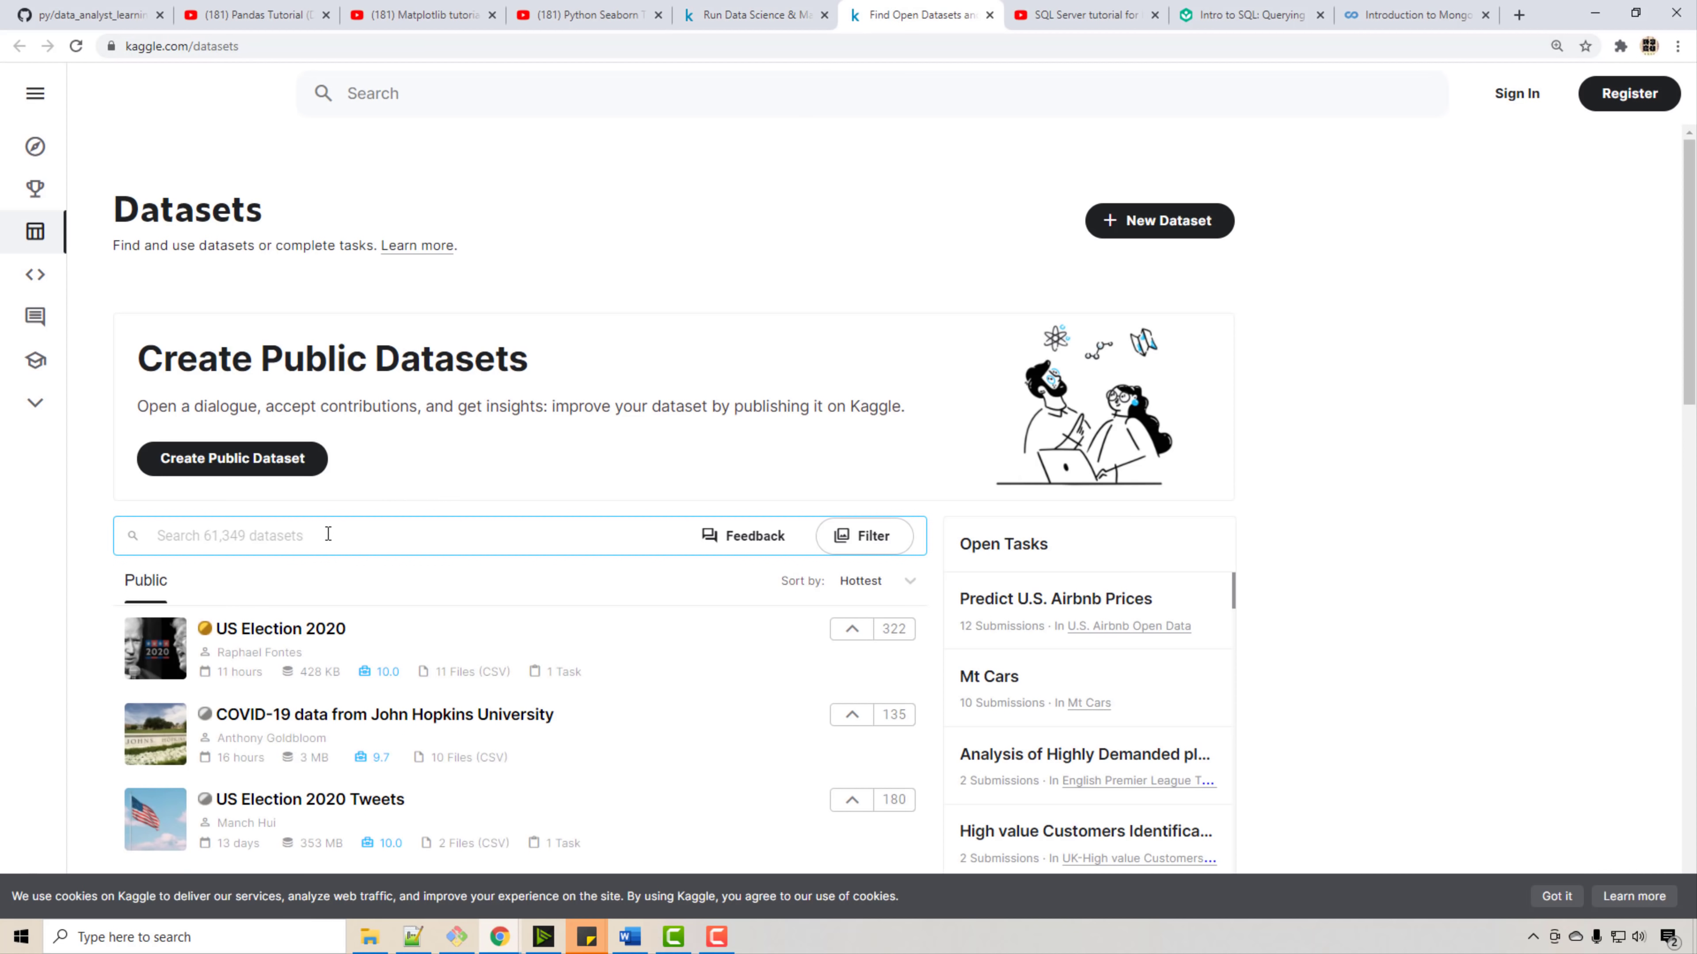
pyautogui.scroll(-3)
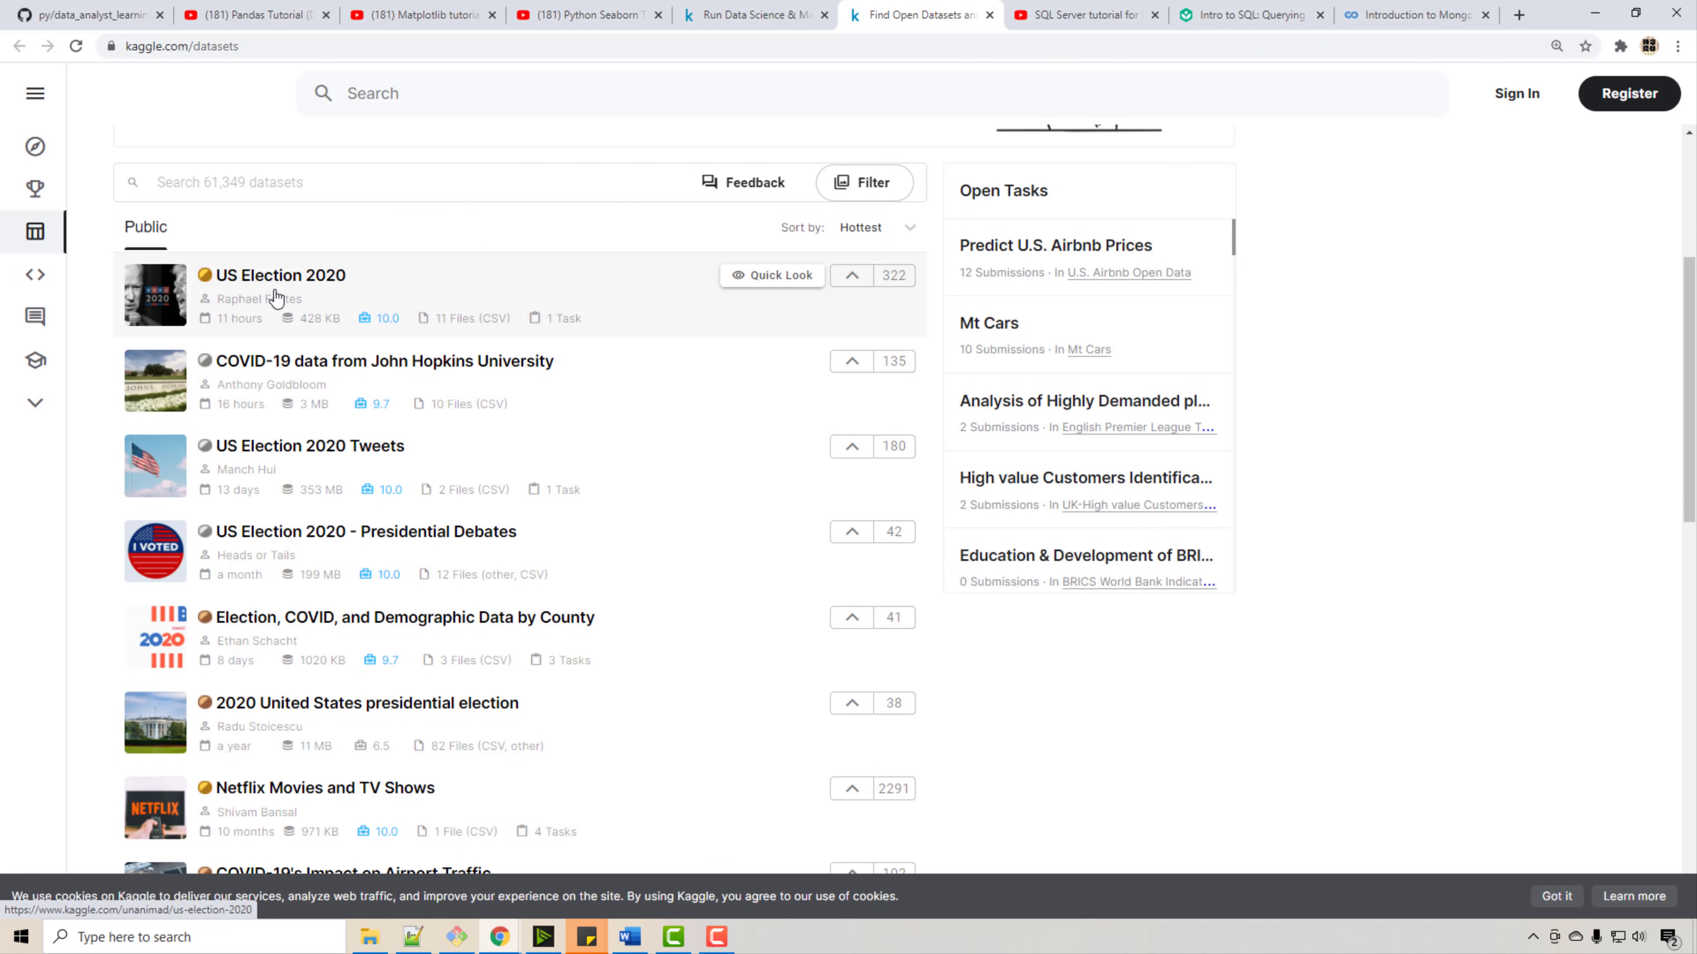
pyautogui.scroll(-3)
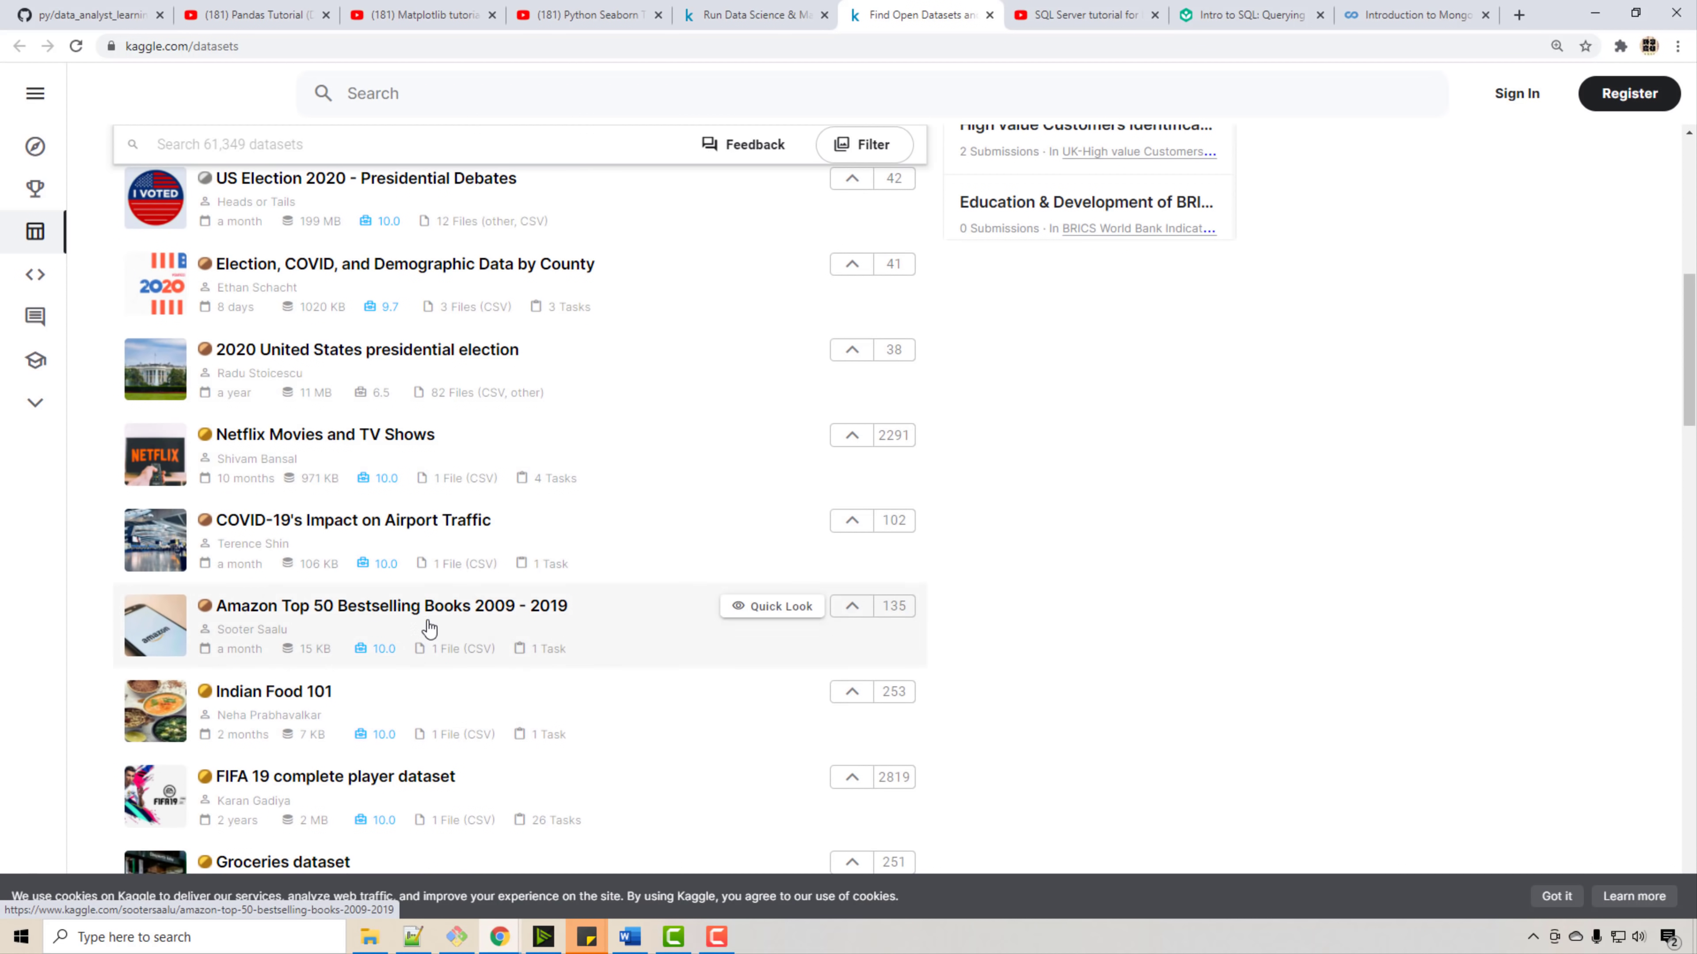
pyautogui.click(87, 15)
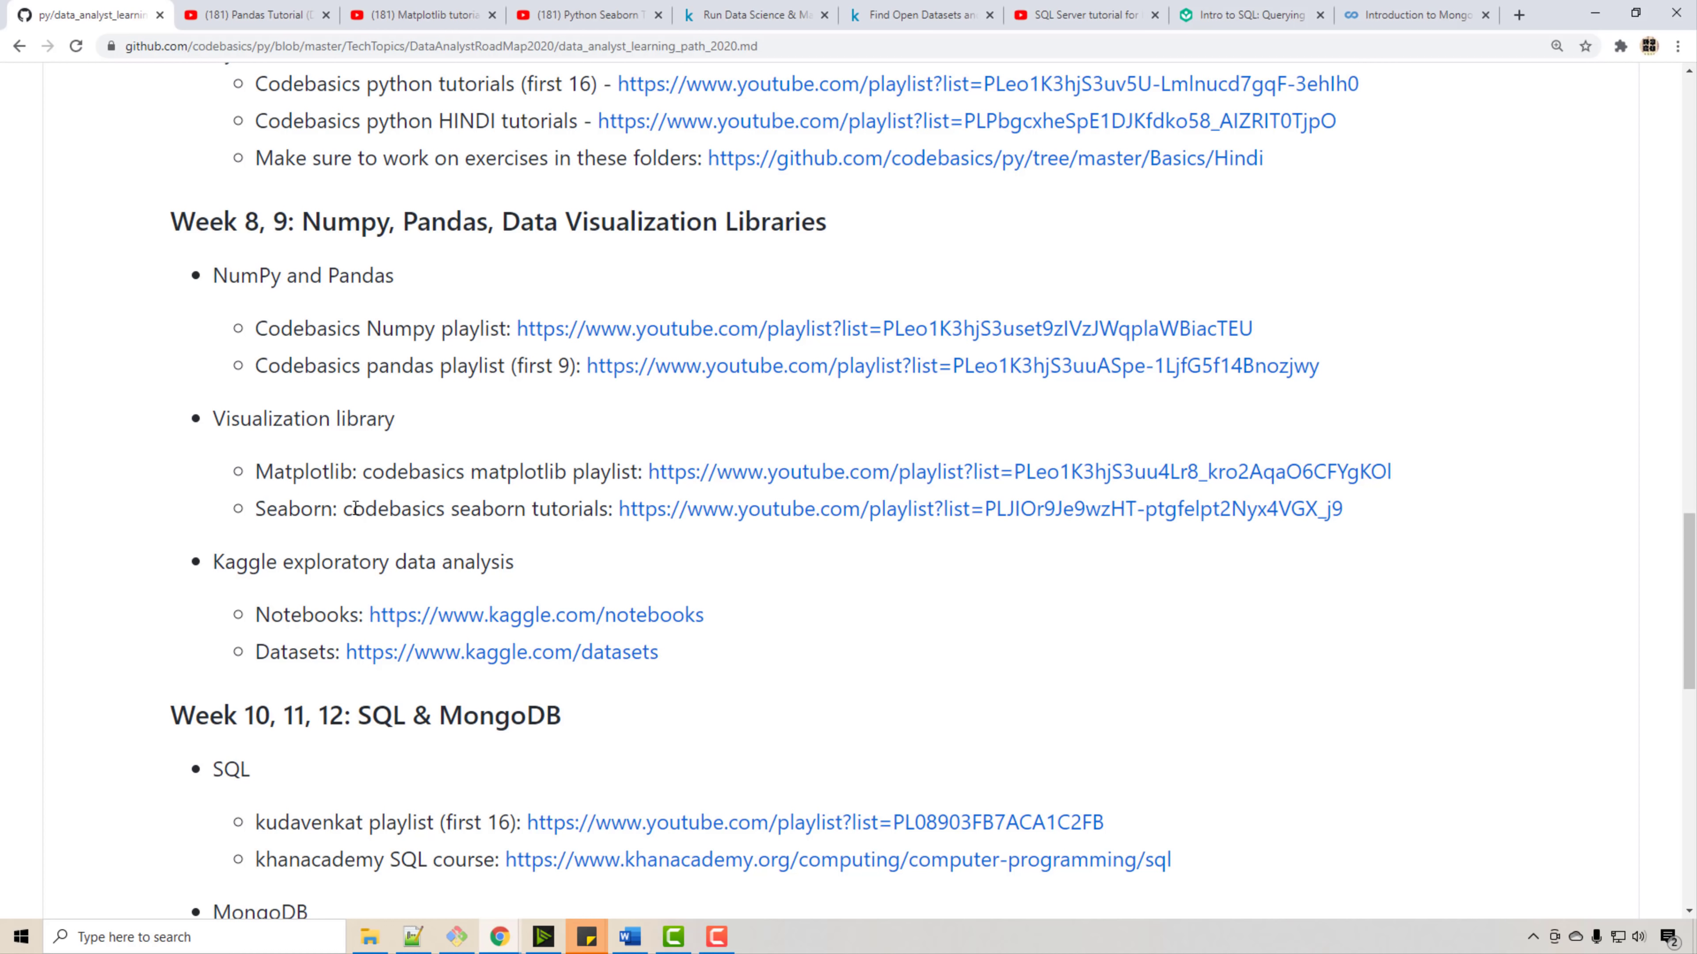
pyautogui.moveTo(318, 314)
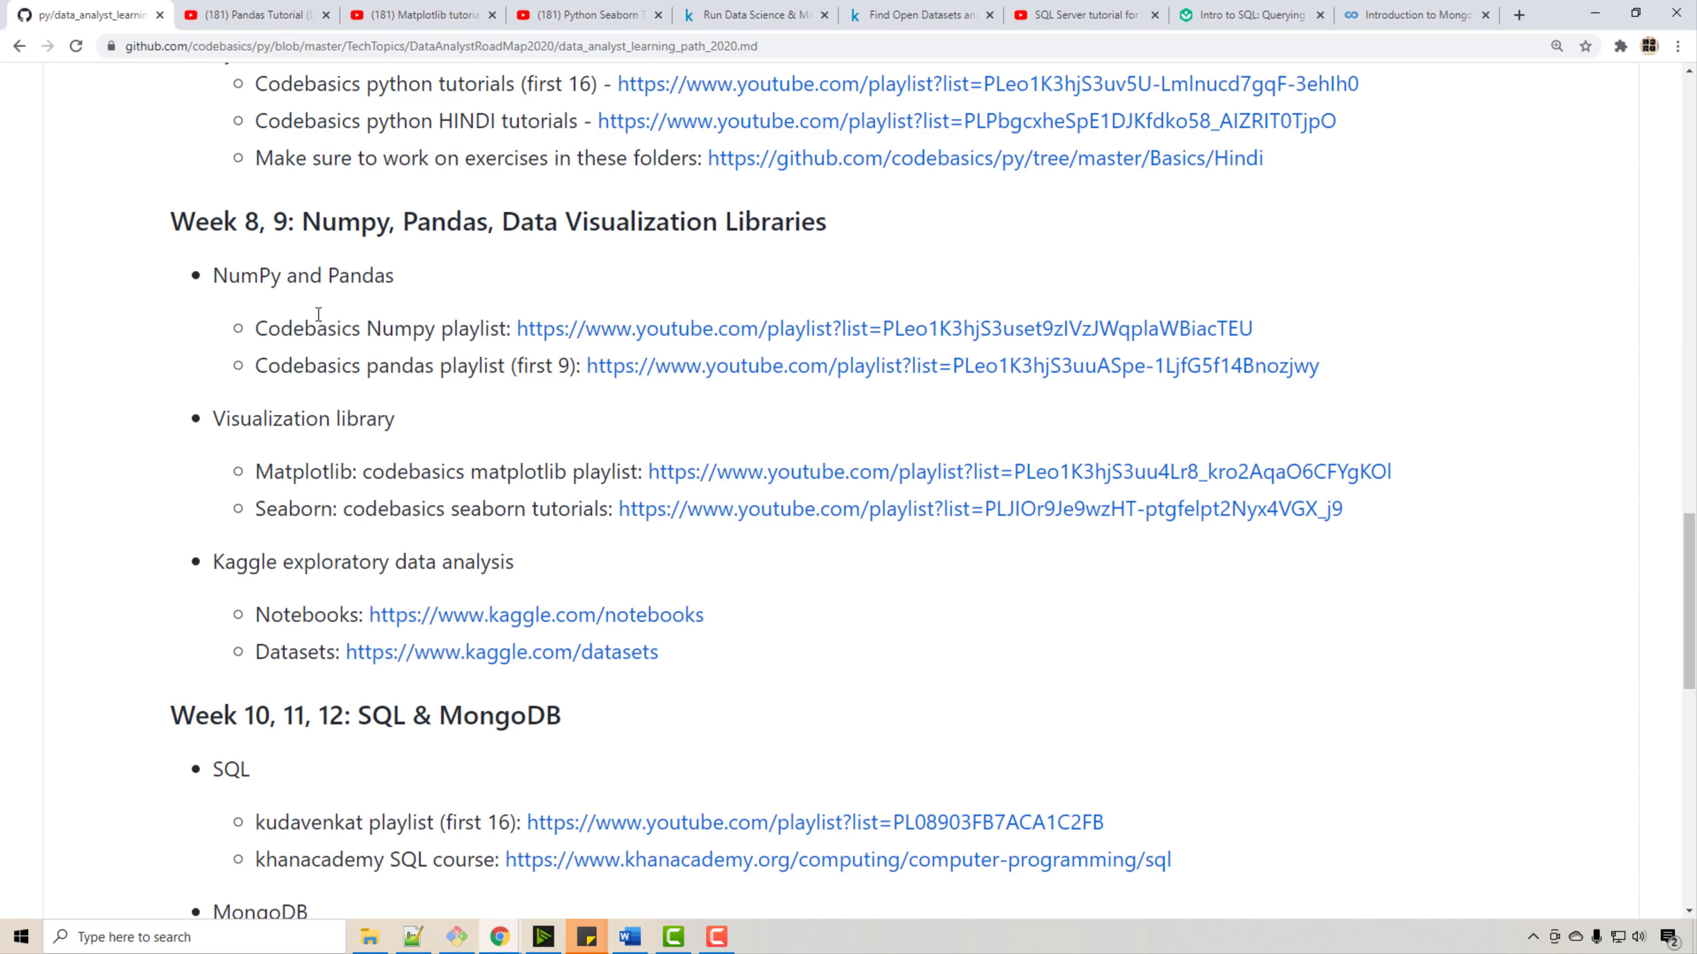
pyautogui.moveTo(247, 544)
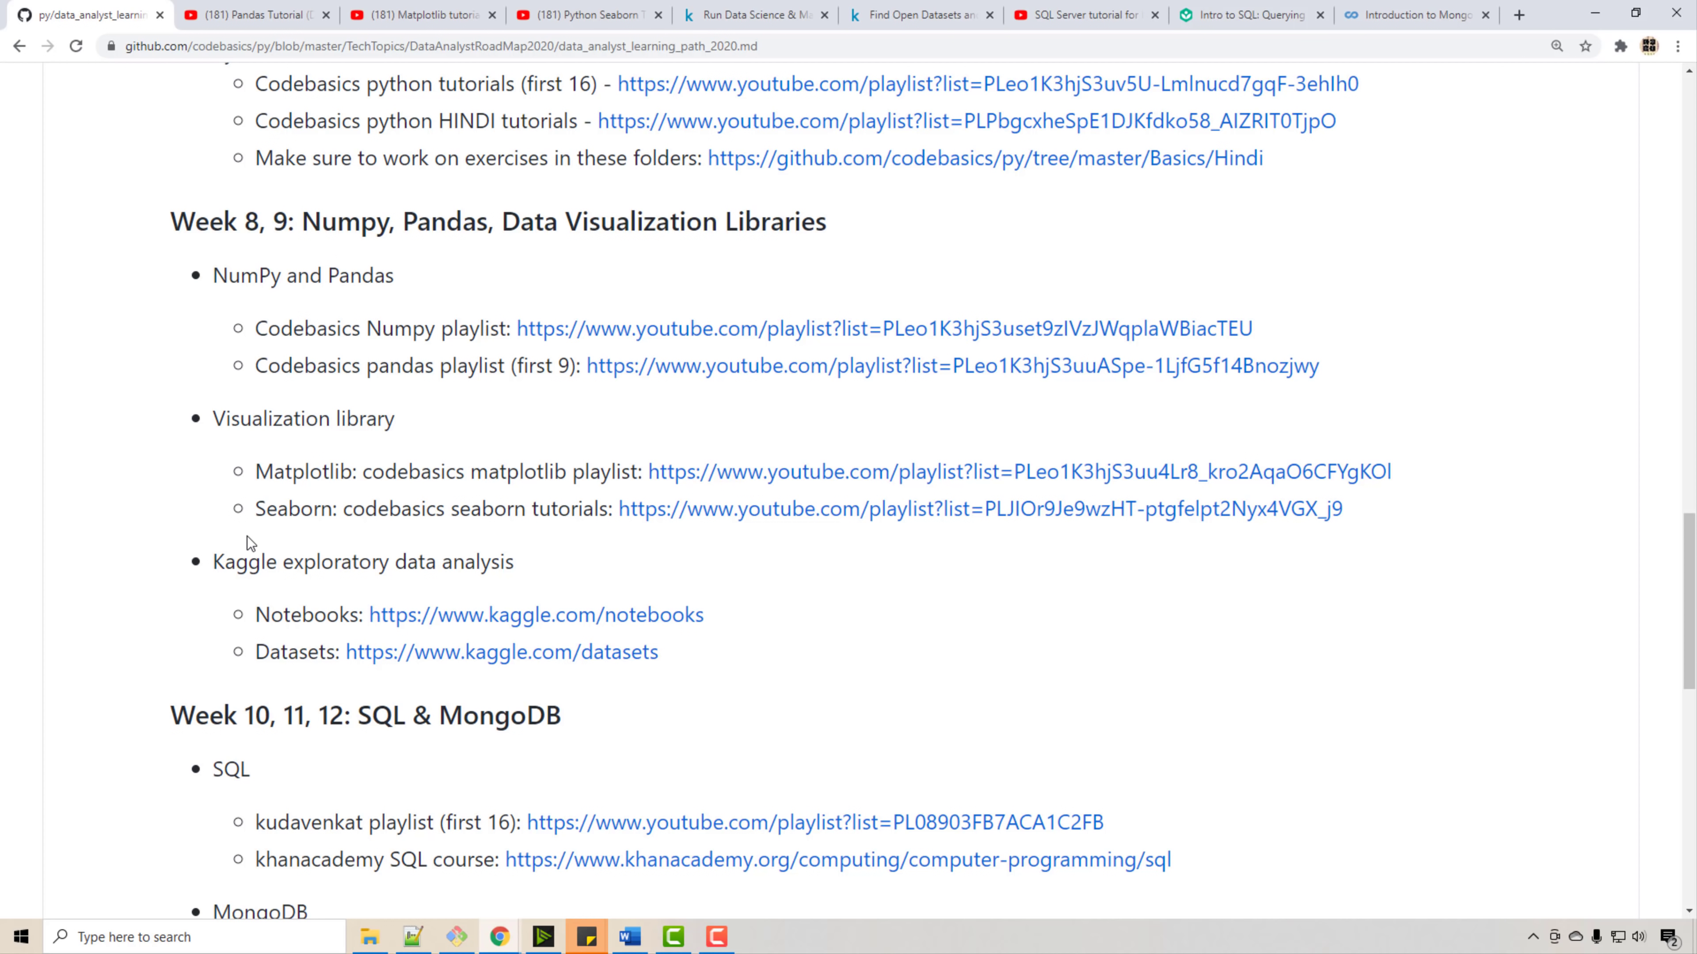
# - At the SQL & MongoDB week, close all tabs to the right so only the roadmap remains
pyautogui.scroll(-3)
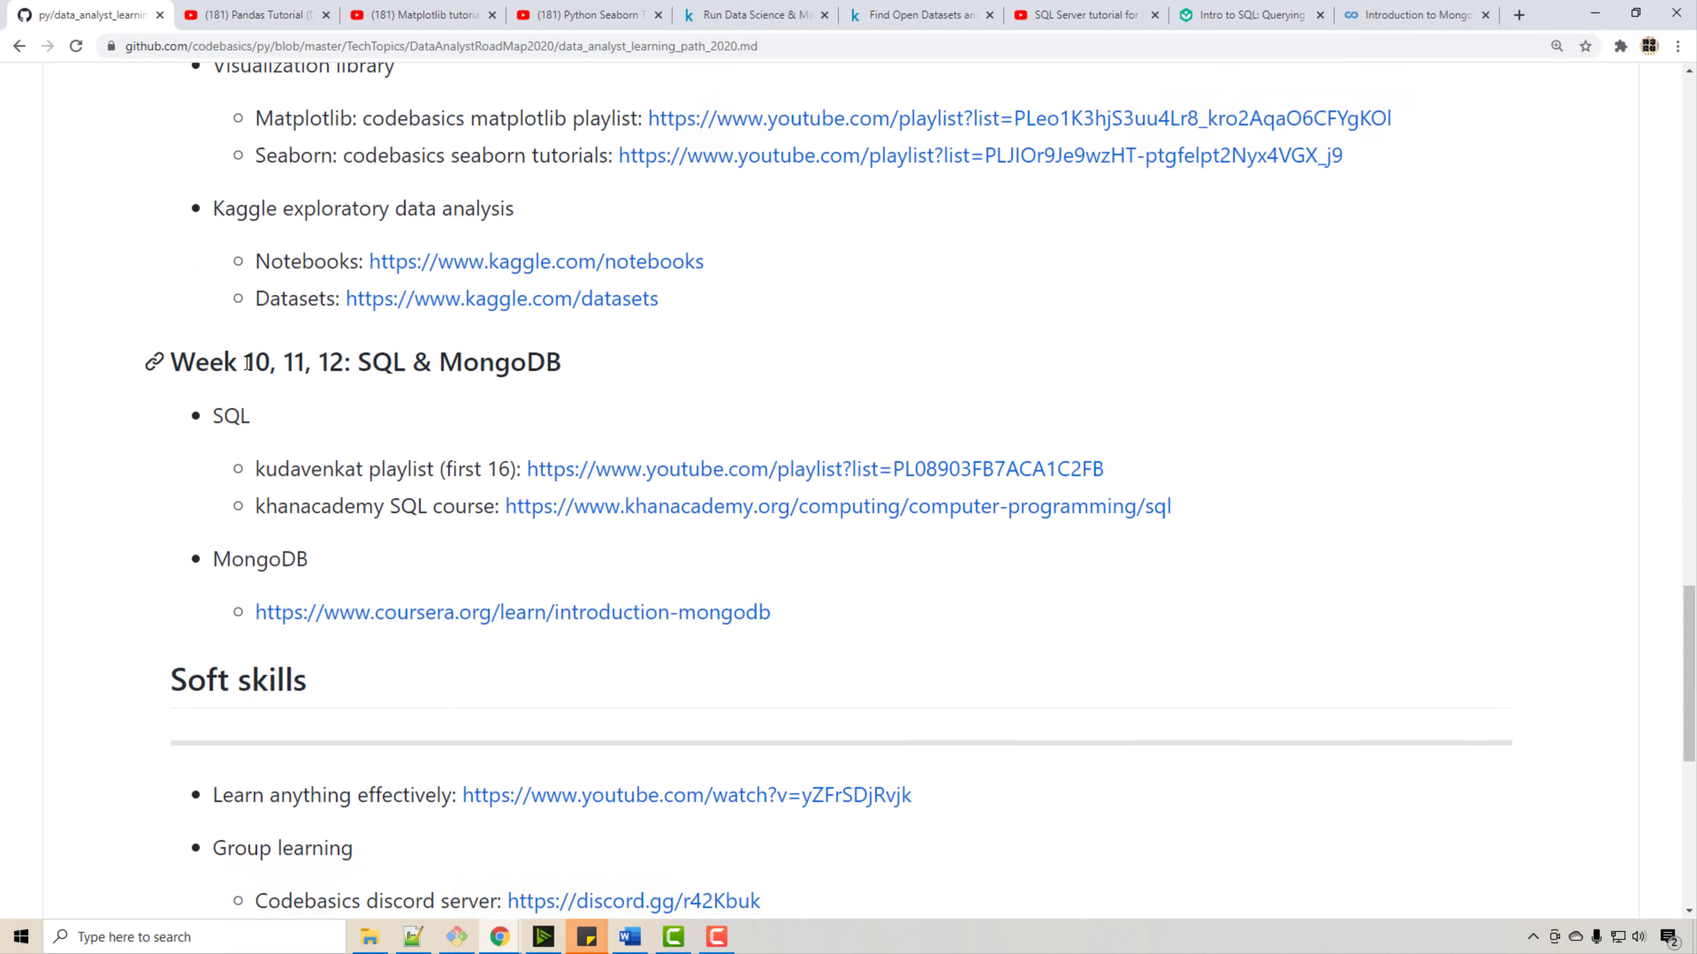
pyautogui.moveTo(334, 445)
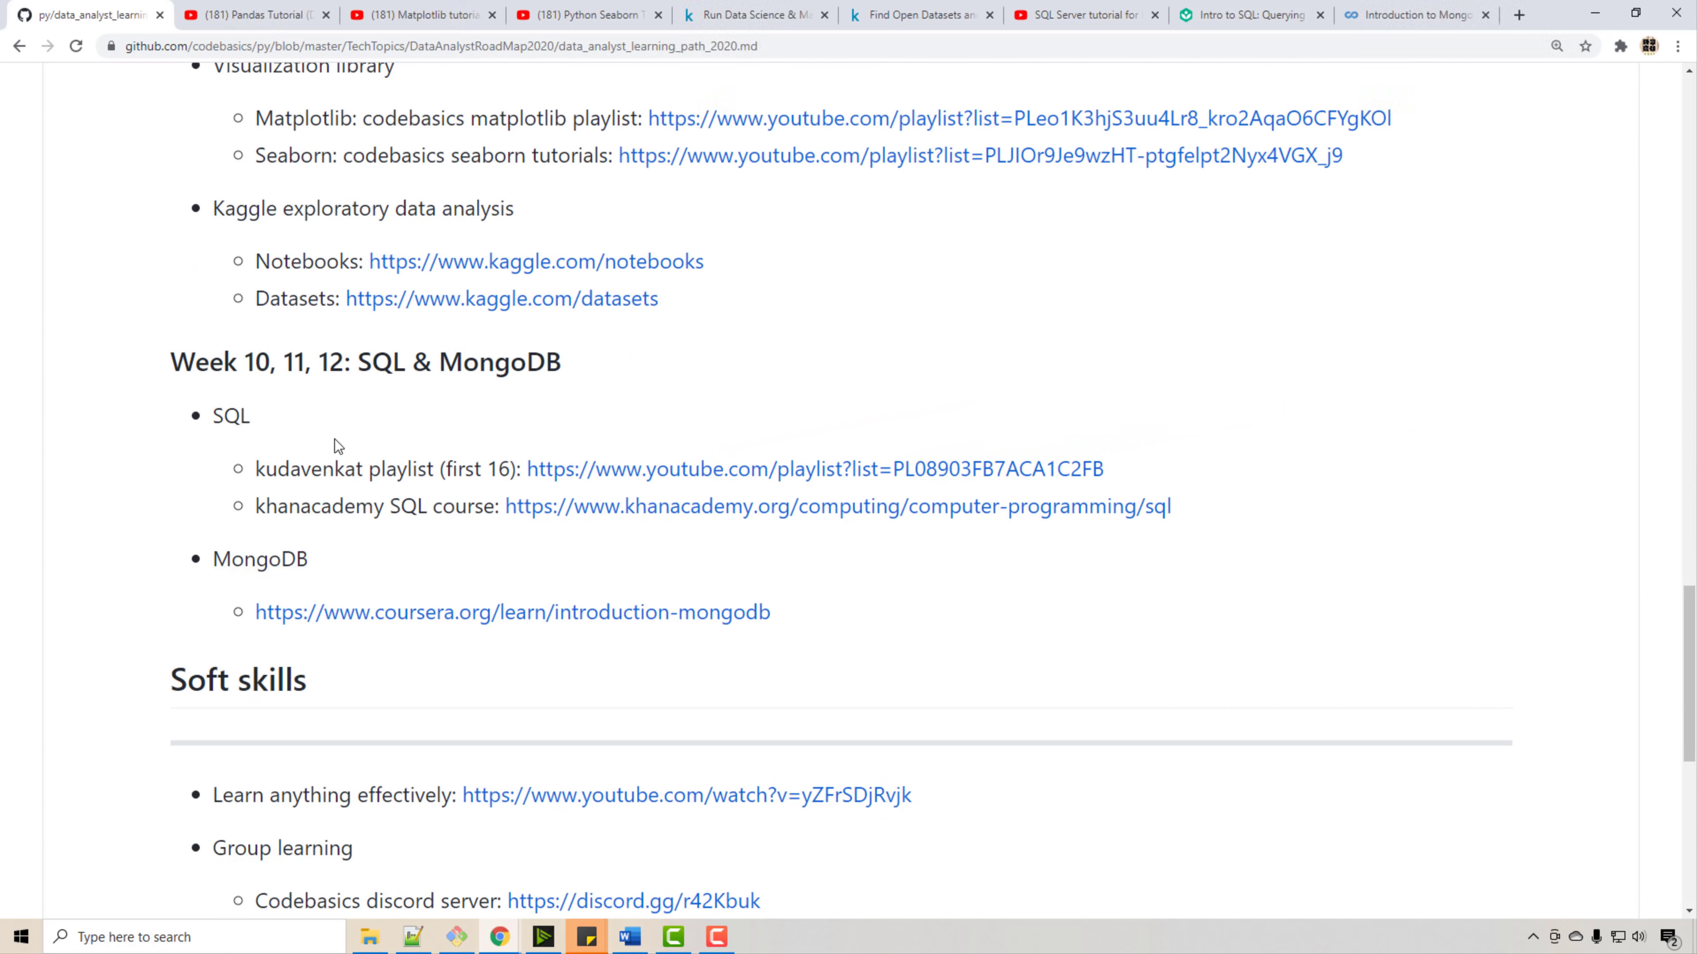
pyautogui.moveTo(415, 468)
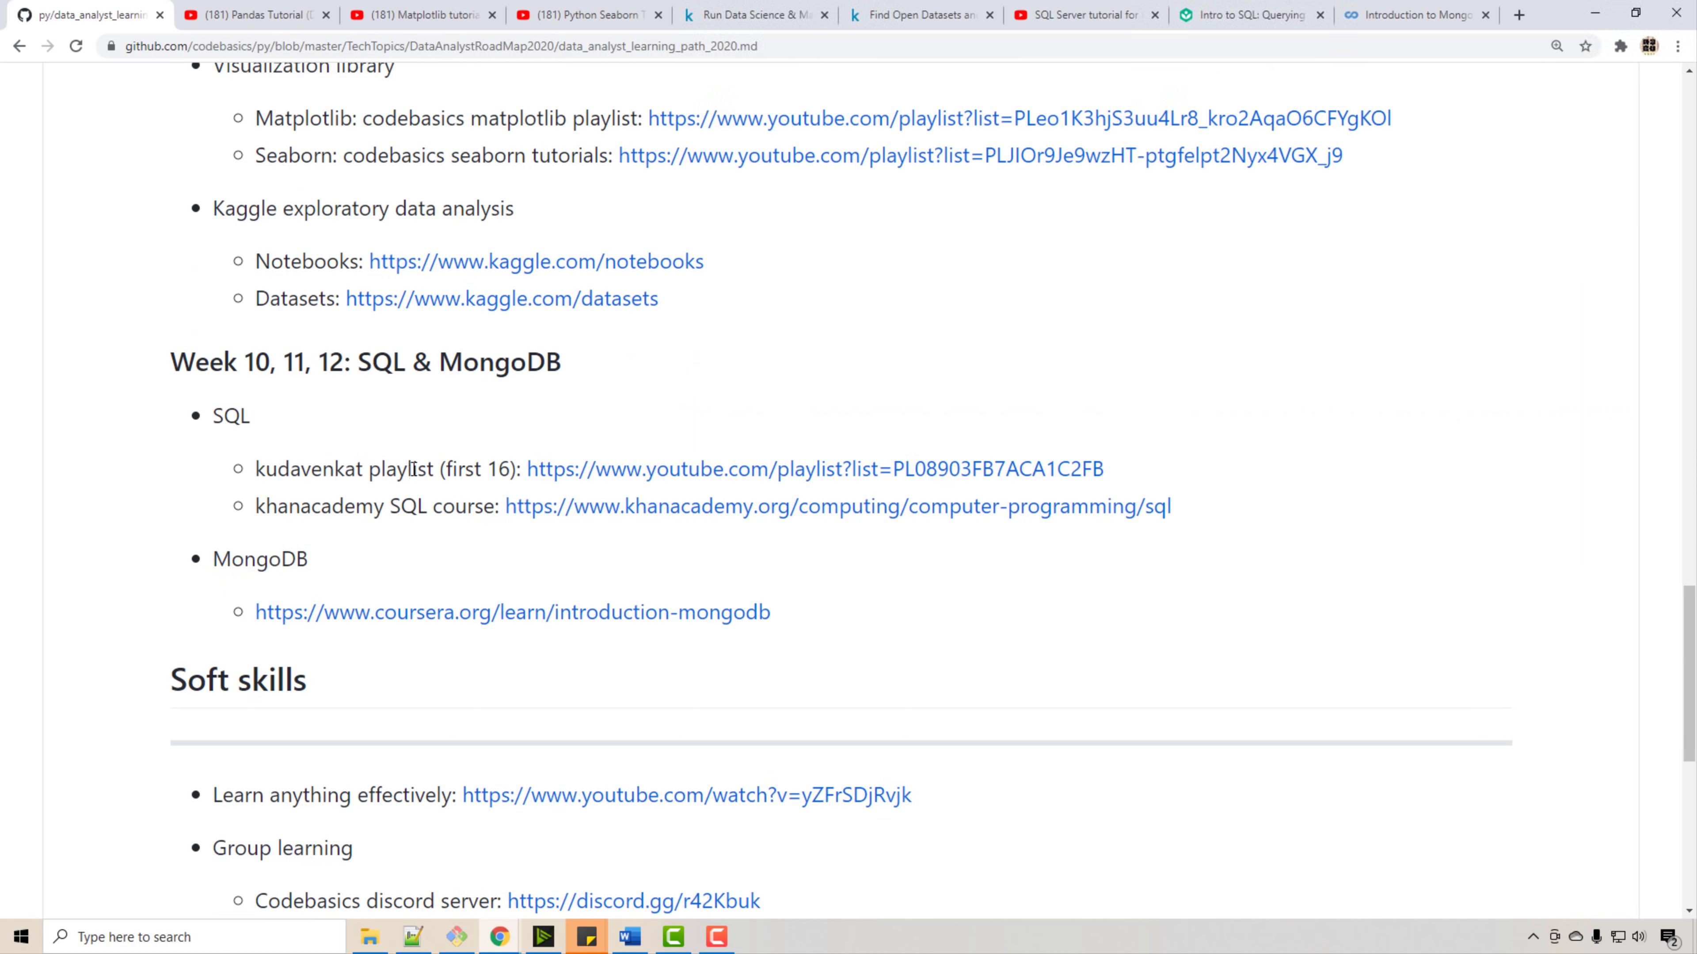
pyautogui.doubleClick(498, 361)
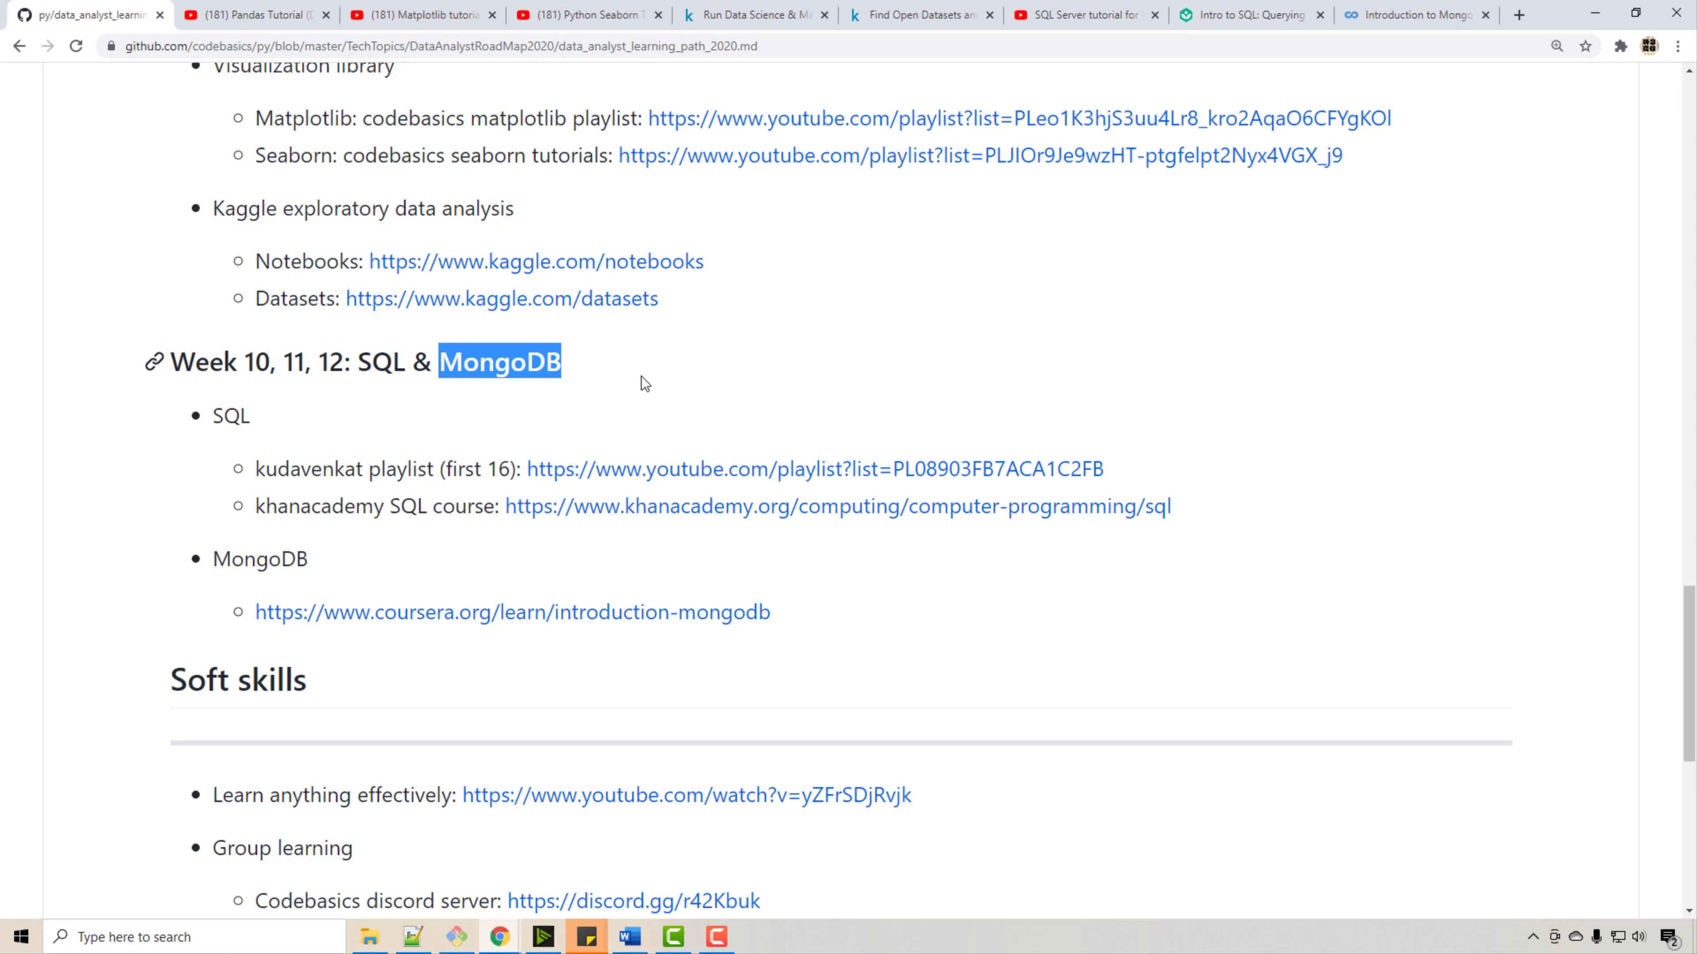
pyautogui.click(382, 456)
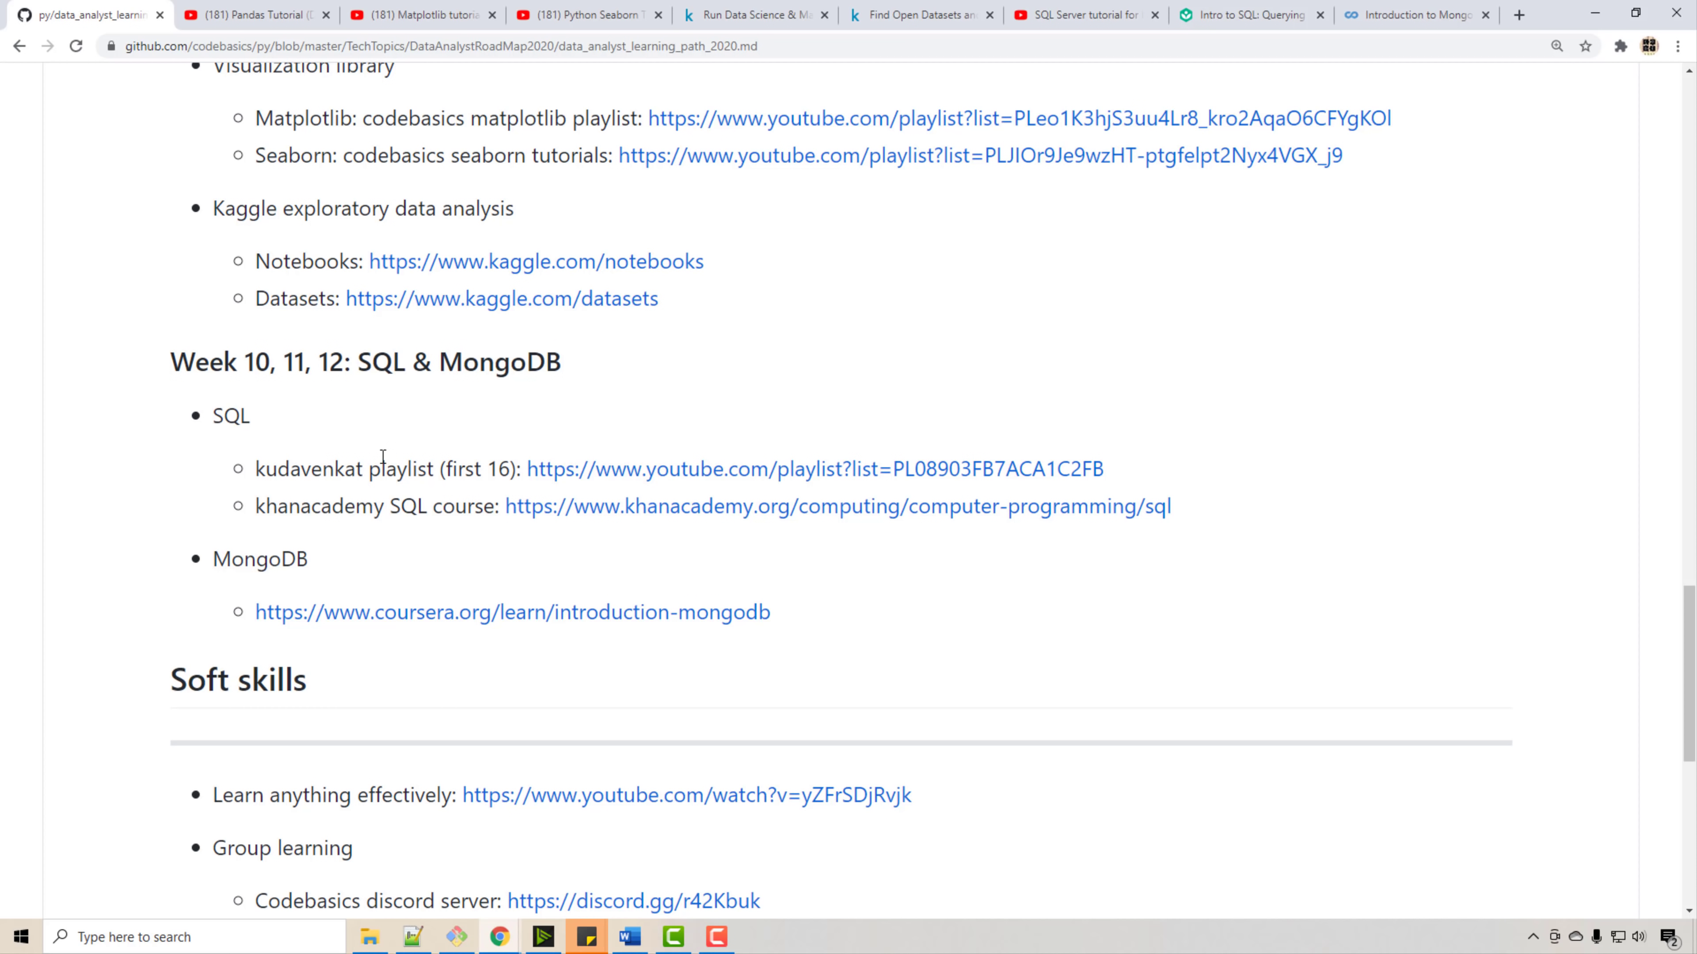
pyautogui.rightClick(81, 14)
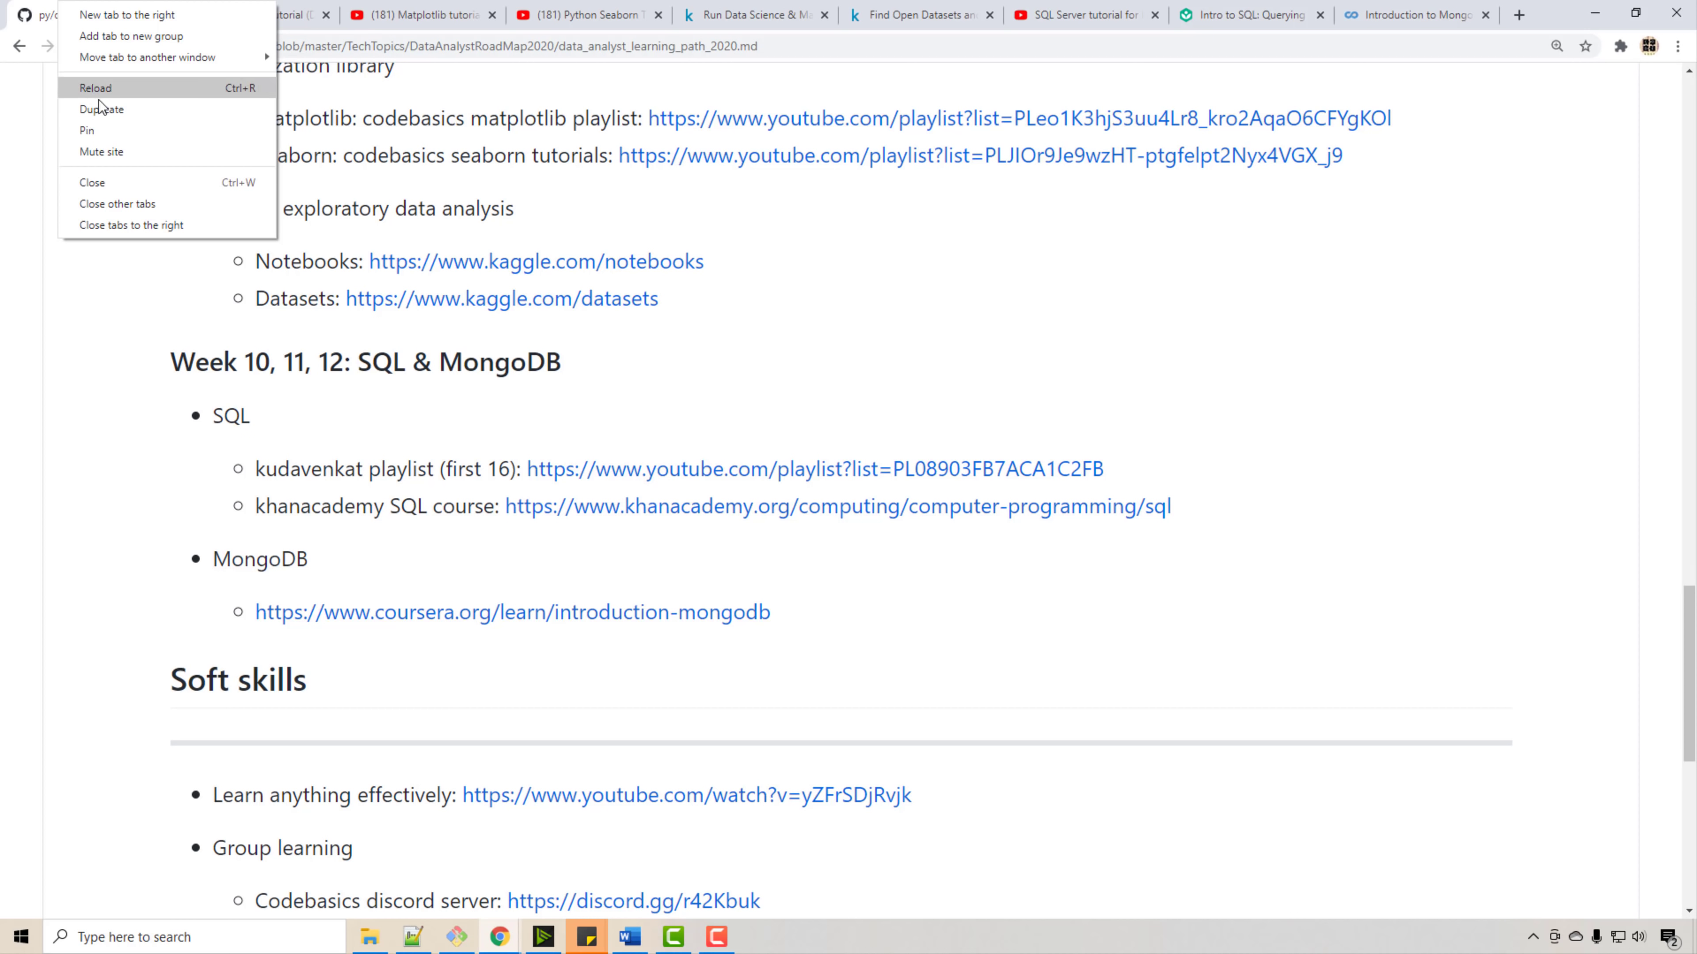
pyautogui.click(117, 204)
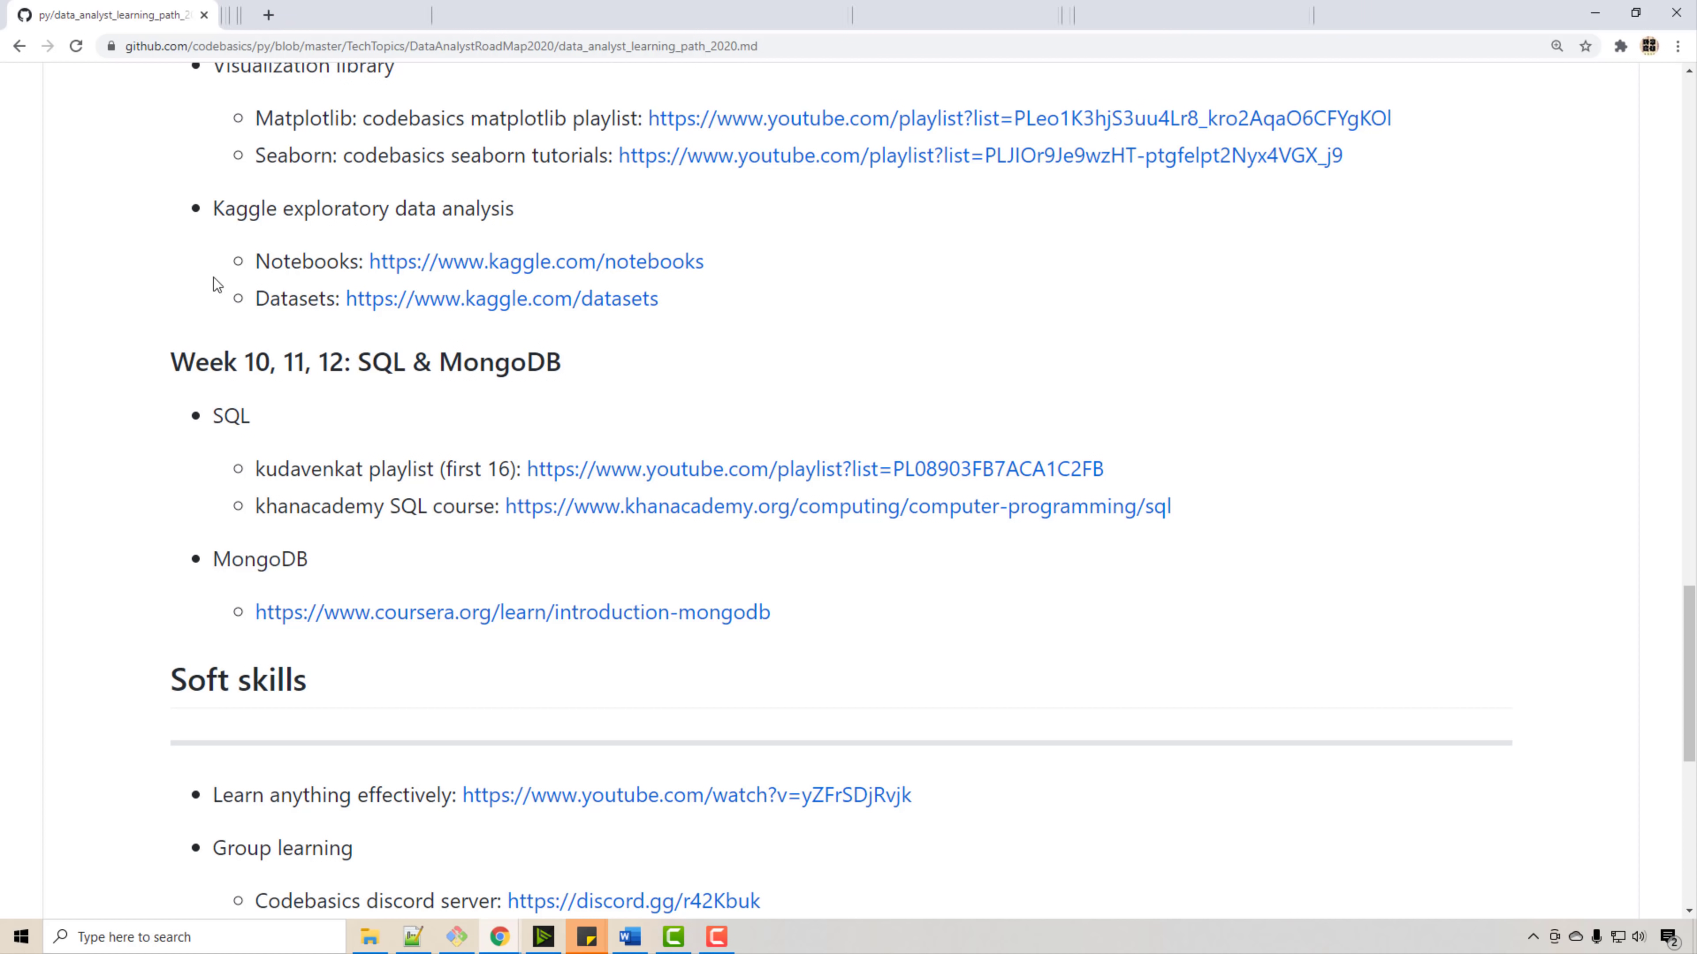
pyautogui.moveTo(635, 516)
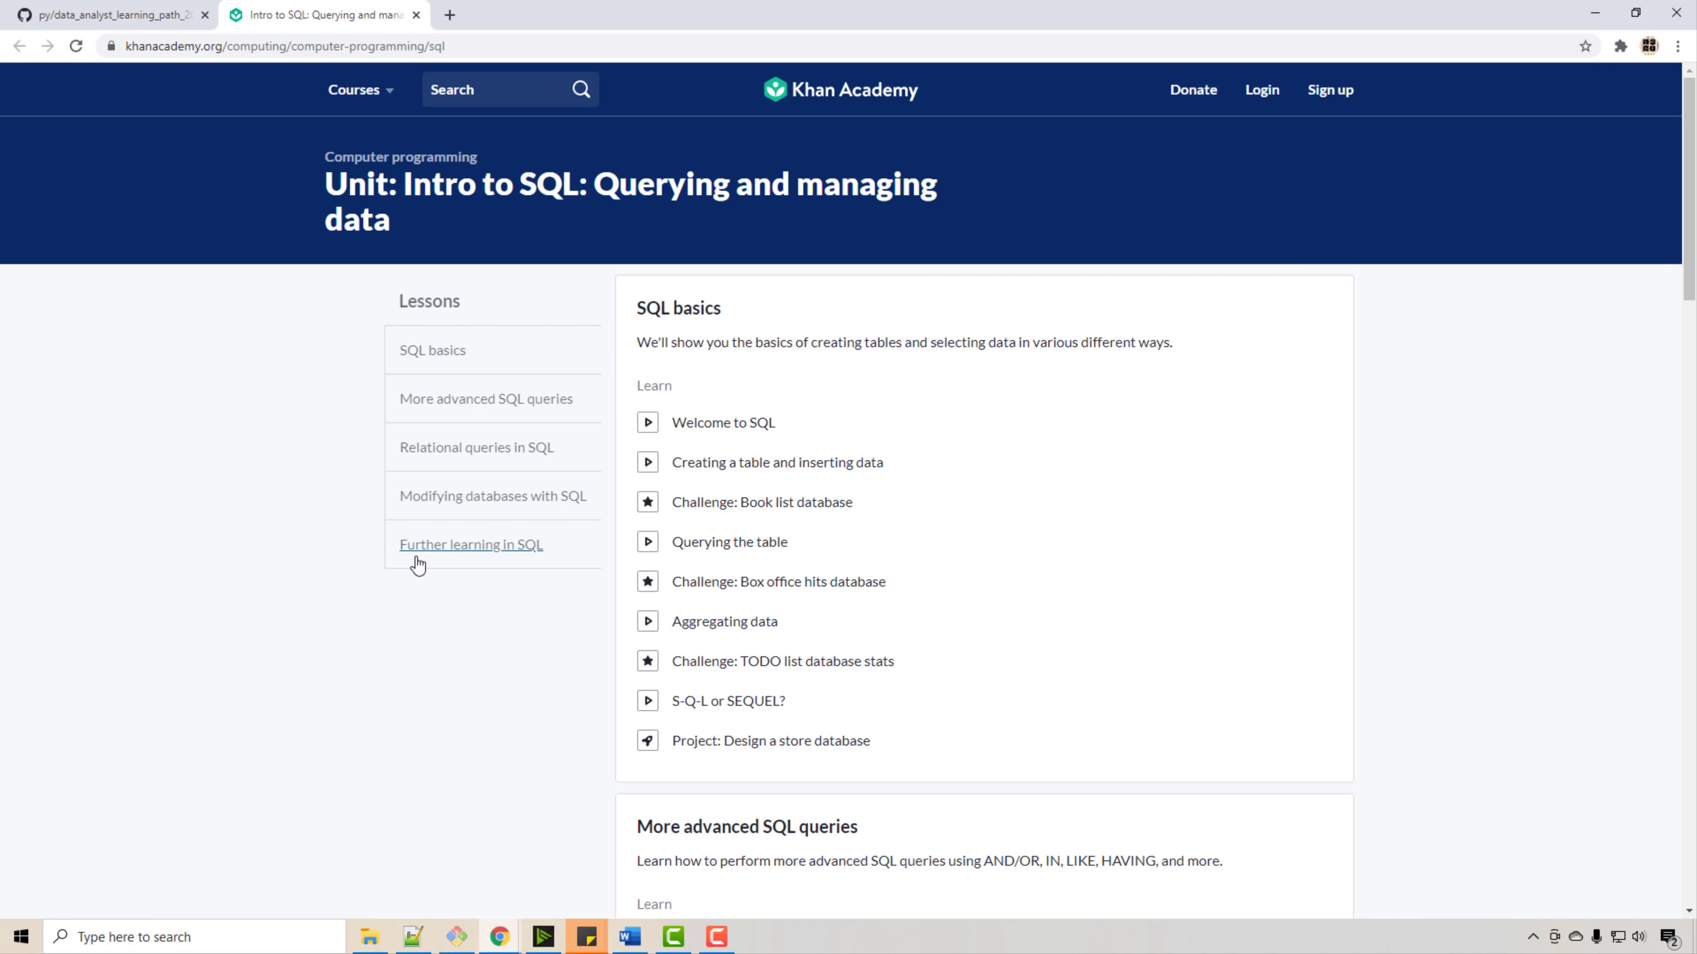
# - Look through the lessons of Khan Academy's Intro to SQL unit, then close that tab
pyautogui.scroll(-3)
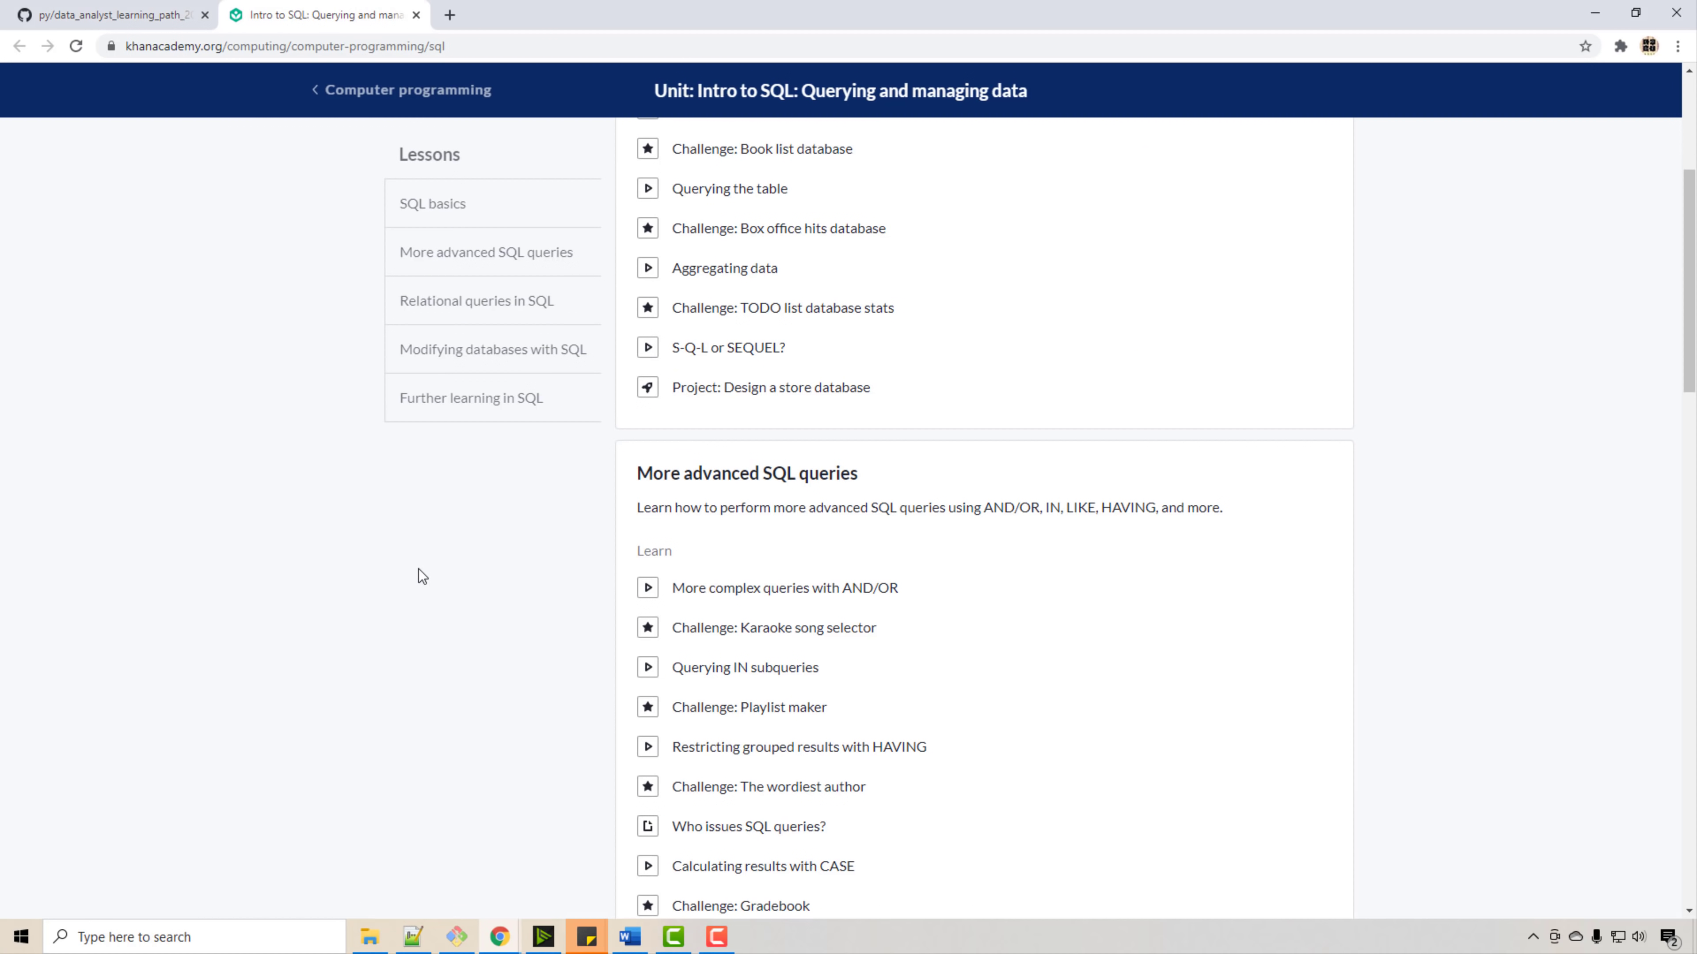
pyautogui.scroll(3)
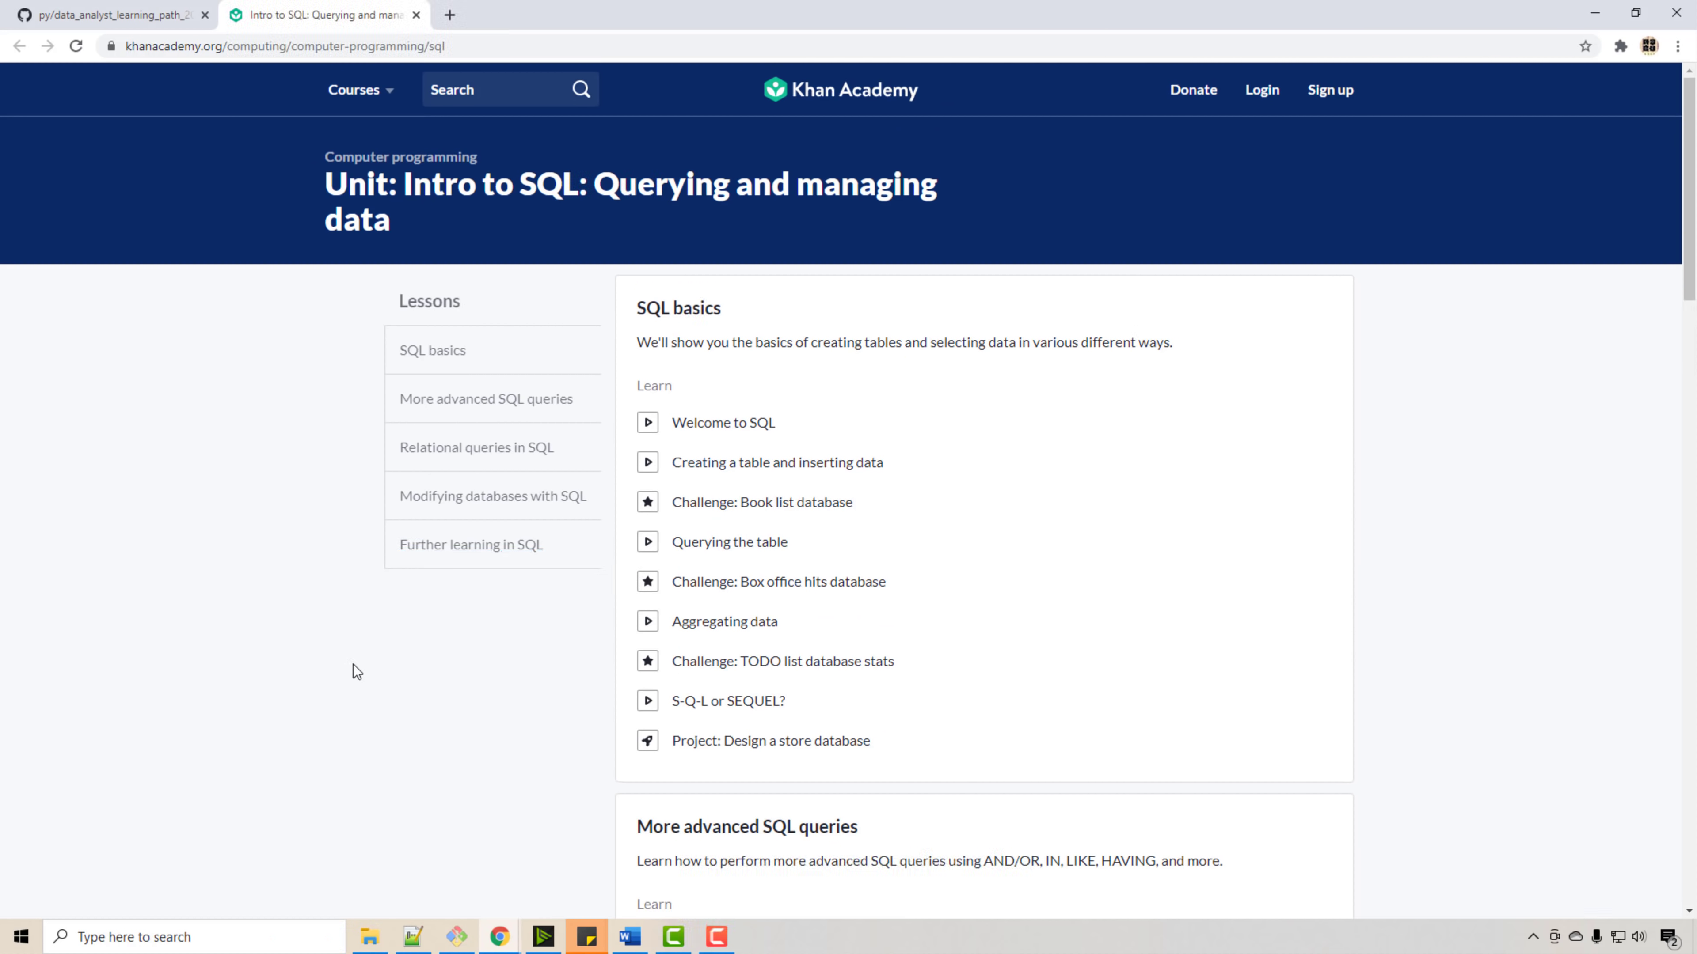
pyautogui.moveTo(395, 668)
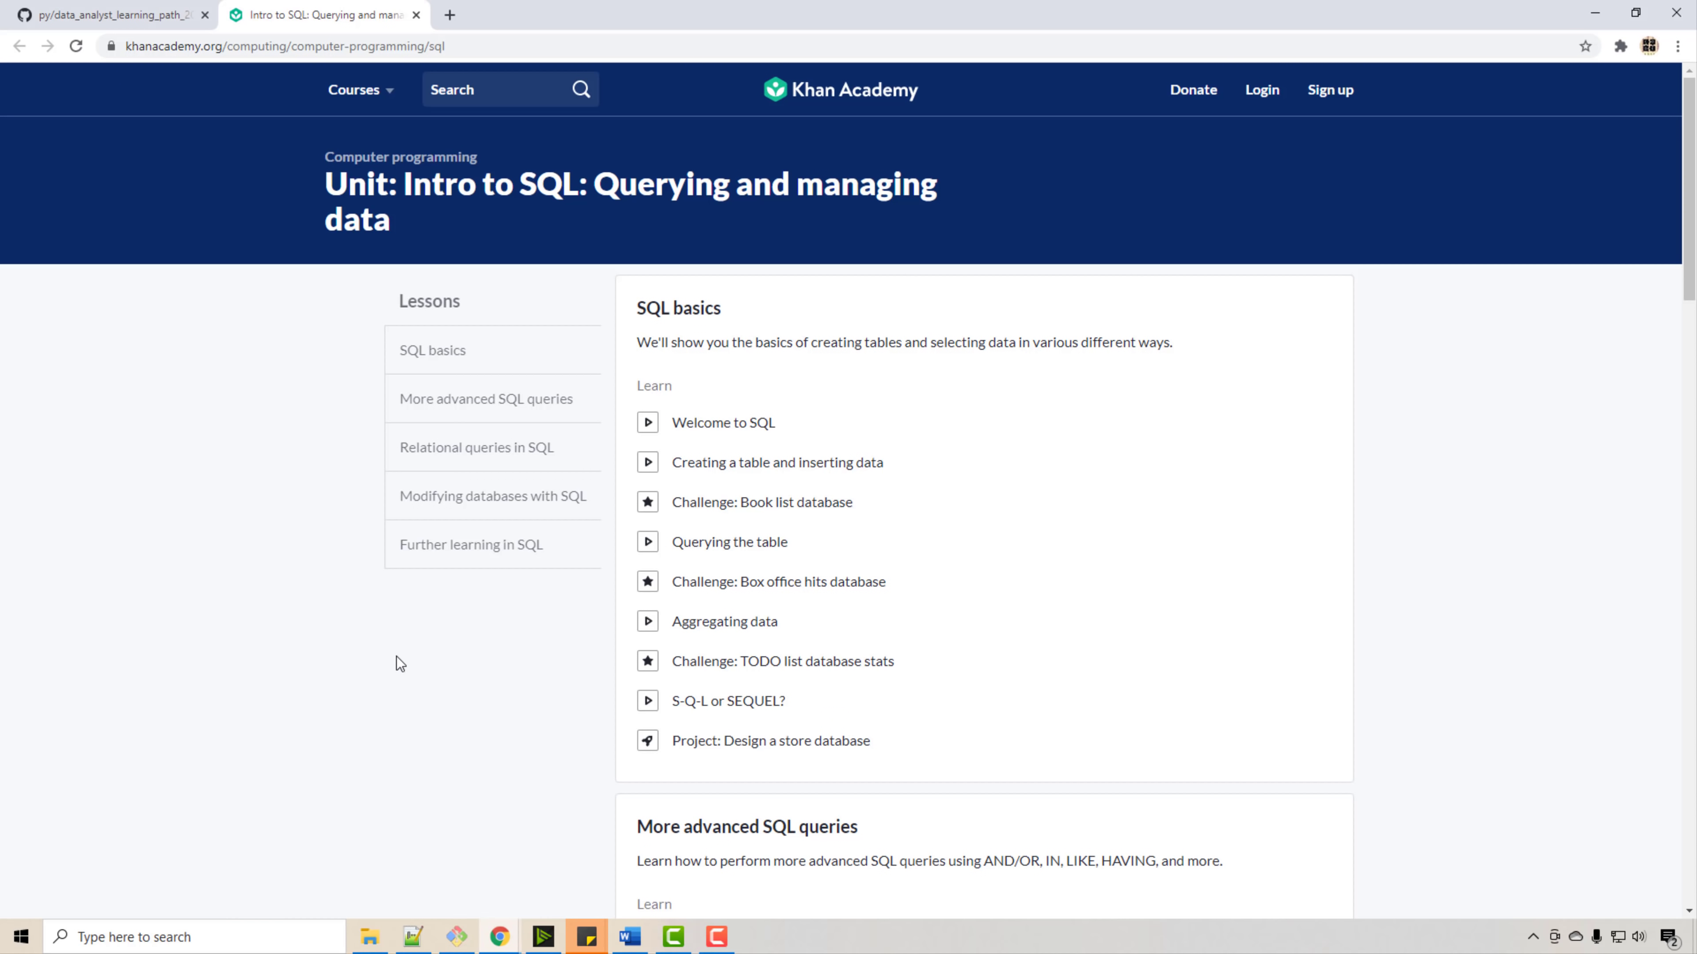
pyautogui.scroll(-3)
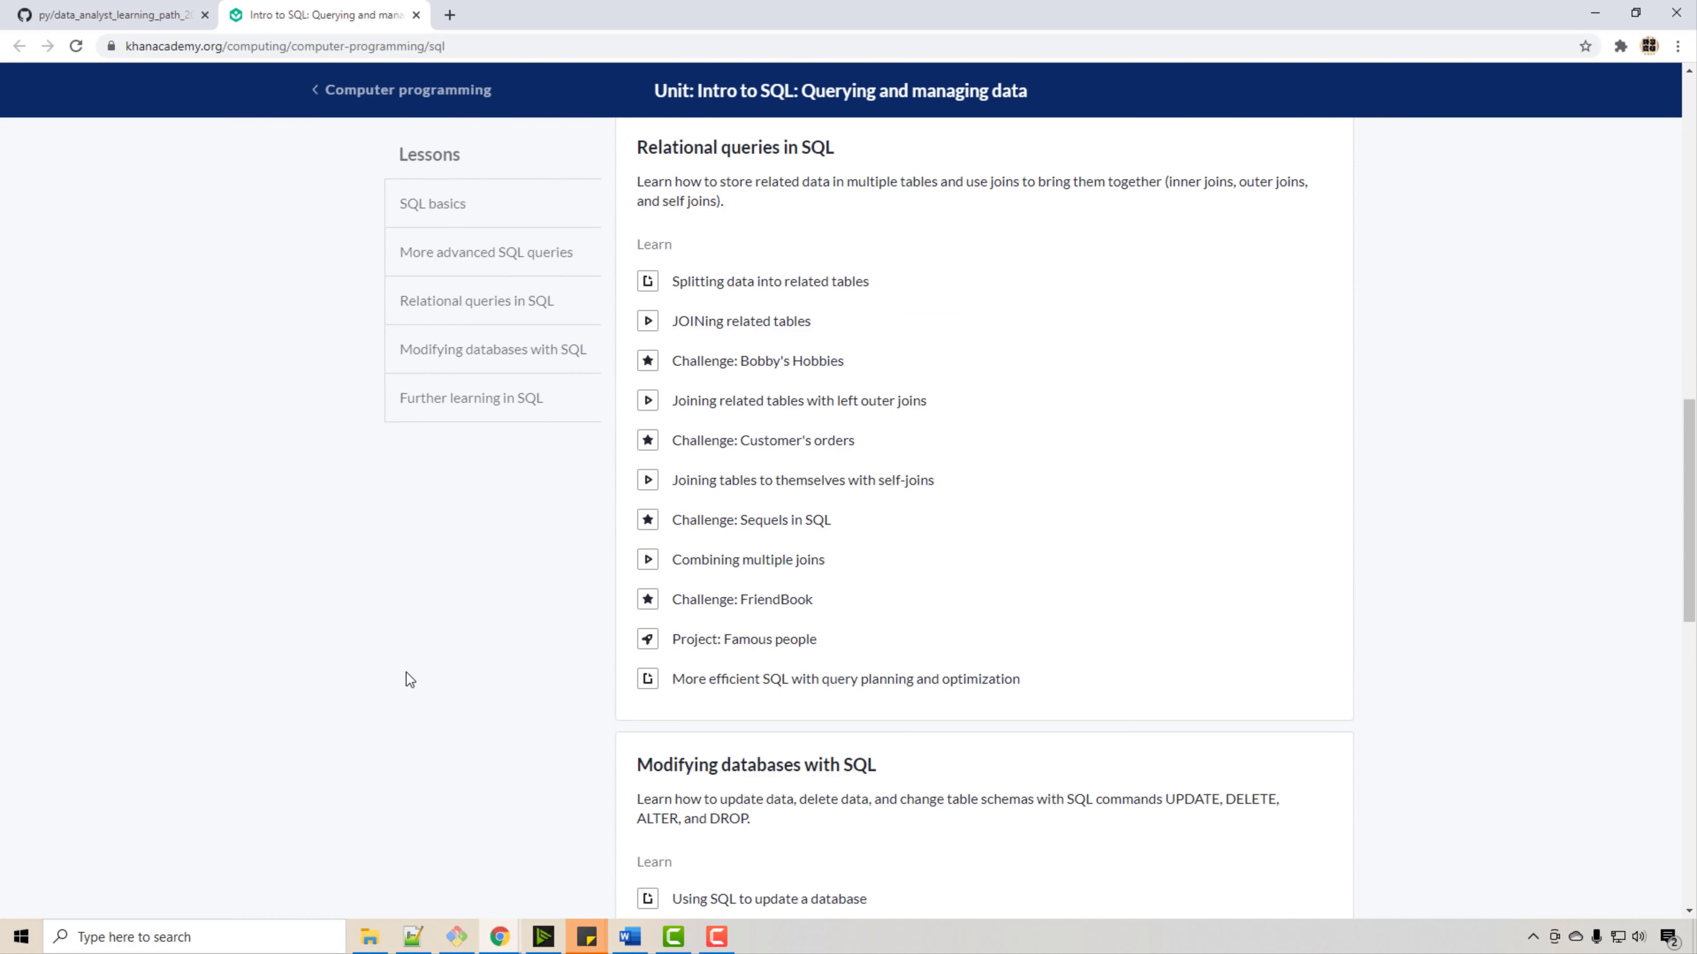
pyautogui.scroll(-3)
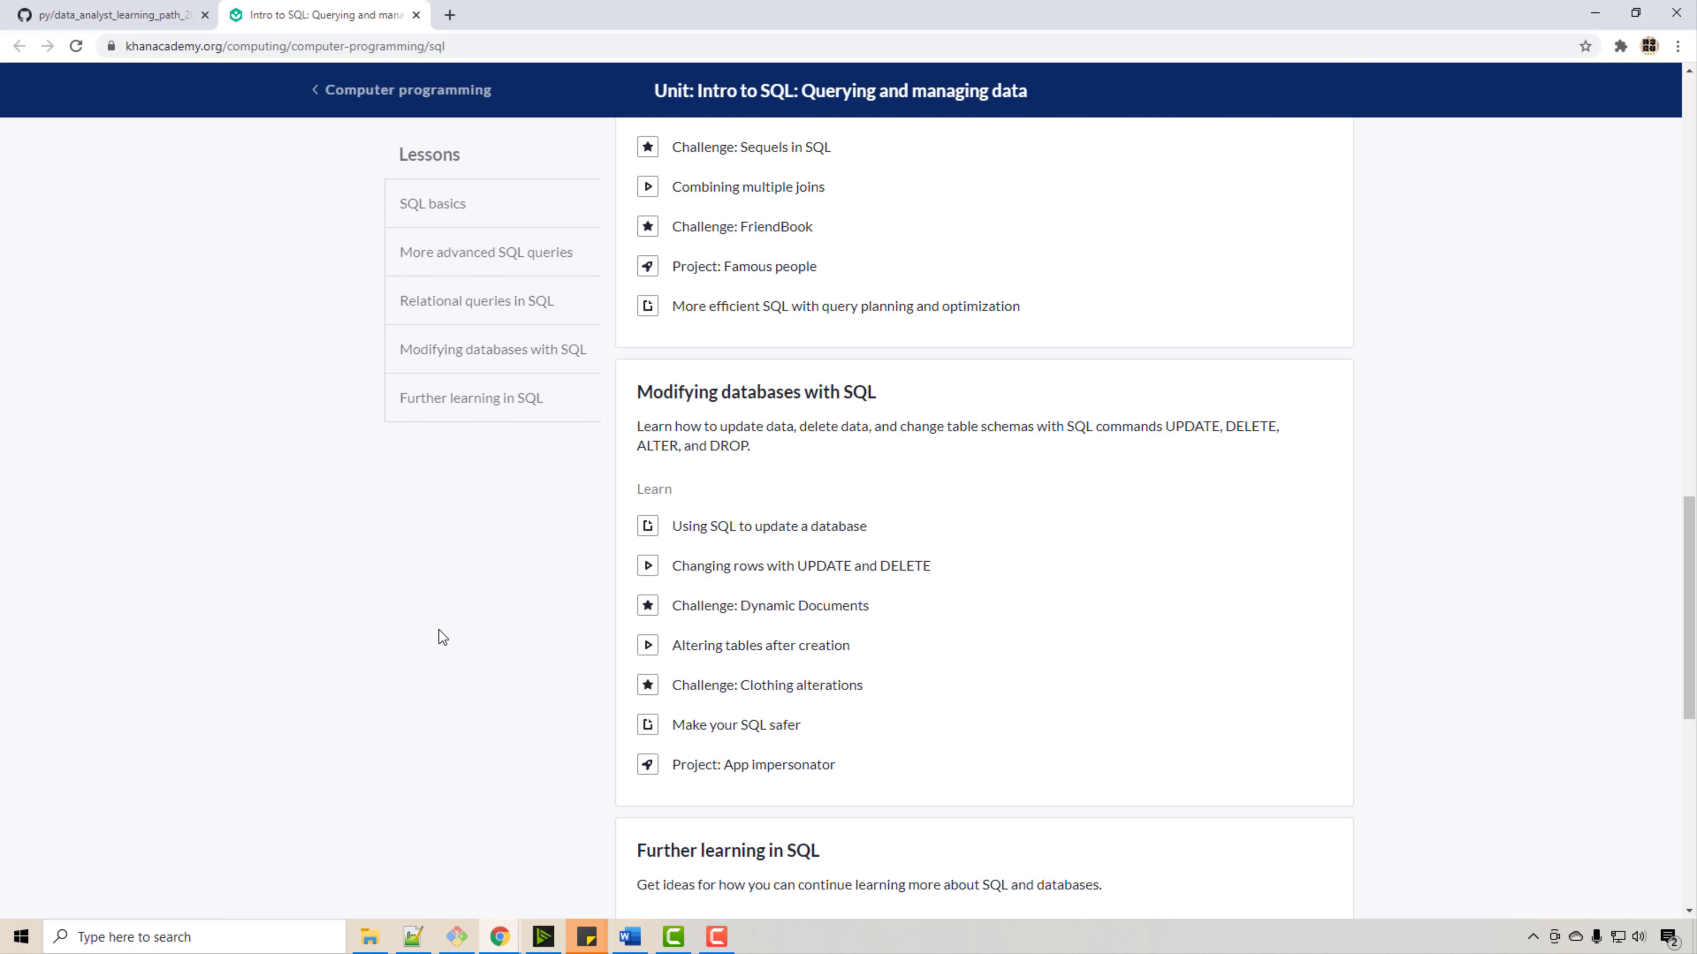
pyautogui.scroll(3)
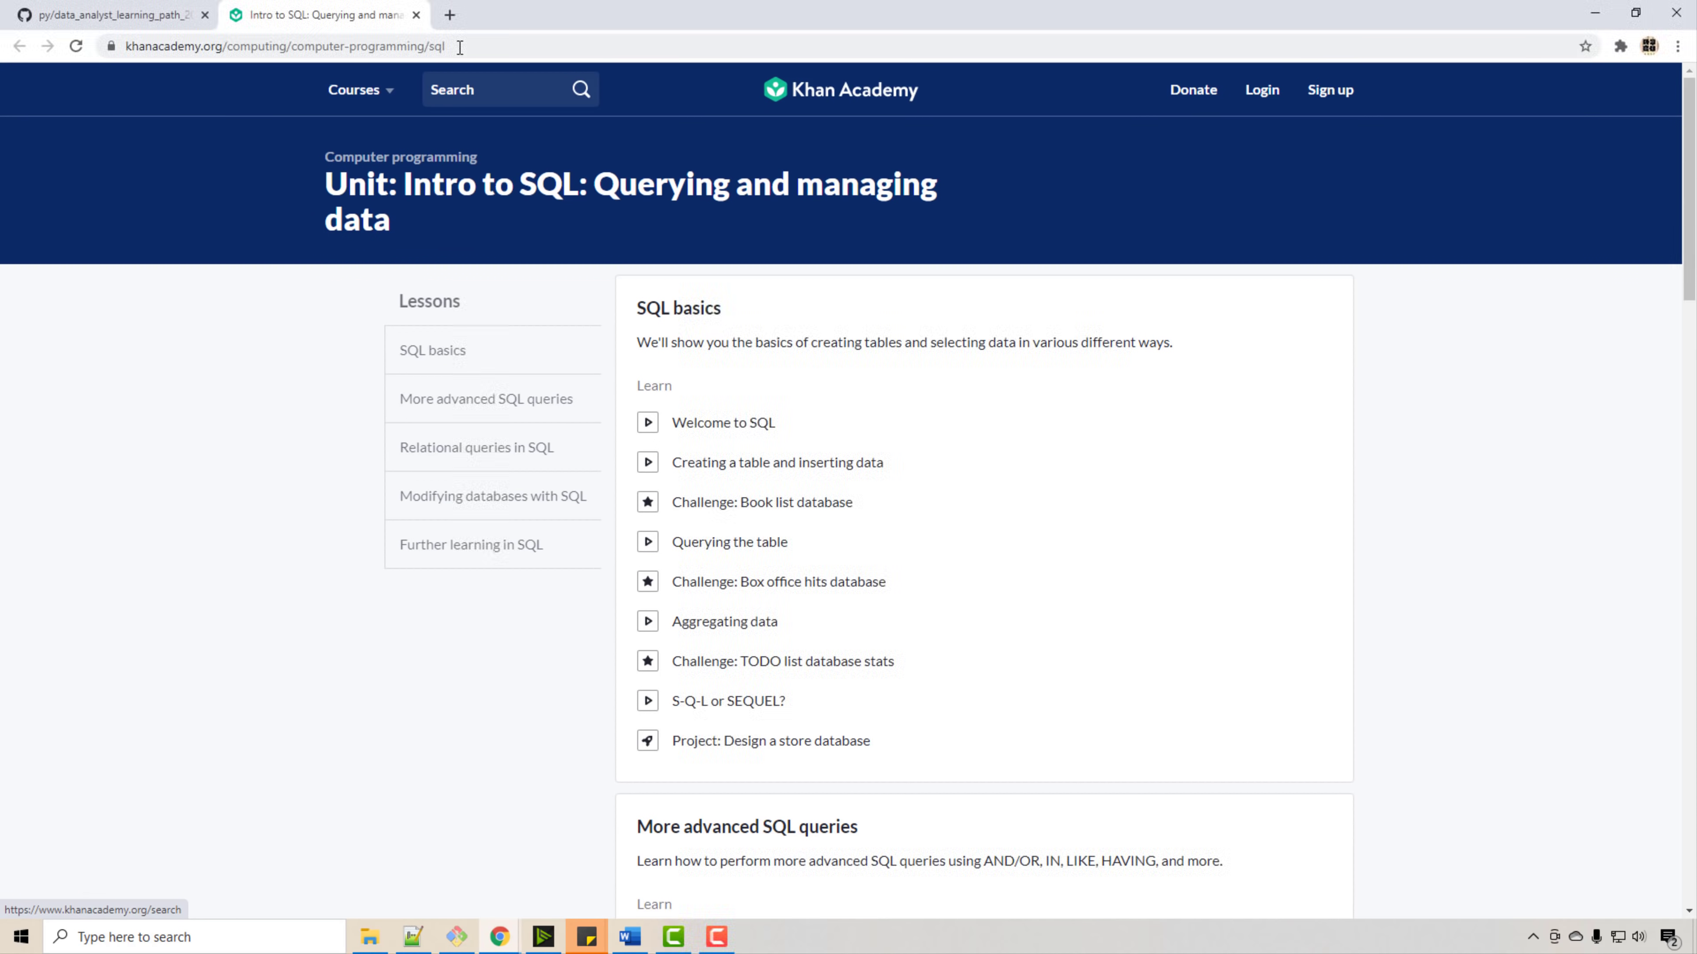
pyautogui.moveTo(416, 14)
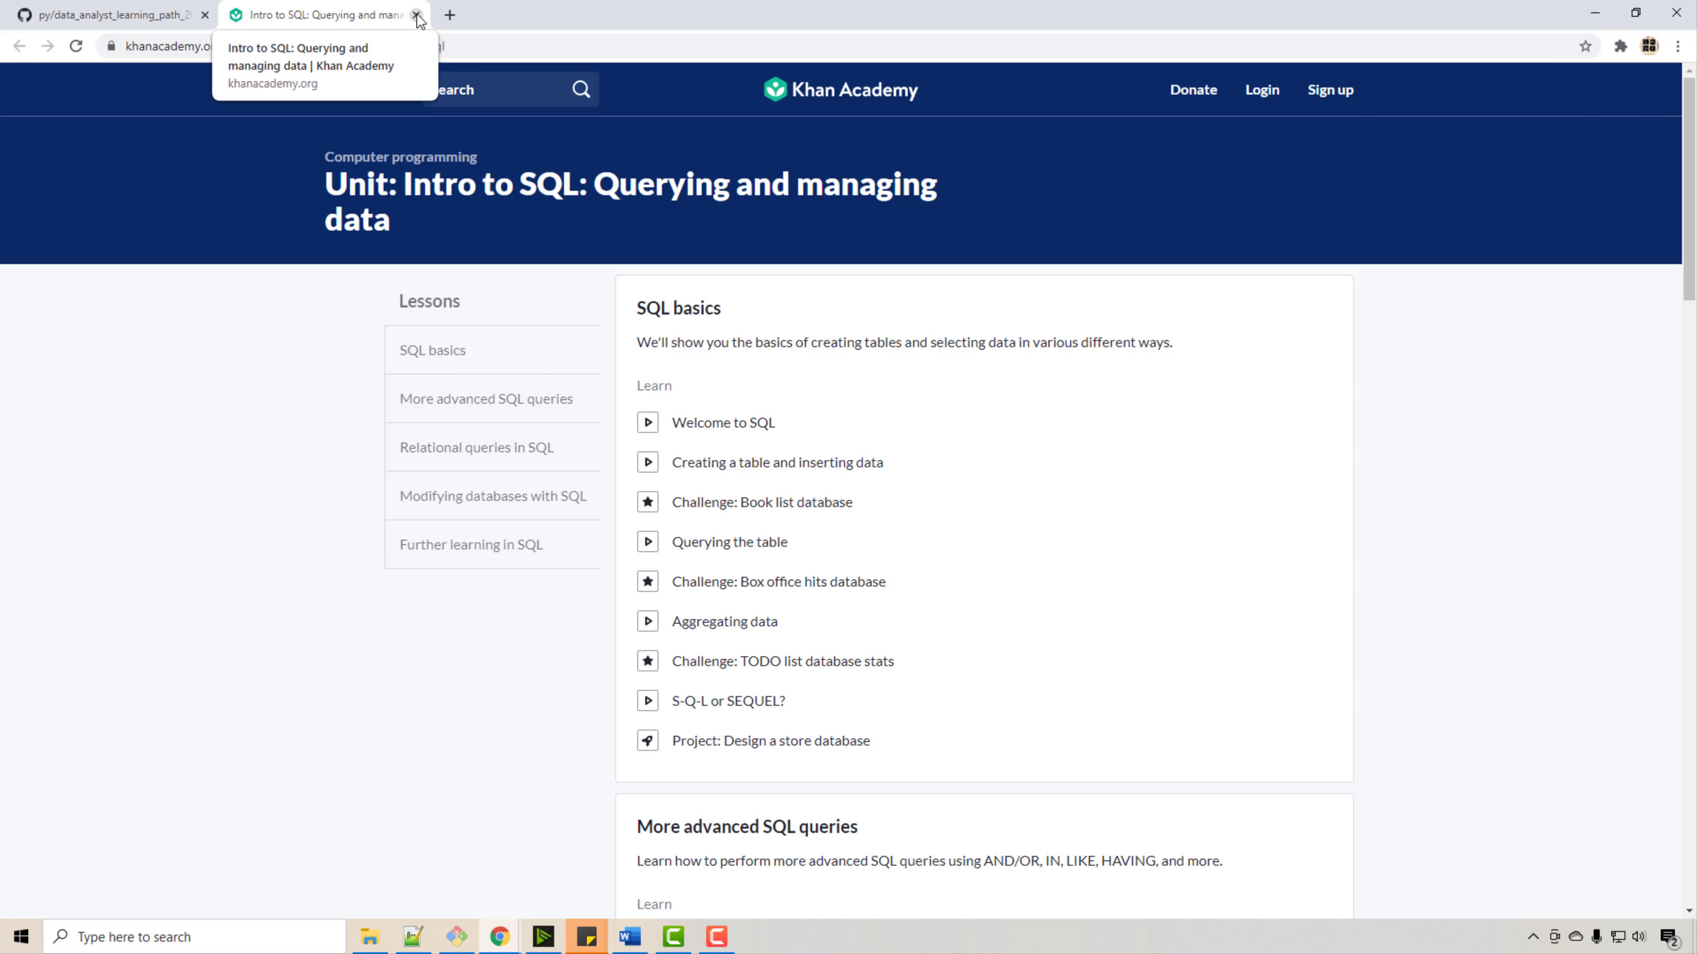
pyautogui.click(416, 14)
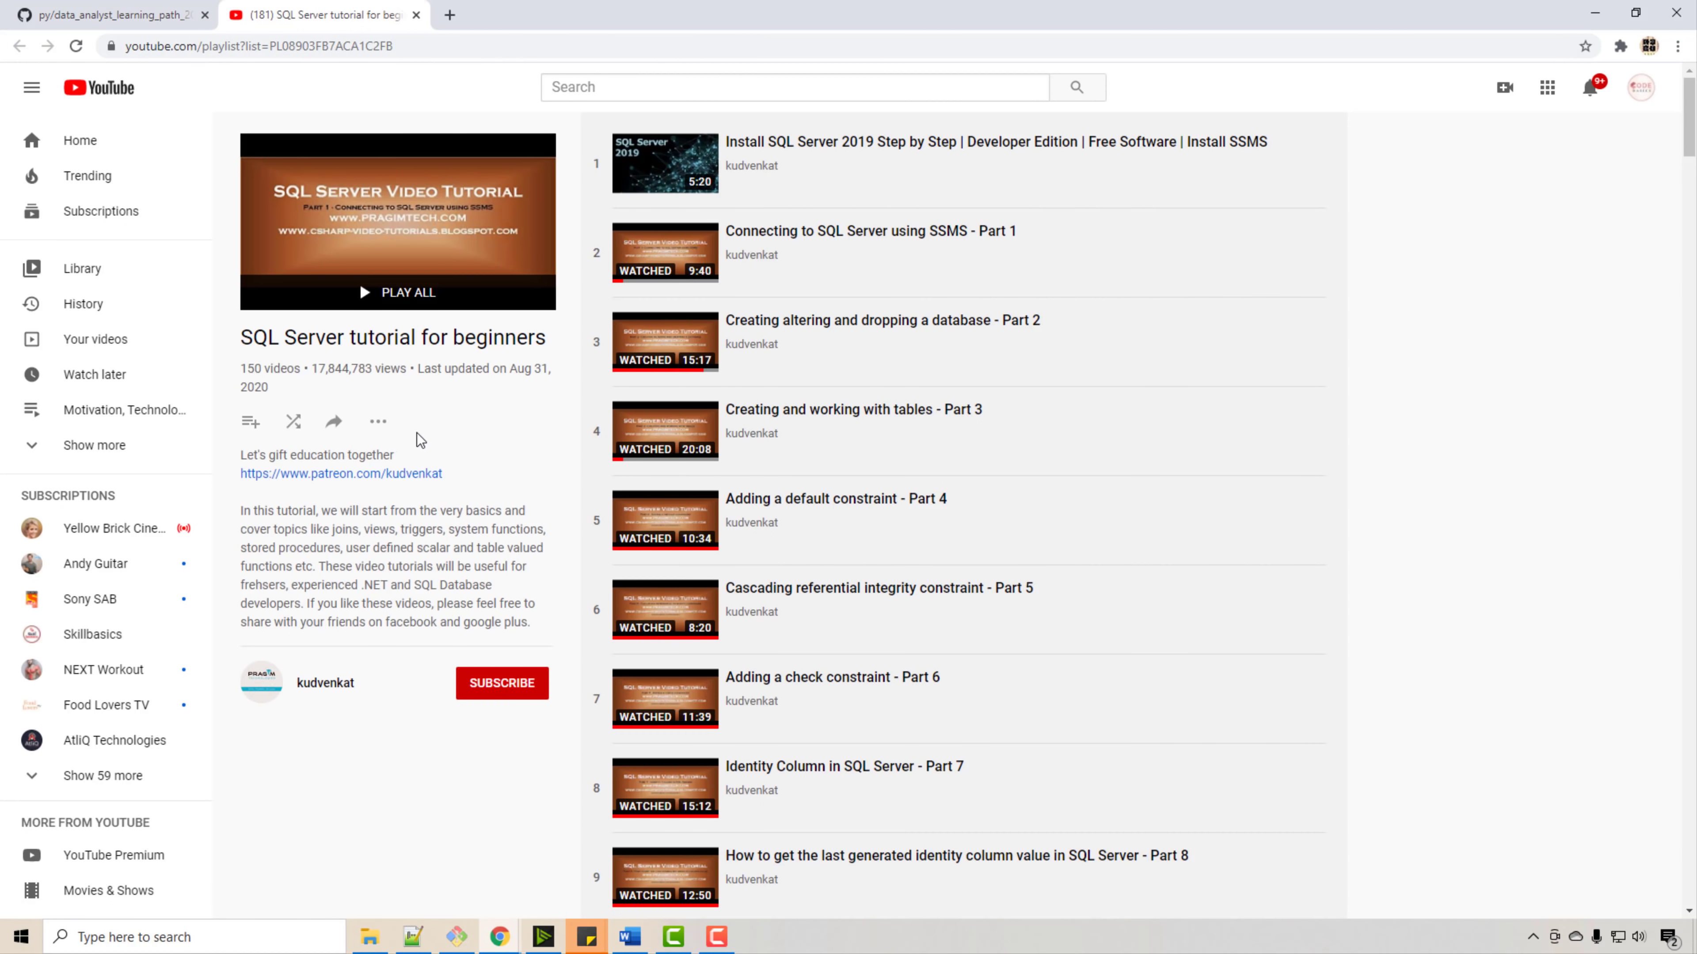
# - Leave the SQL Server beginners playlist and return to the GitHub roadmap tab
pyautogui.click(107, 15)
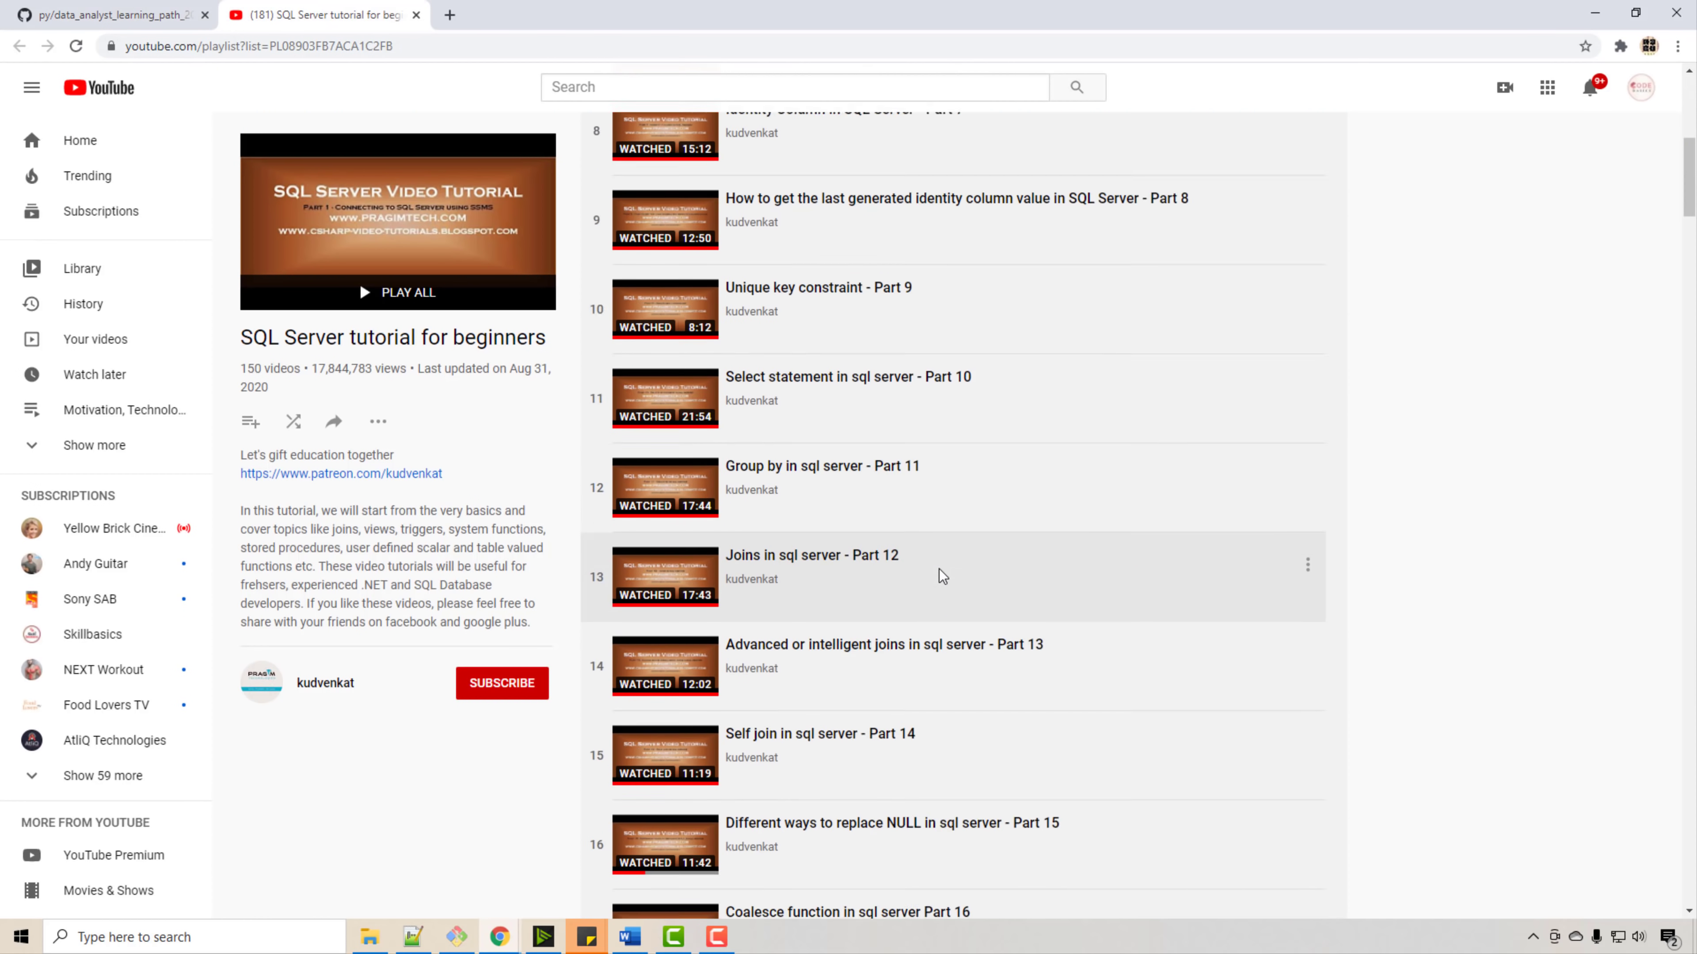
pyautogui.click(108, 15)
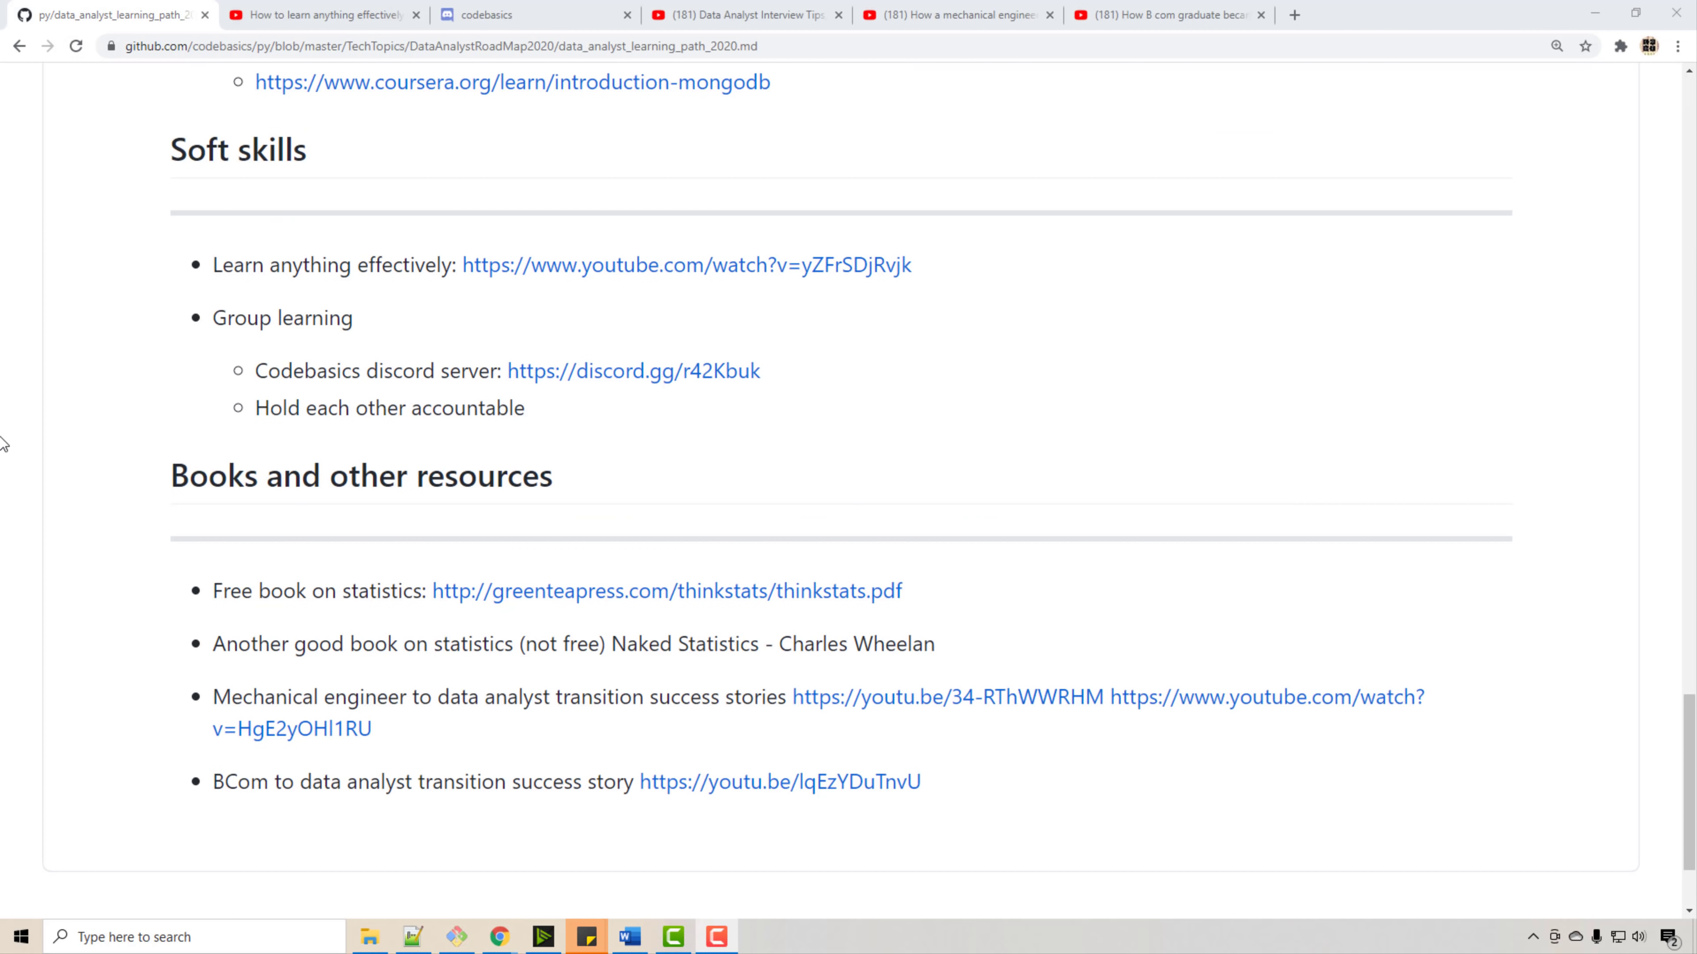
pyautogui.moveTo(163, 360)
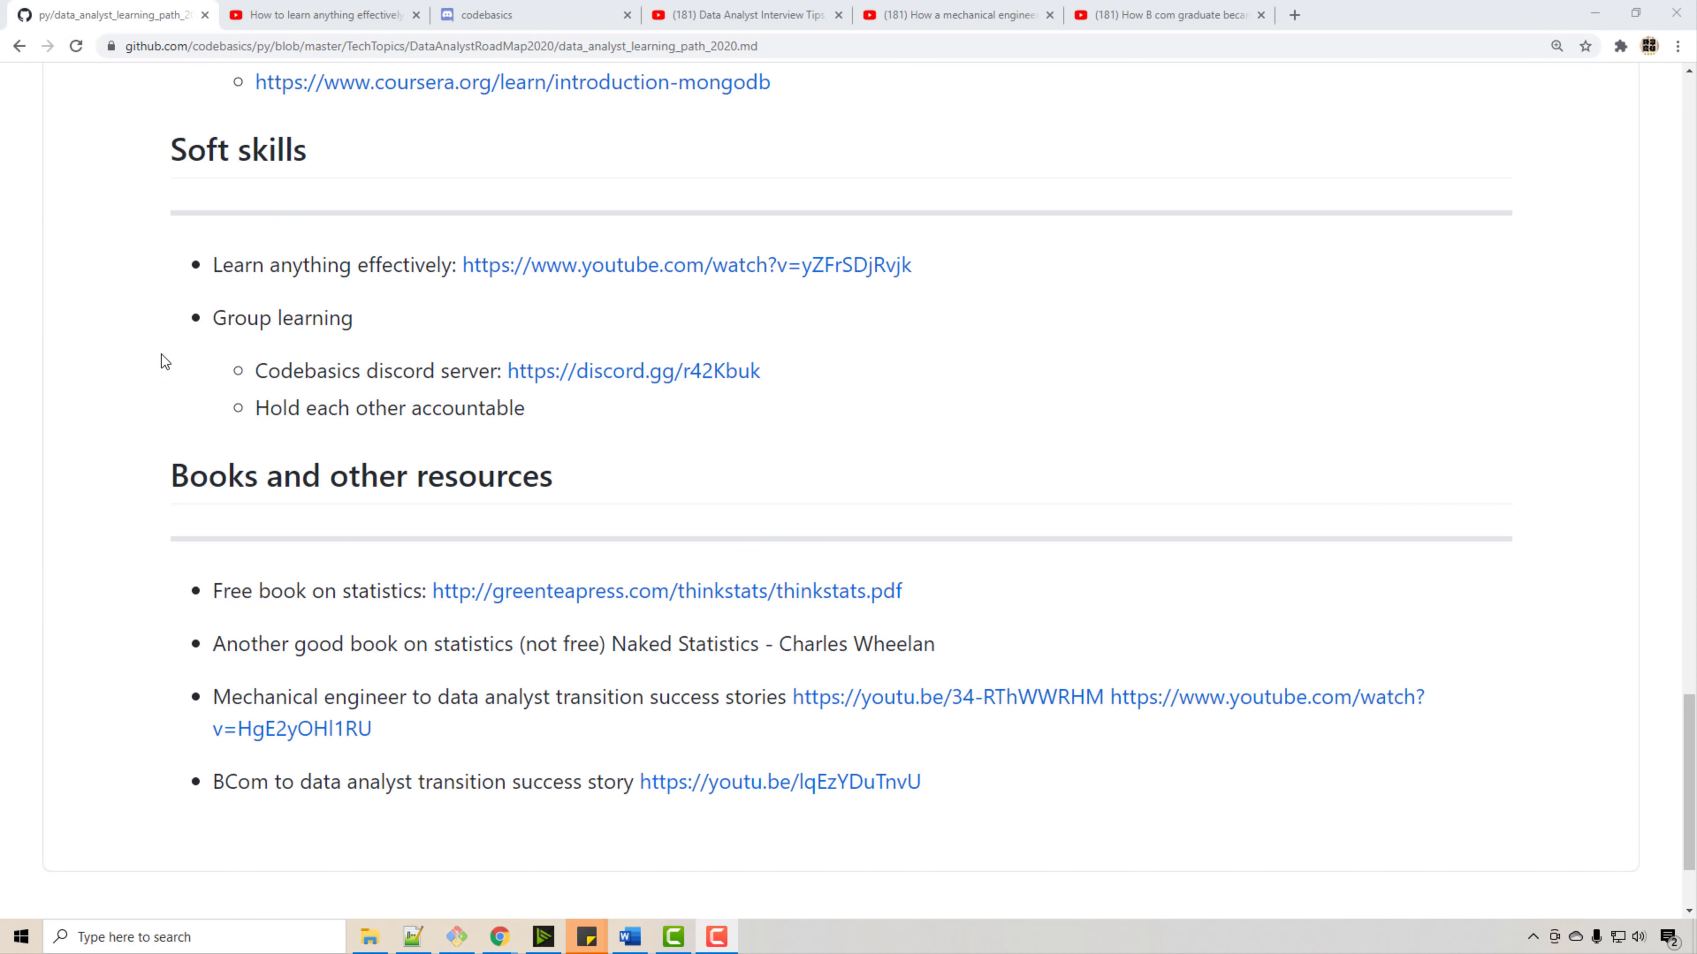
pyautogui.moveTo(286, 448)
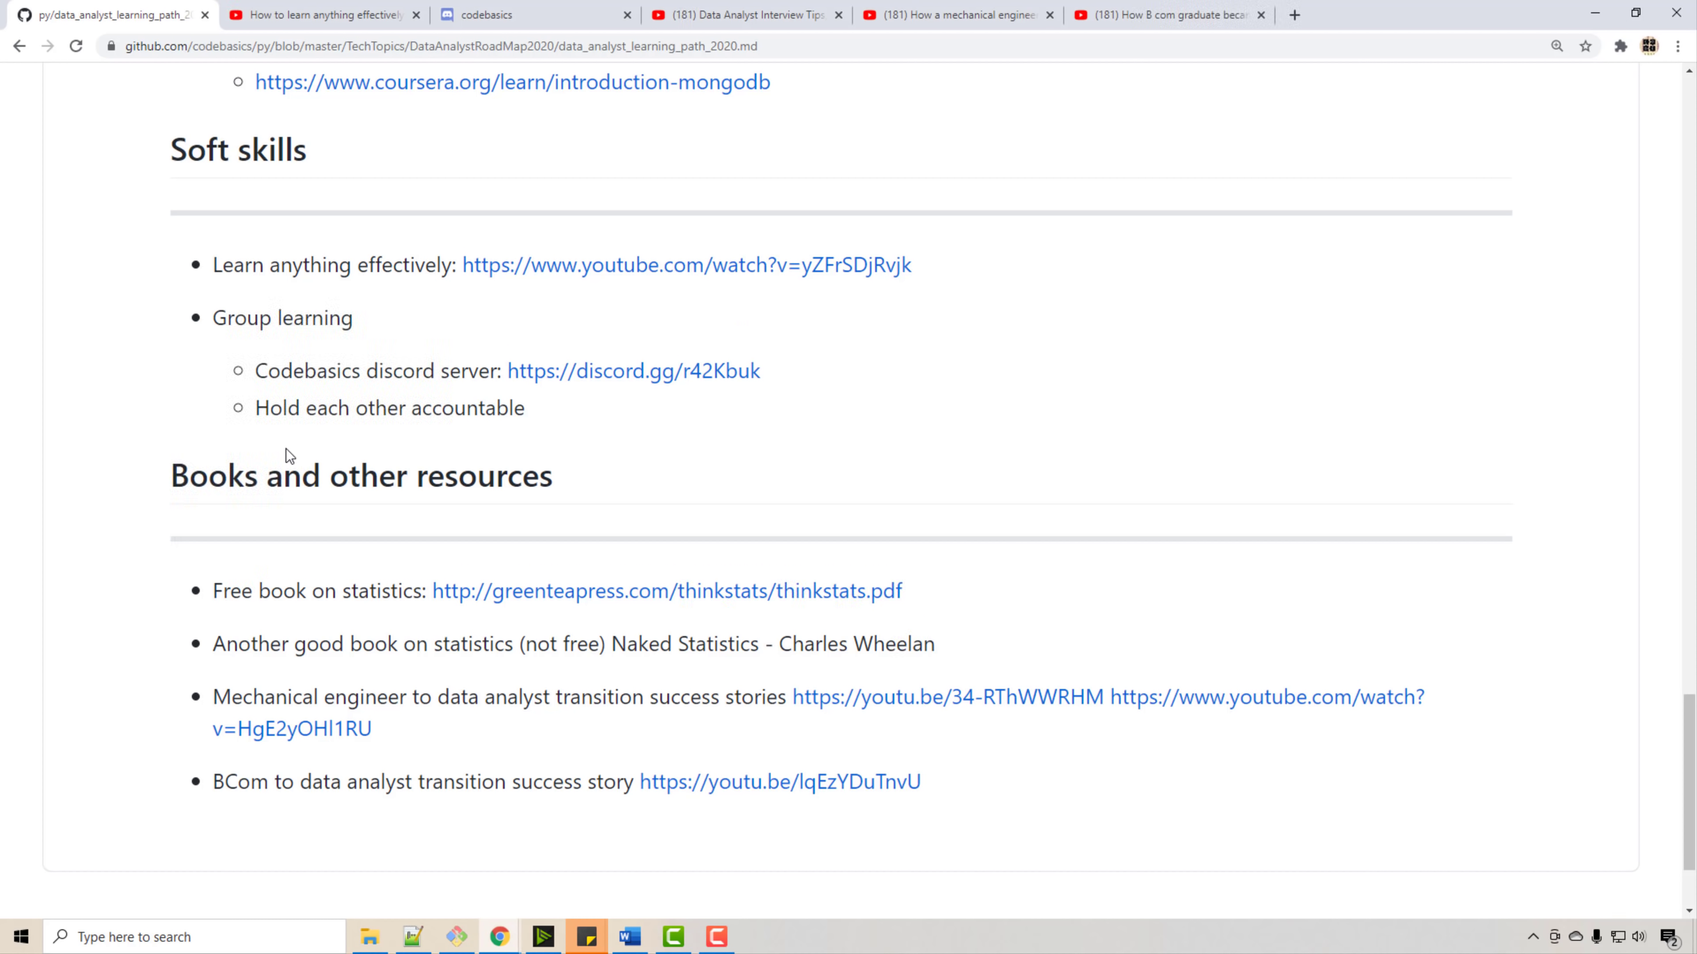
pyautogui.moveTo(555, 265)
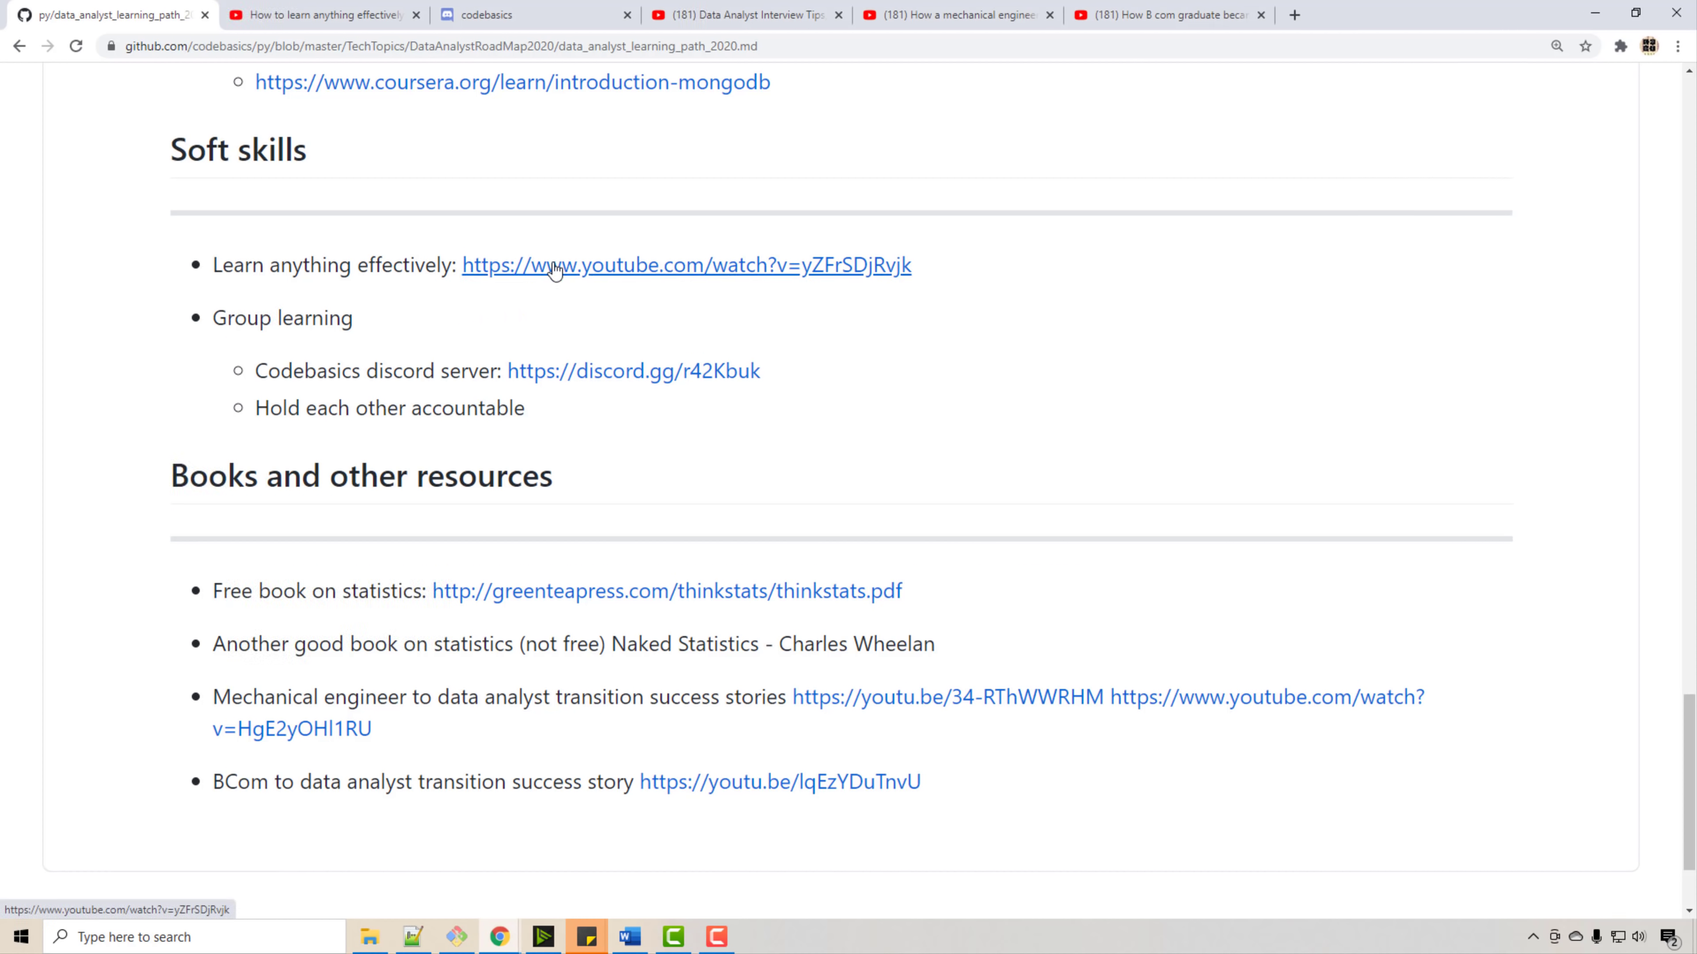
pyautogui.moveTo(367, 52)
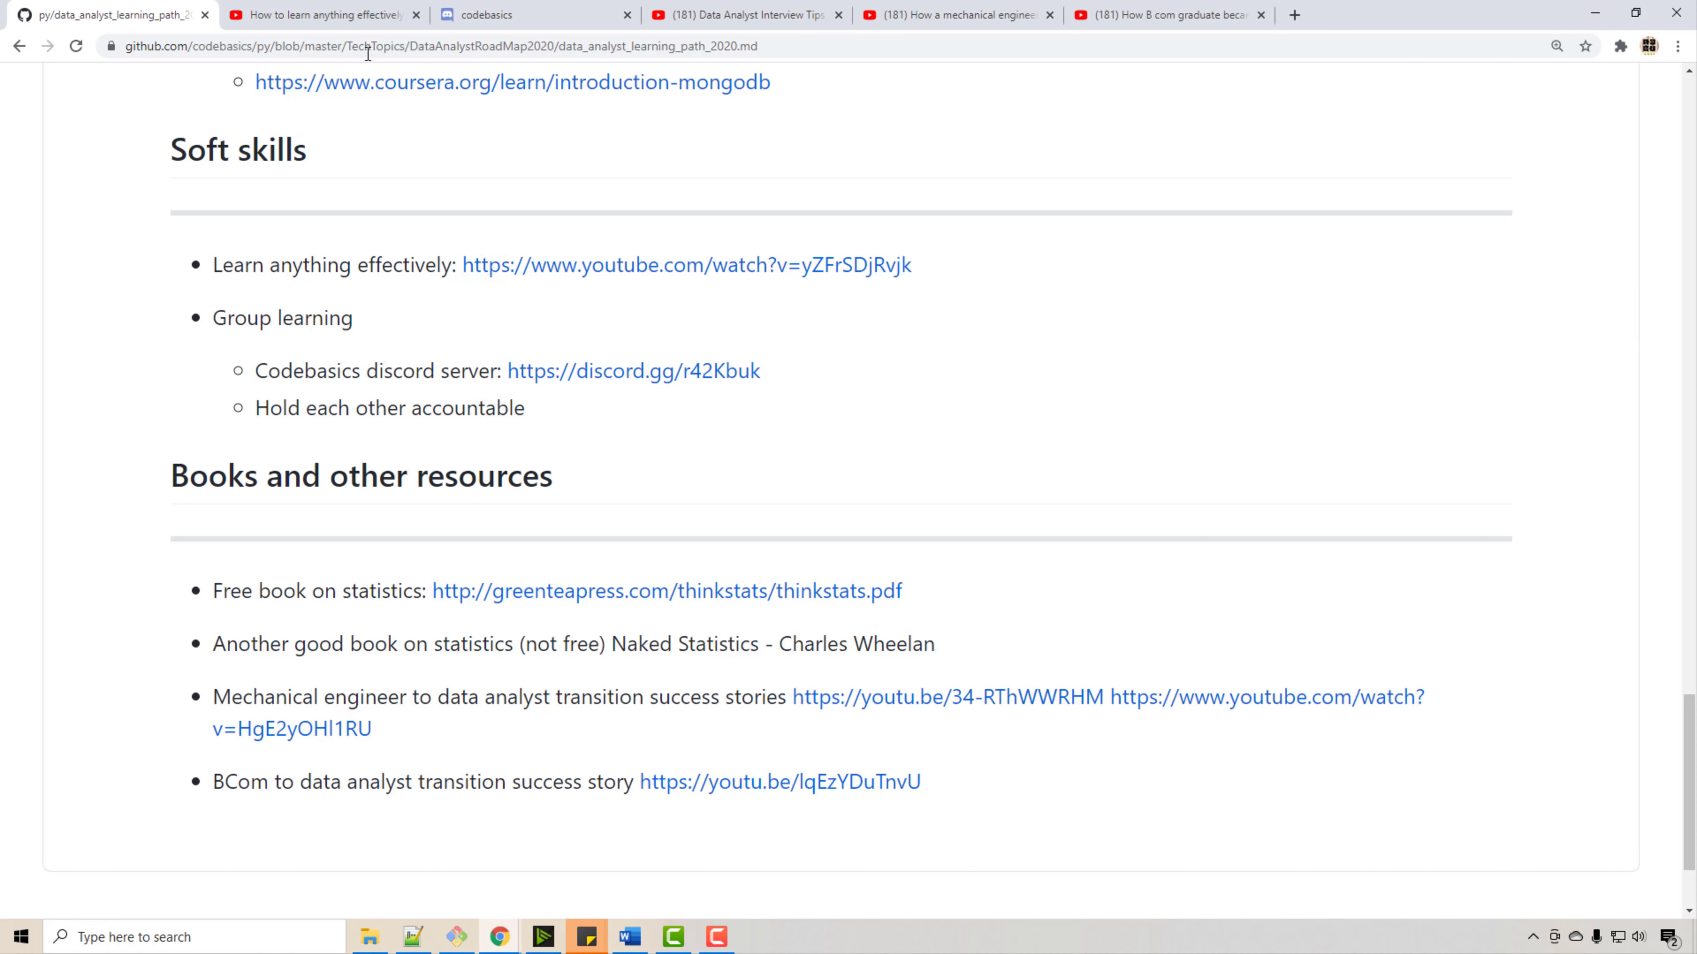
# - Pause the 'How to learn anything effectively' video just after it starts, then return to the roadmap
pyautogui.click(686, 265)
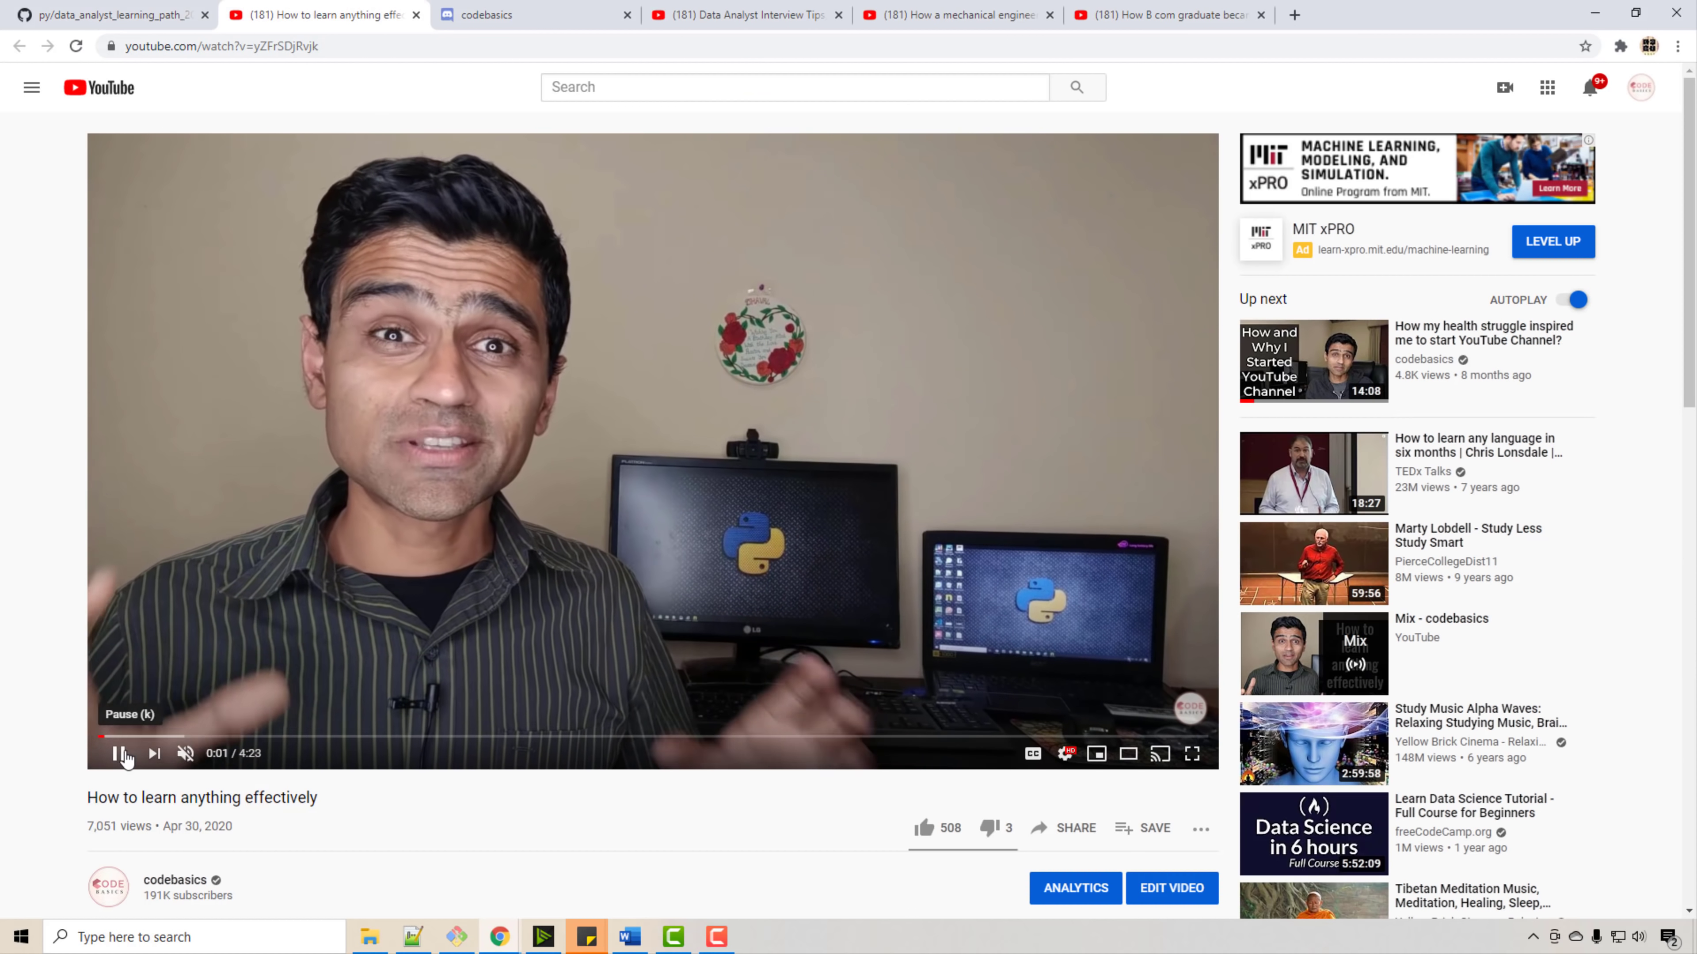
pyautogui.click(117, 753)
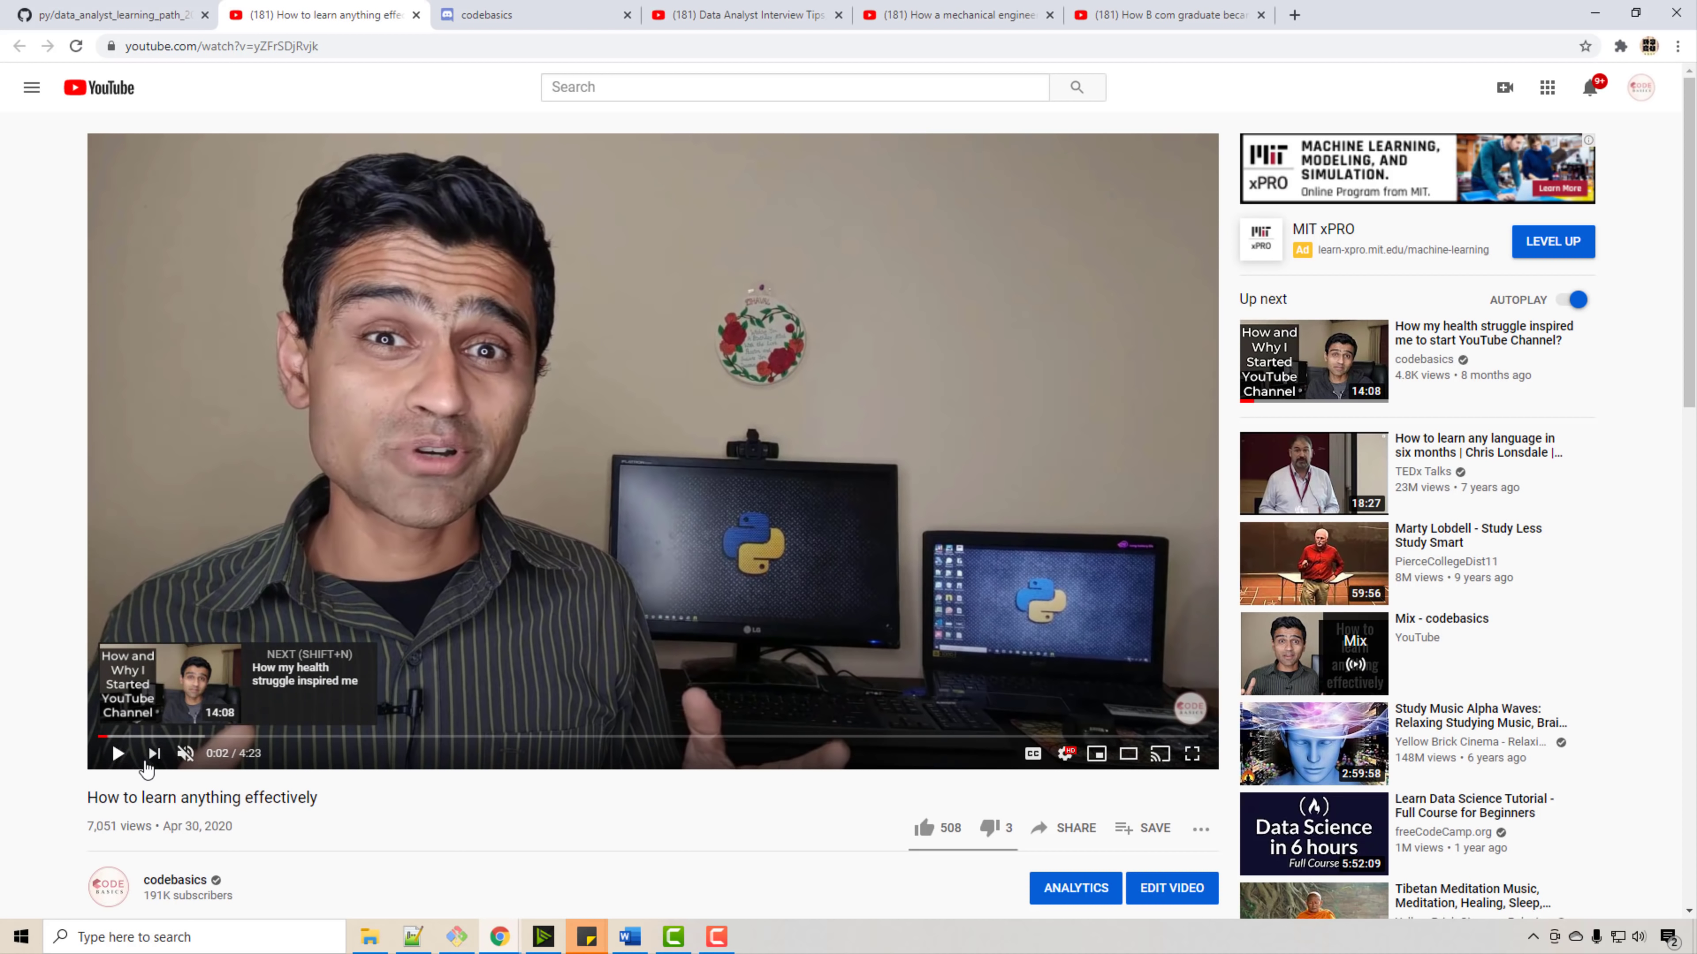
pyautogui.moveTo(244, 746)
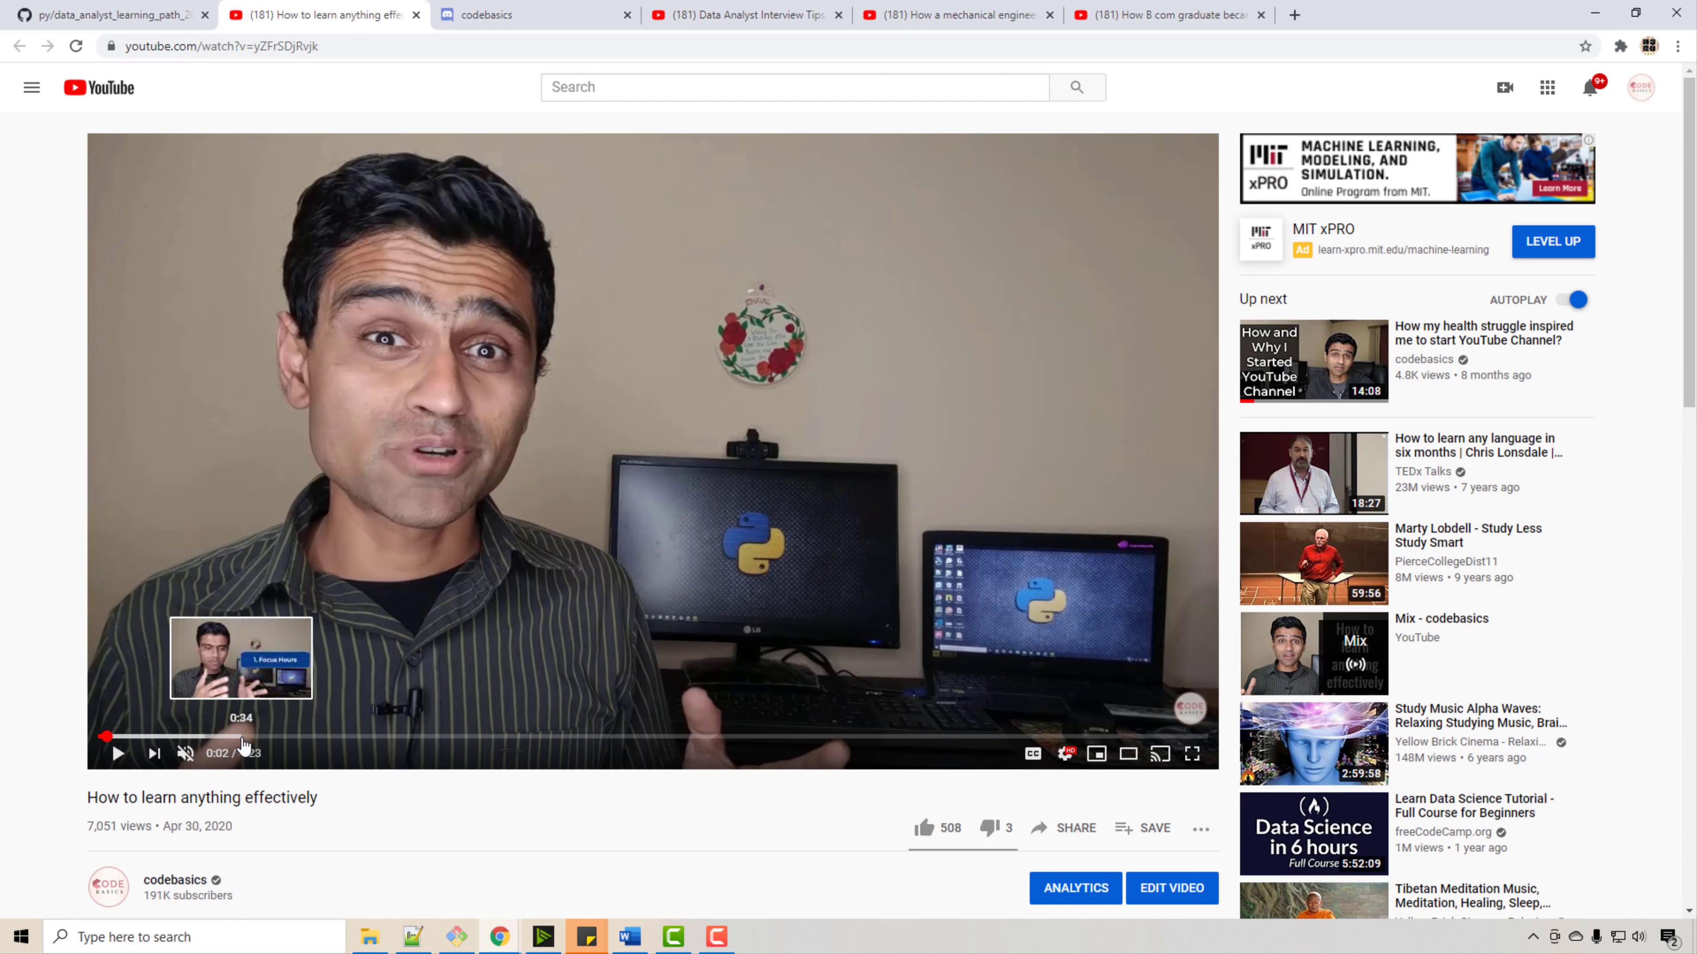
pyautogui.scroll(-3)
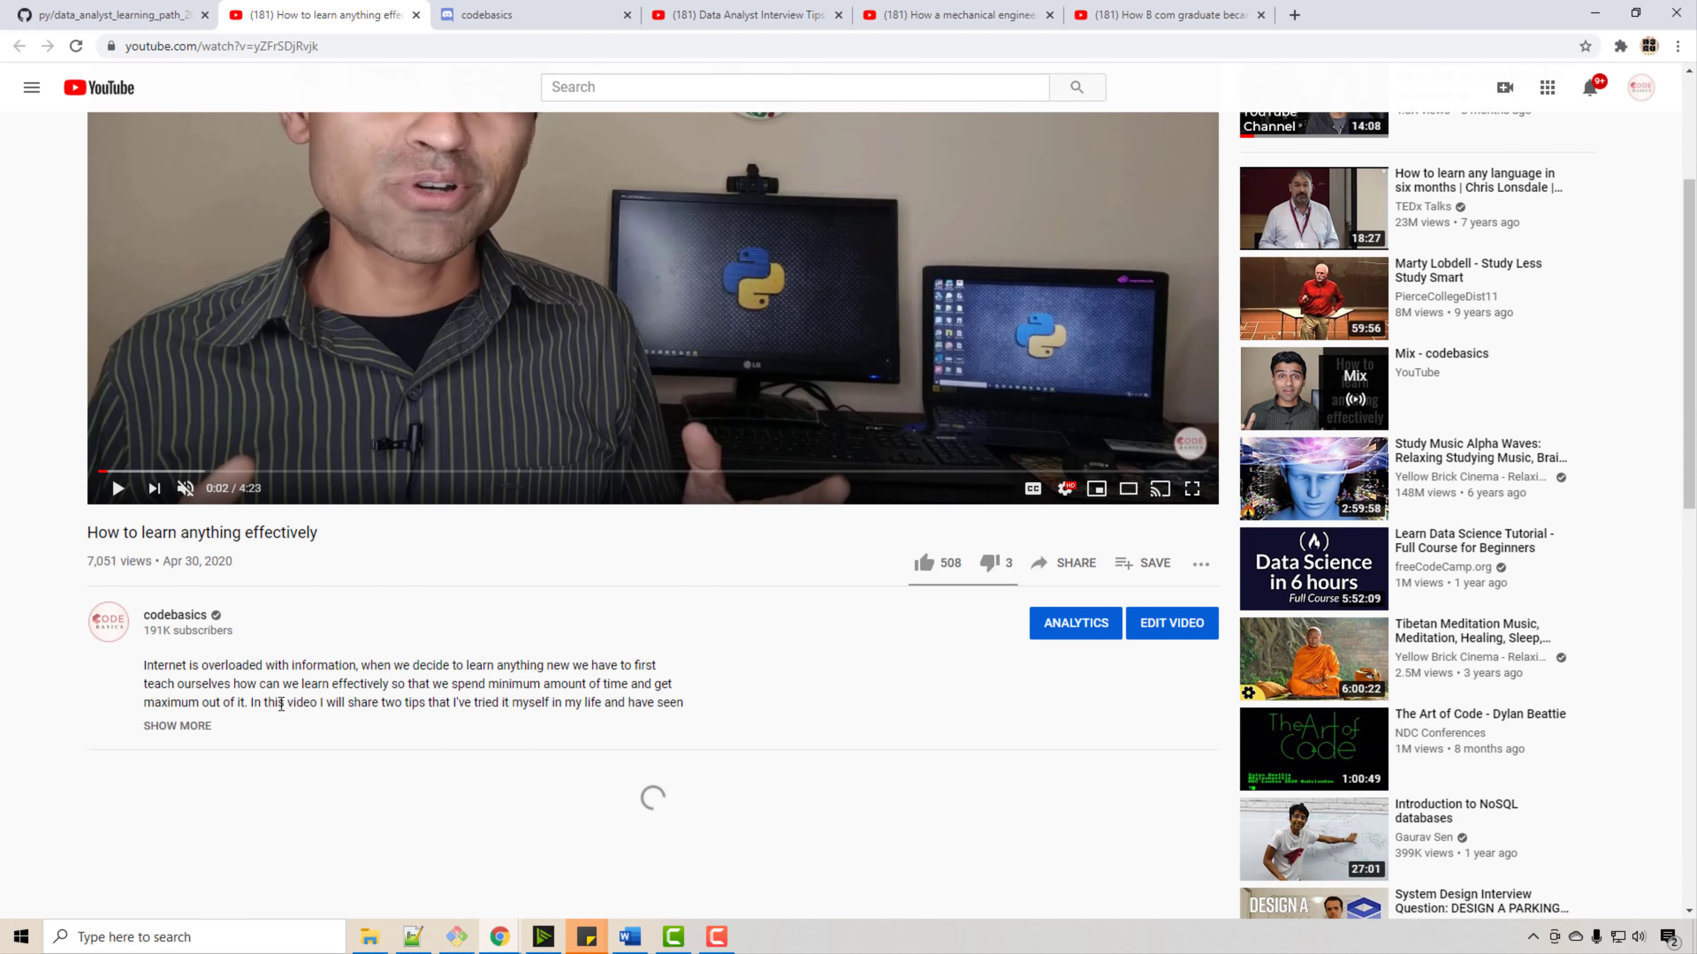
pyautogui.click(176, 726)
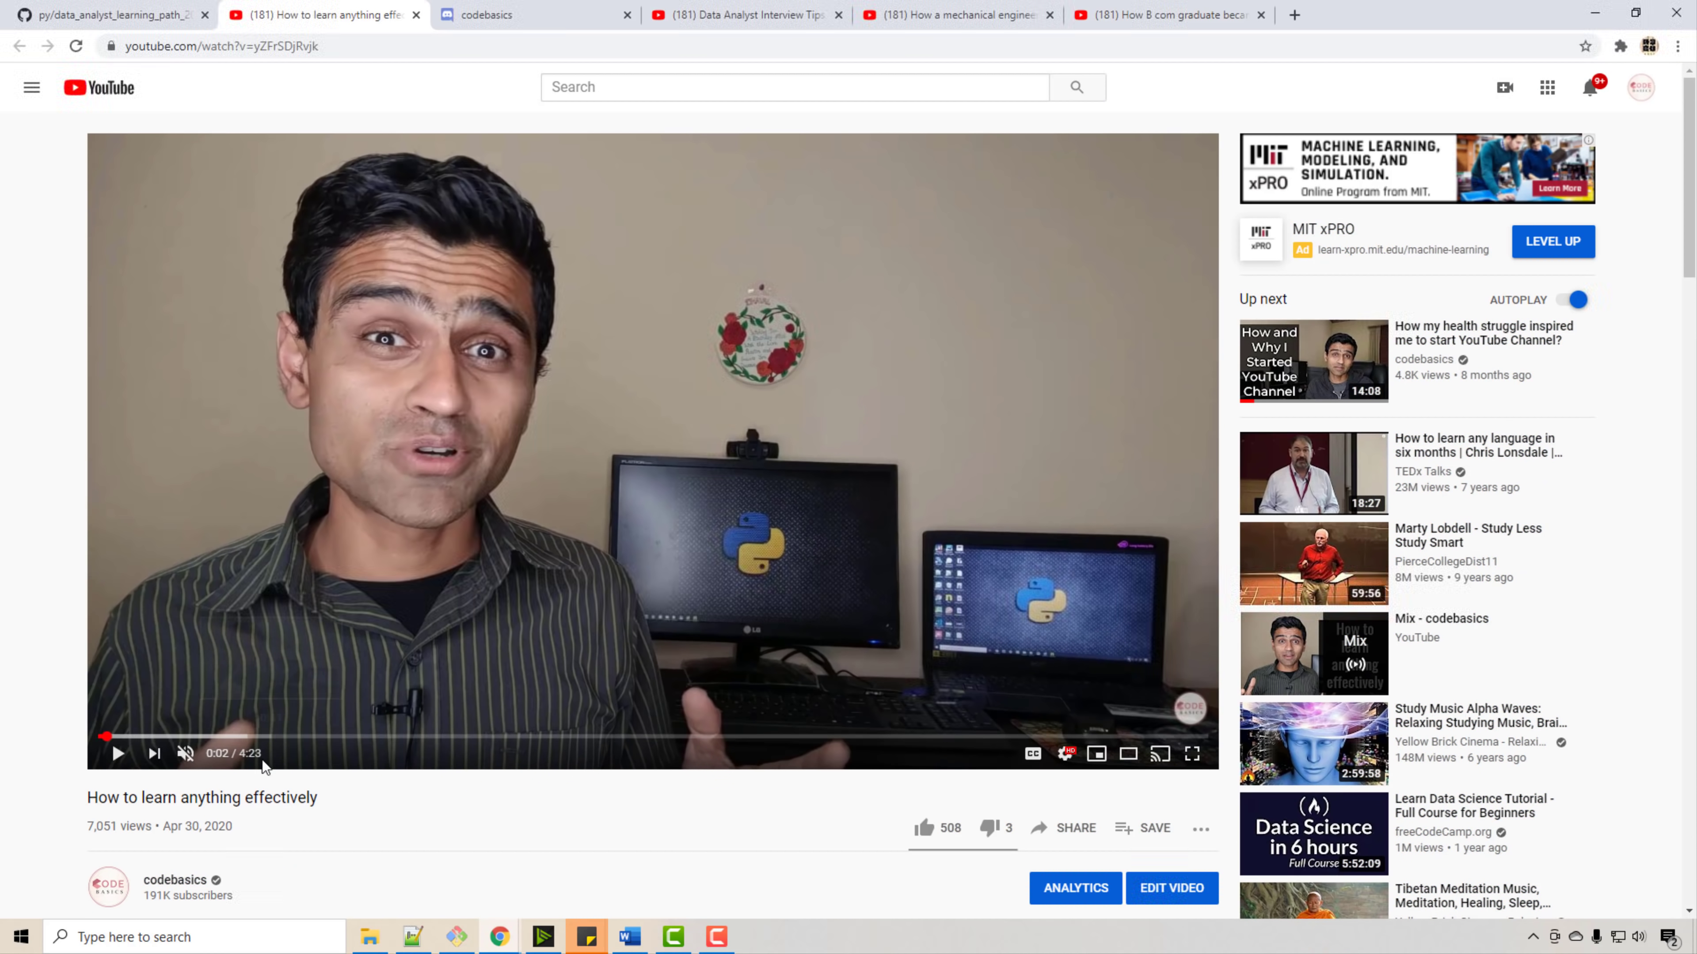
pyautogui.click(108, 15)
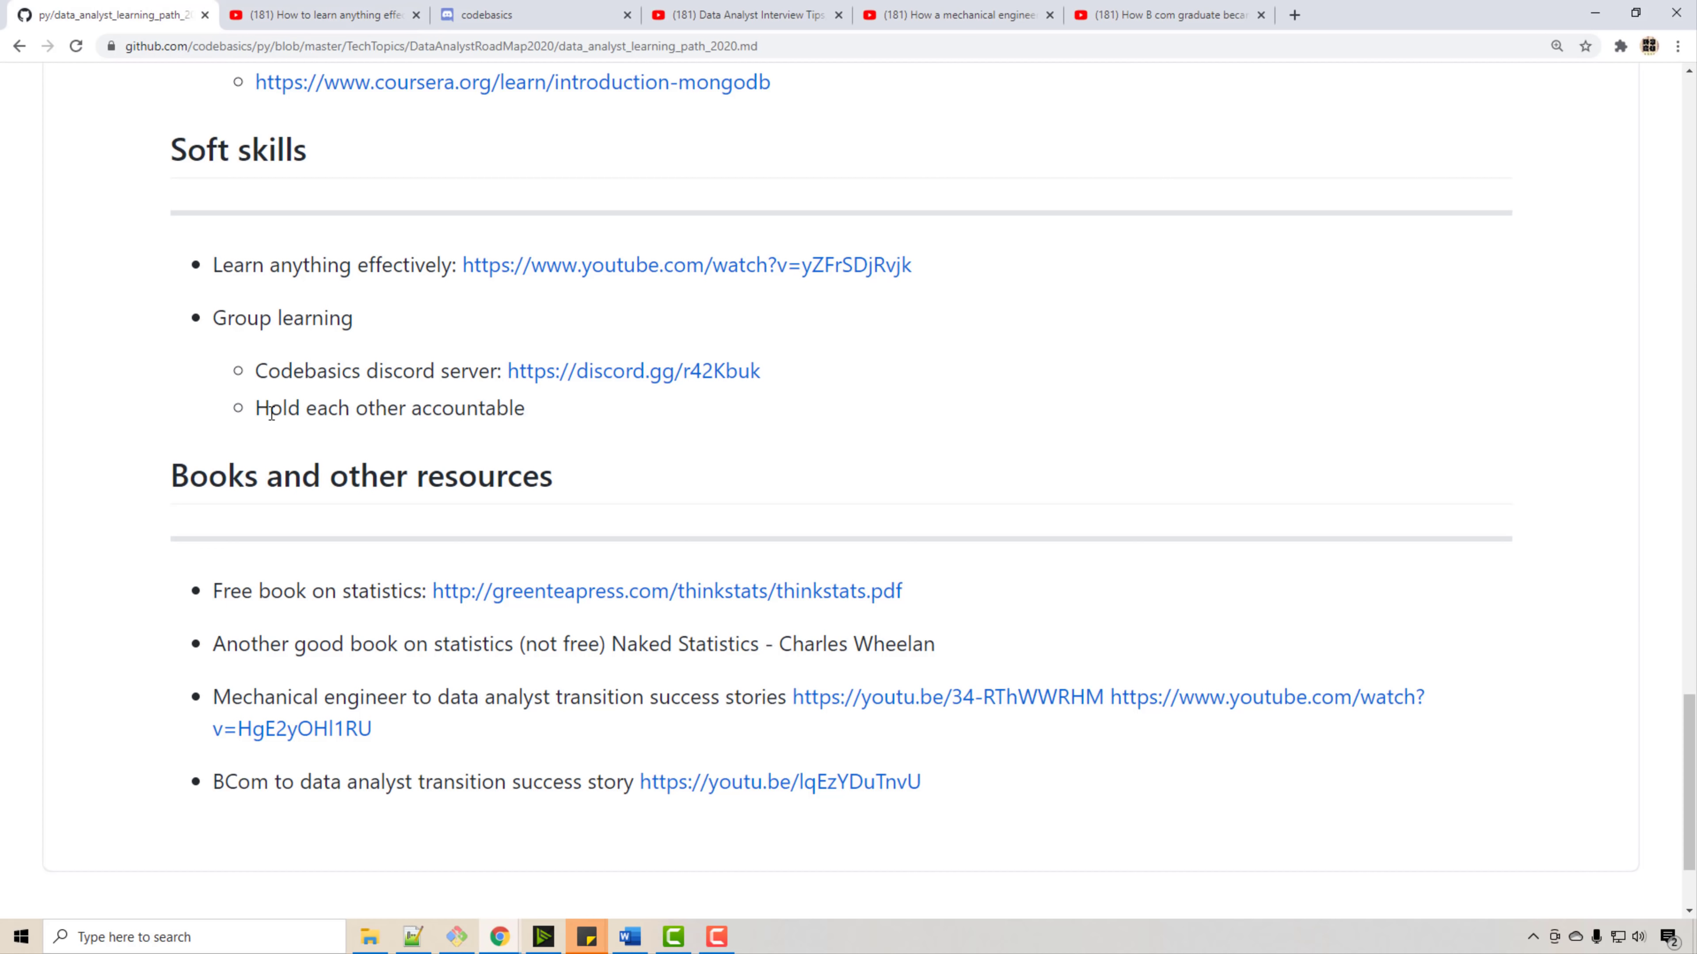
pyautogui.scroll(3)
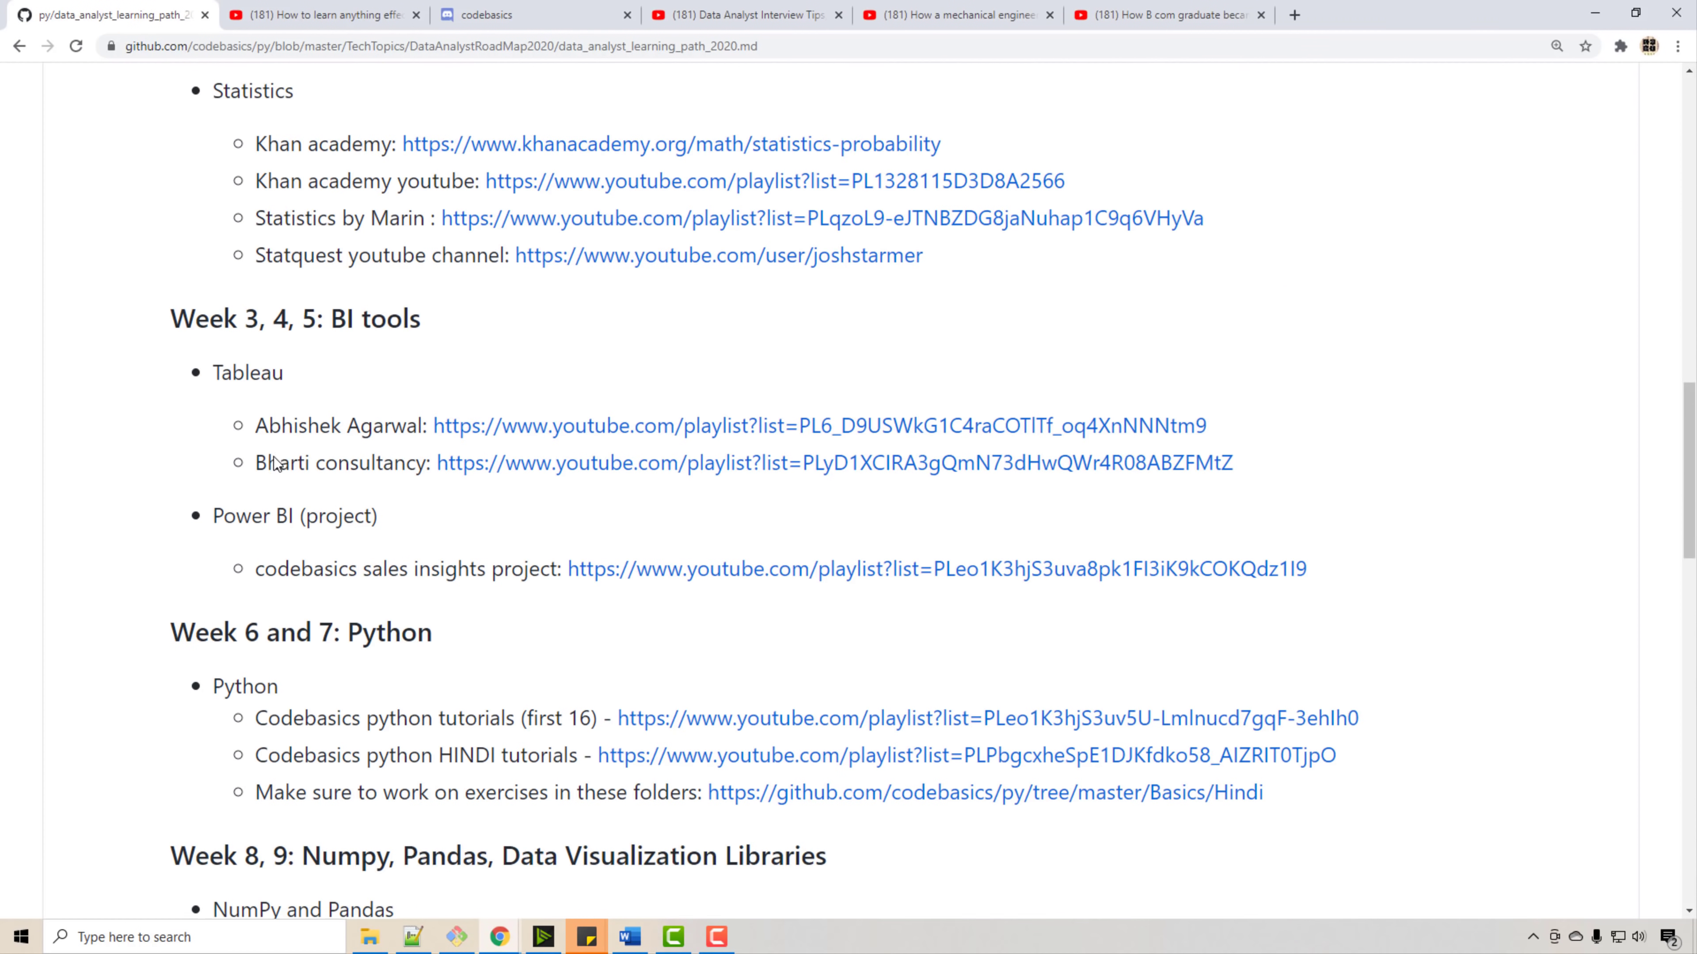
pyautogui.scroll(-3)
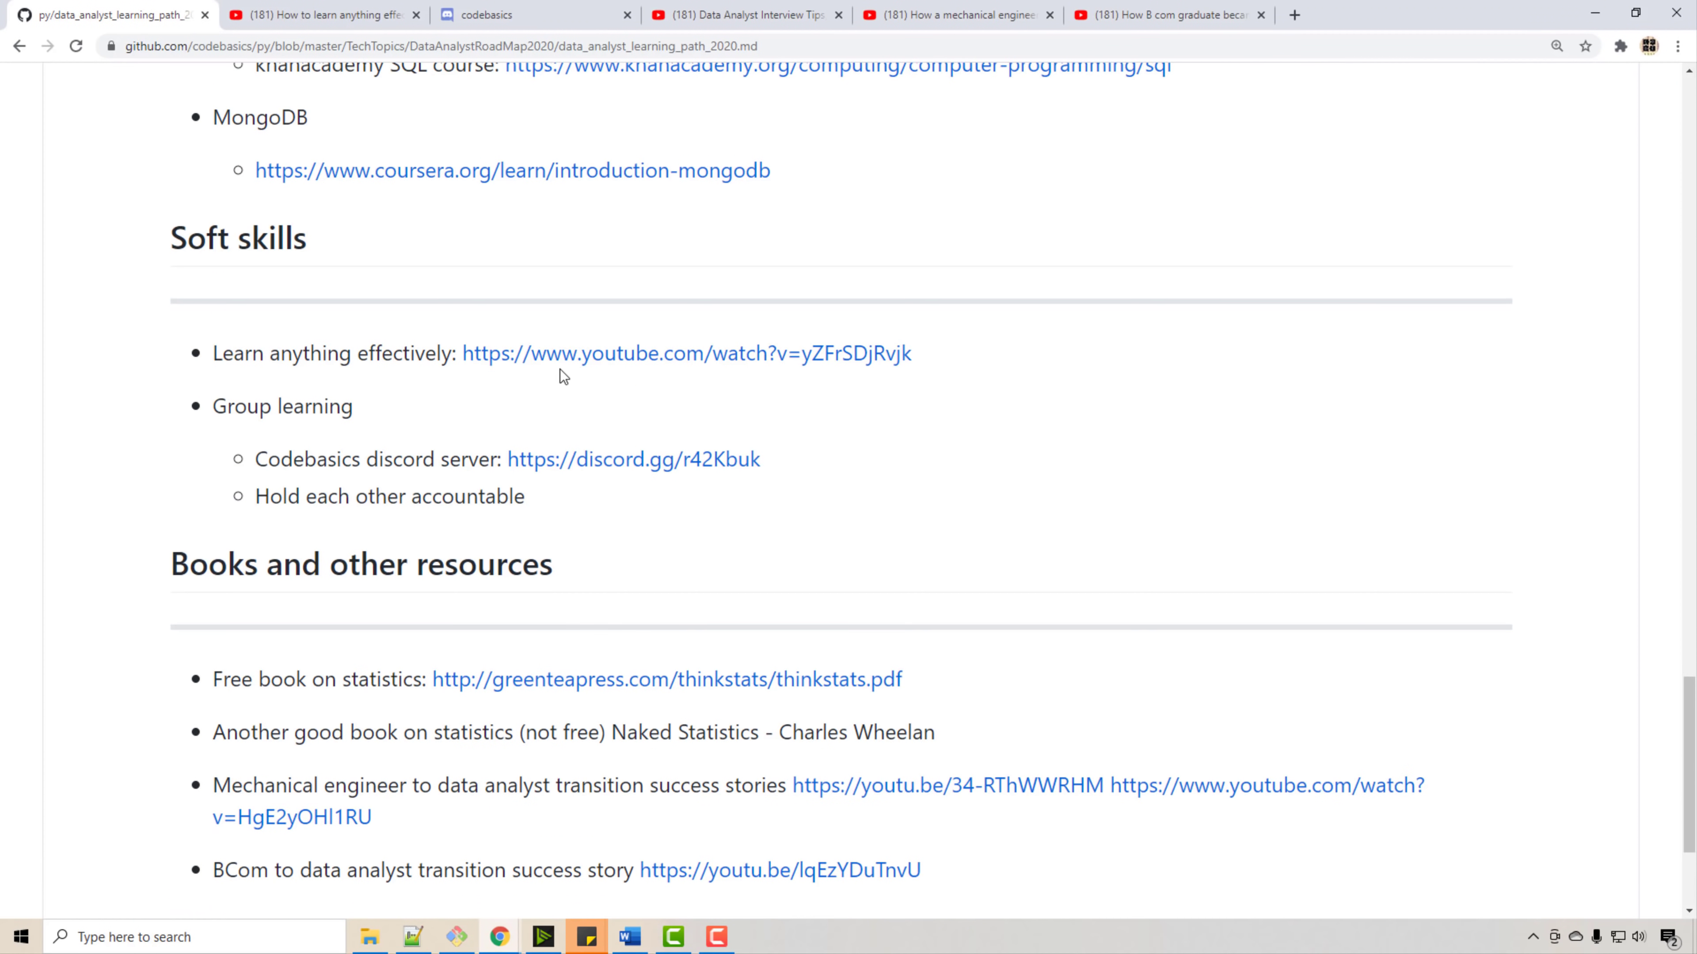
pyautogui.moveTo(684, 352)
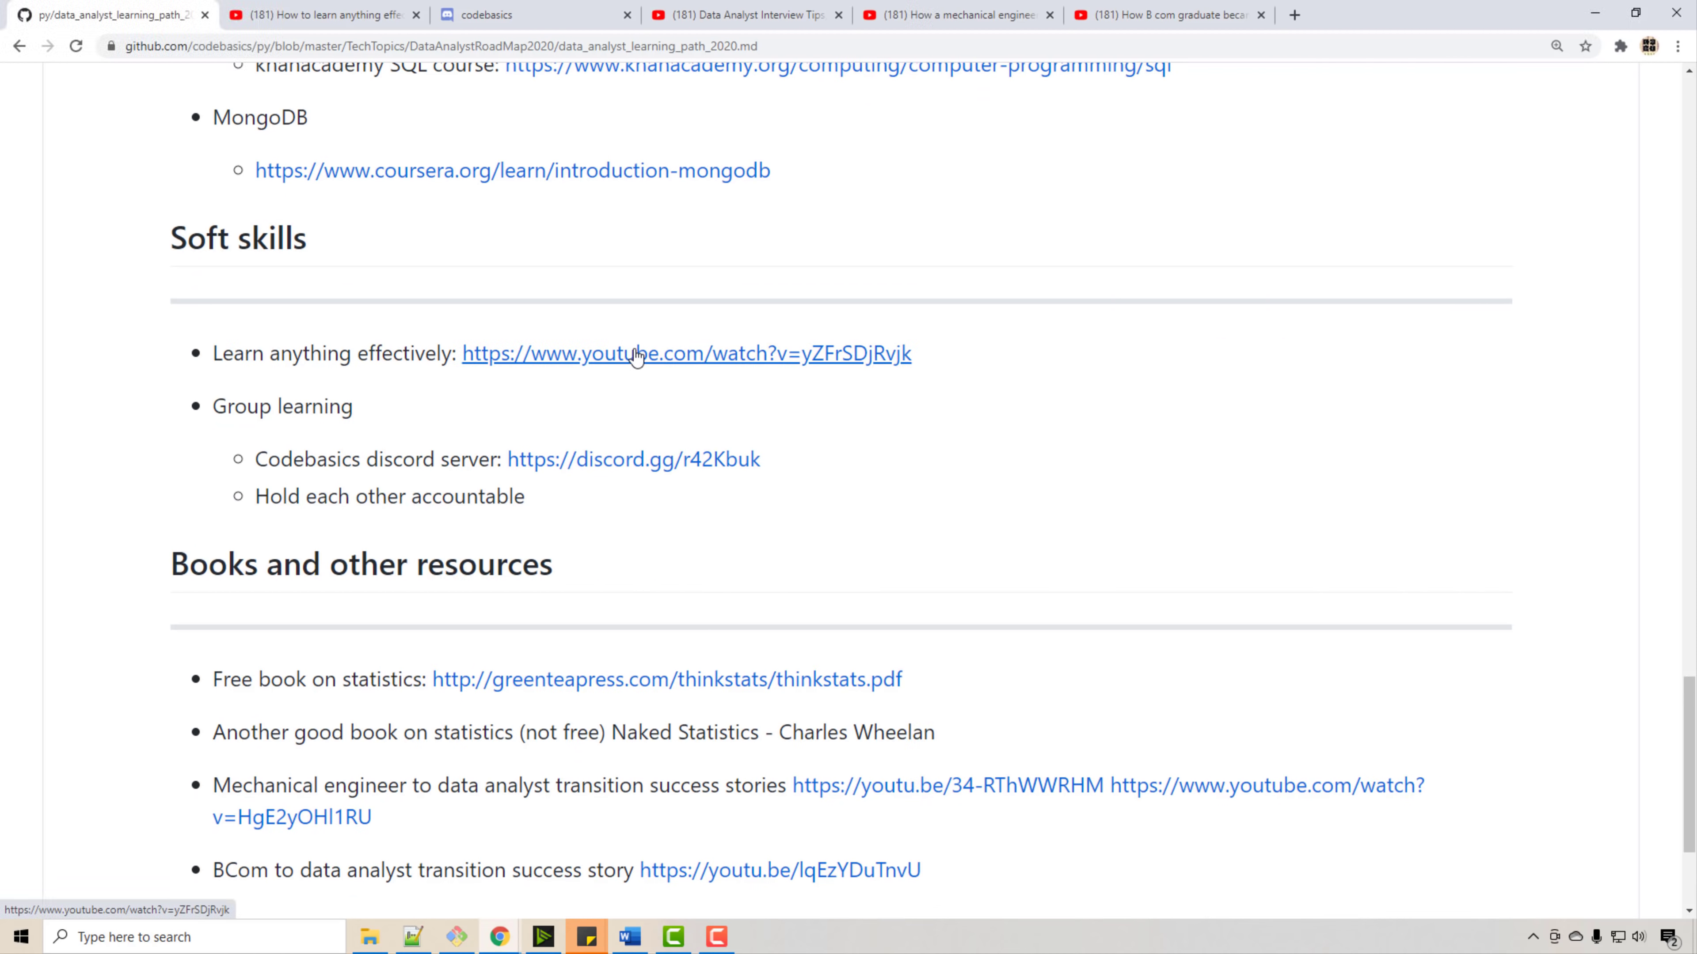
pyautogui.moveTo(321, 419)
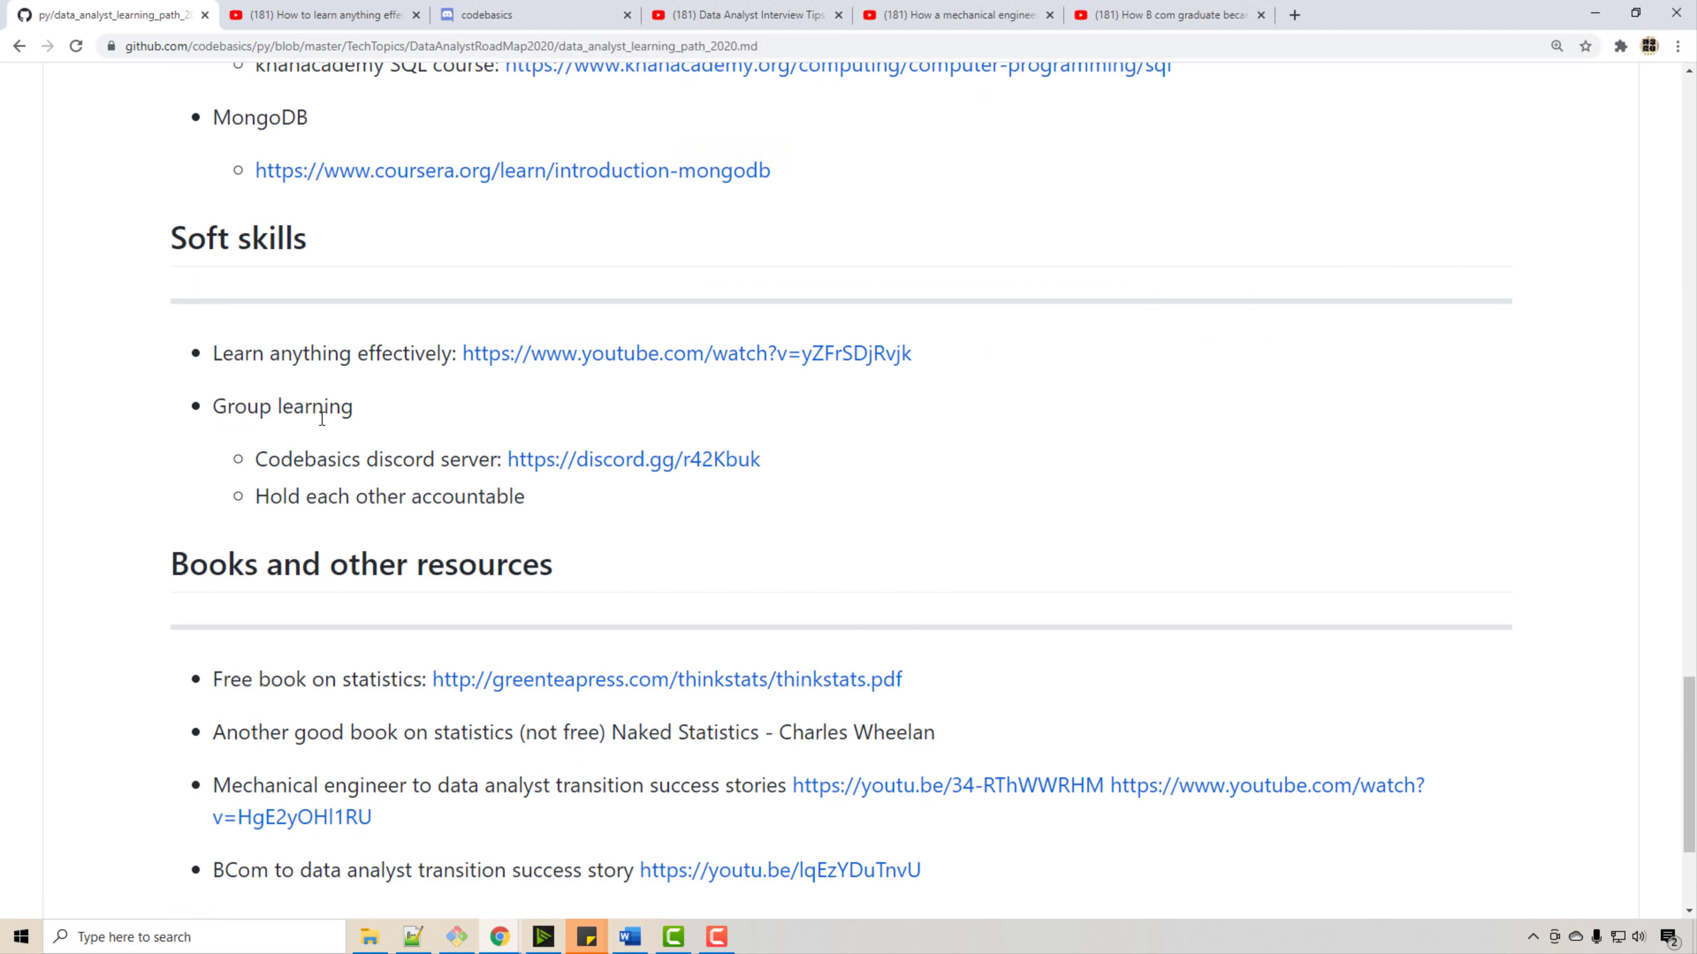
pyautogui.moveTo(320, 430)
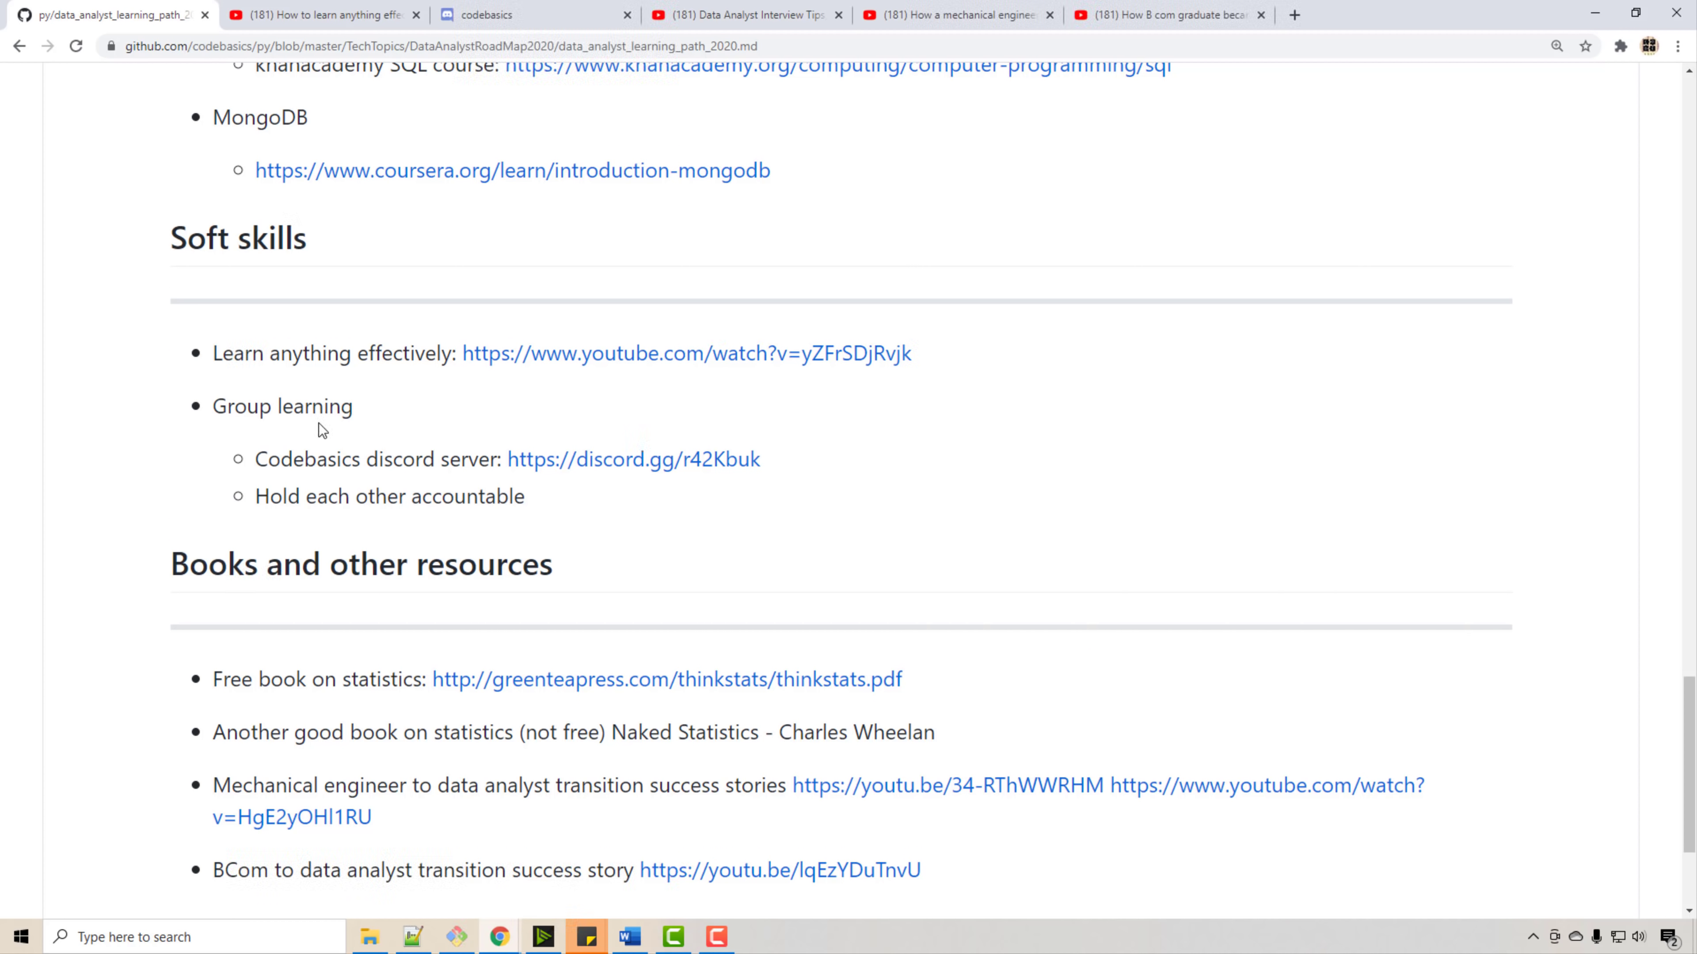
pyautogui.moveTo(326, 416)
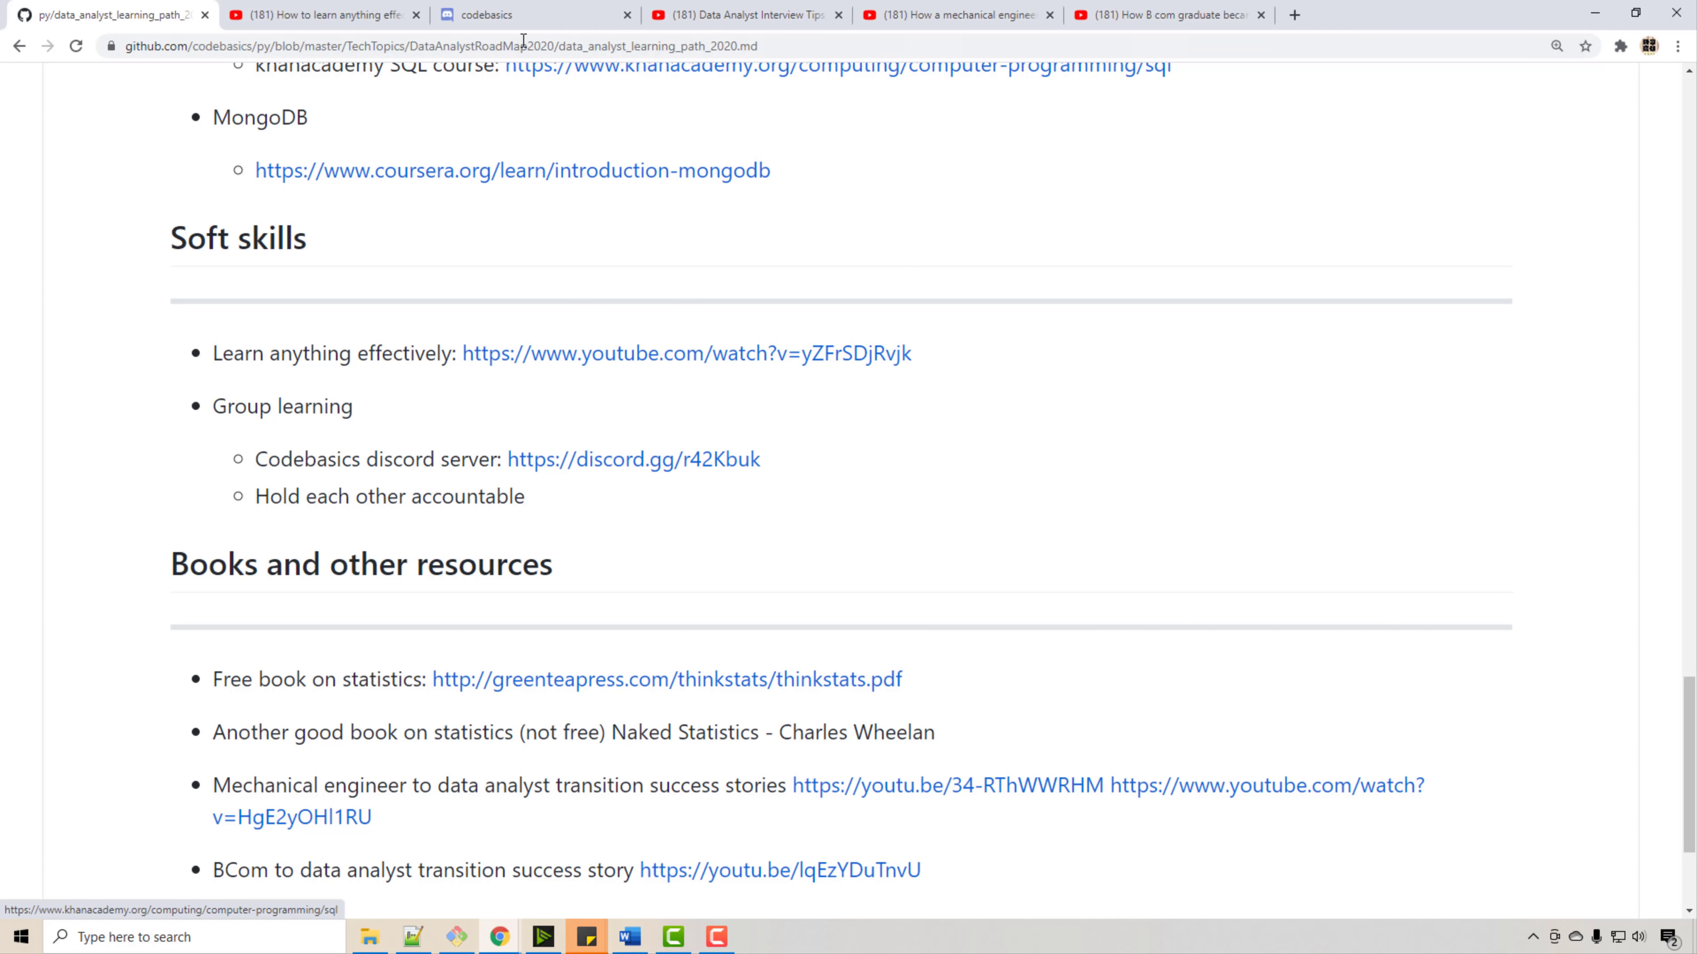
# - Accept the invite to join the codebasics Discord server
pyautogui.click(633, 459)
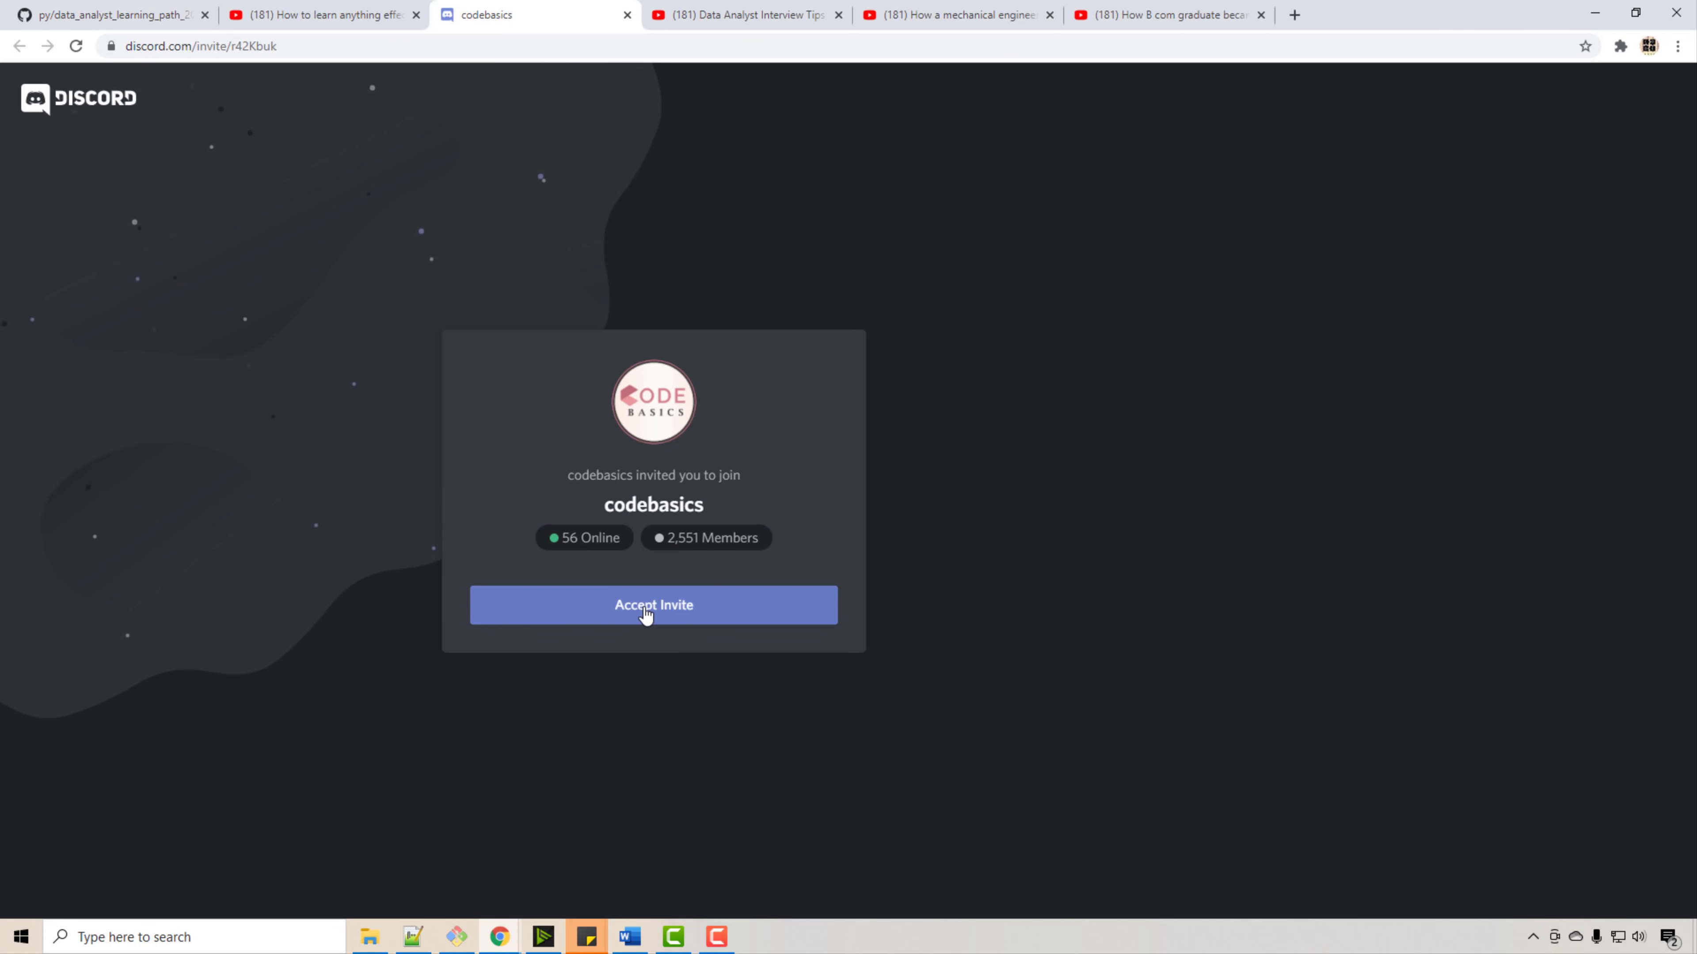
pyautogui.click(653, 604)
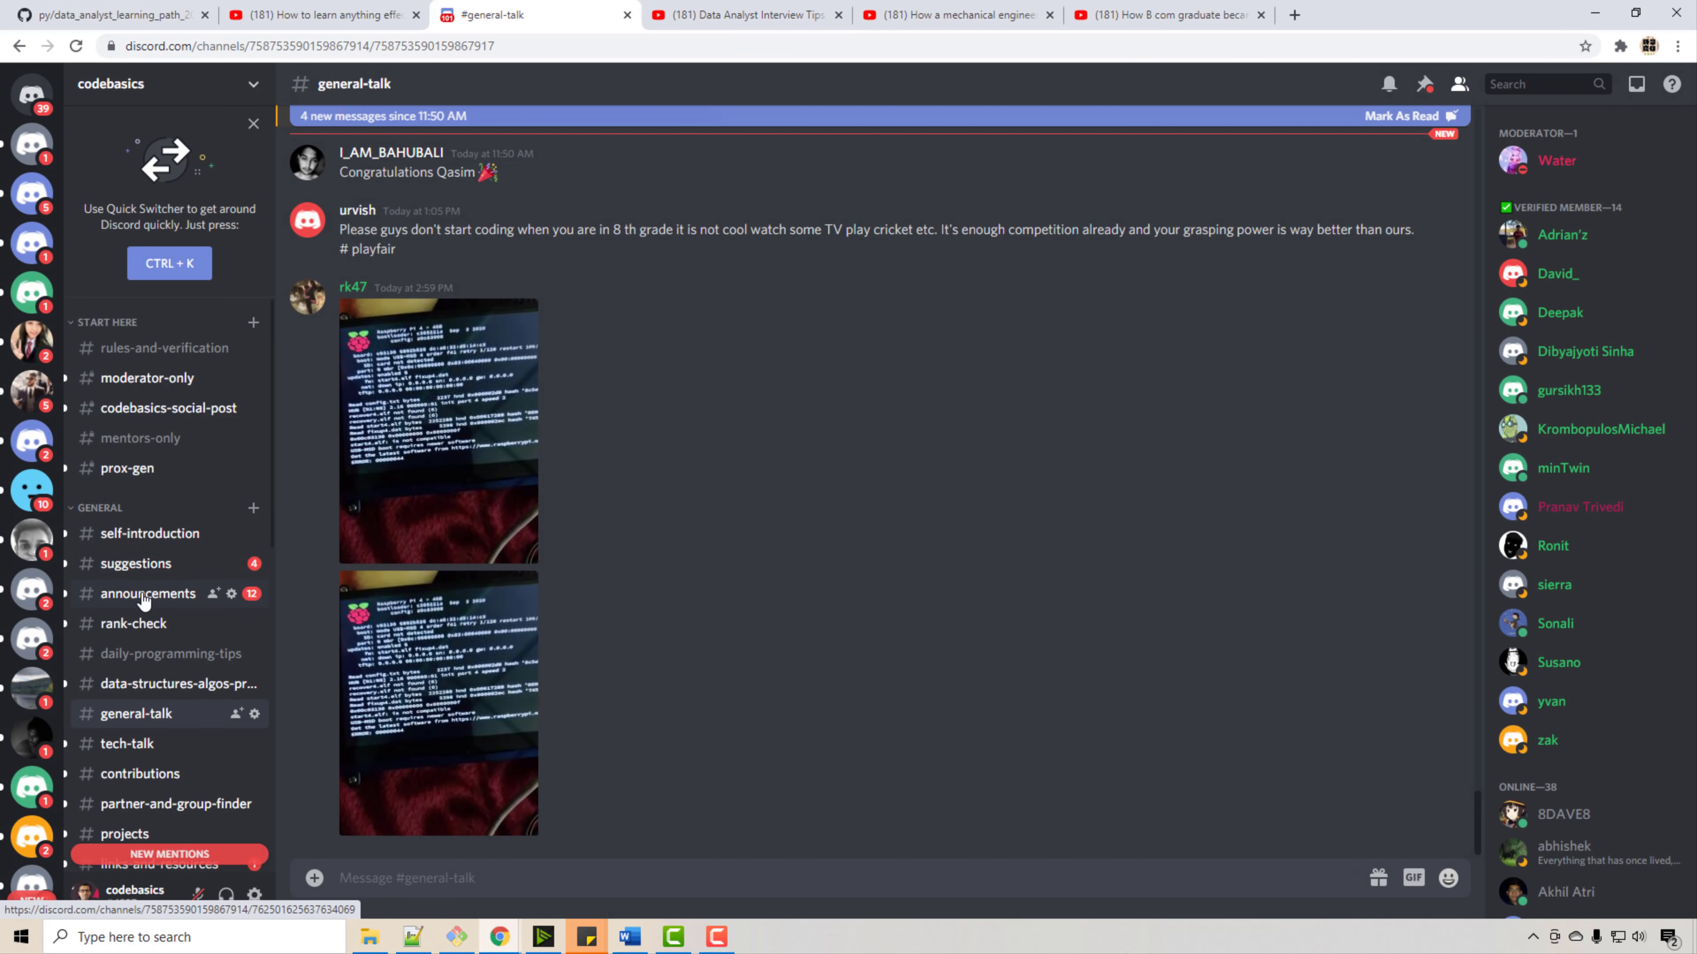
pyautogui.scroll(-3)
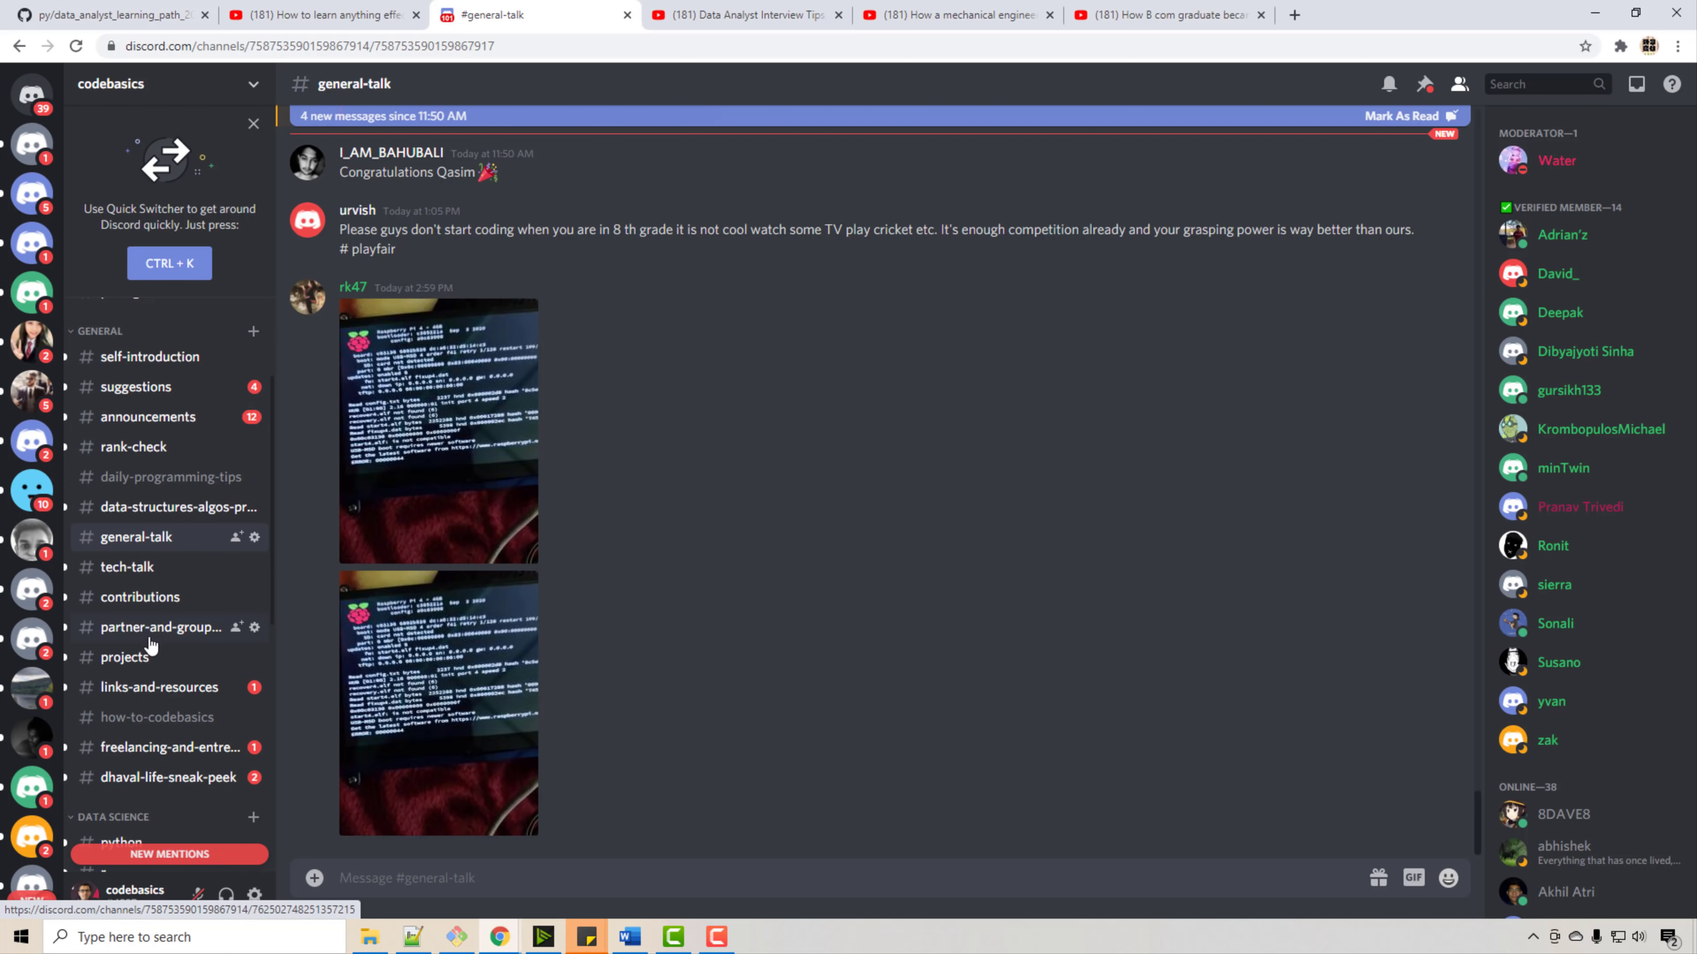
# - Browse the #partner-and-group-finder channel for members seeking study partners
pyautogui.click(162, 626)
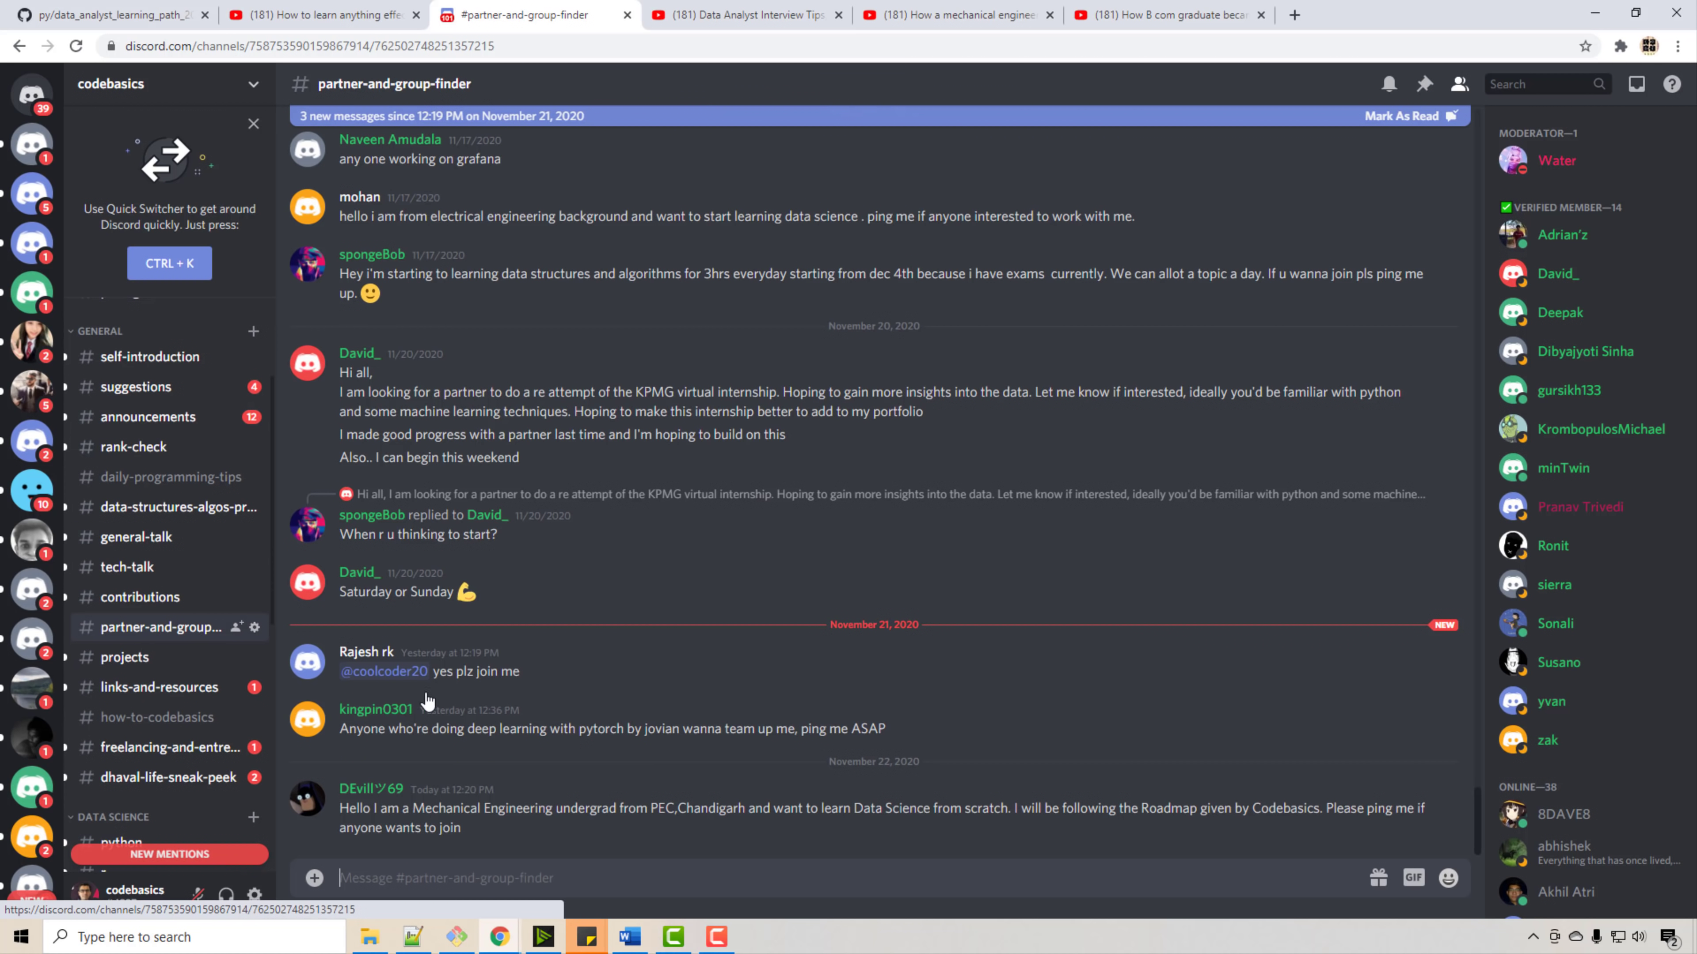
pyautogui.moveTo(447, 709)
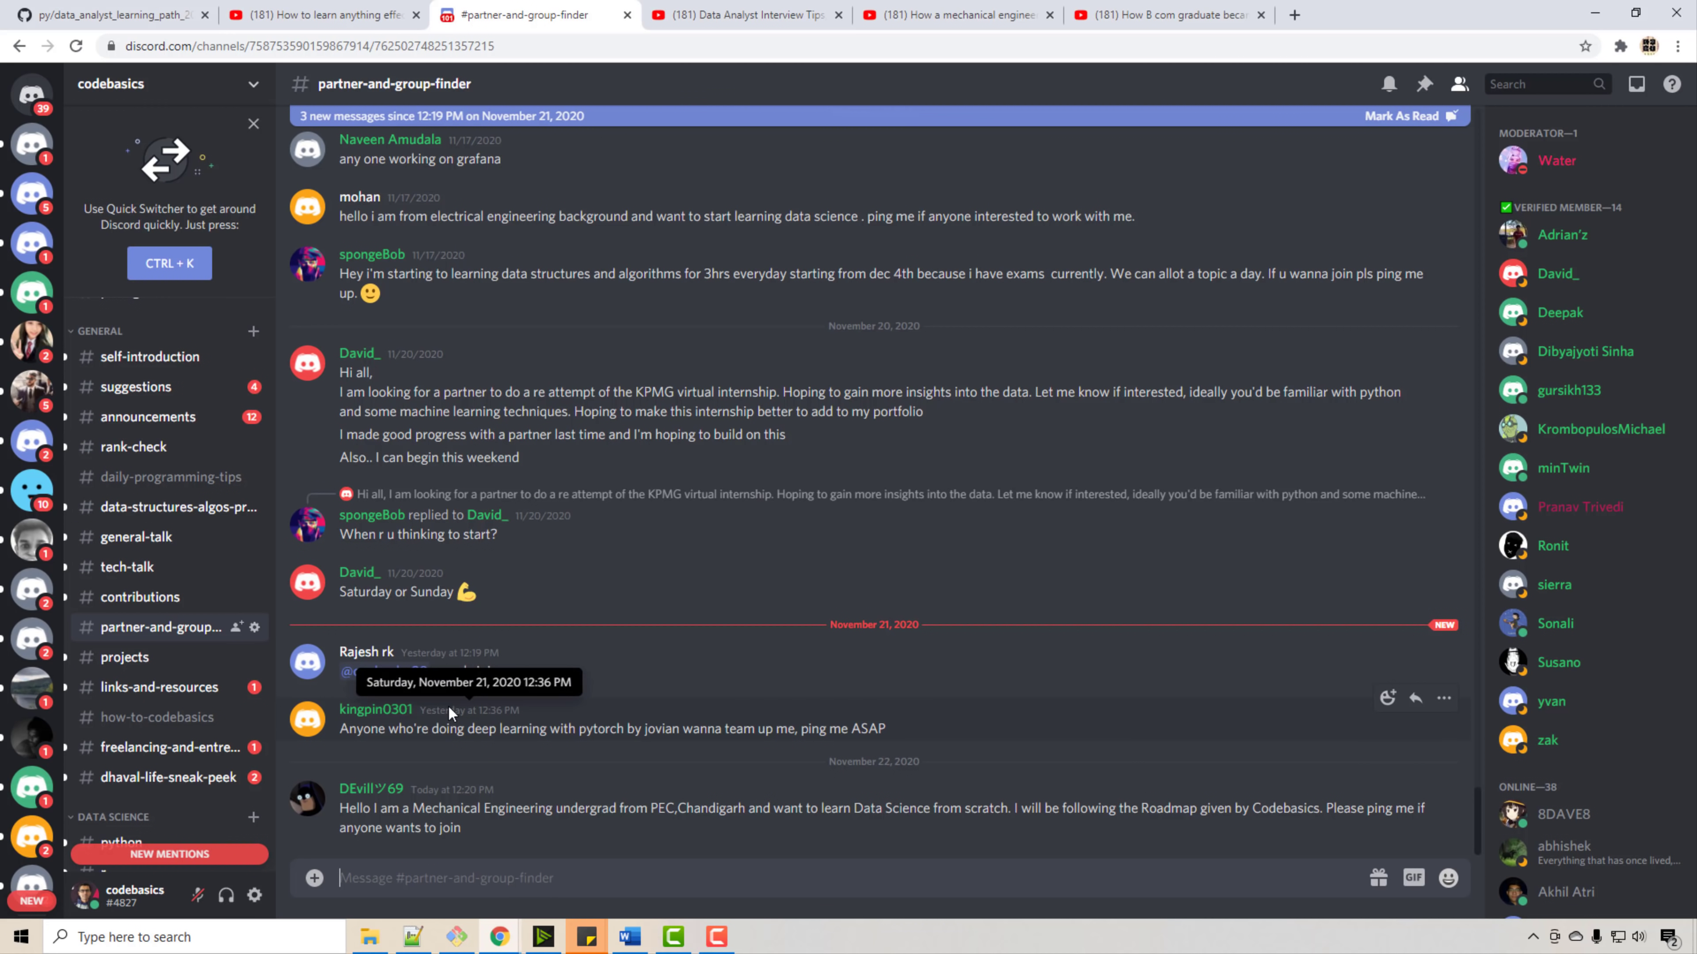
pyautogui.moveTo(454, 749)
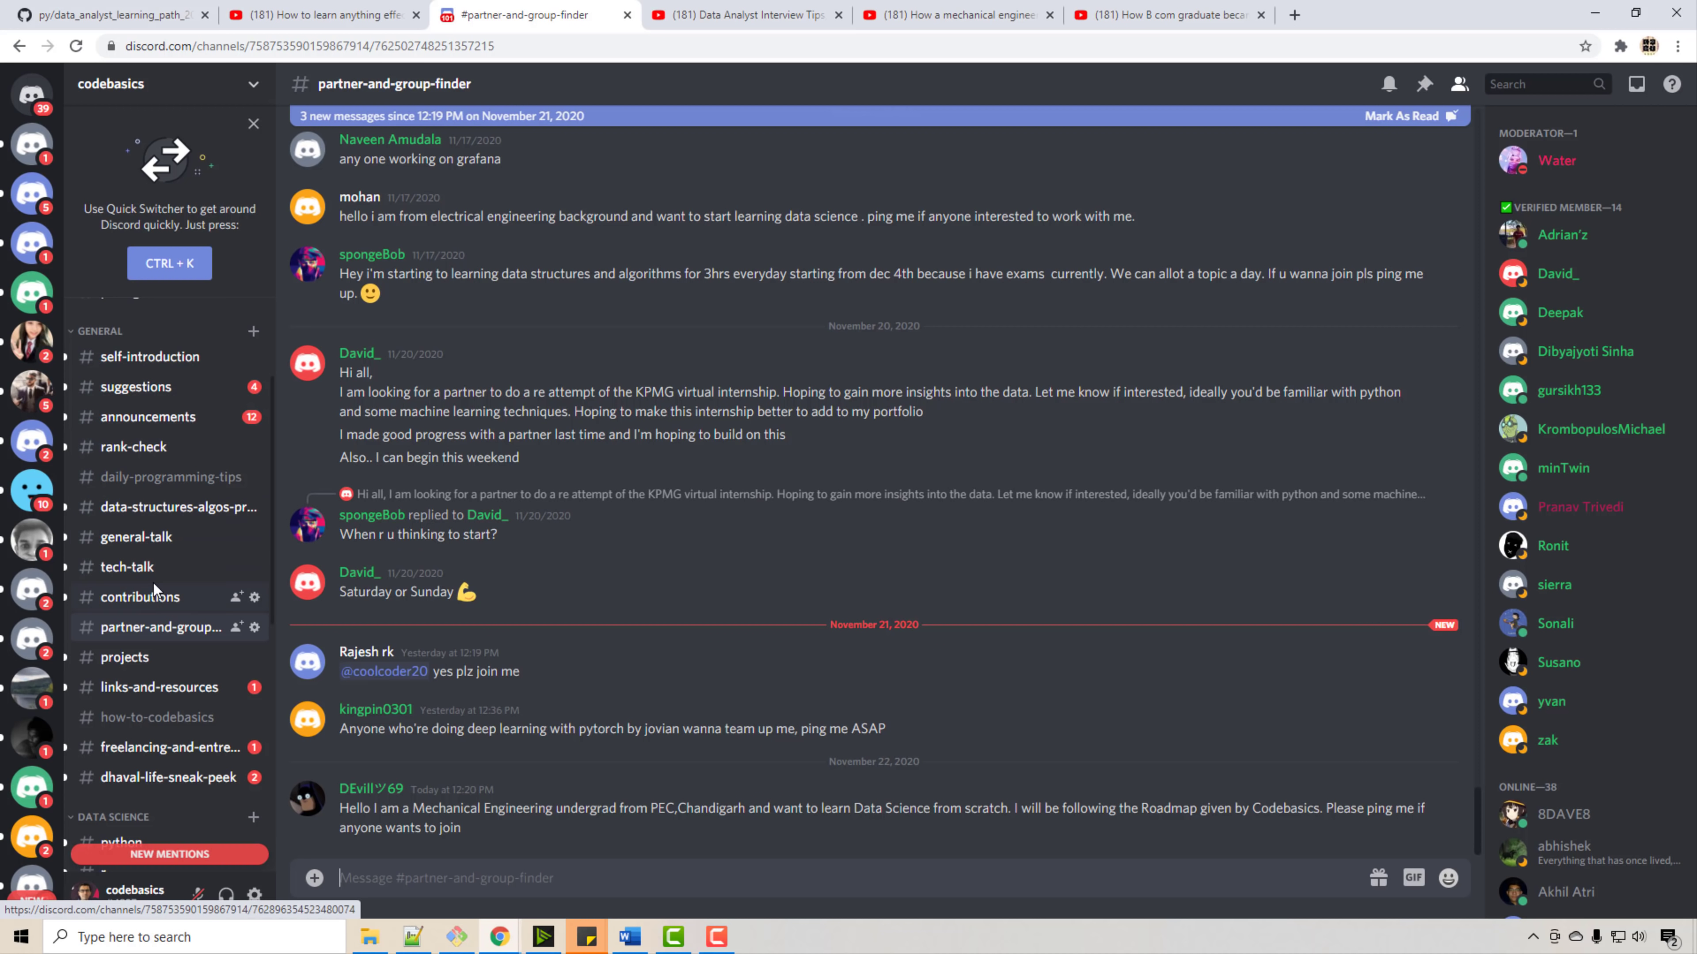
pyautogui.scroll(-3)
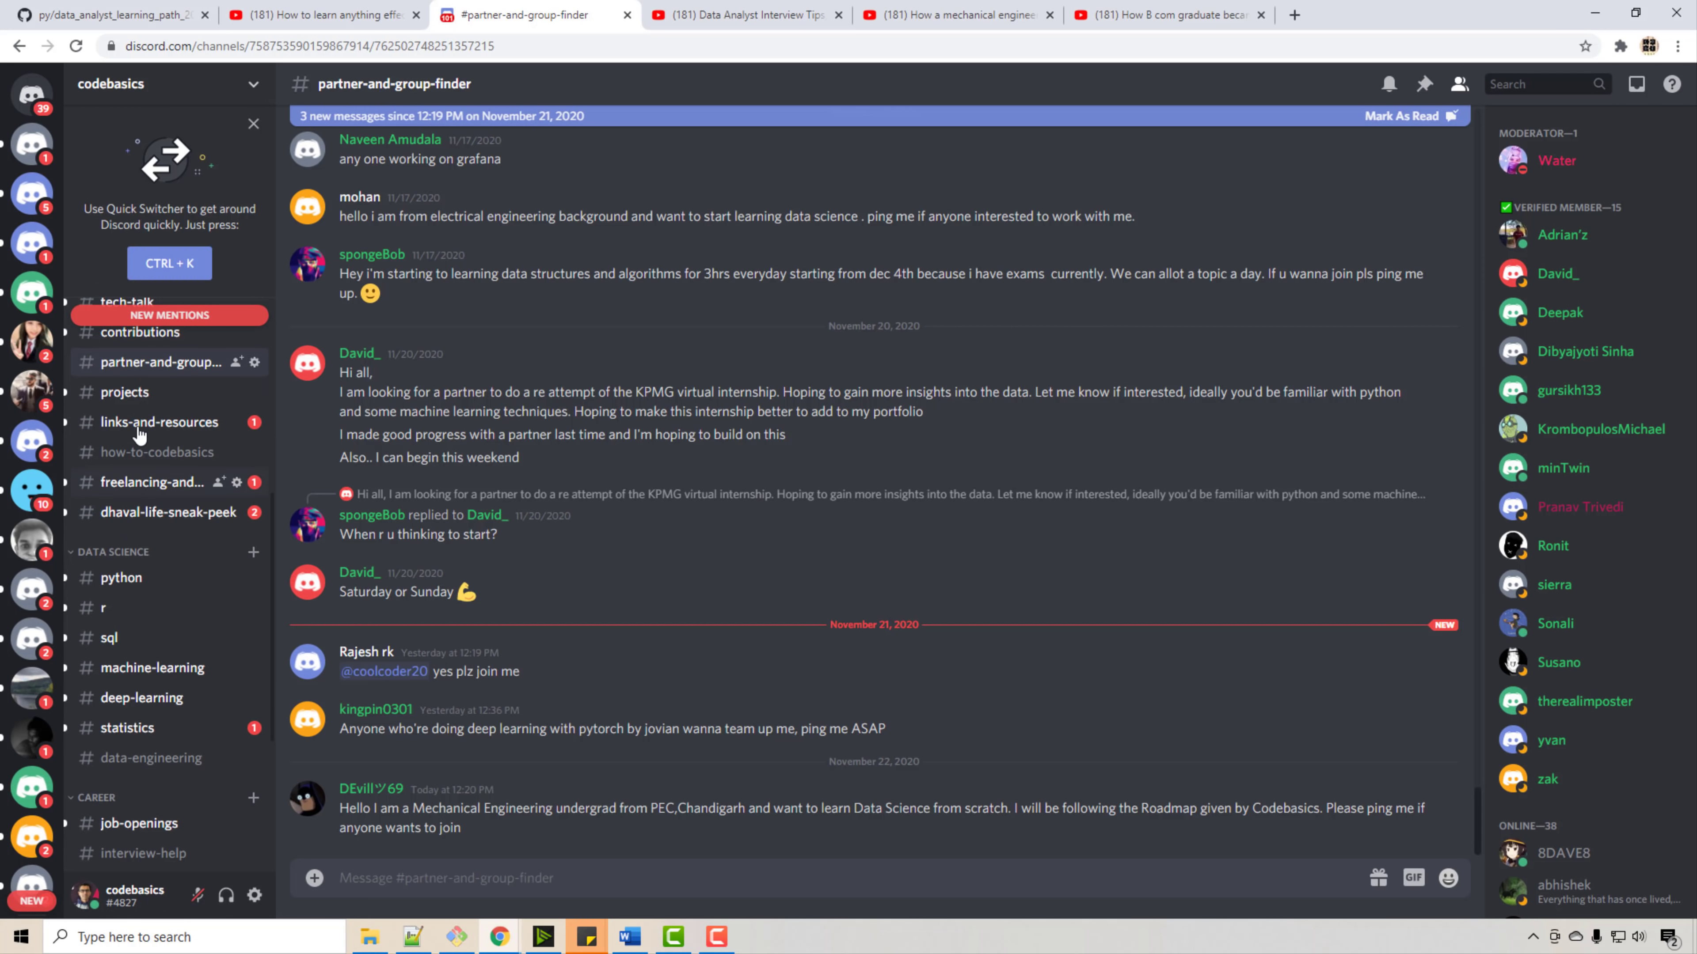
pyautogui.scroll(-3)
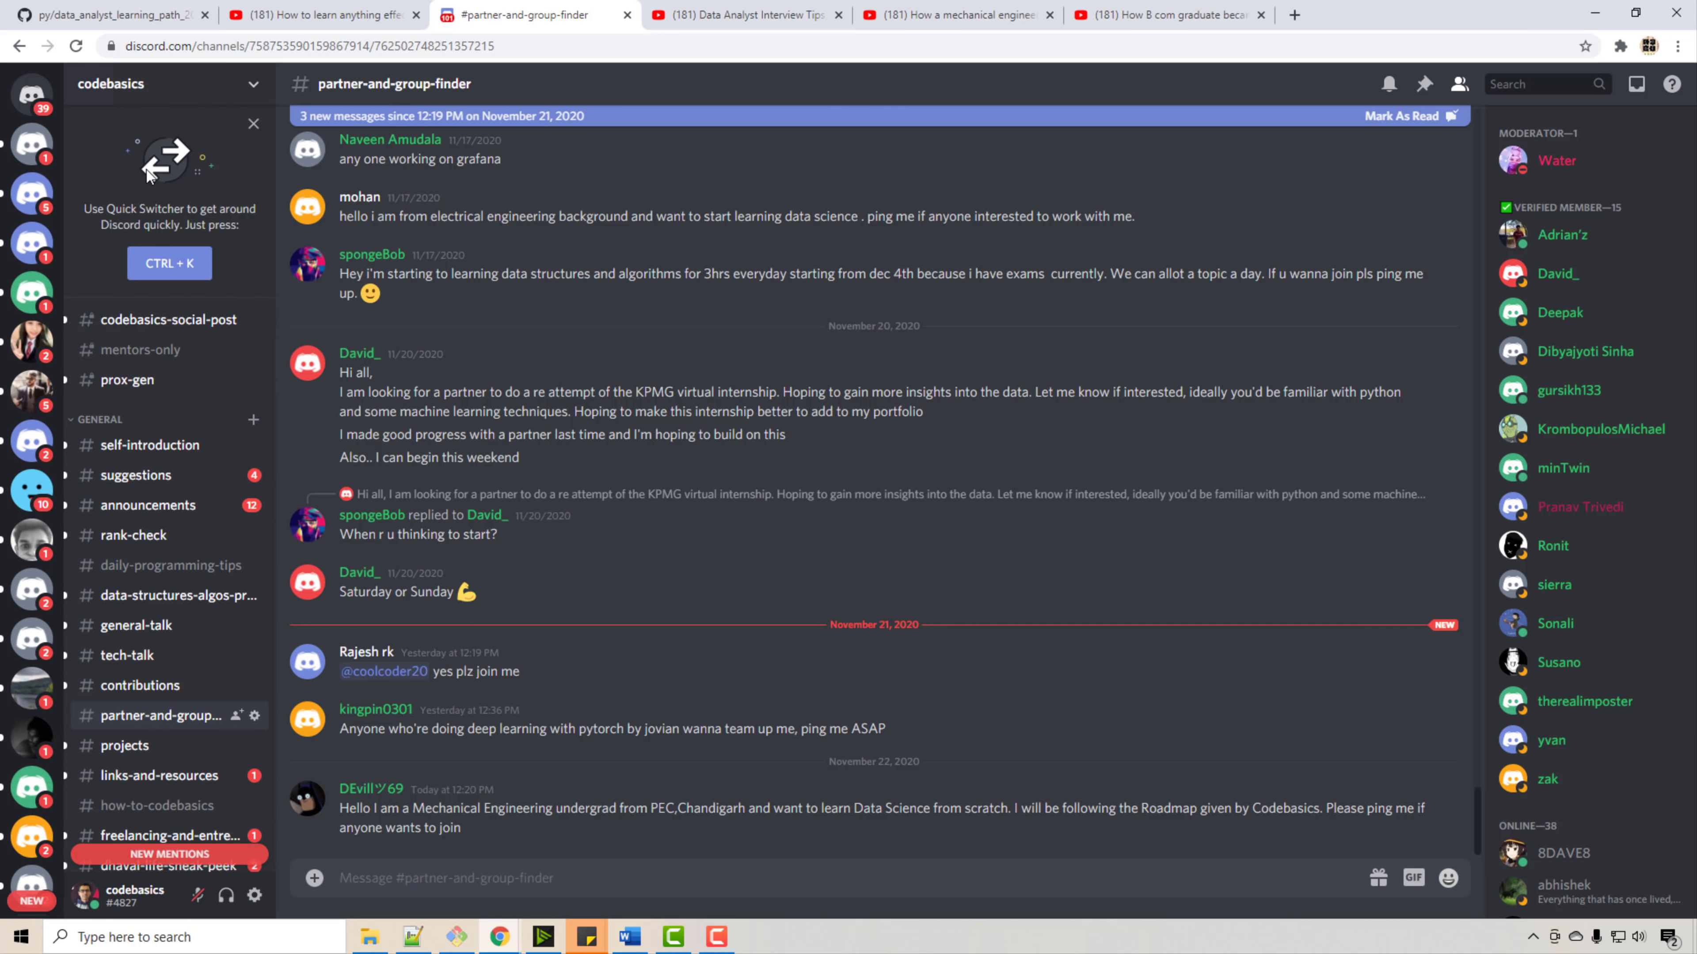
# - Return to the roadmap and scroll to its 'Books and other resources' section
pyautogui.click(108, 14)
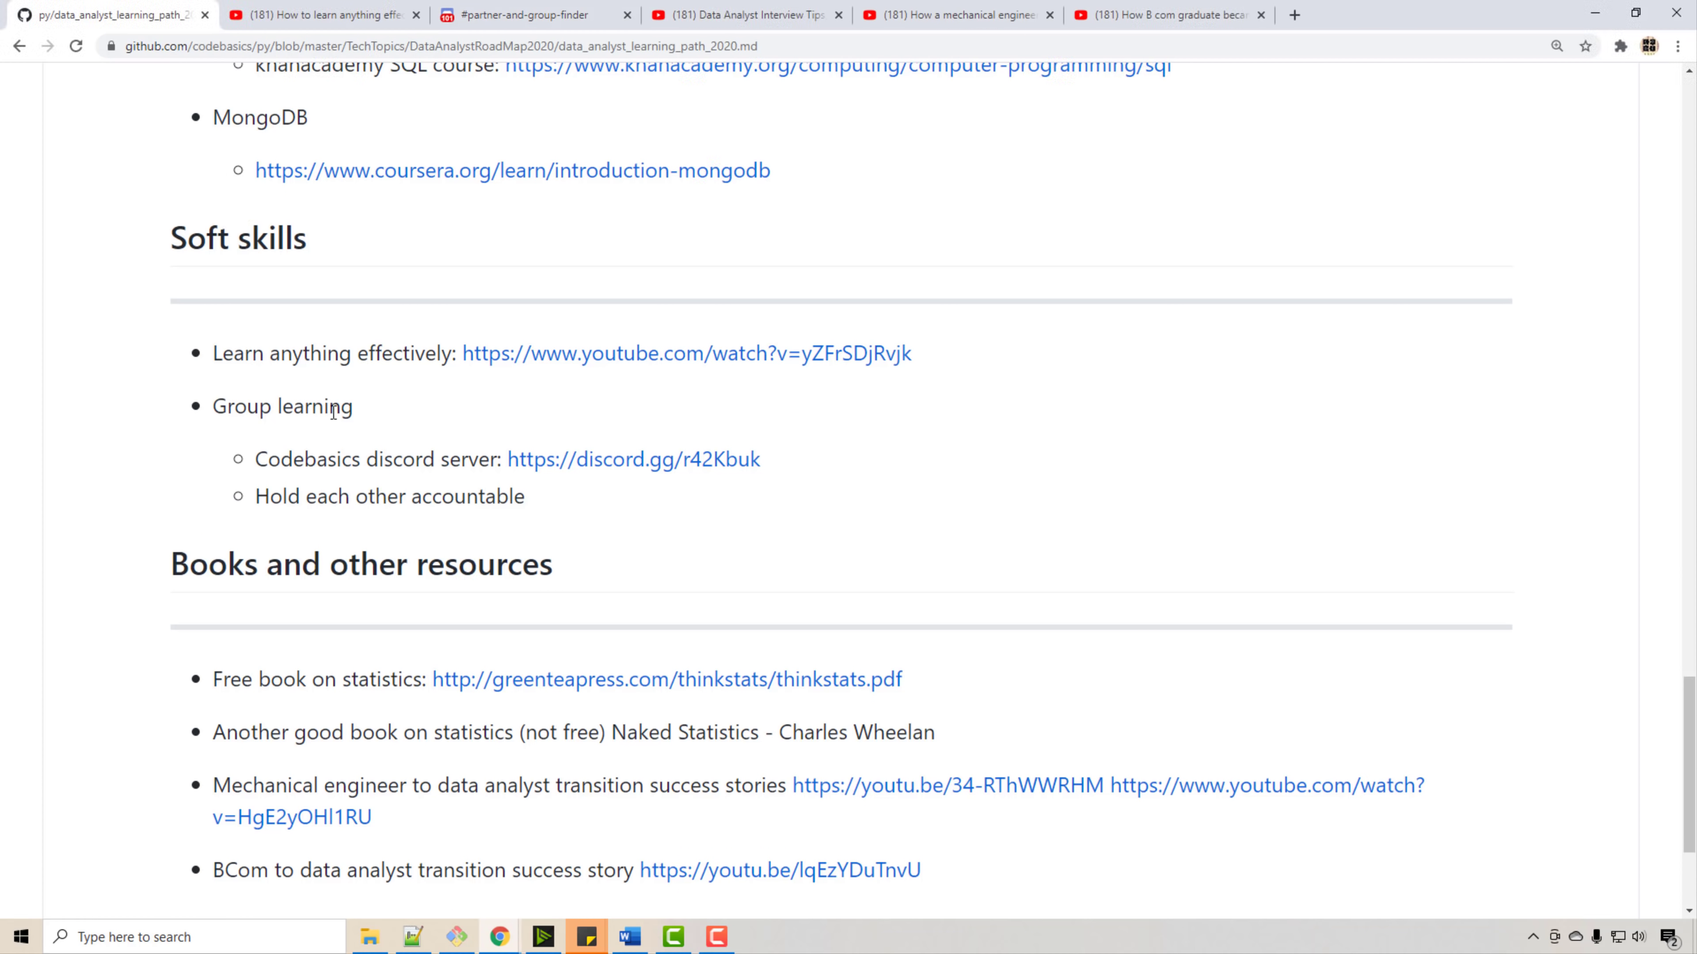
pyautogui.scroll(-3)
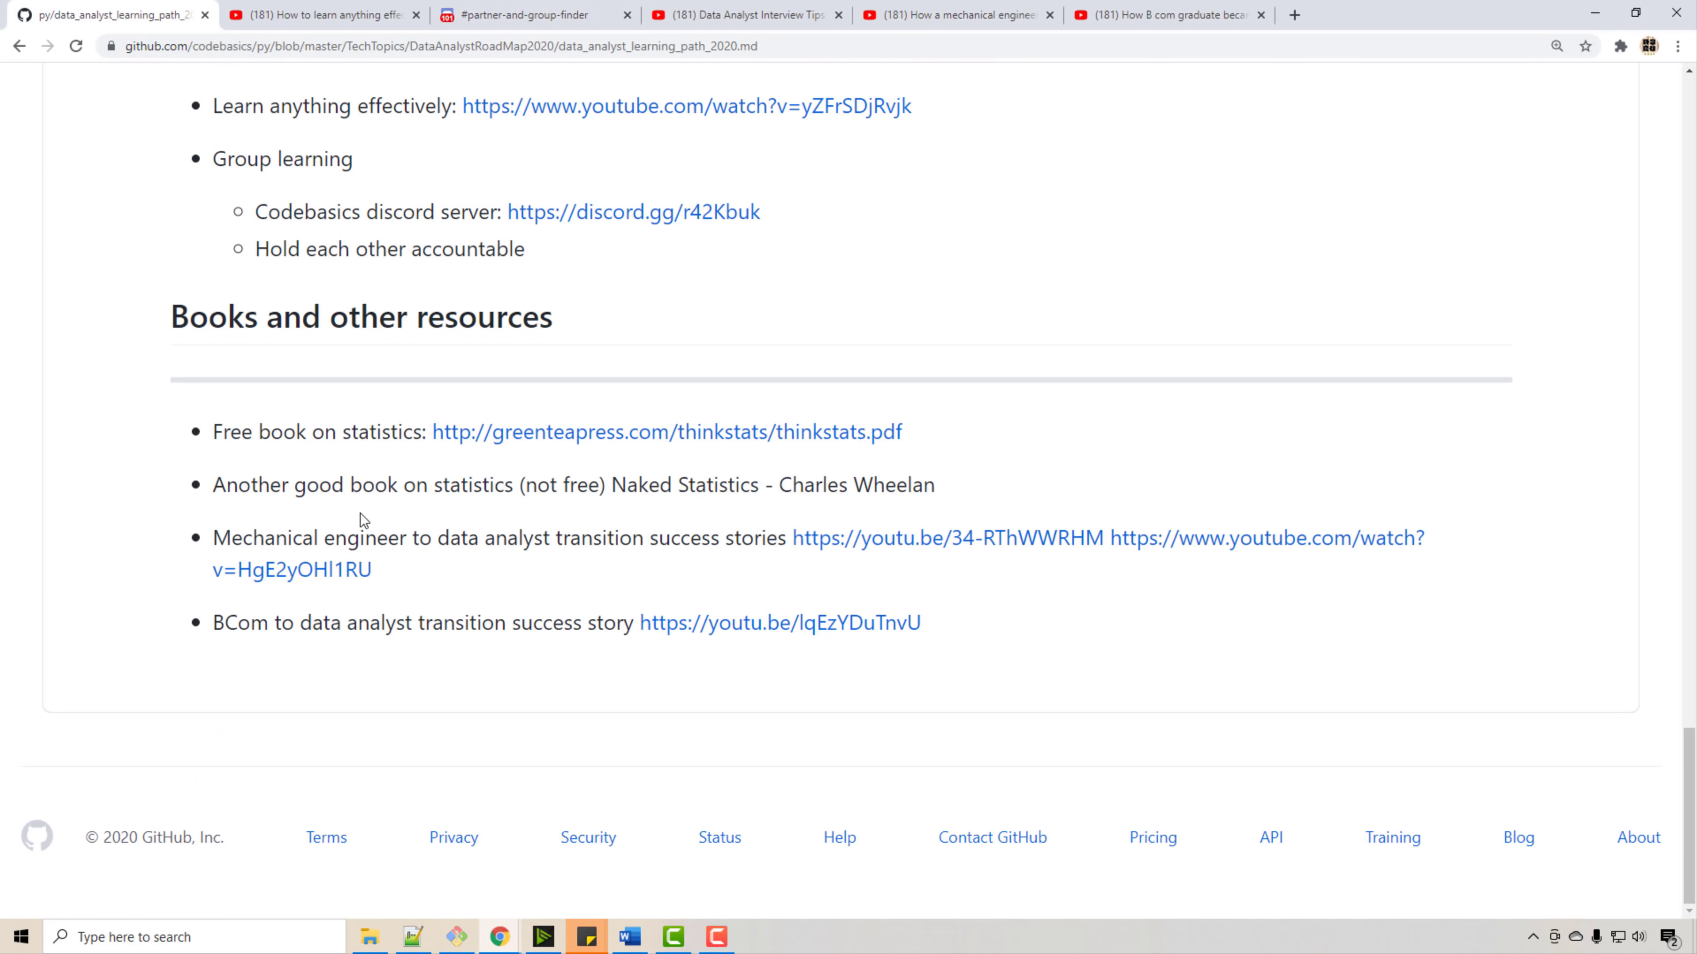
pyautogui.moveTo(606, 440)
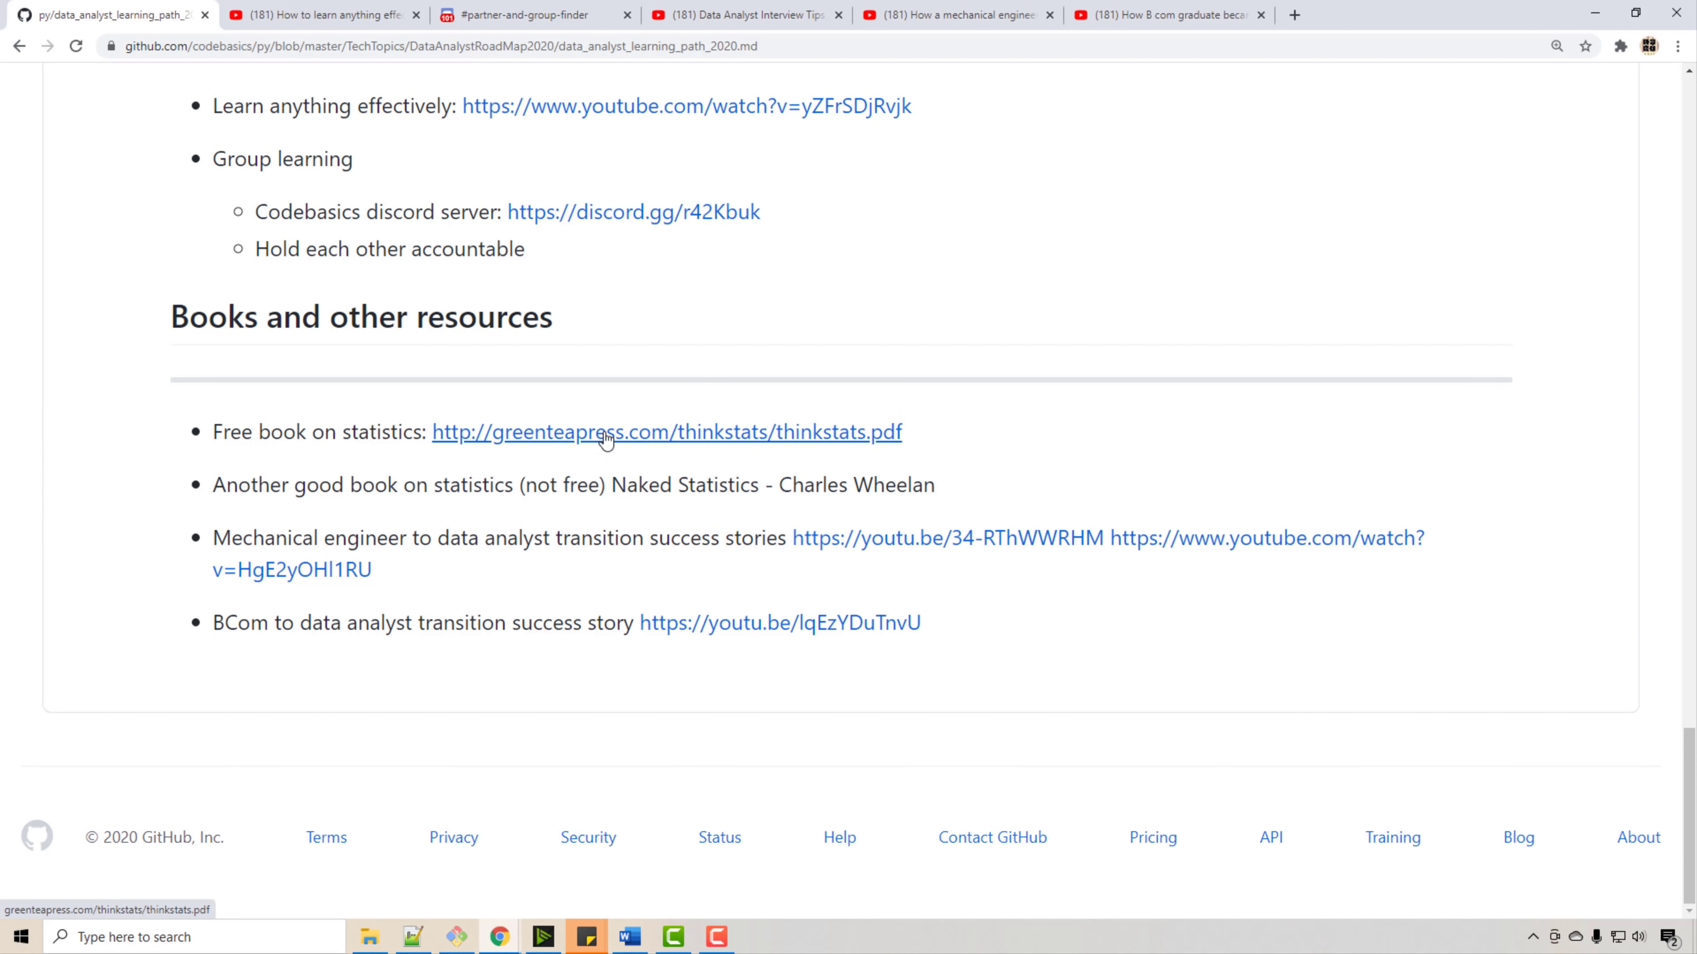
pyautogui.moveTo(600, 450)
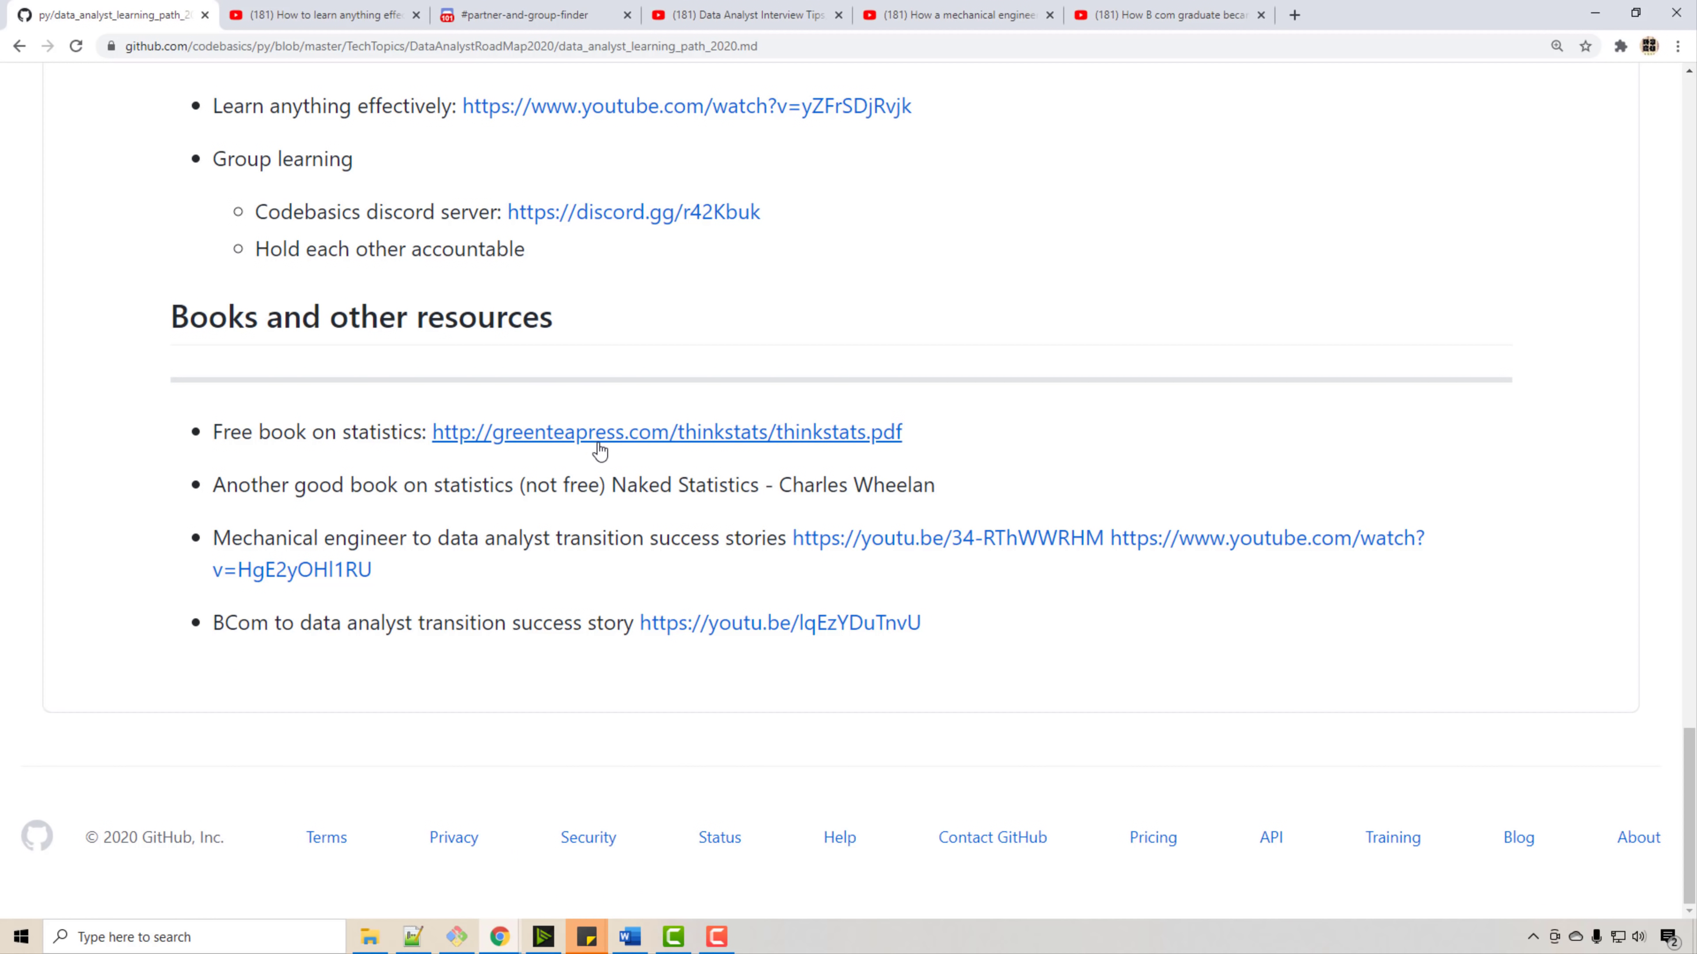
pyautogui.moveTo(758, 453)
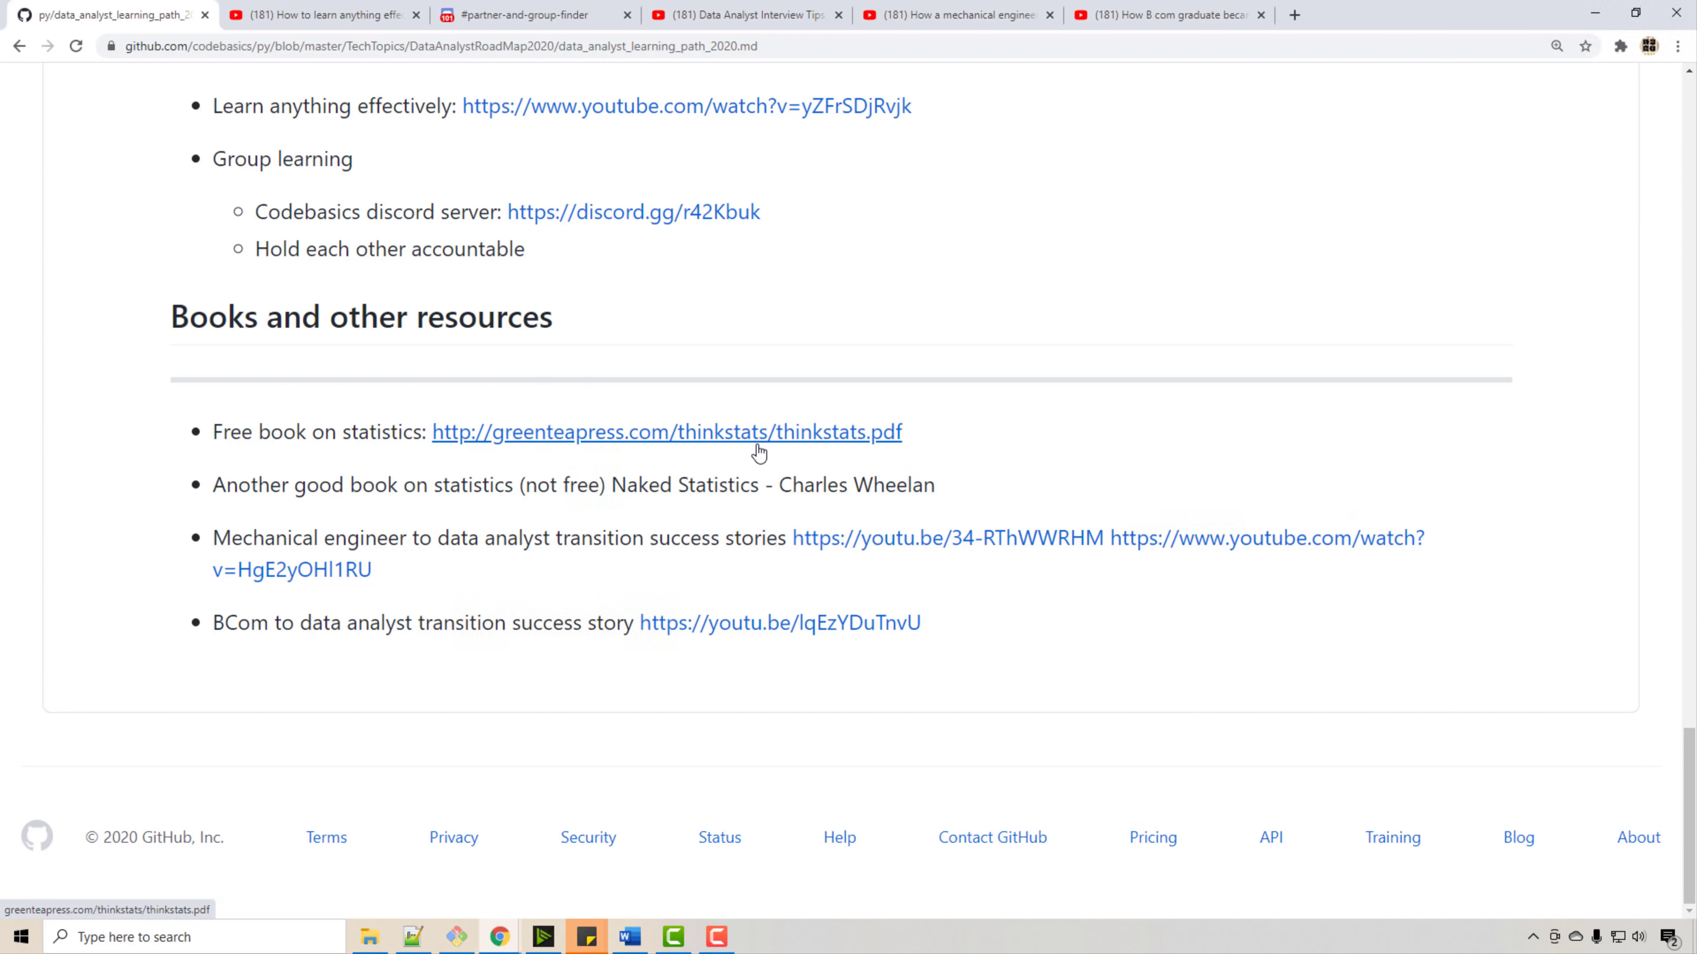
pyautogui.moveTo(664, 520)
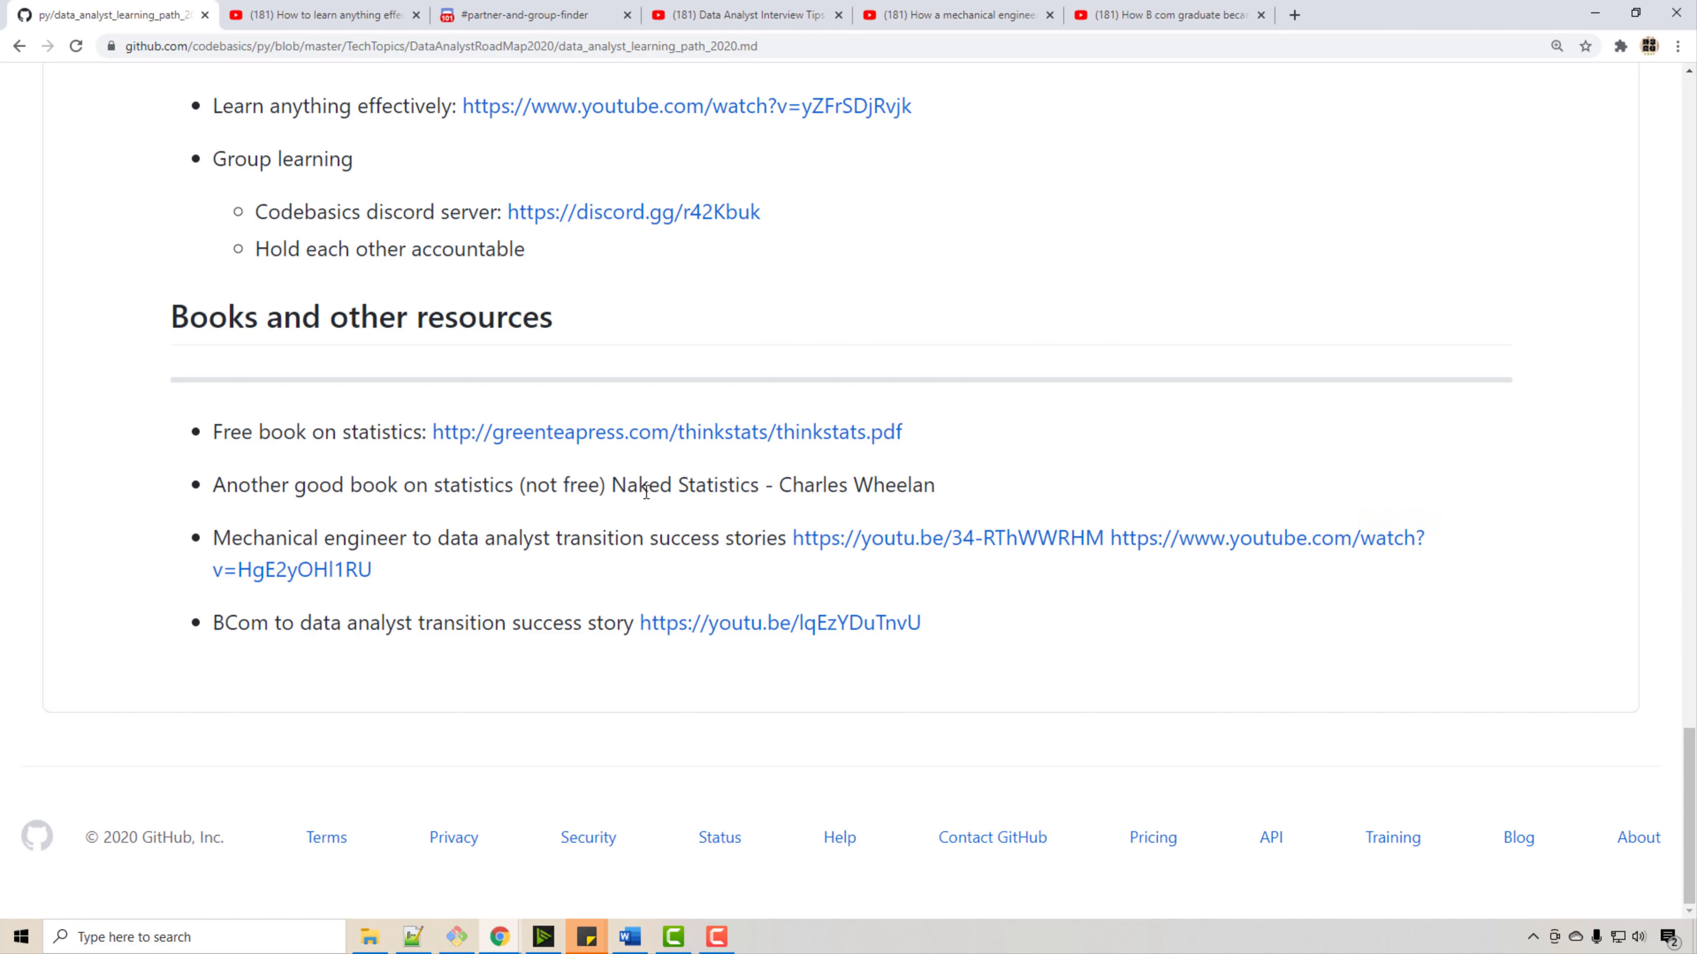
pyautogui.moveTo(760, 527)
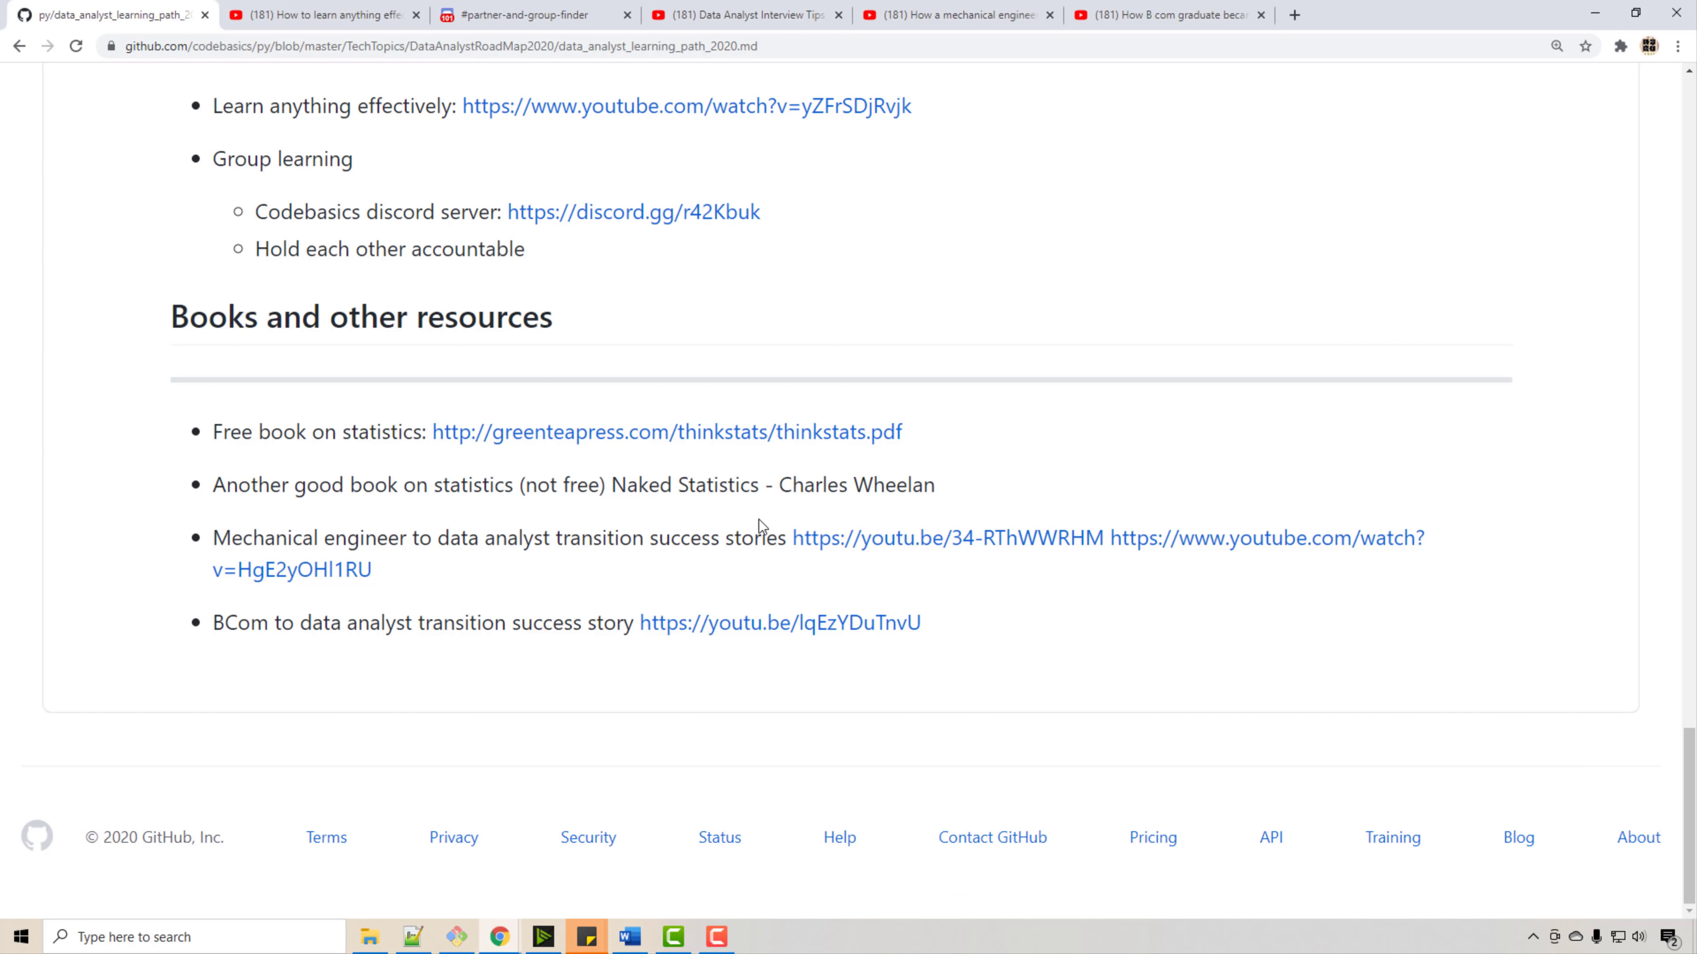
pyautogui.moveTo(852, 564)
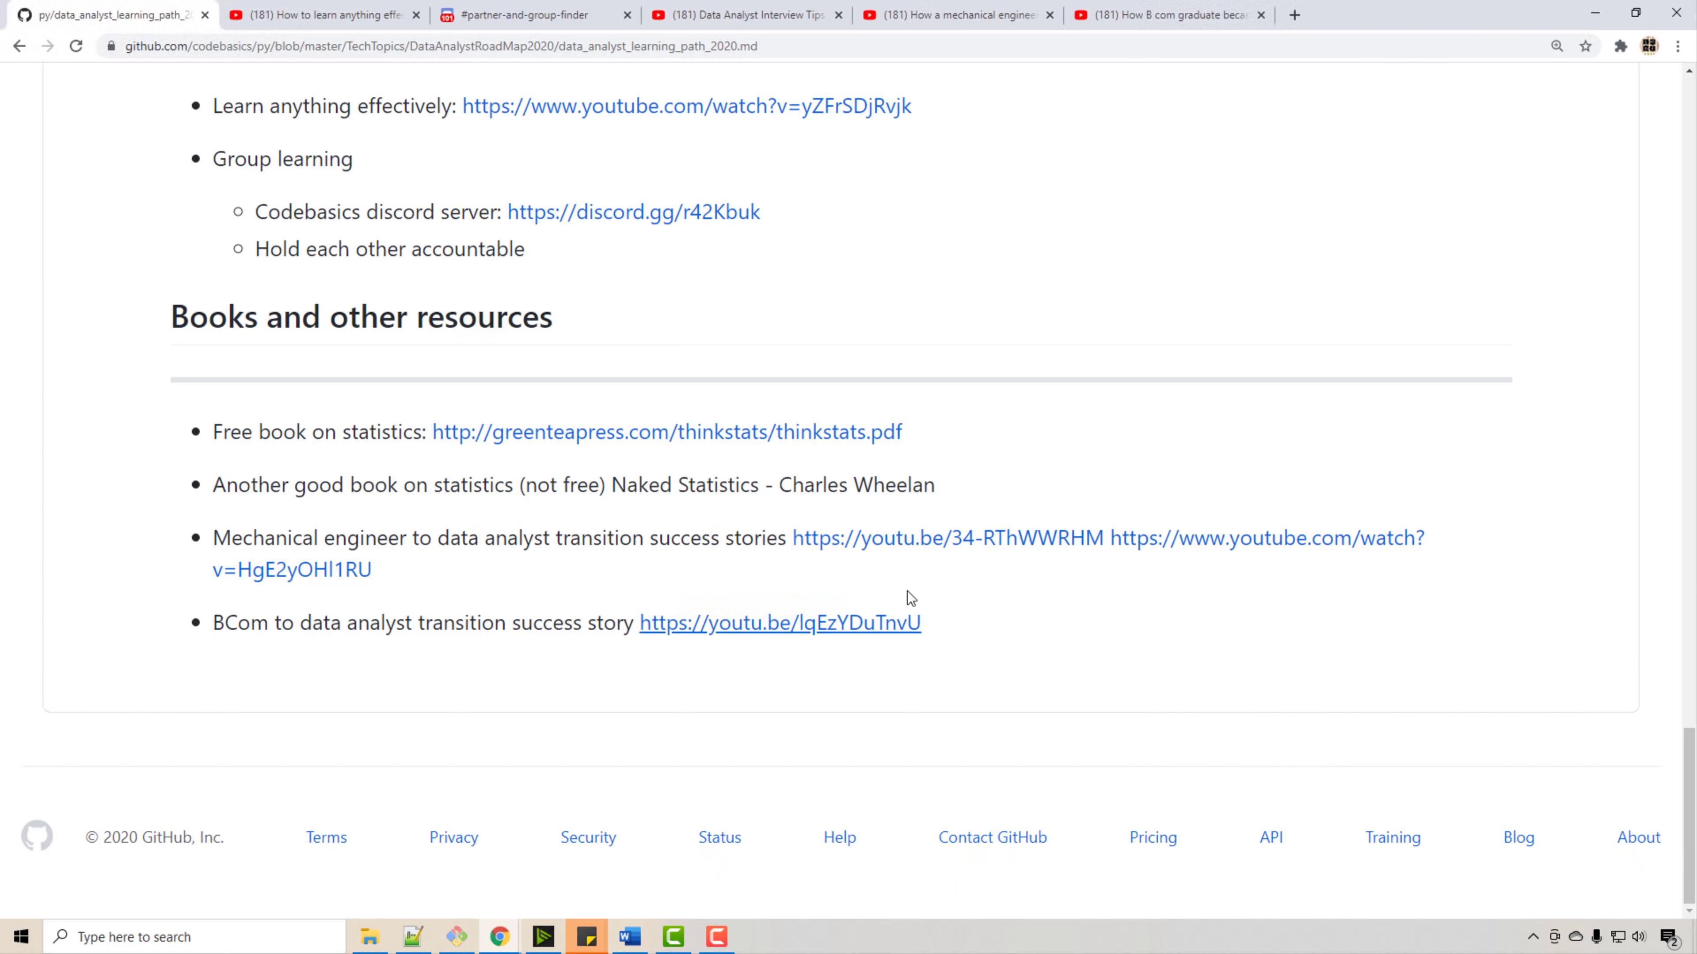
pyautogui.click(947, 538)
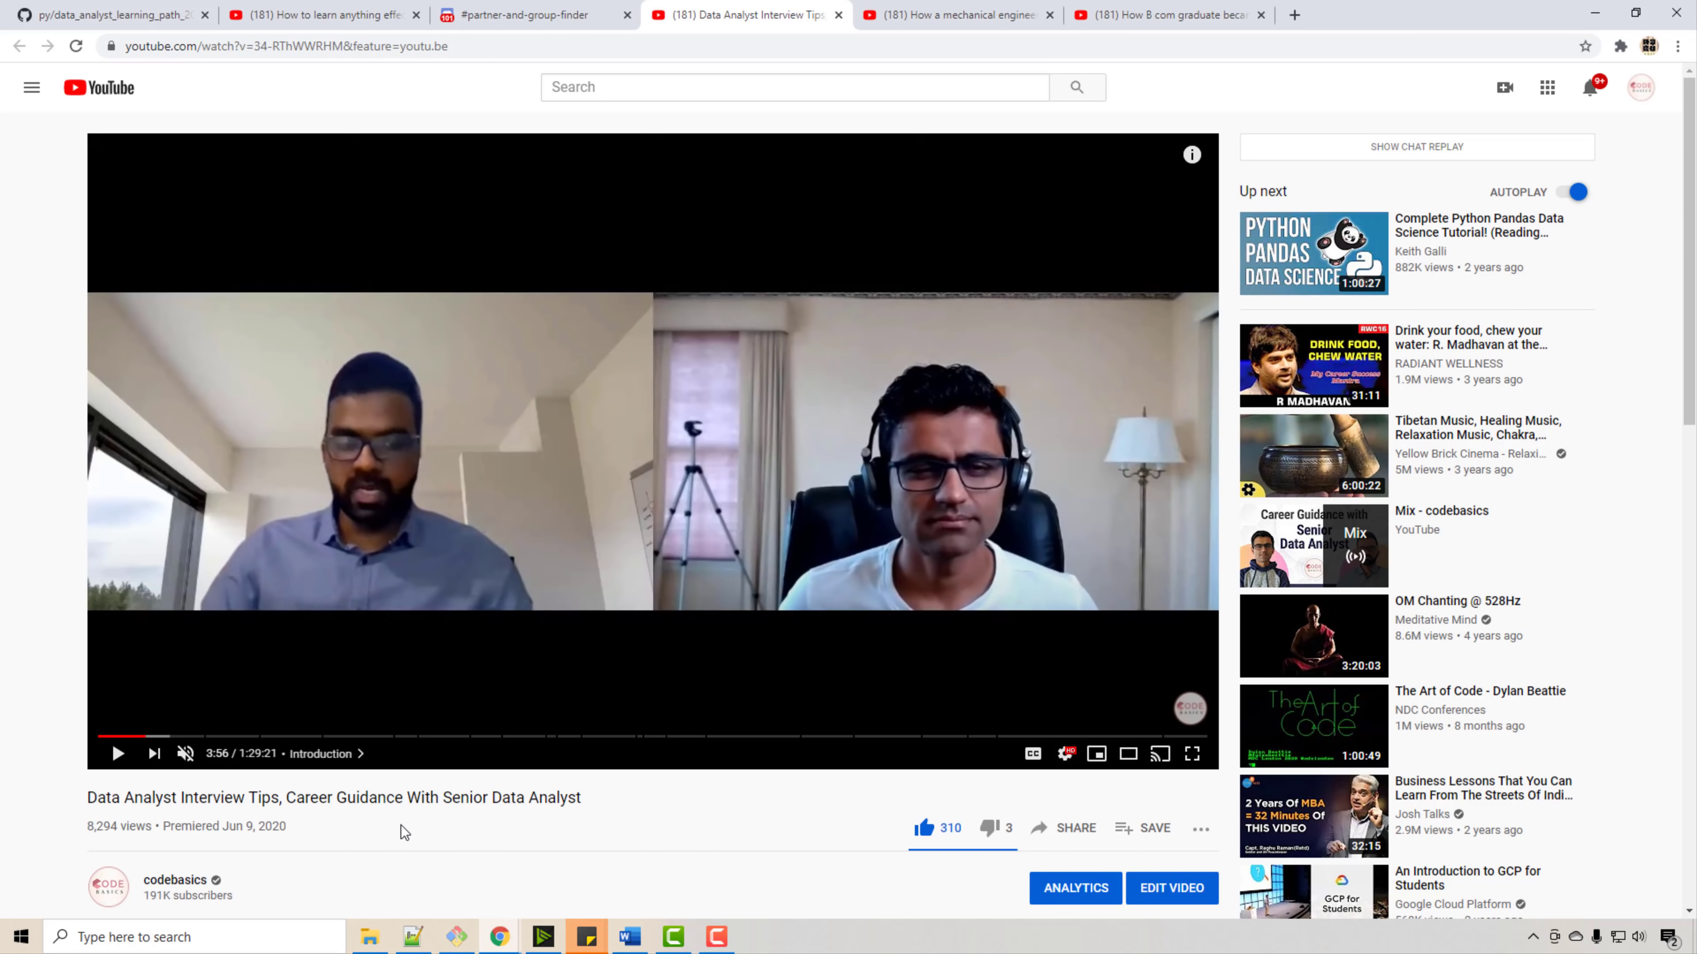
pyautogui.moveTo(245, 752)
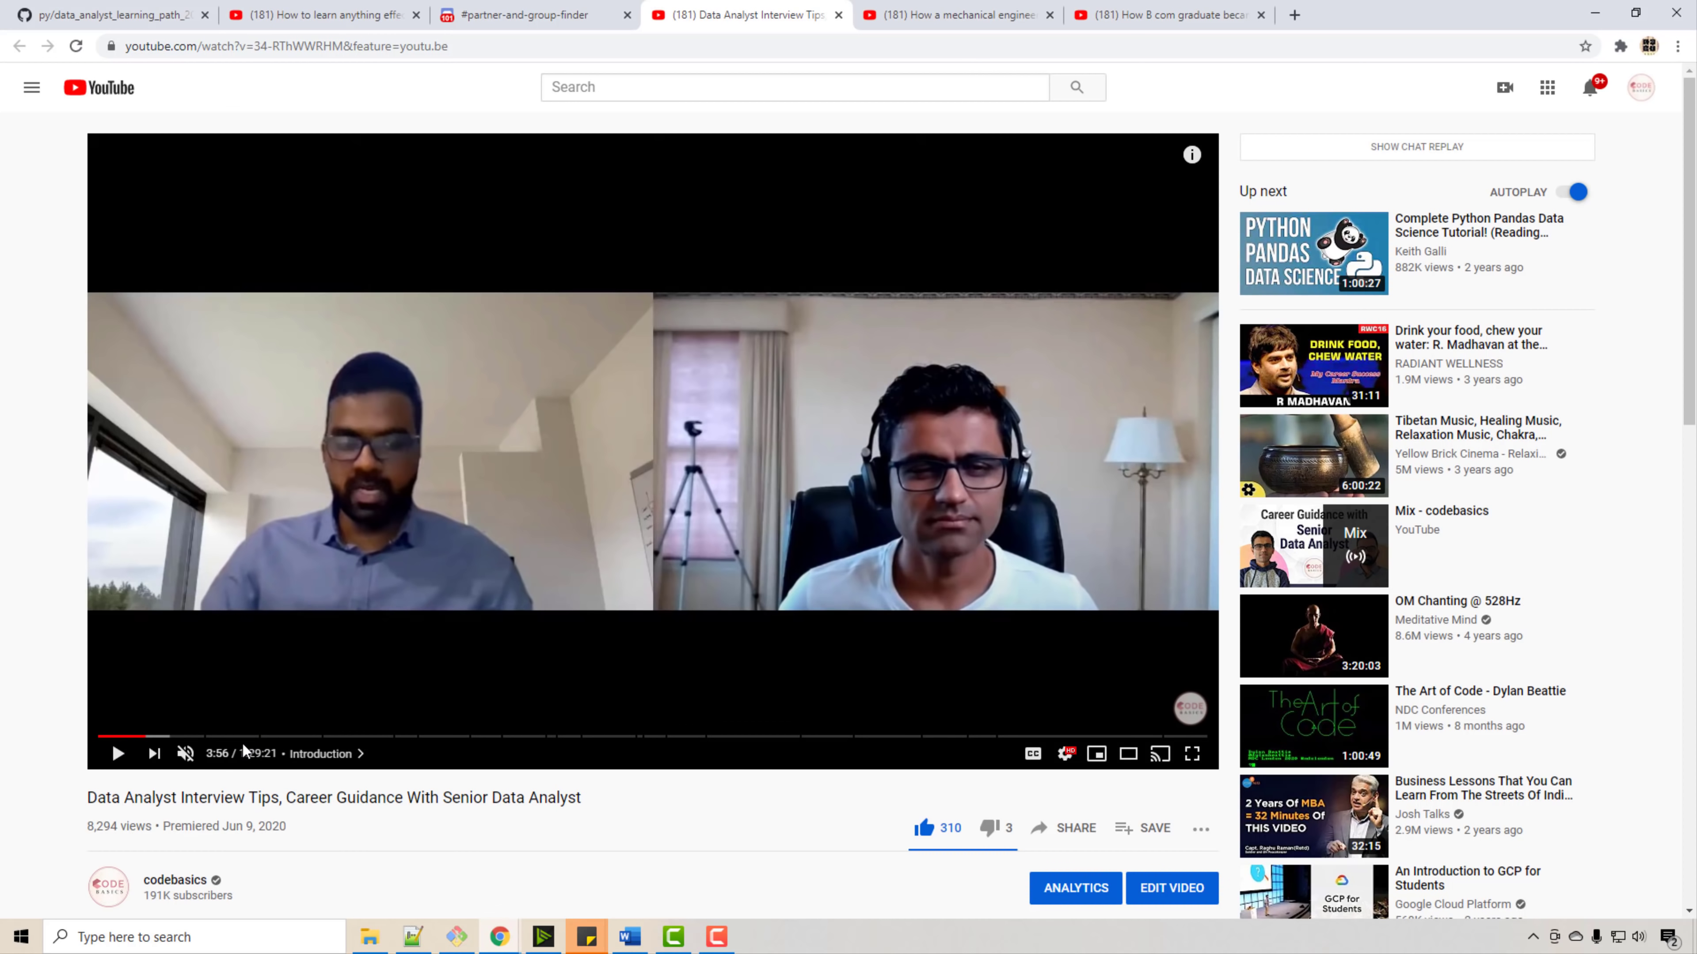
pyautogui.moveTo(257, 714)
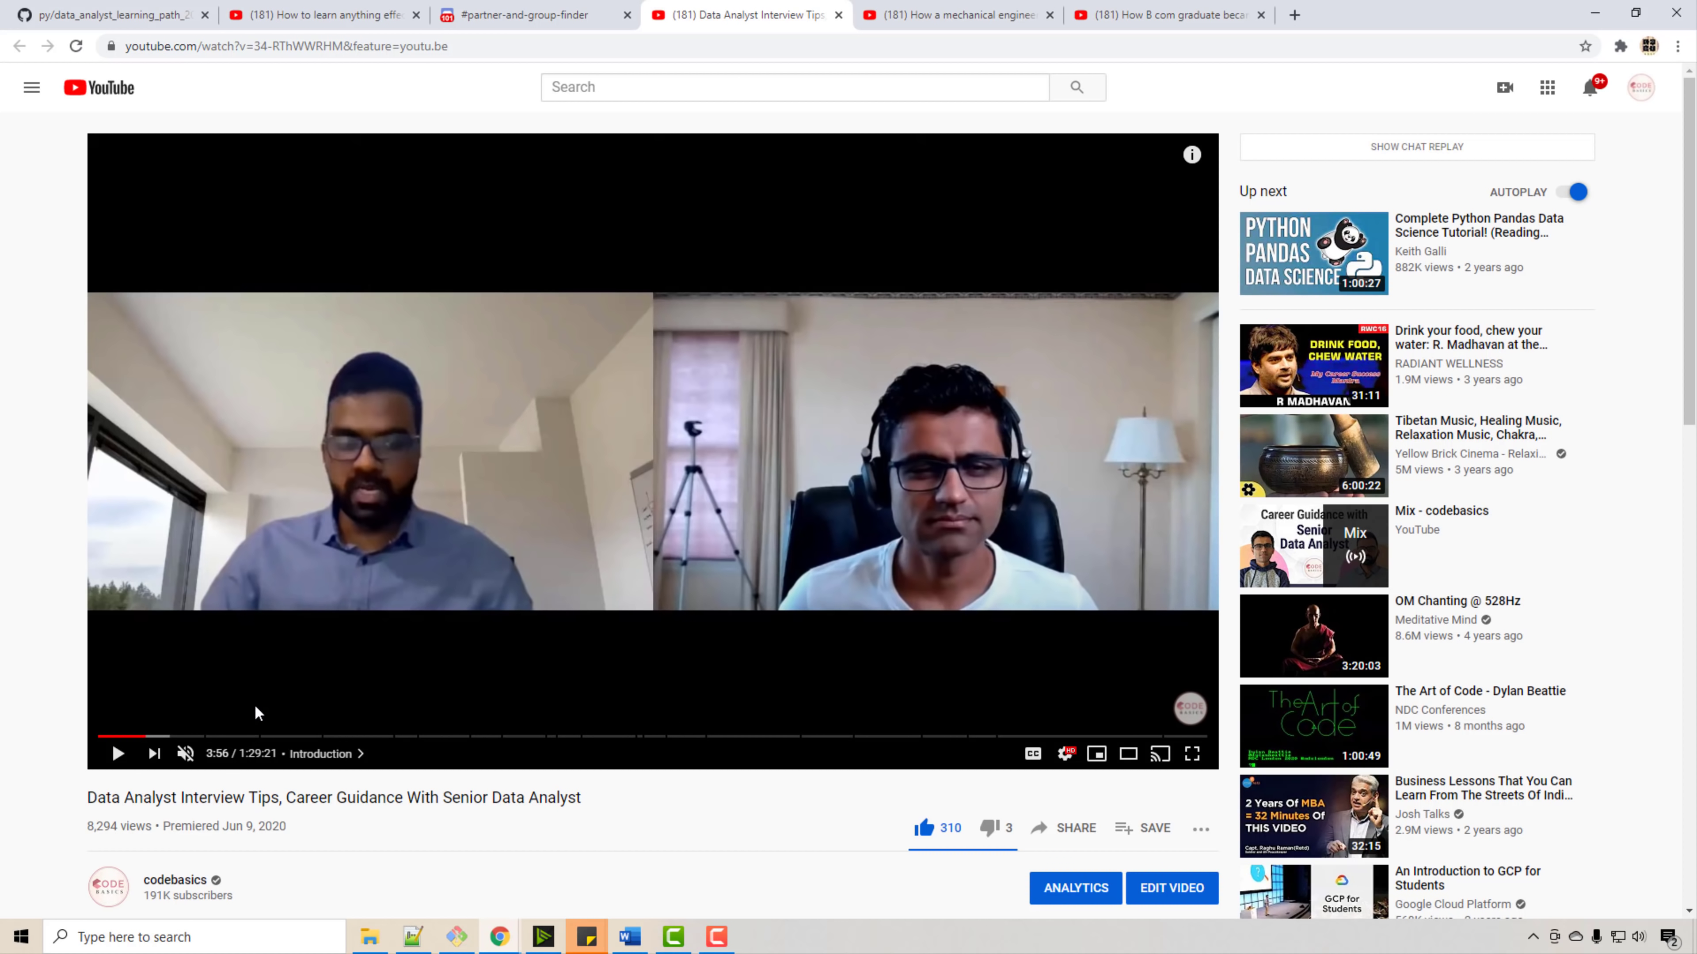
pyautogui.moveTo(264, 695)
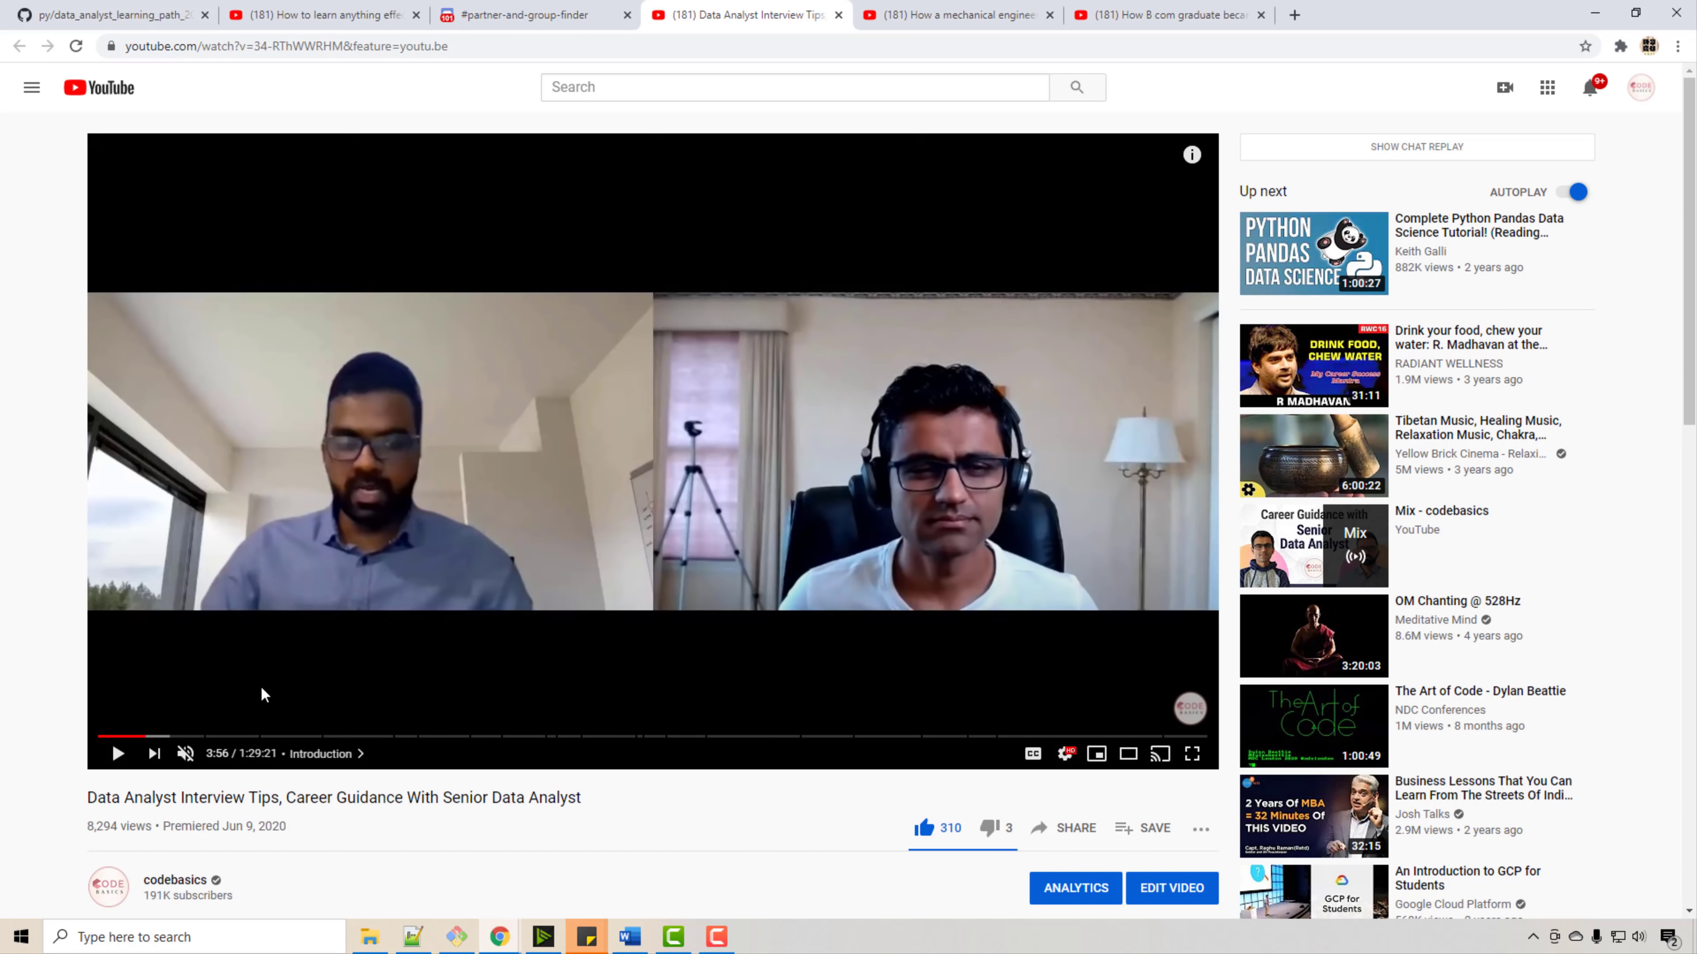
pyautogui.moveTo(279, 767)
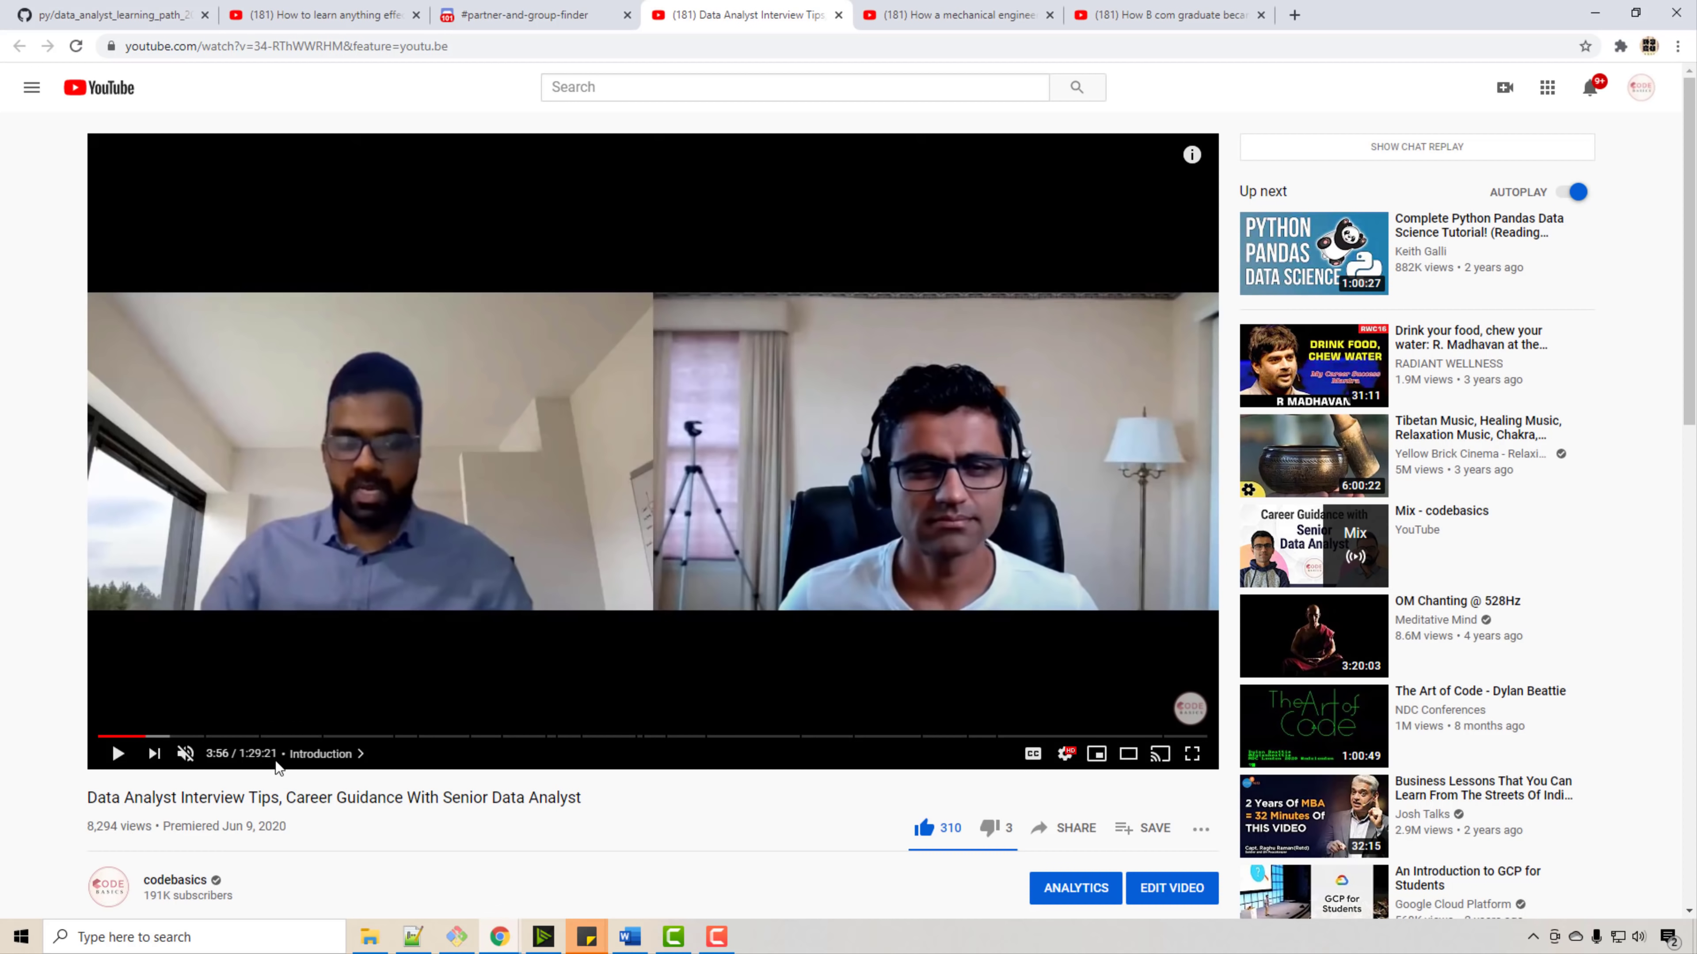
pyautogui.moveTo(373, 754)
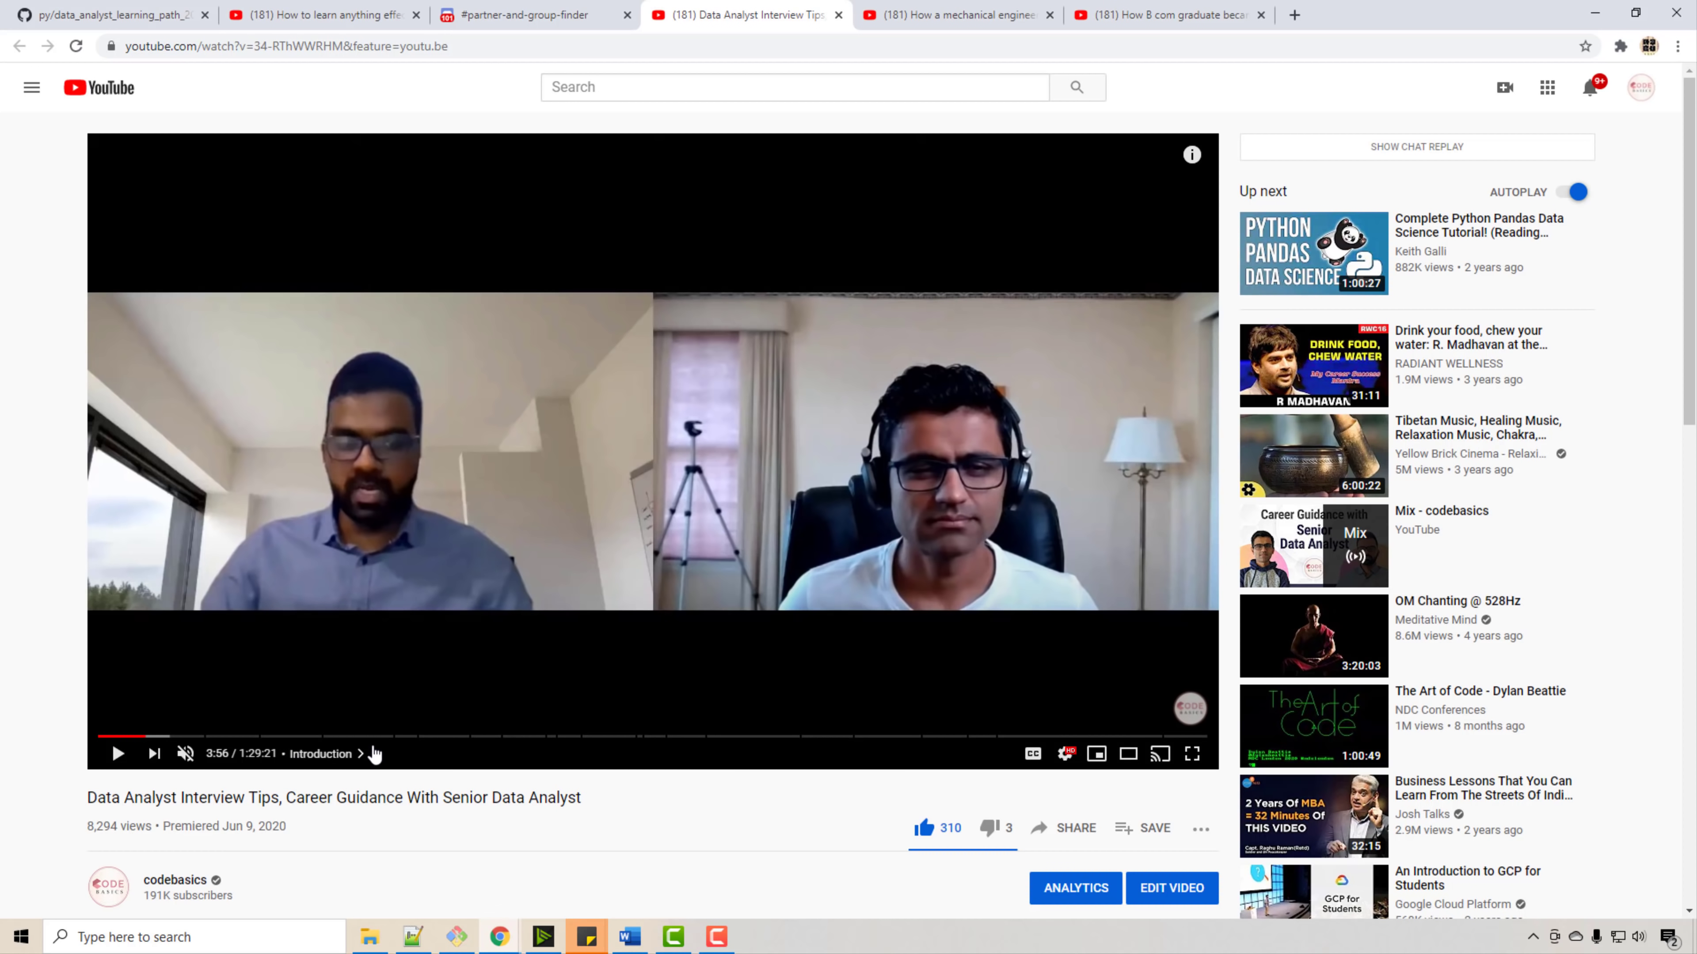
pyautogui.moveTo(373, 753)
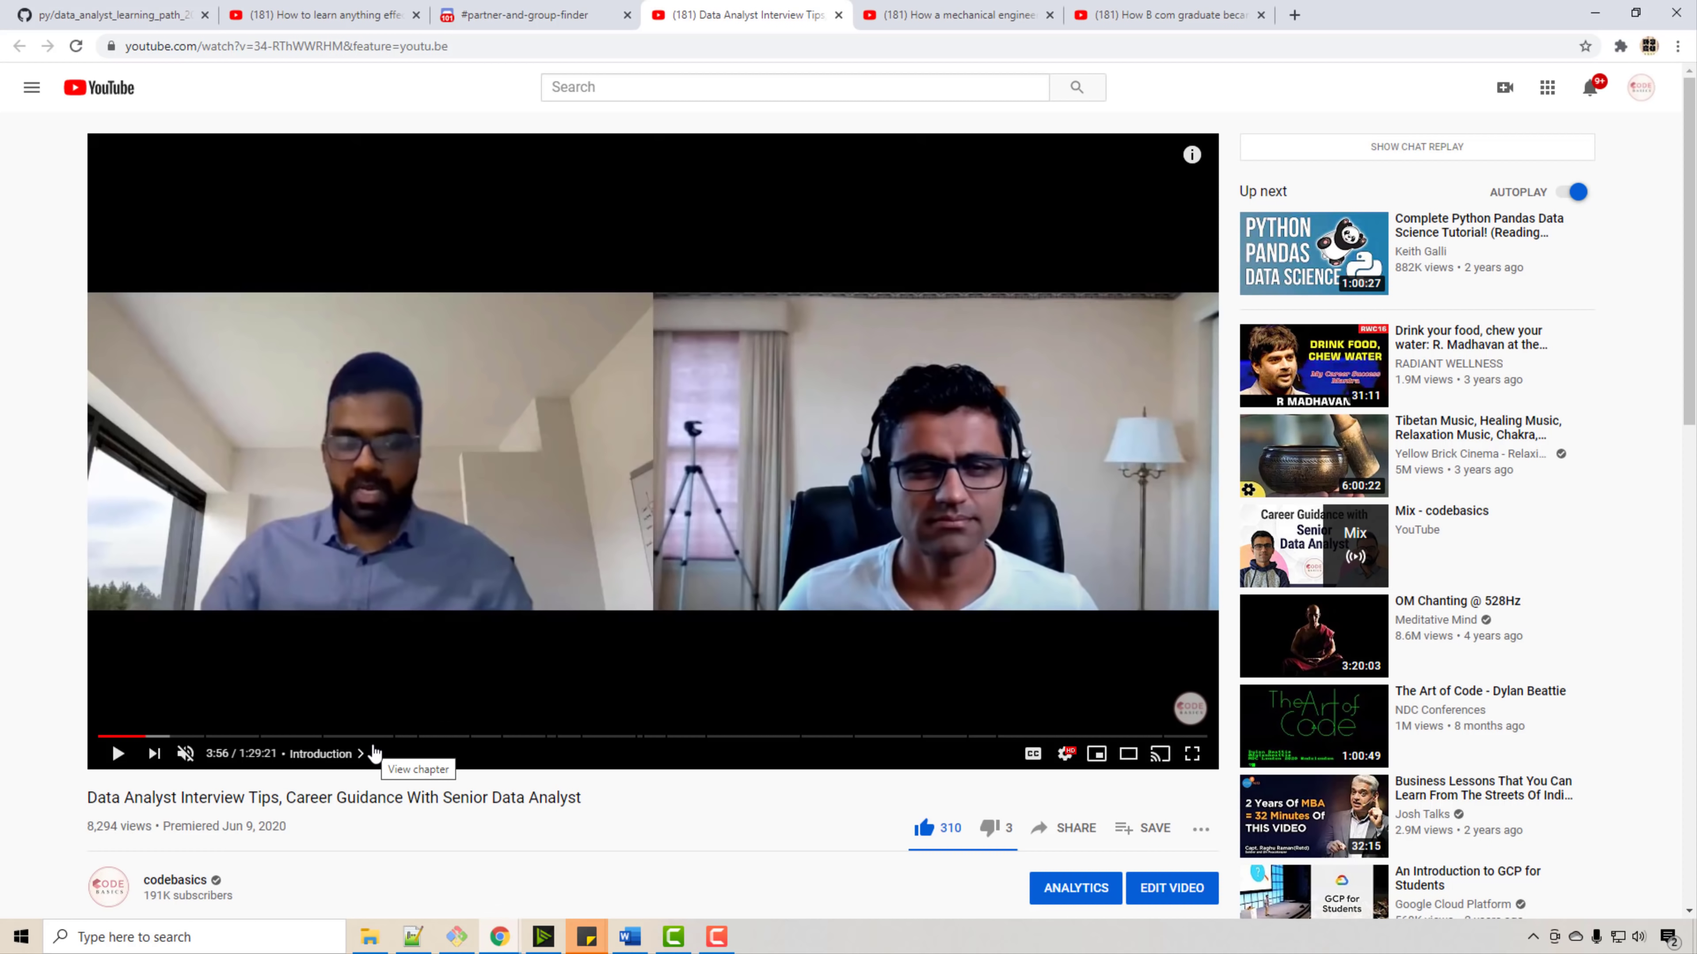
pyautogui.click(957, 14)
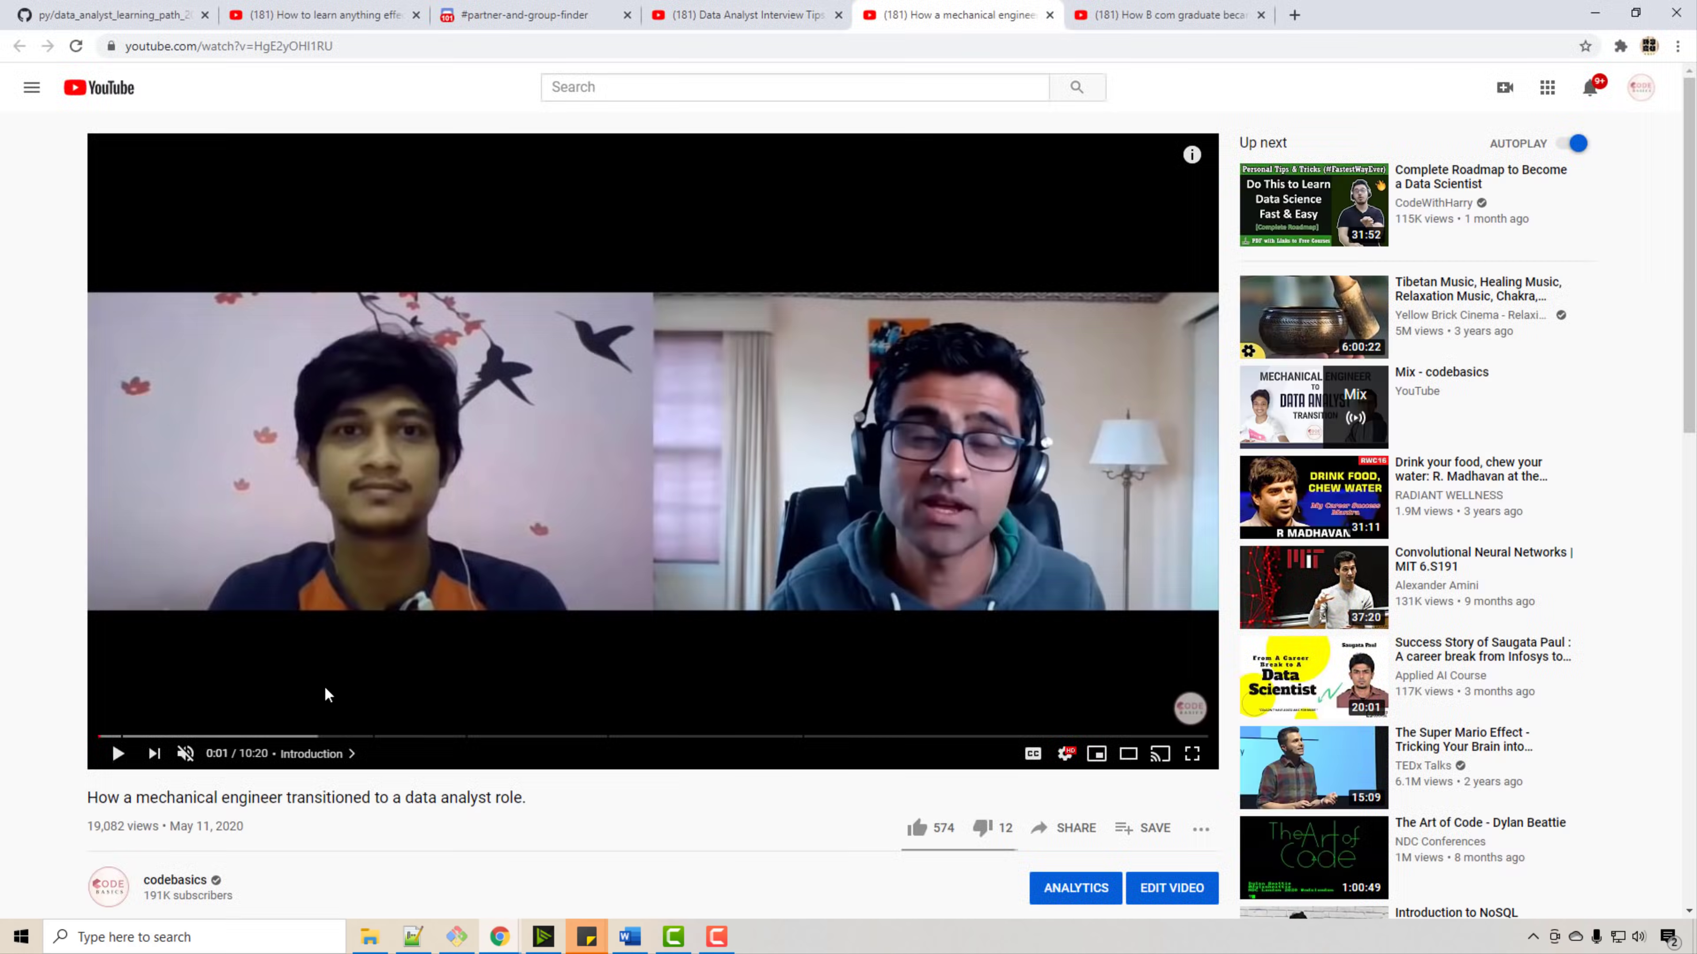
pyautogui.moveTo(134, 795)
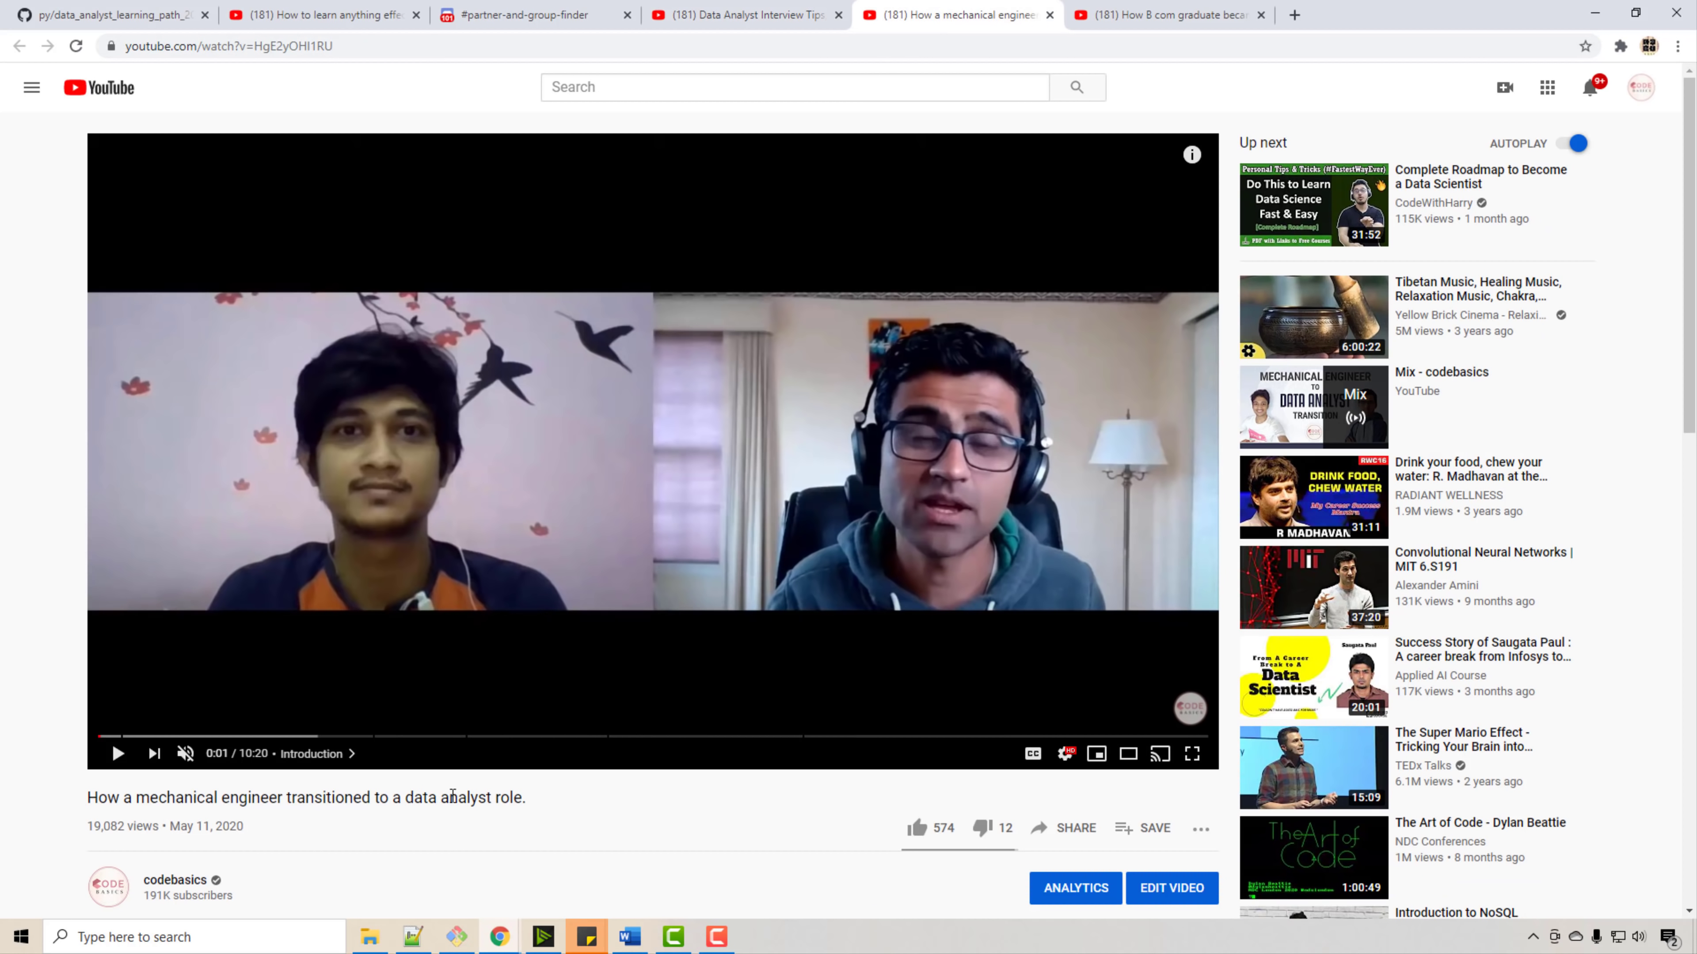
pyautogui.click(1163, 15)
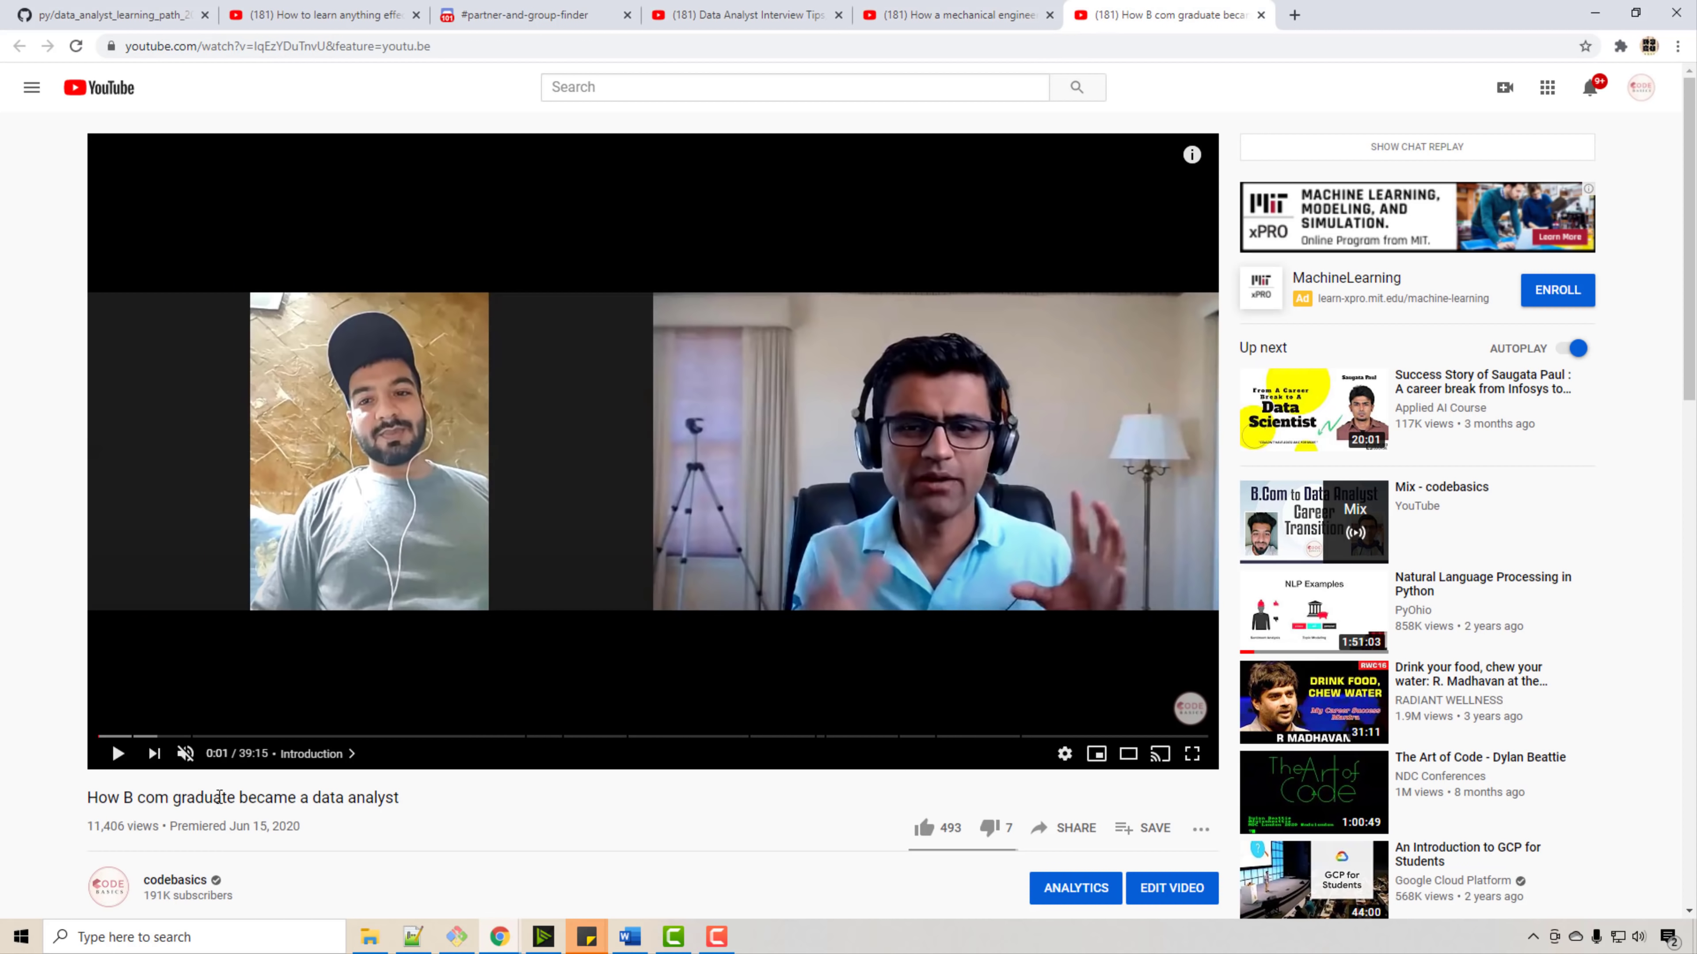
pyautogui.moveTo(315, 738)
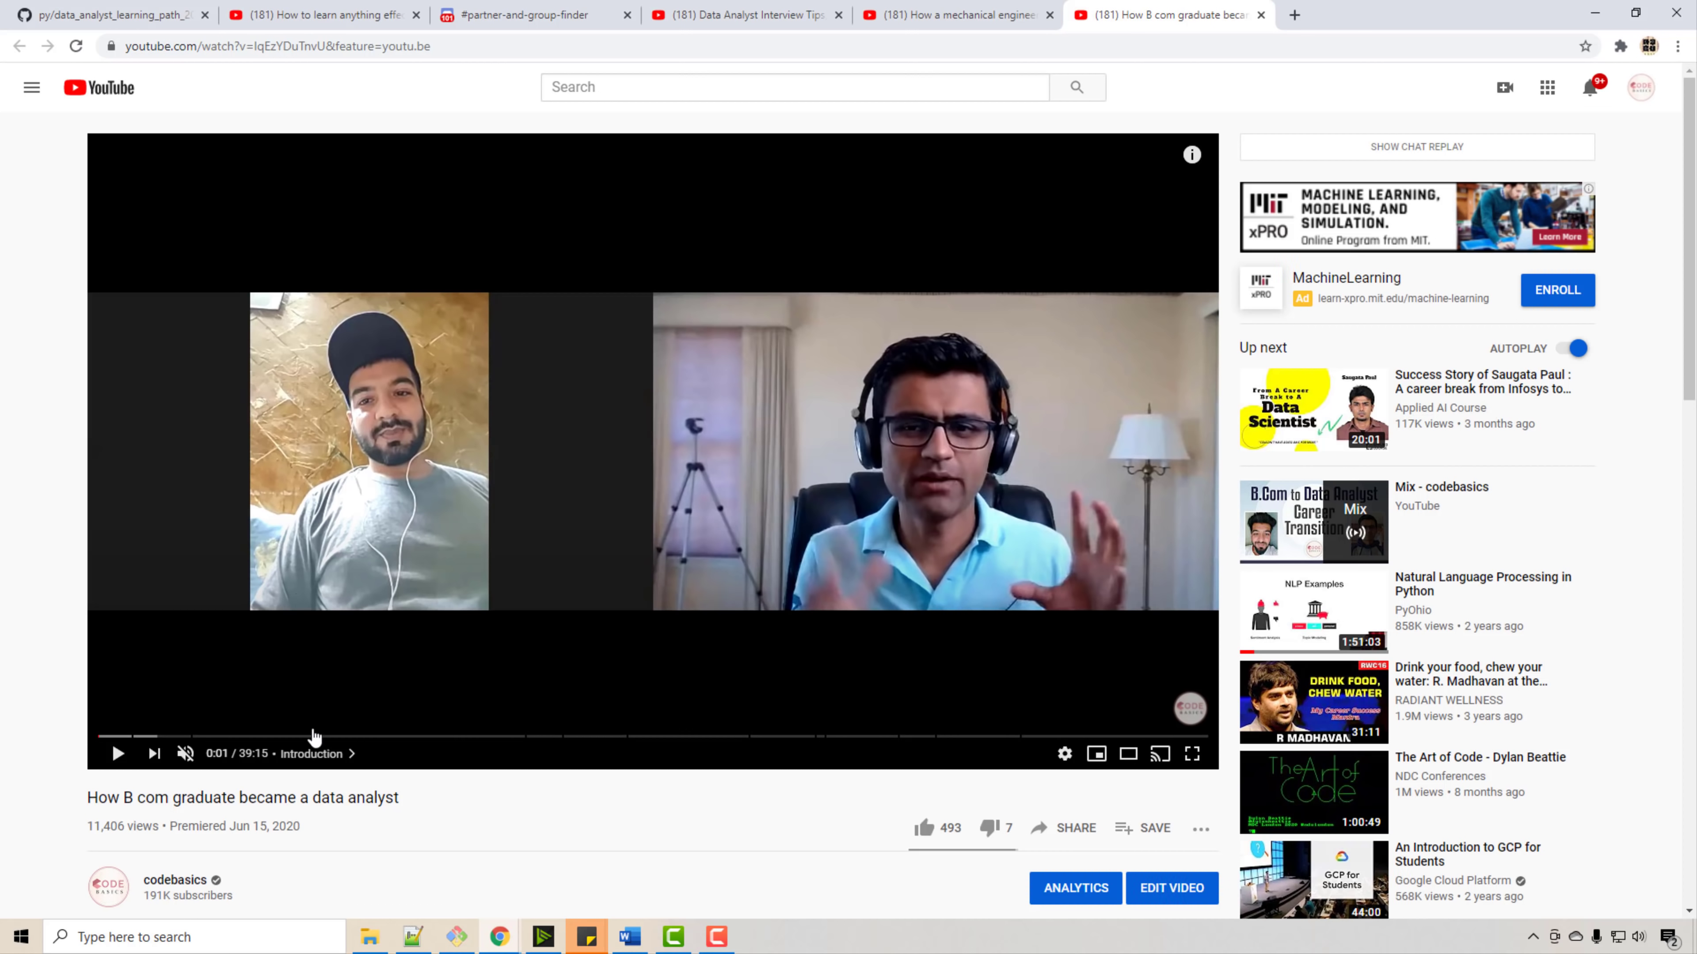
pyautogui.moveTo(419, 591)
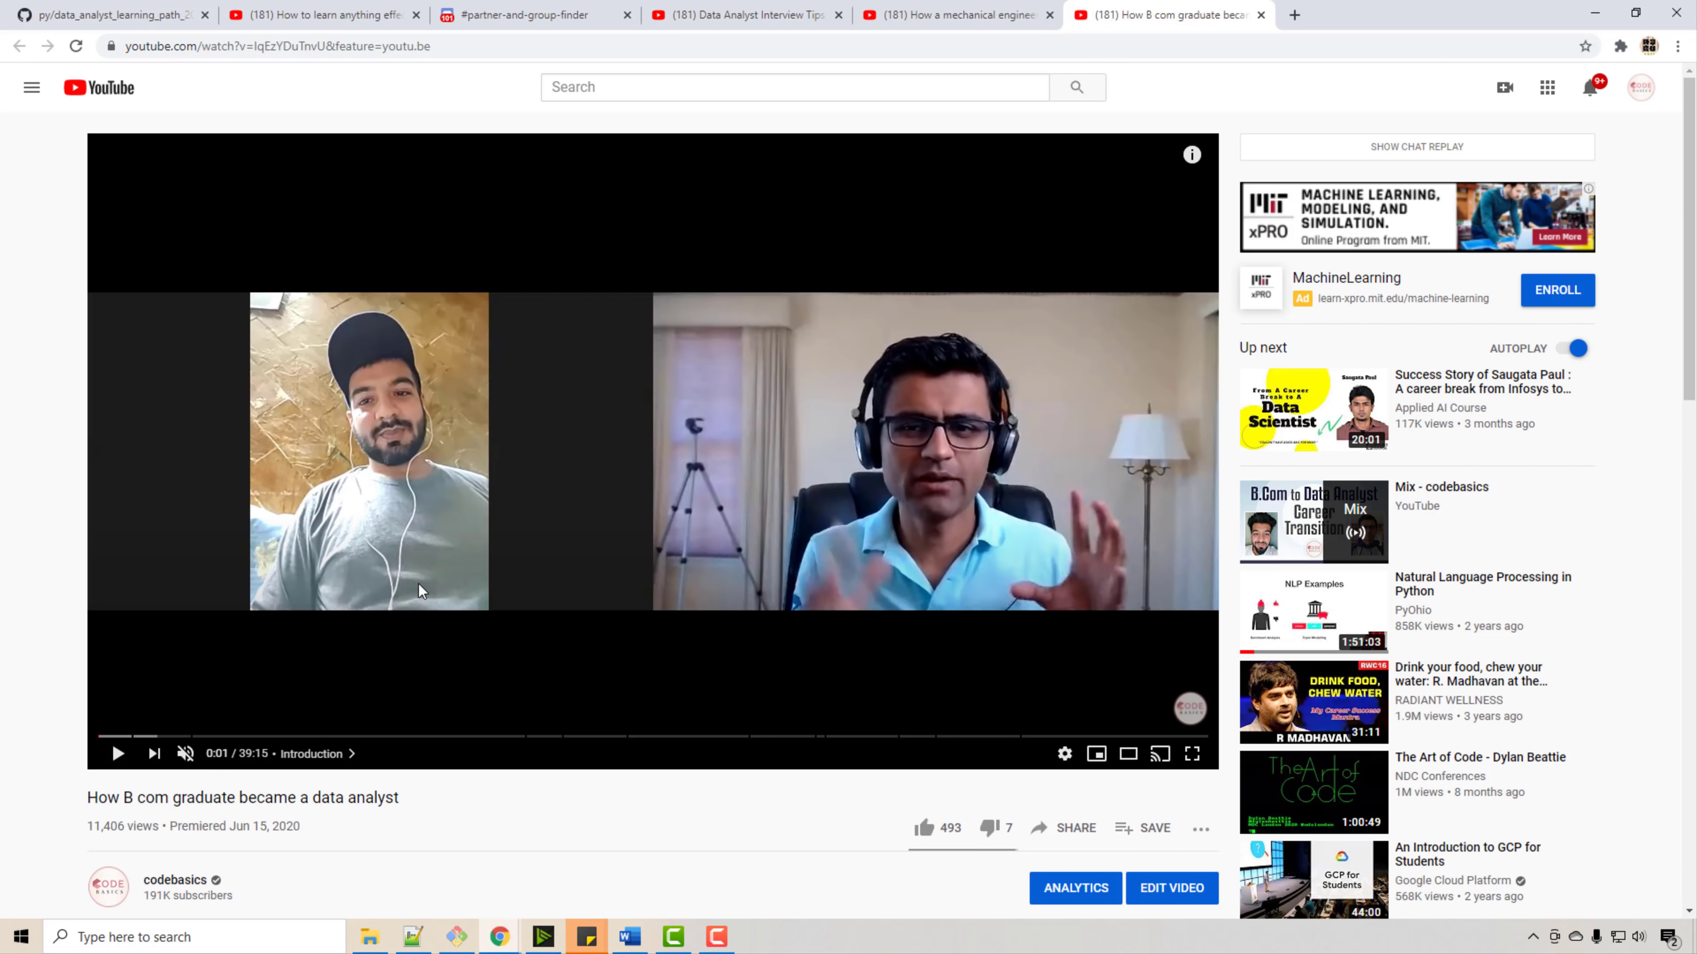
pyautogui.moveTo(428, 630)
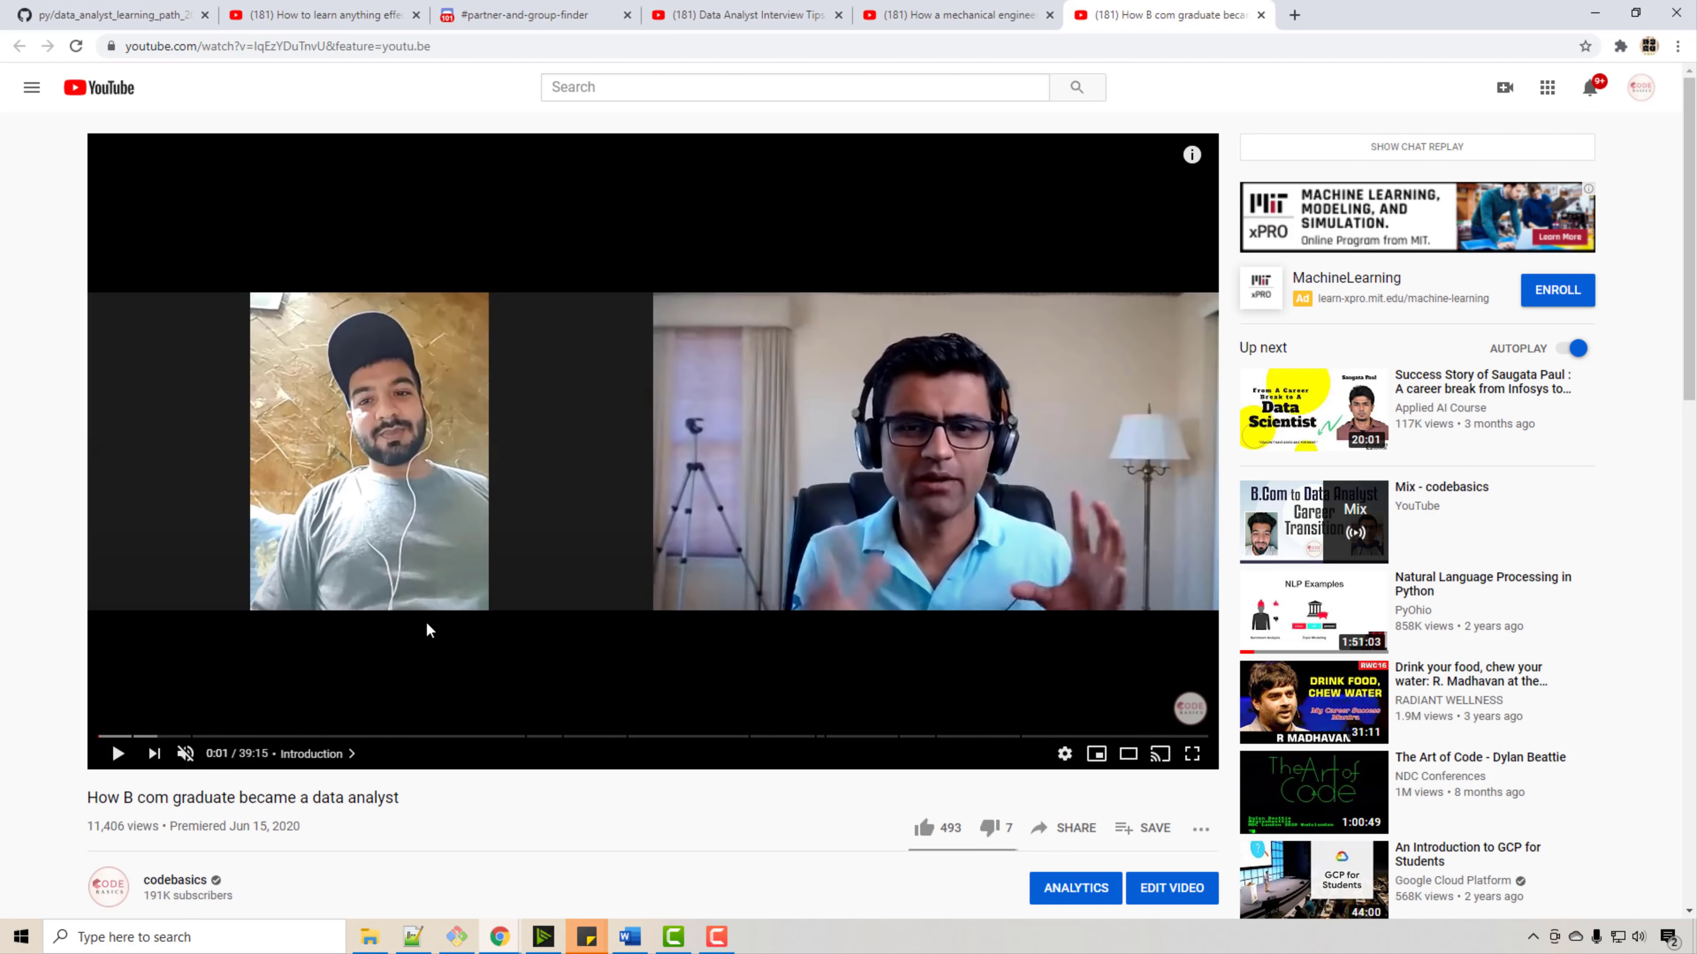
pyautogui.moveTo(431, 613)
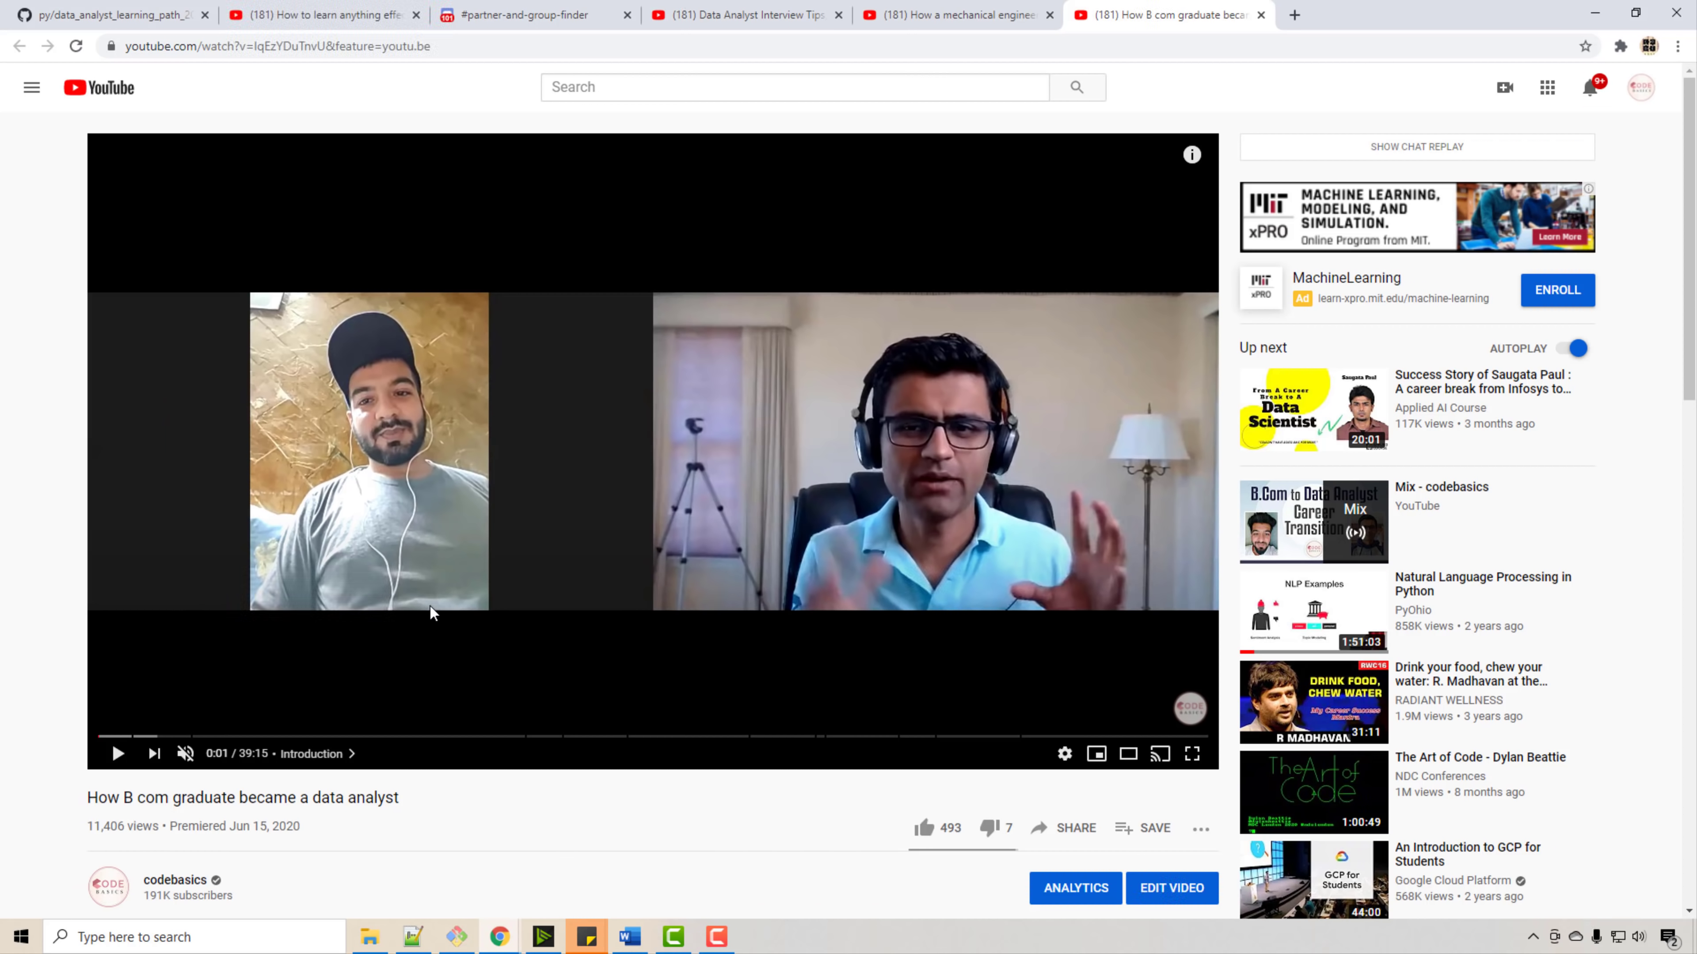
pyautogui.moveTo(424, 646)
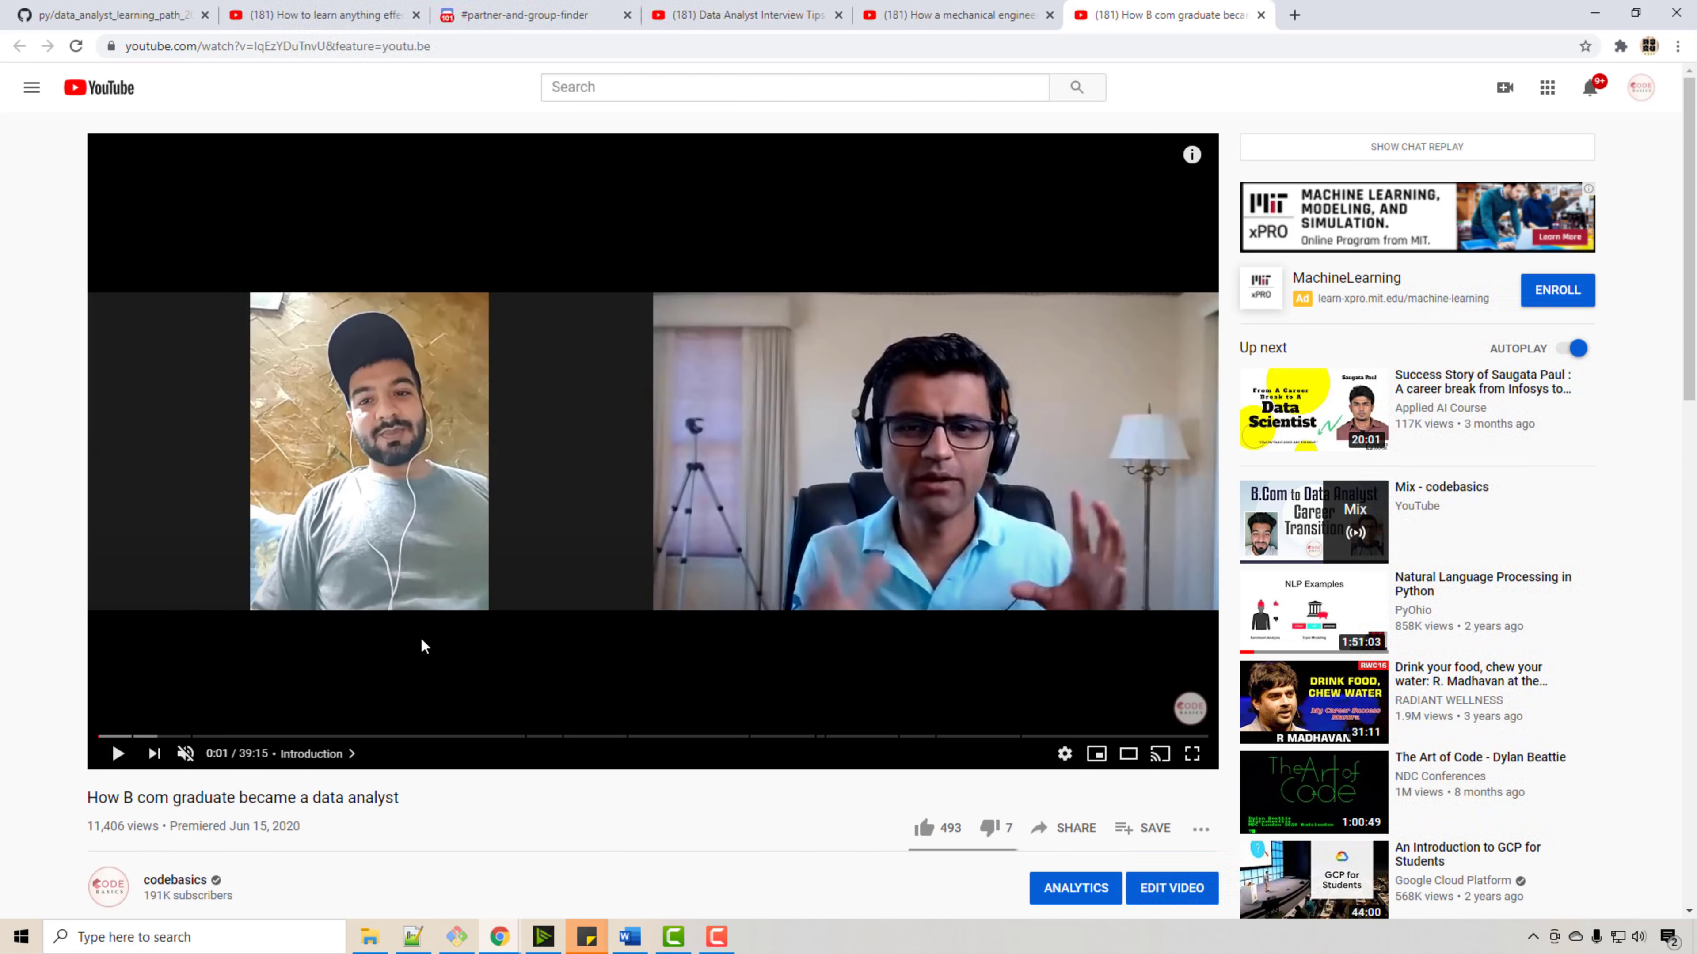
pyautogui.moveTo(256, 194)
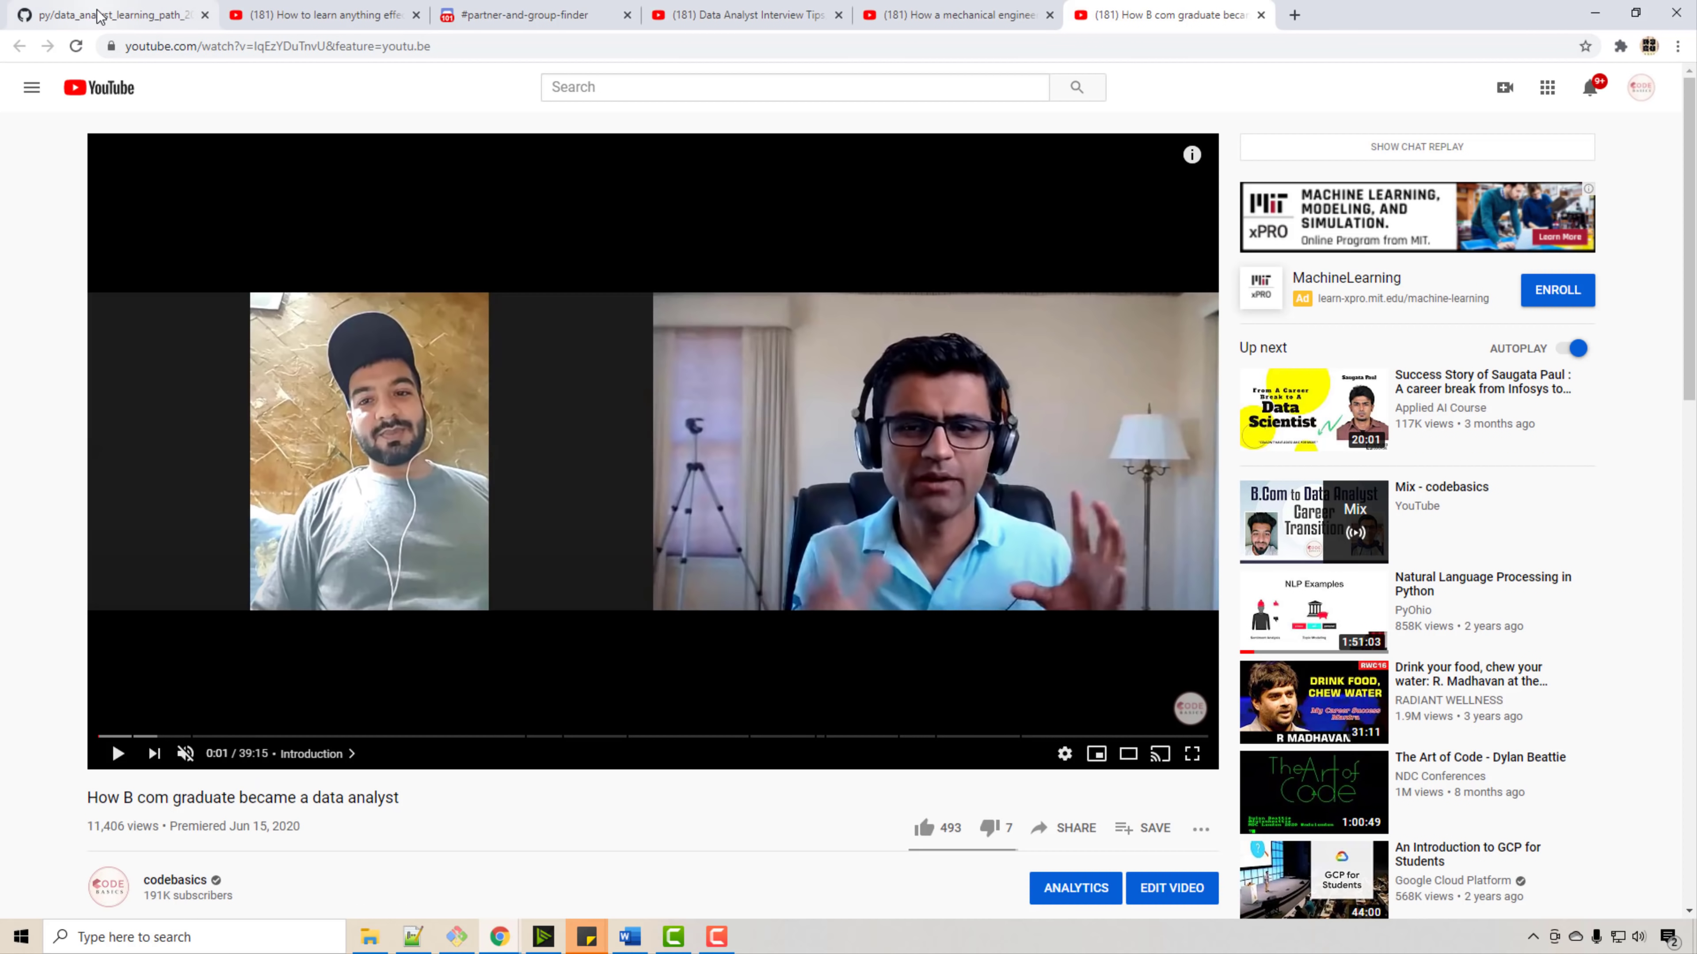
pyautogui.click(108, 14)
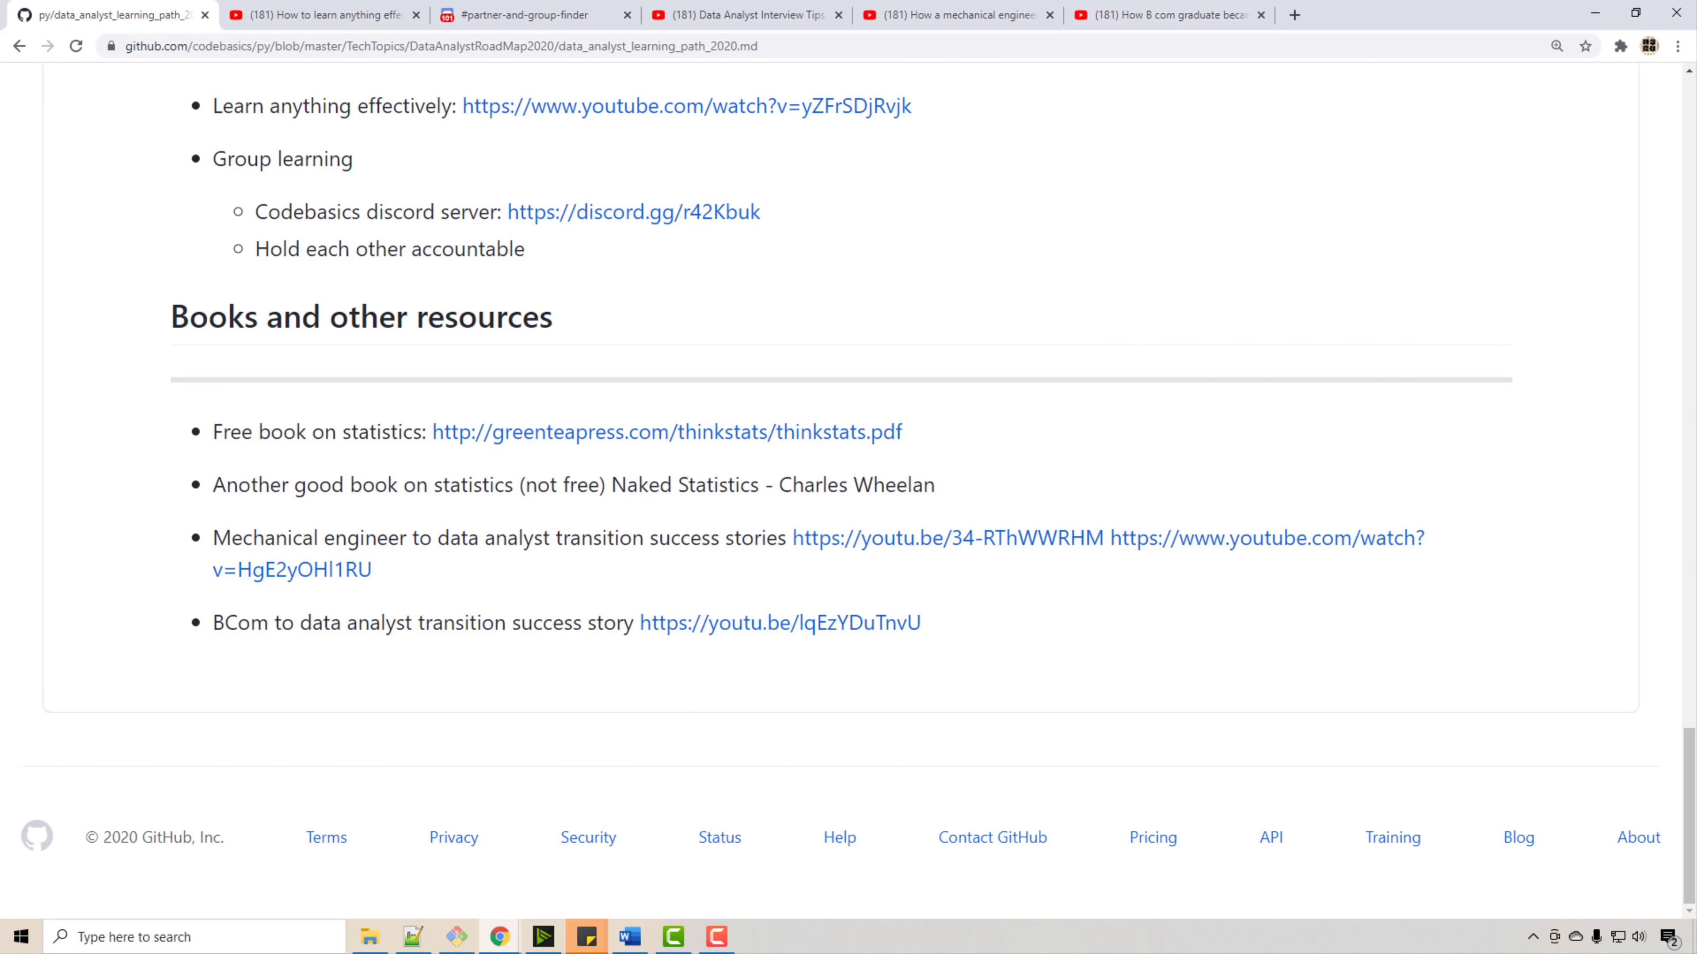